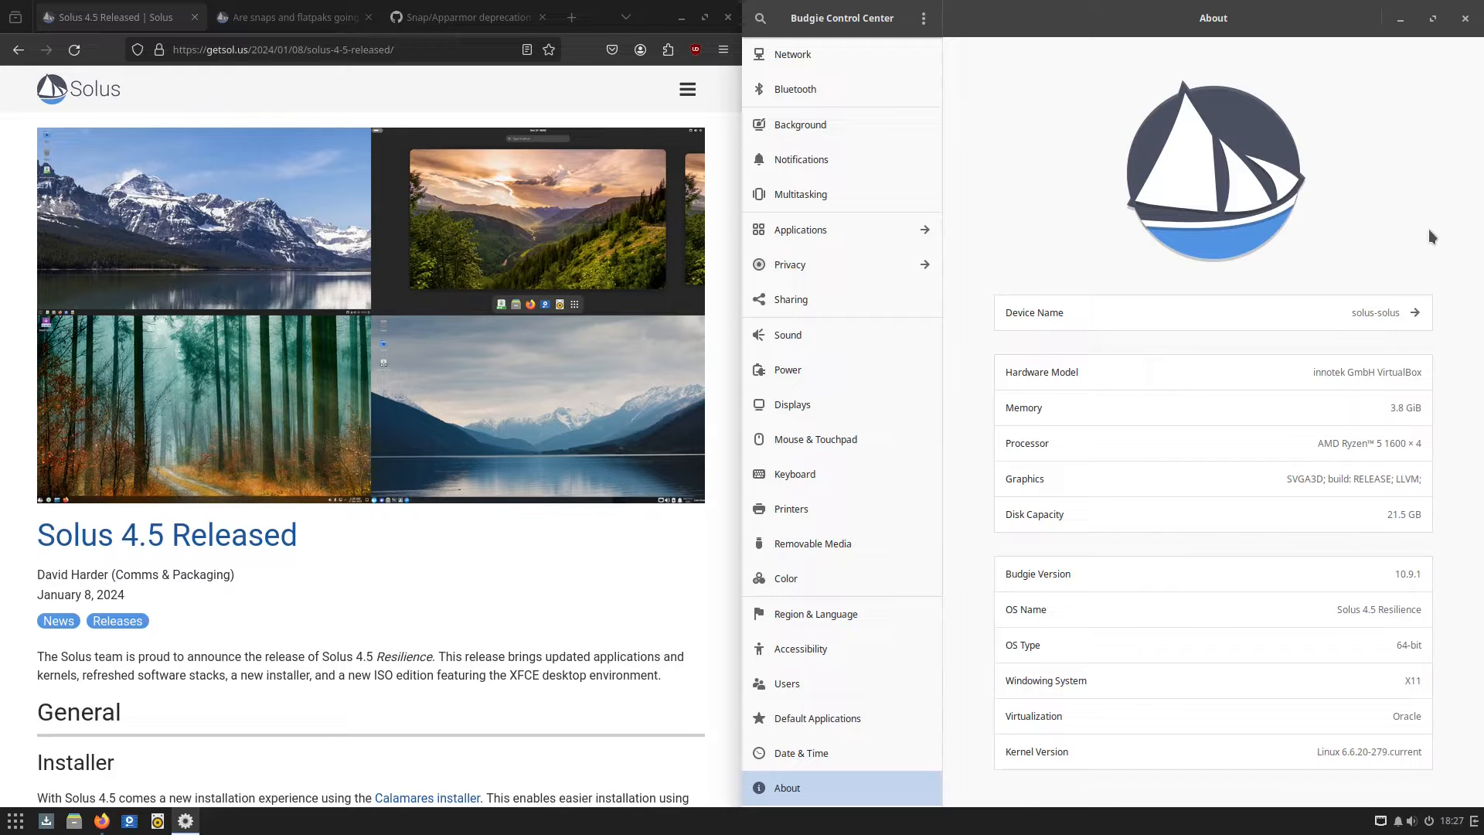
mouse_move(1327, 370)
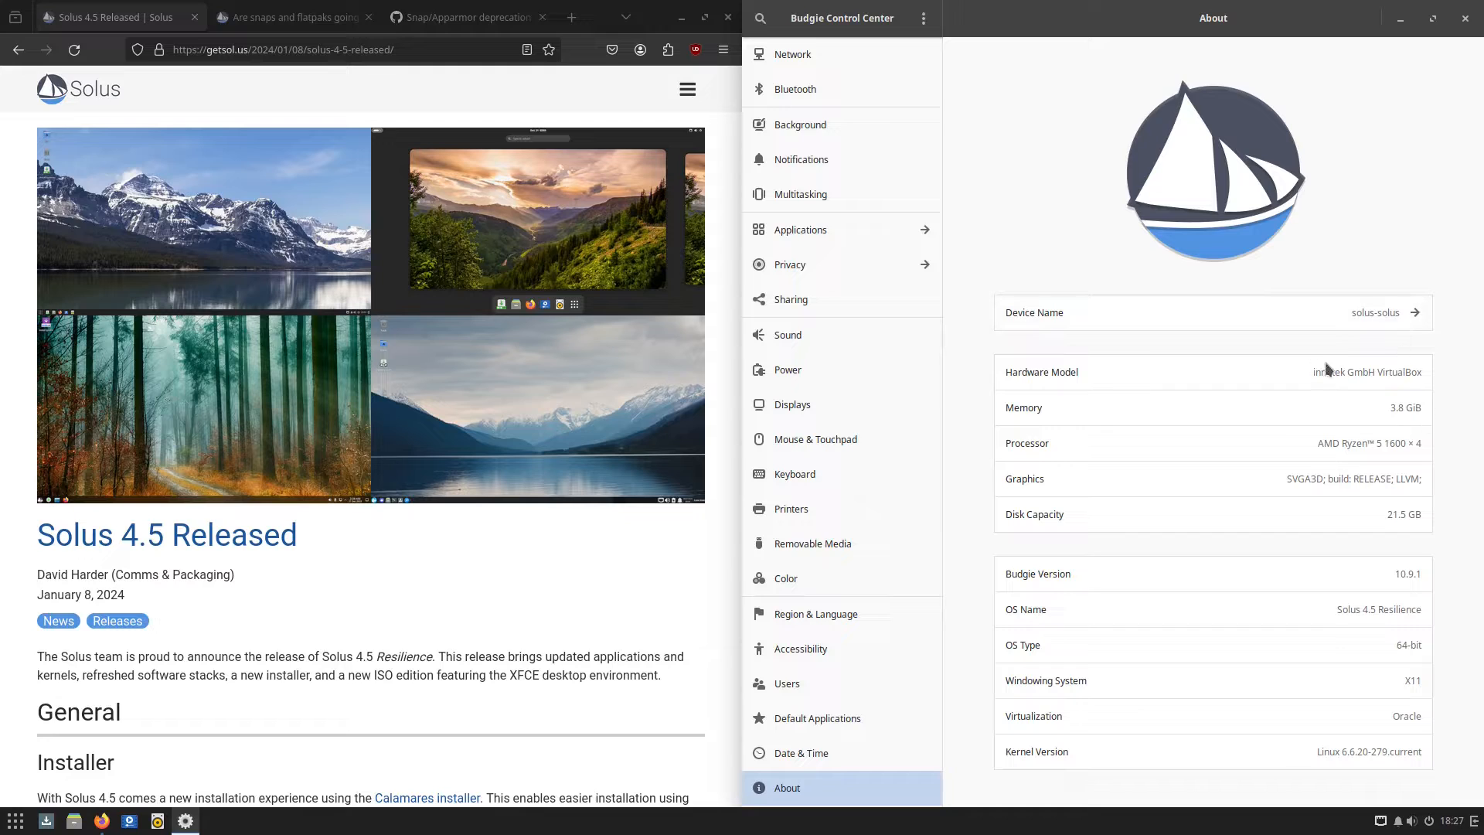
mouse_move(1436, 509)
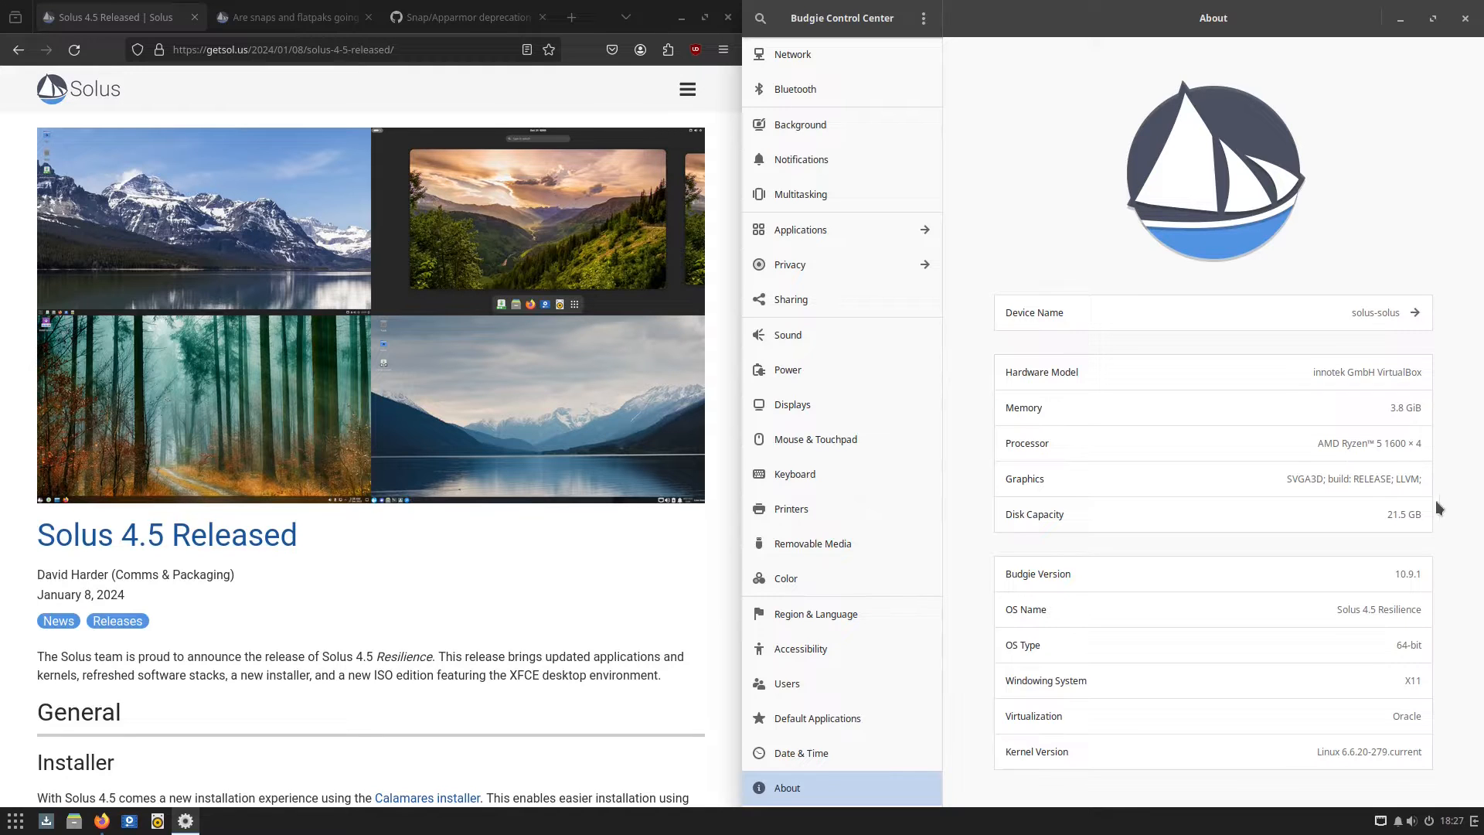
mouse_move(1321, 574)
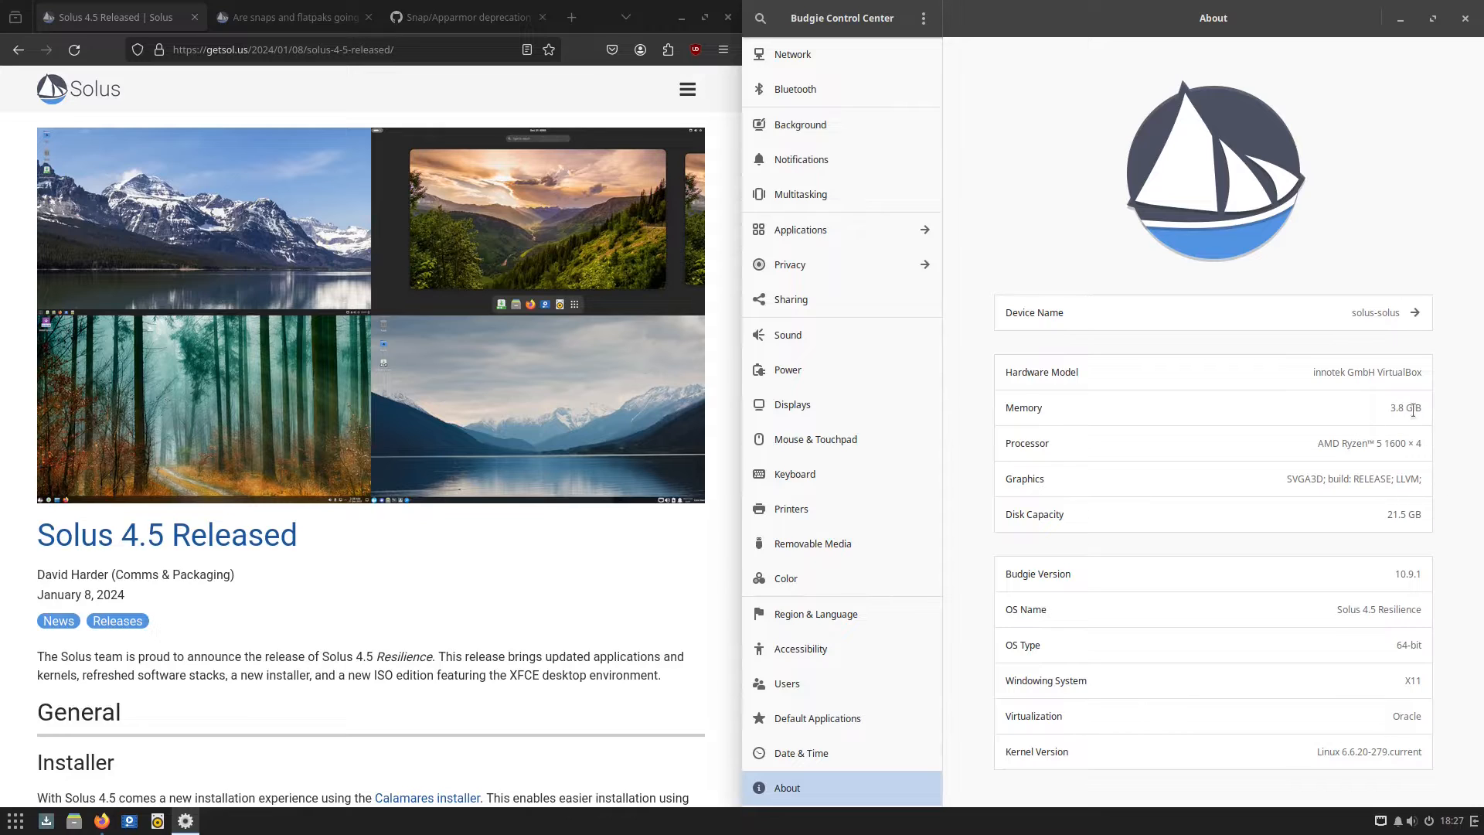
mouse_move(1259, 640)
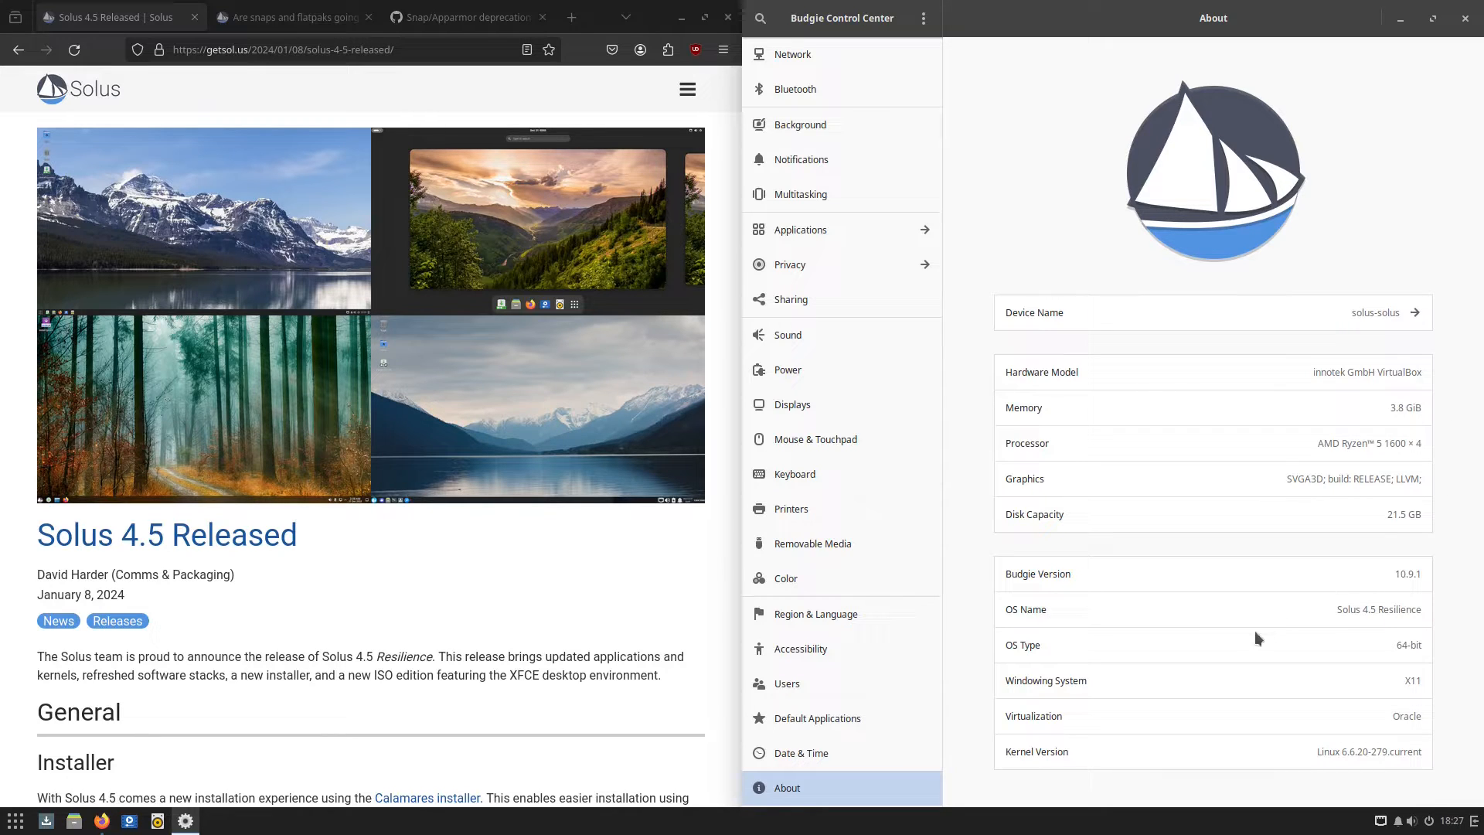
mouse_move(1358, 653)
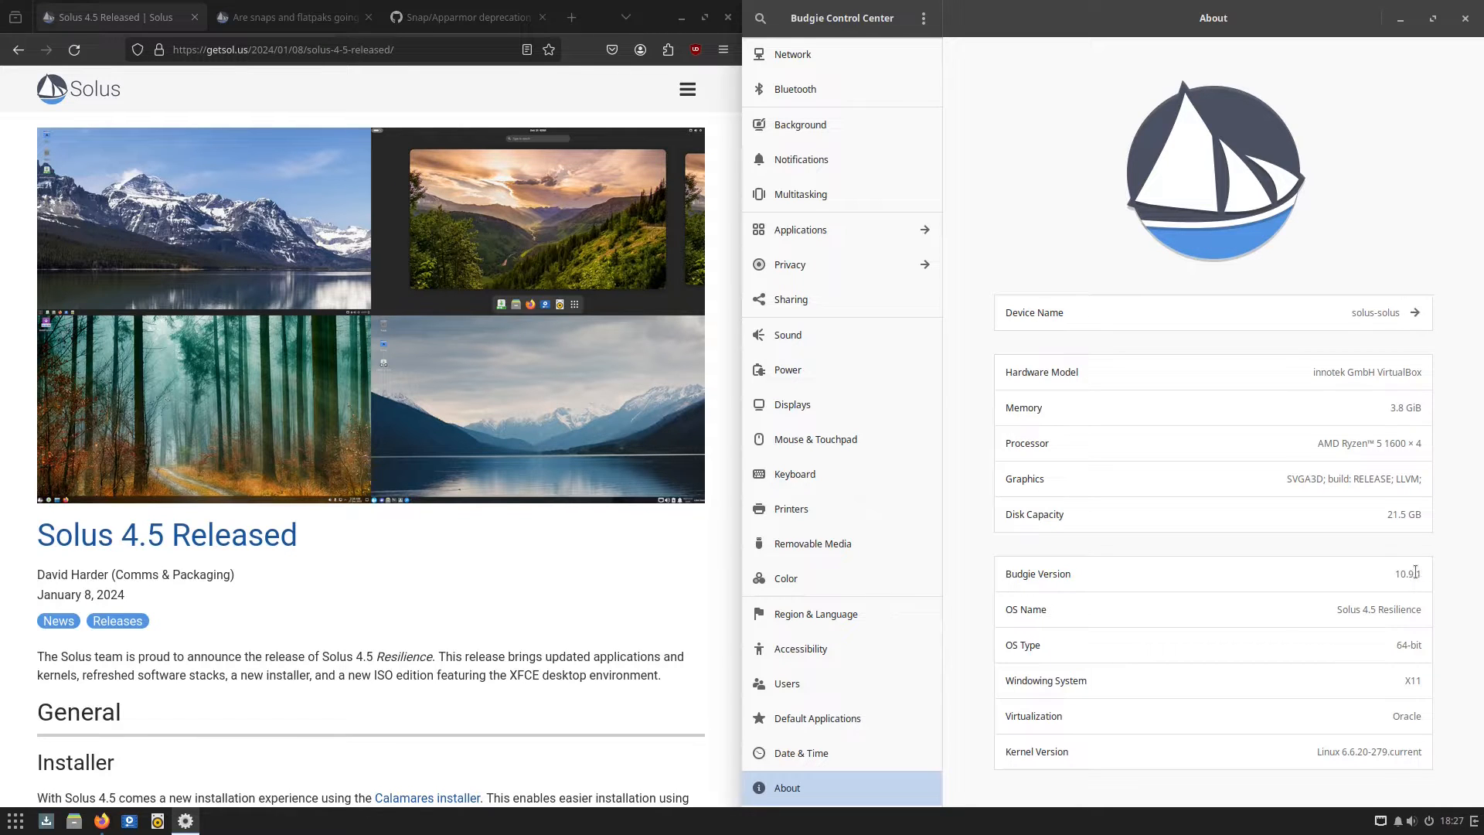
mouse_move(1445, 604)
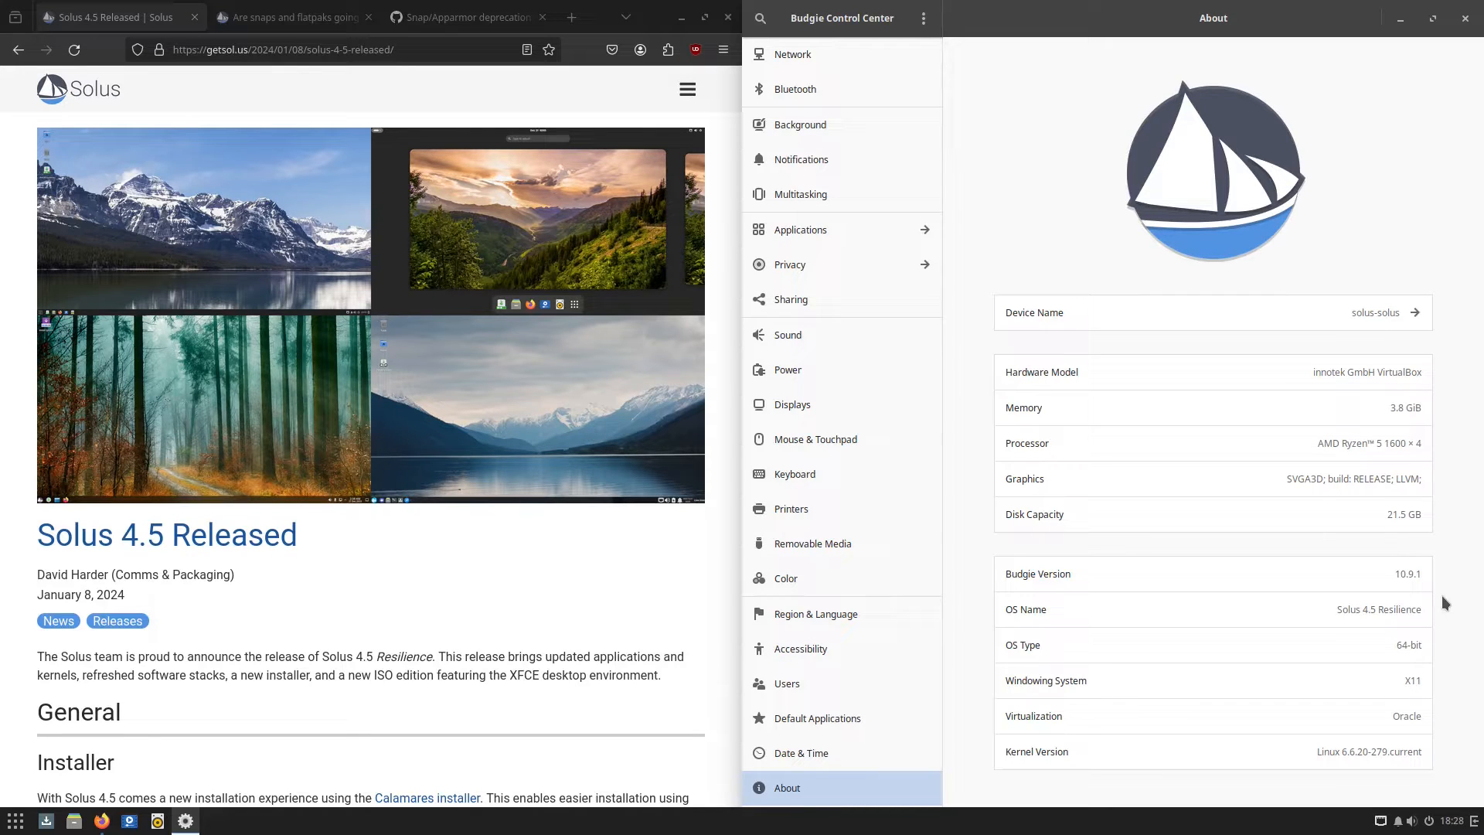
mouse_move(1006, 585)
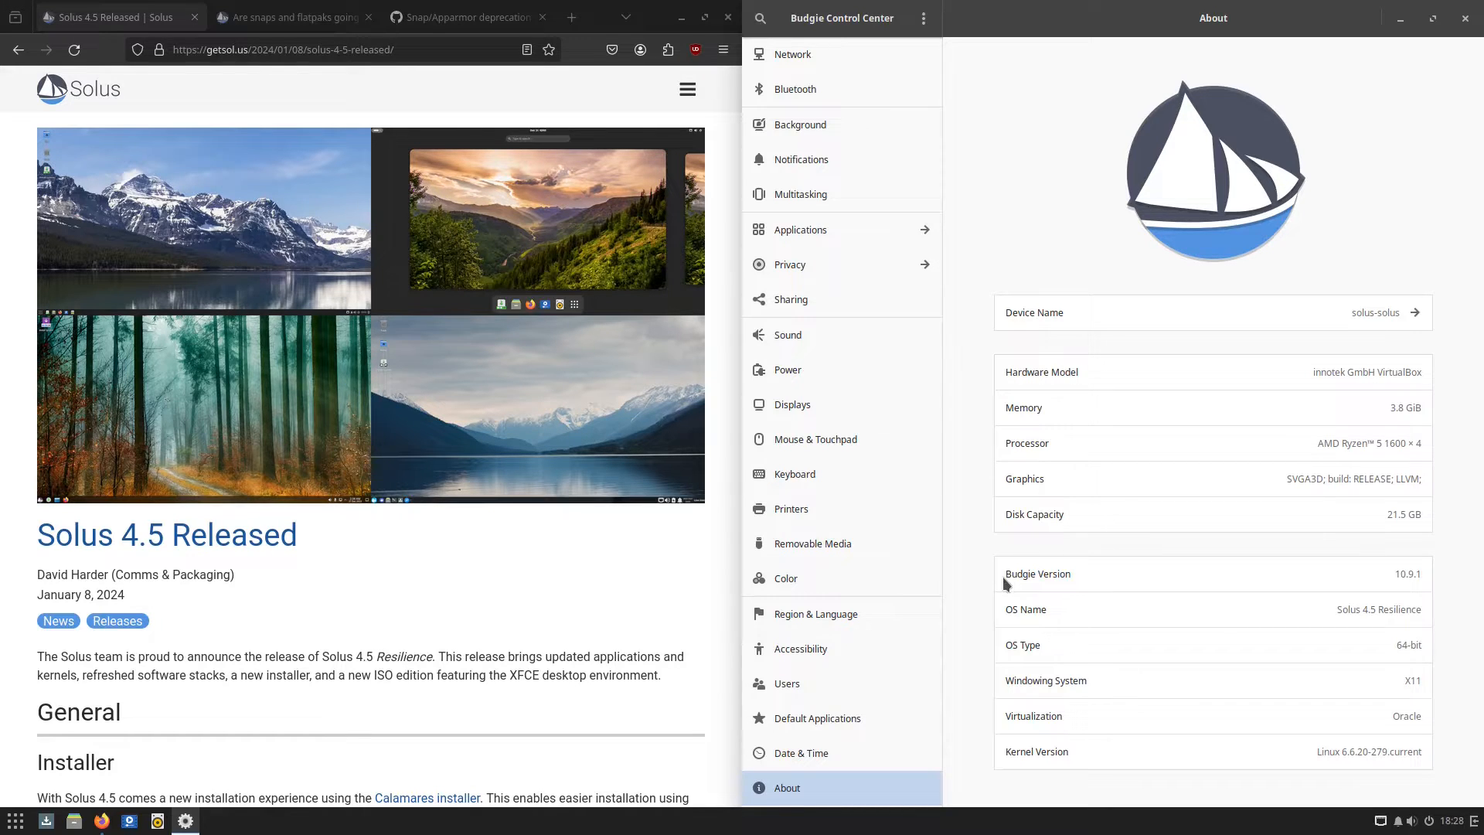
Scroll the About page to review the VM's hardware and Solus 4.5 details
scroll("down", 3)
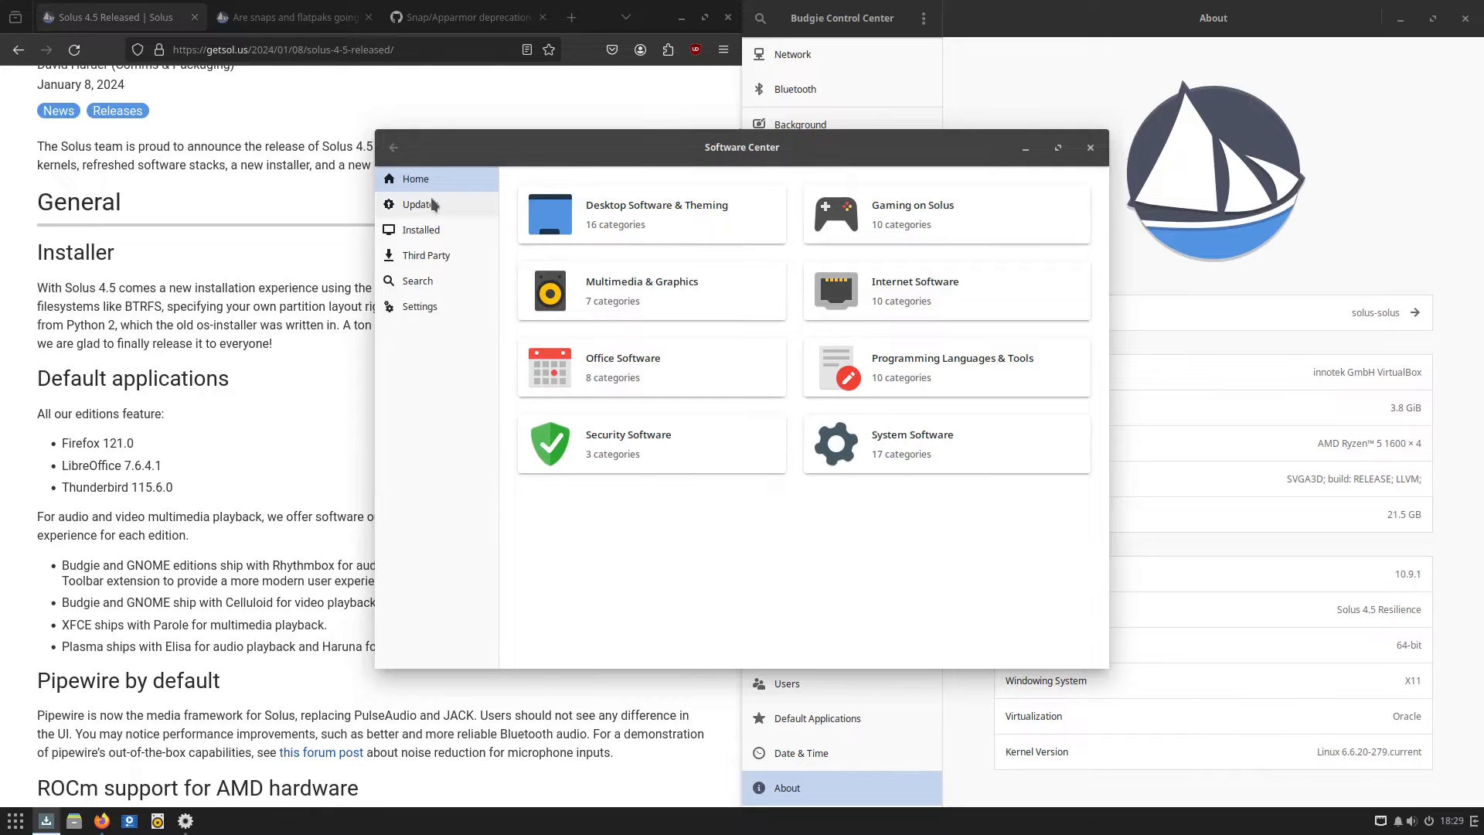
Check Updates, confirm software is up to date, and close Software Center
left_click(420, 203)
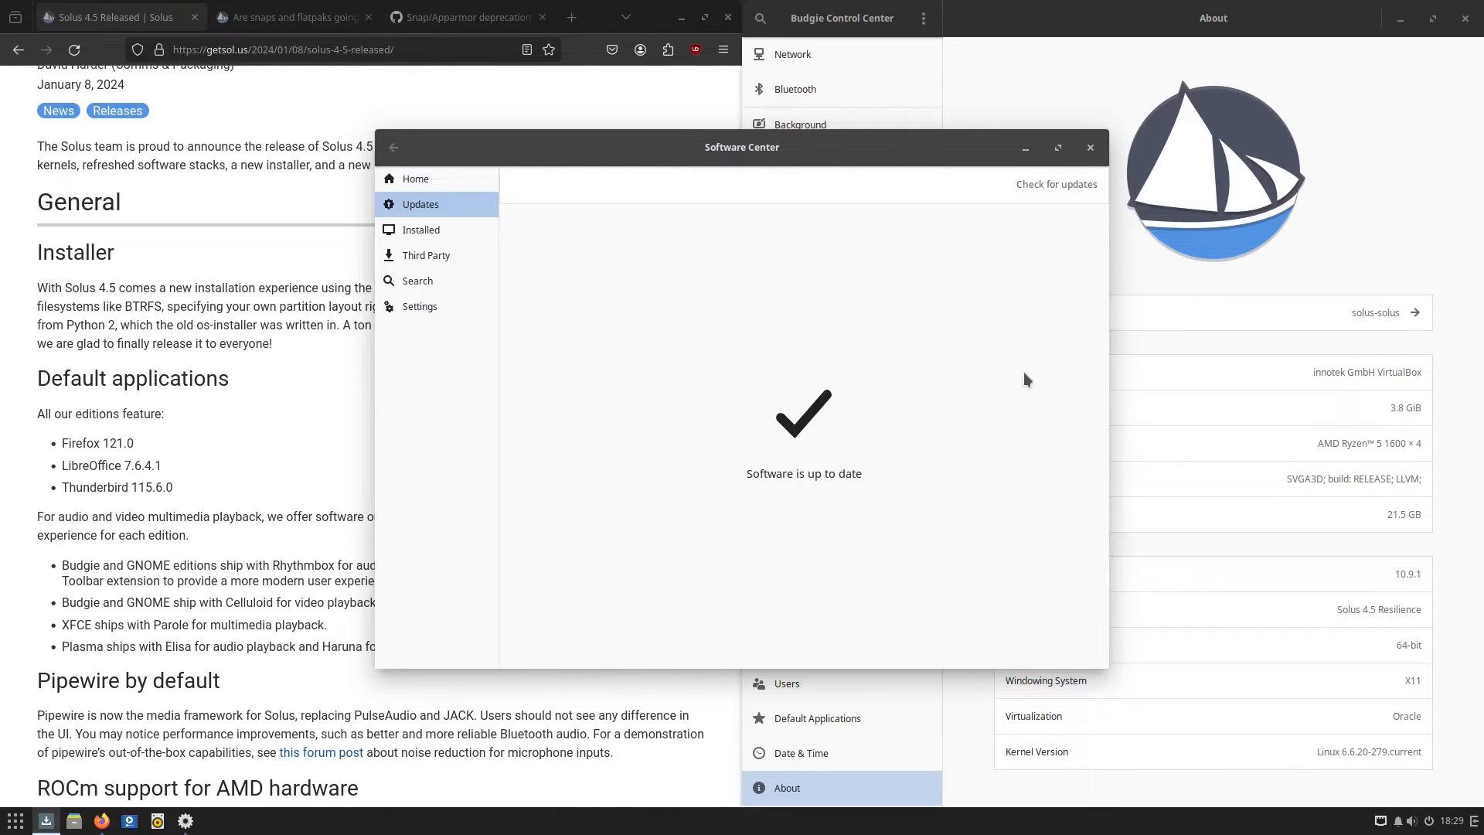
left_click(1088, 147)
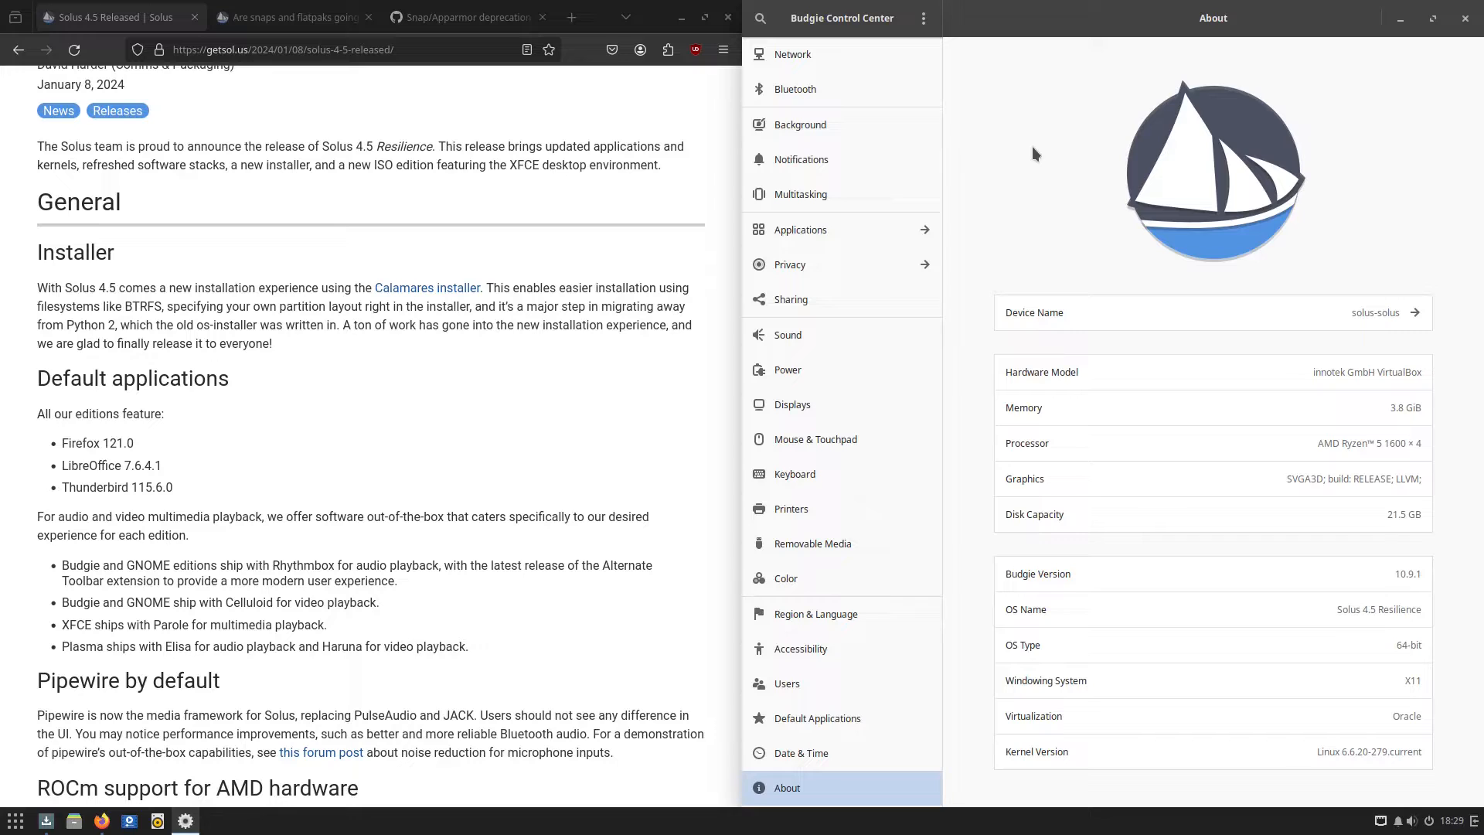
mouse_move(306, 418)
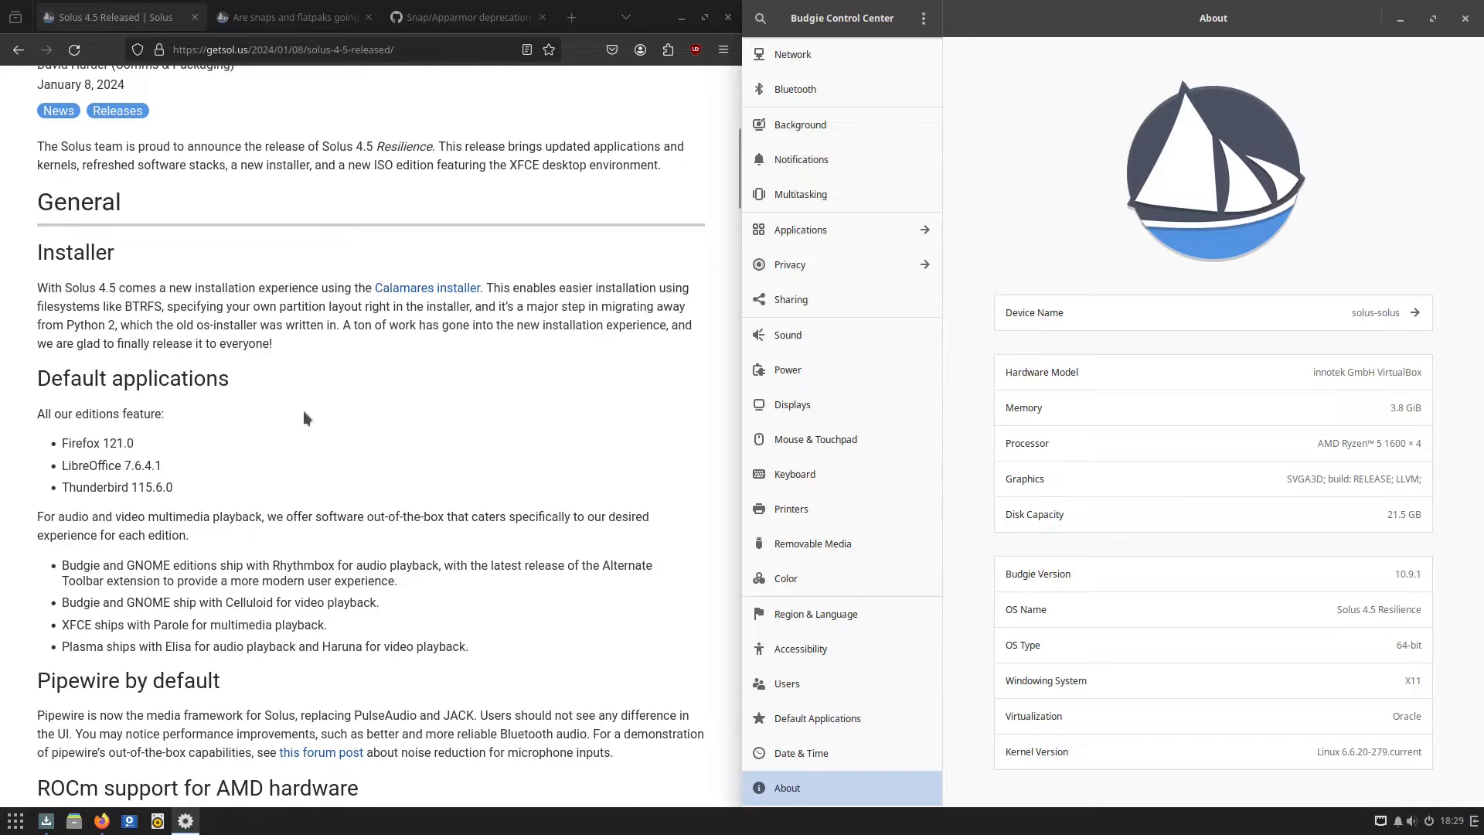
Scroll the release notes down to the Pipewire, ROCm and kernel enablement sections
scroll("down", 3)
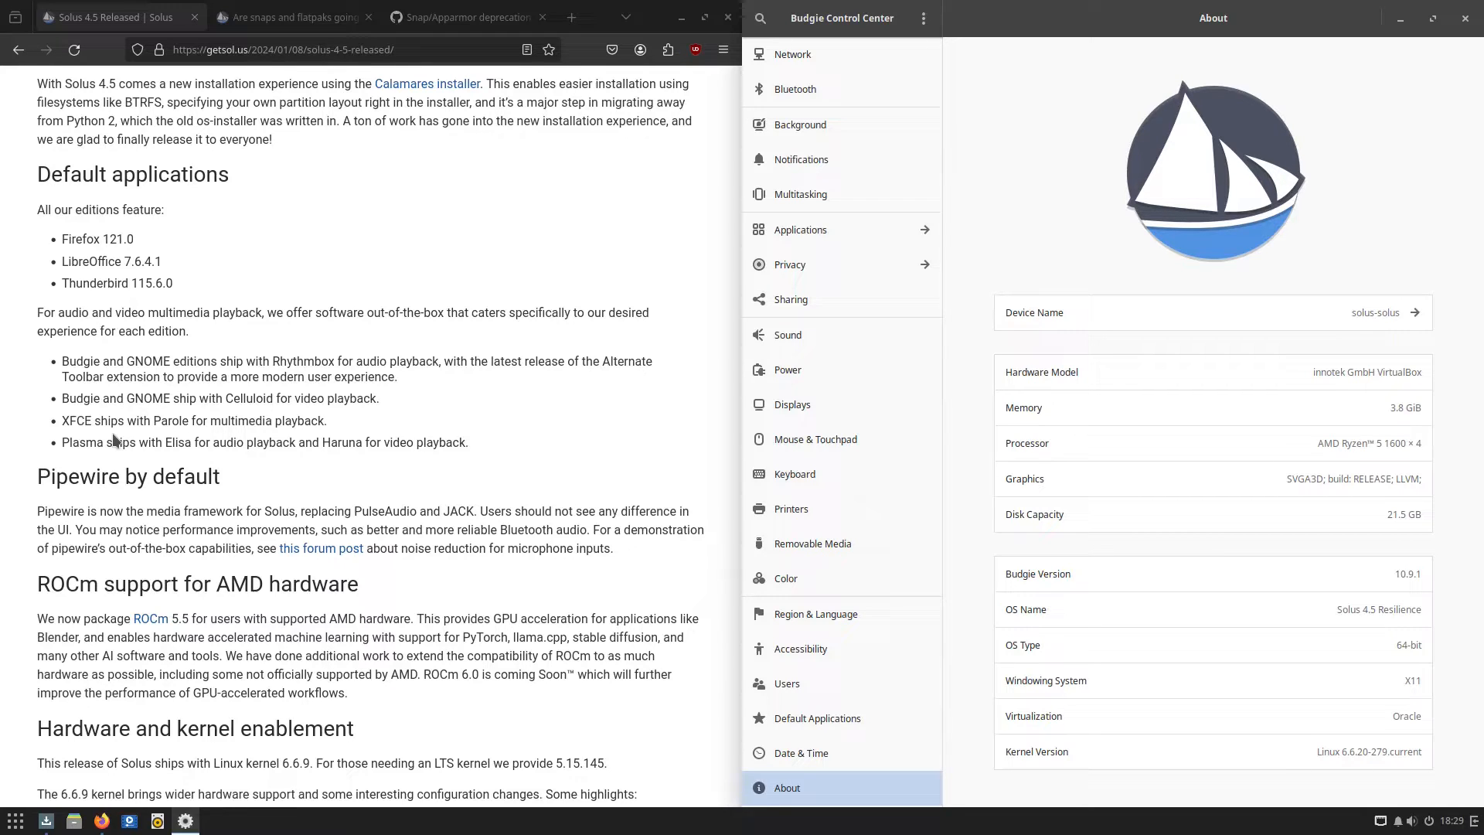
scroll("down", 3)
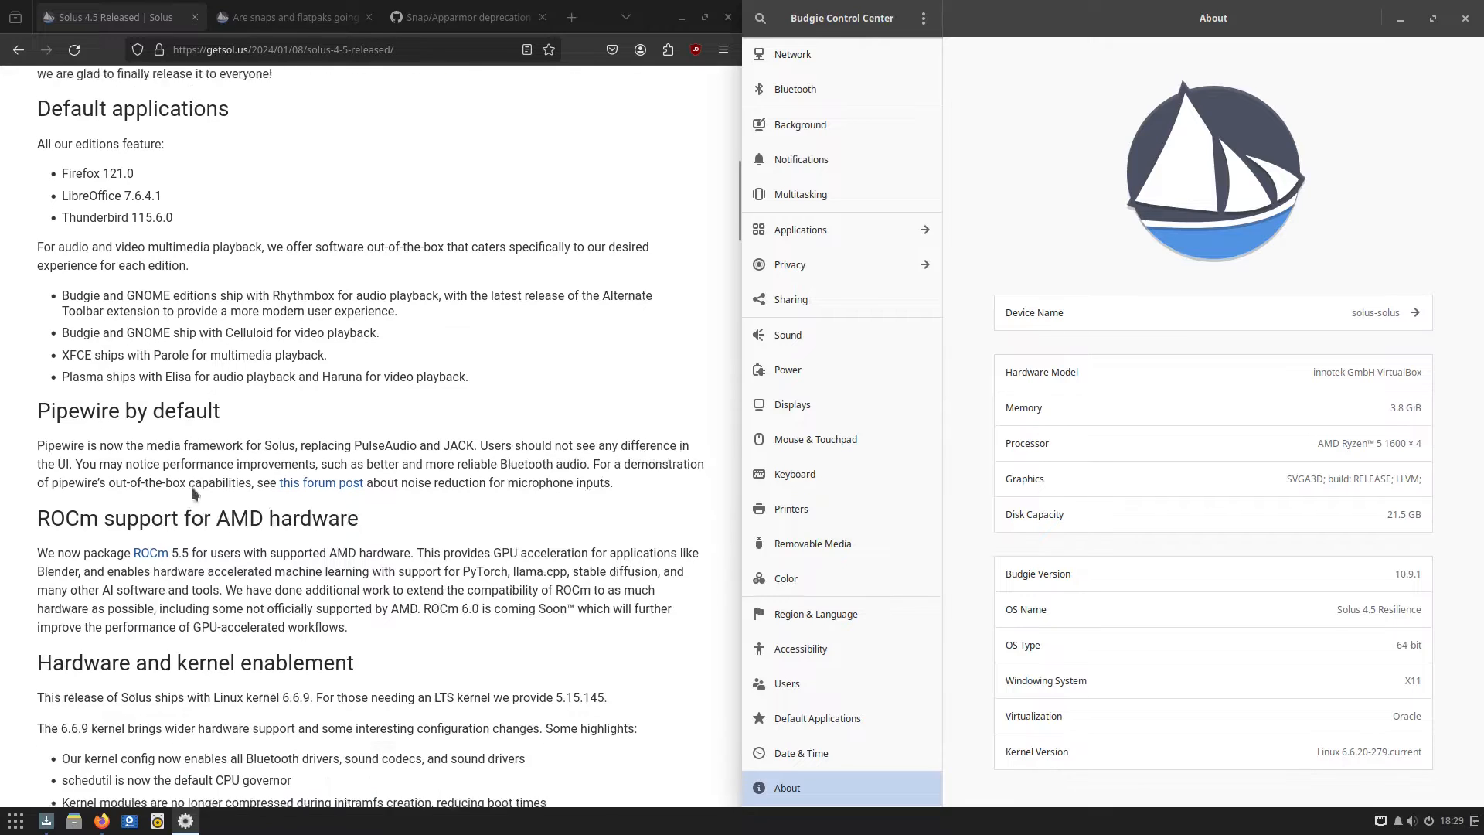
scroll("down", 3)
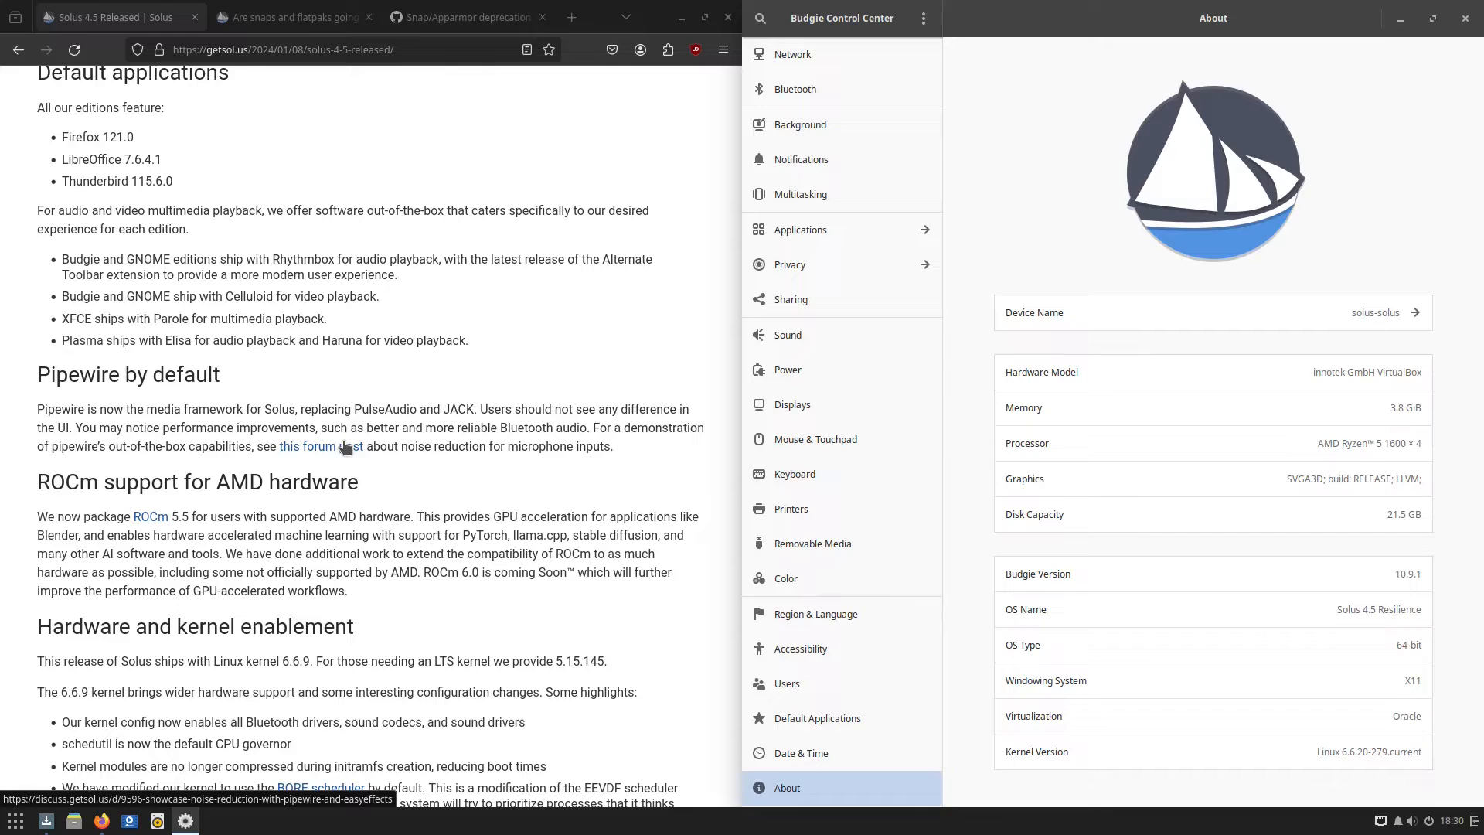
mouse_move(1377, 775)
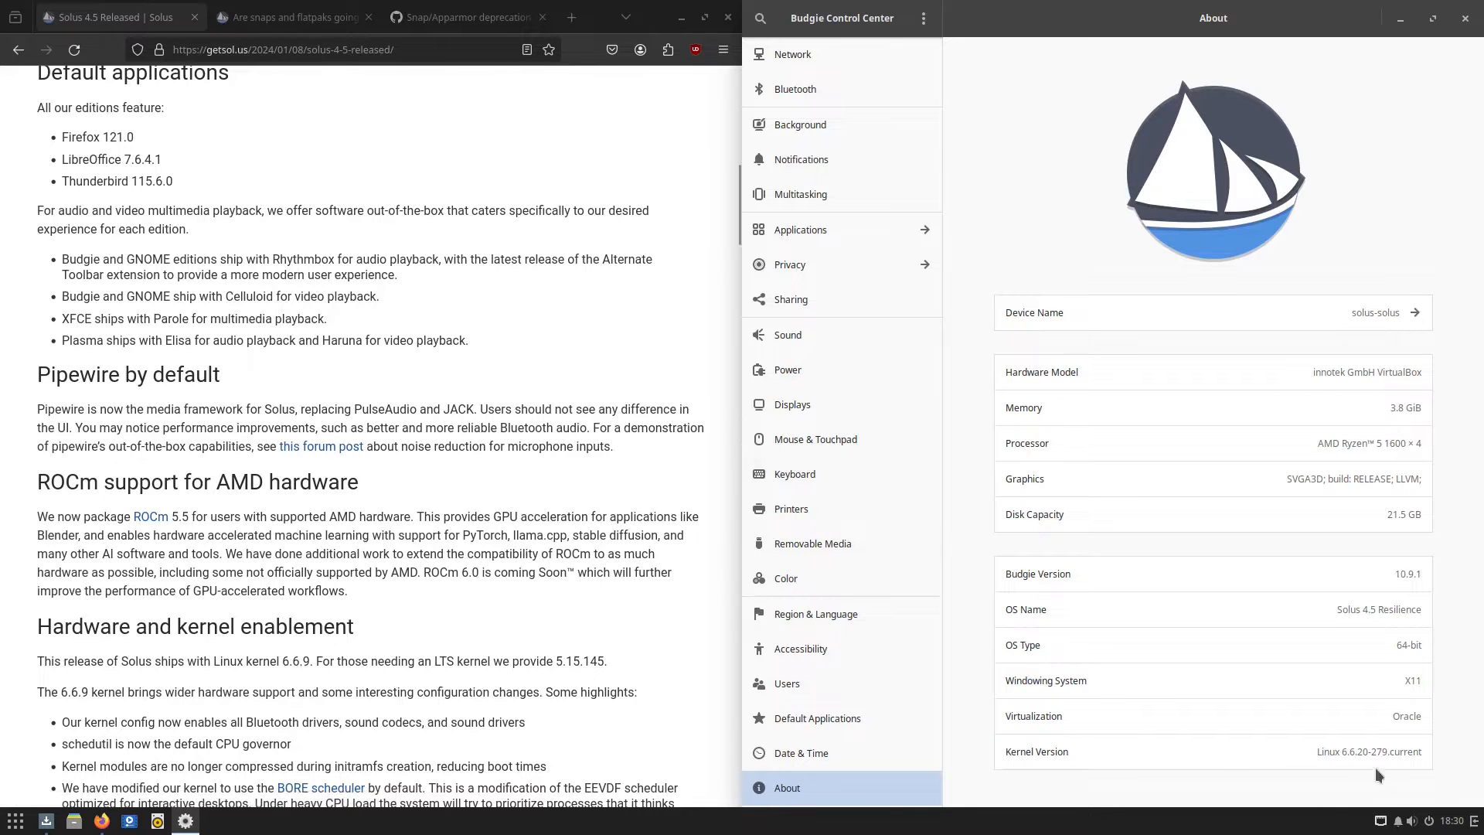
Reach Sound settings from the panel volume popup and choose Analog Stereo Output
left_click(1409, 820)
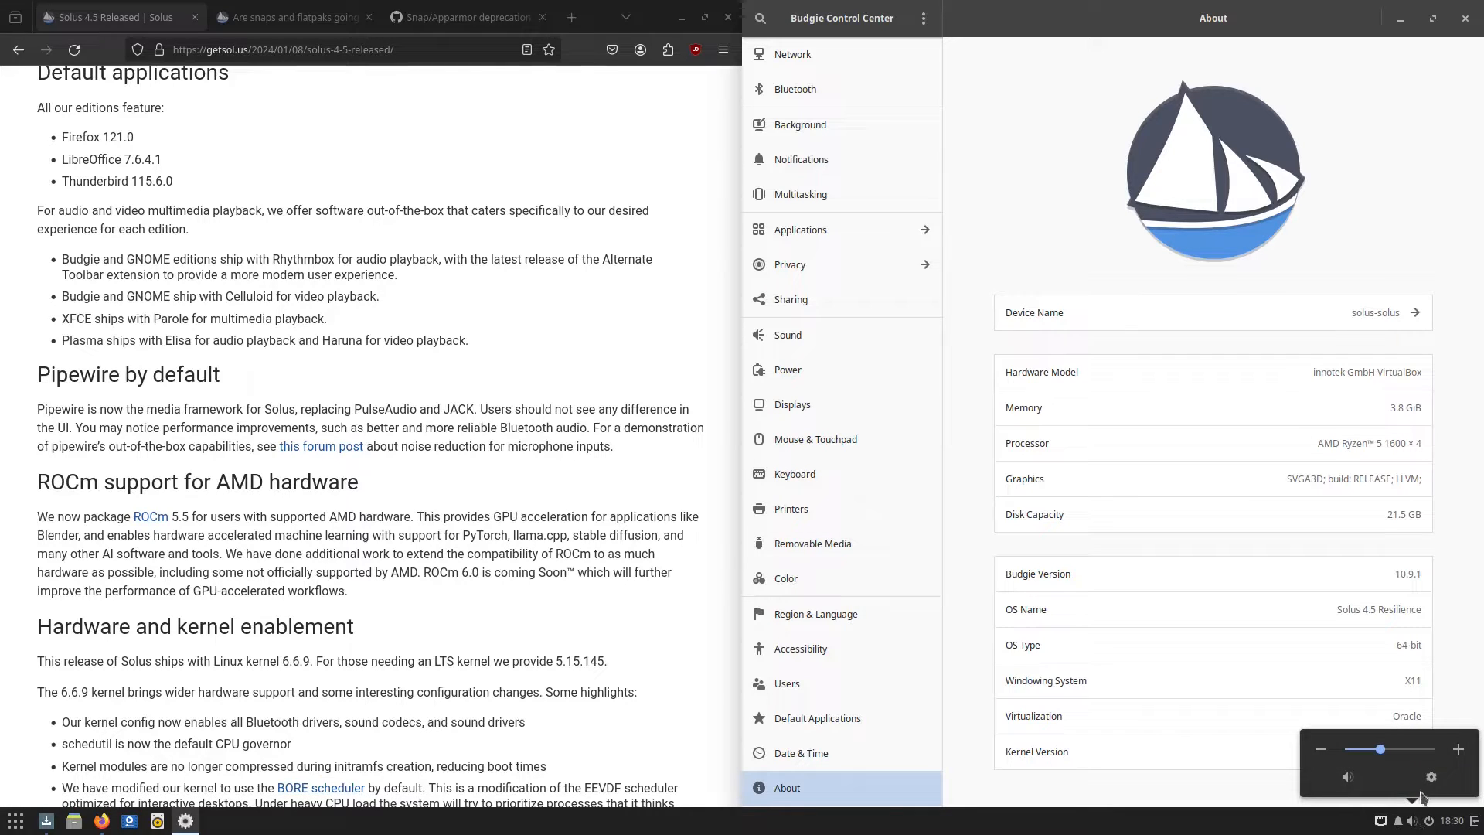
left_click(788, 334)
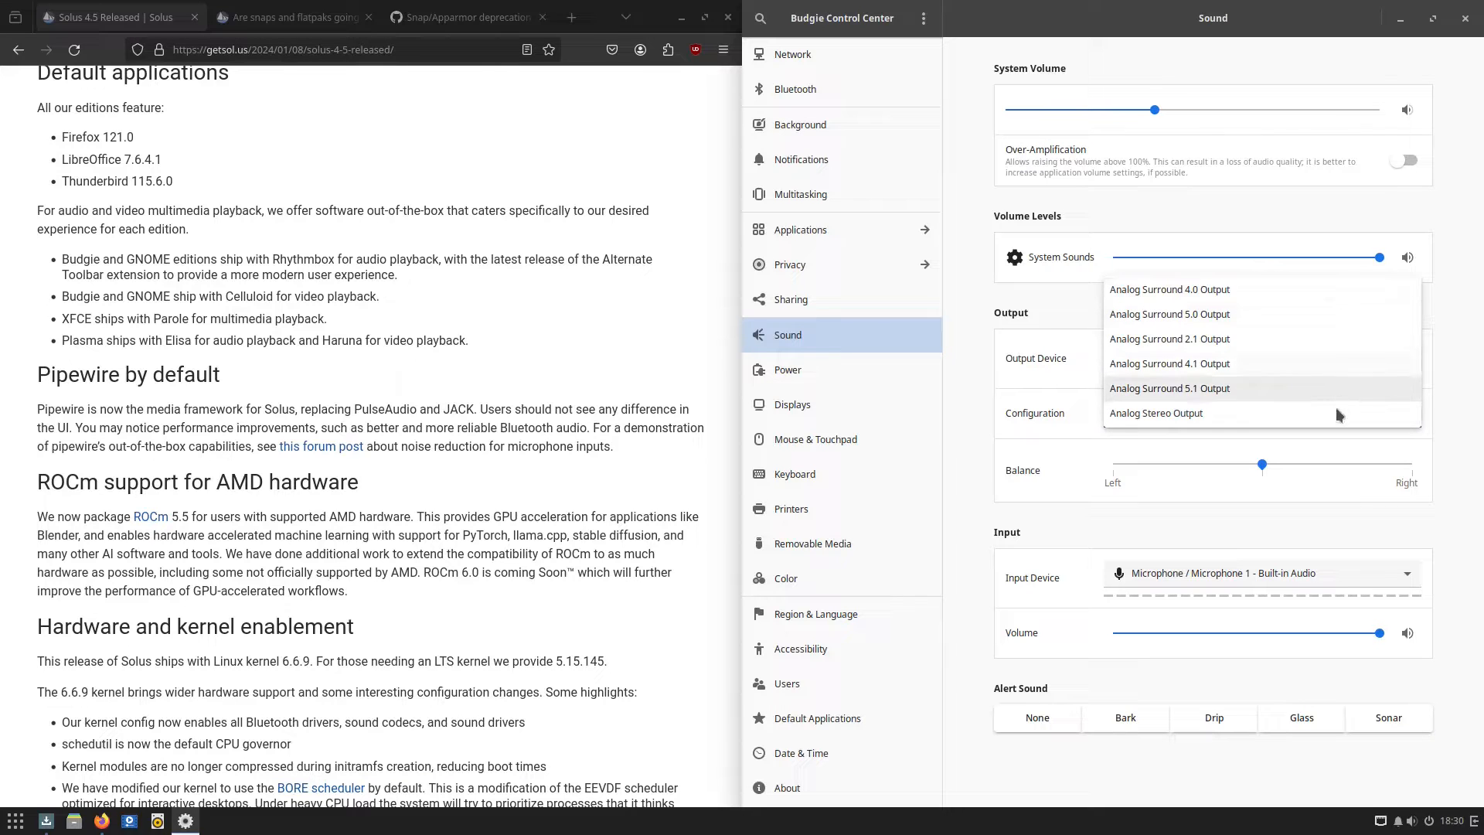
left_click(1155, 412)
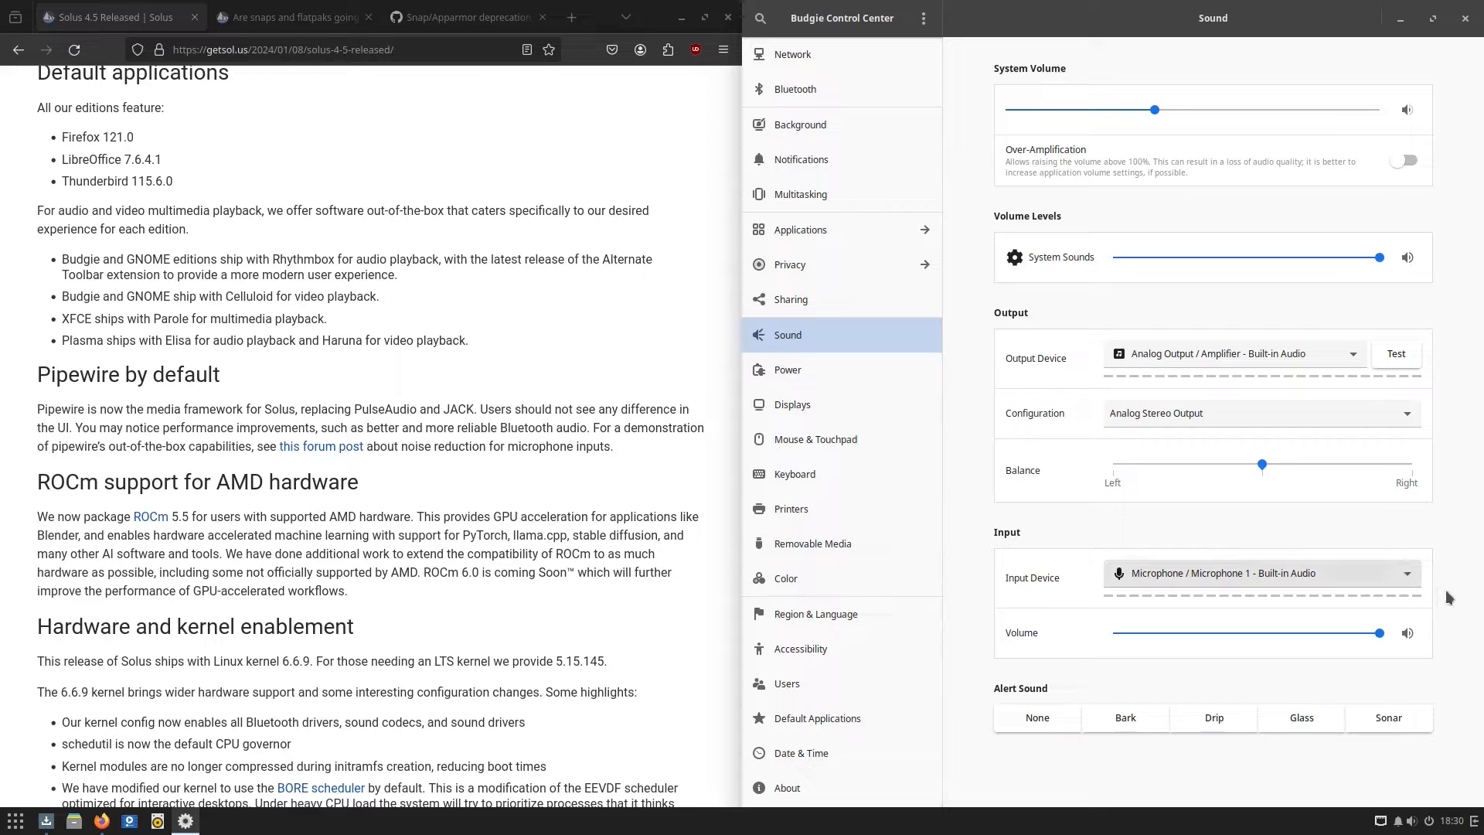
Try the None and Drip alert sounds, ending with Sonar selected
left_click(1037, 717)
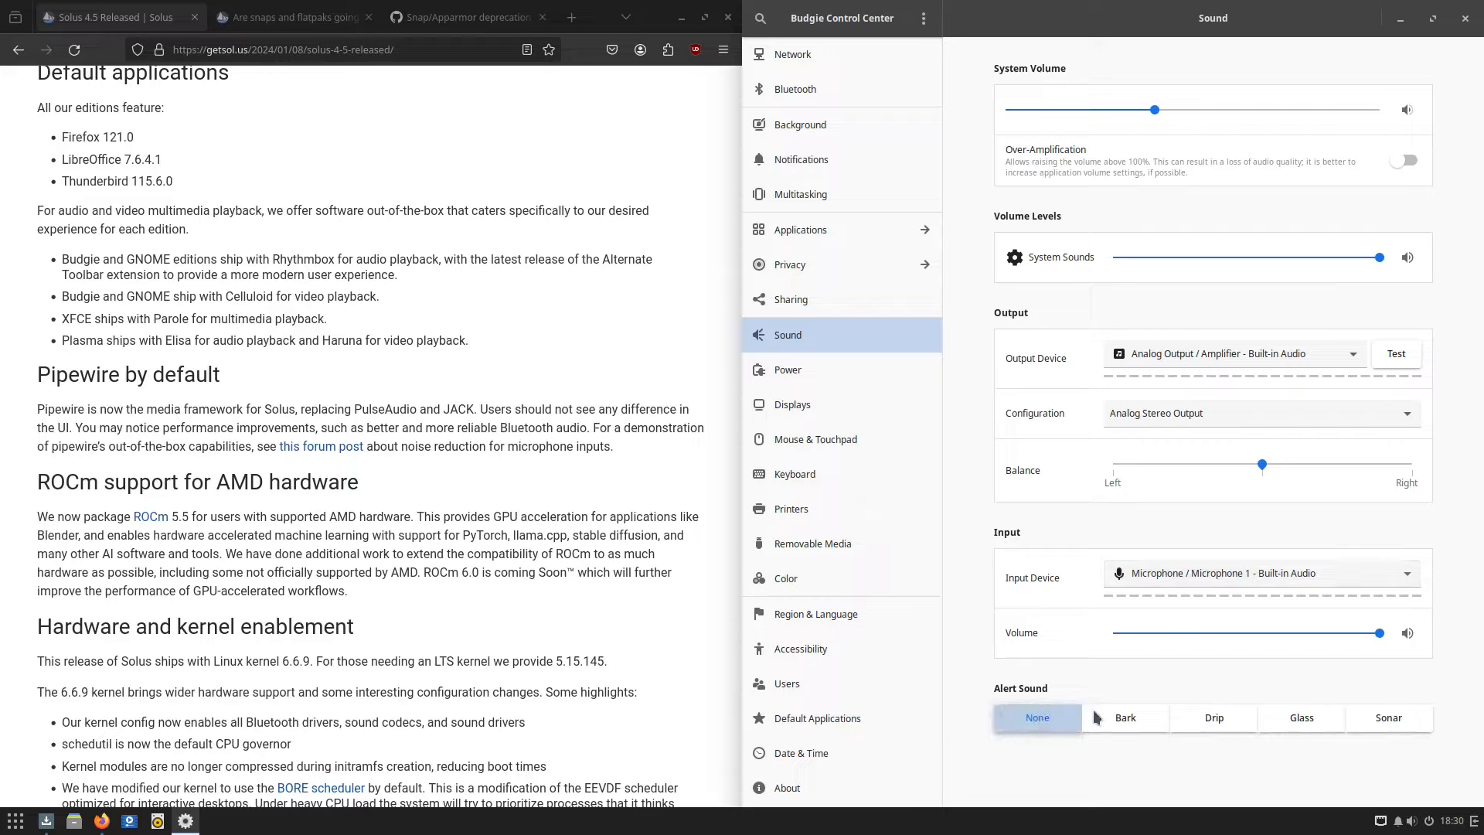
left_click(1213, 717)
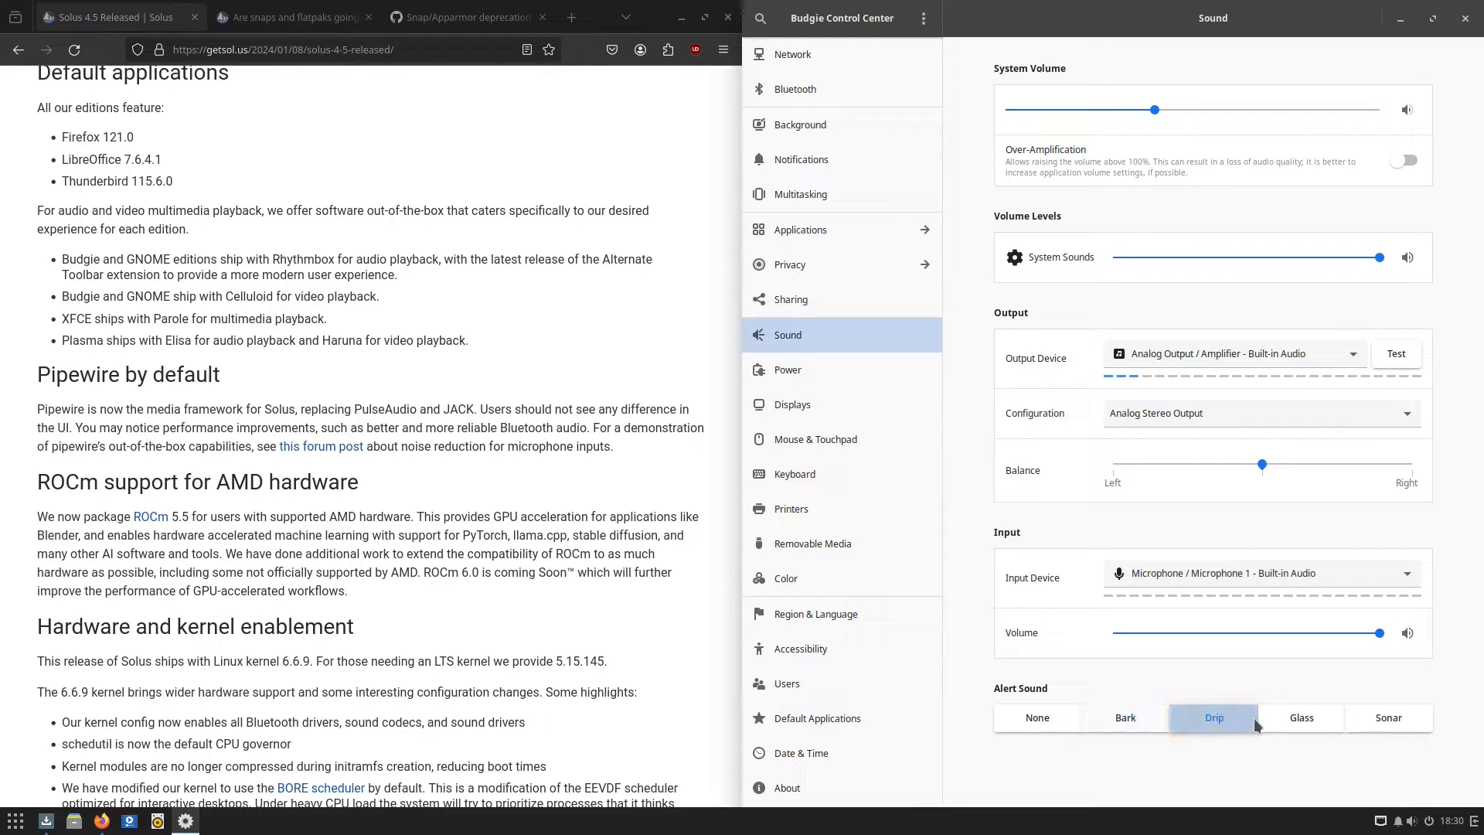
left_click(1388, 717)
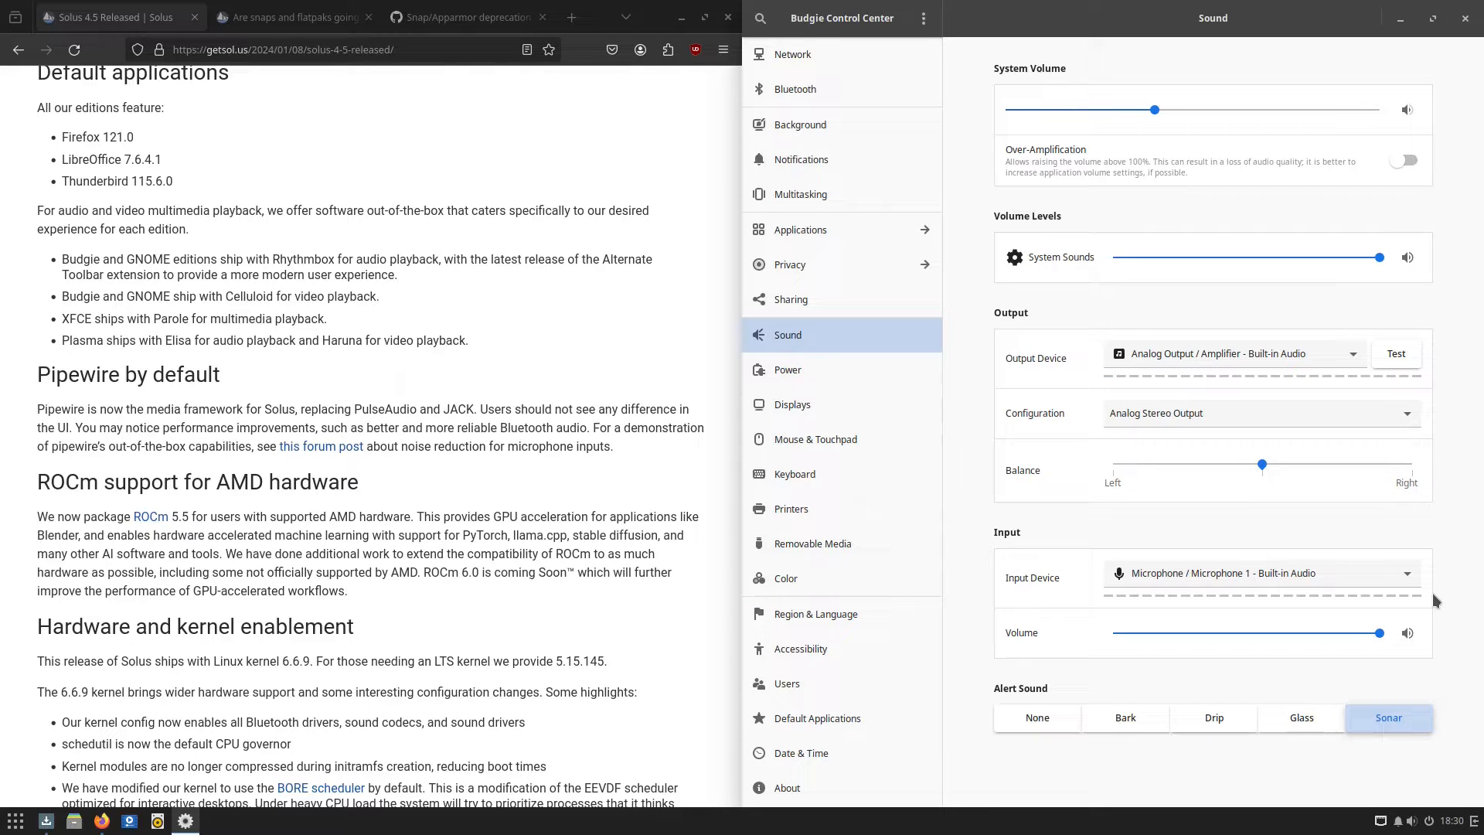
mouse_move(1445, 47)
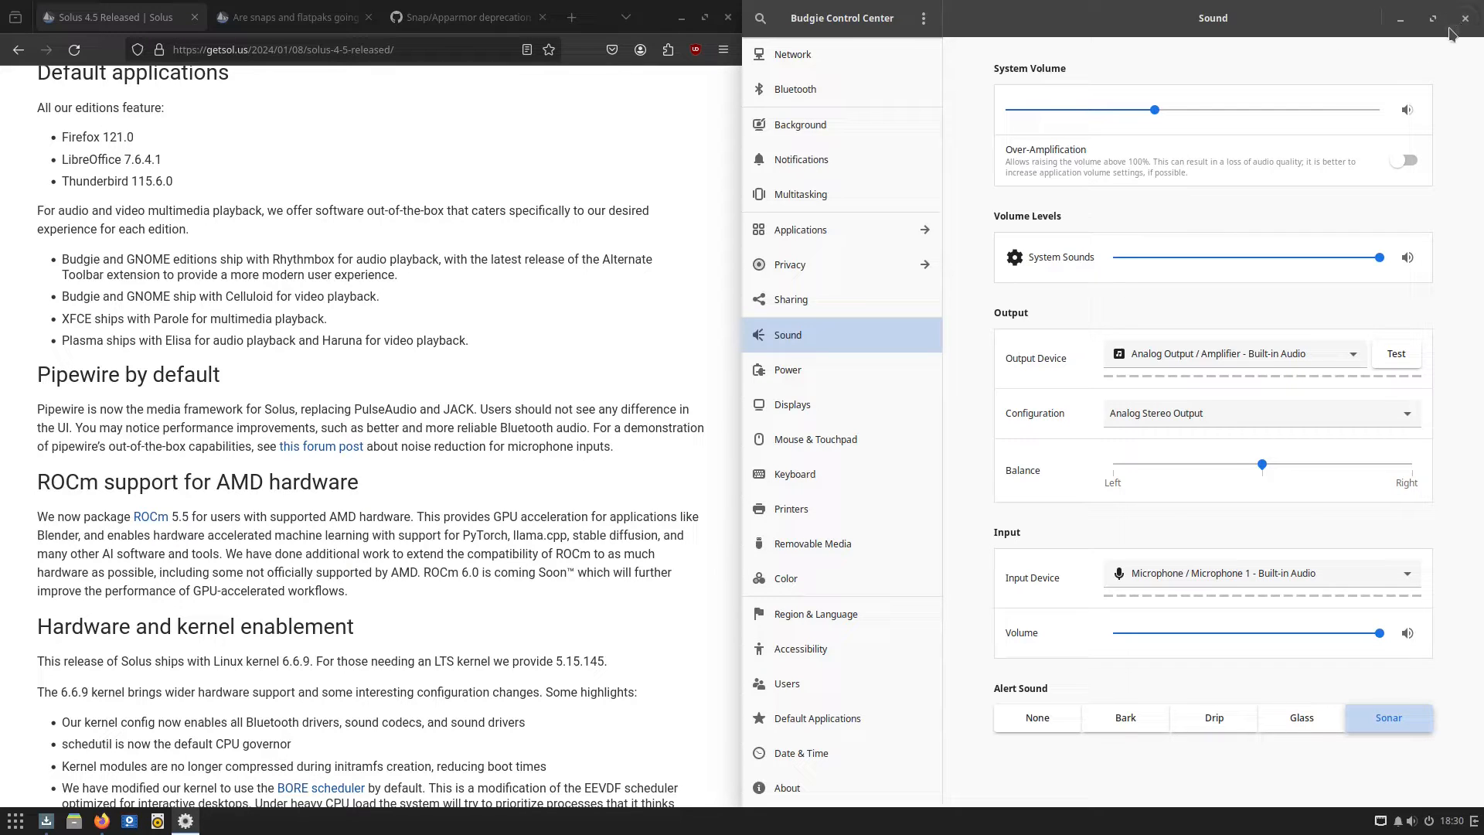
mouse_move(830, 767)
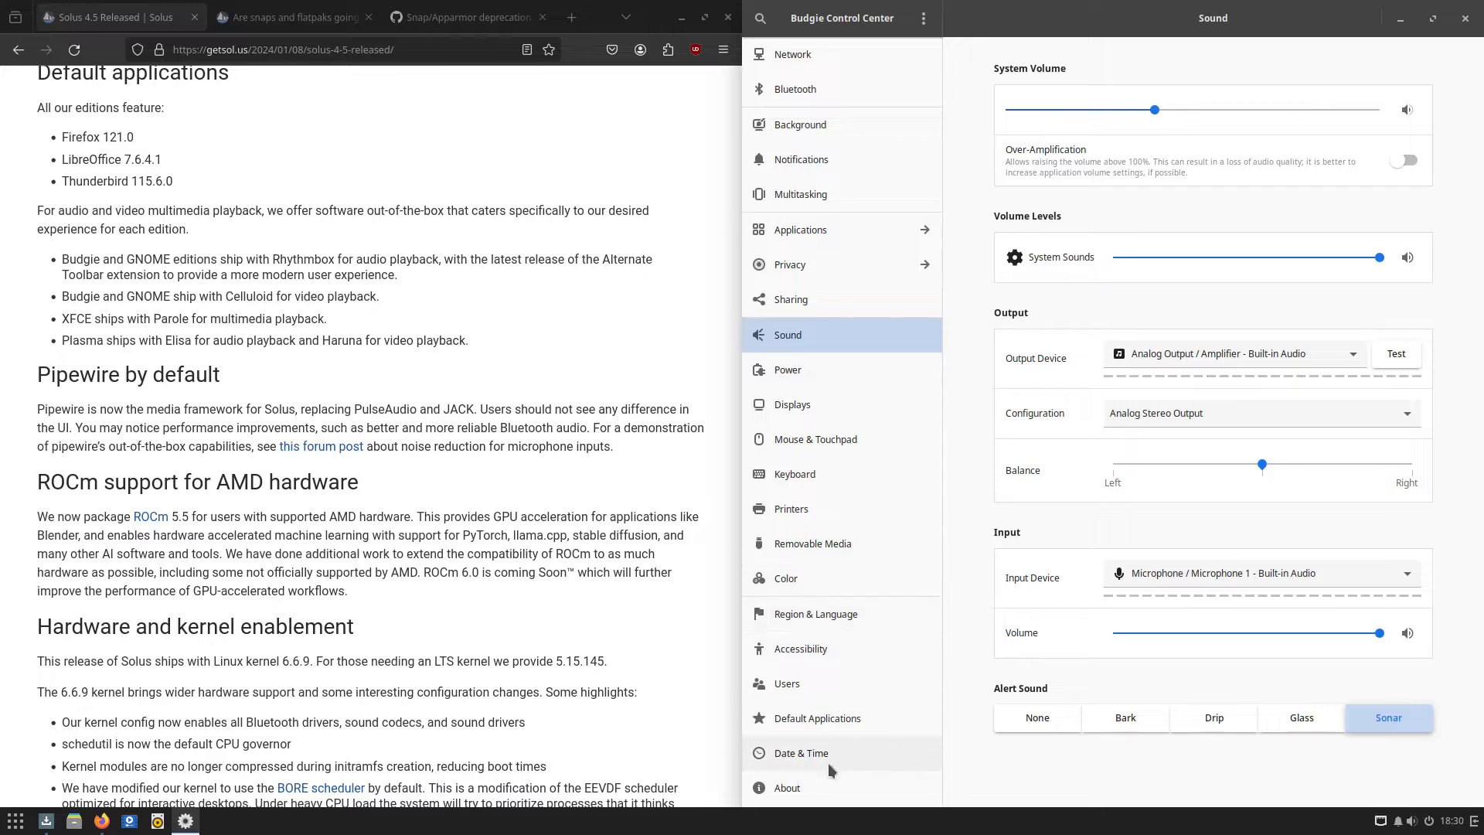
Return to the Control Center About page and review the system details
left_click(786, 787)
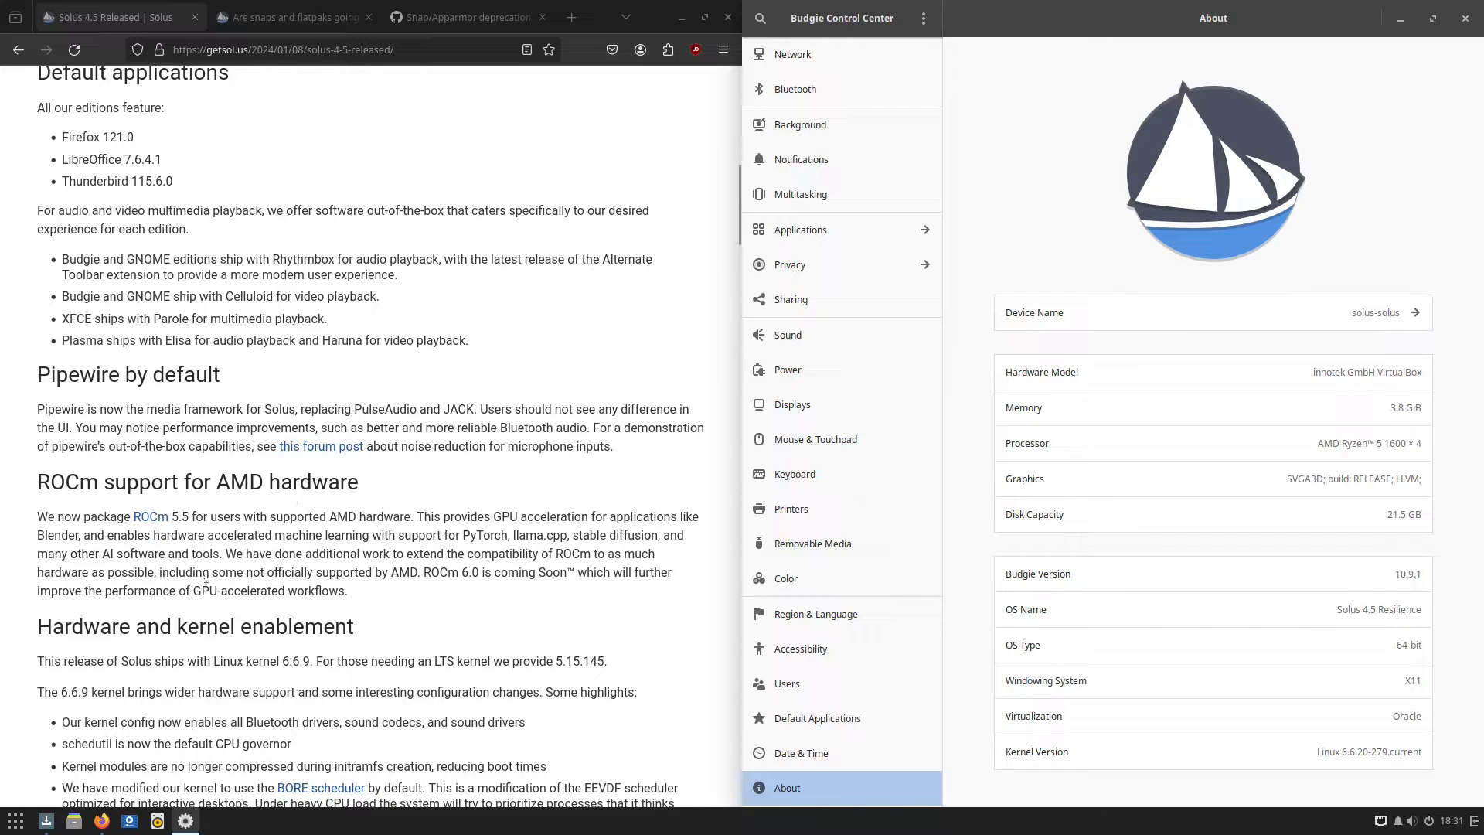
mouse_move(425, 598)
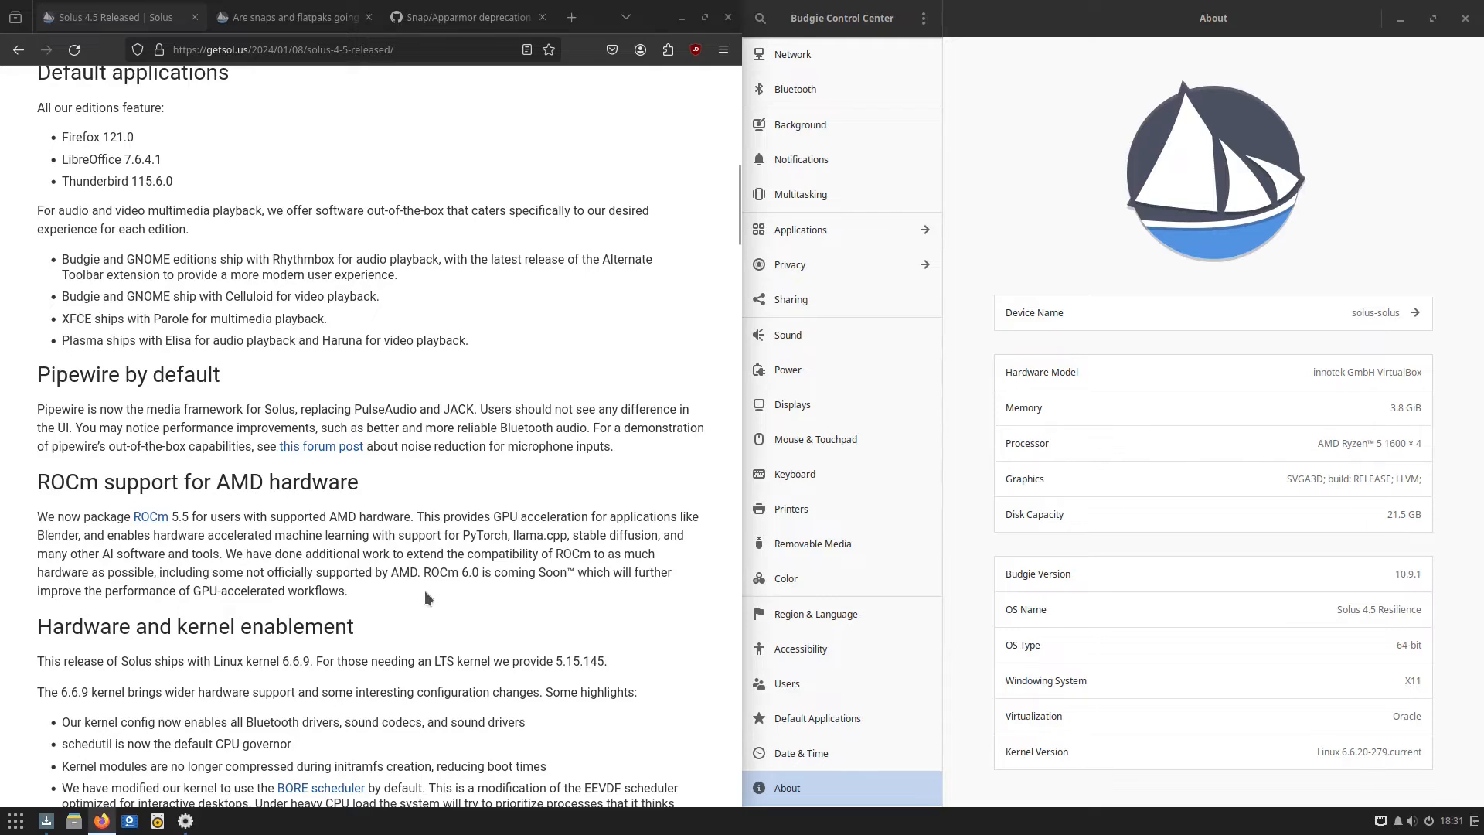
scroll("down", 3)
type("term")
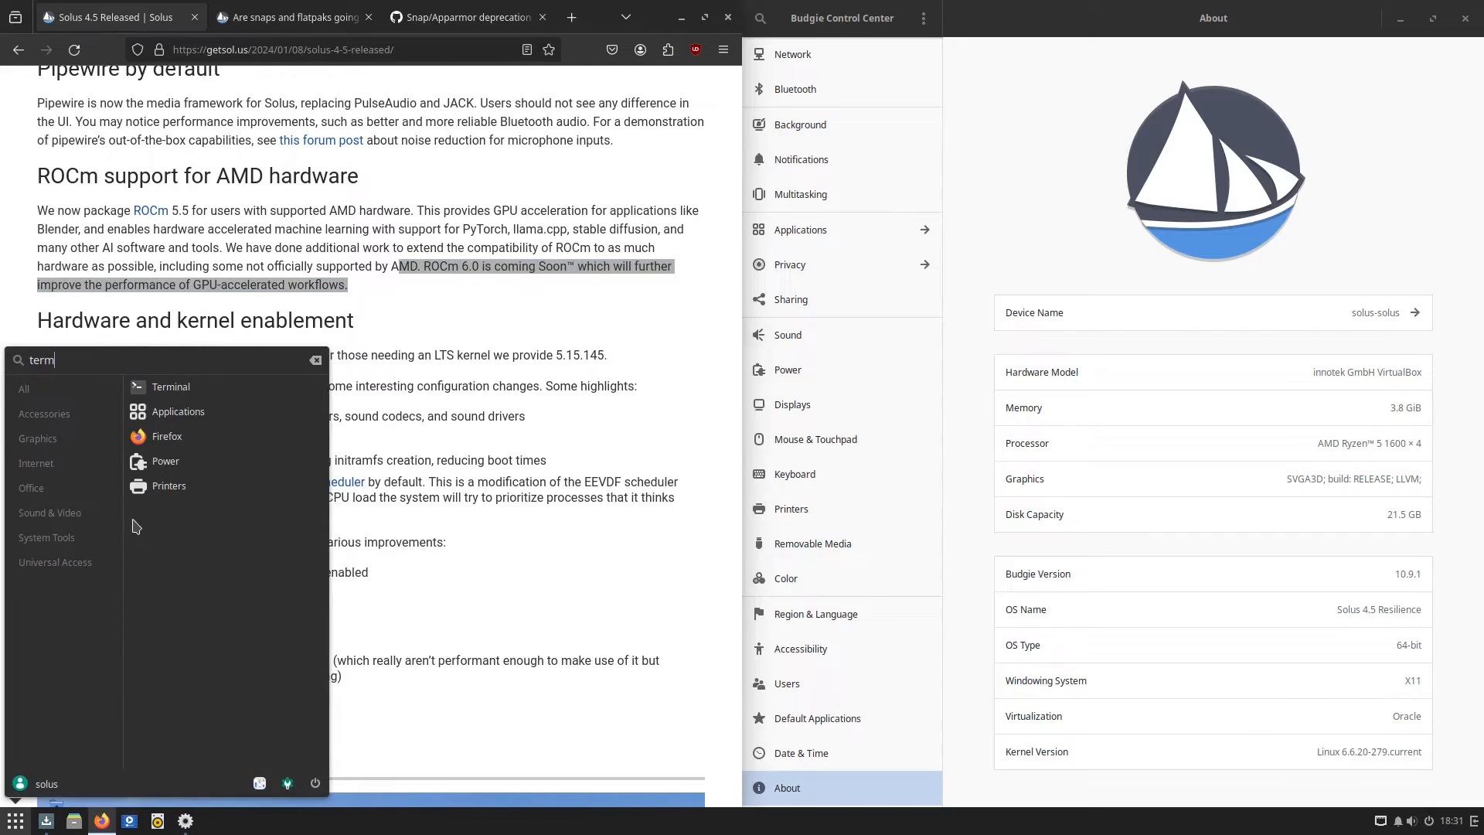
Launch Terminal, run uname -r to print kernel 6.6.20-279.current, then close it
left_click(171, 386)
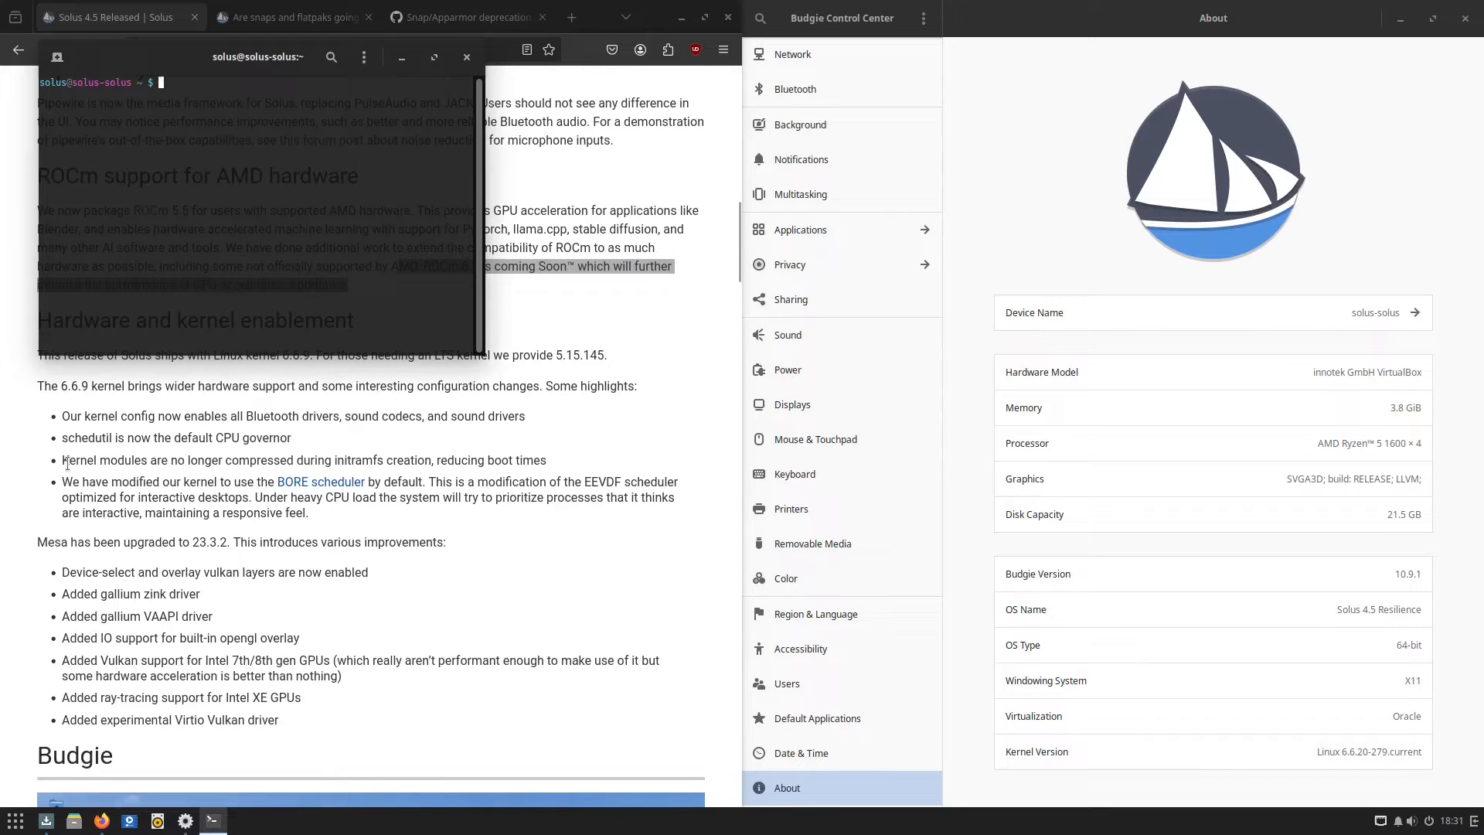
type("uname -r")
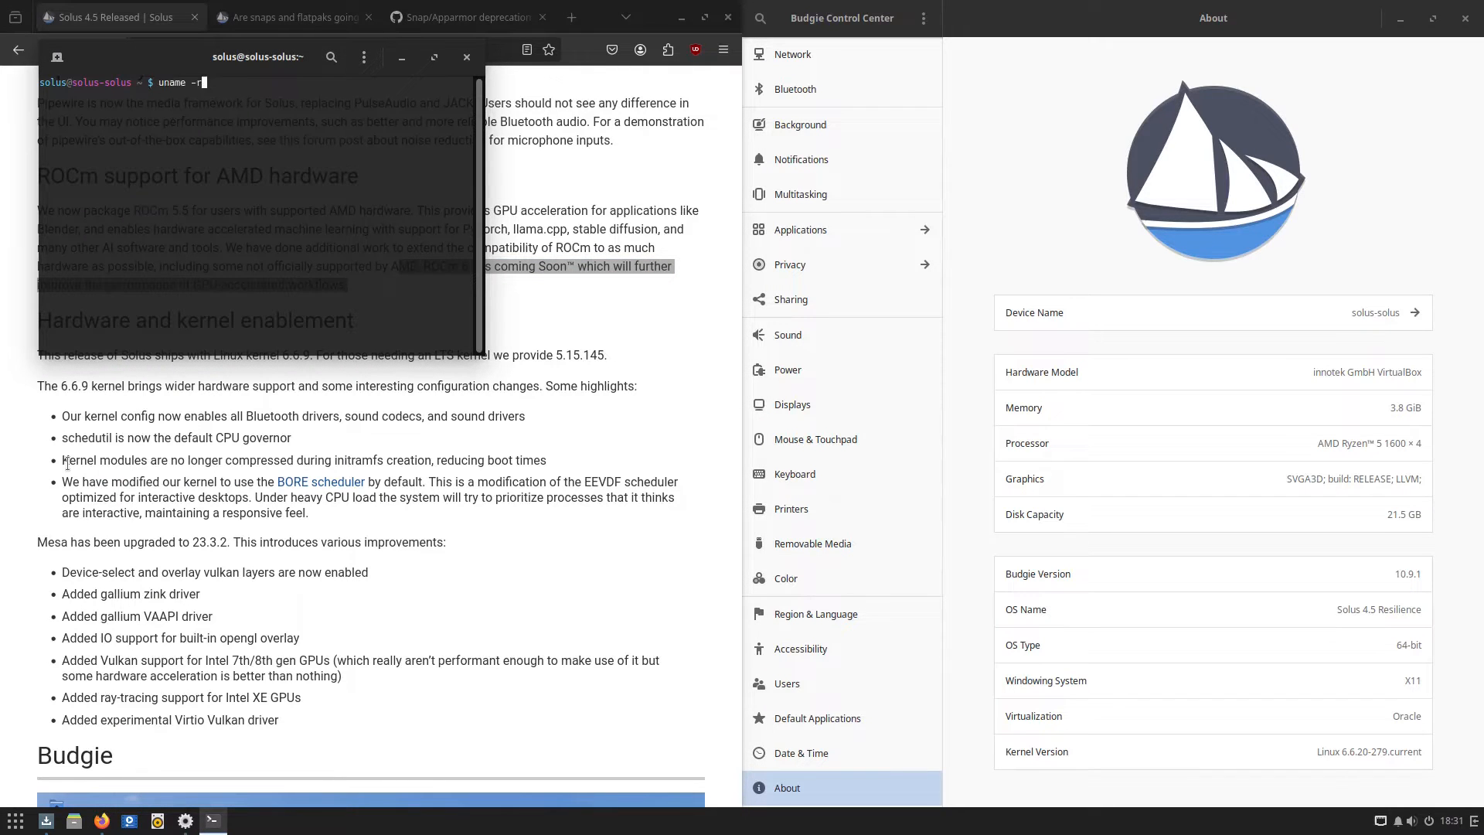
key("Return")
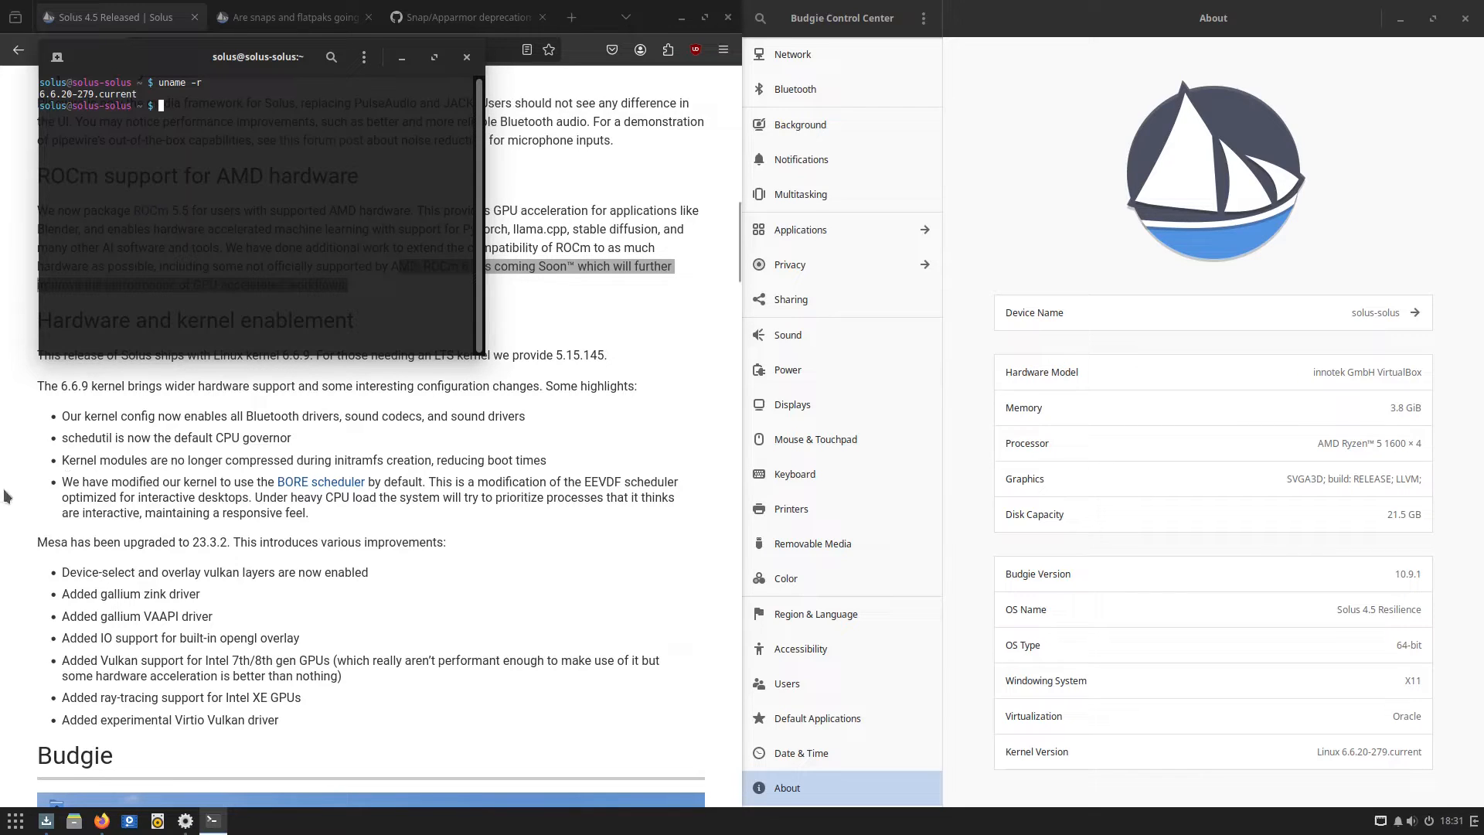
left_click(465, 58)
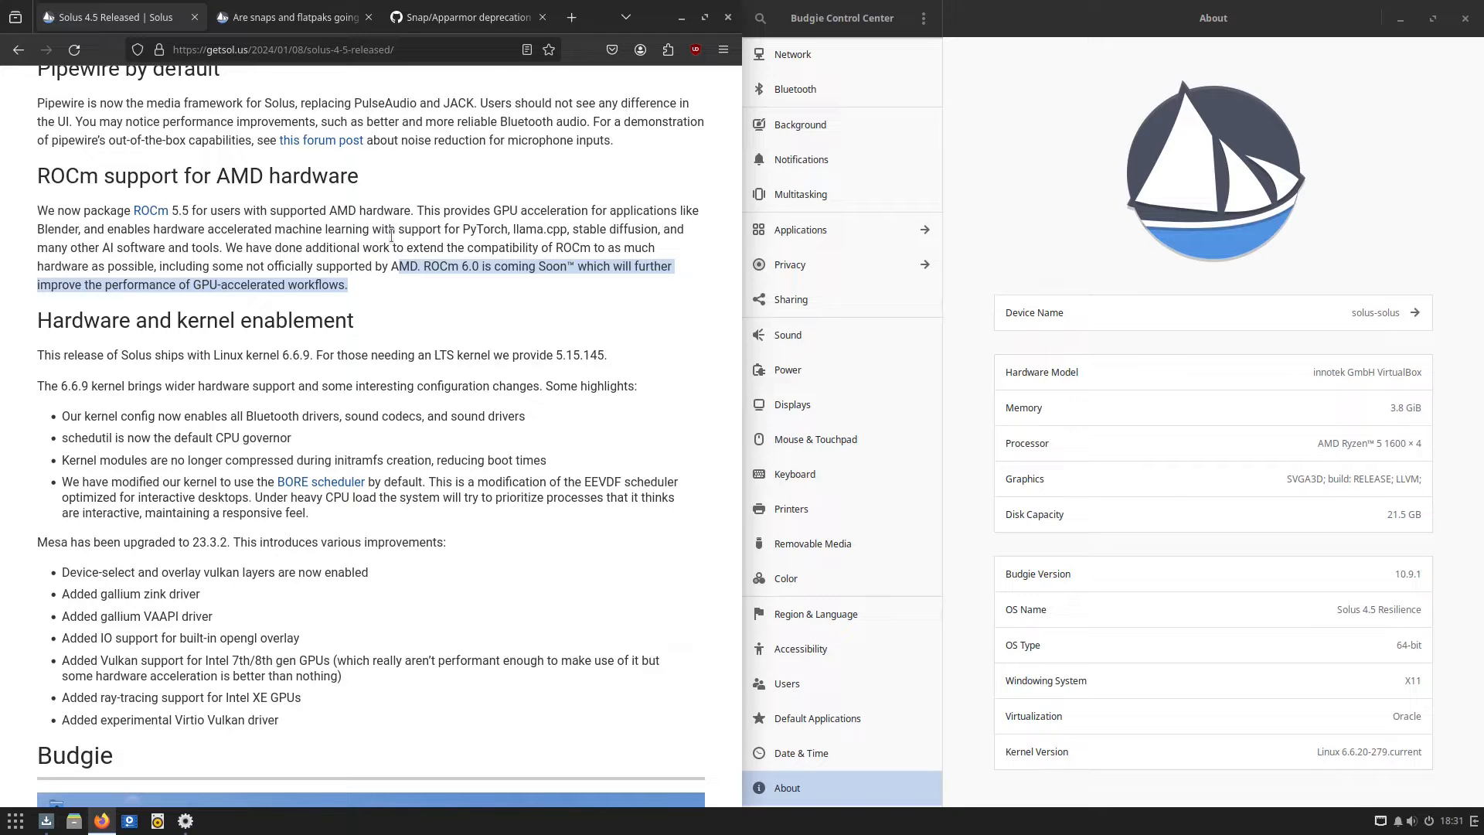
Scroll the Solus 4.5 release post down to its Future section
scroll("down", 3)
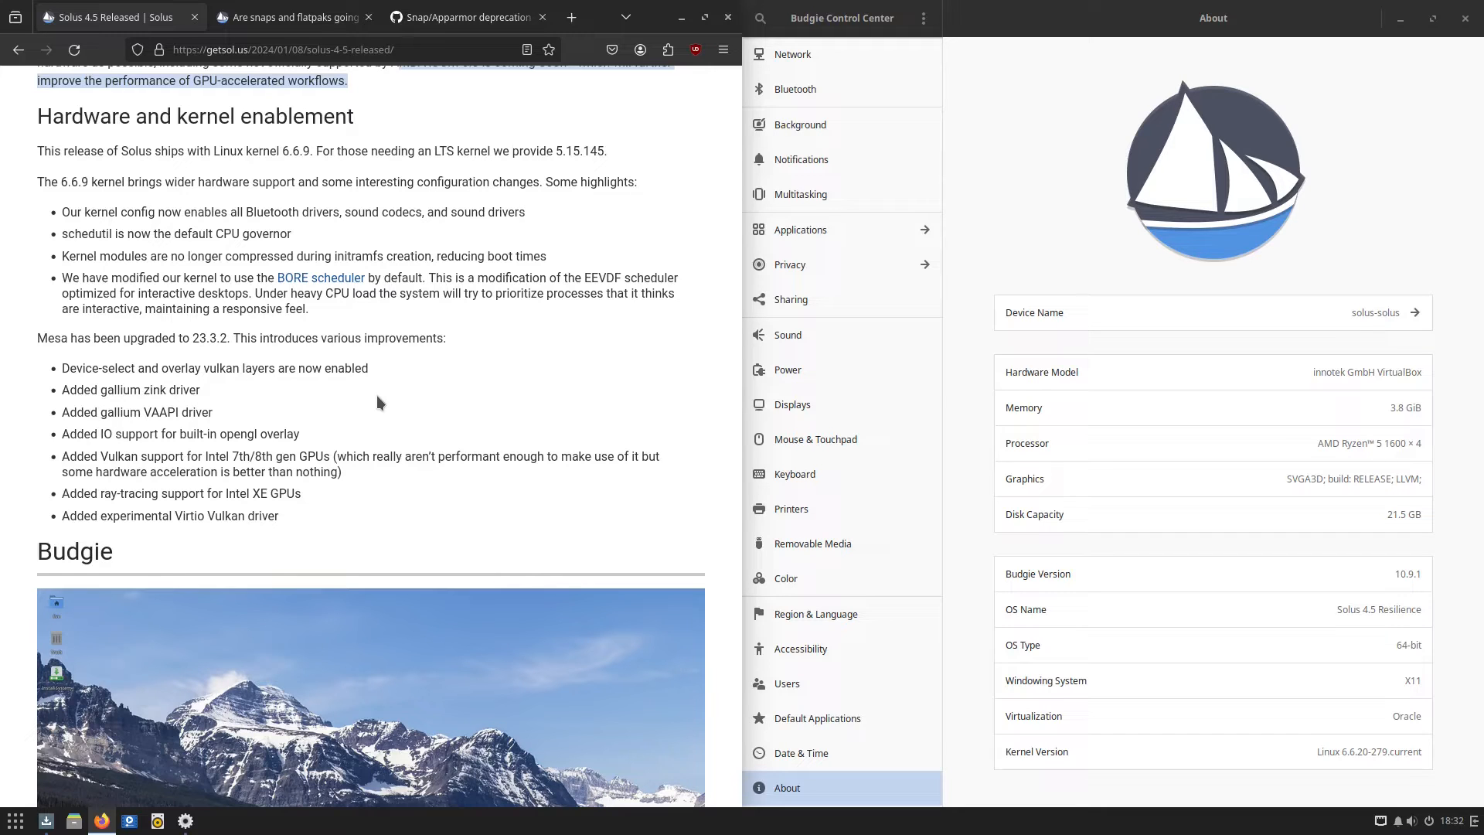
scroll("down", 3)
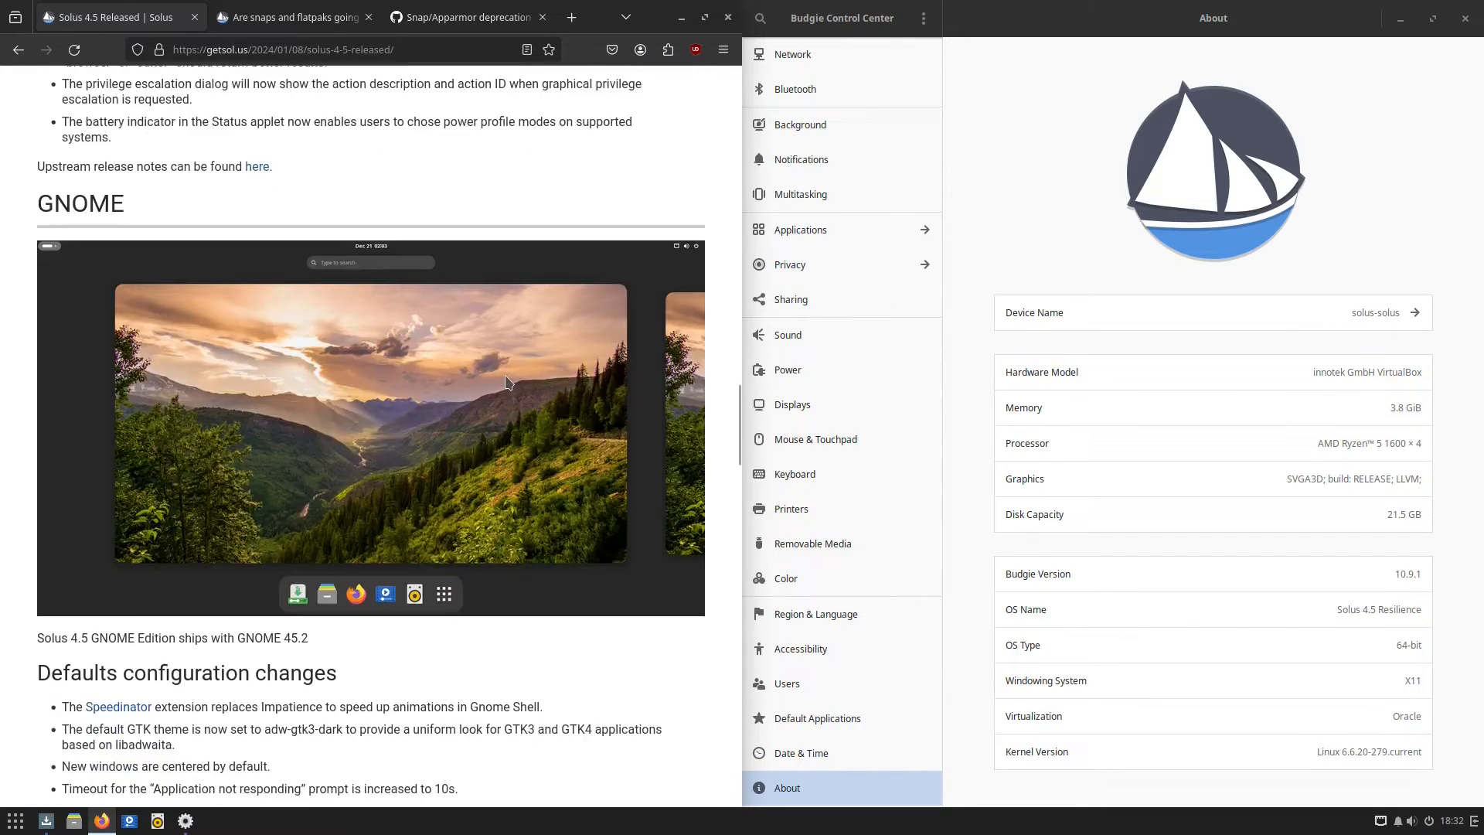
scroll("down", 3)
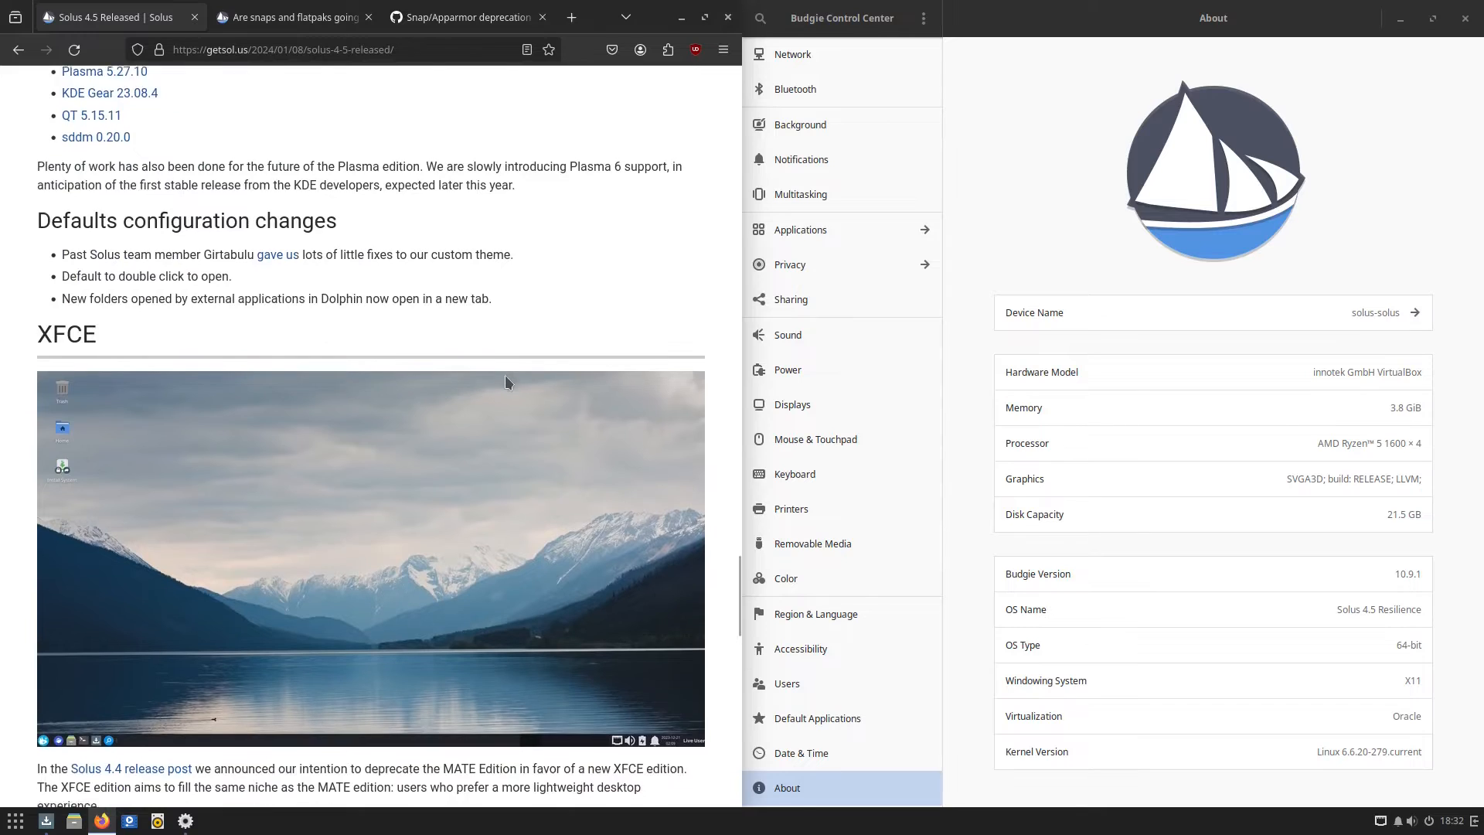
scroll("down", 3)
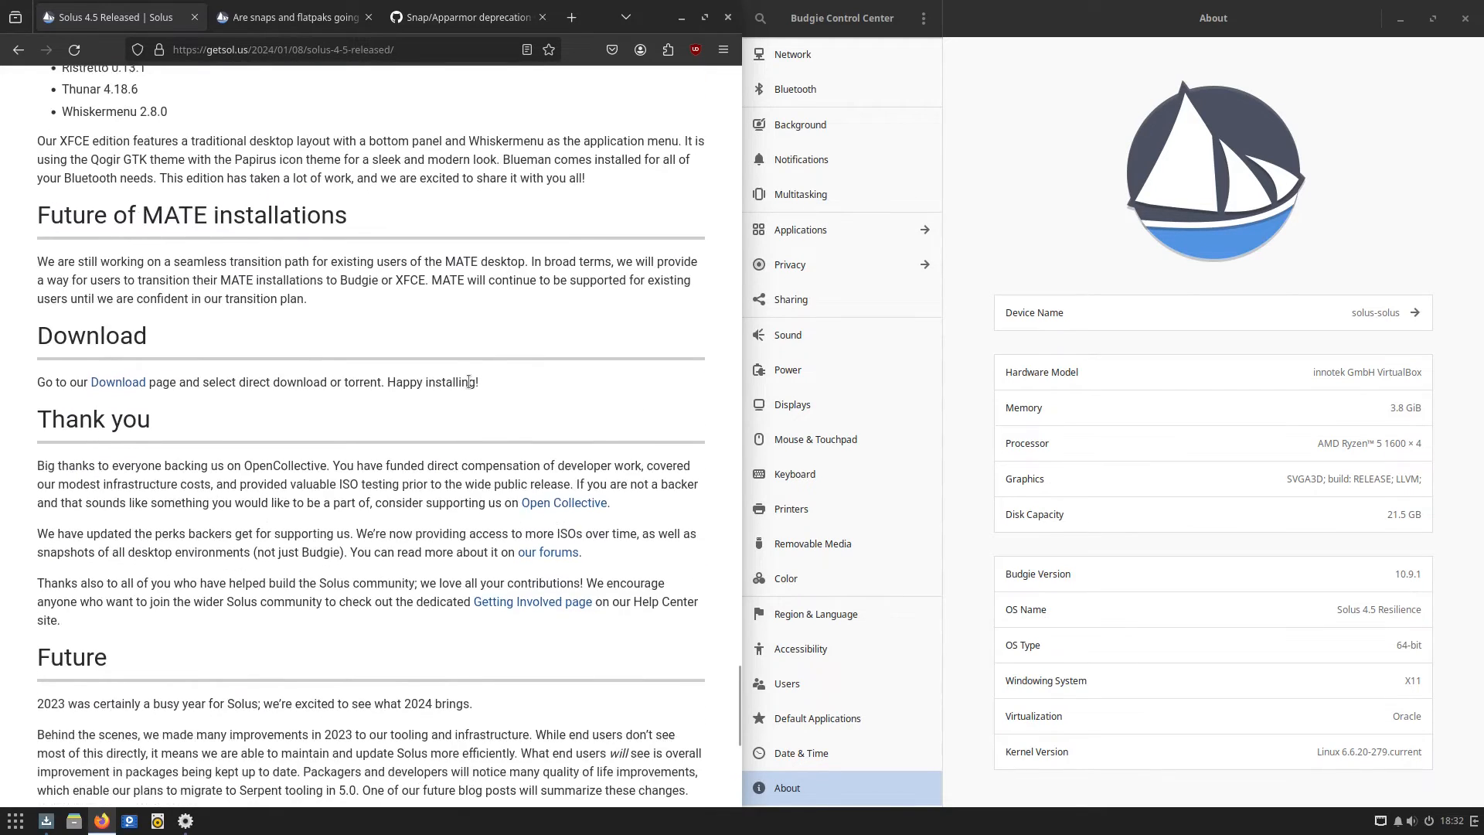
scroll("up", 3)
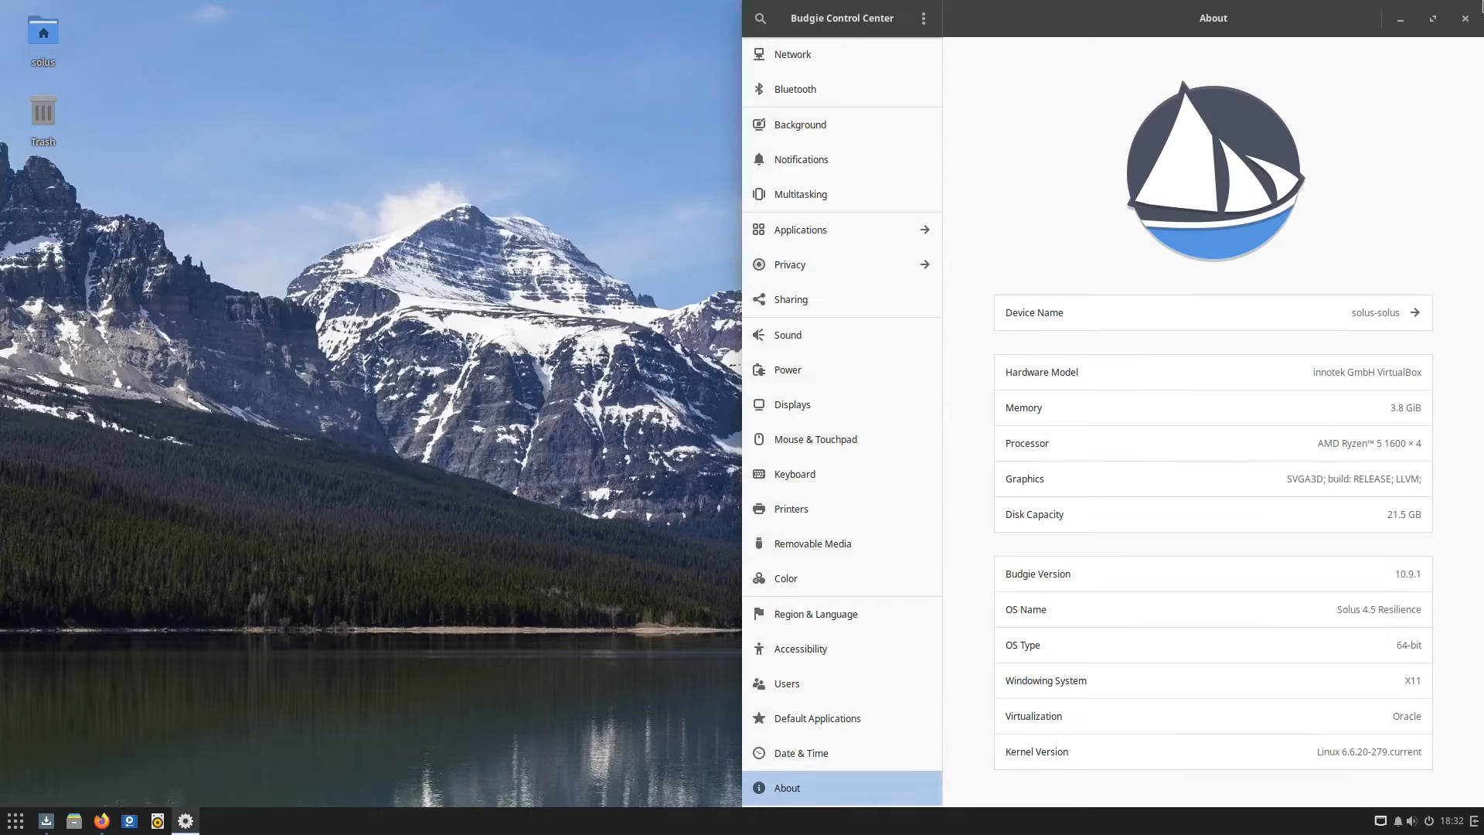
Close Control Center, dismiss the Raven panel, and show Software Center's Home categories
left_click(1466, 18)
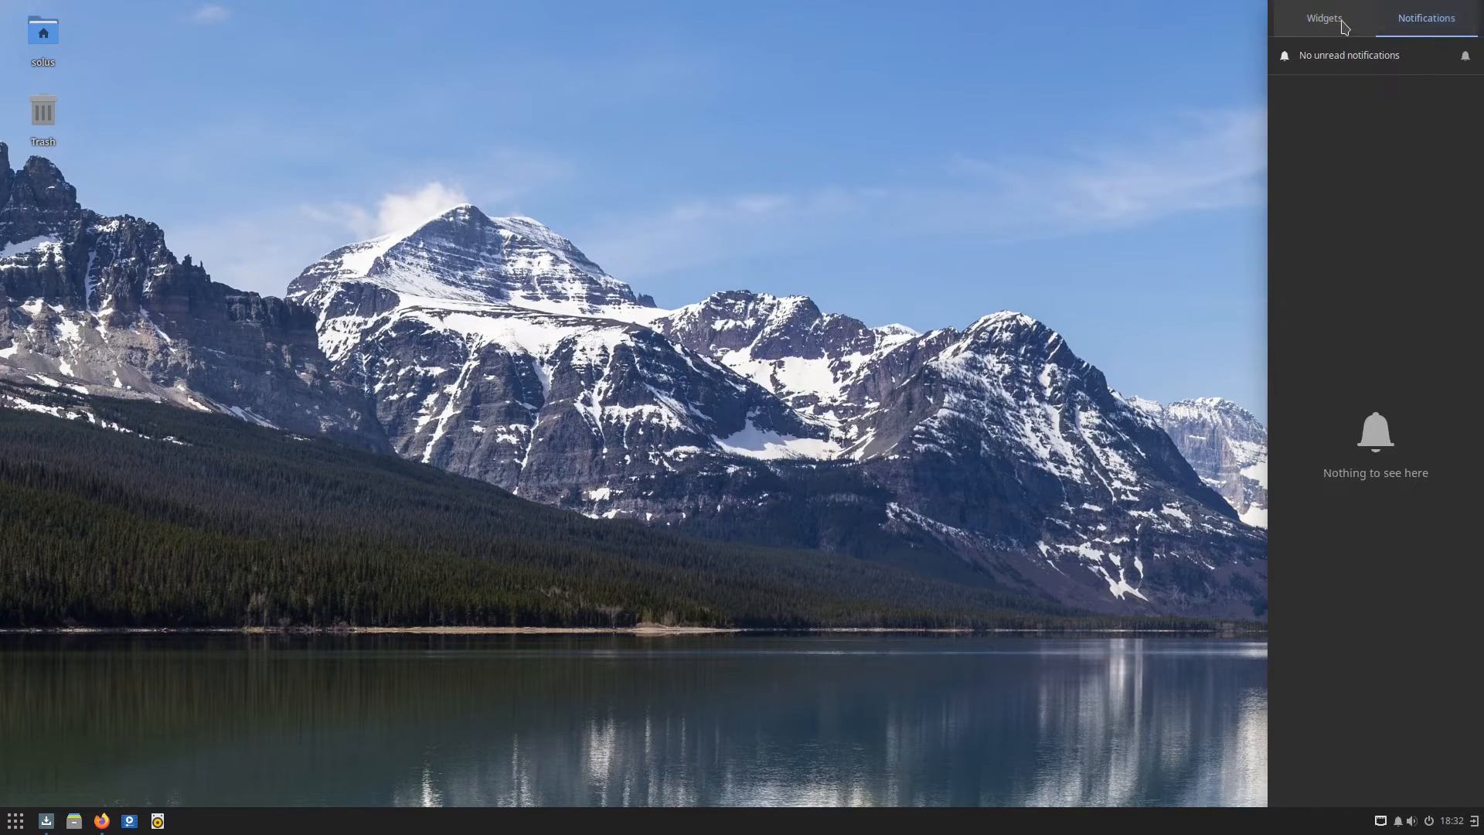
left_click(1323, 18)
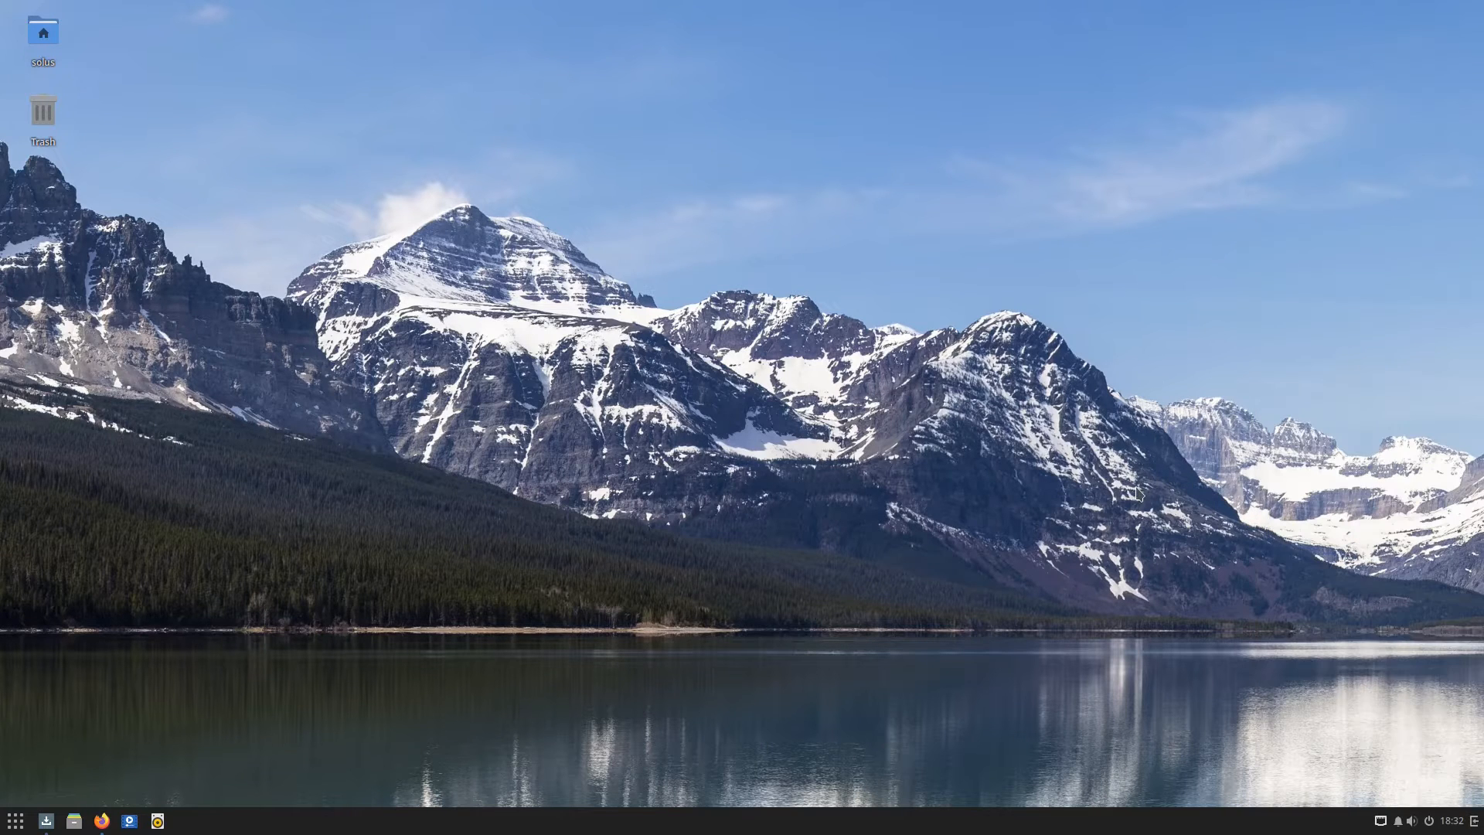
mouse_move(772, 688)
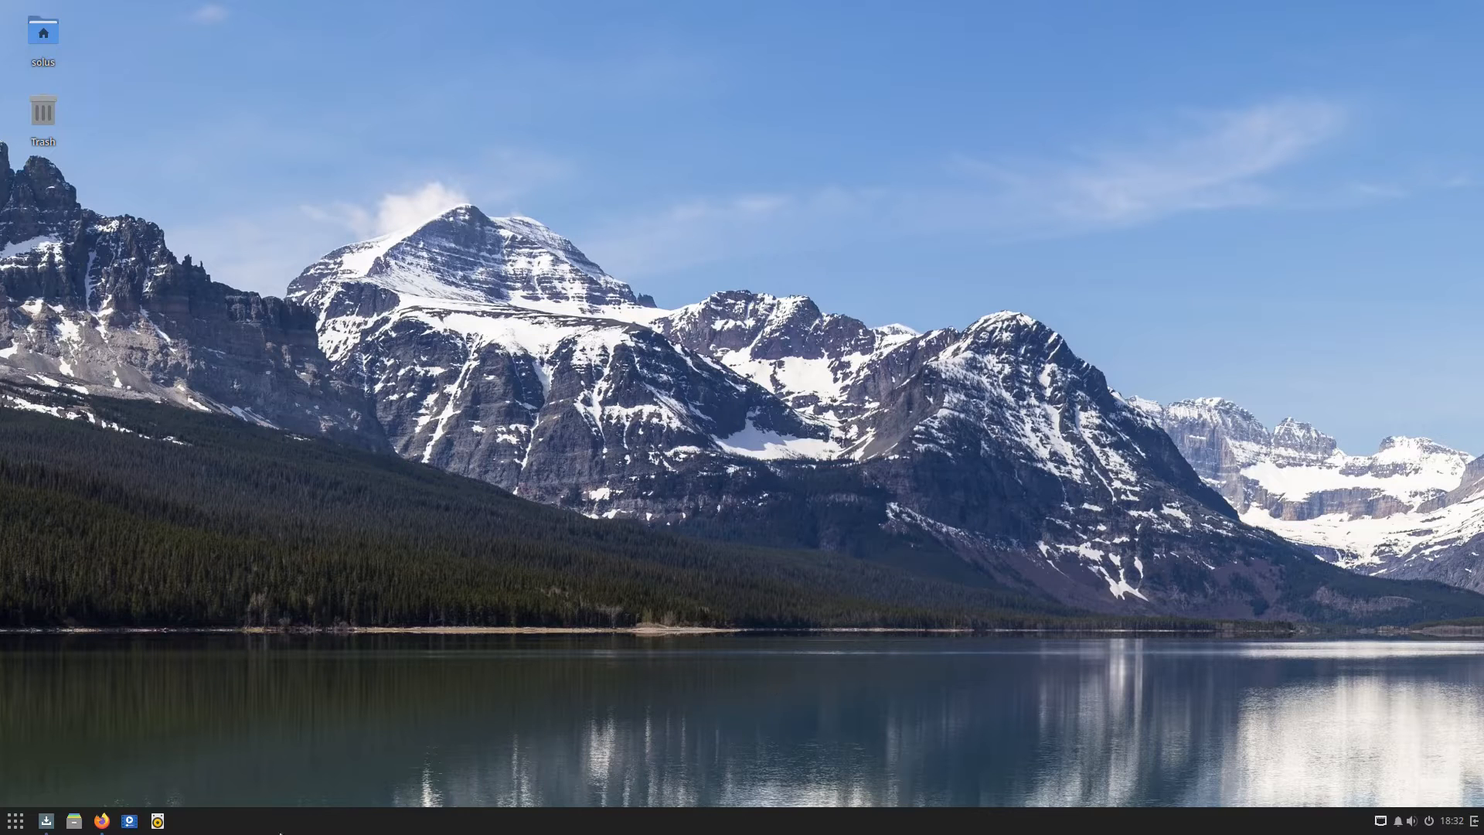
mouse_move(72, 821)
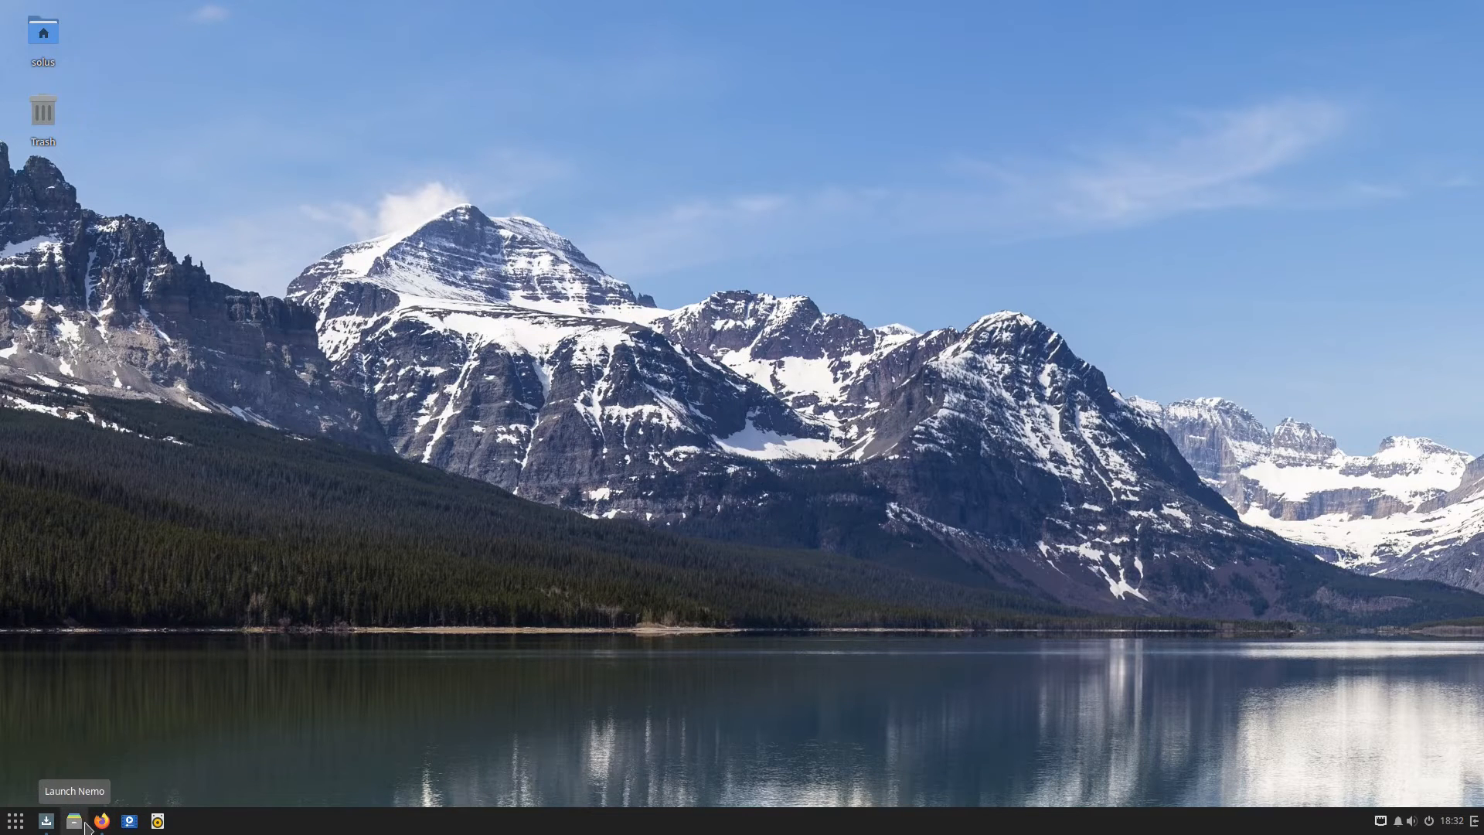
mouse_move(299, 701)
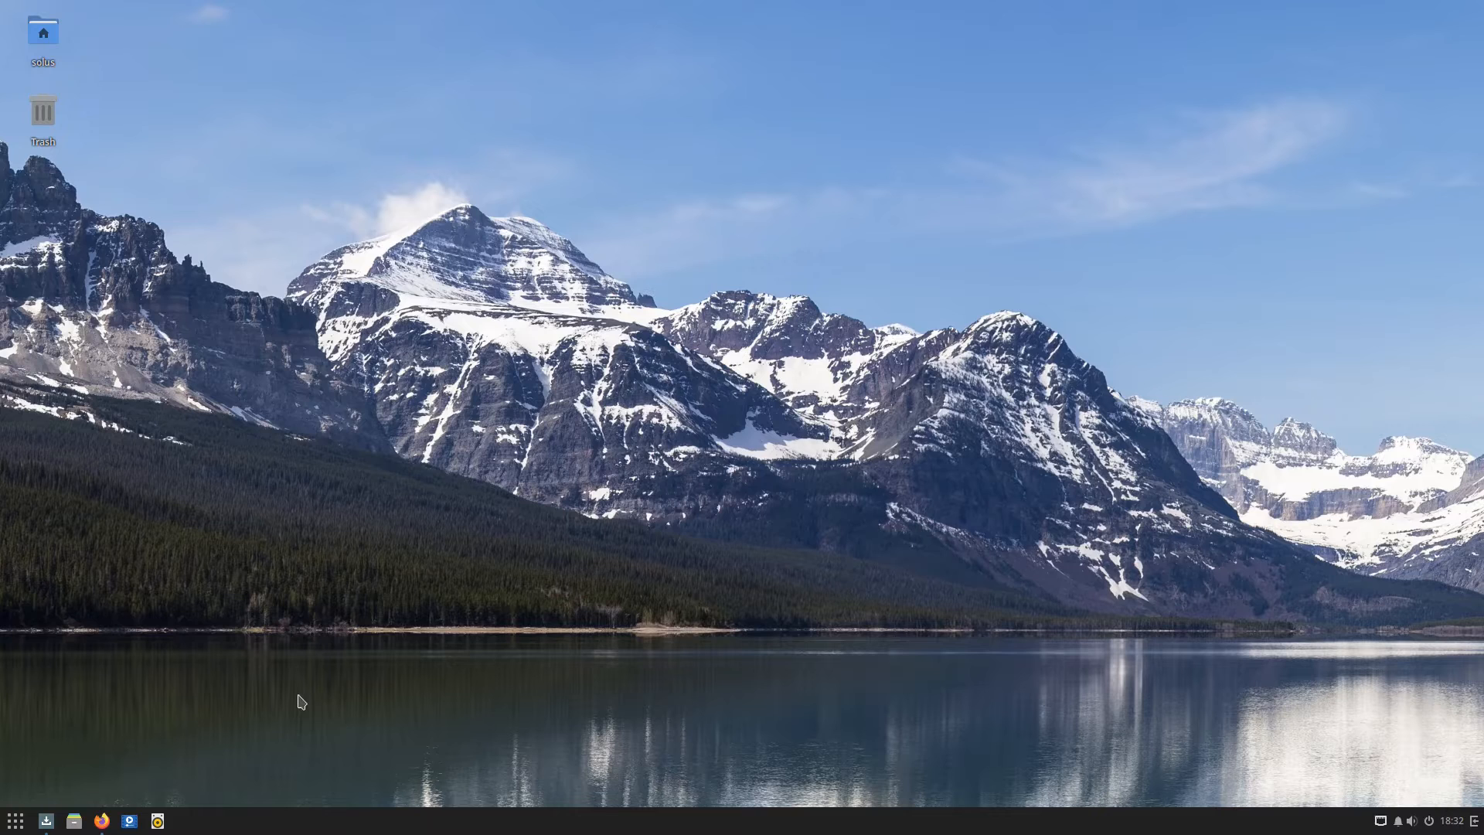
mouse_move(69, 798)
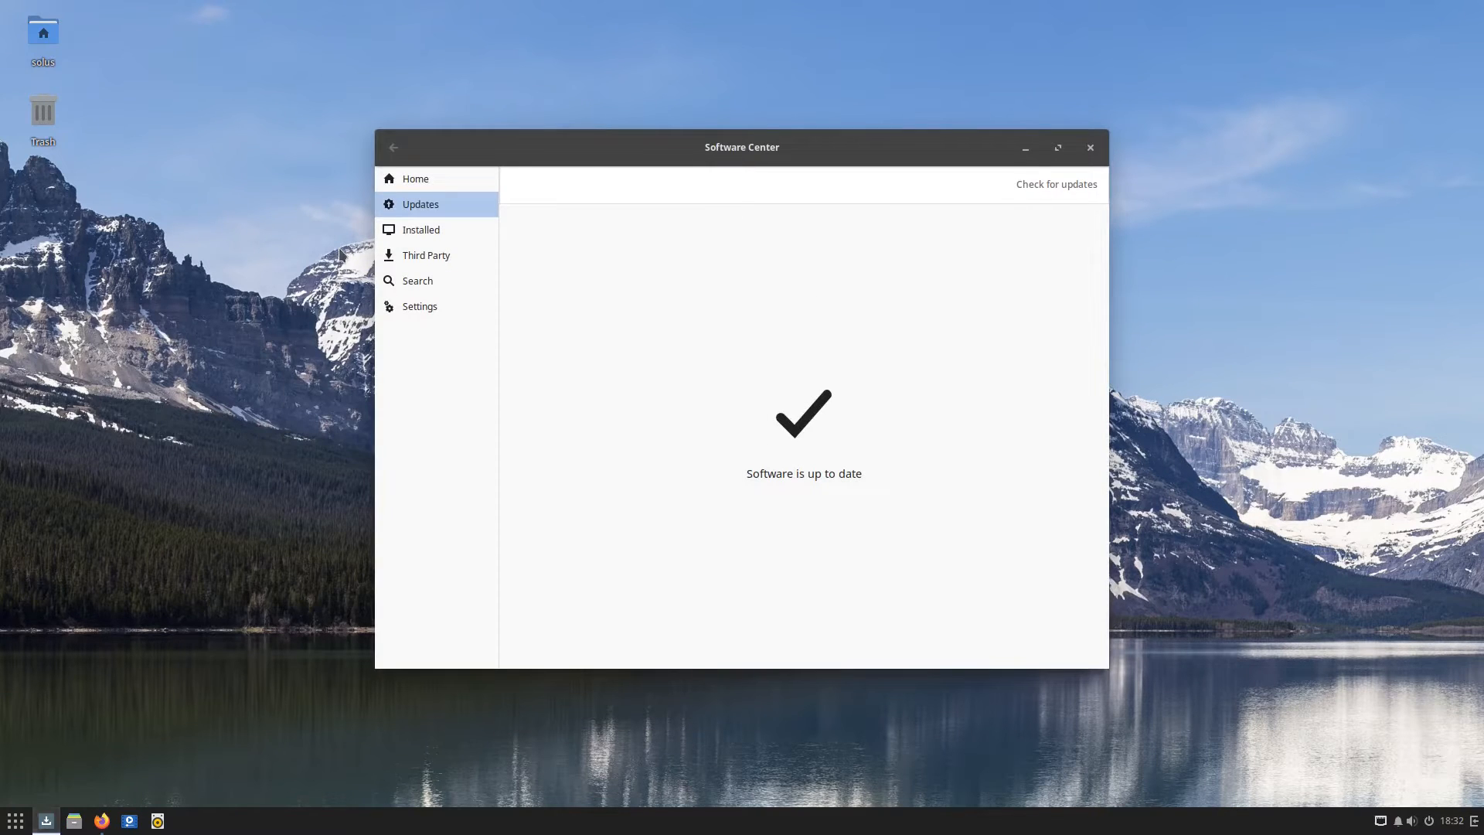
left_click(414, 178)
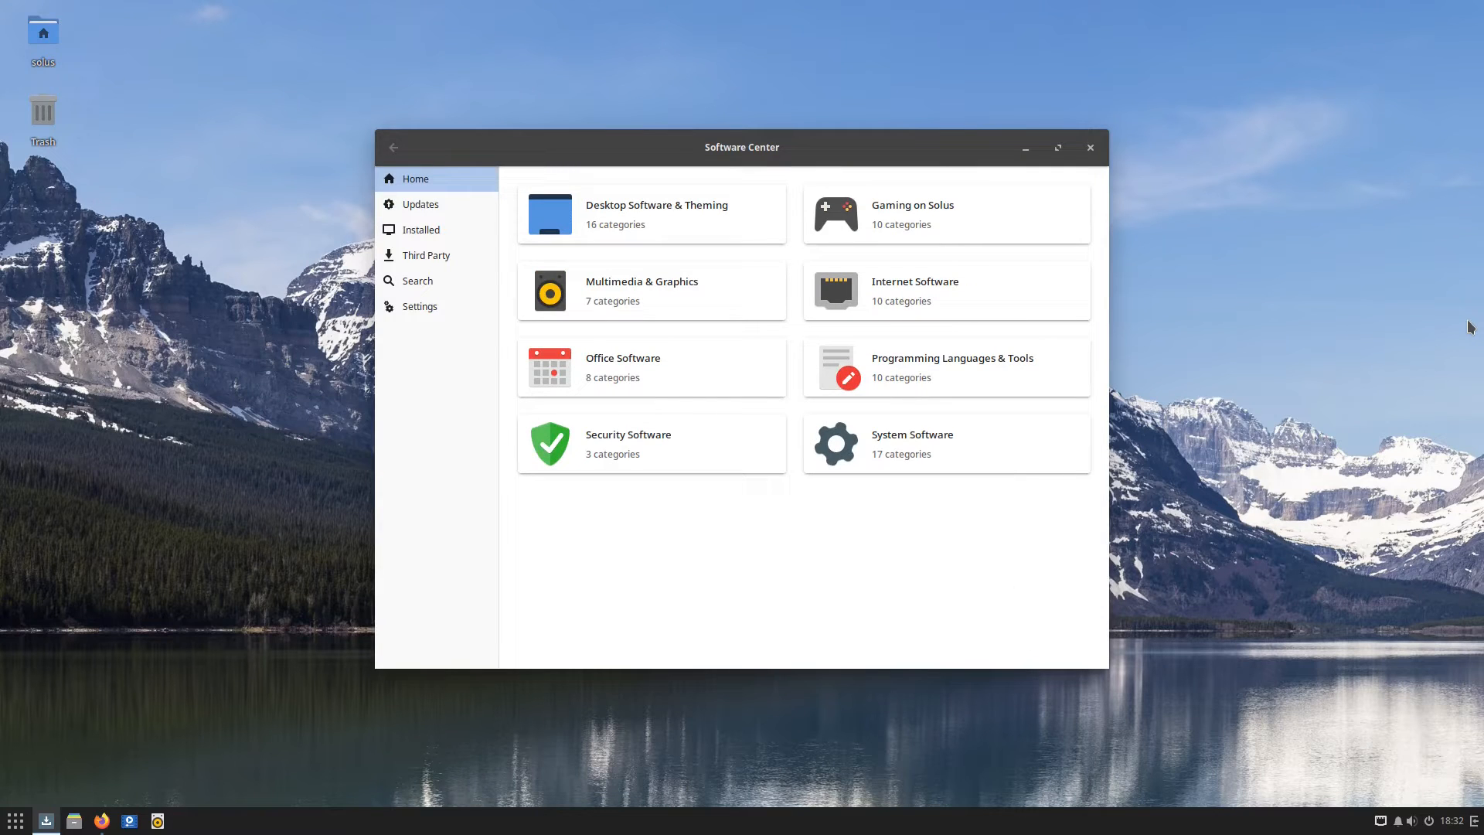
mouse_move(979, 510)
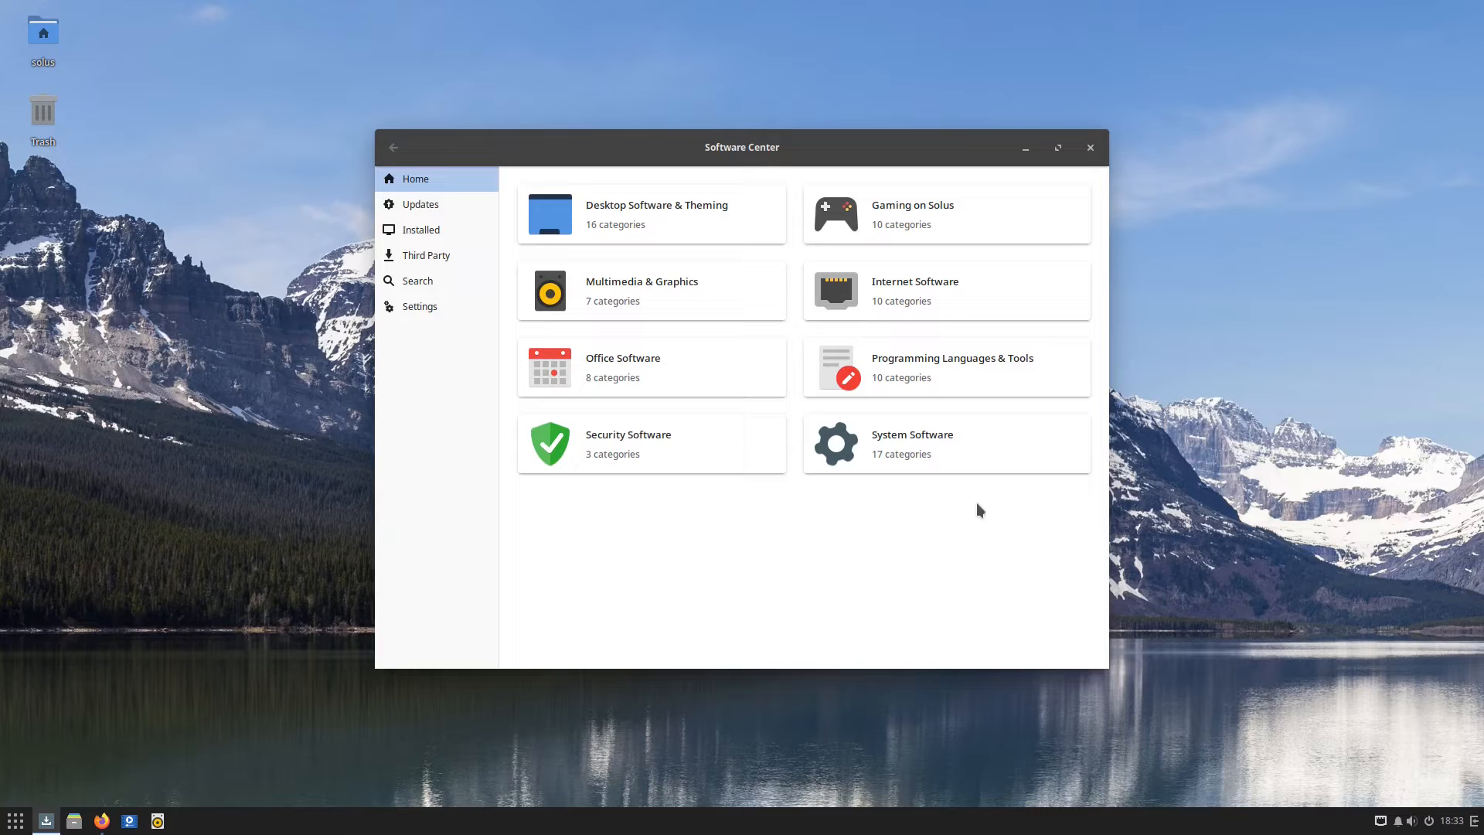
mouse_move(927, 325)
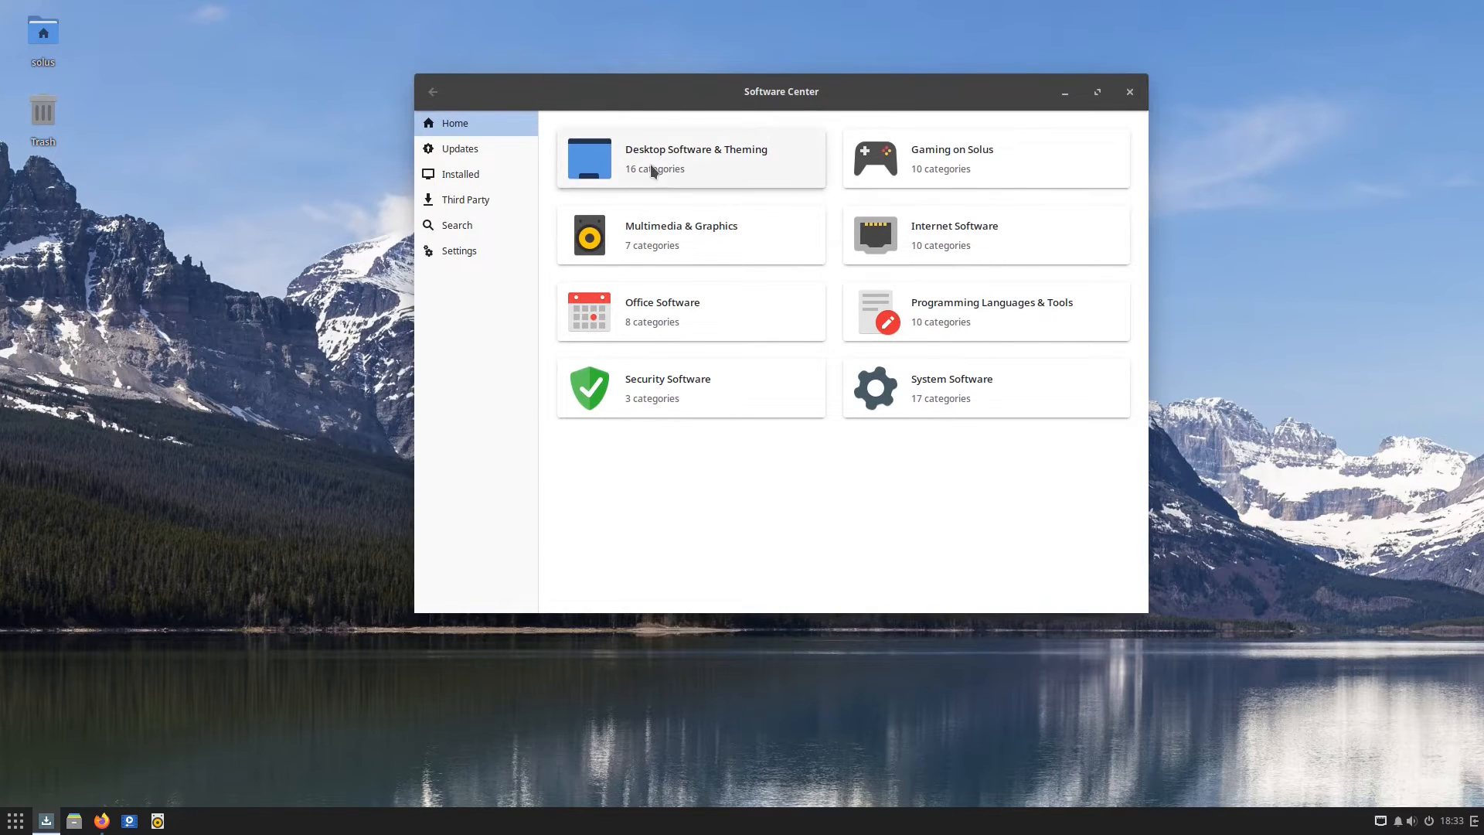
Browse Desktop Software & Theming, then check the Updates and Installed lists
left_click(691, 158)
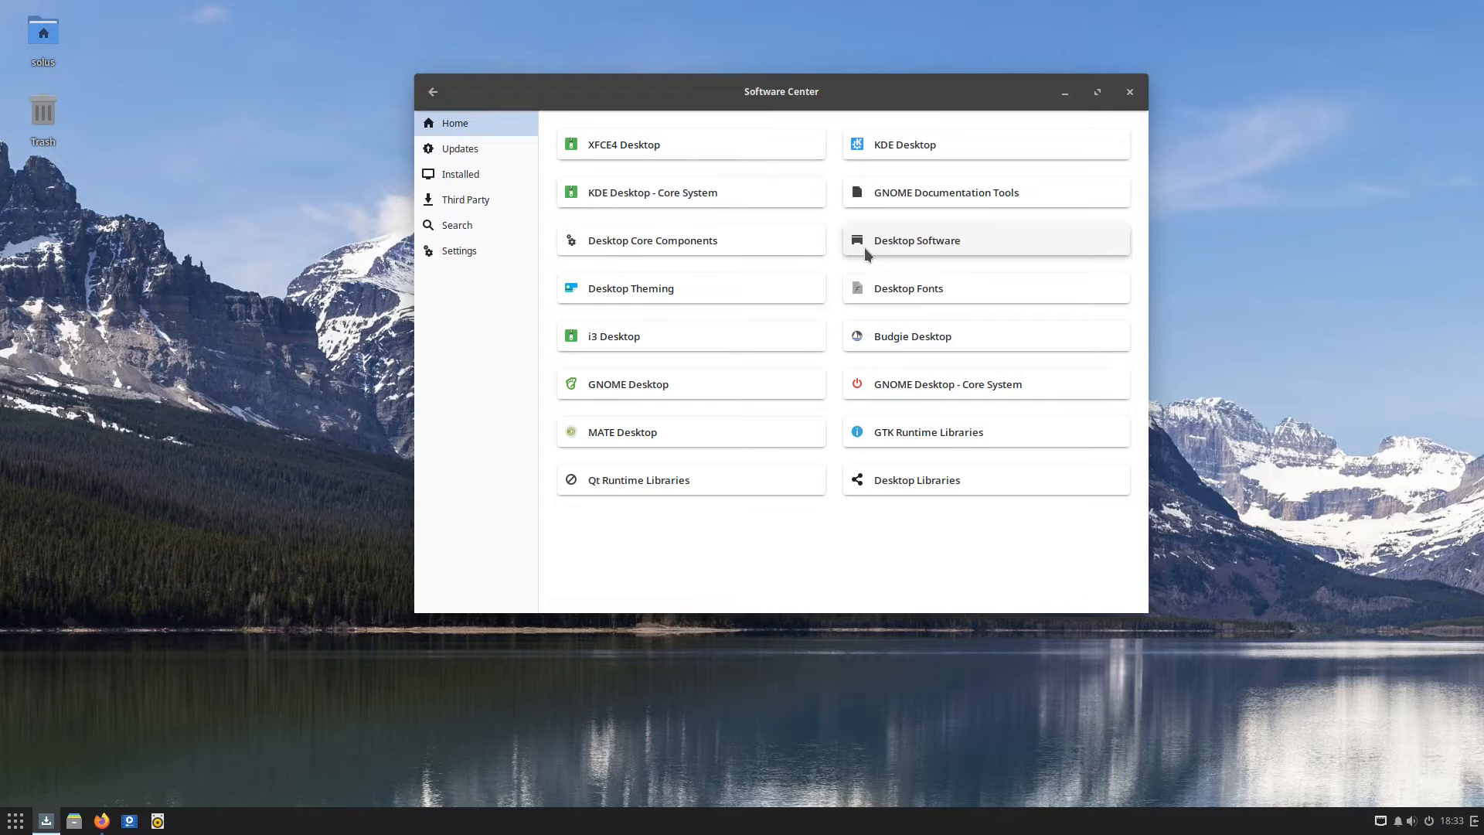
mouse_move(459, 149)
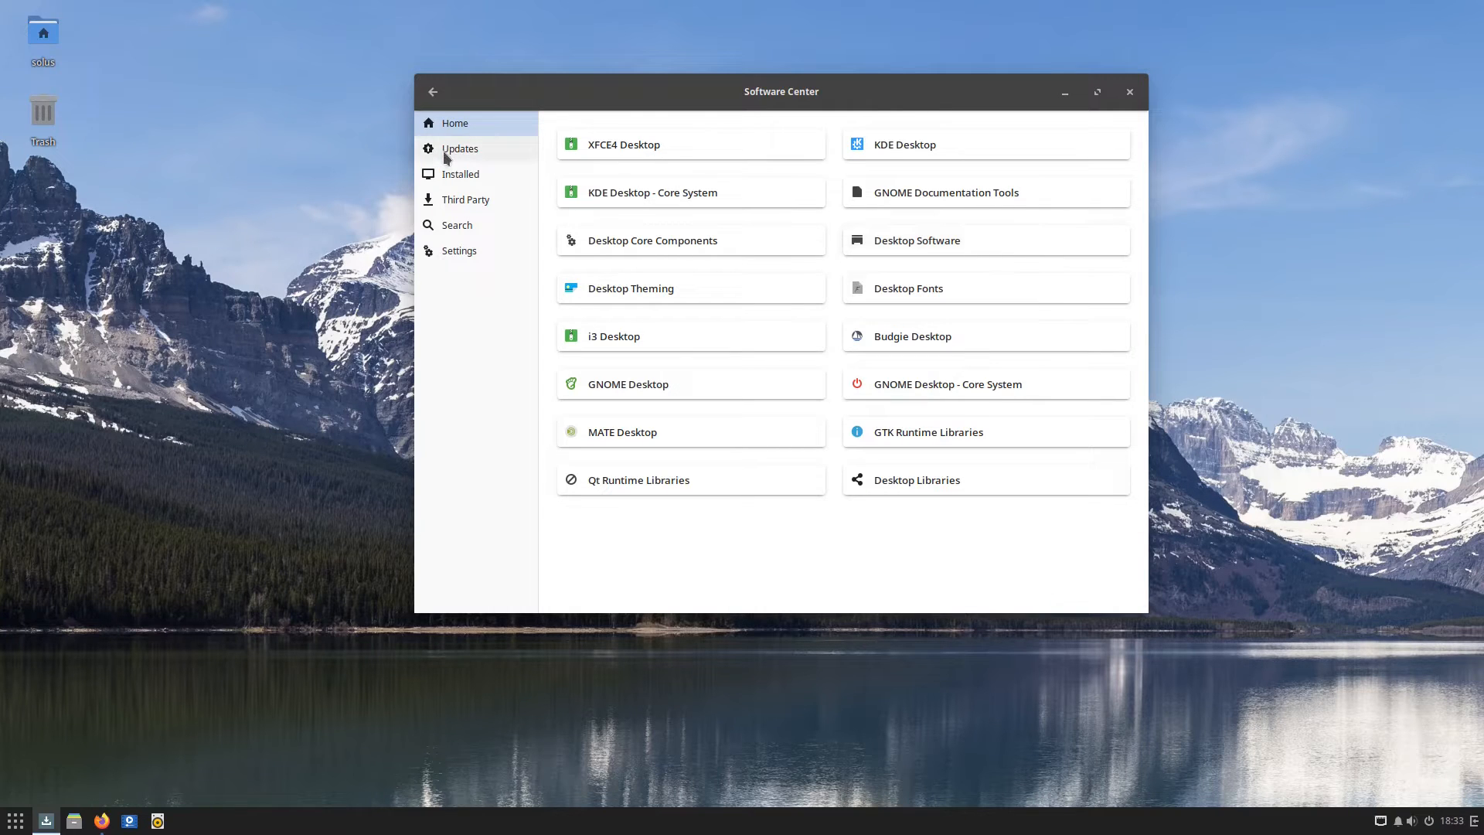
left_click(461, 174)
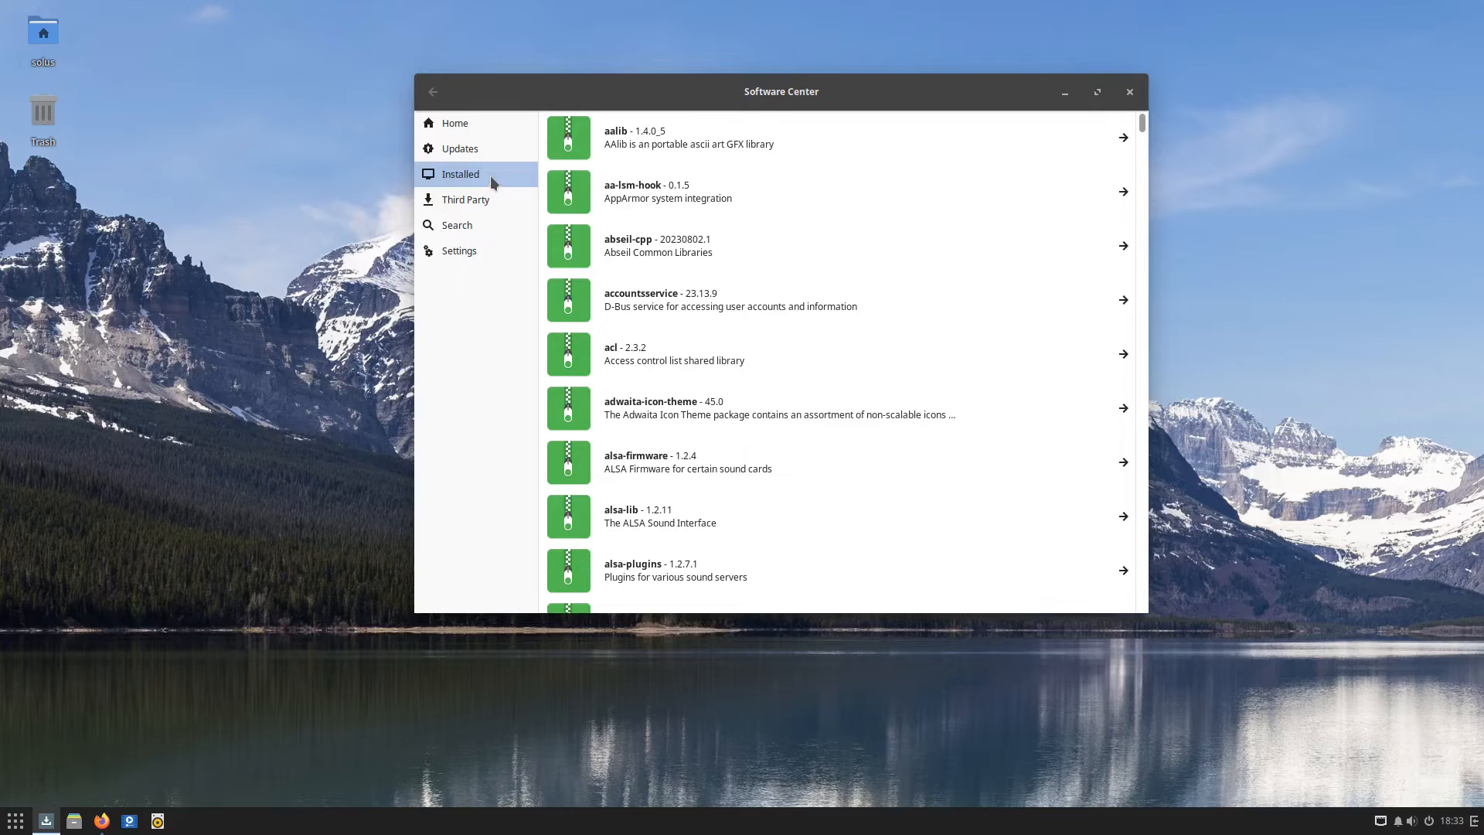
left_click(455, 123)
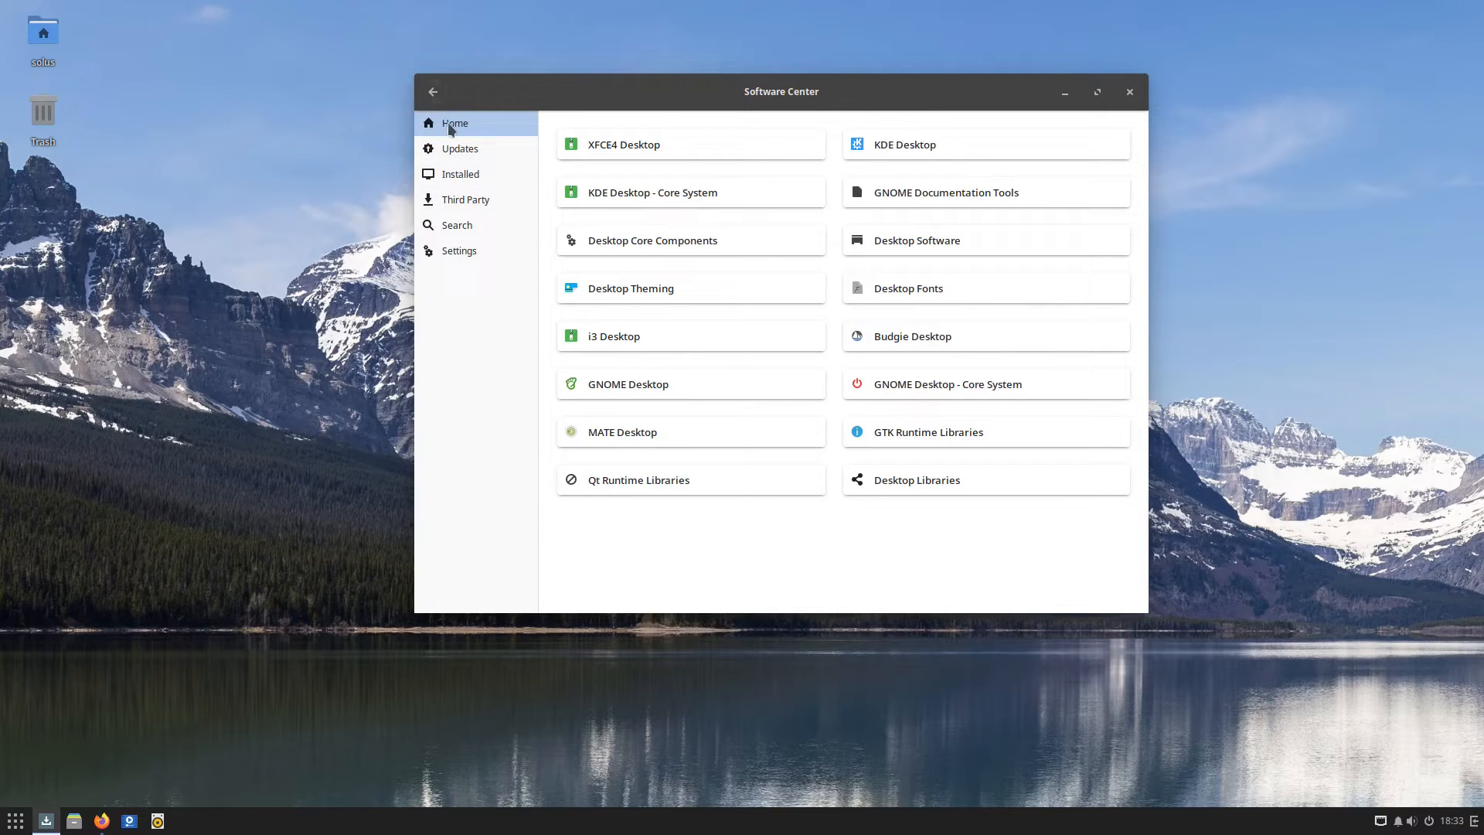
Return to Home and browse the Programming Languages & Tools subcategories
left_click(455, 123)
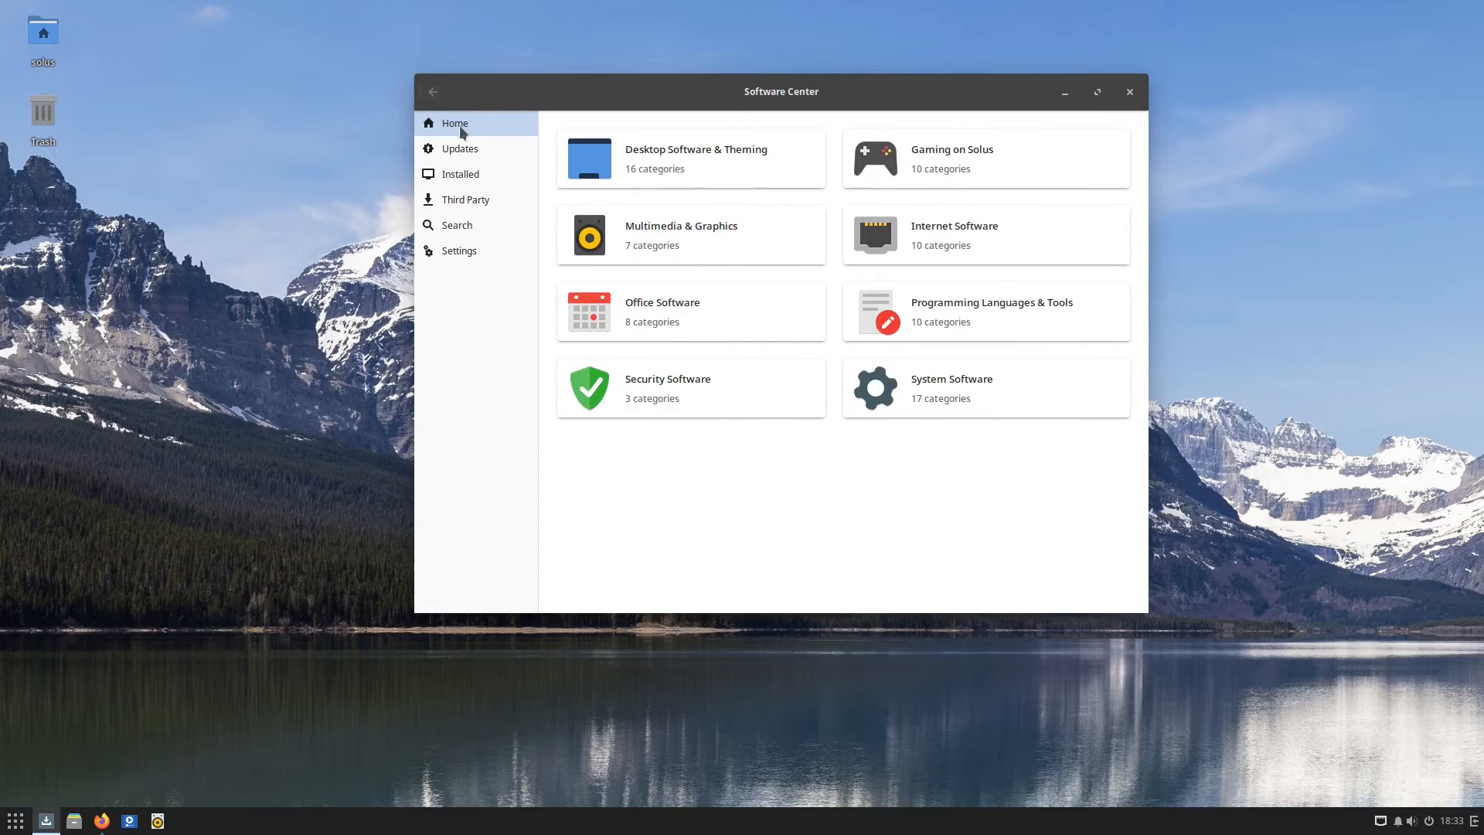
mouse_move(473, 177)
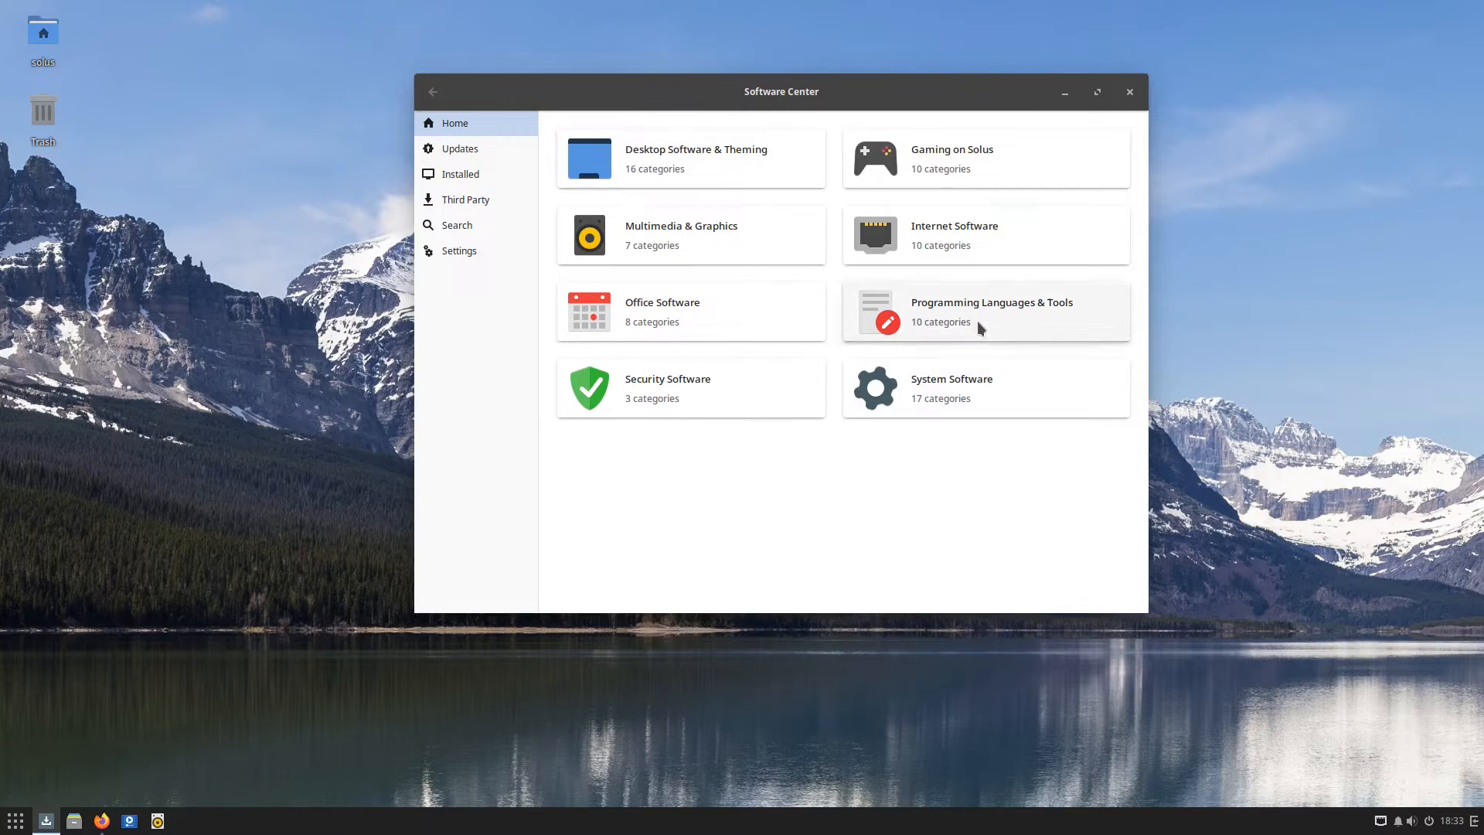
left_click(984, 311)
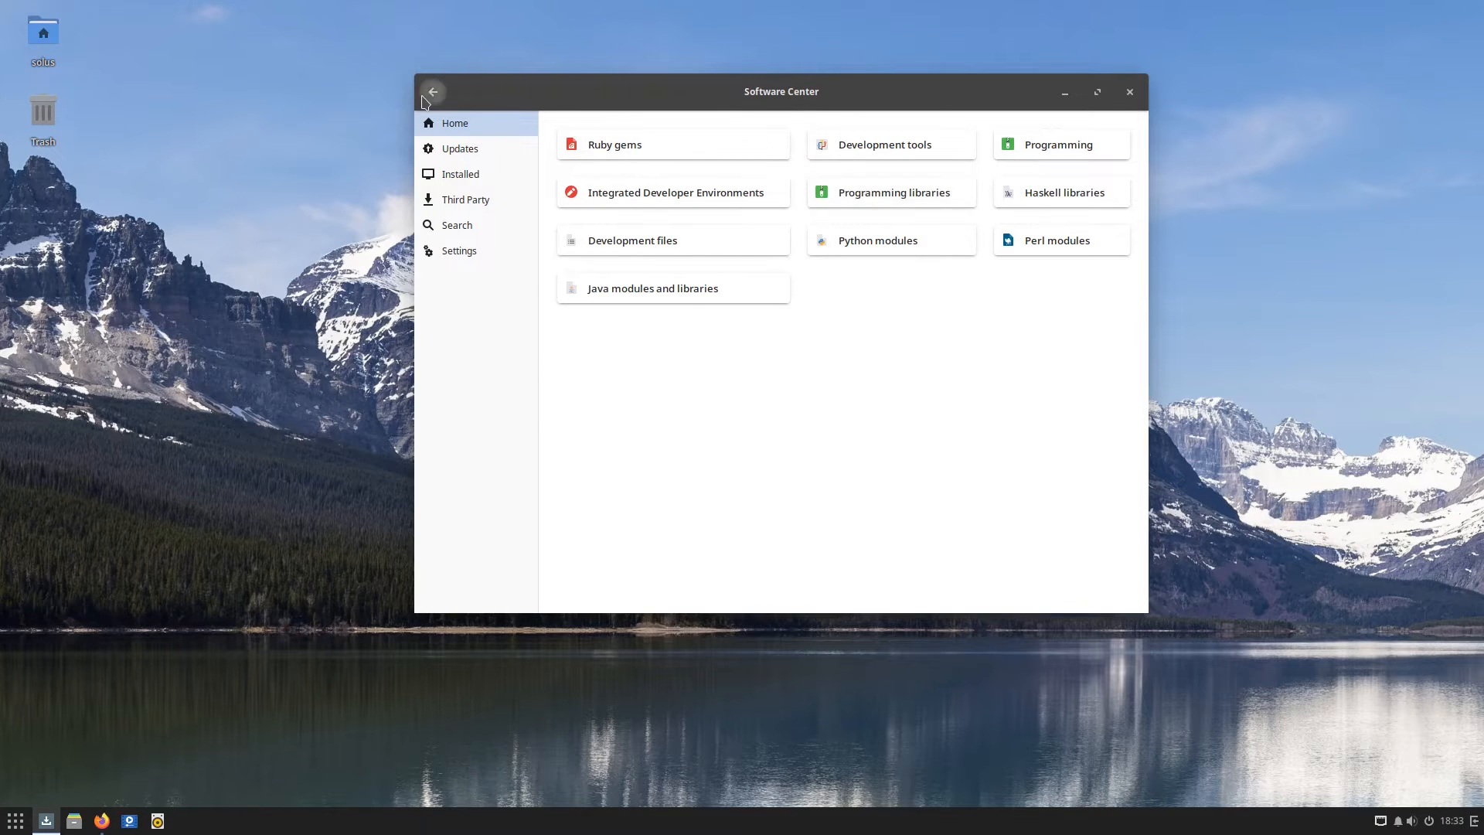
Go back to the Internet subcategories and scroll through the Web browsers list
left_click(433, 92)
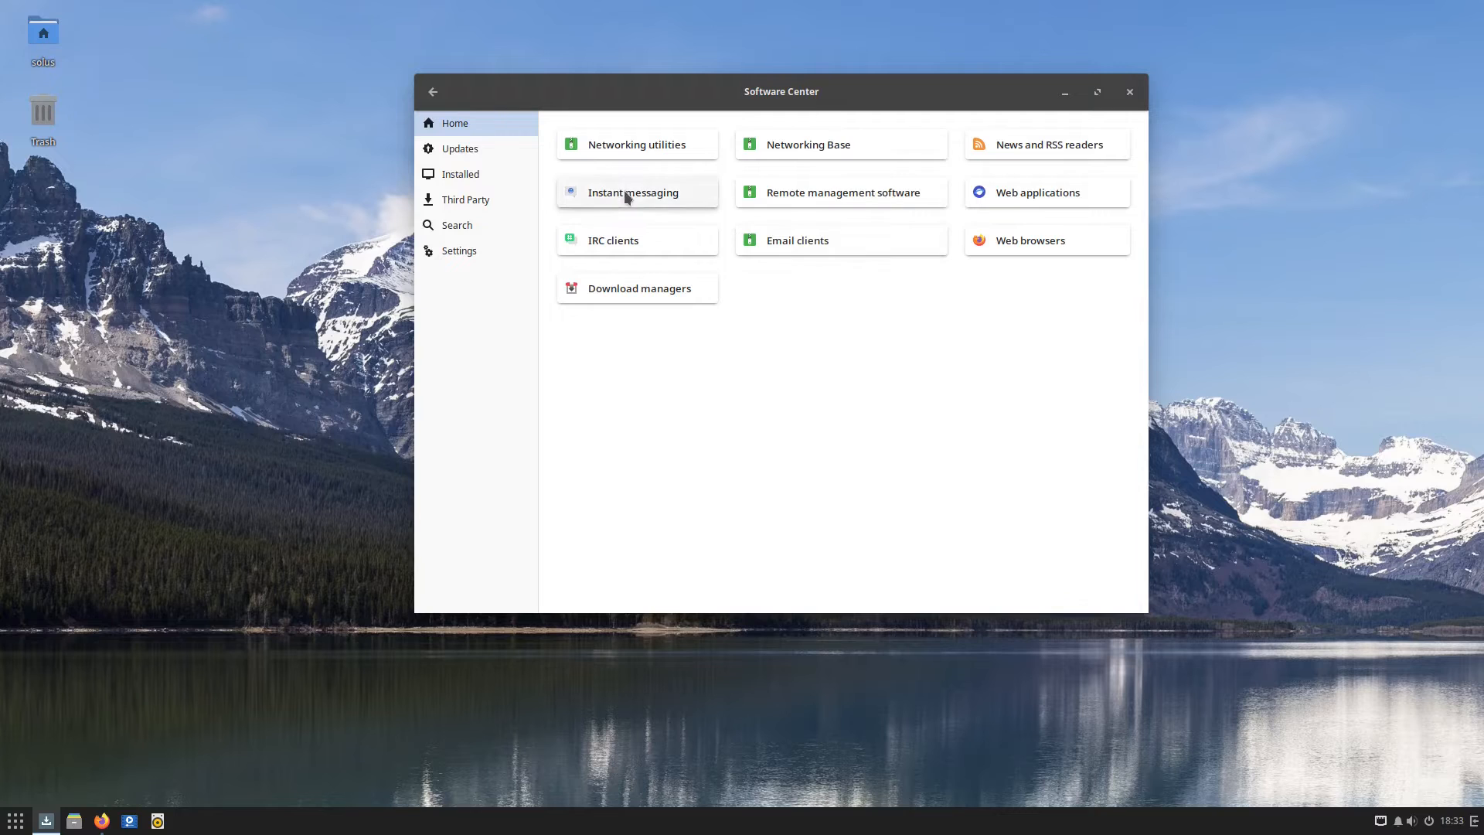
left_click(1029, 240)
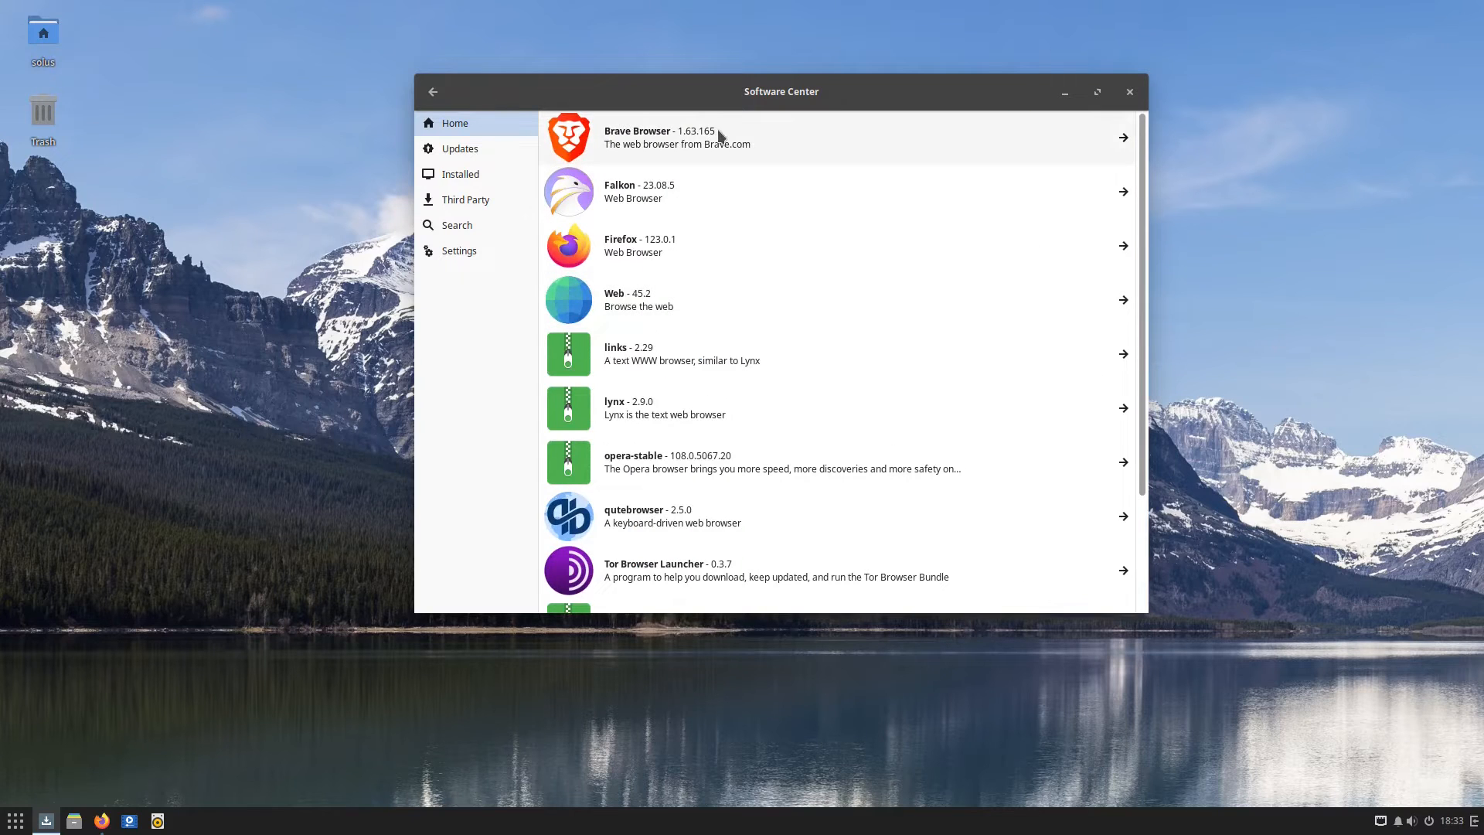
mouse_move(700, 320)
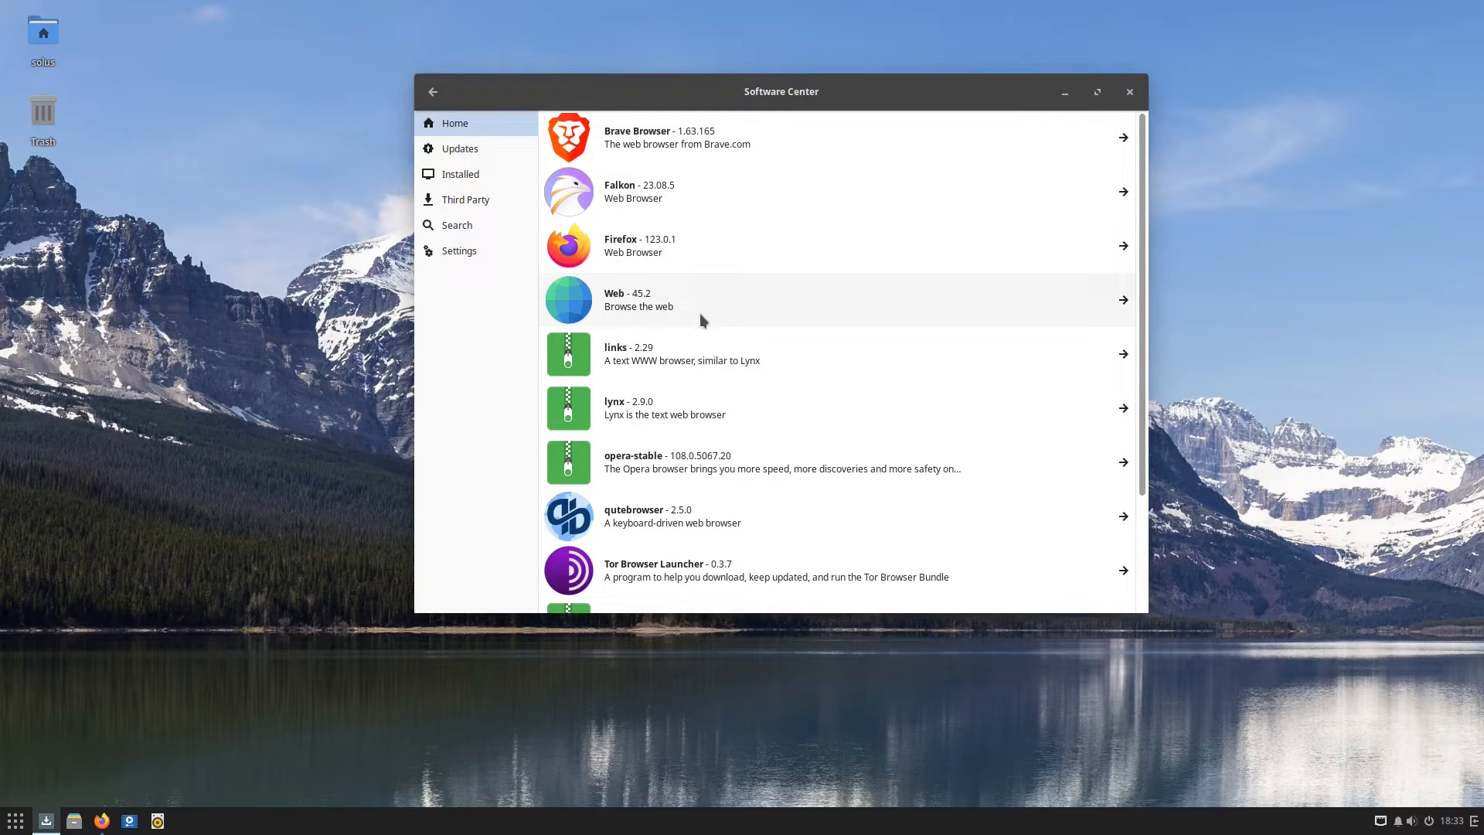
scroll("down", 3)
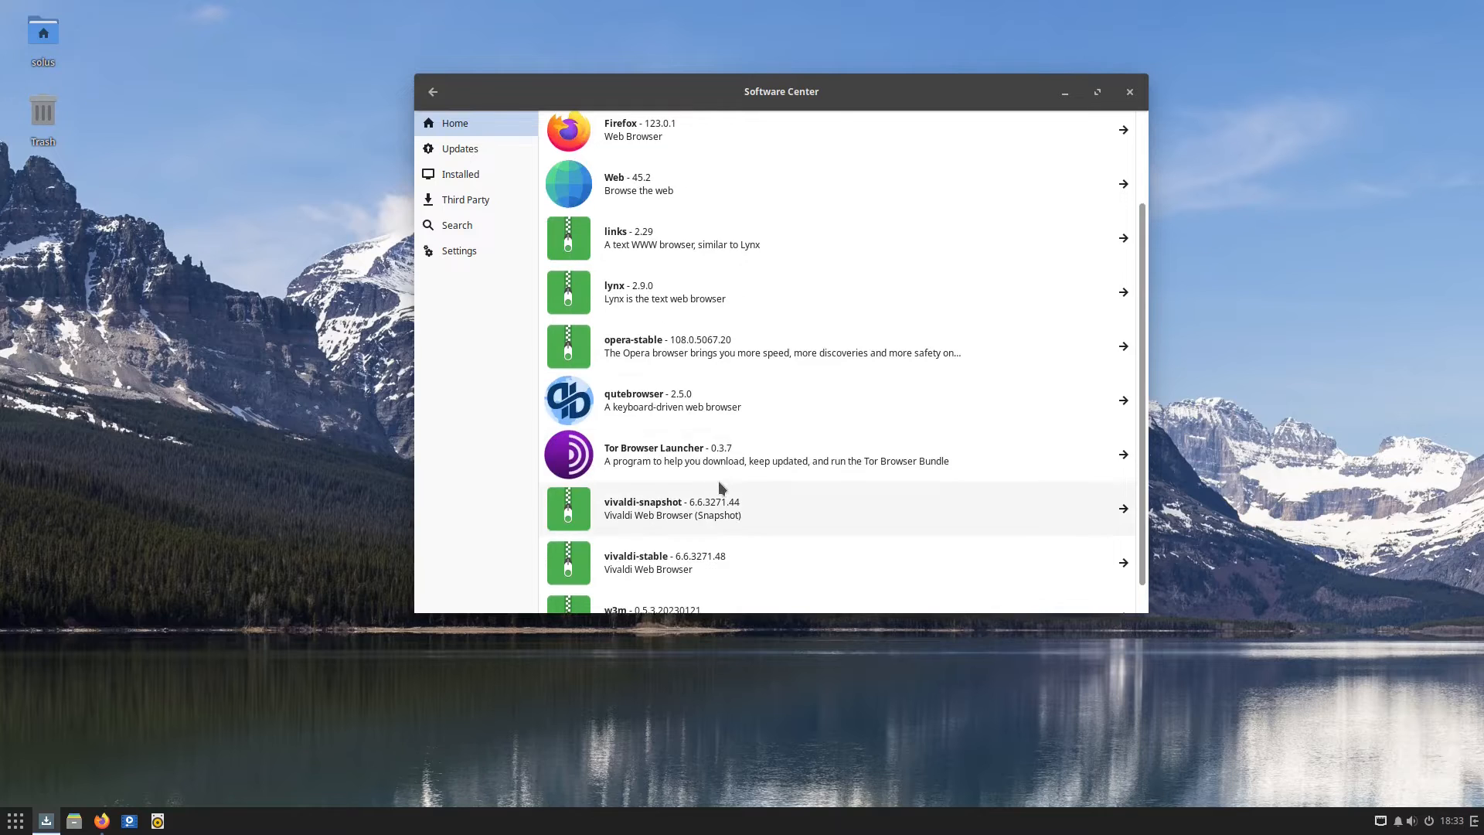
scroll("down", 3)
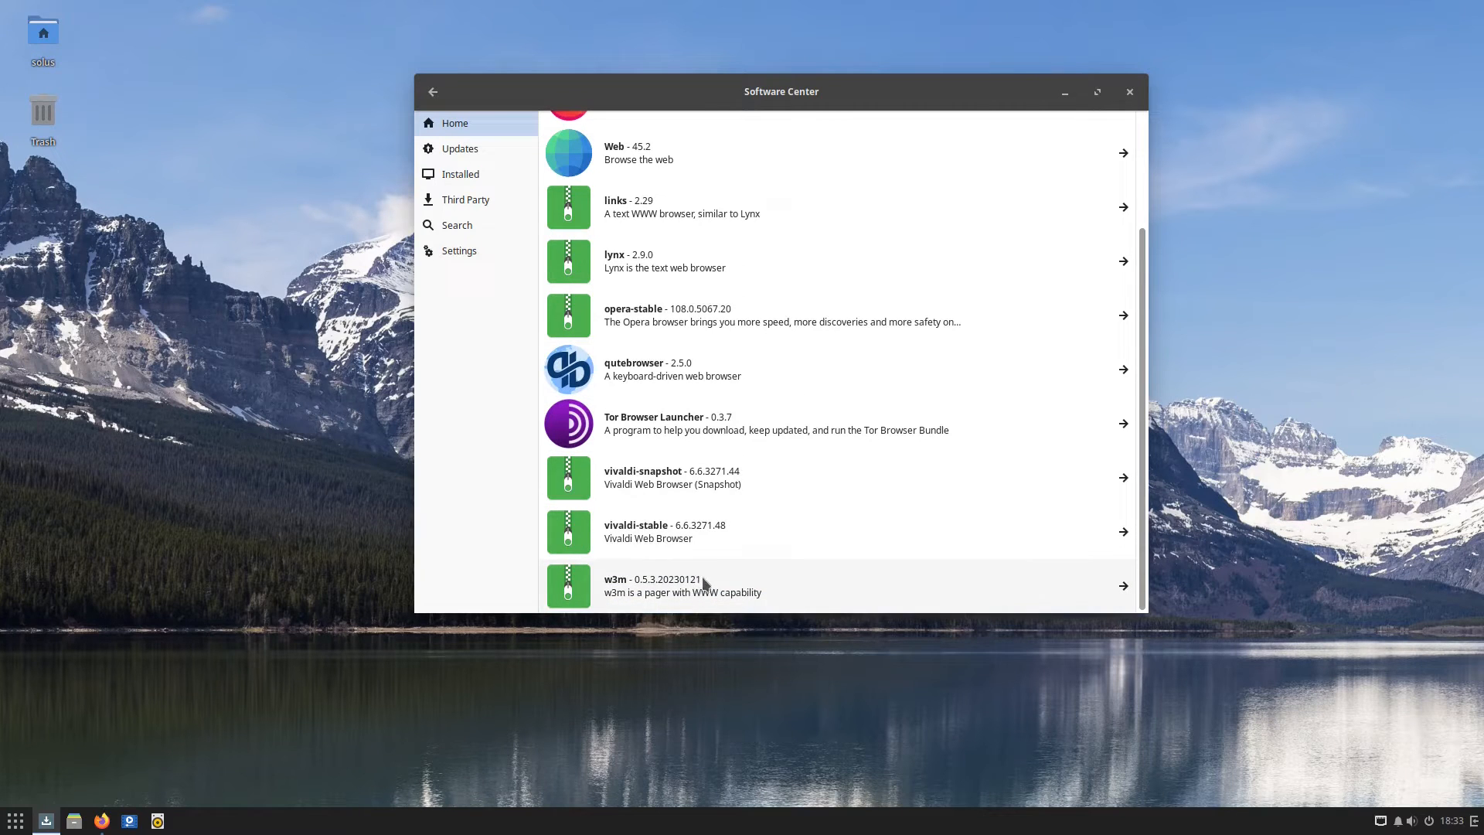
scroll("up", 3)
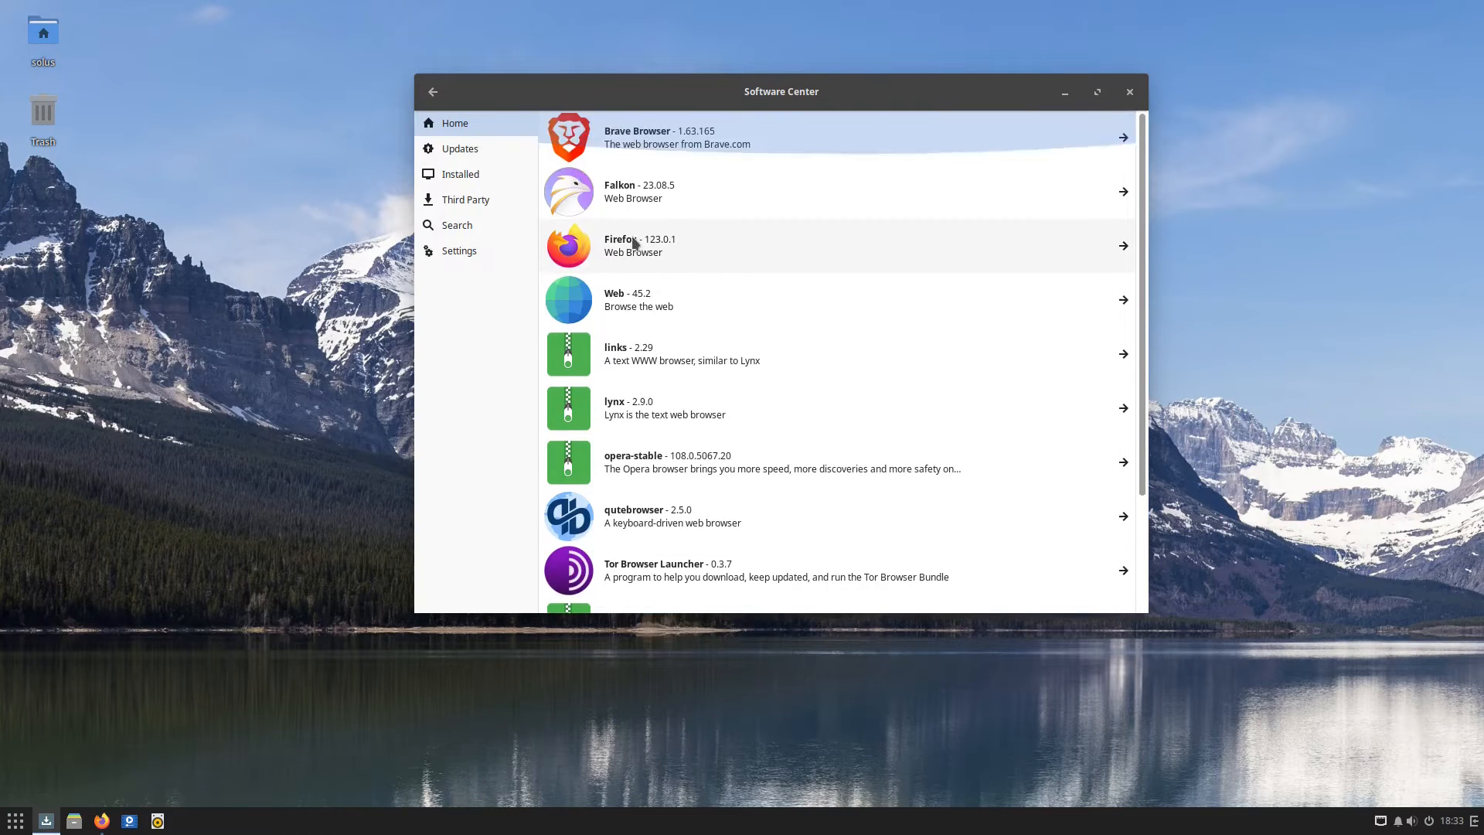
Browse the Email clients list, then return to the Internet subcategories
left_click(433, 92)
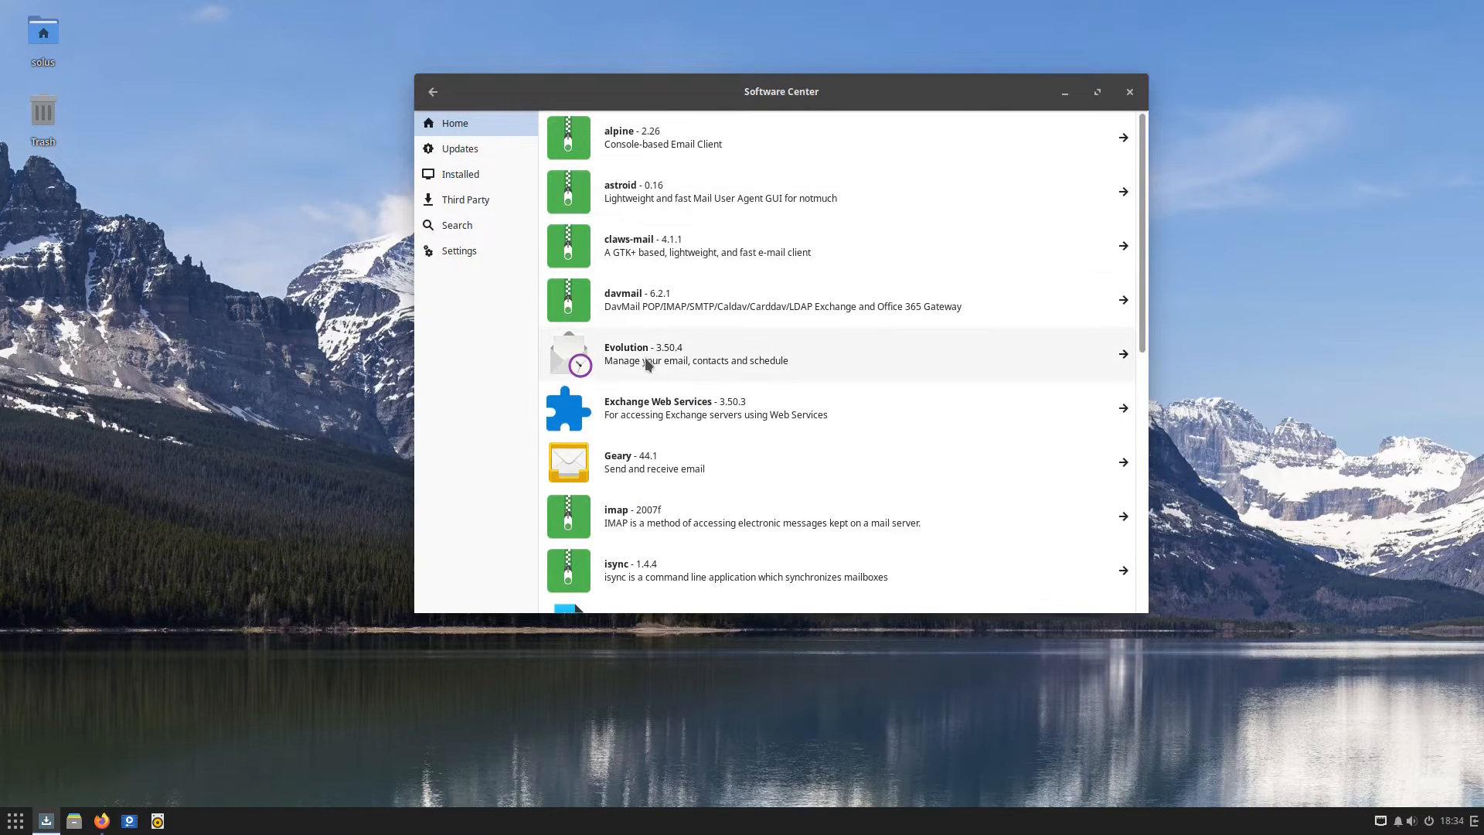
scroll("down", 3)
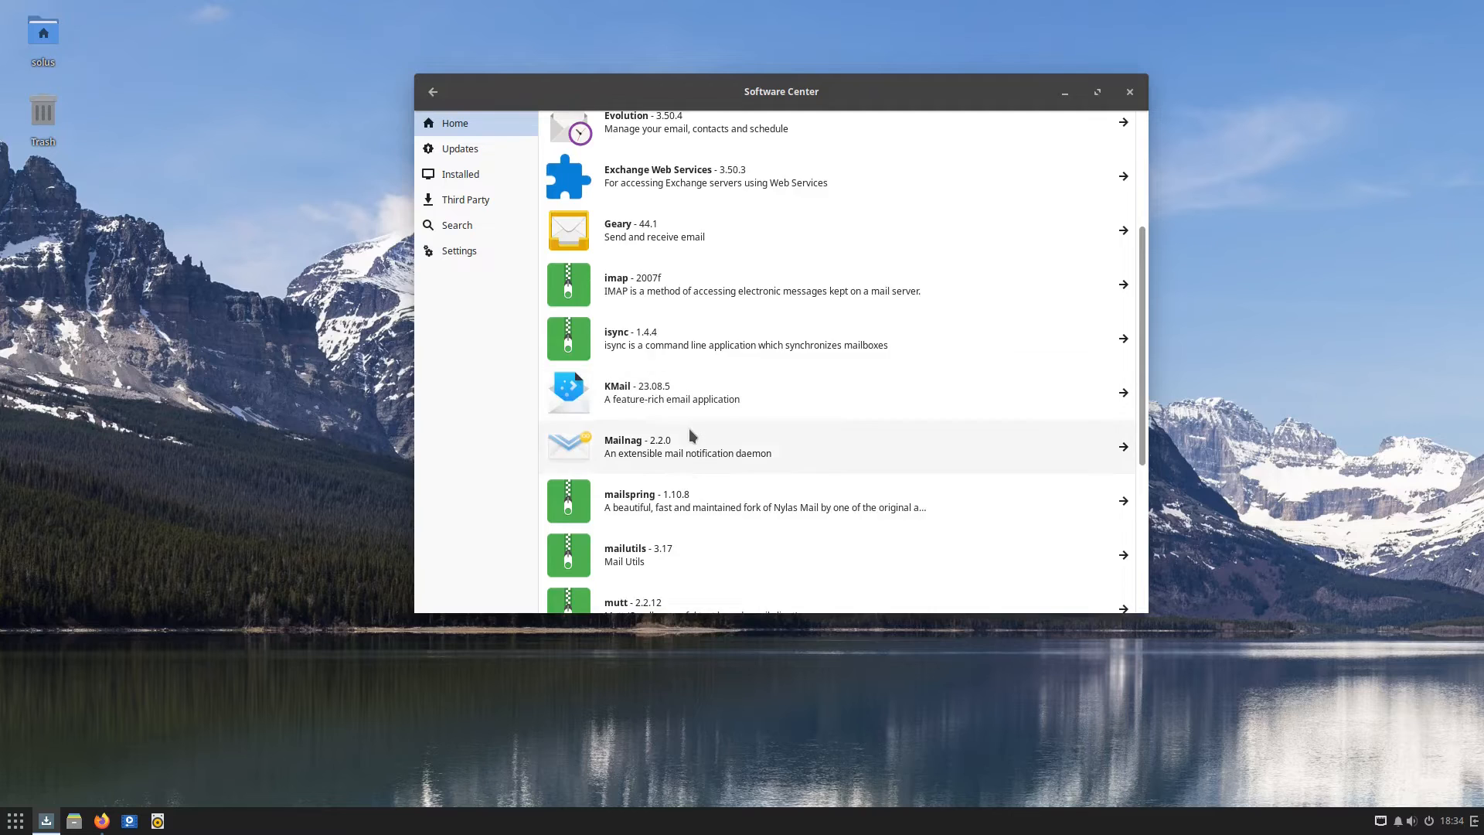
scroll("down", 3)
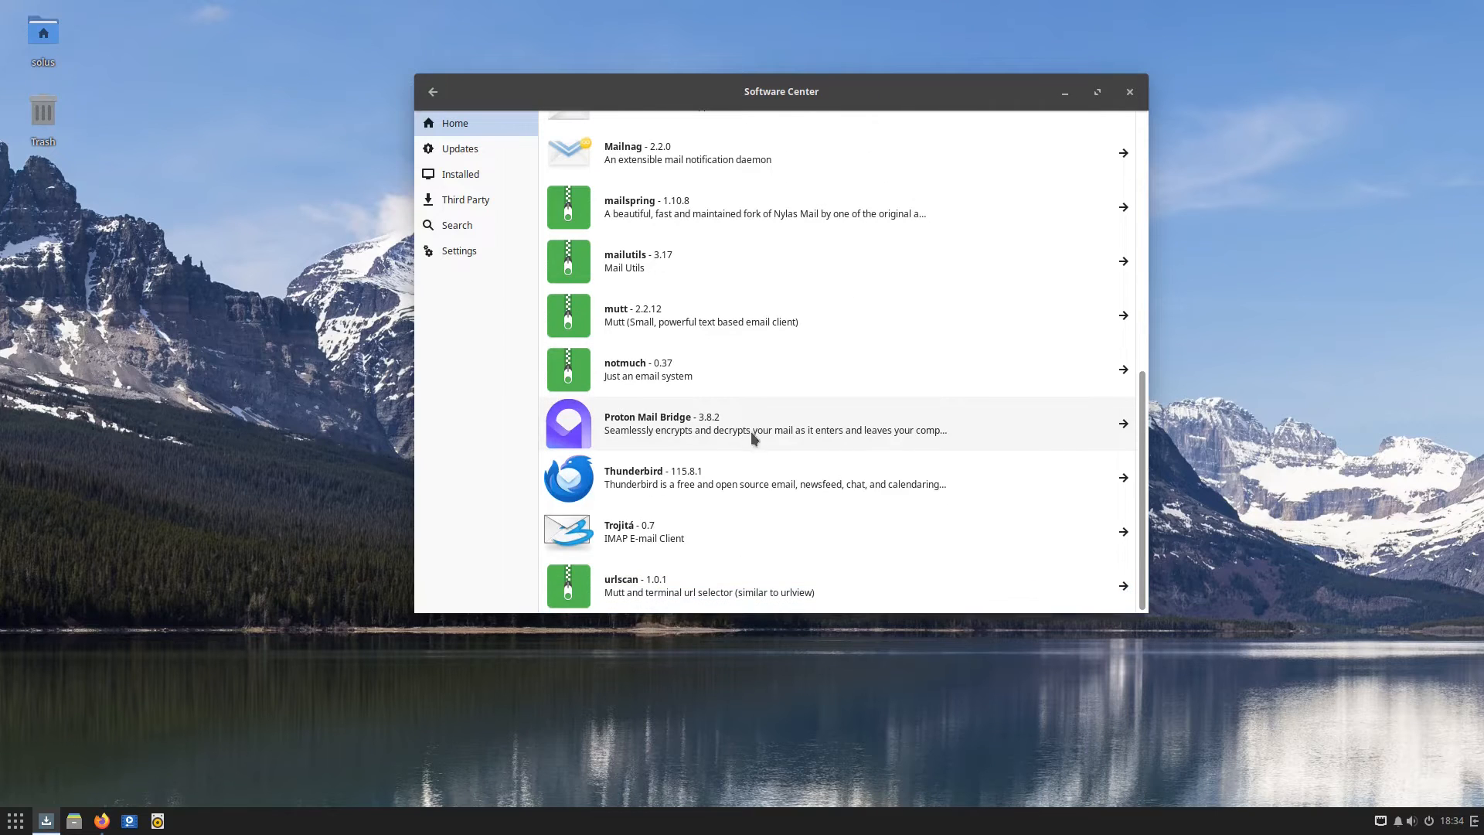
mouse_move(631, 542)
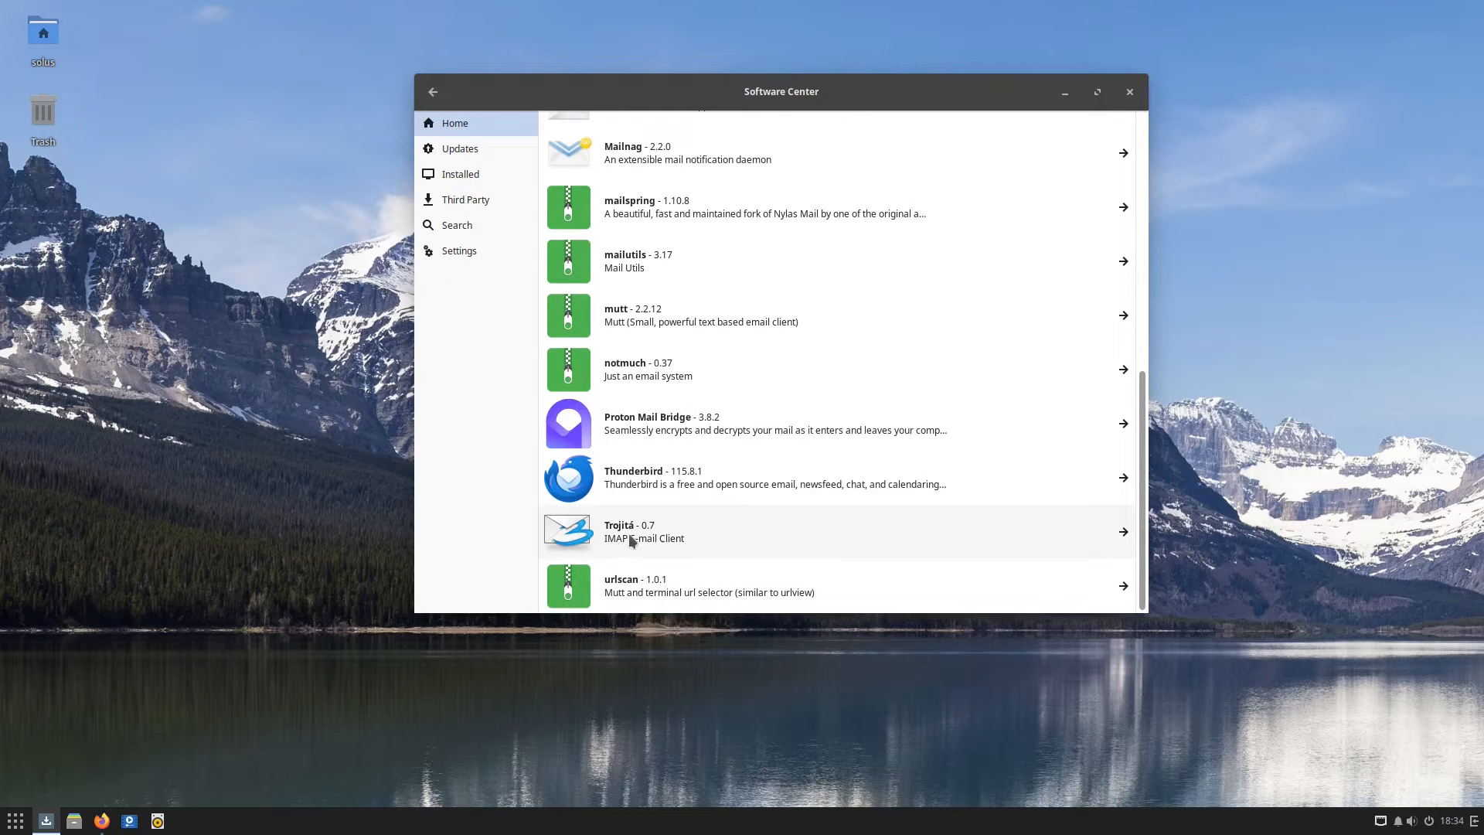
mouse_move(718, 537)
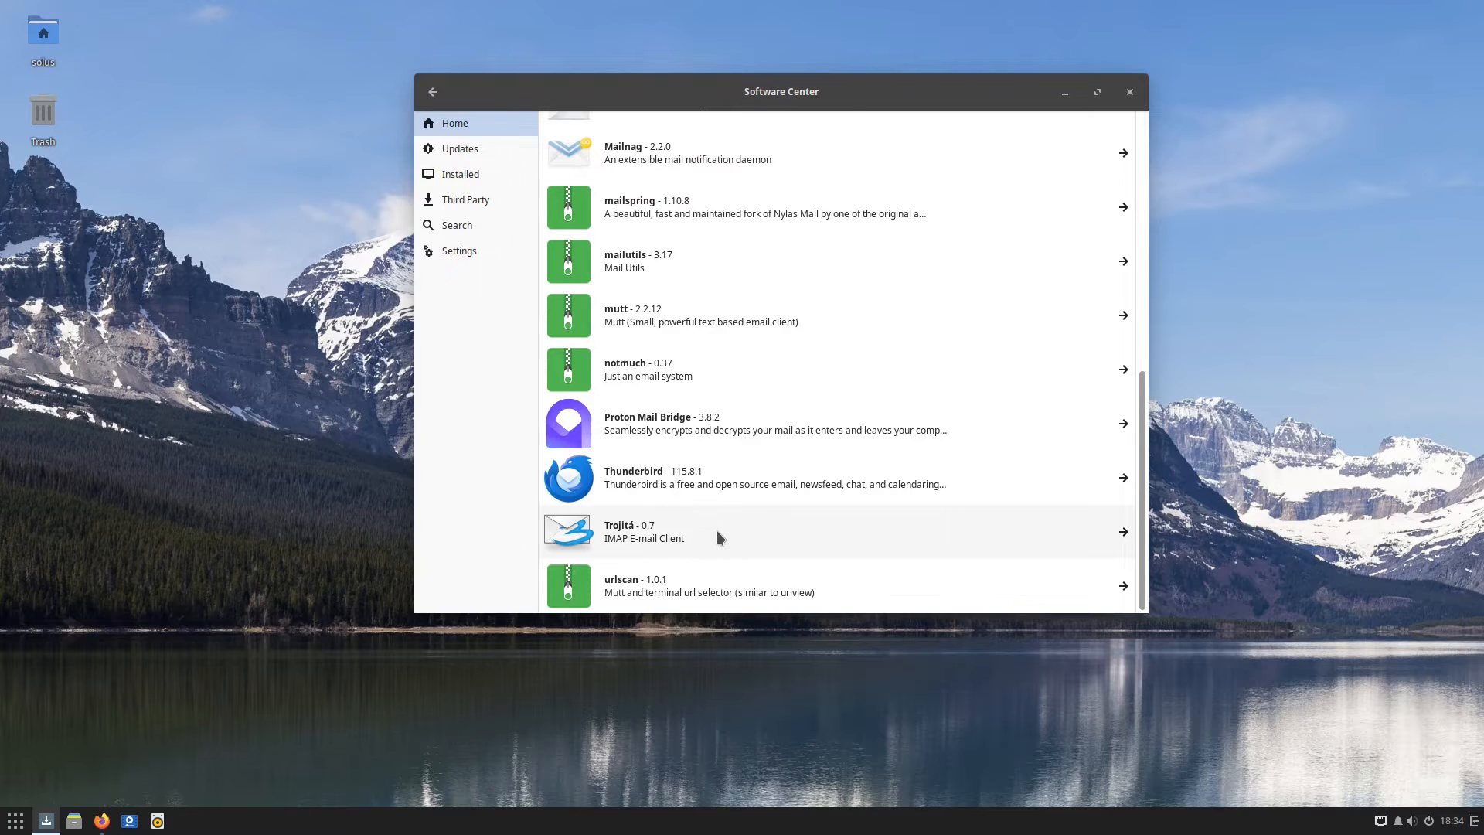
left_click(432, 91)
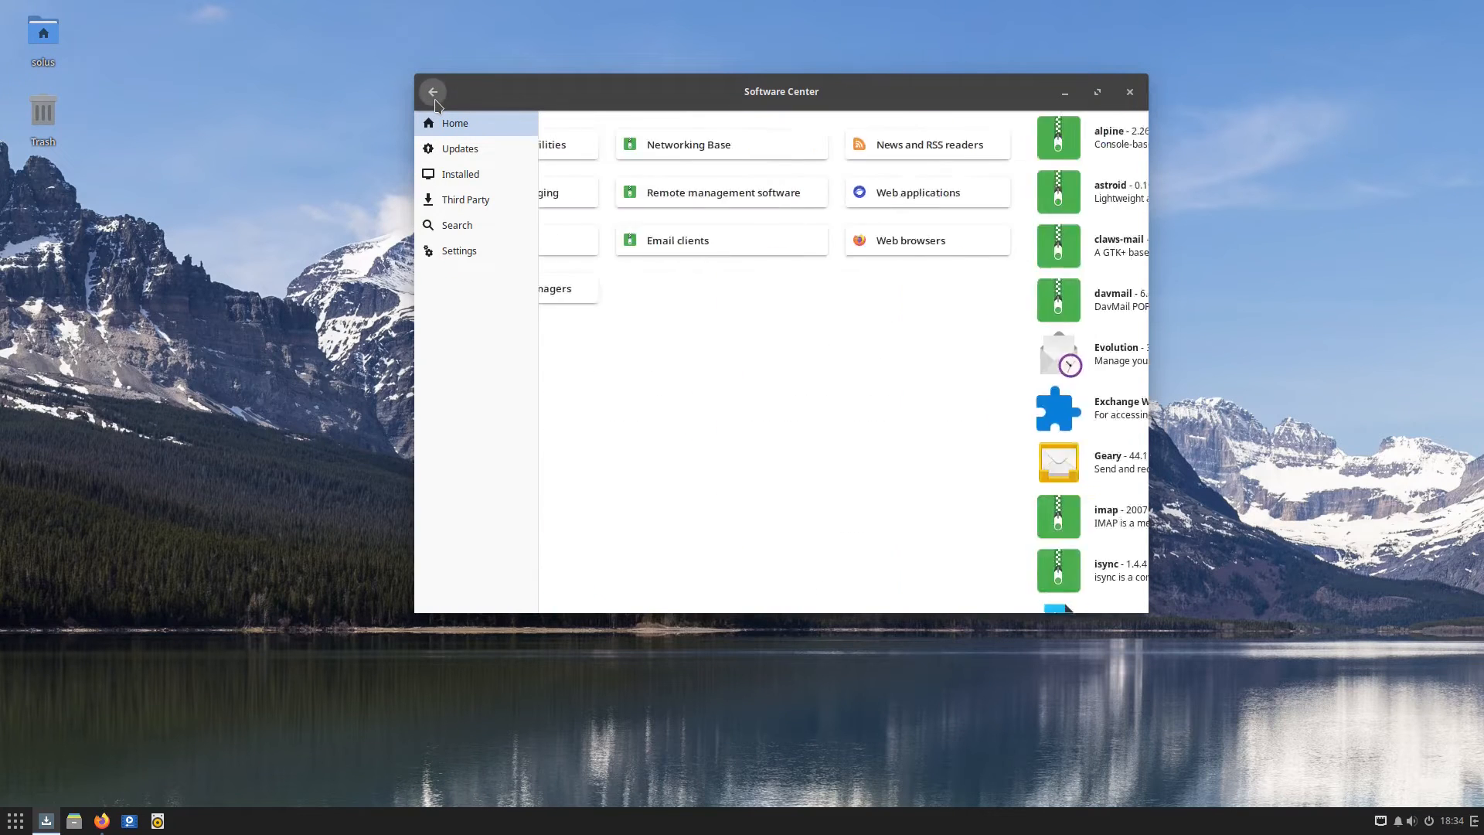
Browse the Download managers list and return to the Internet subcategory overview
left_click(433, 91)
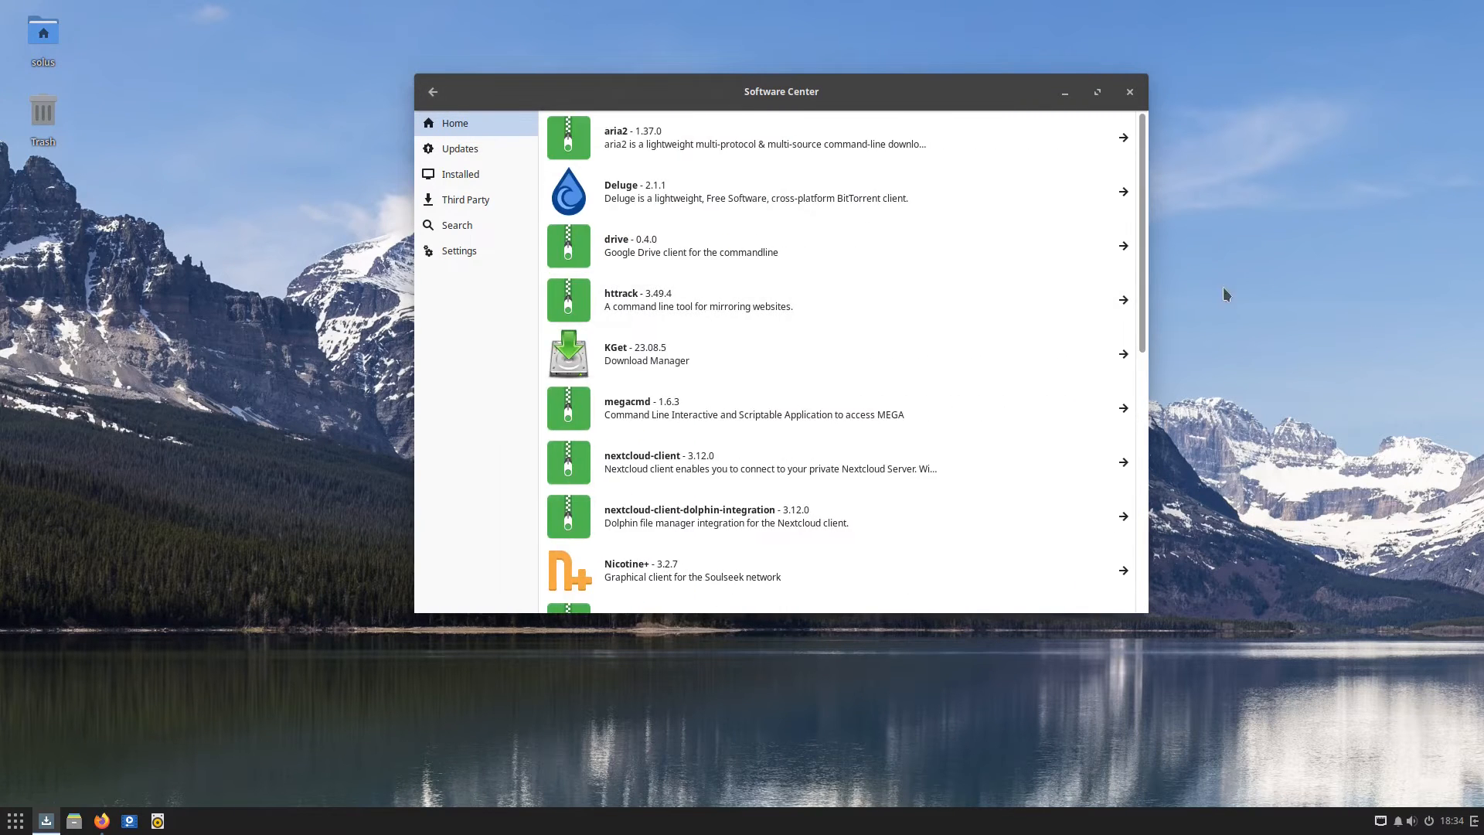
scroll("down", 3)
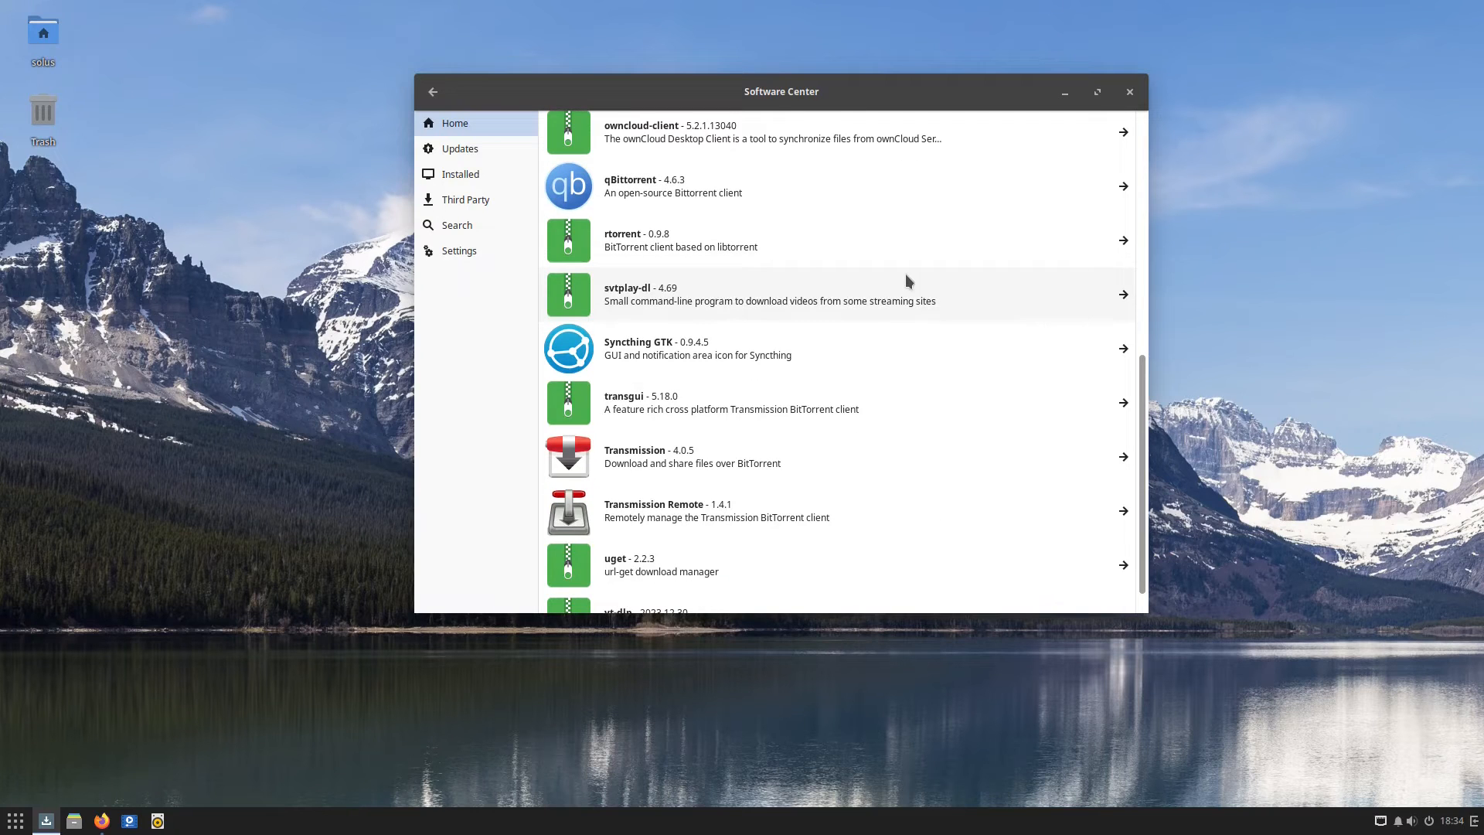
scroll("up", 3)
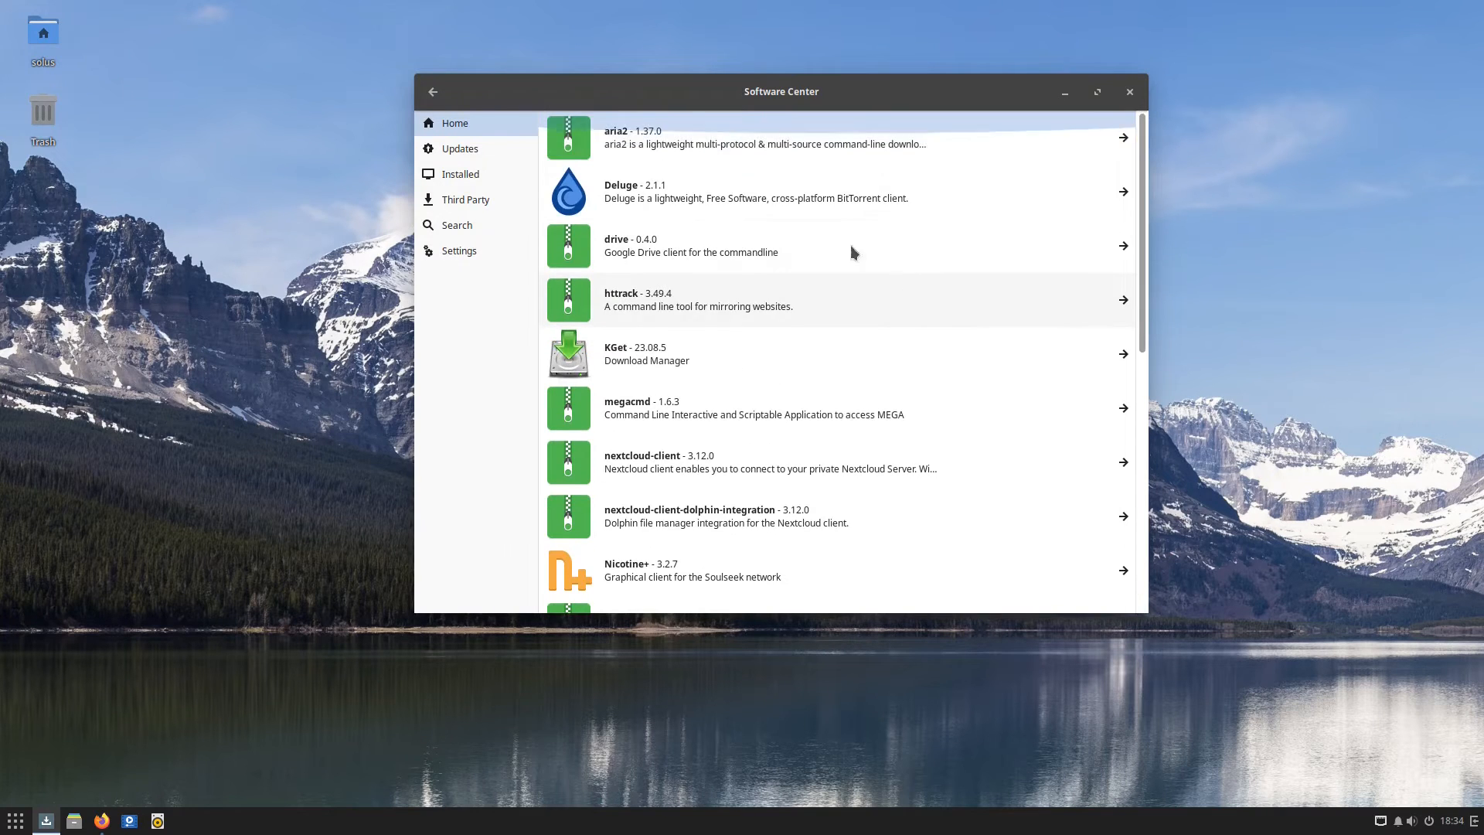
left_click(433, 91)
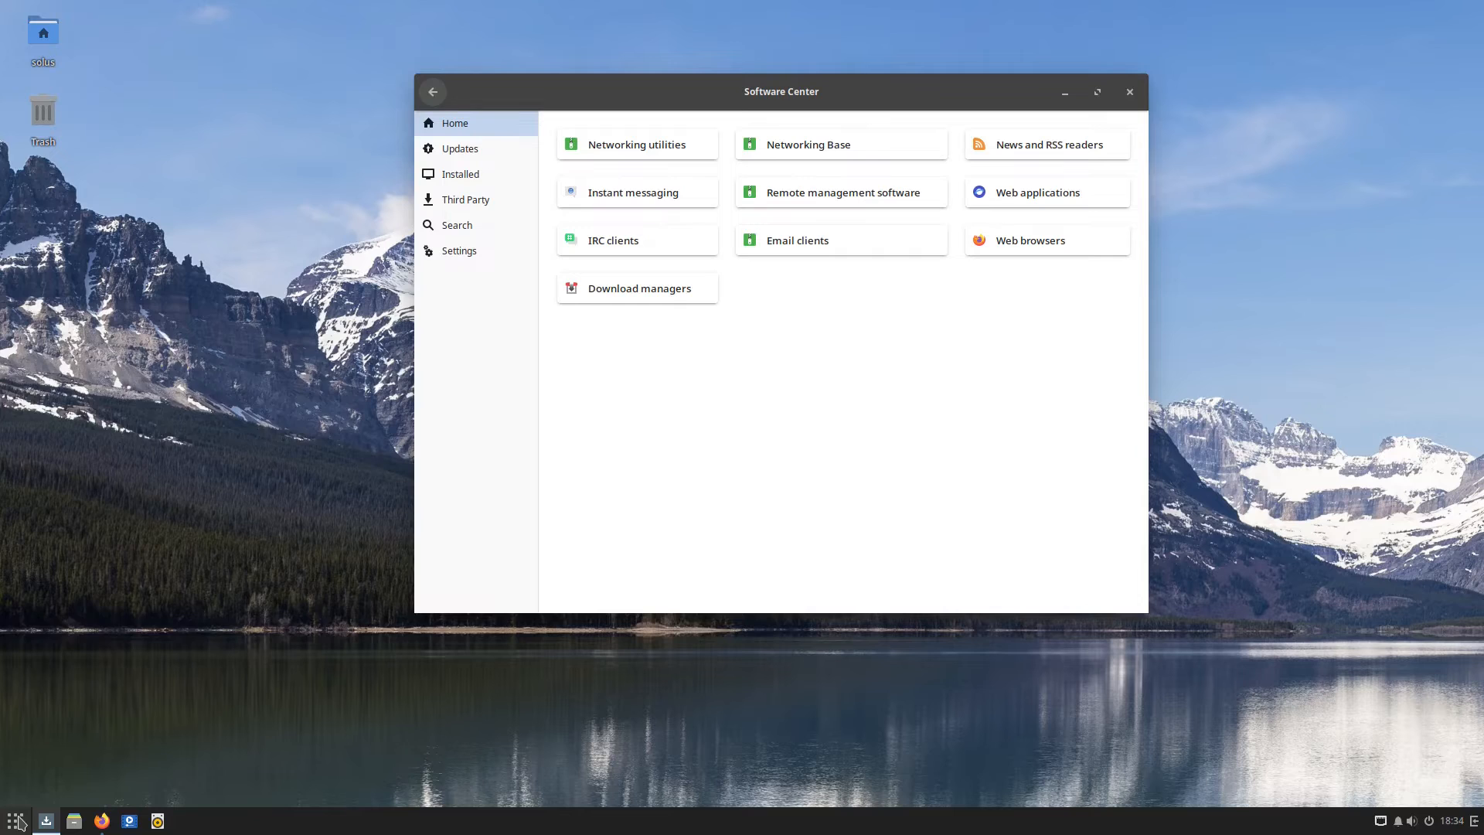
Launch Terminal from the Budgie menu by searching 'ter'
left_click(16, 820)
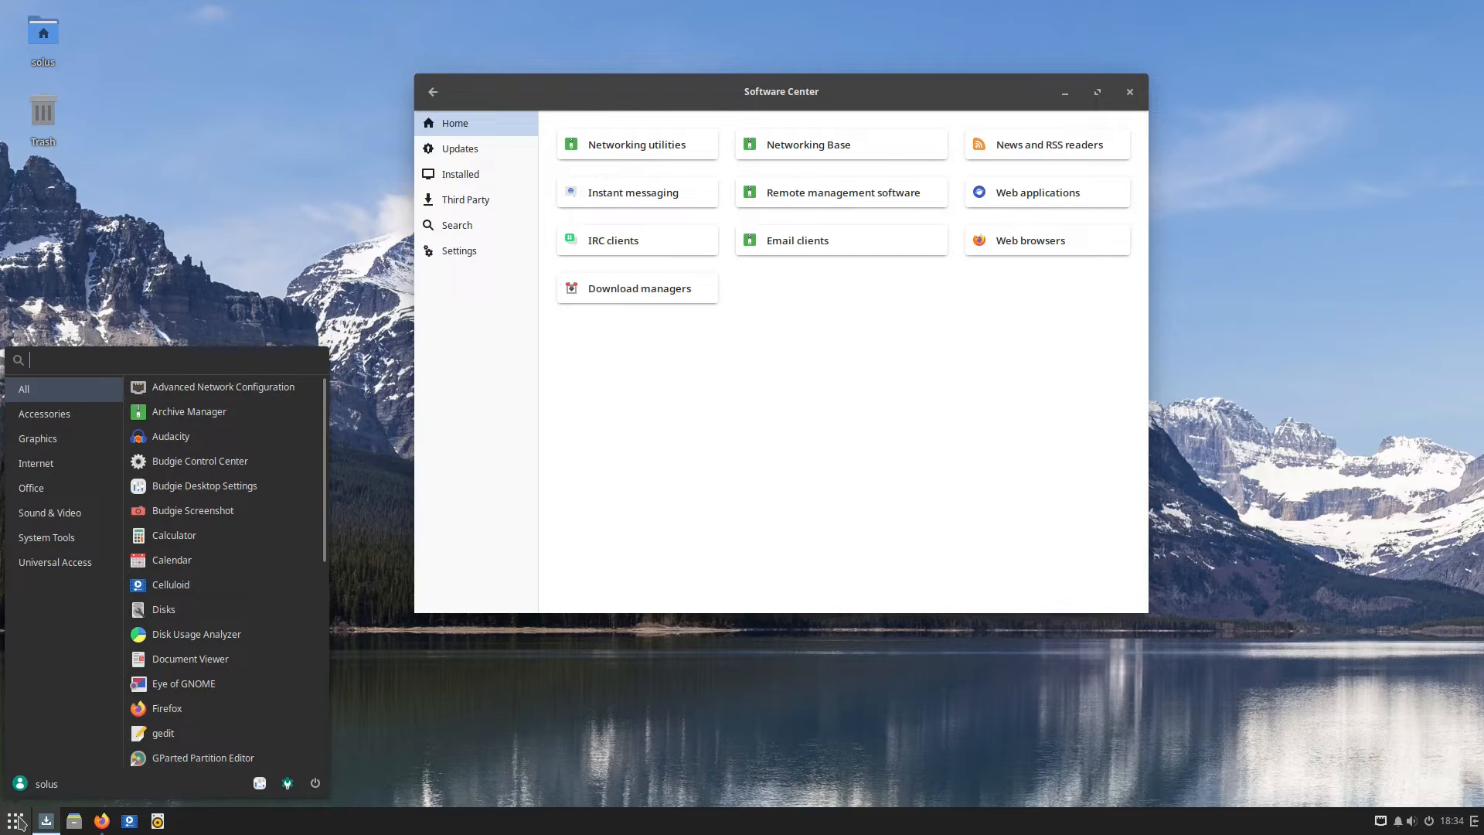
type("ter")
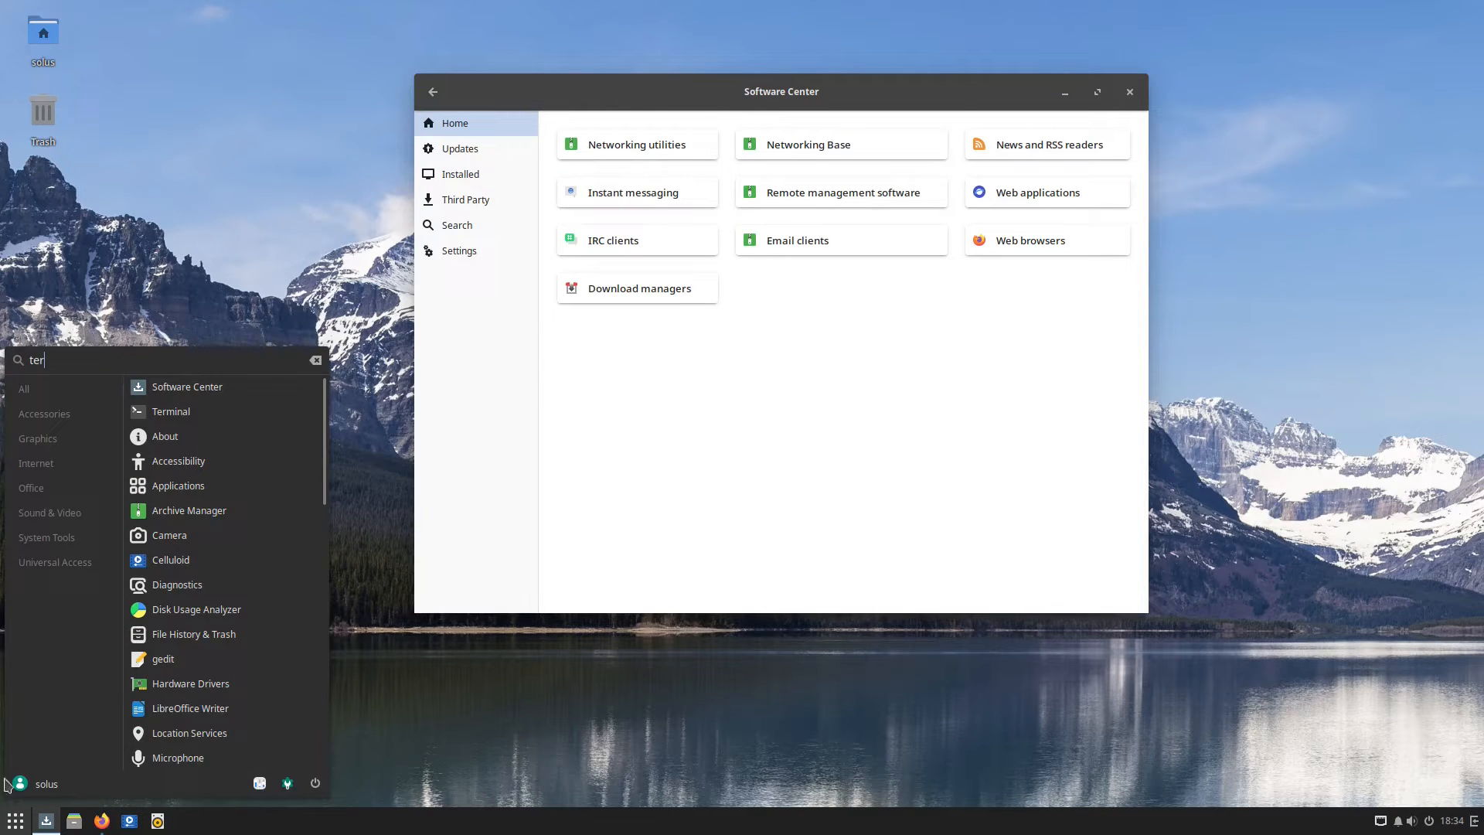
left_click(171, 410)
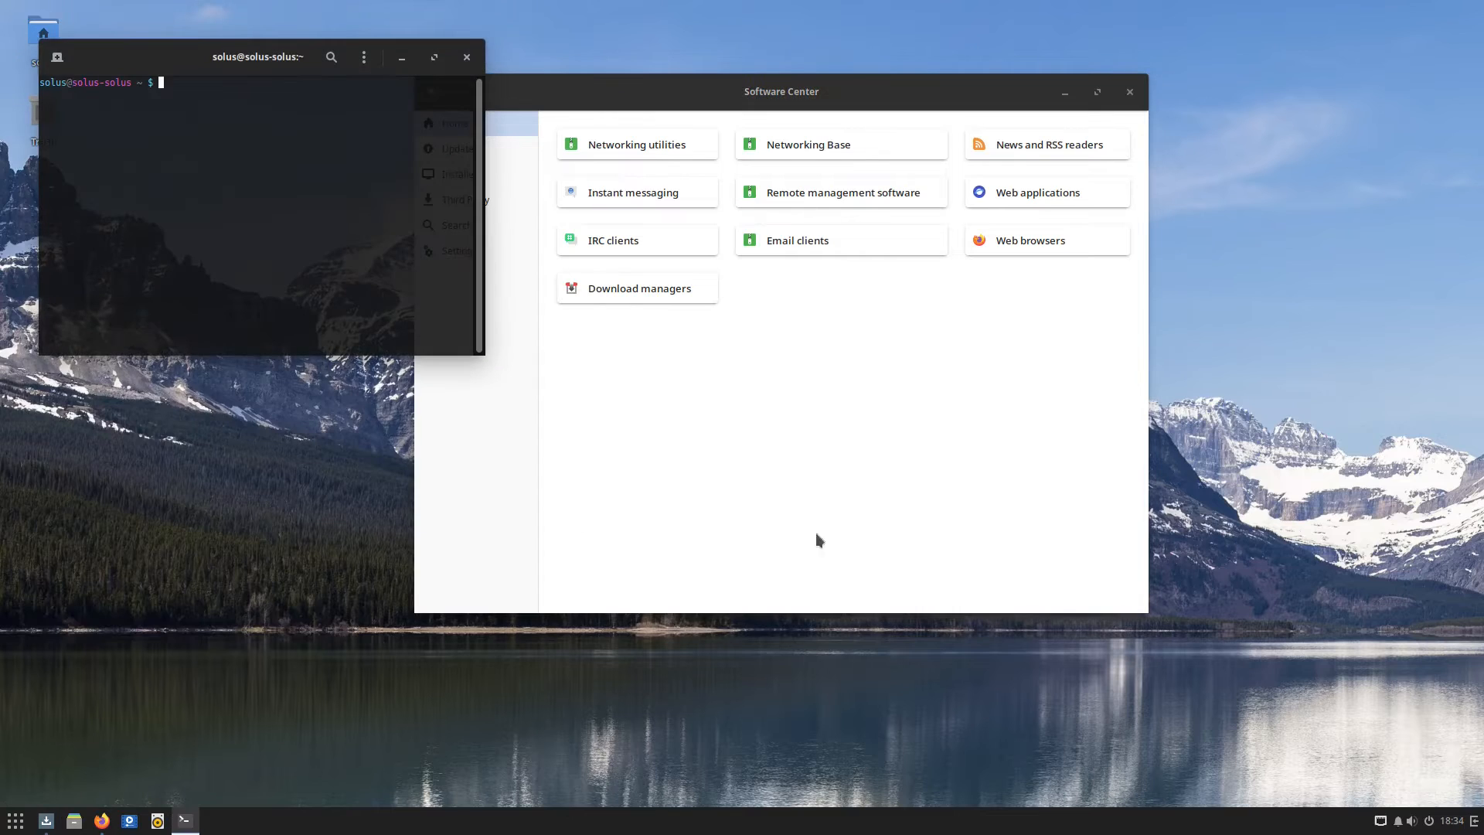
Run 'flatpak list' and 'snap list' to check for installed flatpaks and snaps
type("flatpak list")
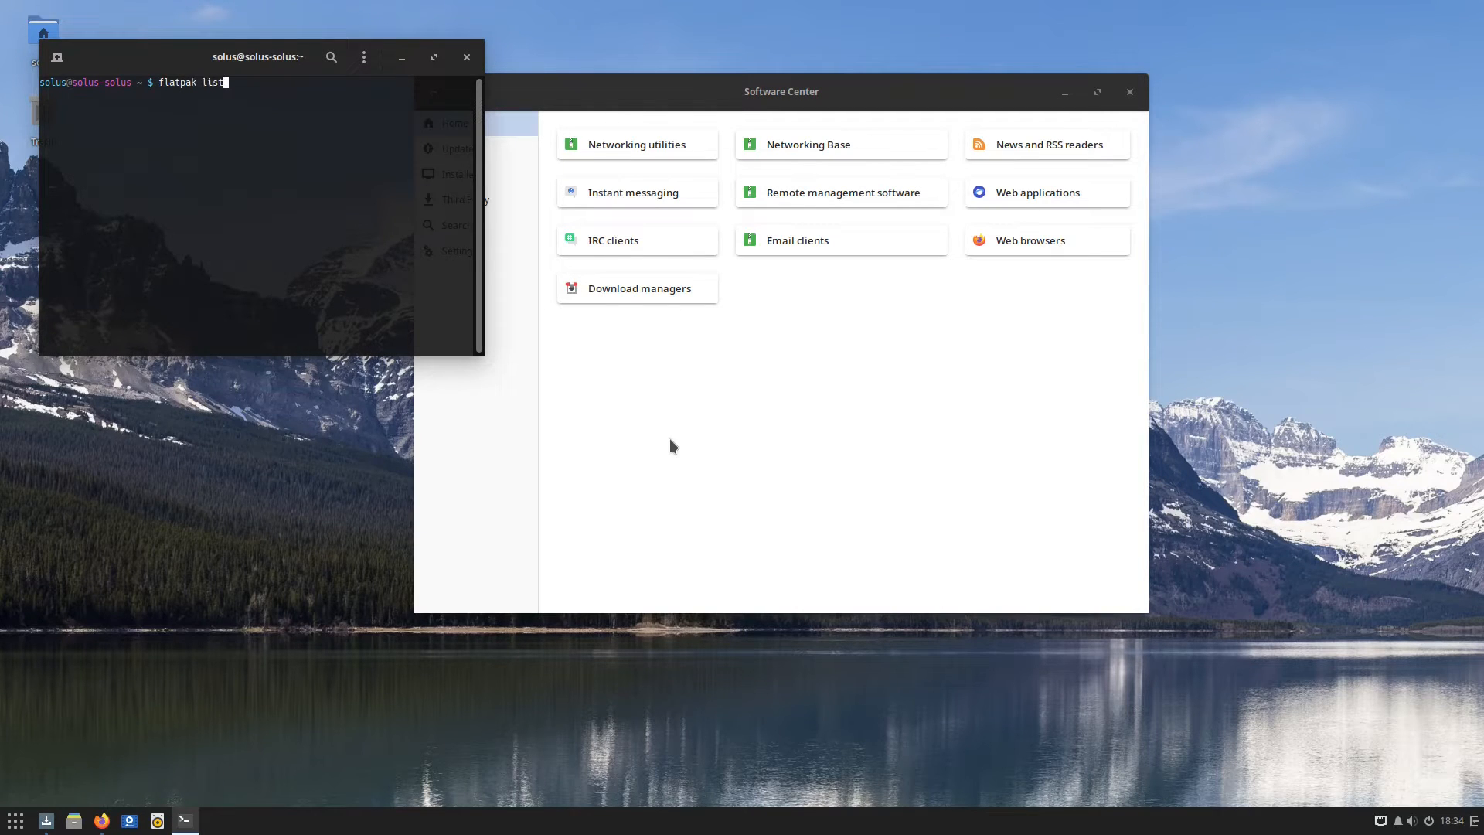
type("snap")
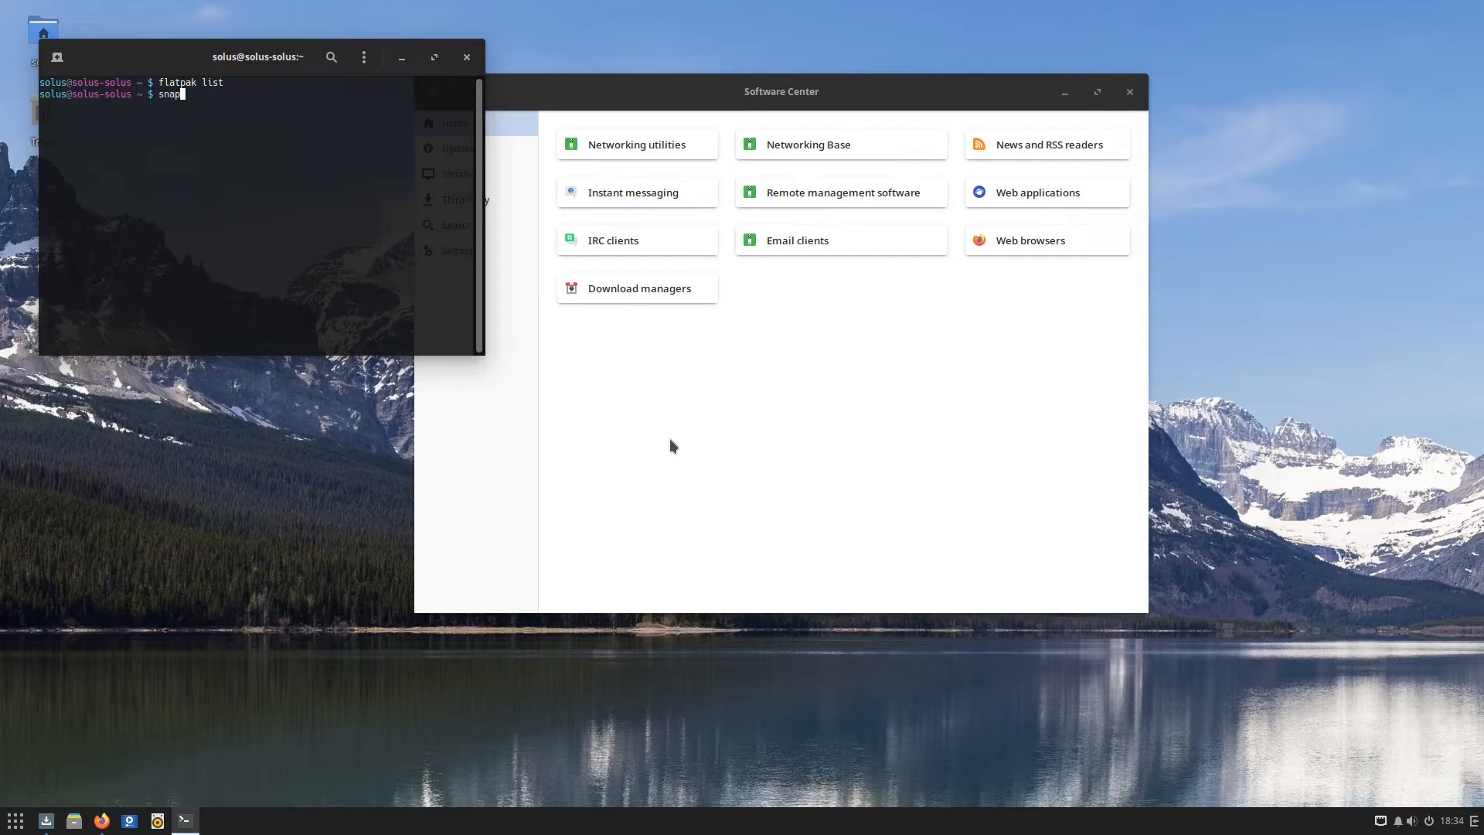
type("l")
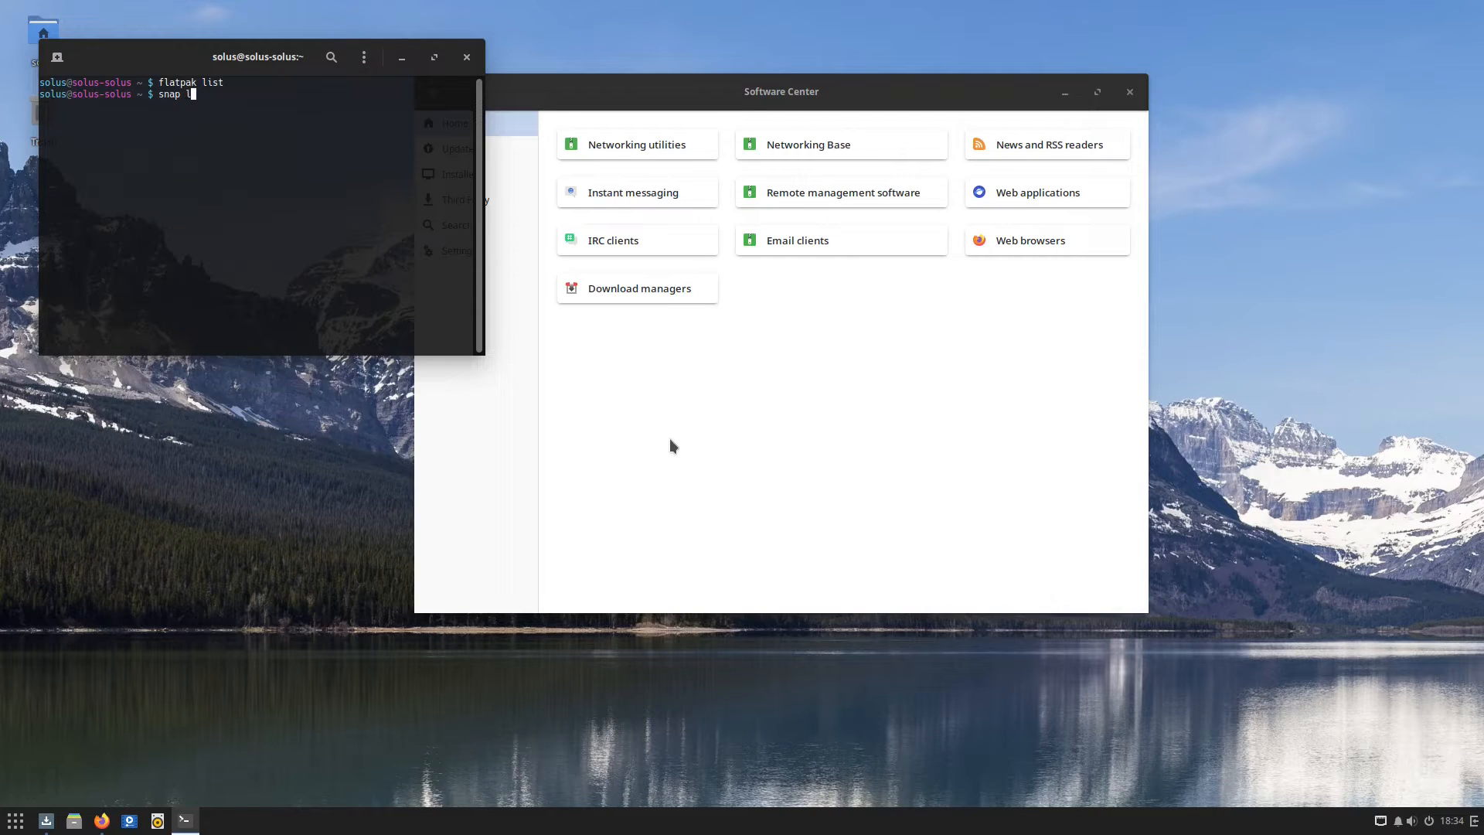
key("Return")
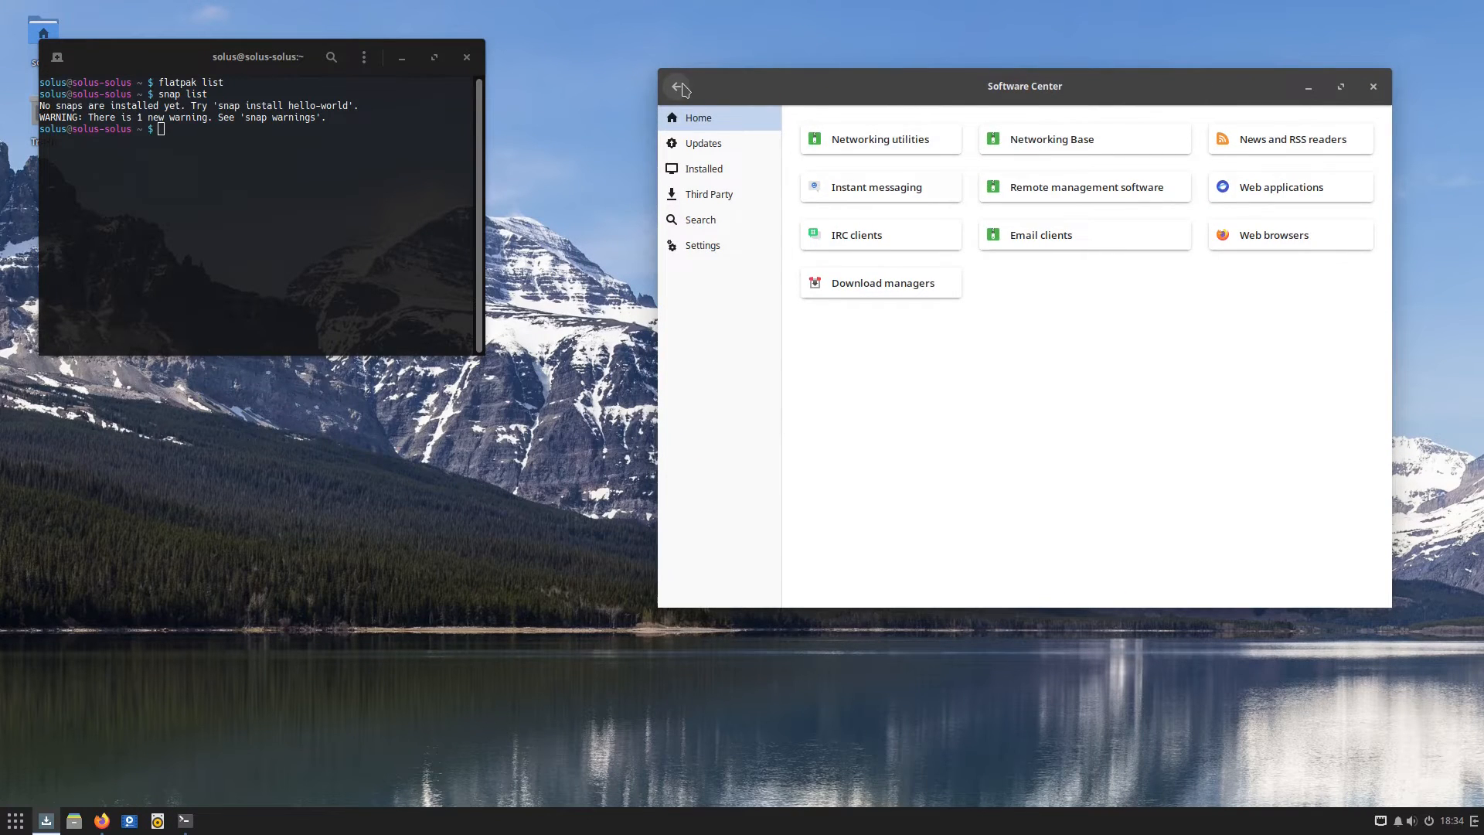
Search Software Center for the misspelled 'audicaity'
left_click(700, 220)
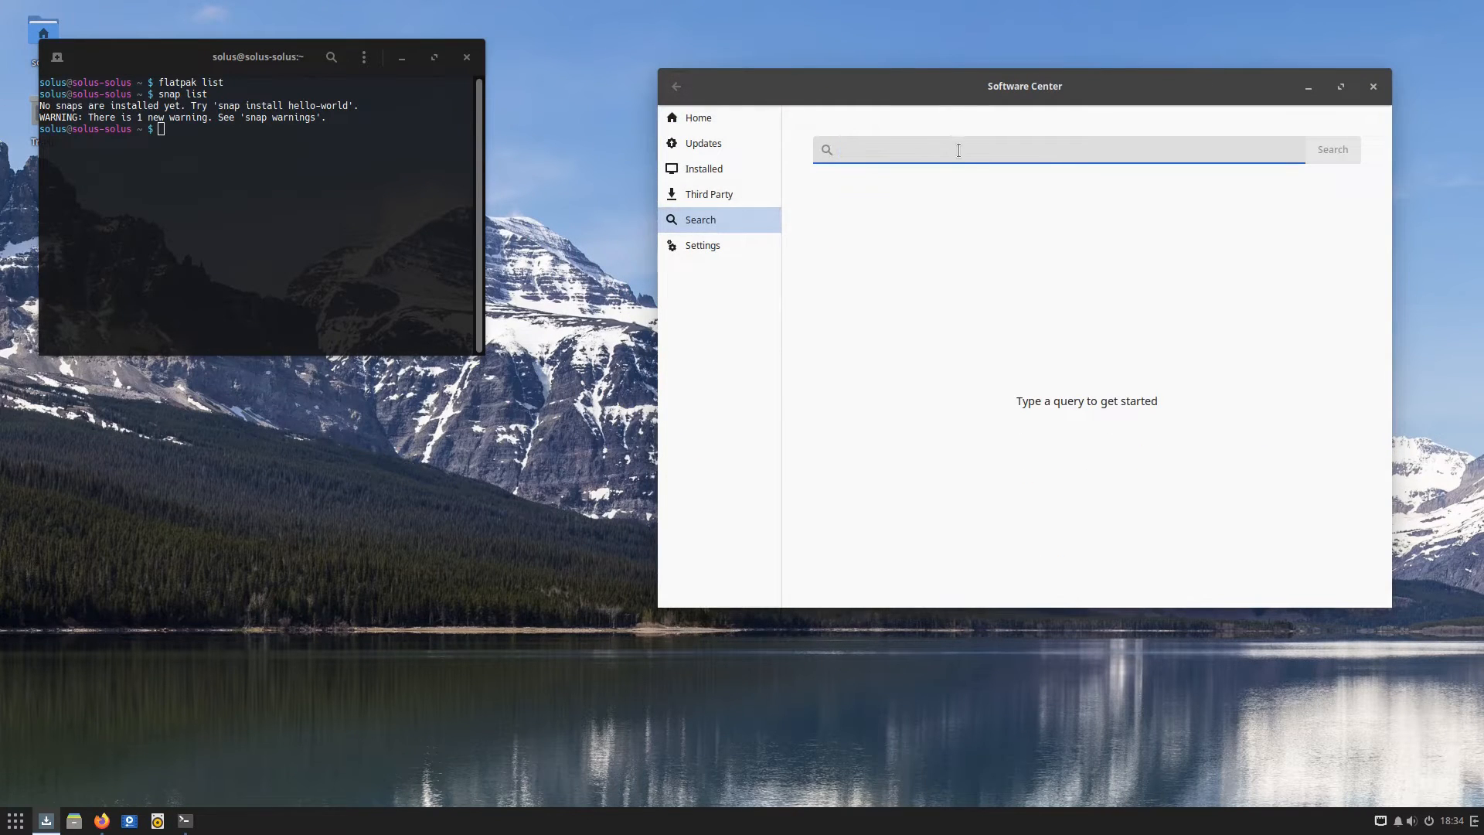
type("aud")
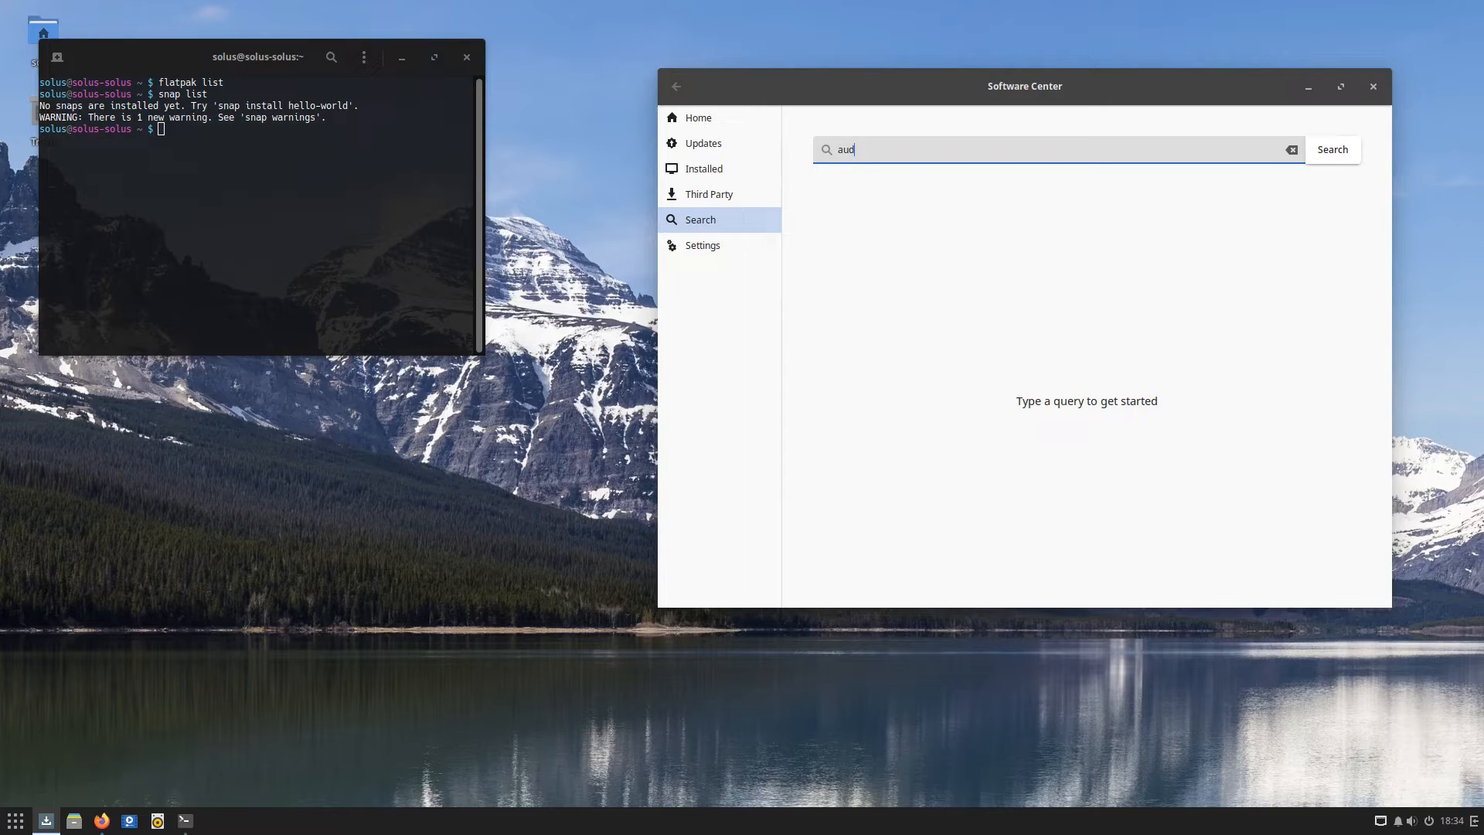
type("ica")
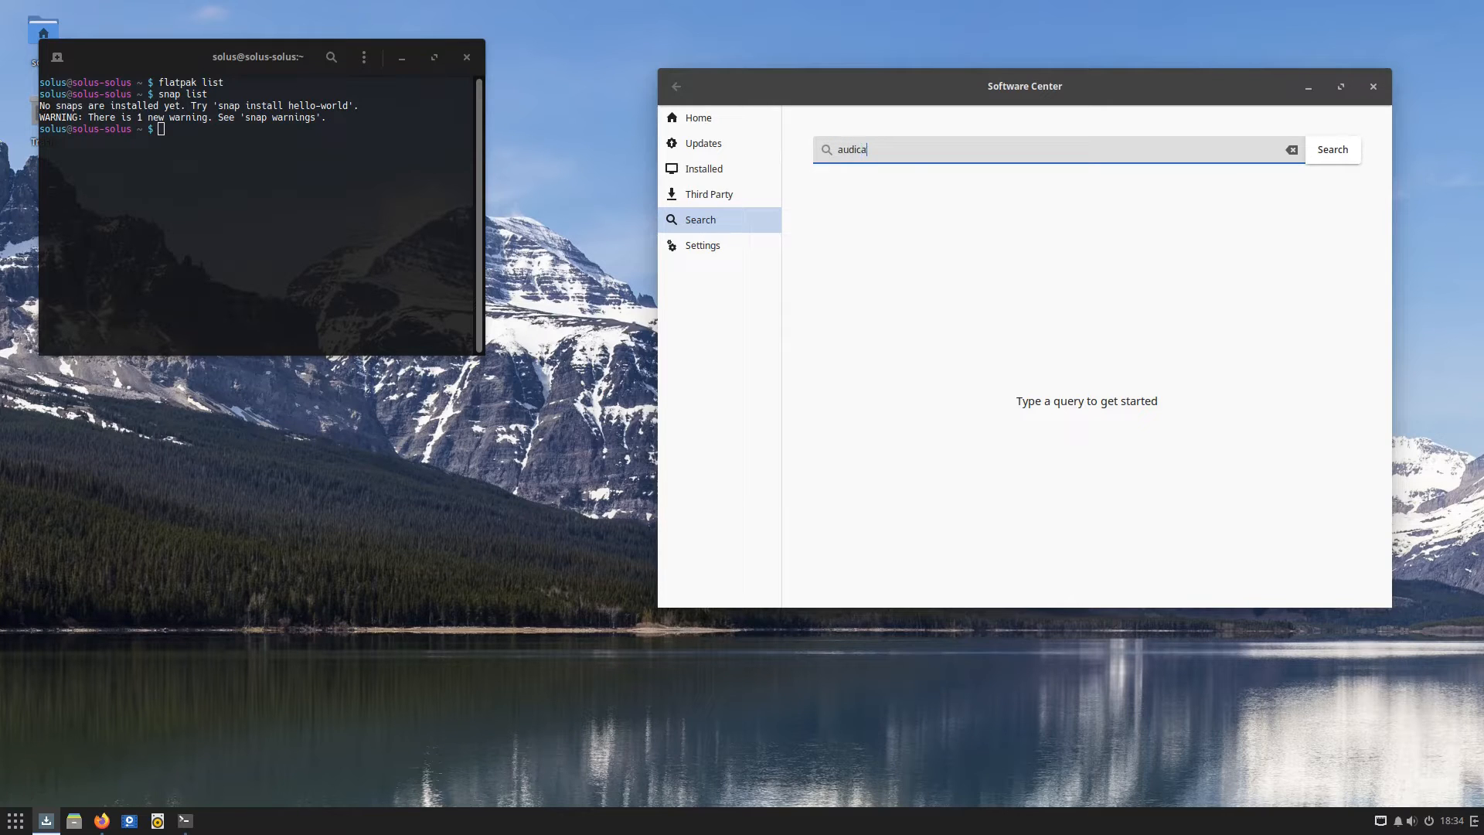
type("ity")
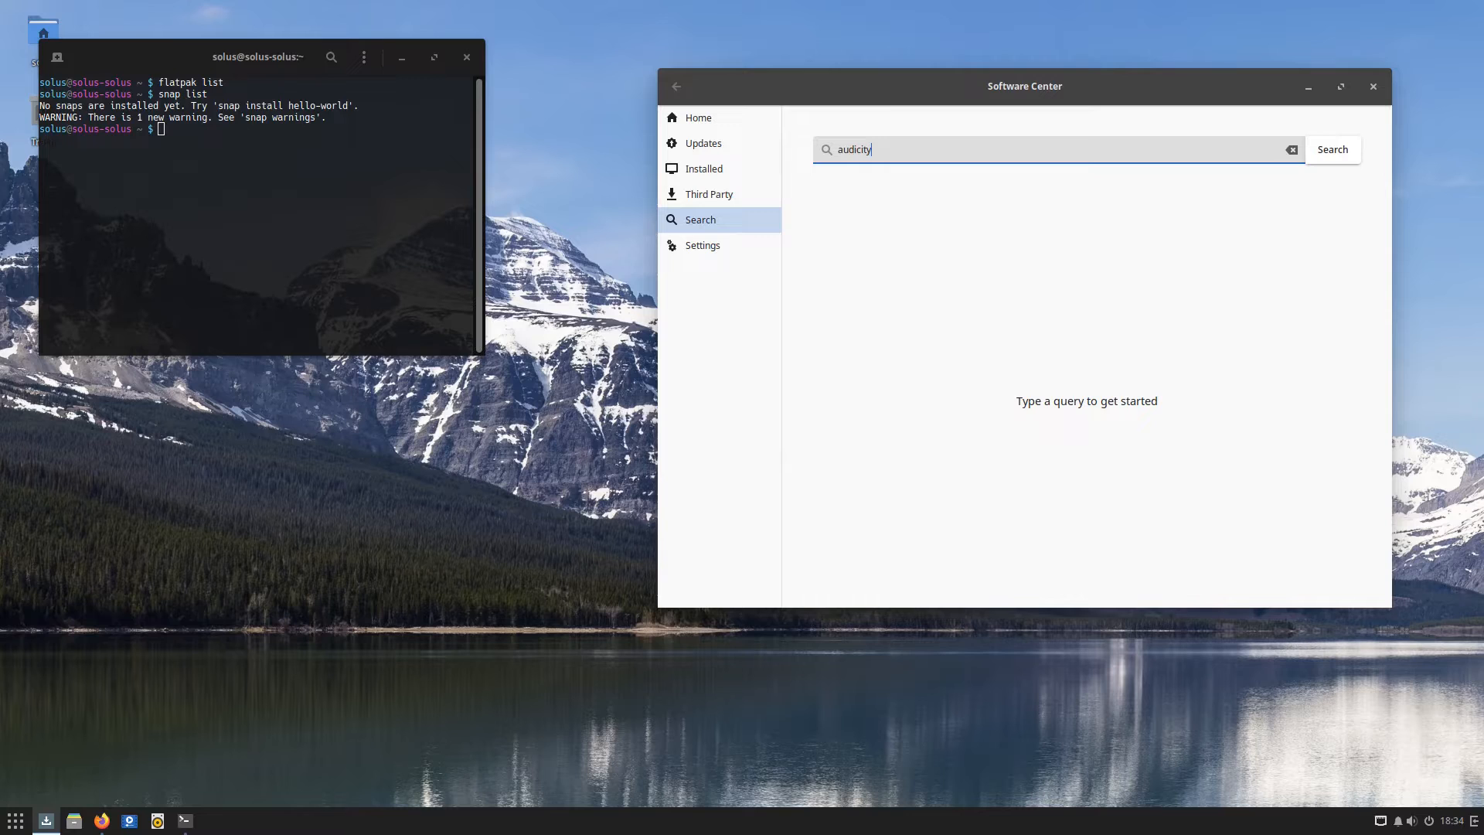
left_click(1331, 149)
type("auda")
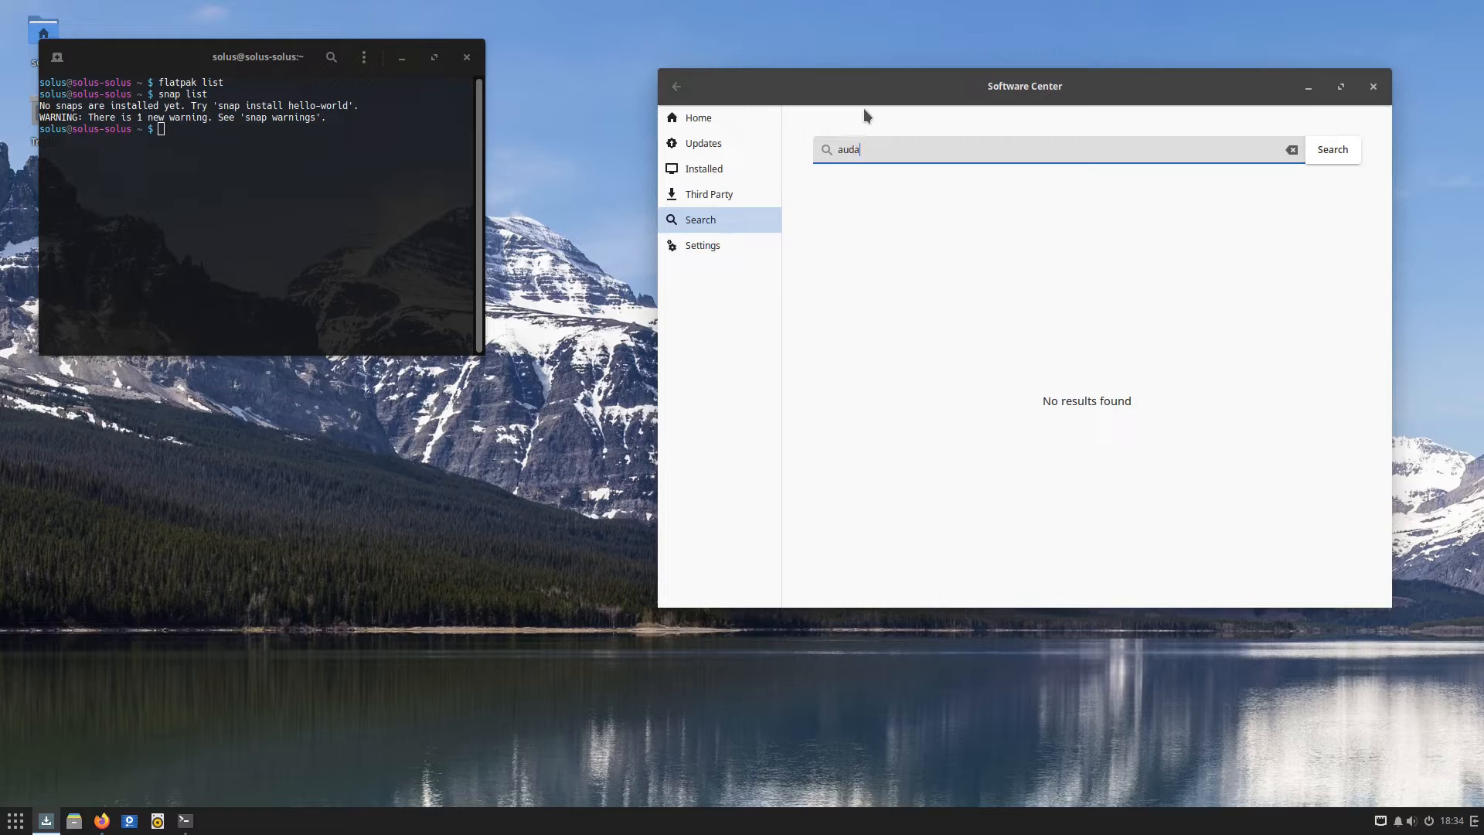
Search for 'audacity' and show its details page (version 3.4.2-34, 38.6 MiB), then bring Firefox forward
type("city")
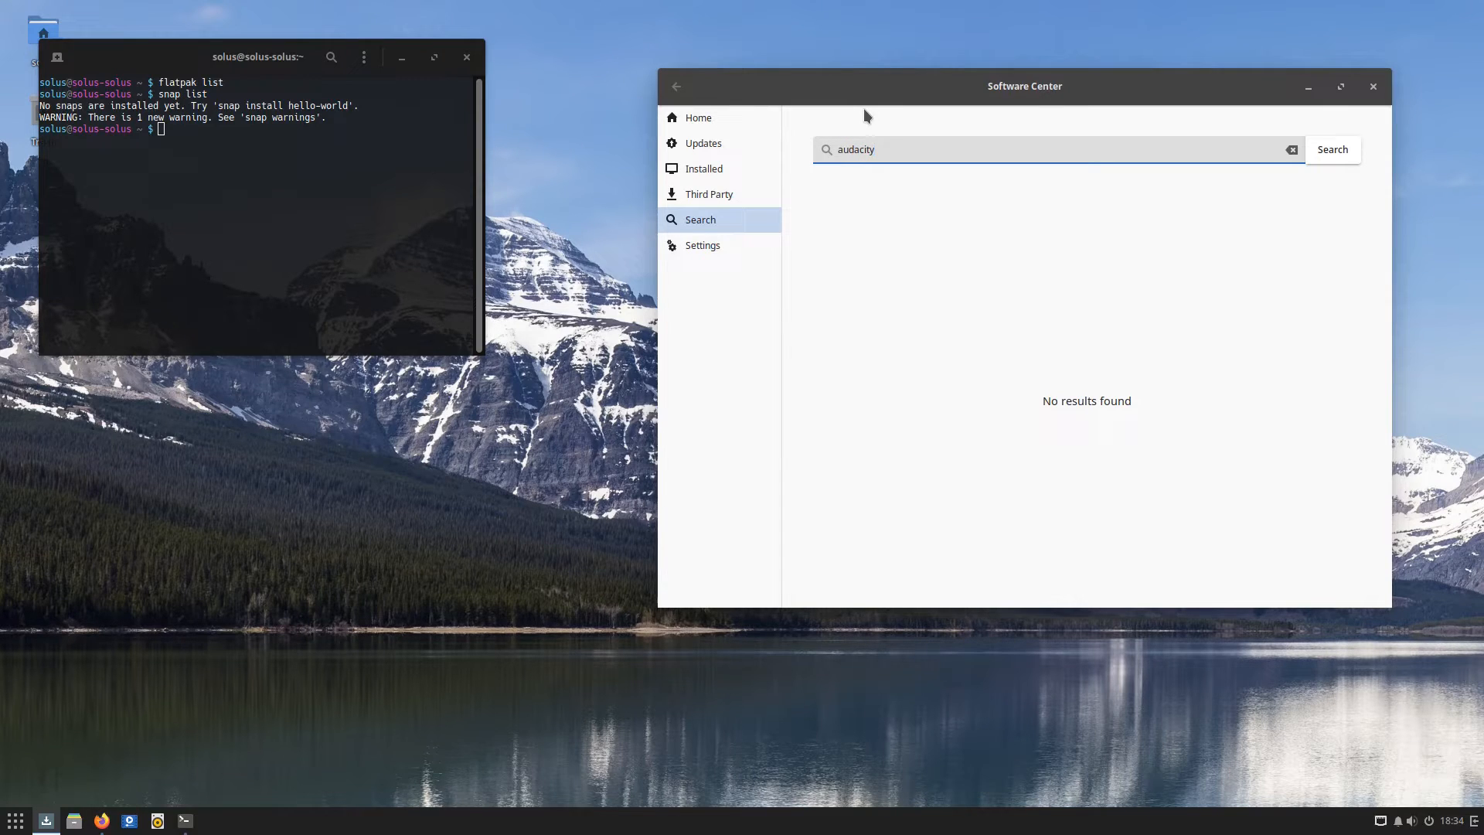
mouse_move(949, 167)
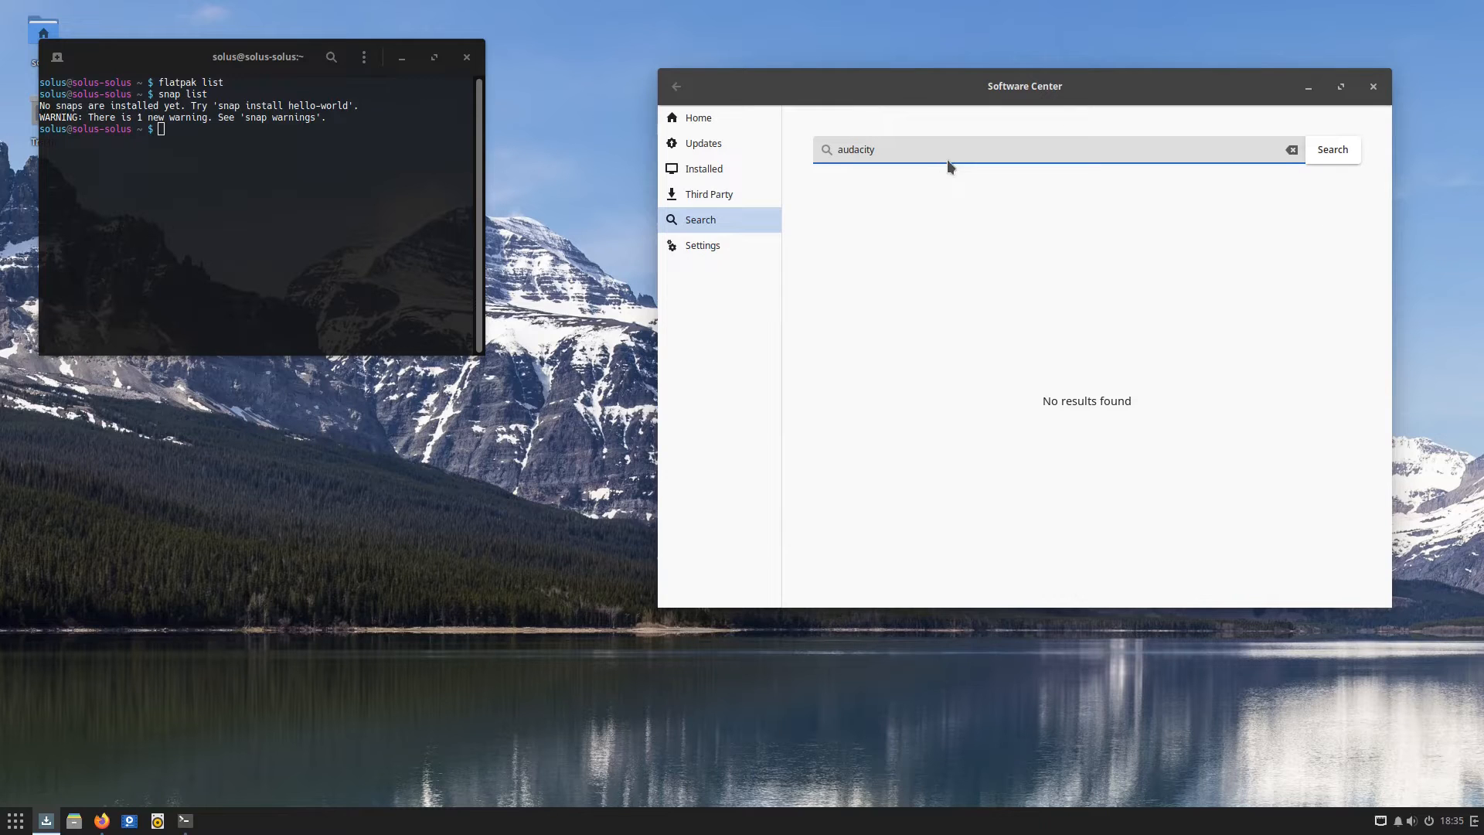
left_click(1331, 149)
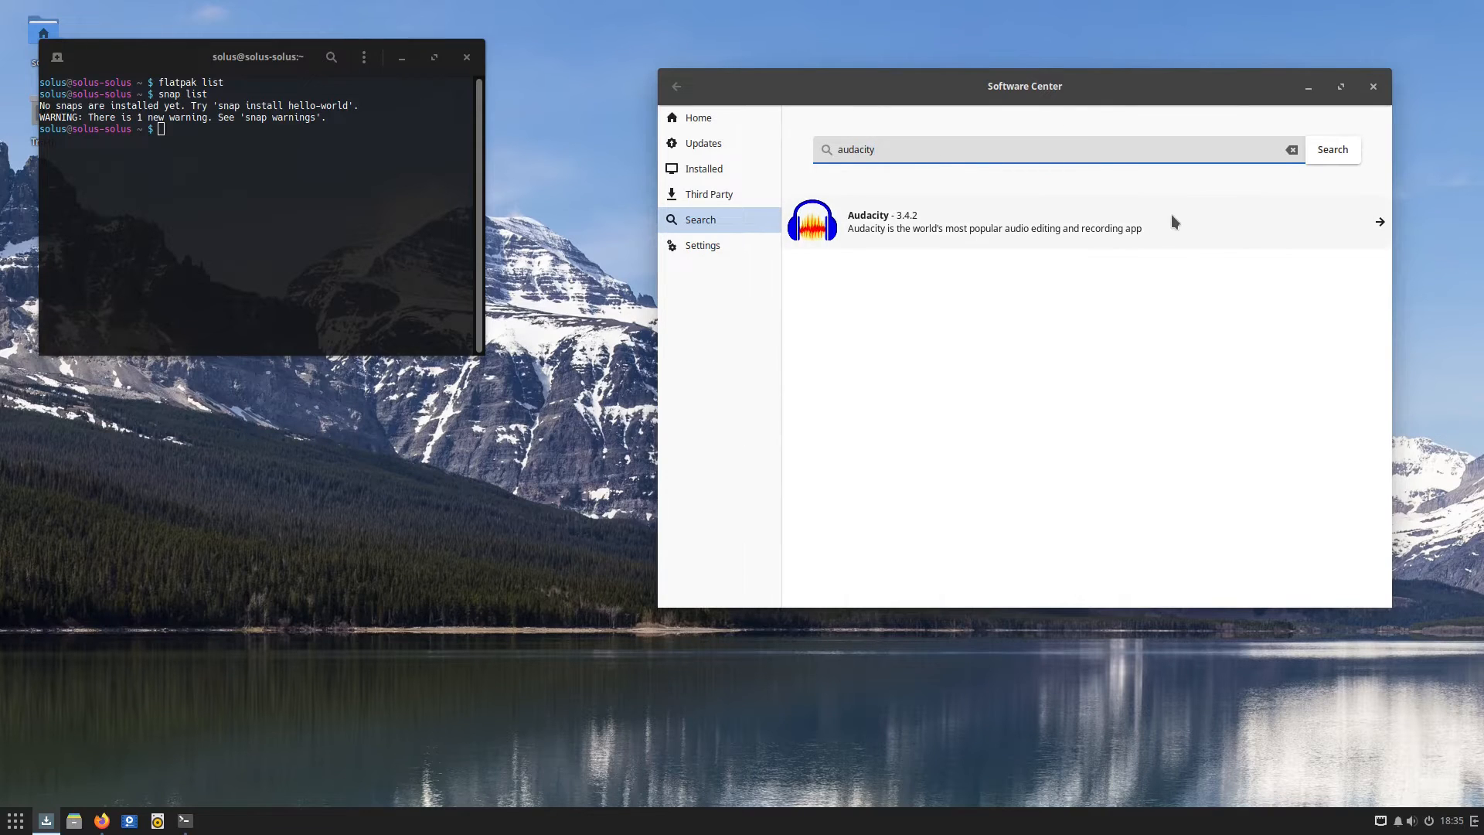
left_click(994, 222)
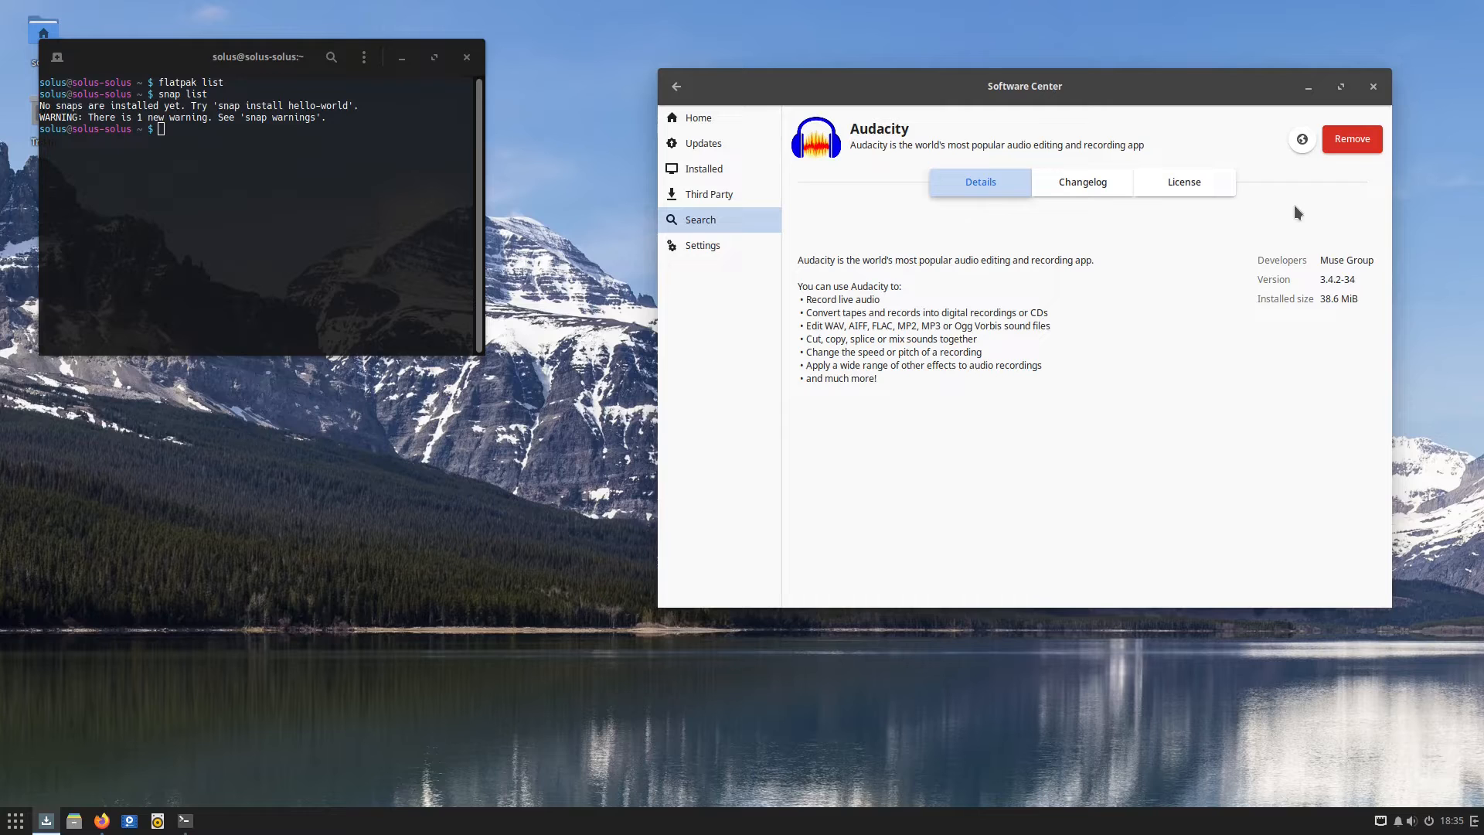
mouse_move(1075, 397)
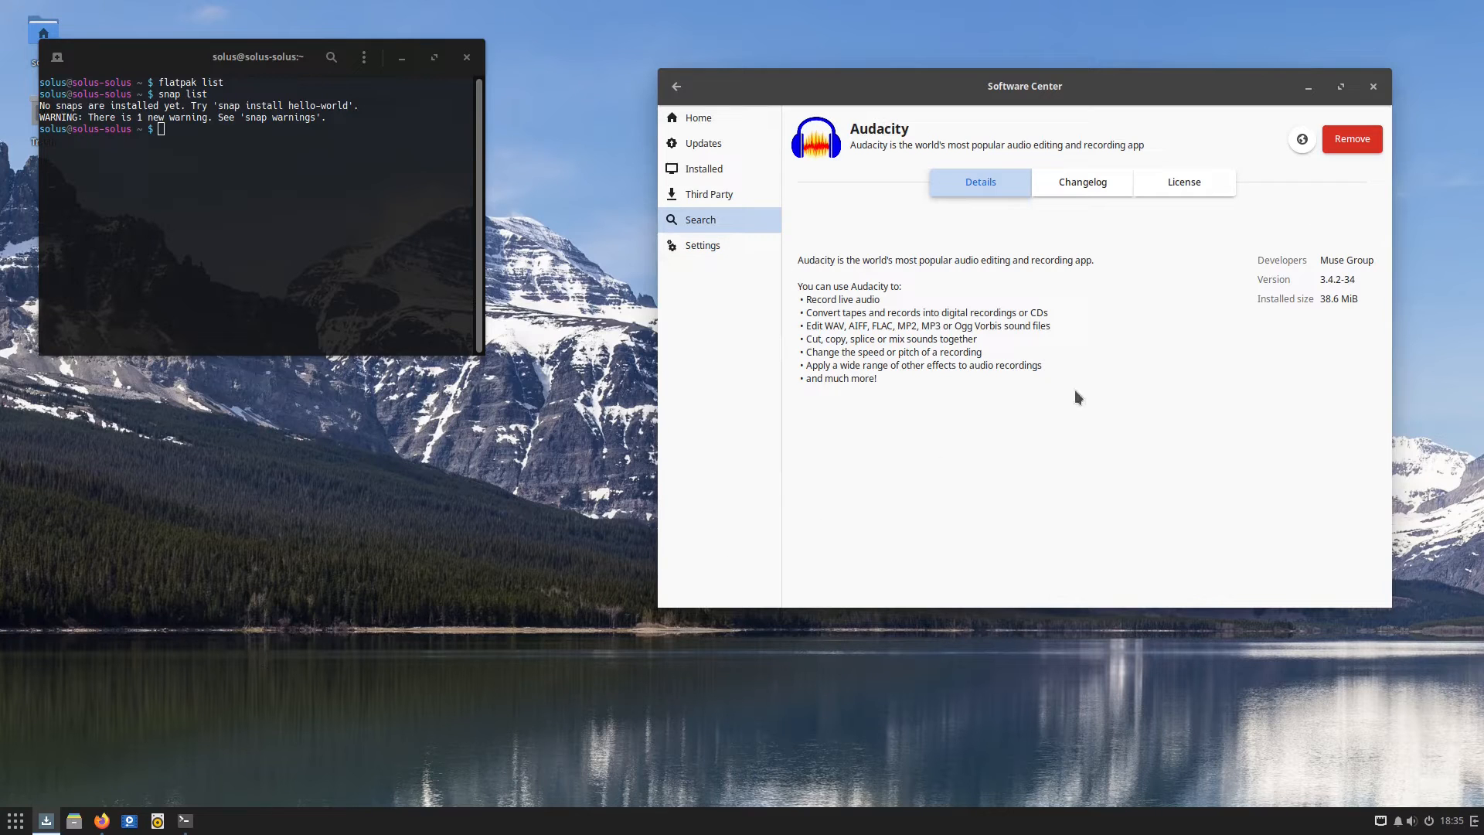
mouse_move(776, 161)
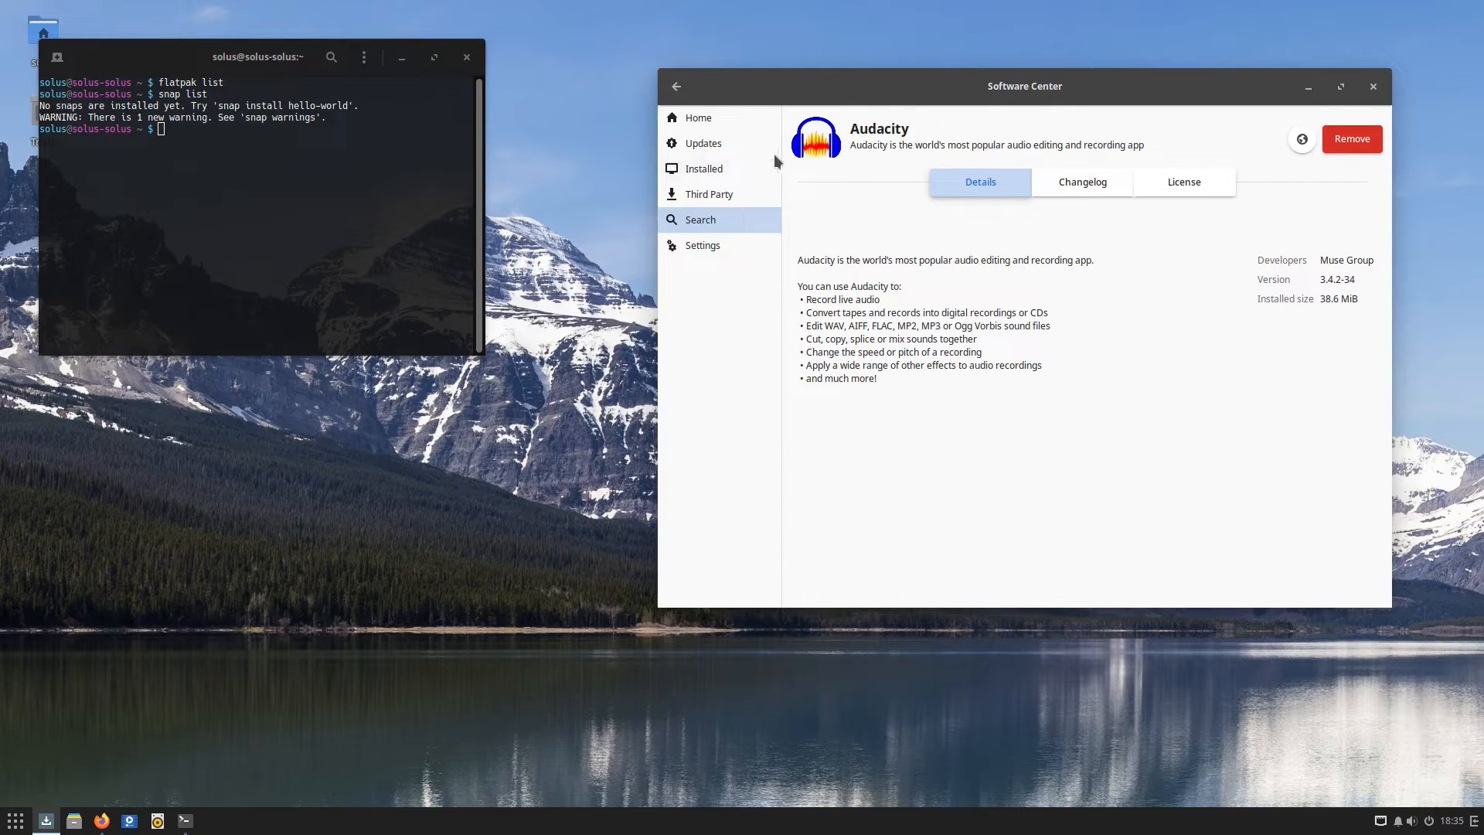
mouse_move(852, 144)
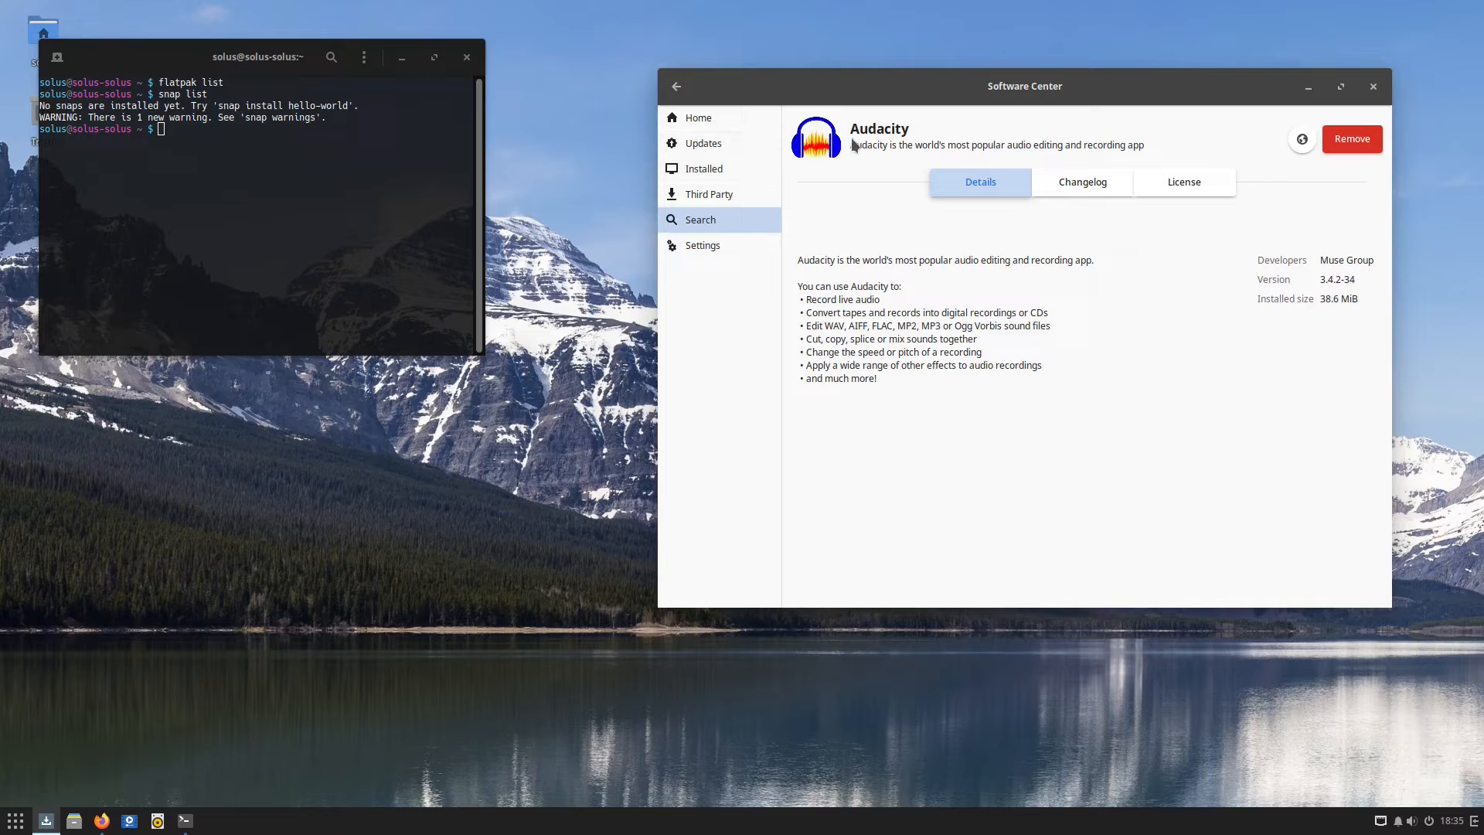
mouse_move(198, 185)
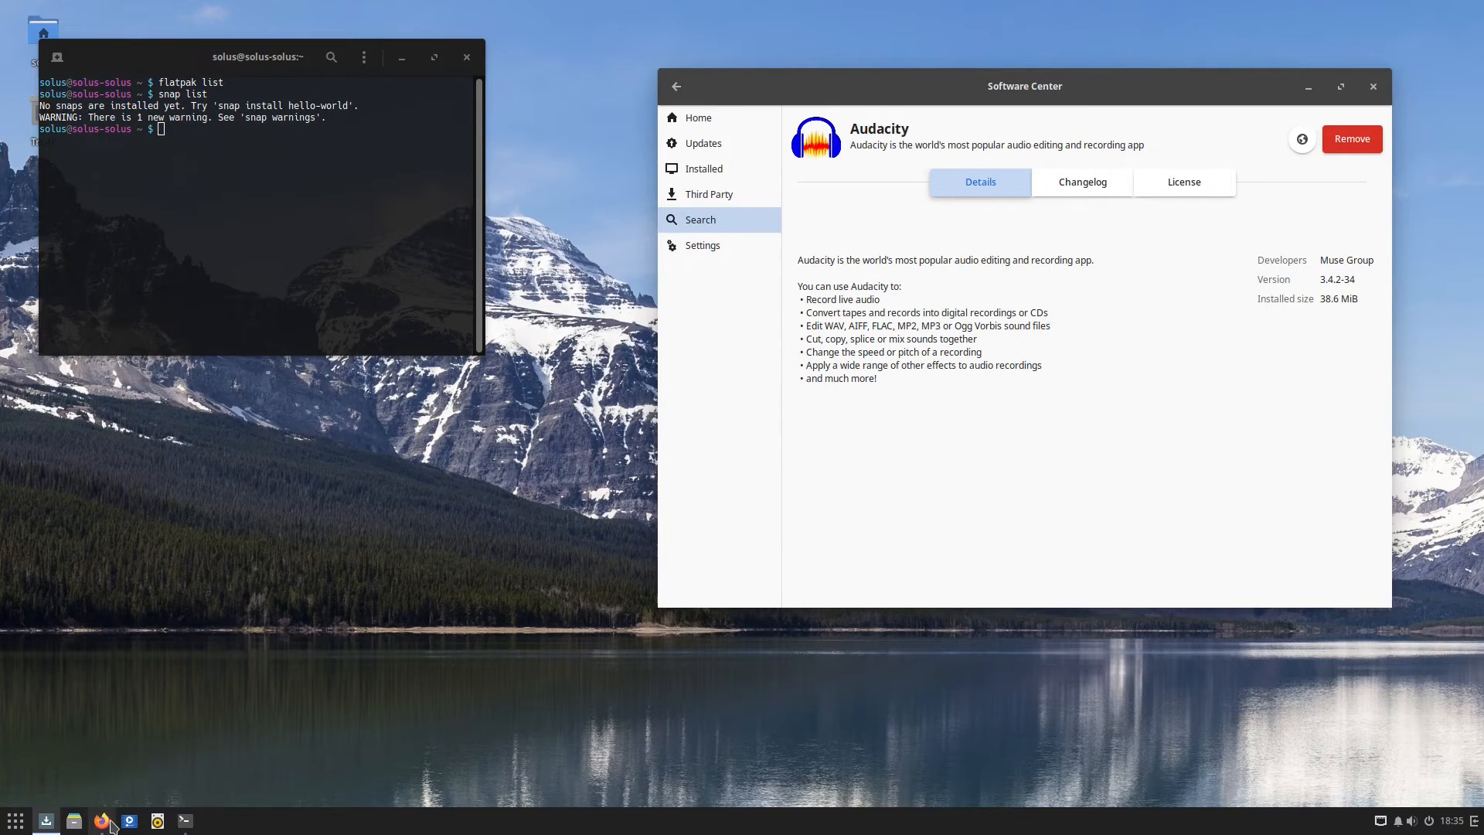
left_click(99, 819)
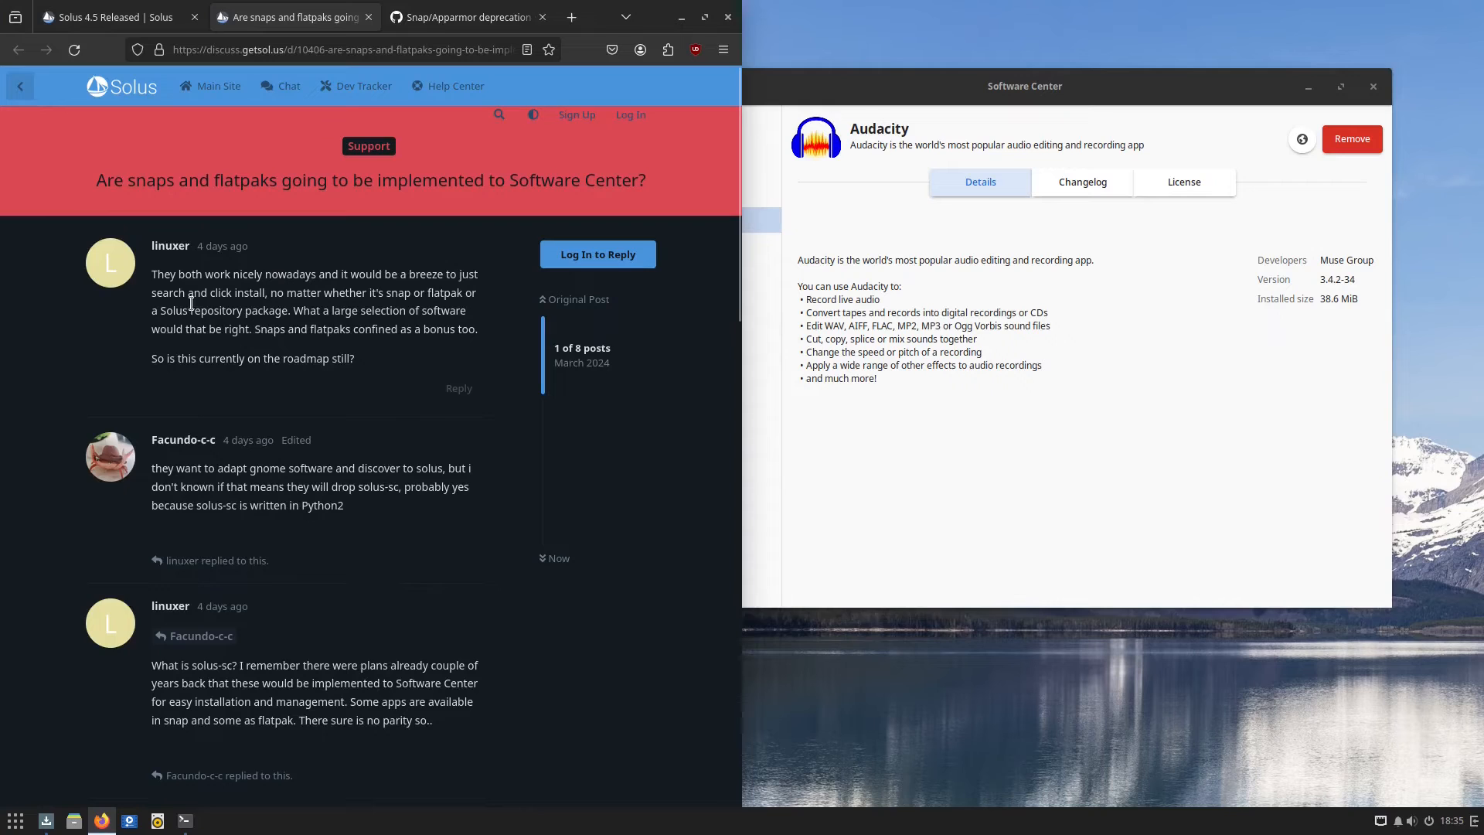
mouse_move(380, 376)
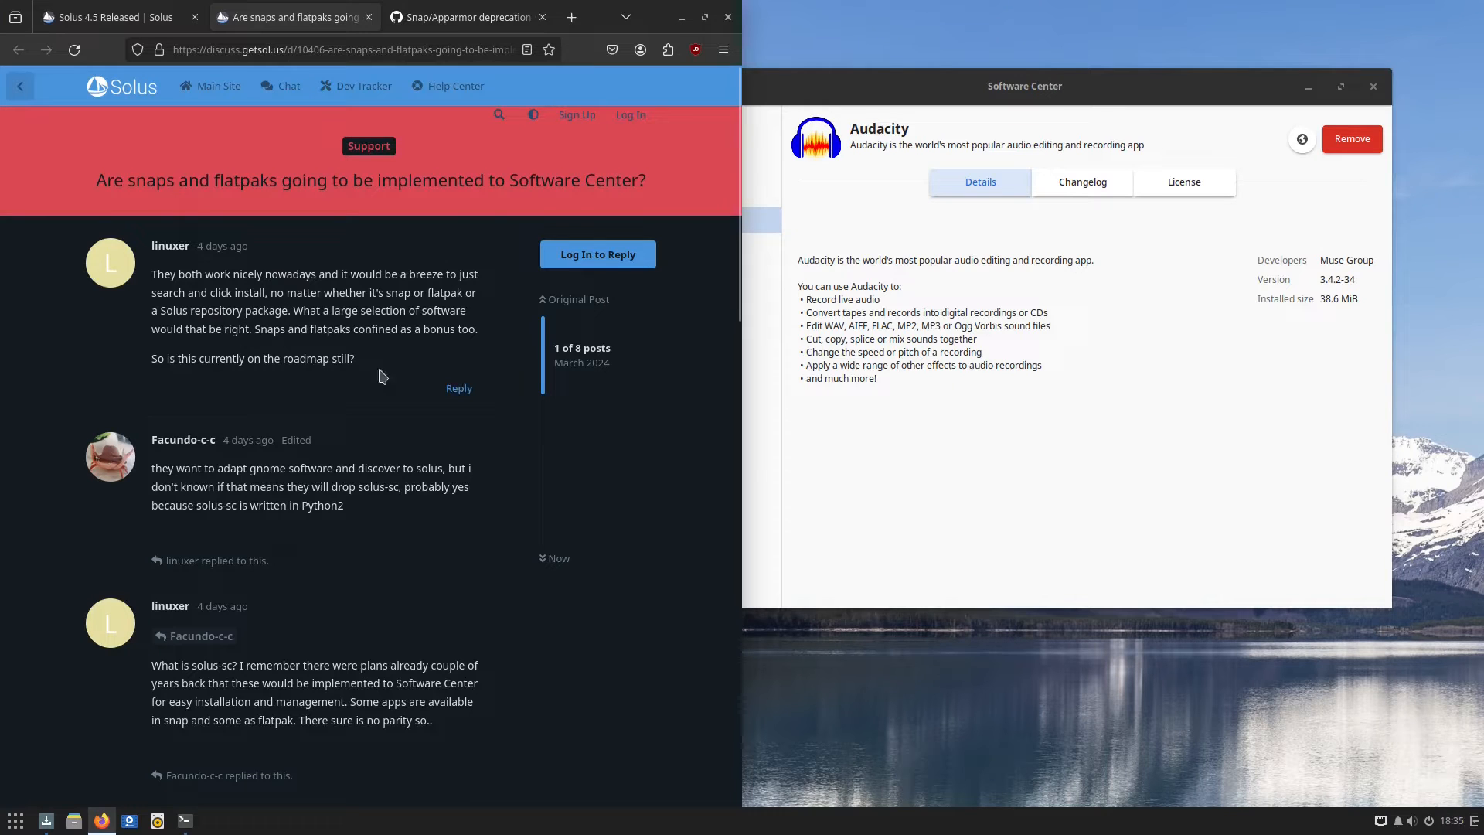
mouse_move(372, 170)
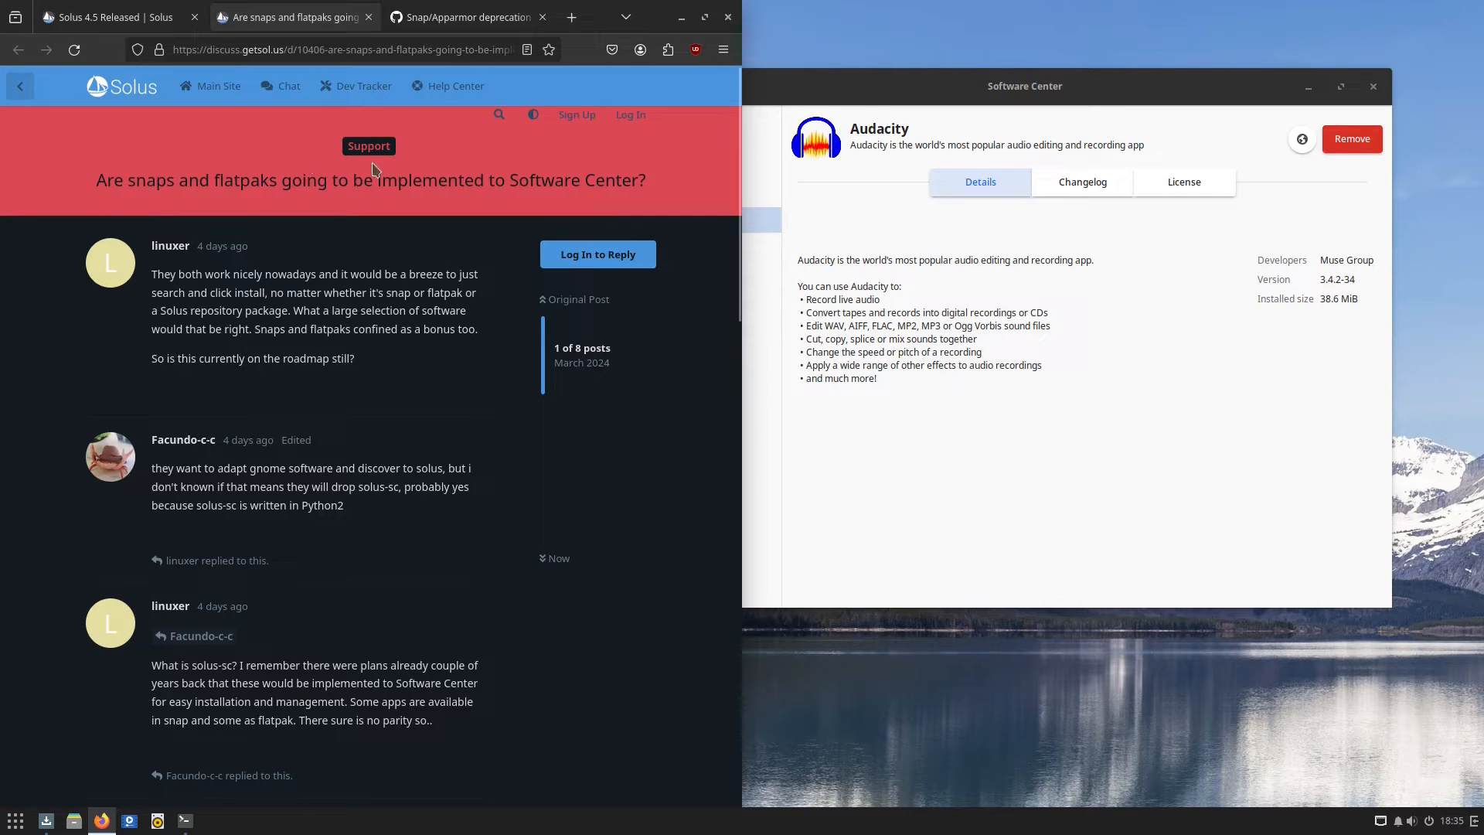
Scroll the snaps forum thread and switch to the Snap/Apparmor deprecation #325 issue
scroll("down", 3)
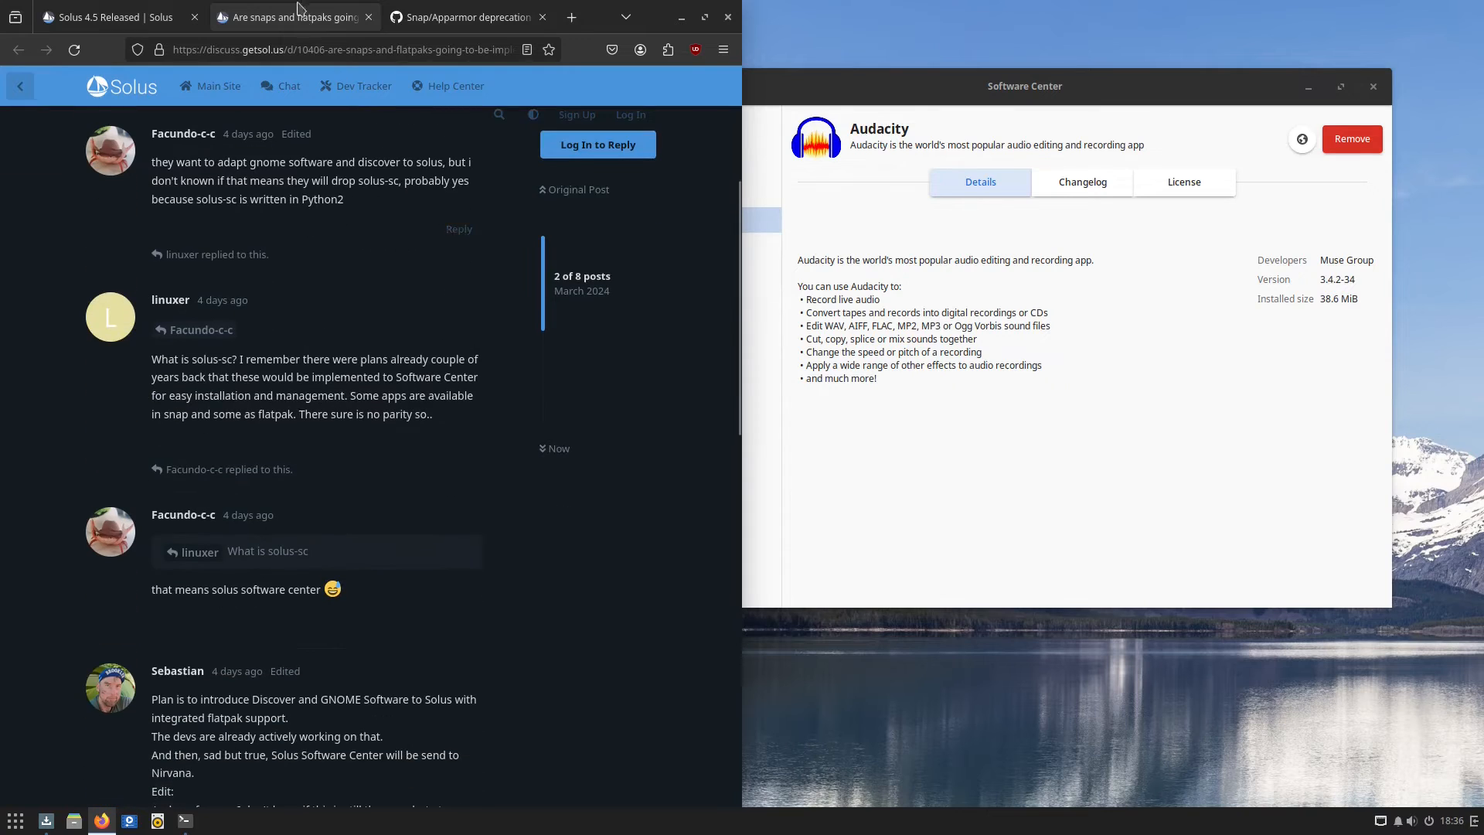
left_click(464, 17)
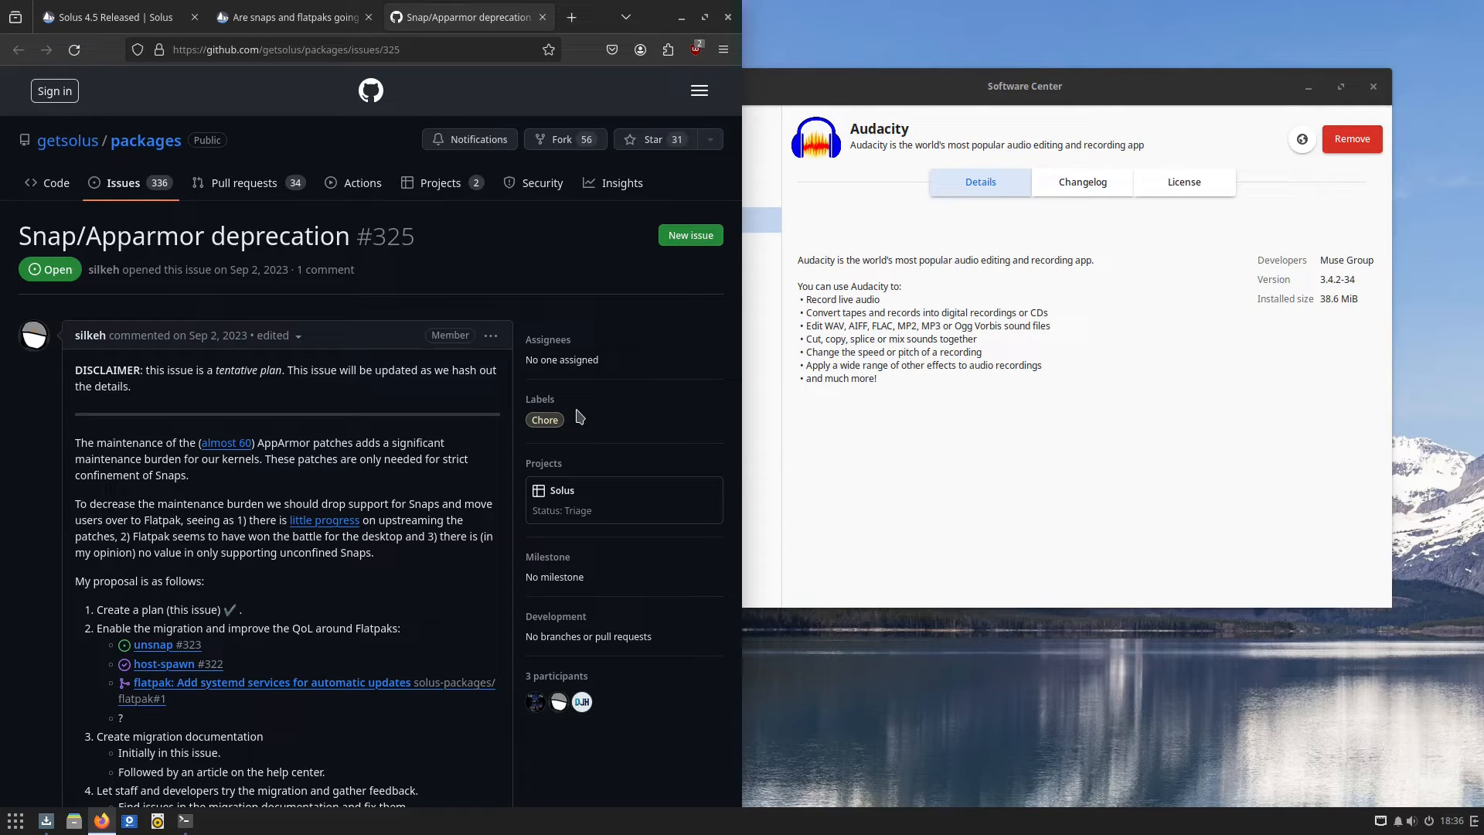
Read the snaps and flatpaks forum thread down to its final replies, then return to issue #325
left_click(289, 17)
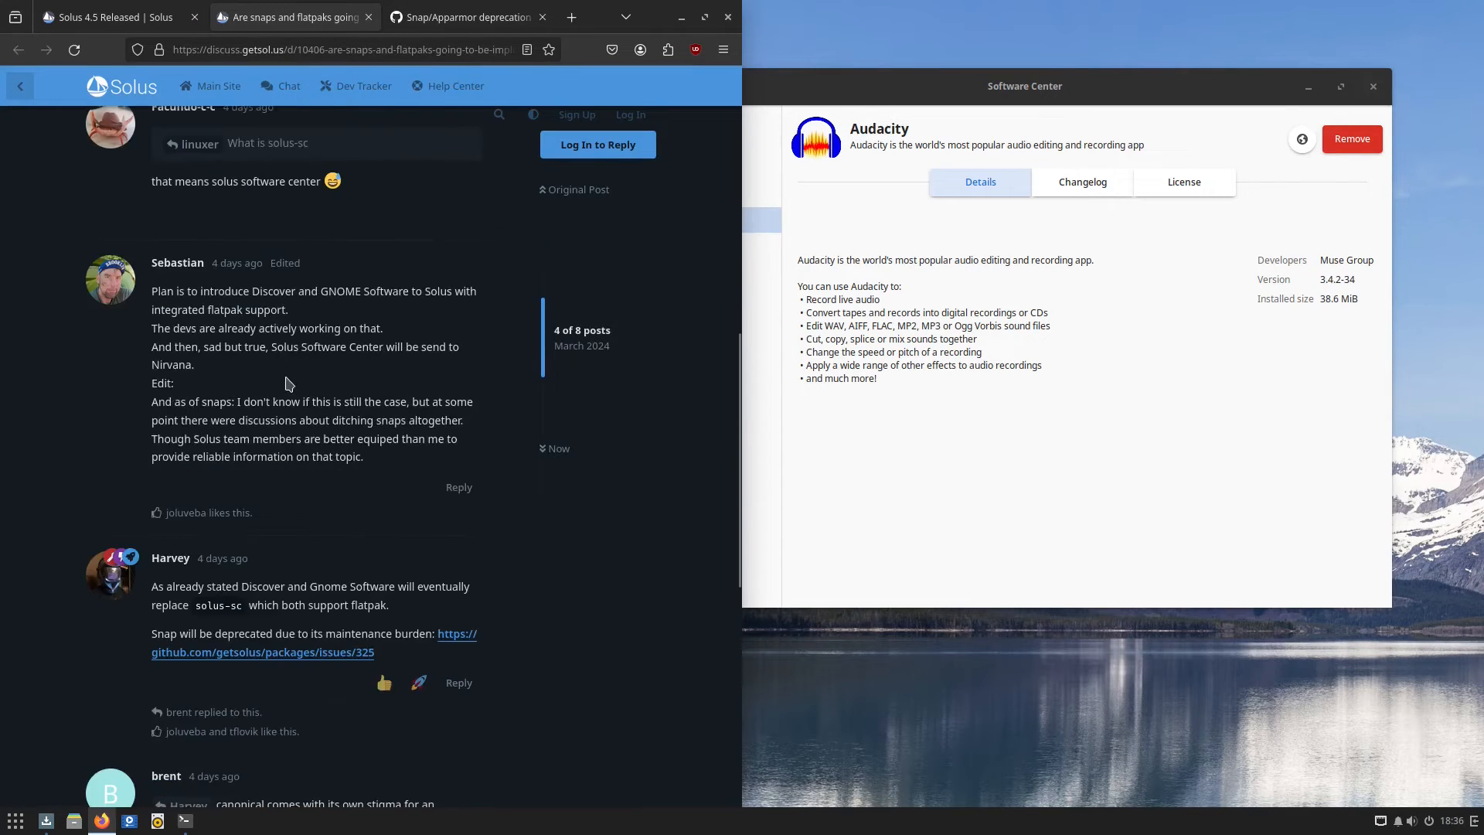
scroll("down", 3)
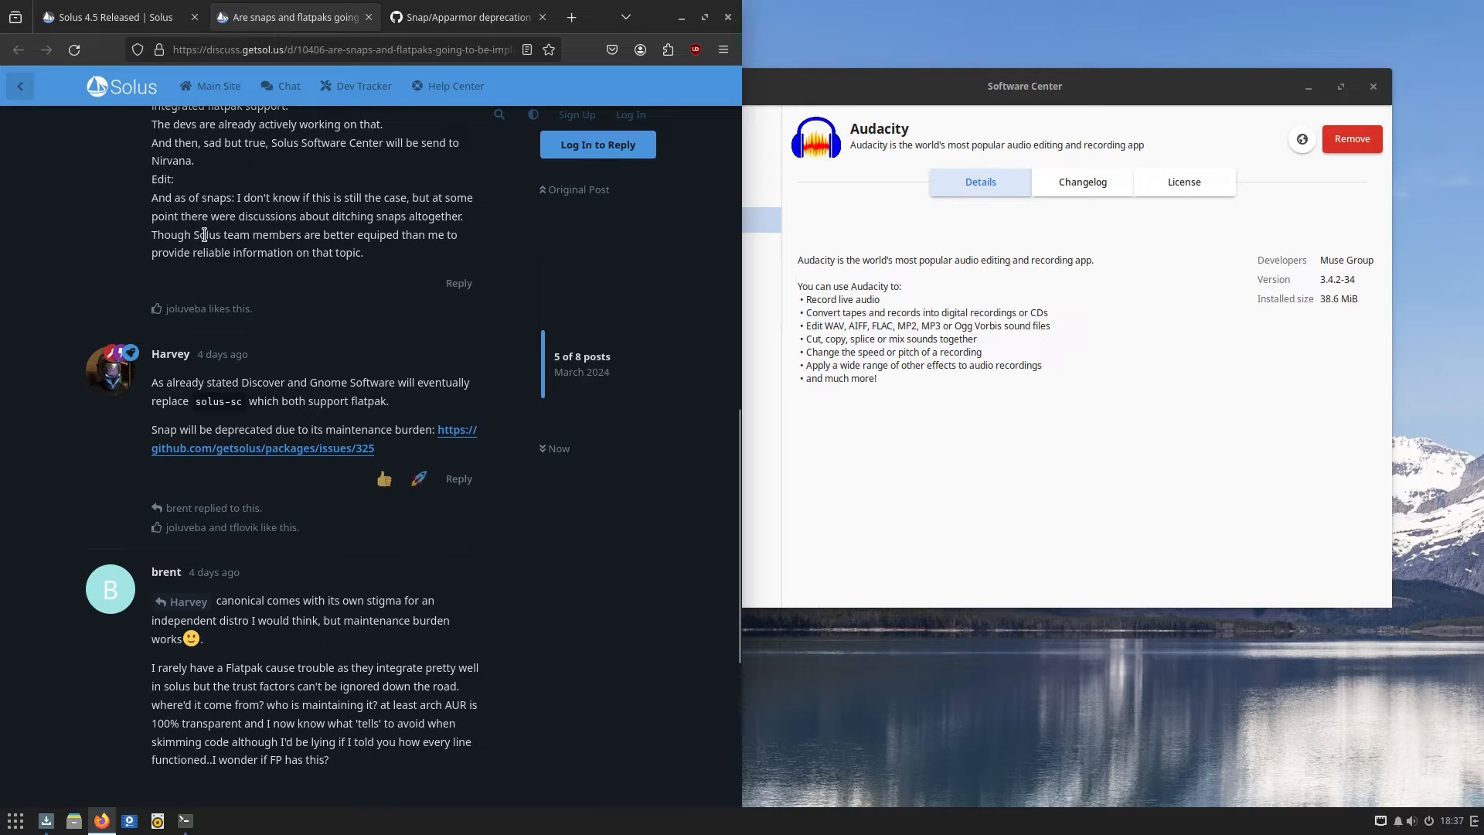
scroll("down", 3)
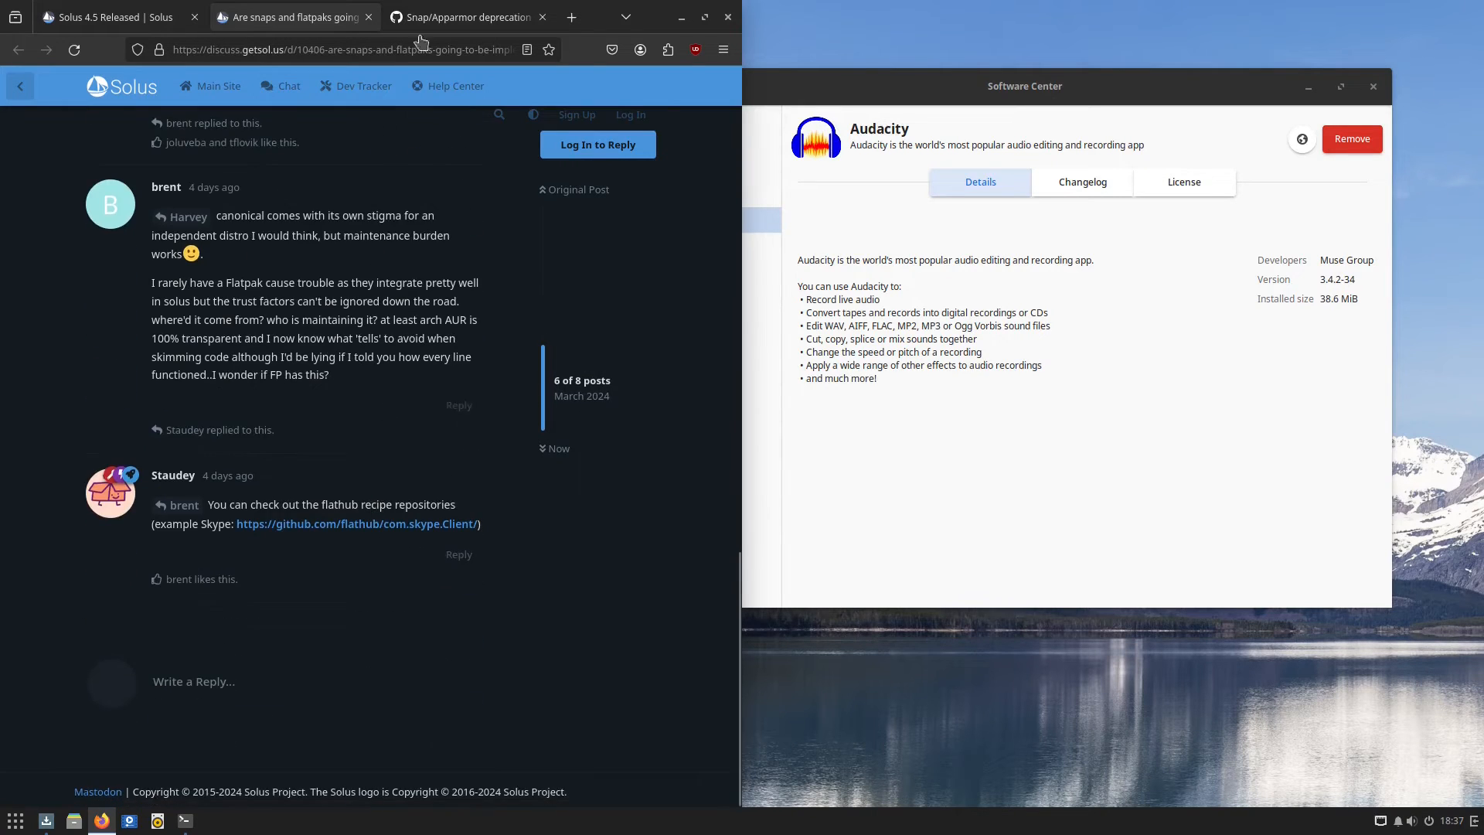
left_click(463, 17)
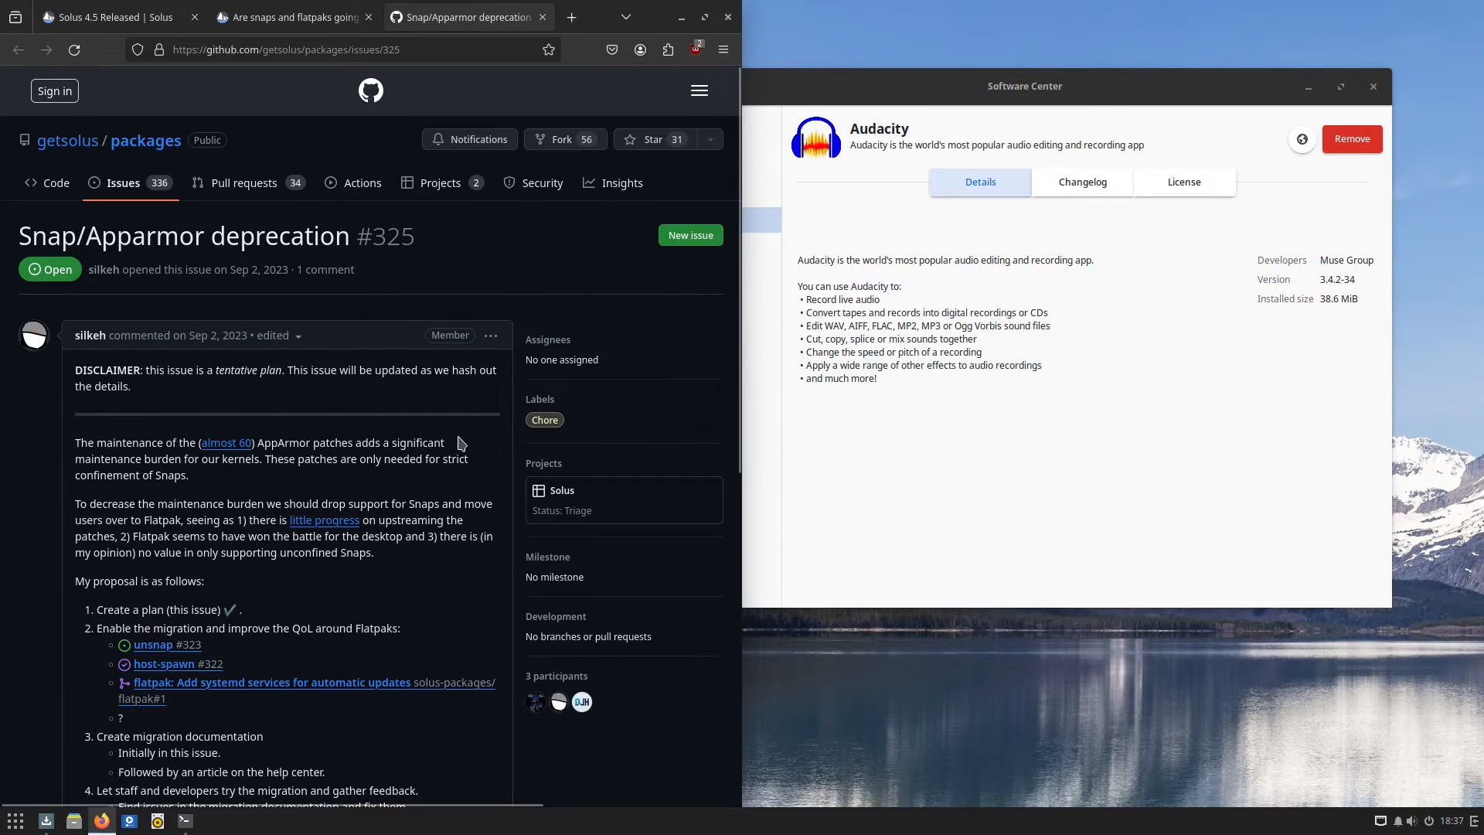
scroll("down", 3)
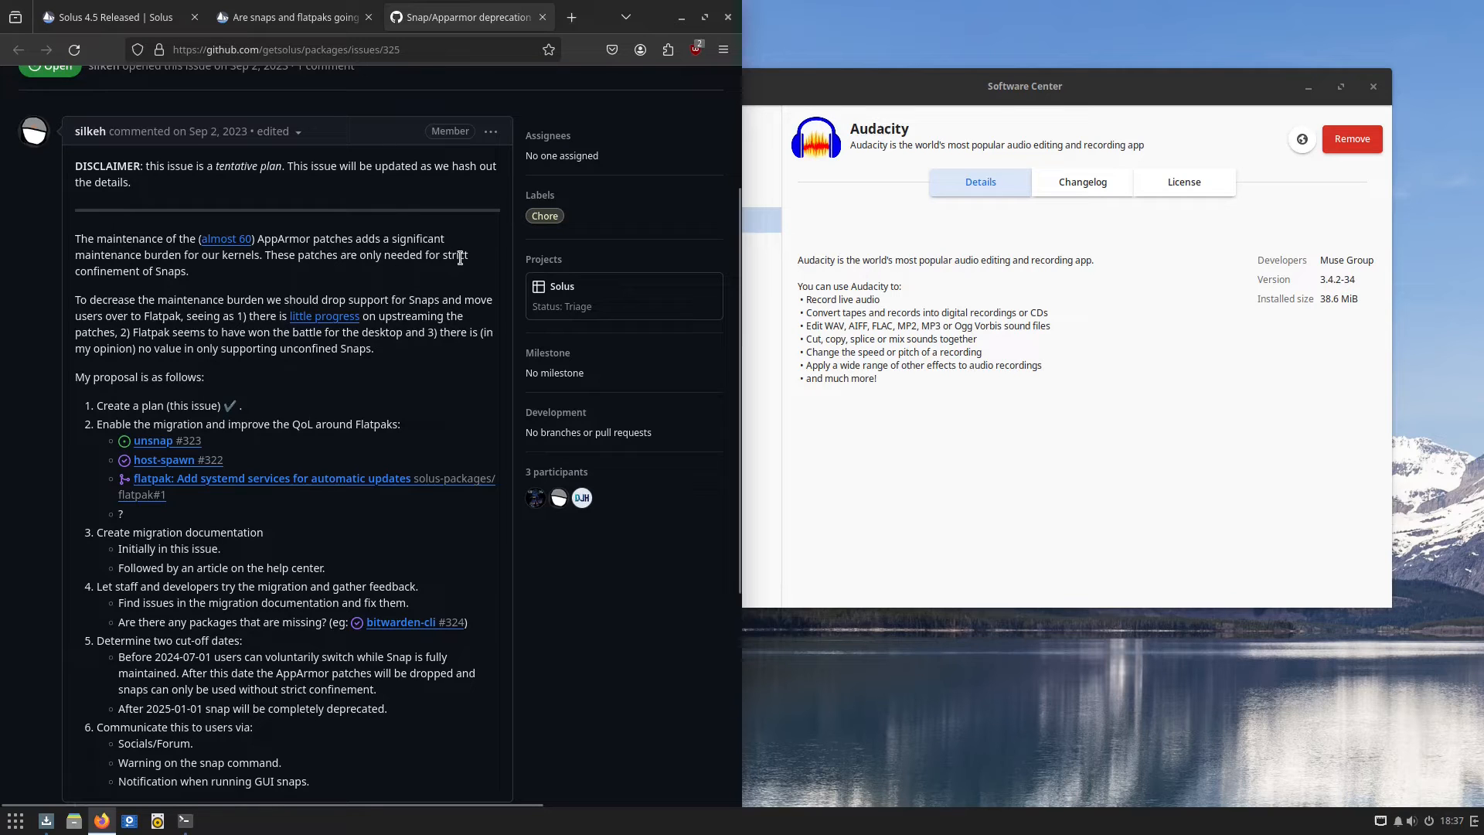
mouse_move(165, 274)
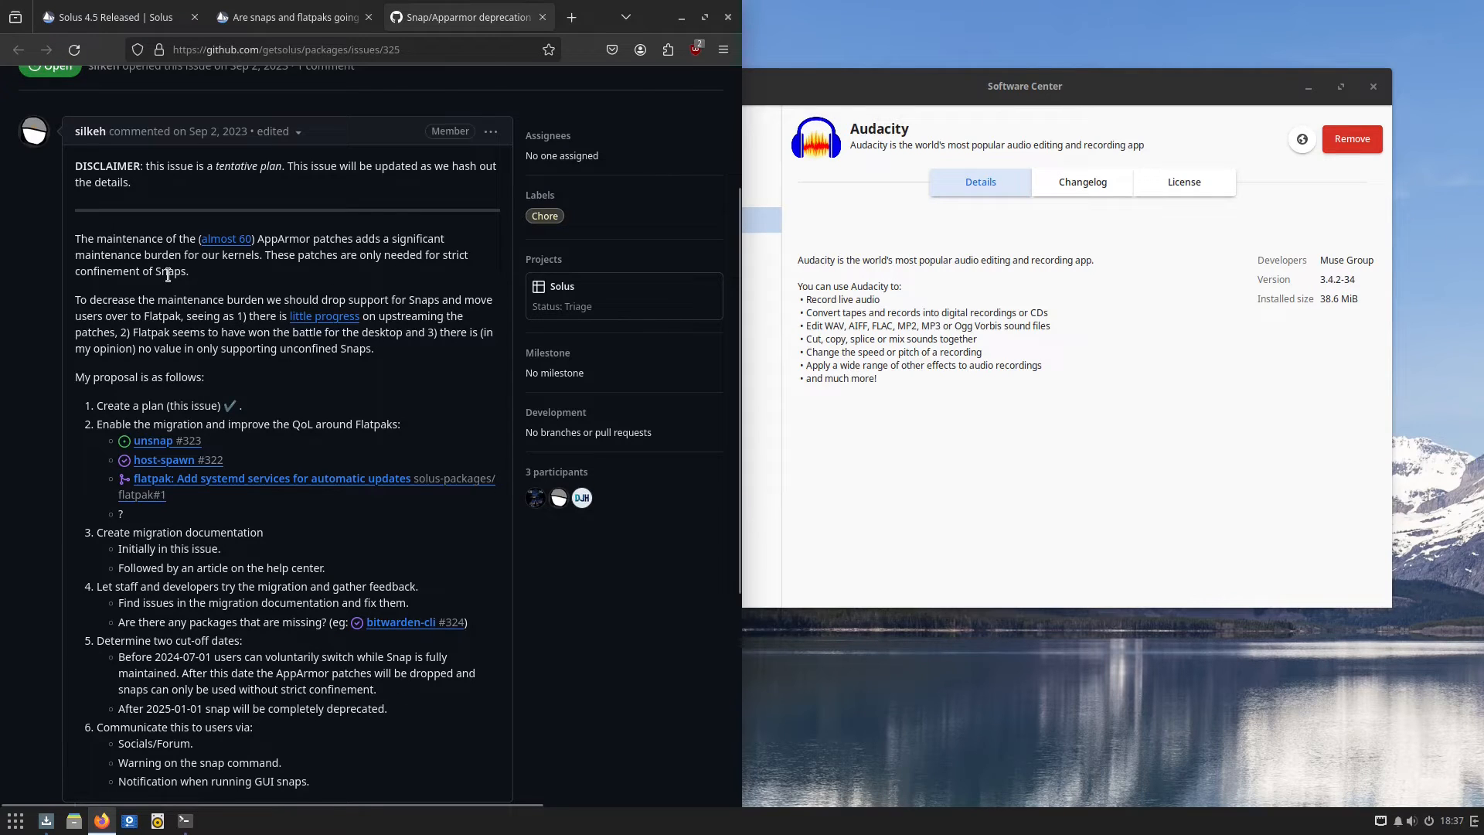
scroll("down", 3)
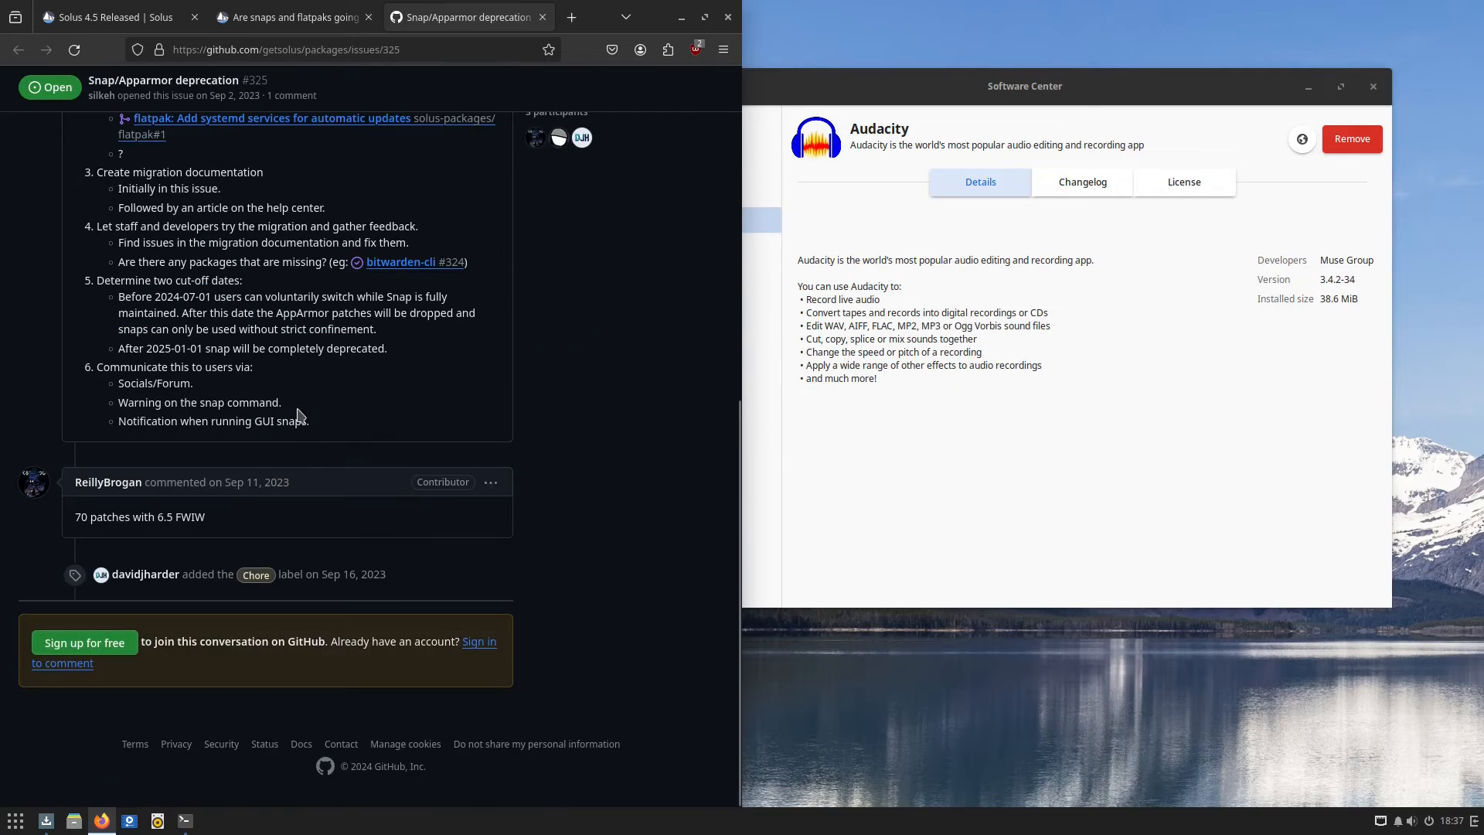
mouse_move(147, 520)
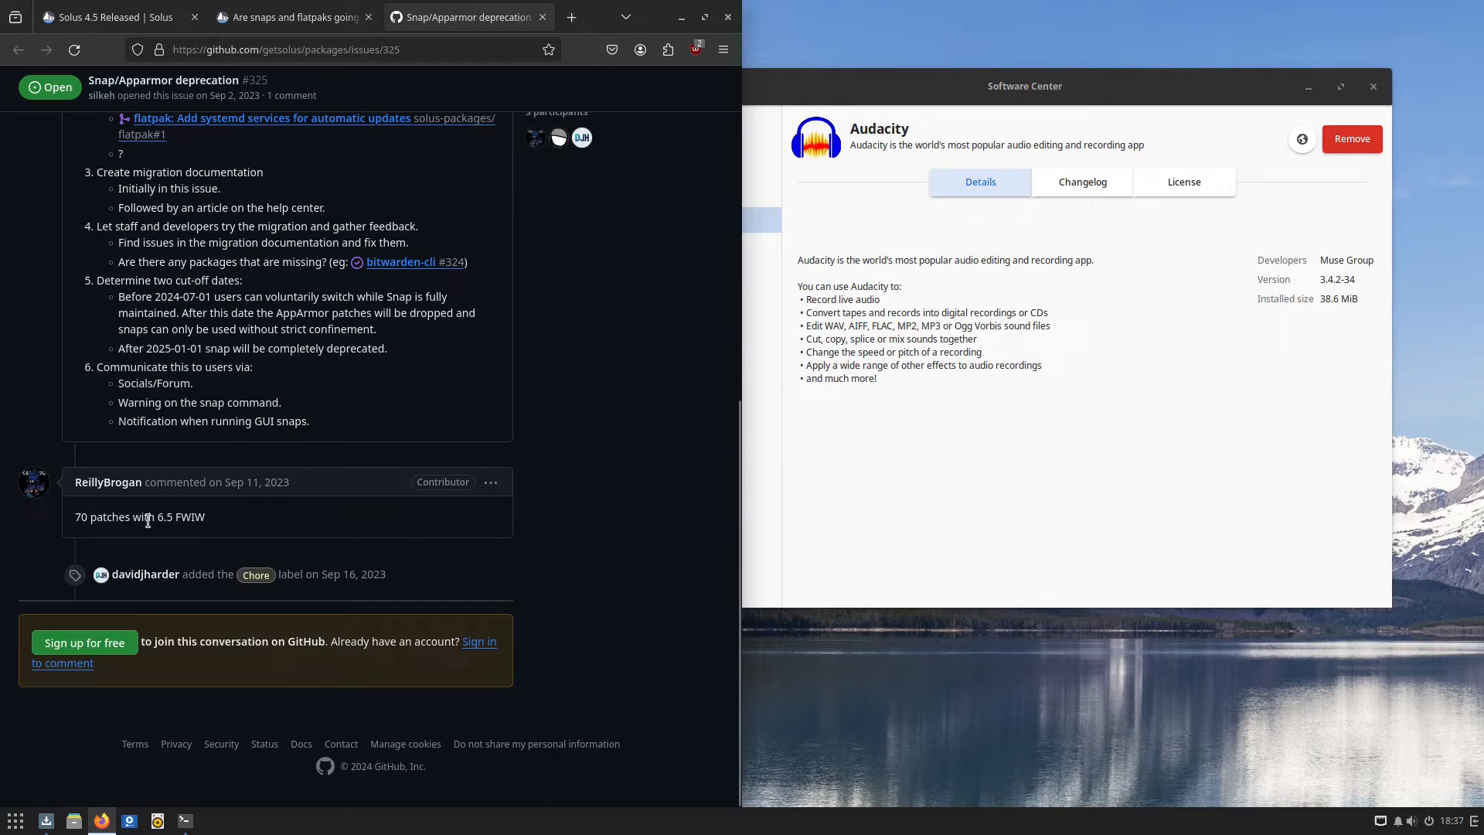
scroll("up", 3)
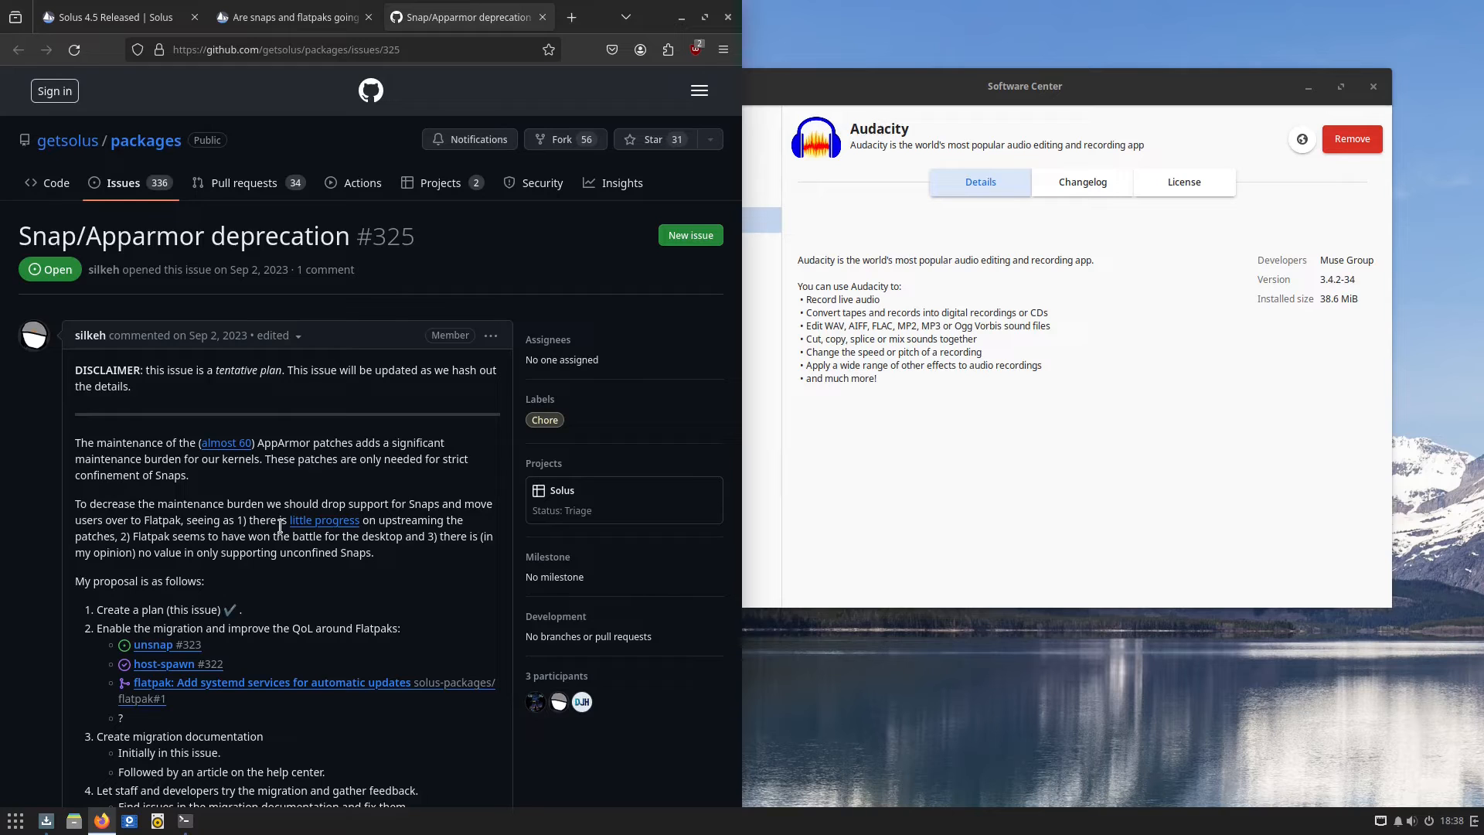
mouse_move(617, 114)
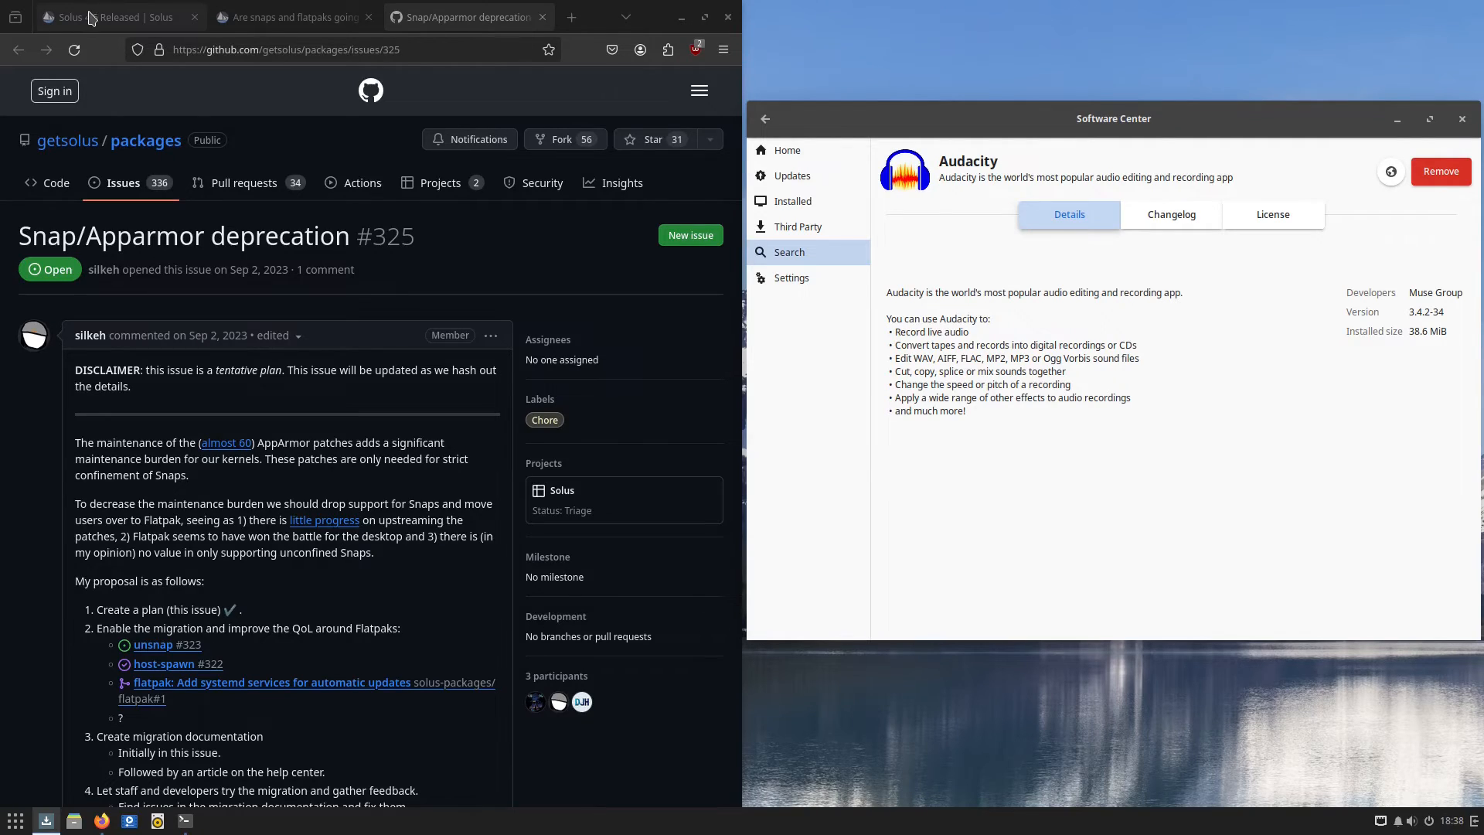
Show the Solus 4.5 Released announcement from its top in Firefox
left_click(105, 17)
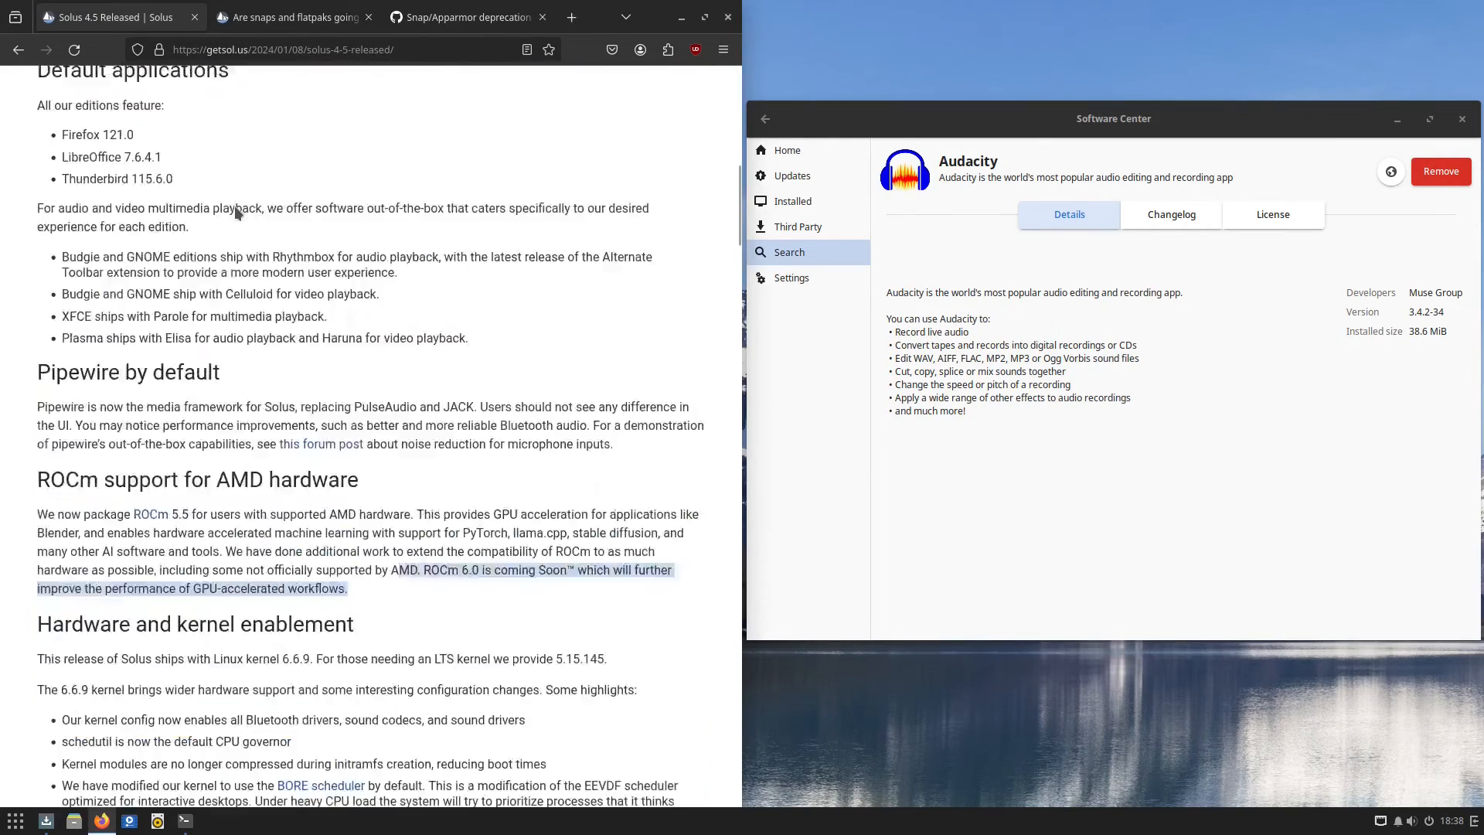
scroll("up", 3)
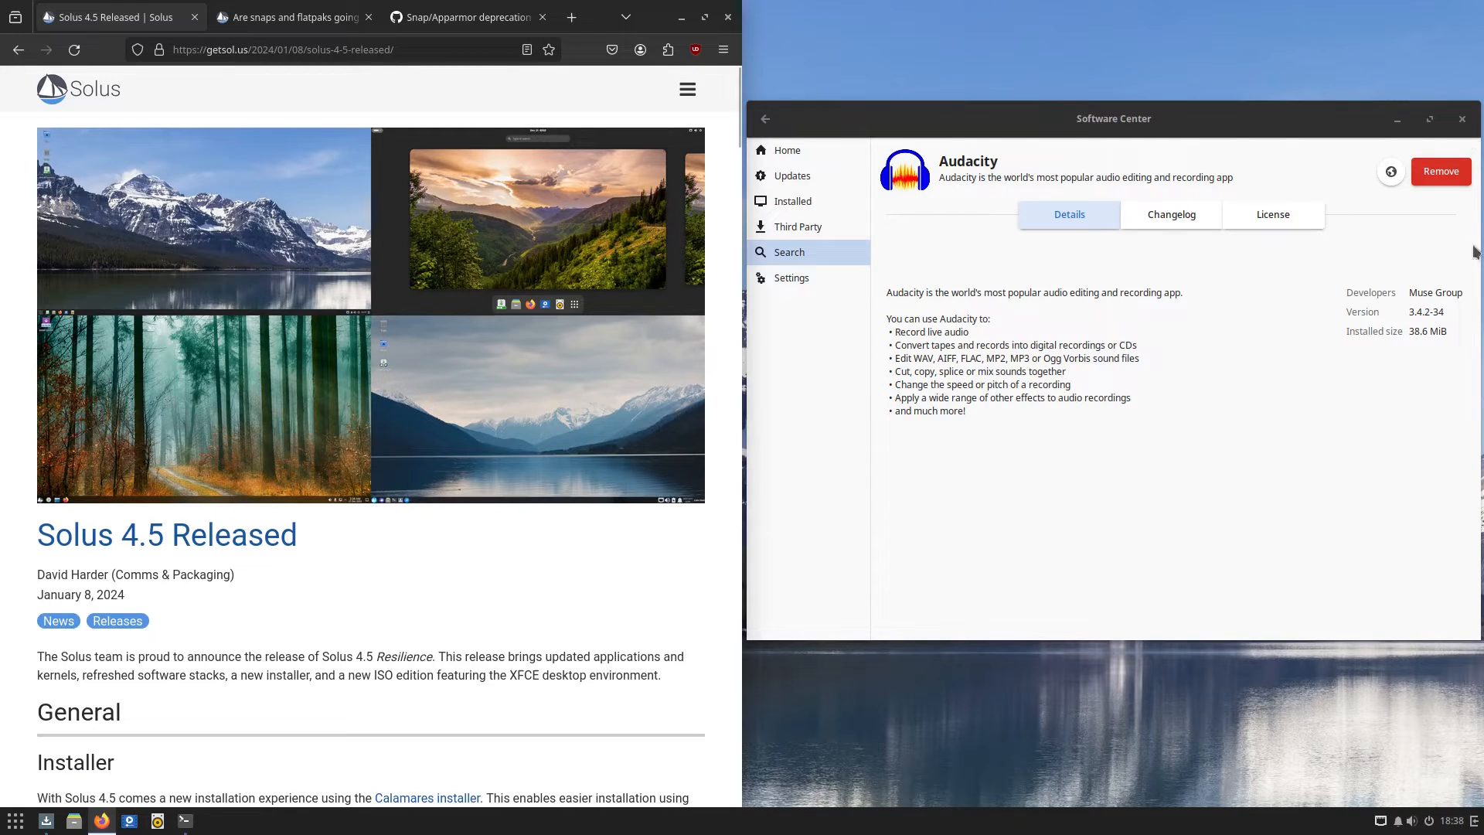
mouse_move(1469, 140)
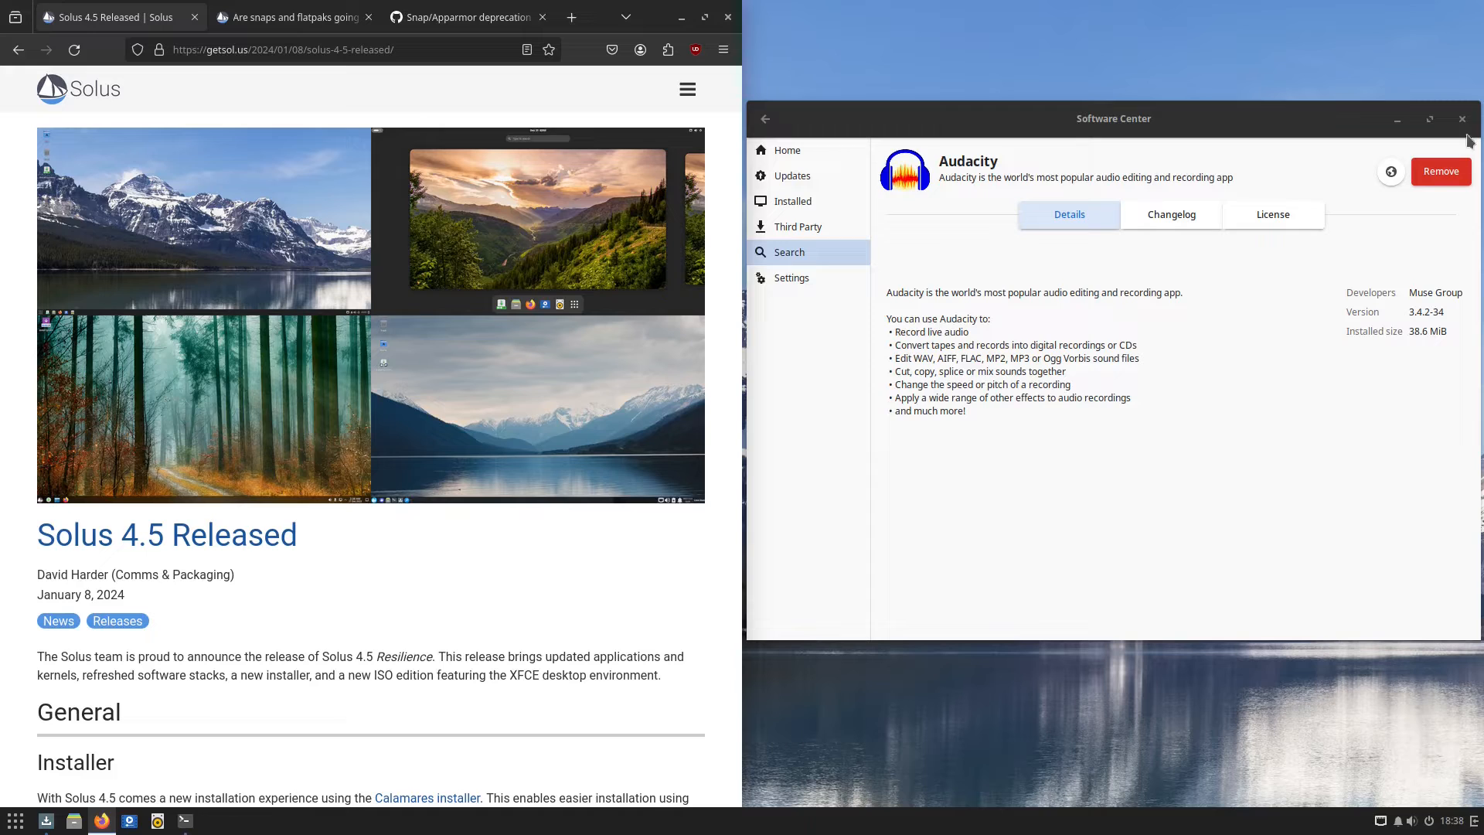
mouse_move(1297, 320)
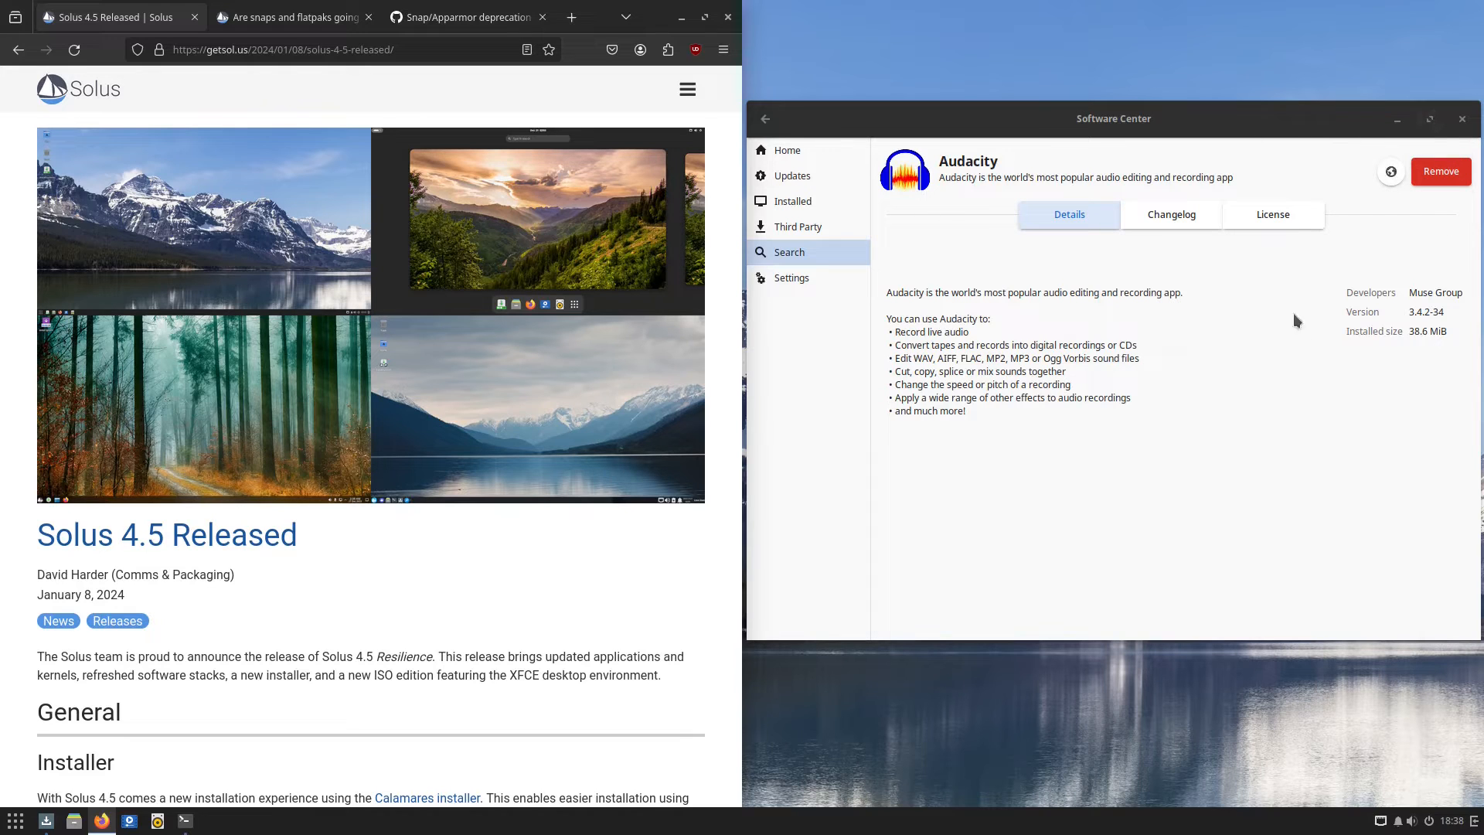
mouse_move(926, 476)
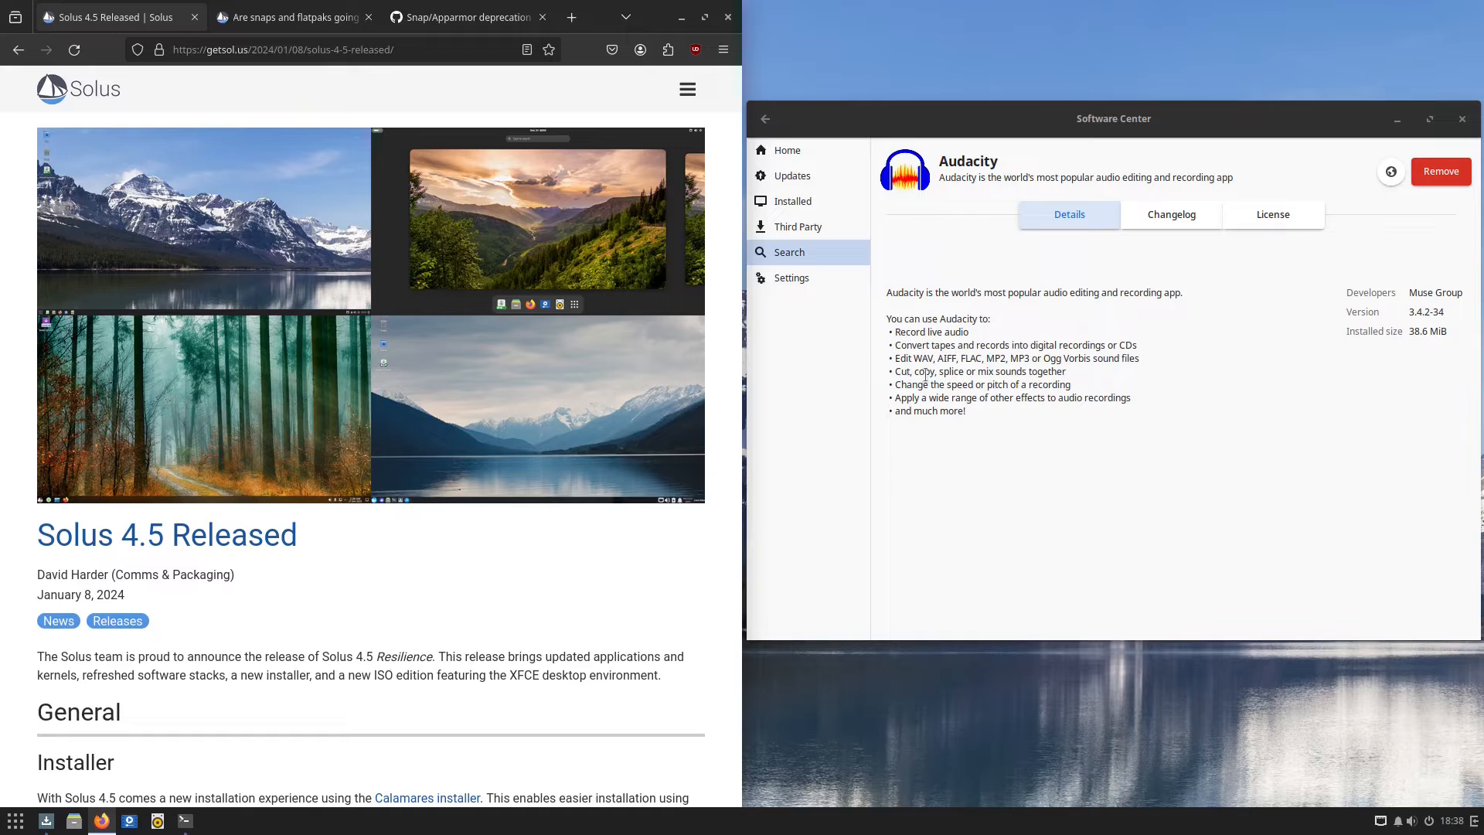
mouse_move(807, 252)
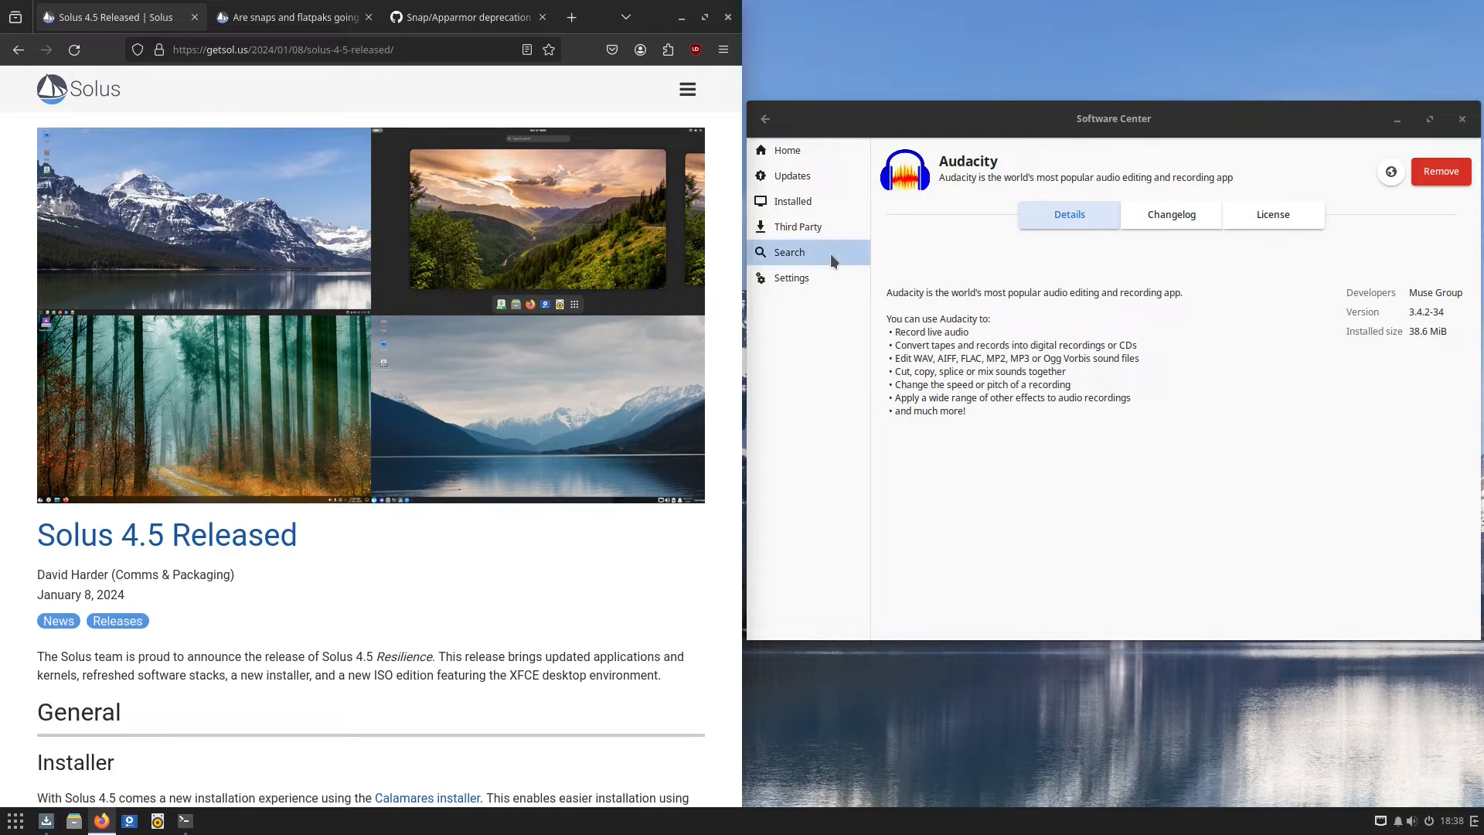
mouse_move(799, 226)
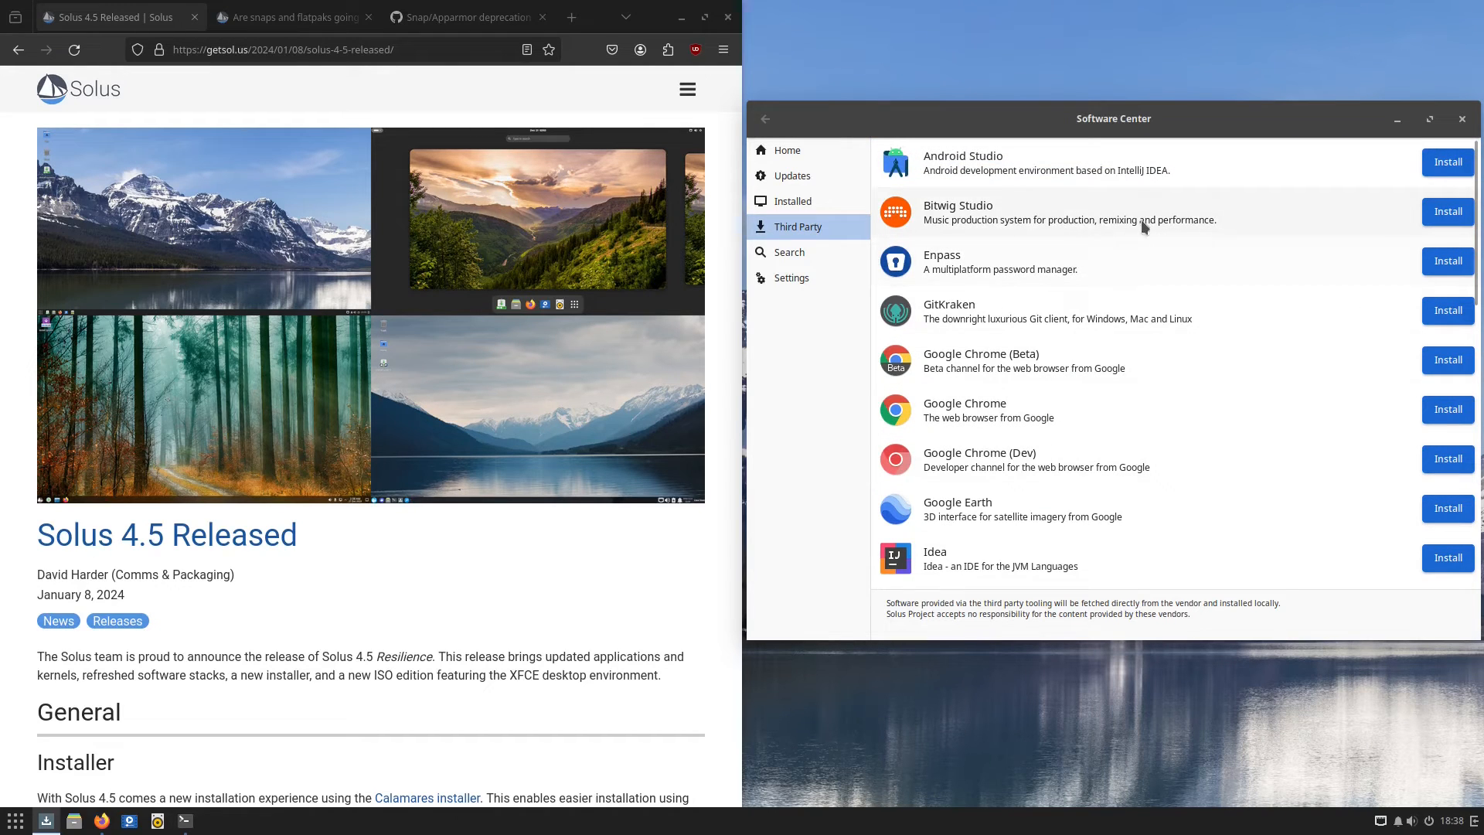
mouse_move(1162, 434)
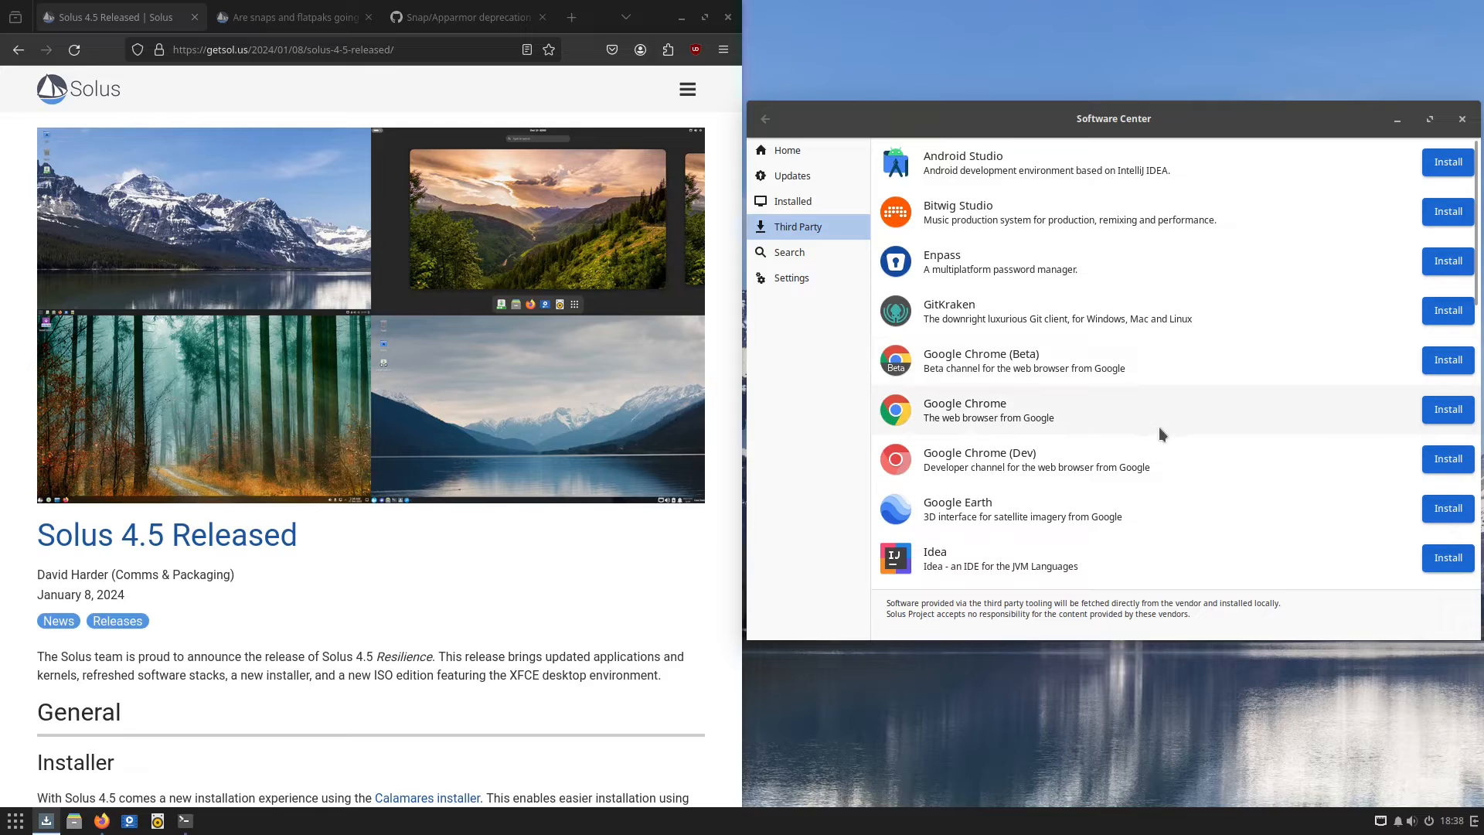
mouse_move(1107, 416)
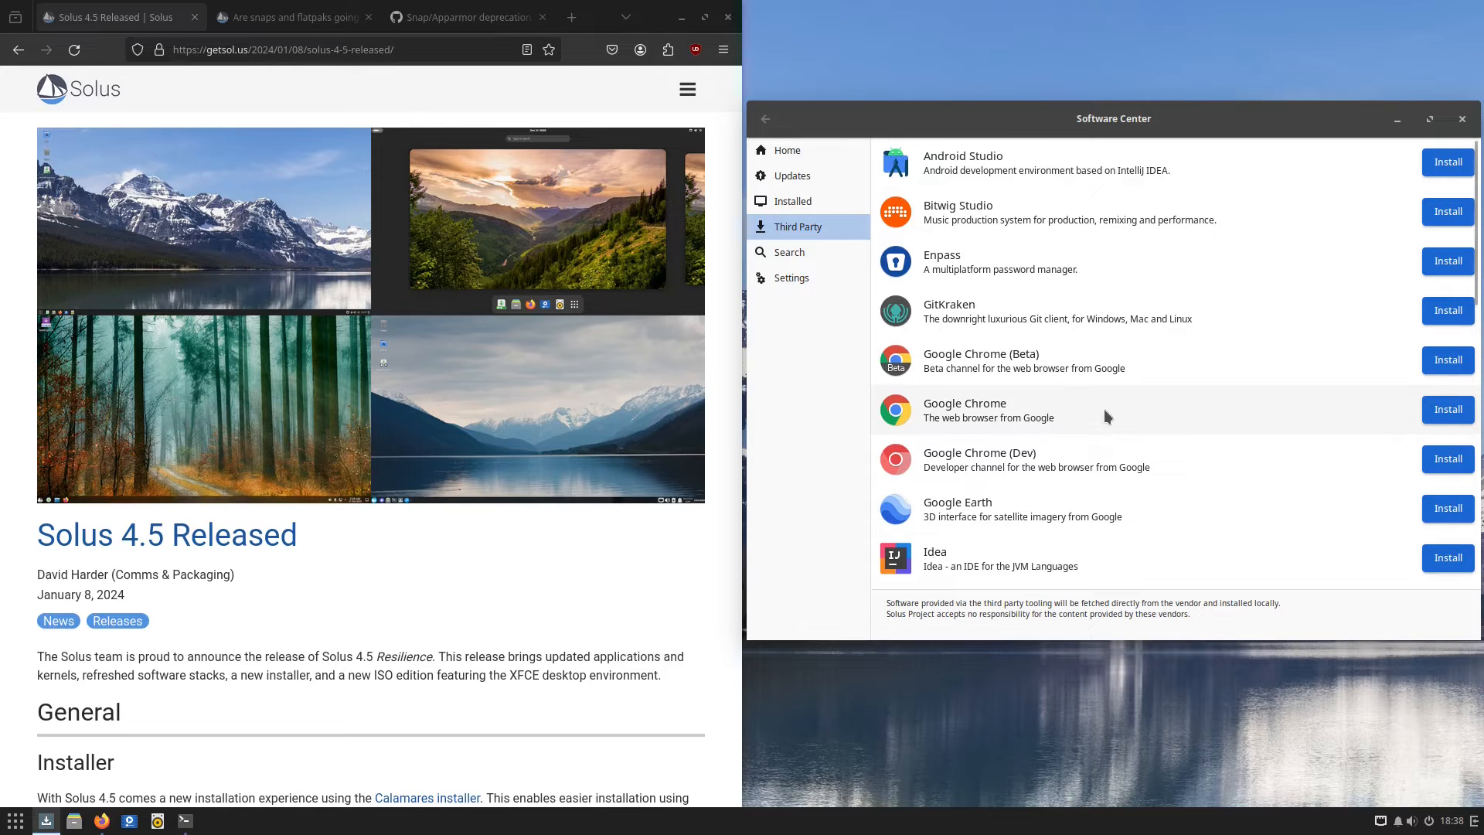
mouse_move(1032, 178)
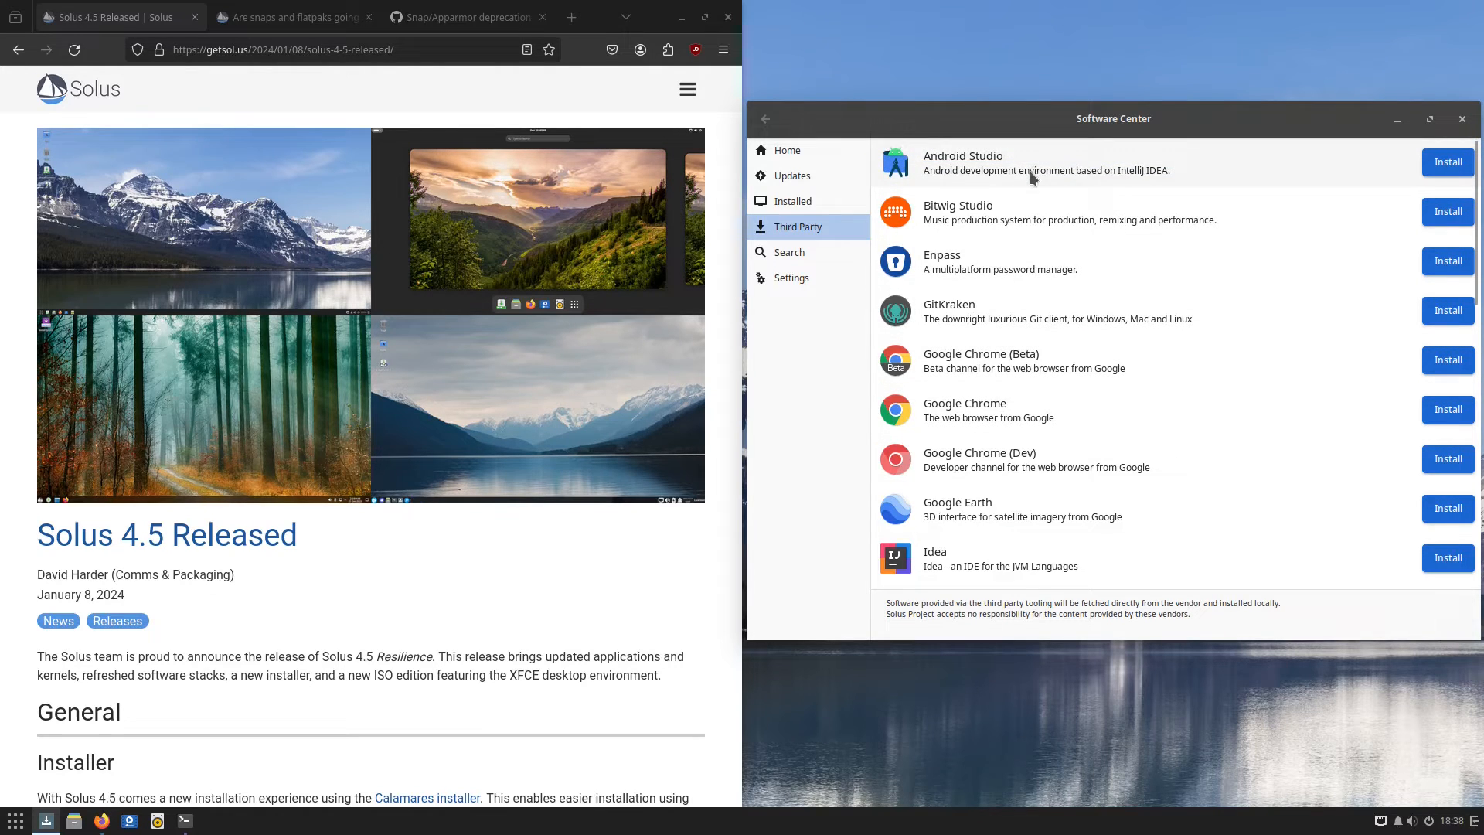
mouse_move(1017, 250)
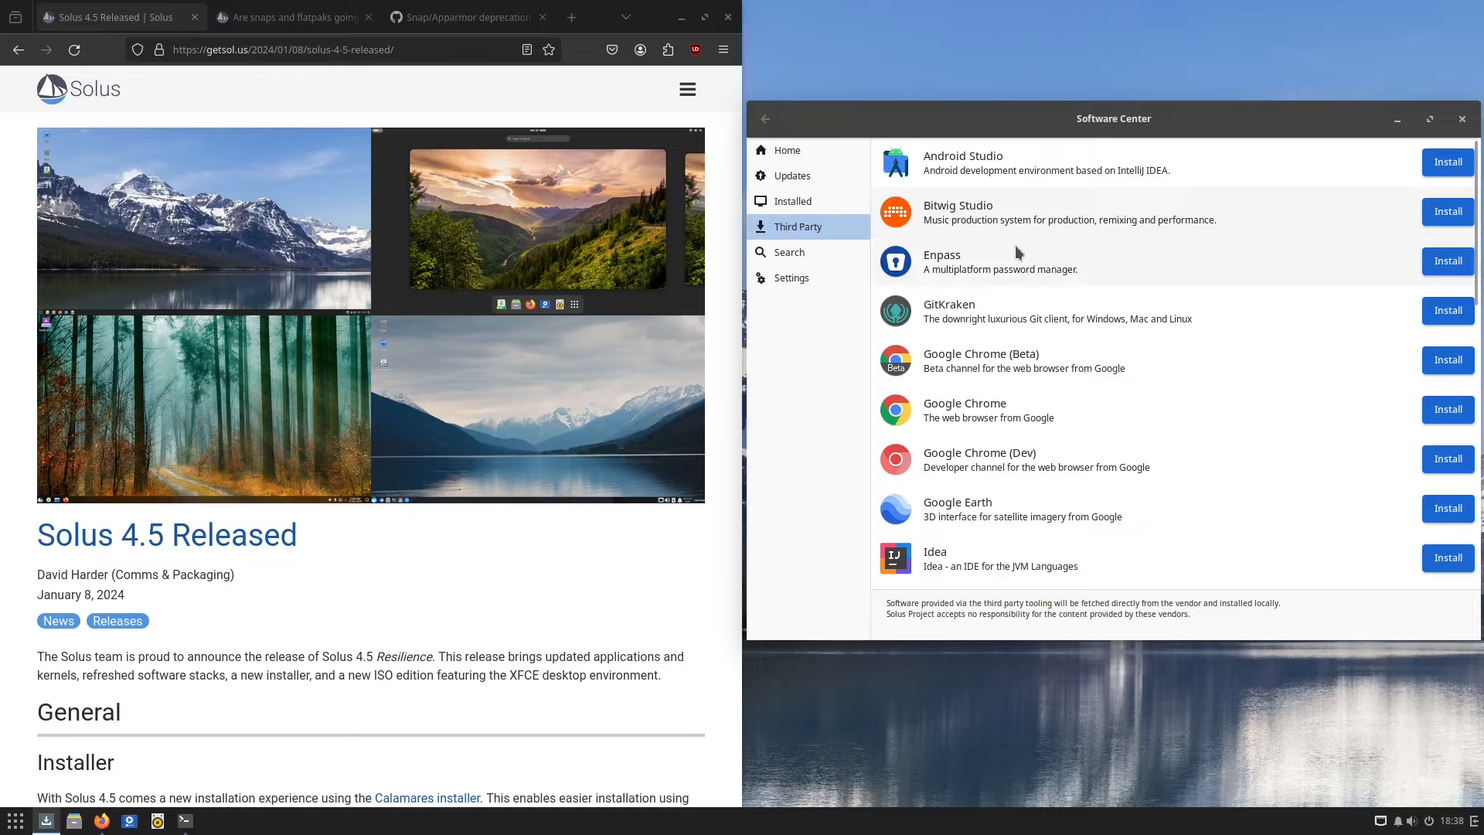
mouse_move(1004, 353)
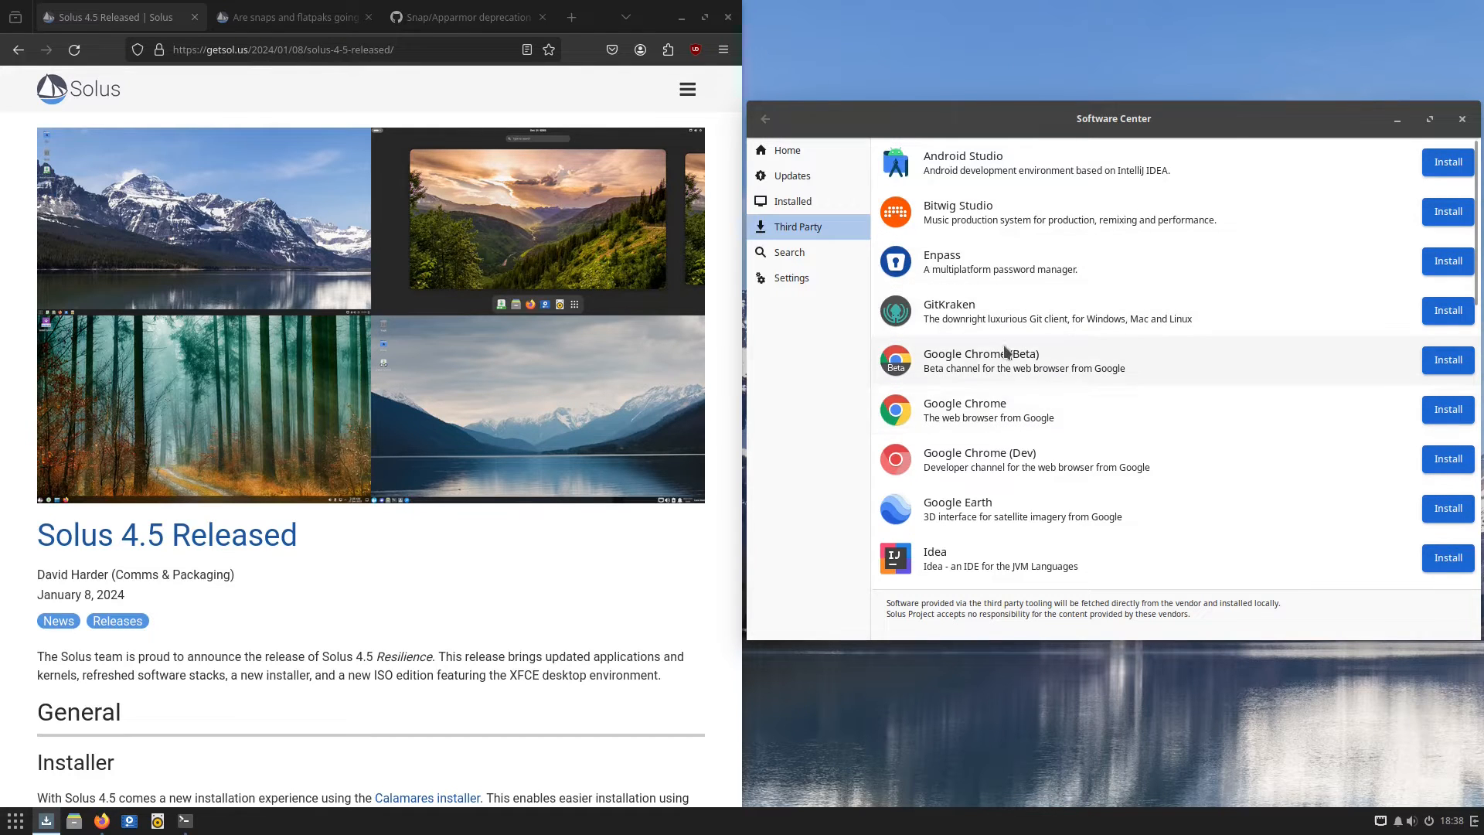
mouse_move(1036, 452)
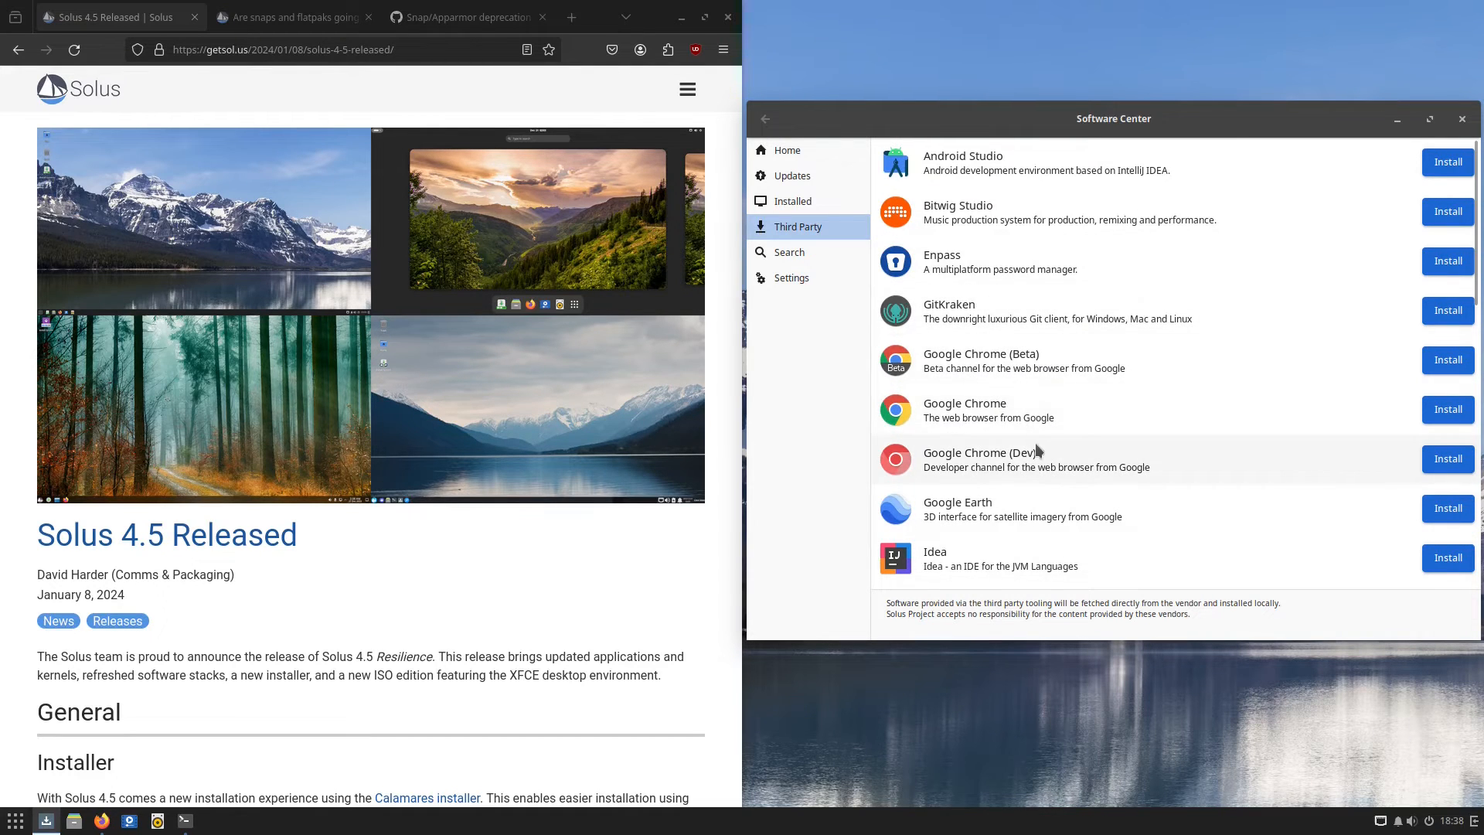
Scroll the Third Party catalogue down from Android Studio to Mendeley Desktop through Slack
scroll("down", 3)
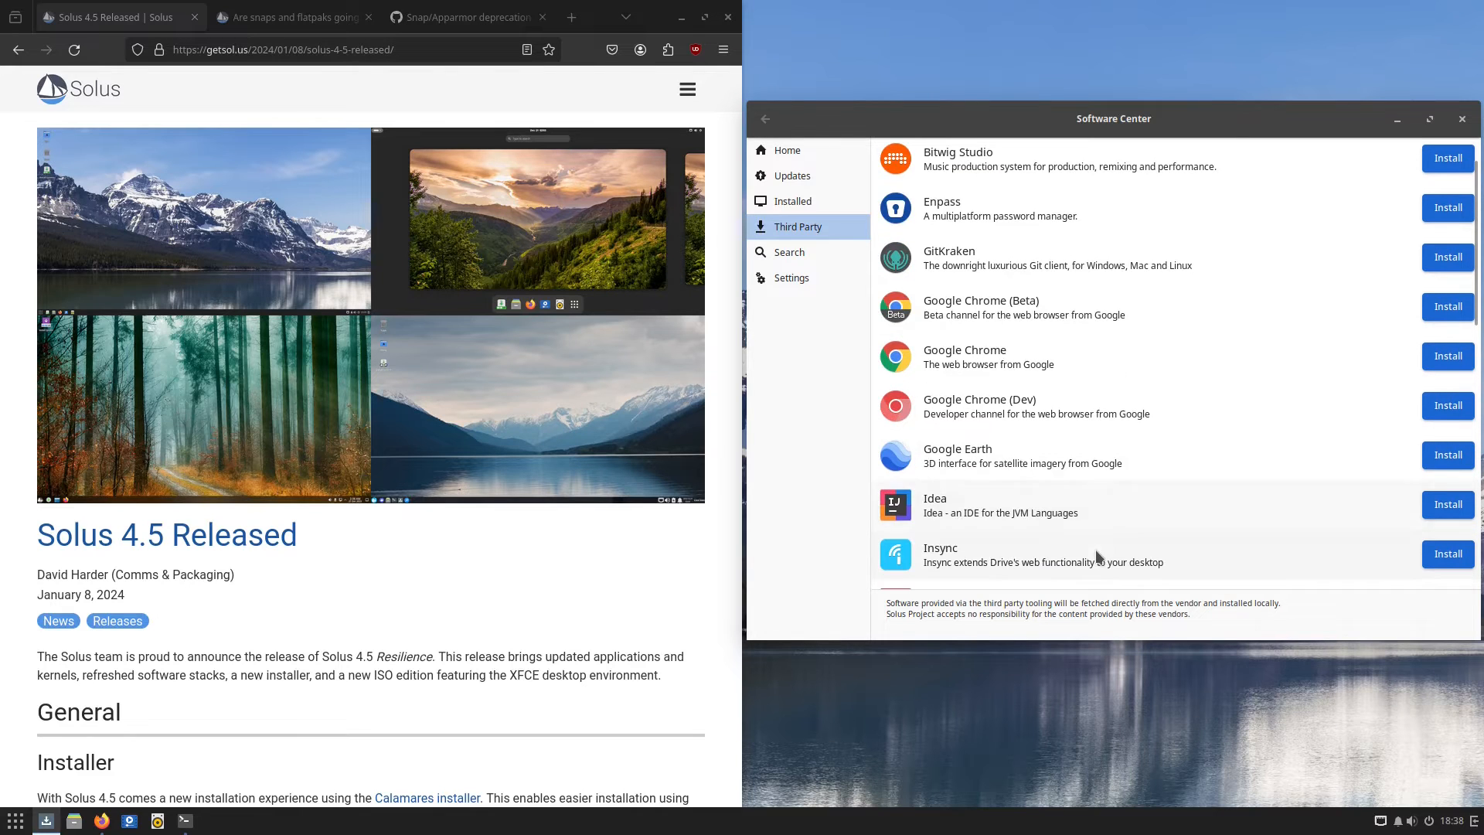
scroll("down", 3)
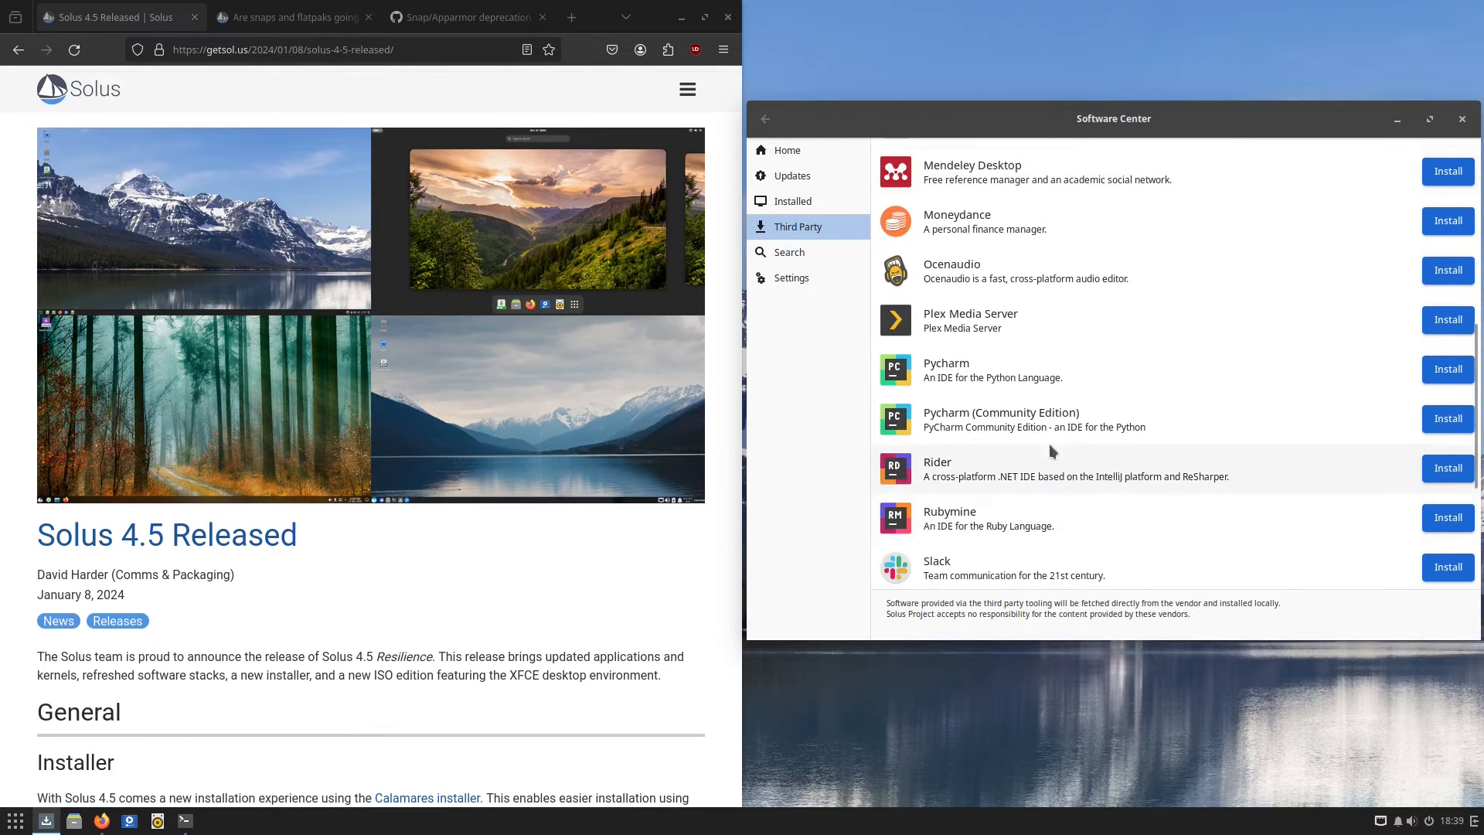
mouse_move(1120, 307)
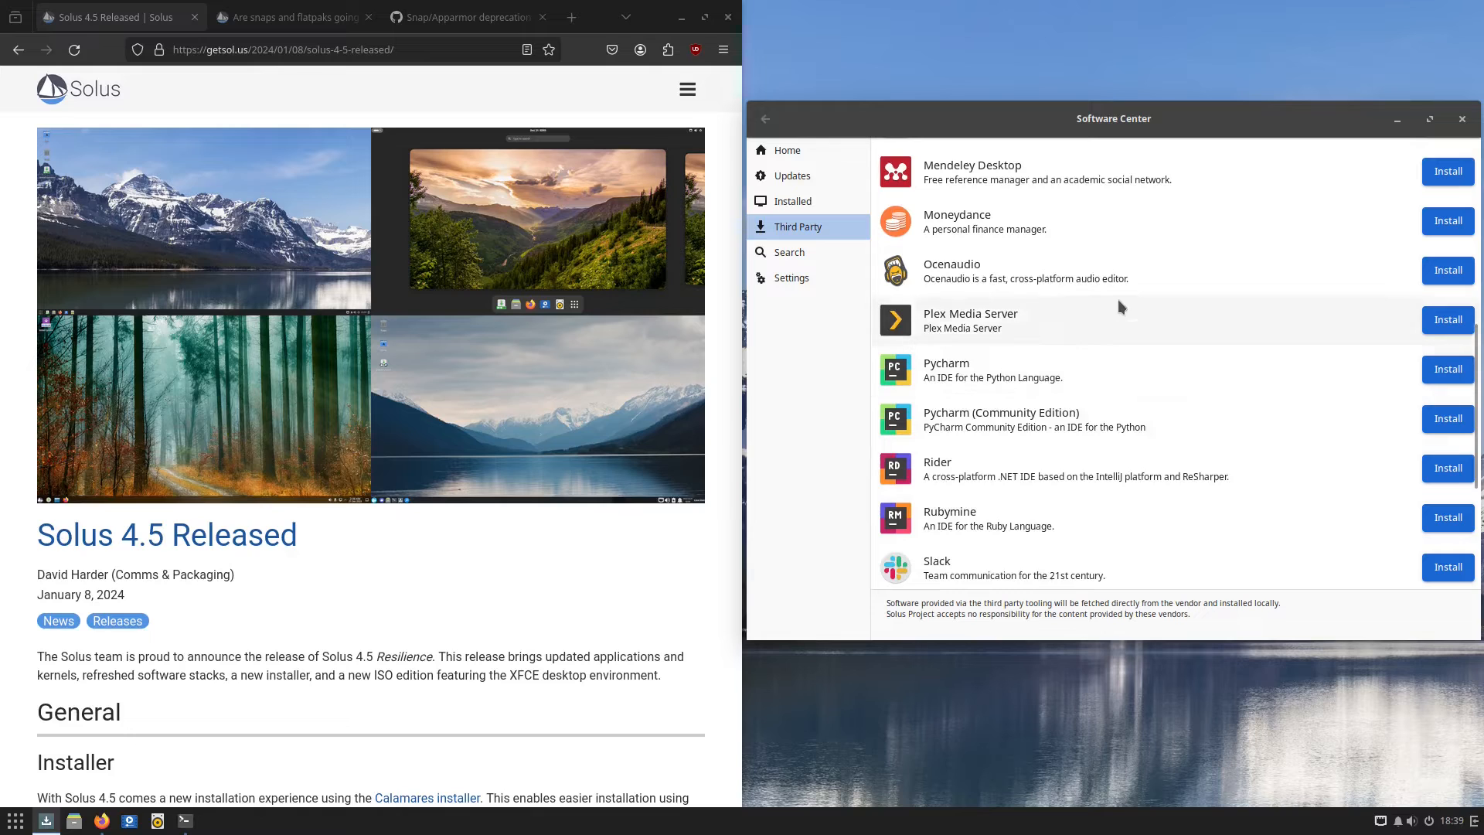
mouse_move(1134, 320)
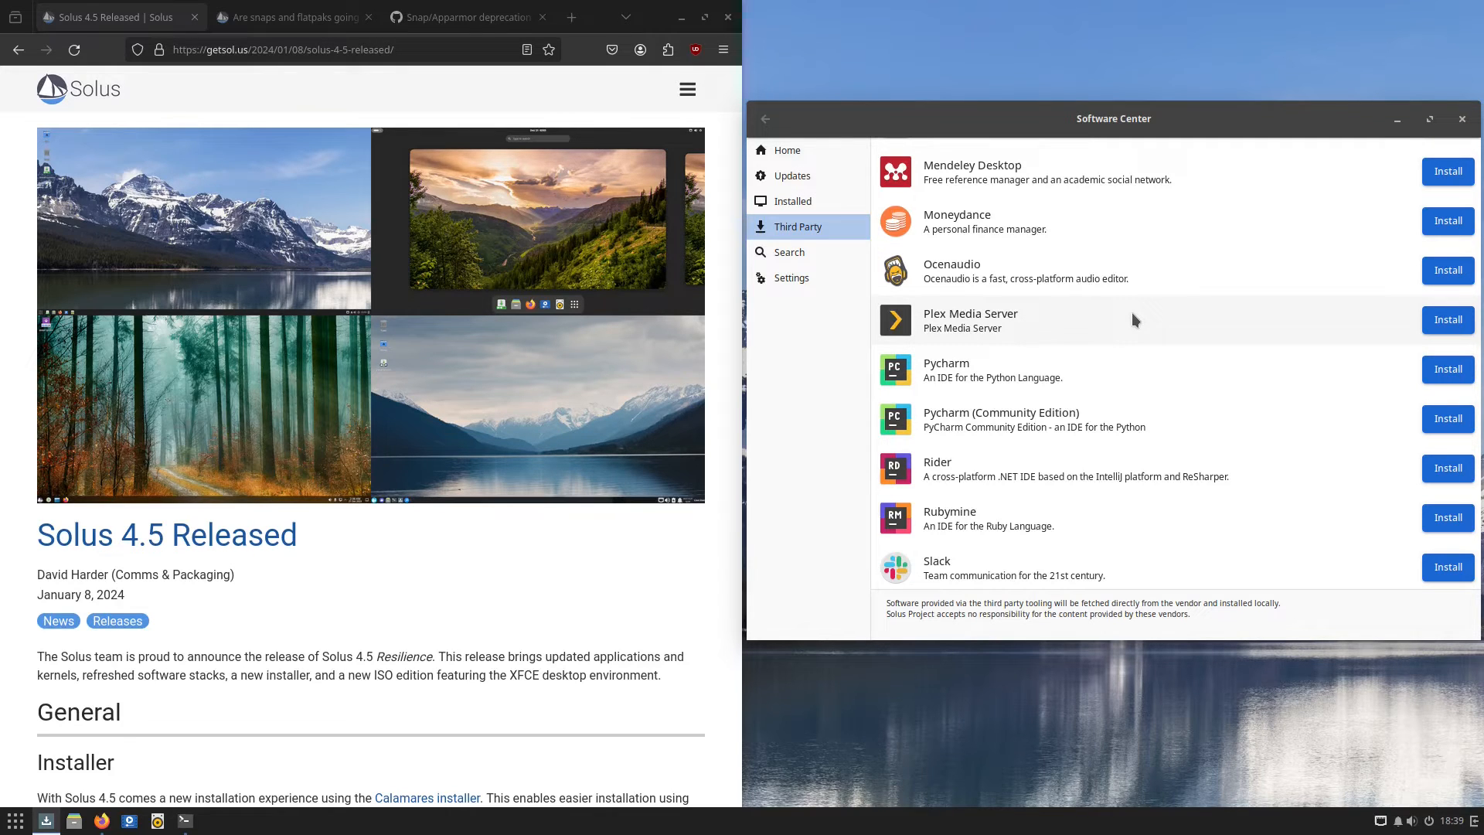
mouse_move(881, 140)
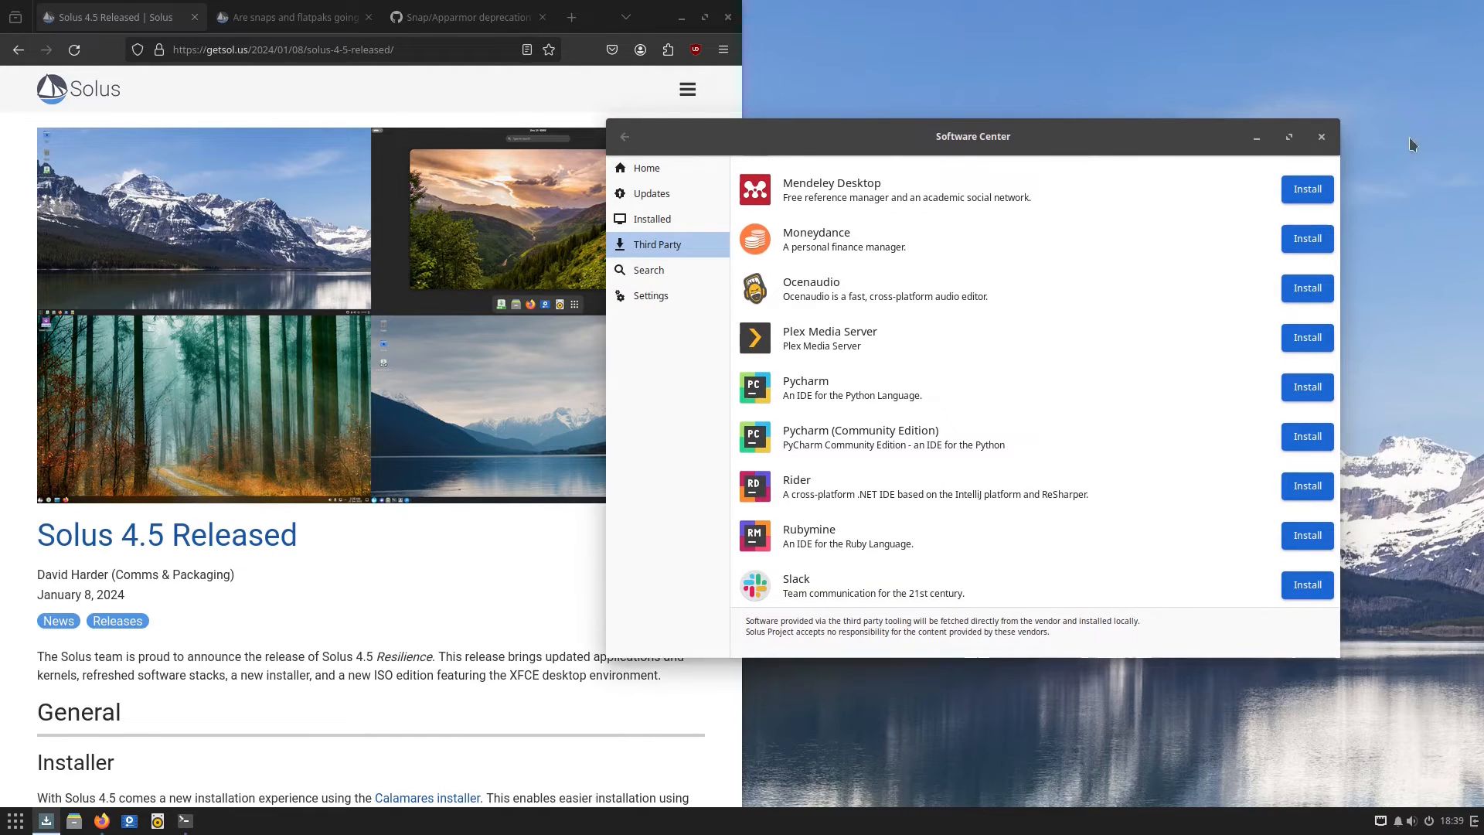
Maximize Firefox, then close it to reveal the terminal
left_click(1320, 136)
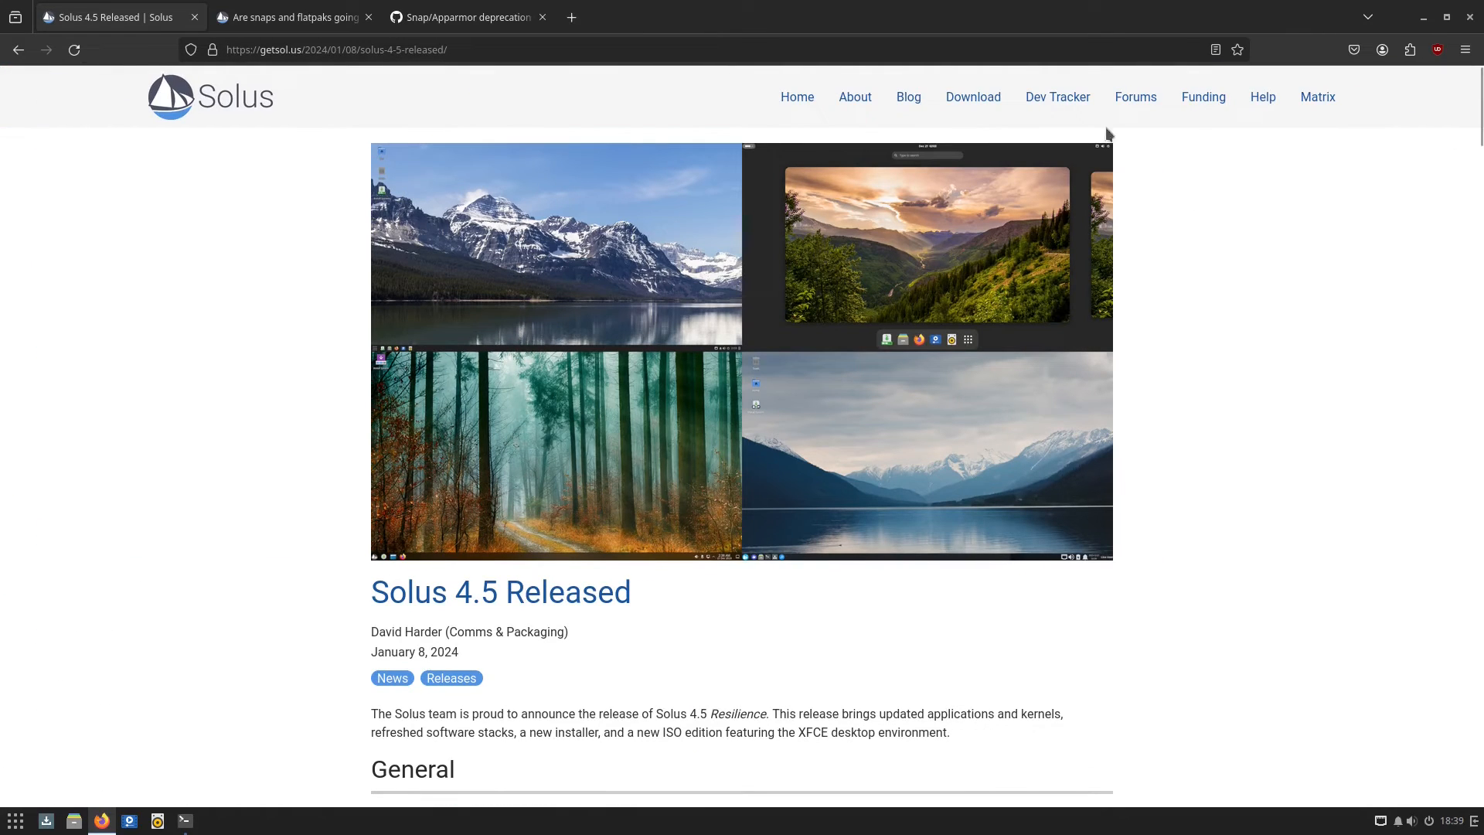
mouse_move(854, 97)
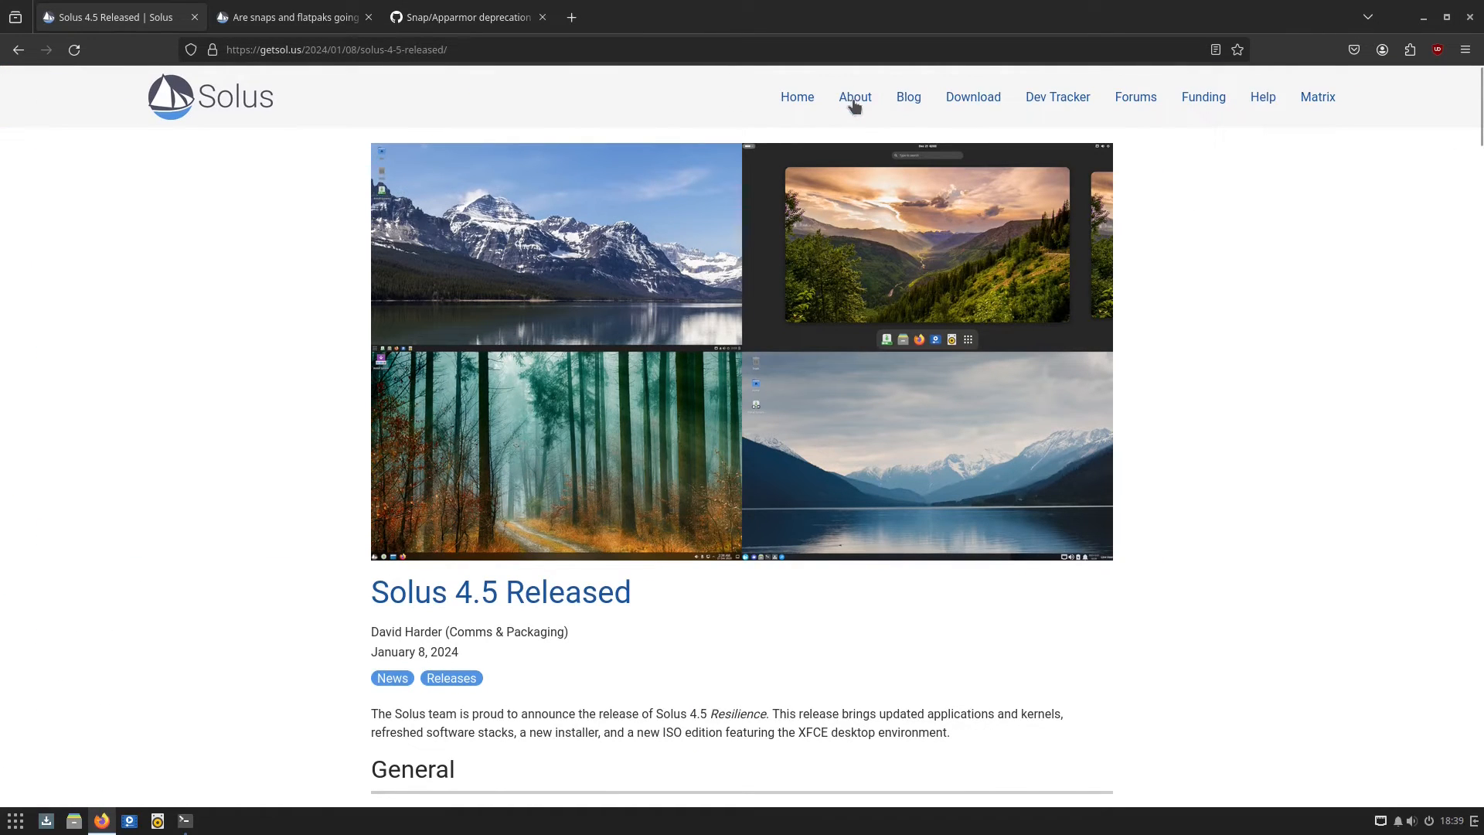
left_click(853, 97)
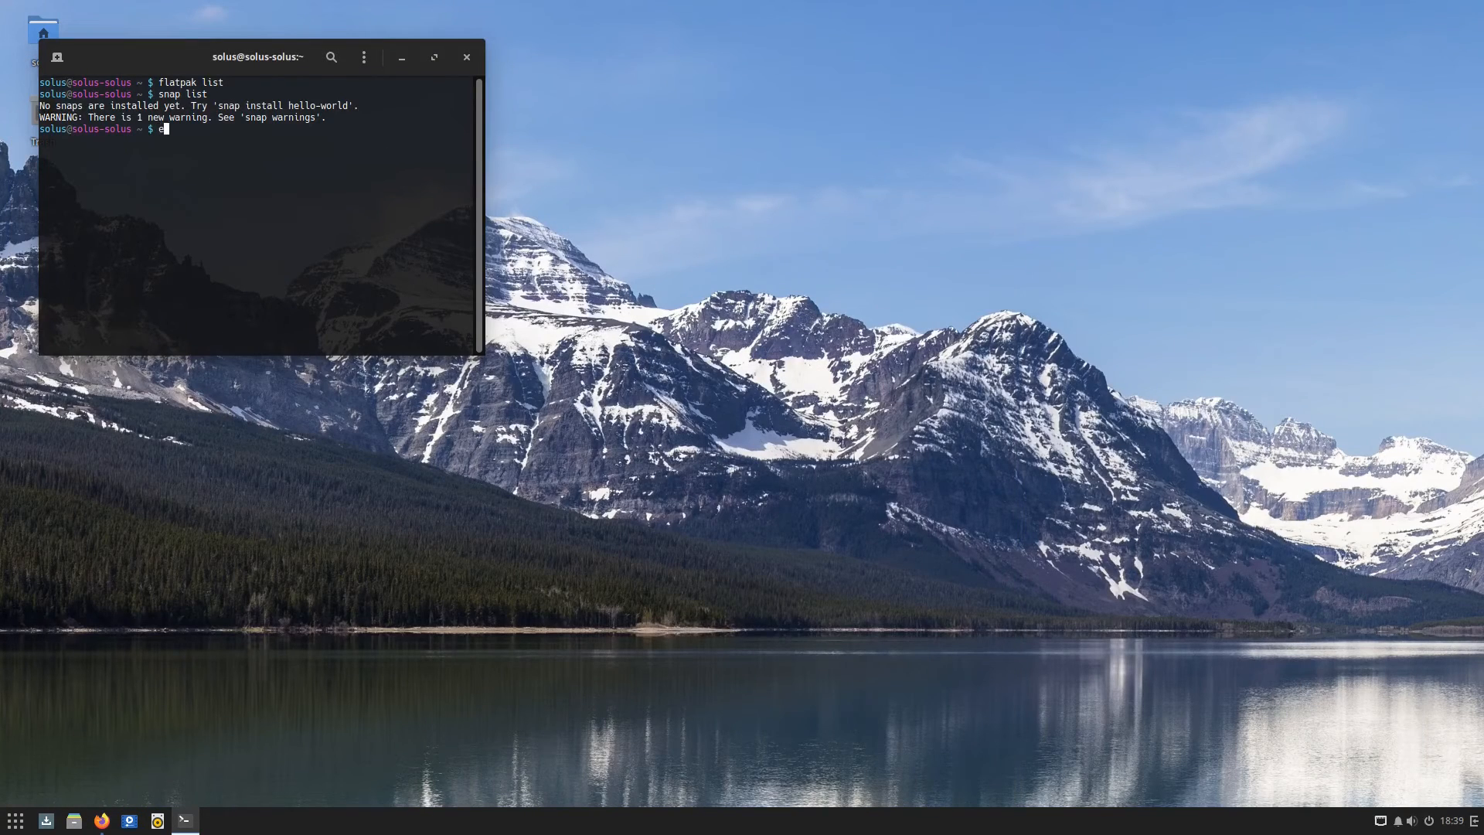
Close the terminal, browse the Accessories and Office menu categories, and launch LibreOffice Writer
left_click(466, 57)
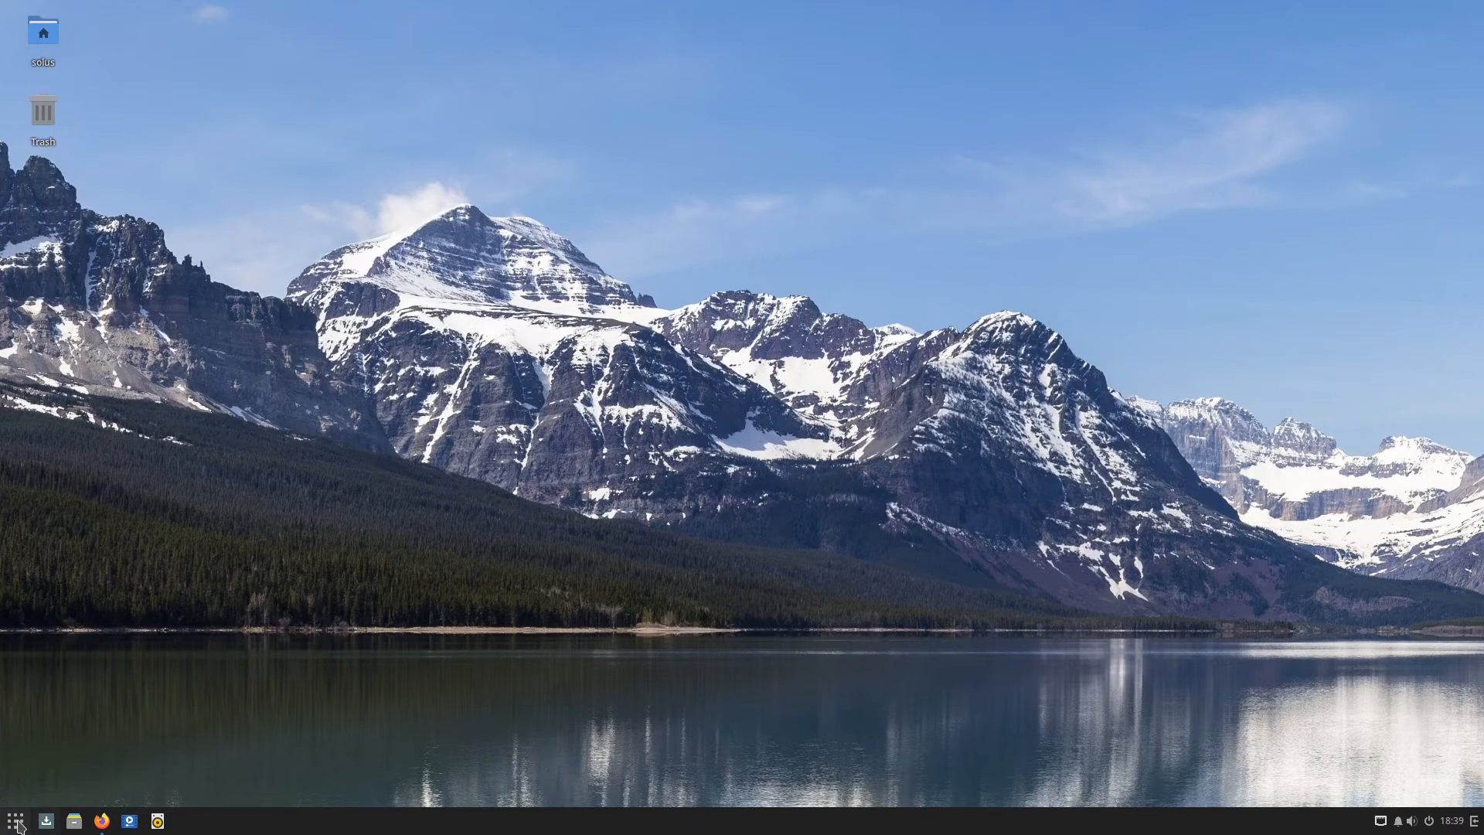
left_click(16, 821)
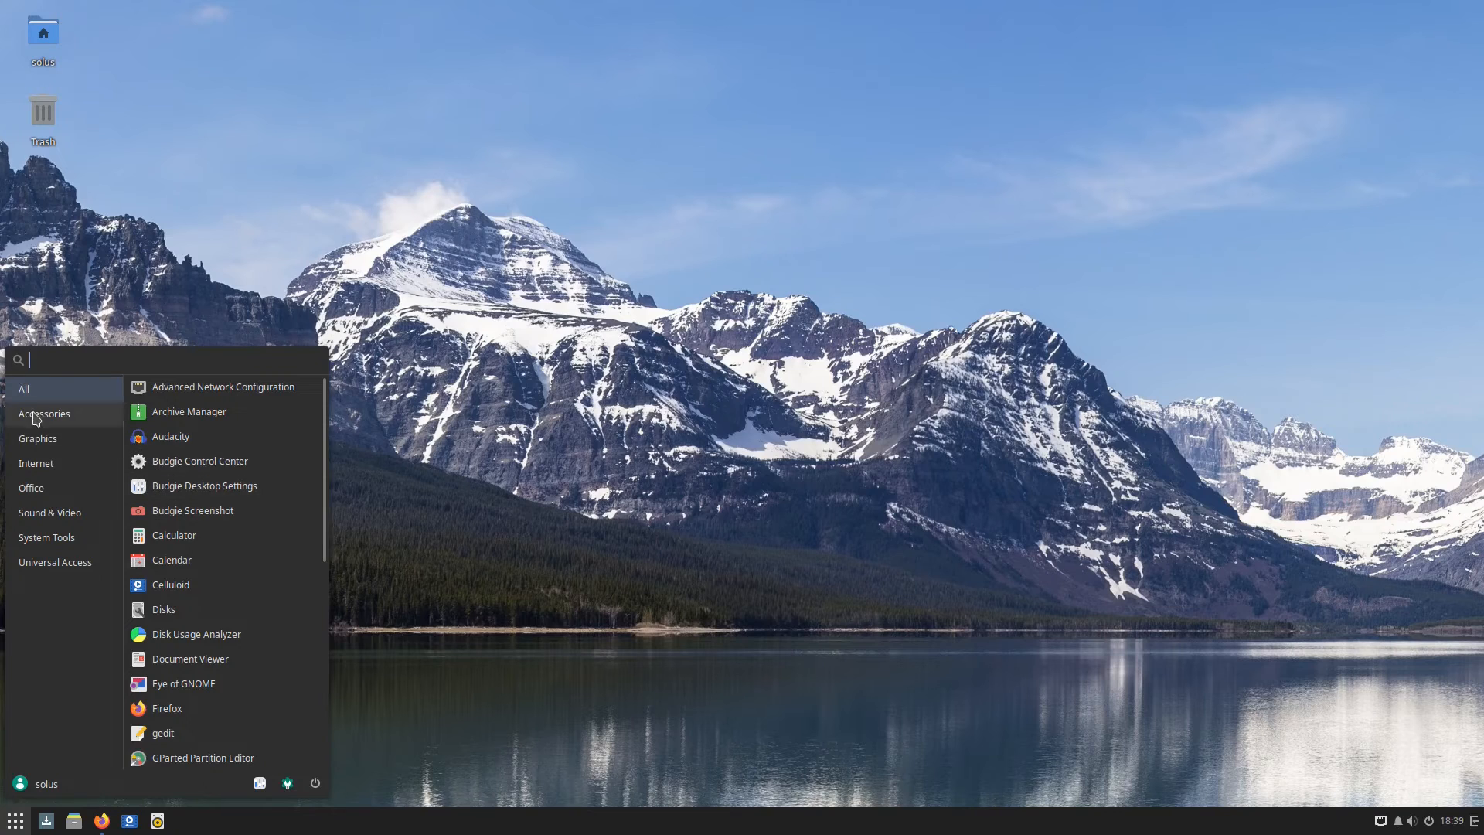
left_click(43, 414)
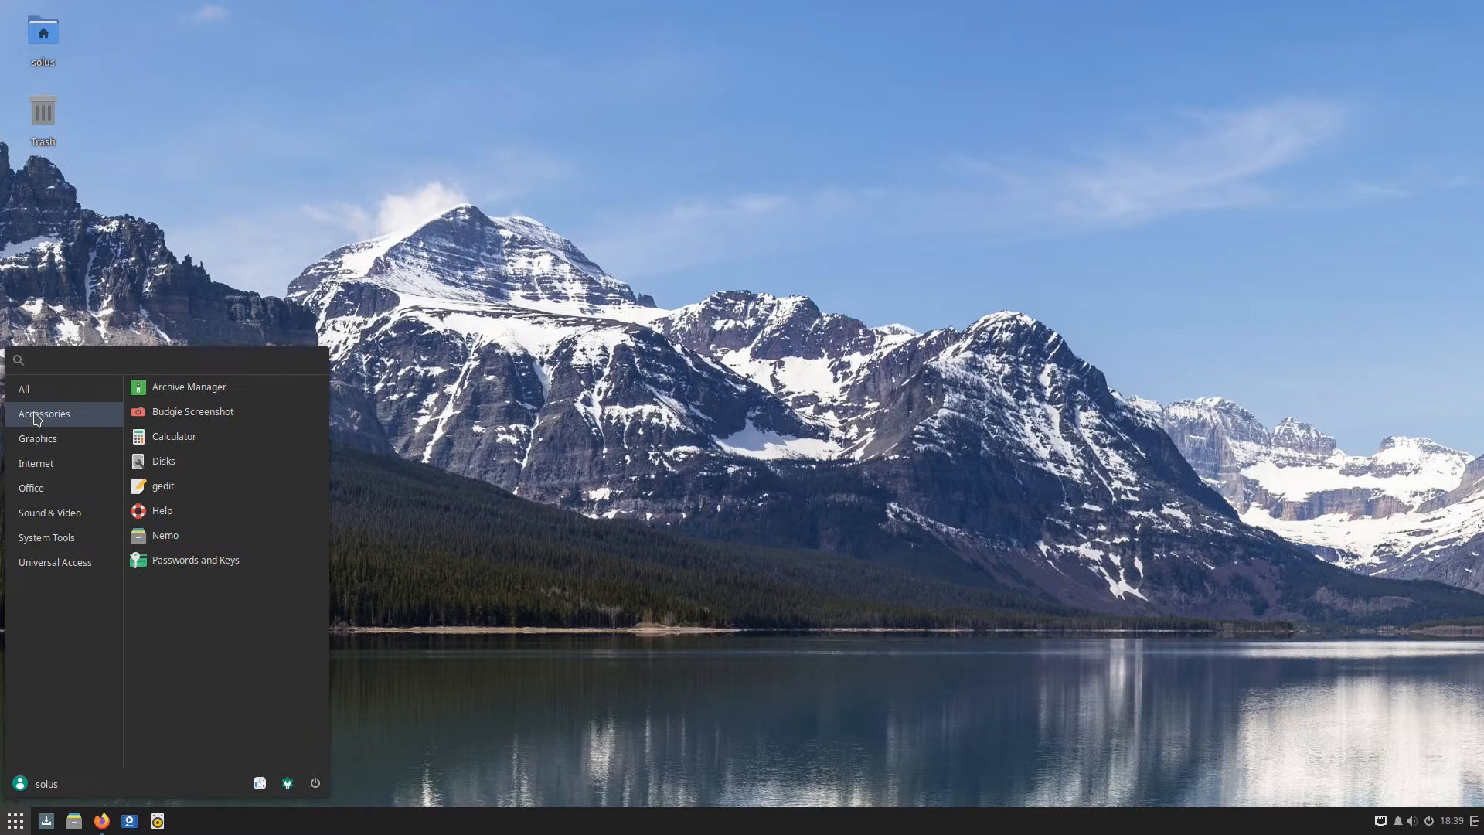
mouse_move(234, 538)
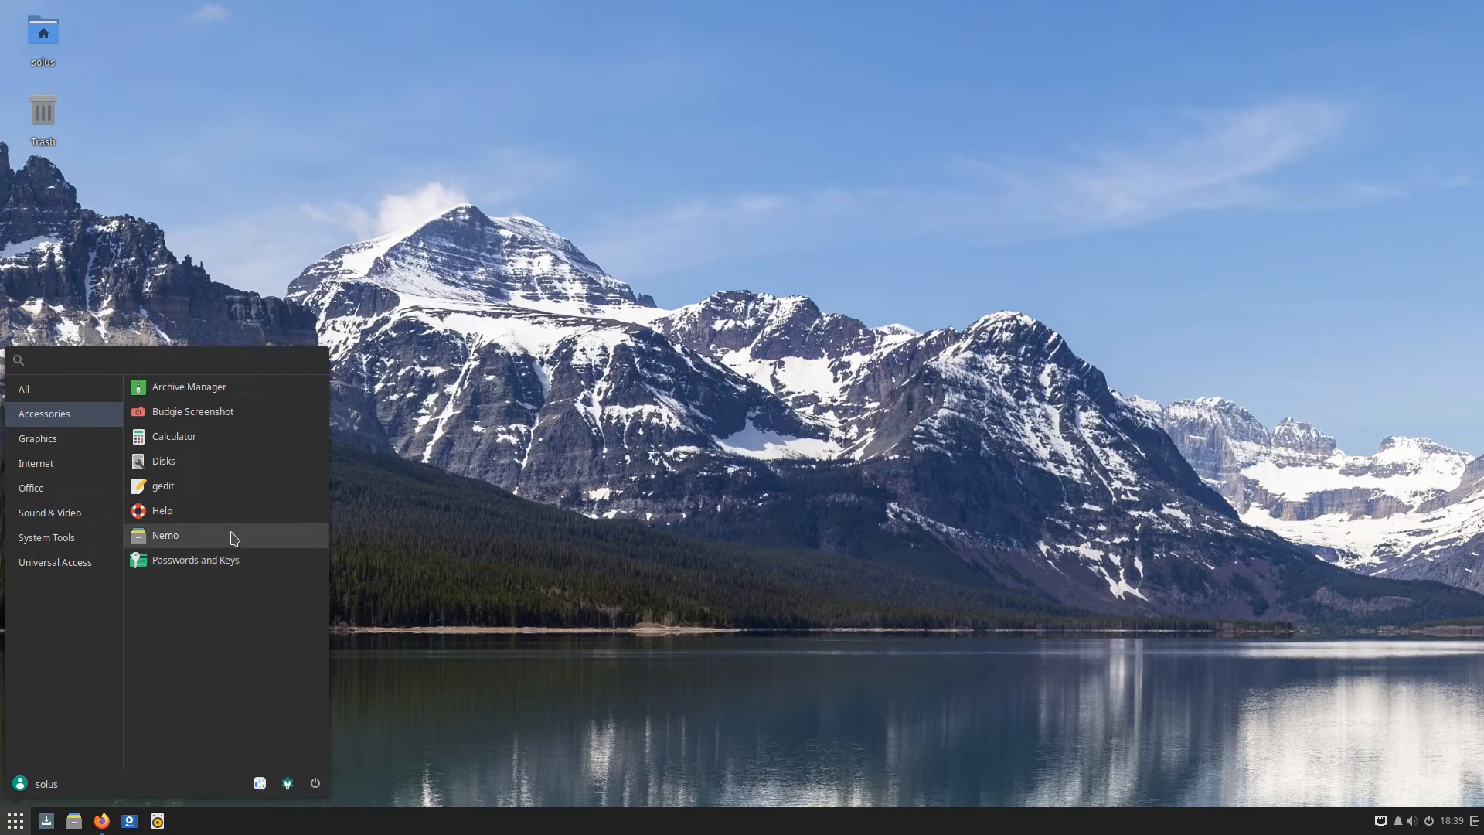
mouse_move(220, 547)
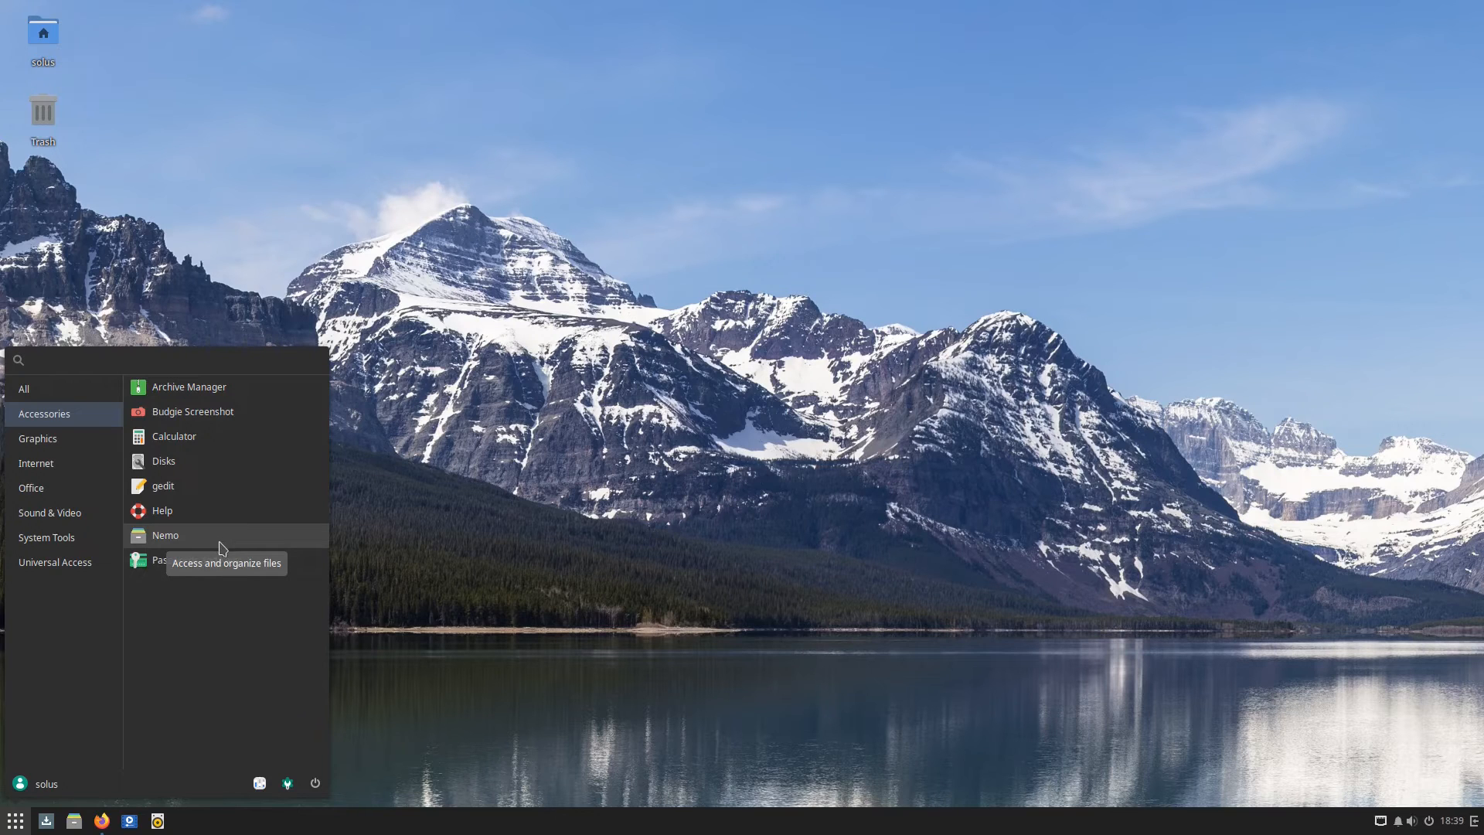
mouse_move(184, 542)
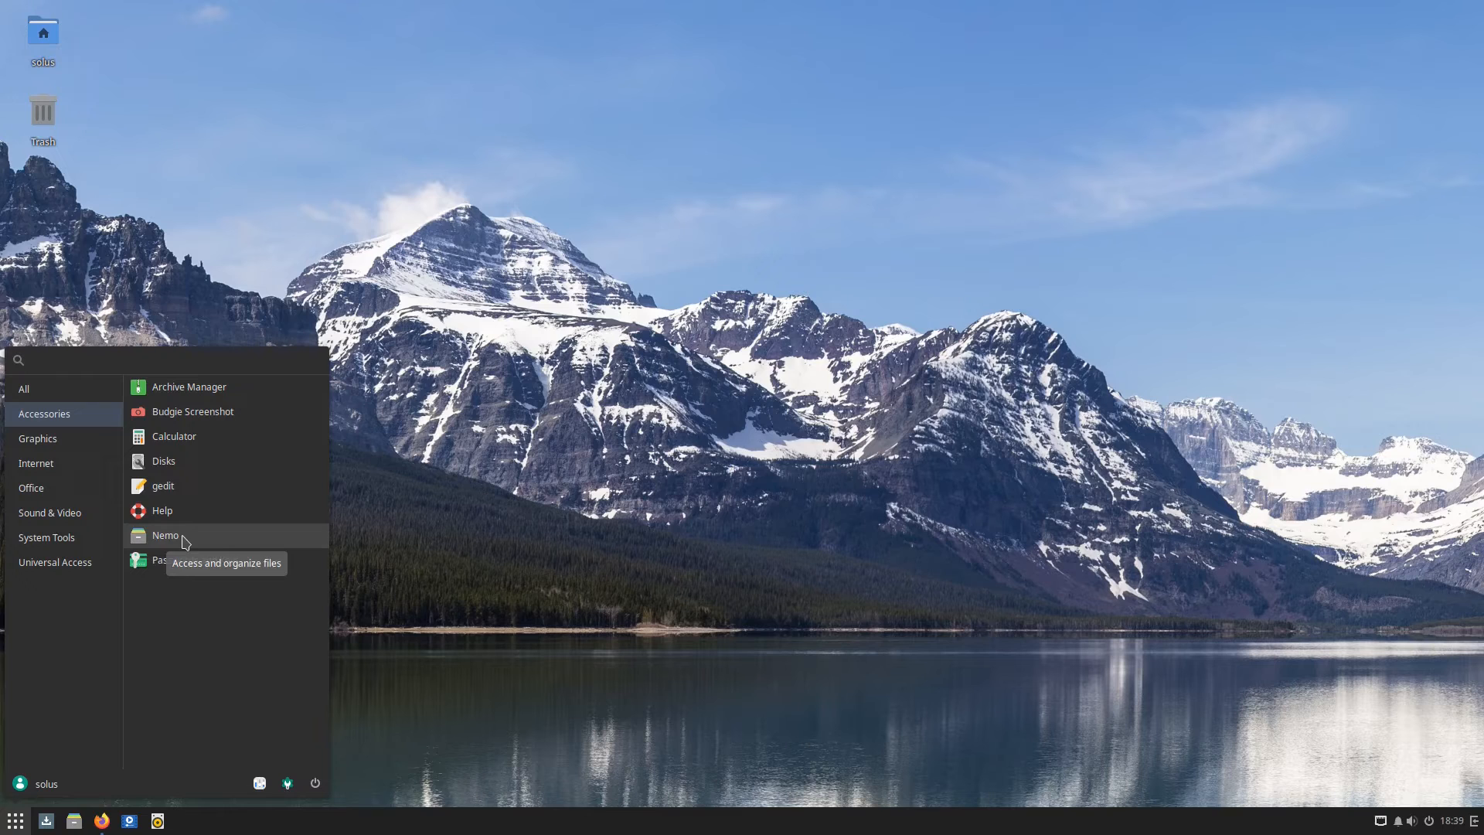
mouse_move(199, 410)
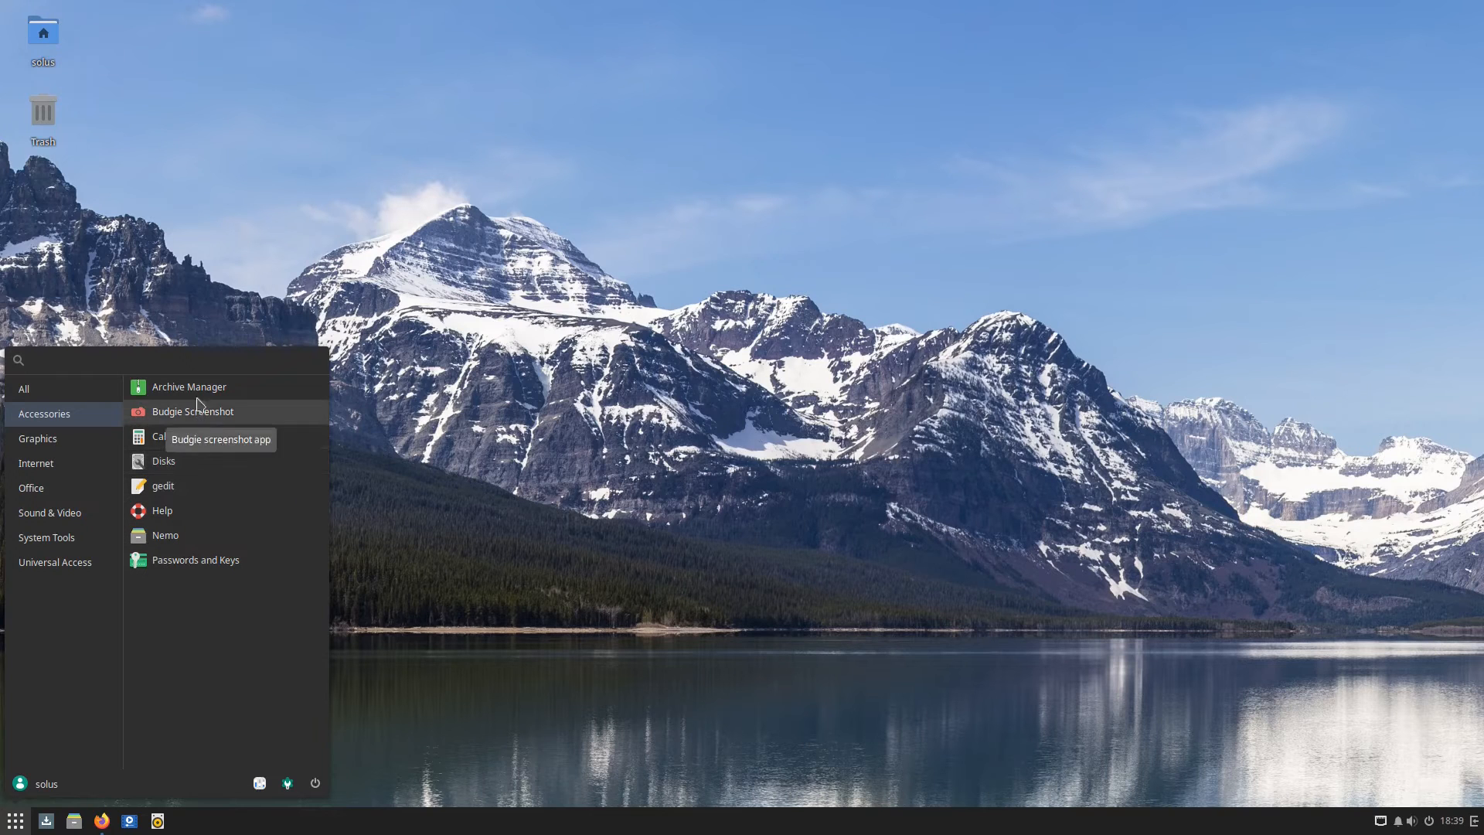
mouse_move(165, 535)
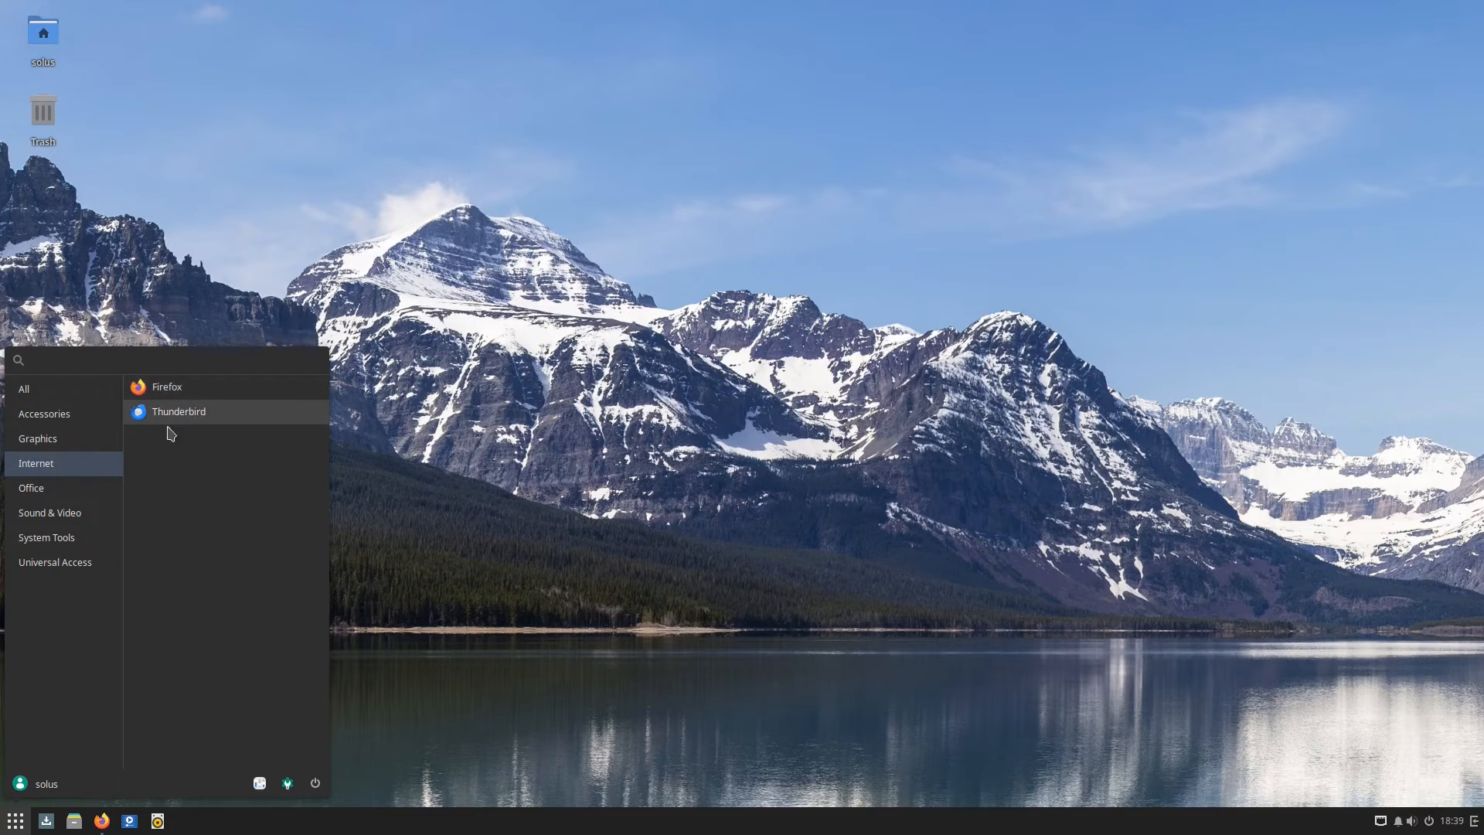
left_click(31, 487)
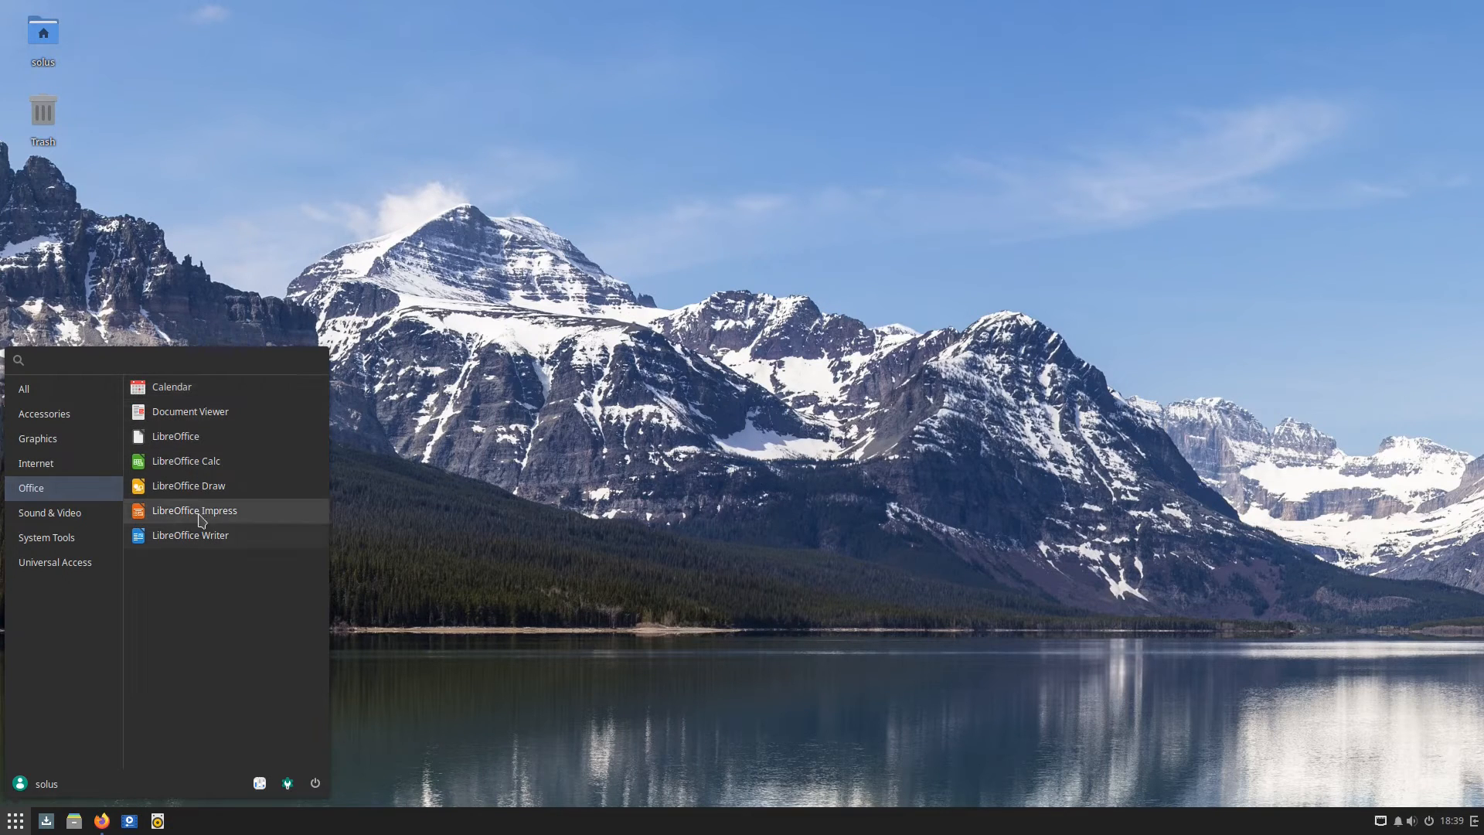
left_click(194, 510)
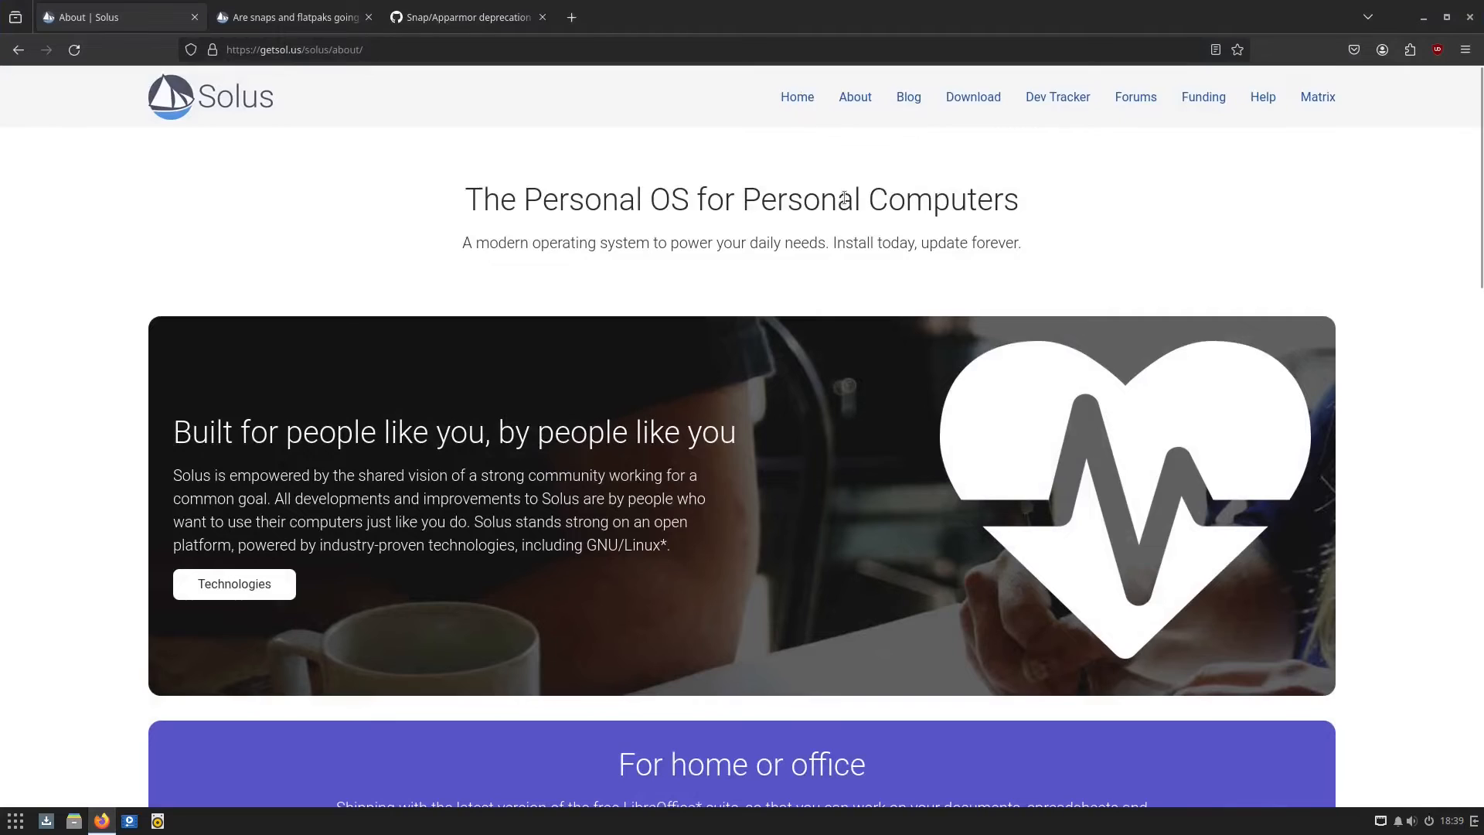
mouse_move(779, 300)
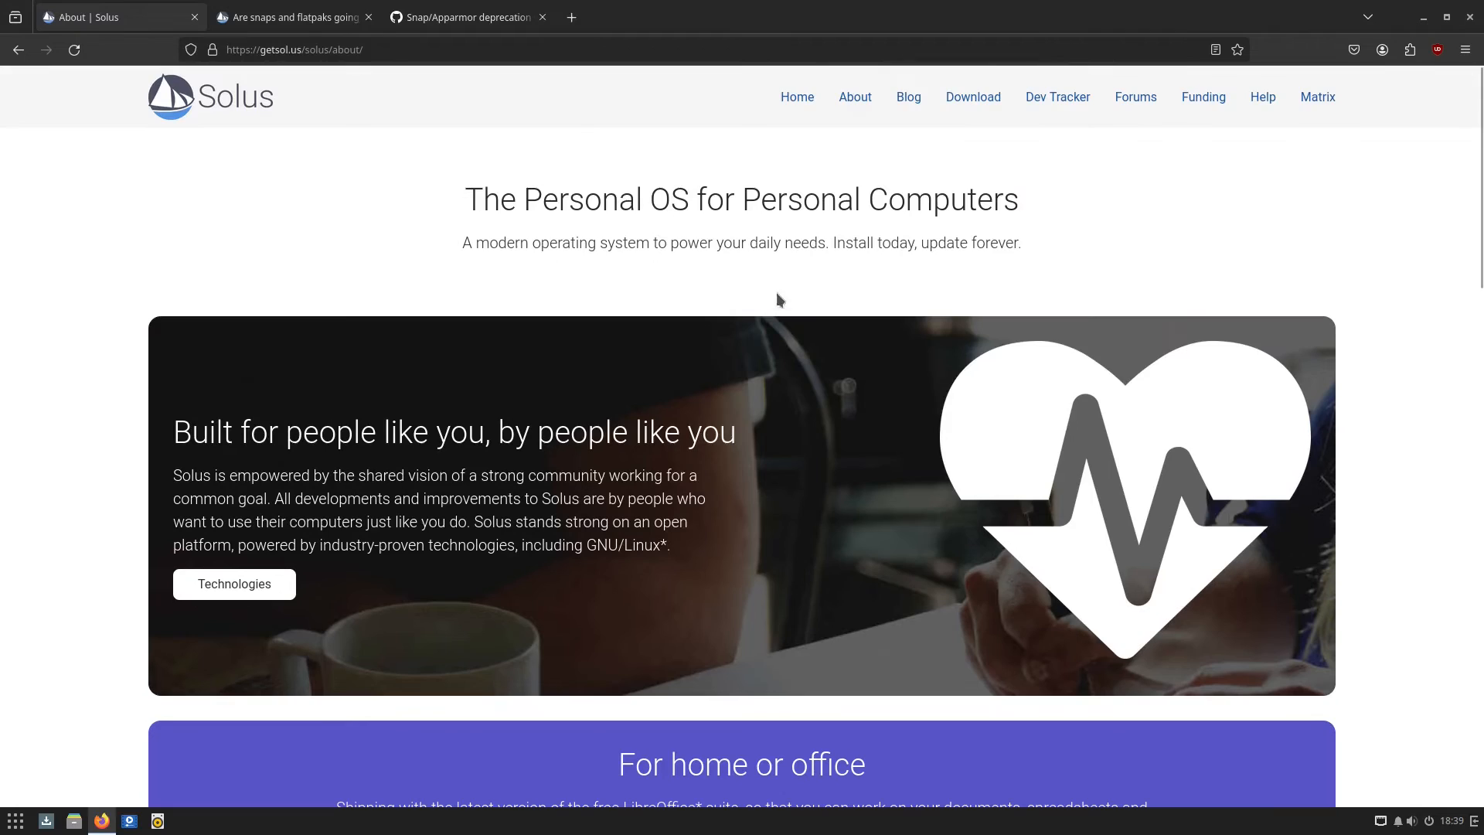
Glance at the new Writer document, then scroll the Solus About page to the For home or office section
scroll("down", 3)
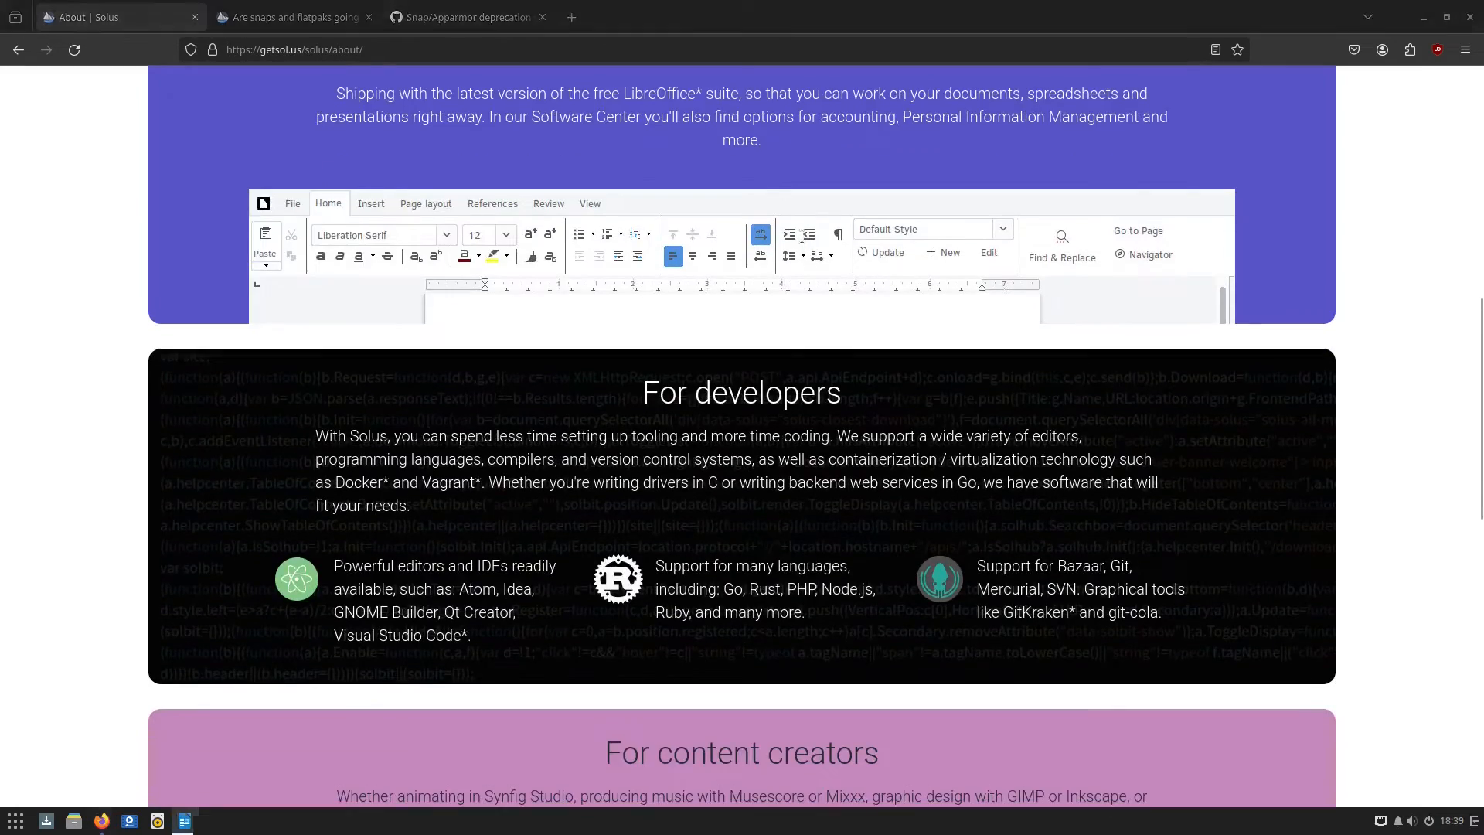
left_click(185, 819)
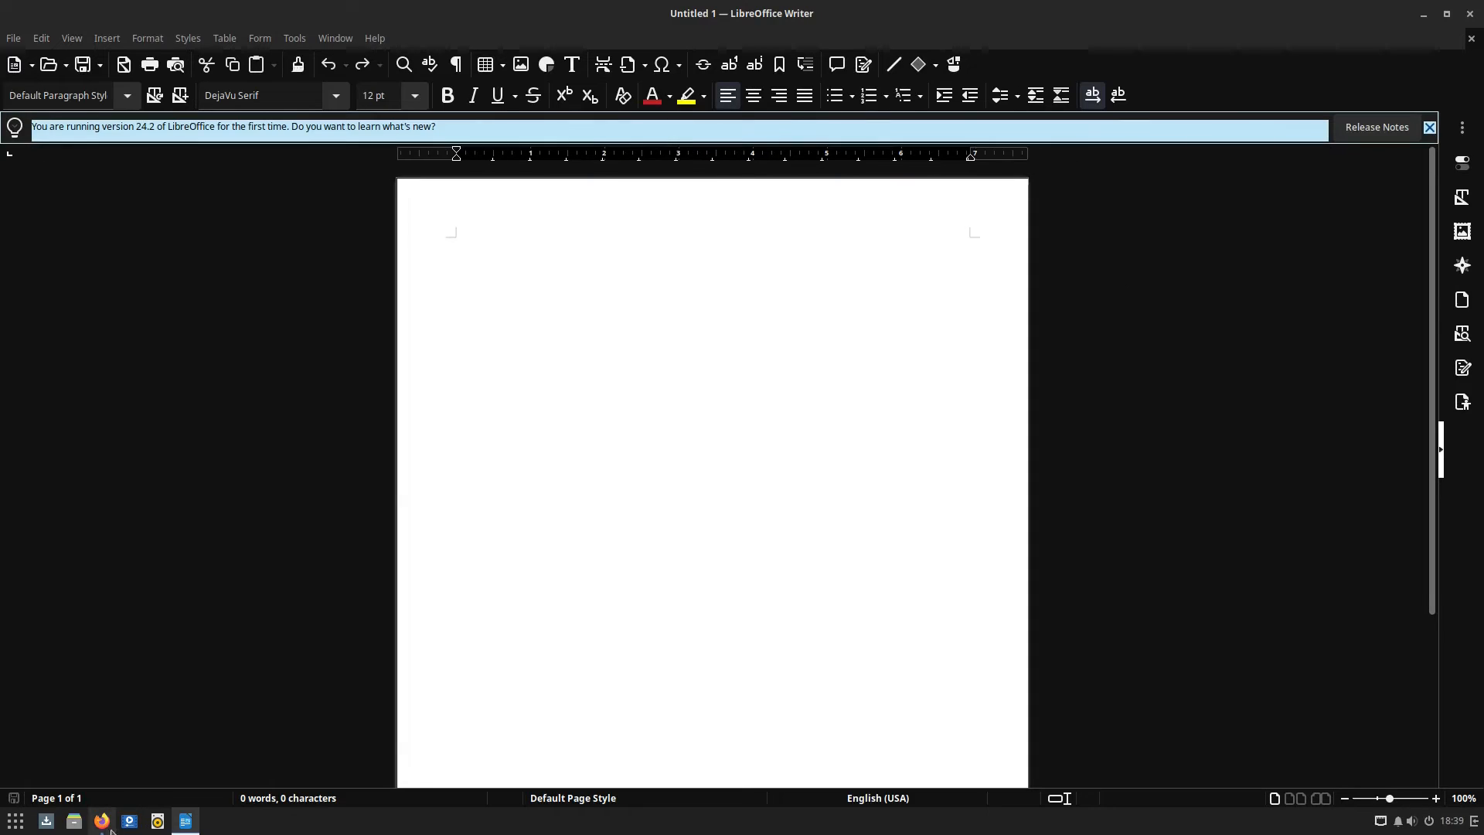
left_click(101, 821)
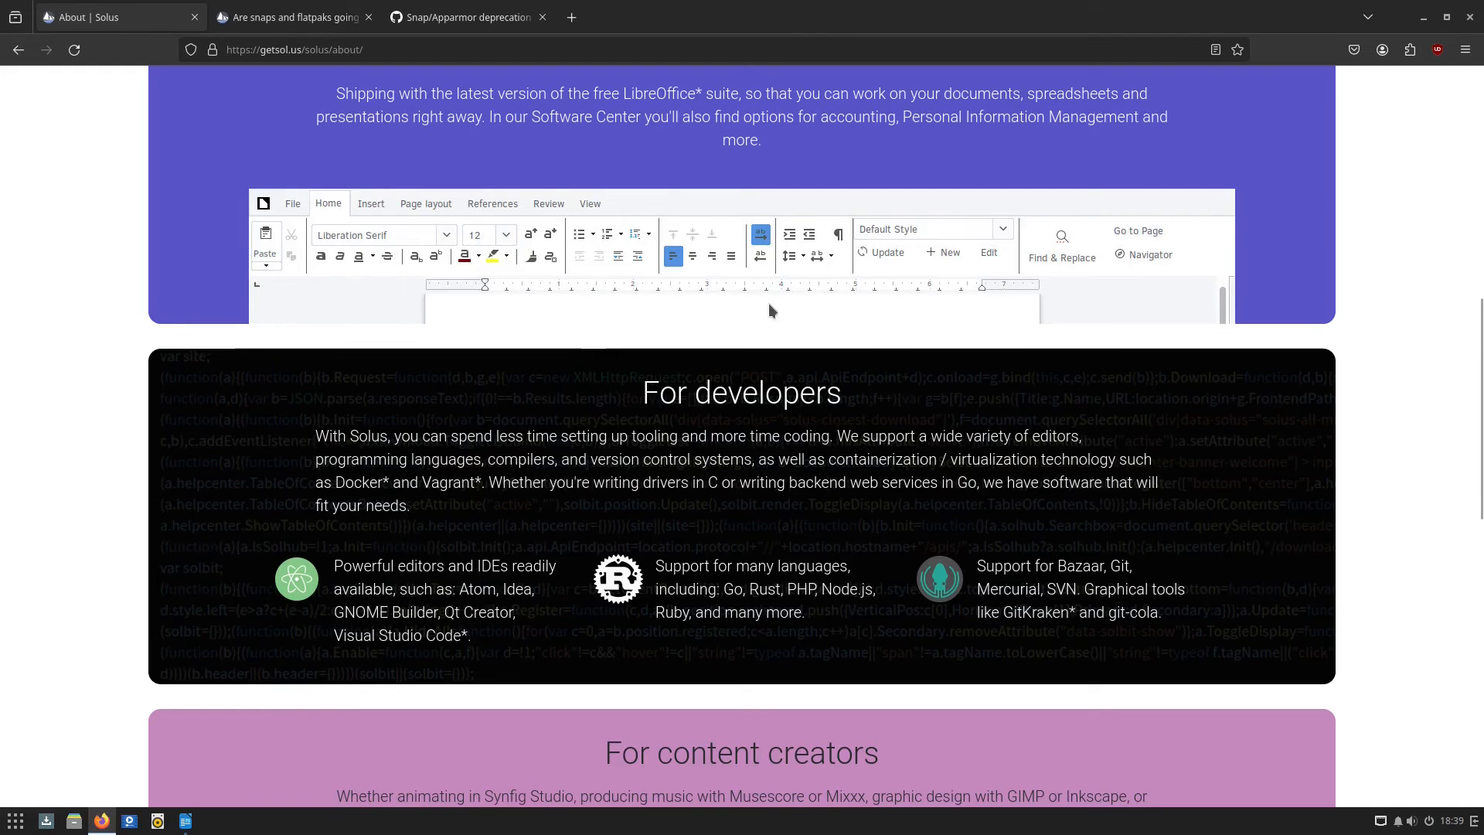
scroll("up", 3)
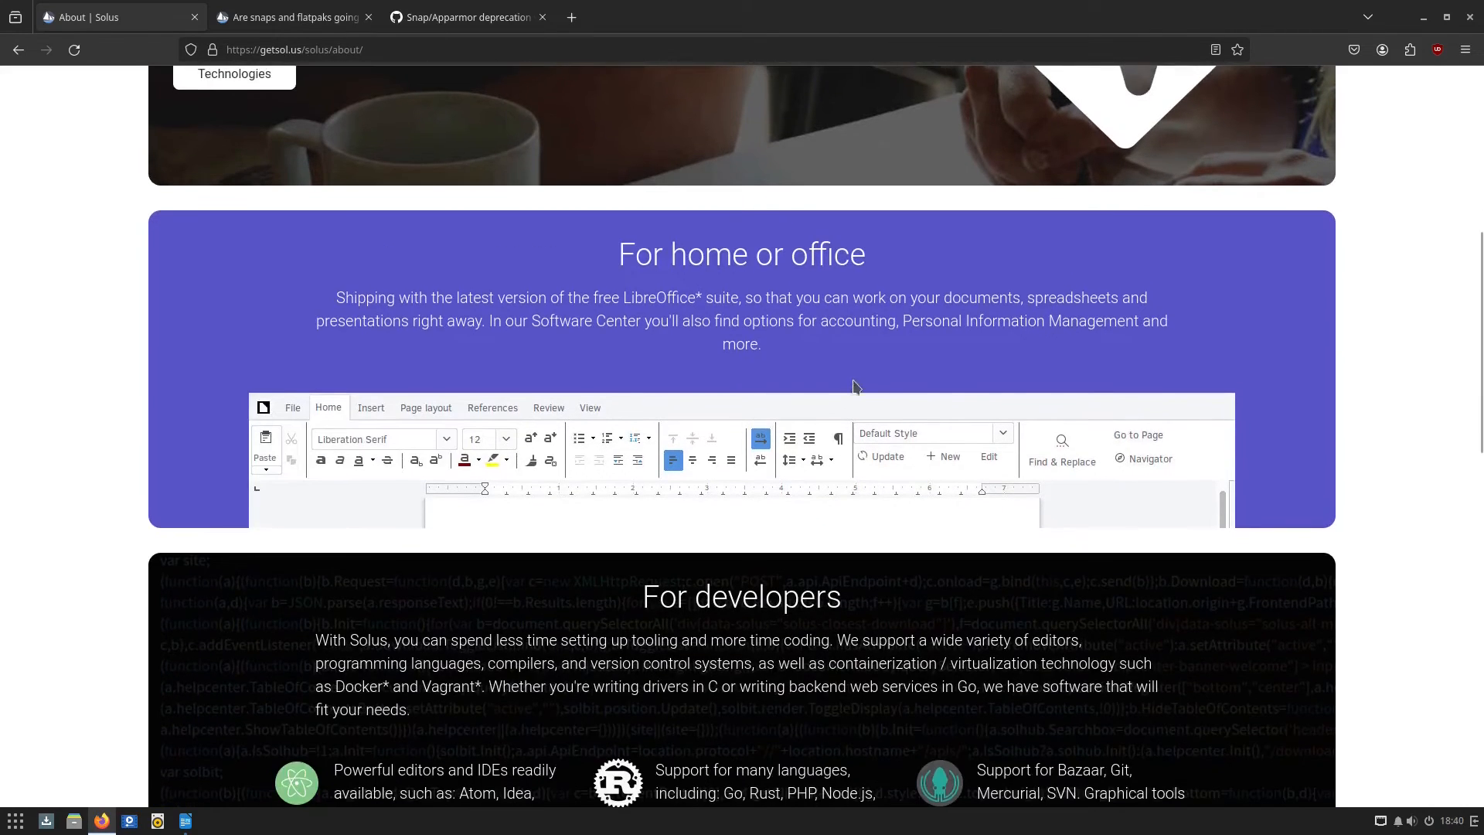
mouse_move(871, 357)
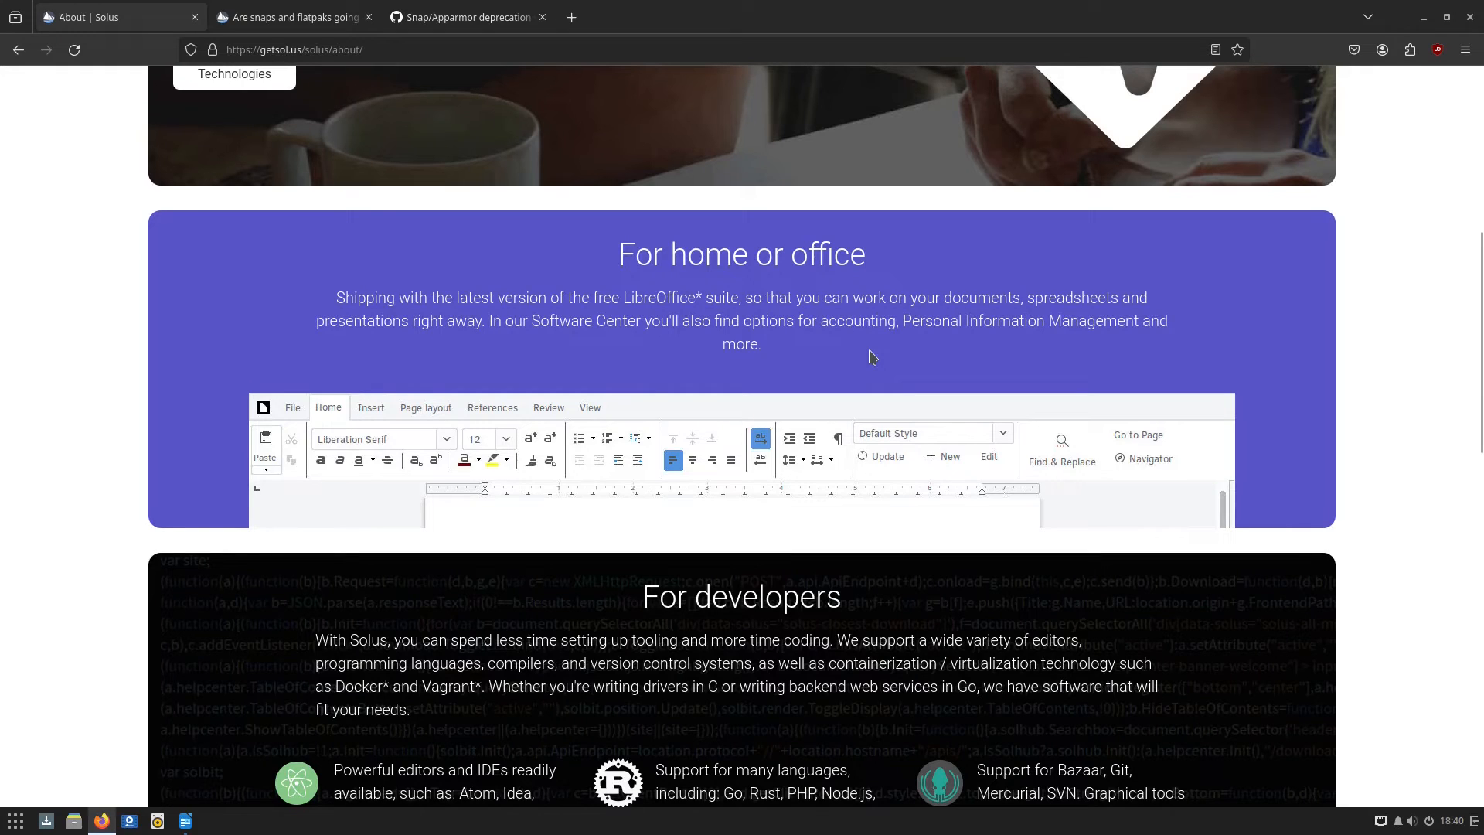
mouse_move(540, 296)
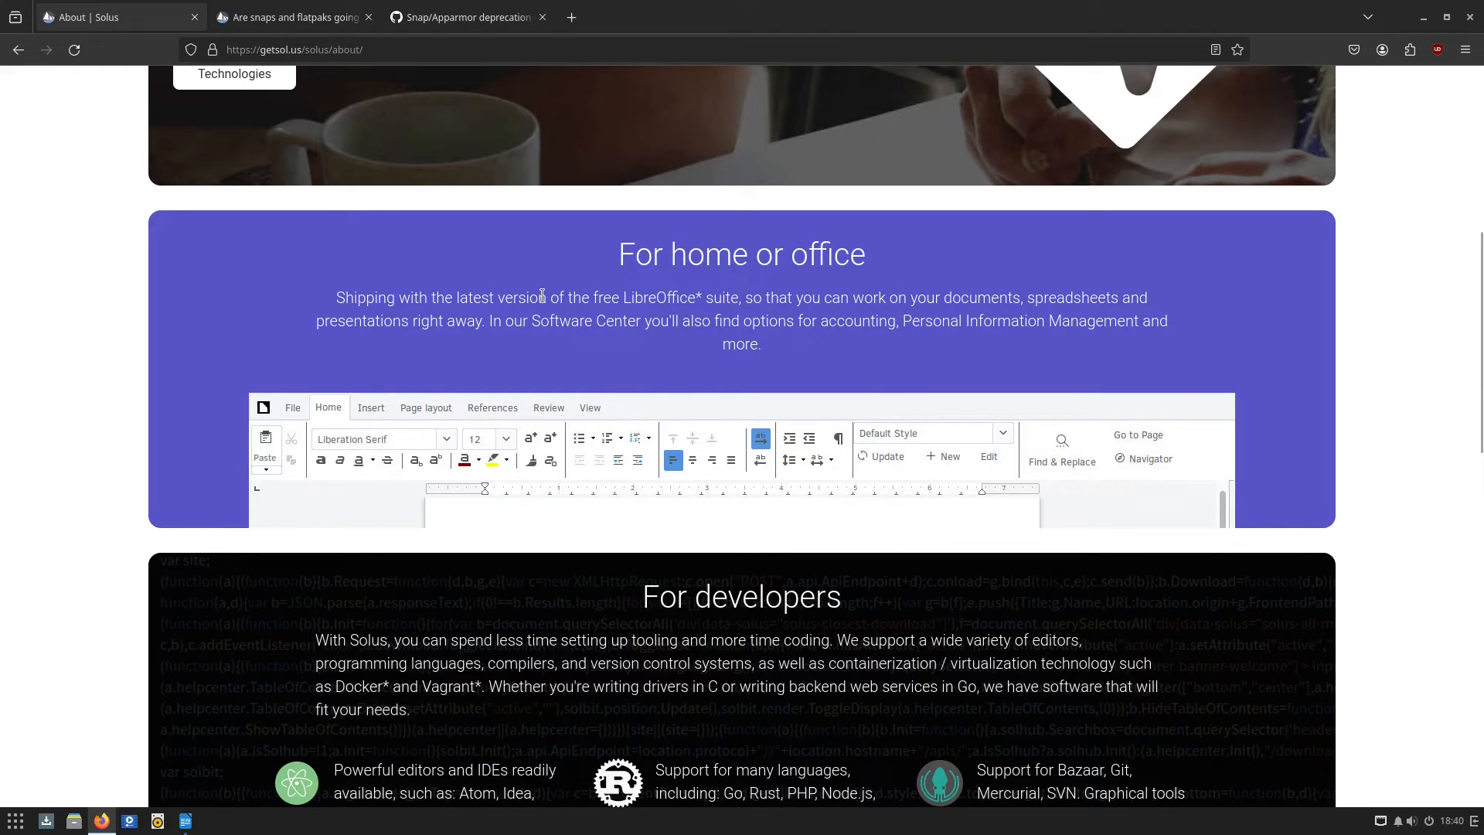
mouse_move(668, 416)
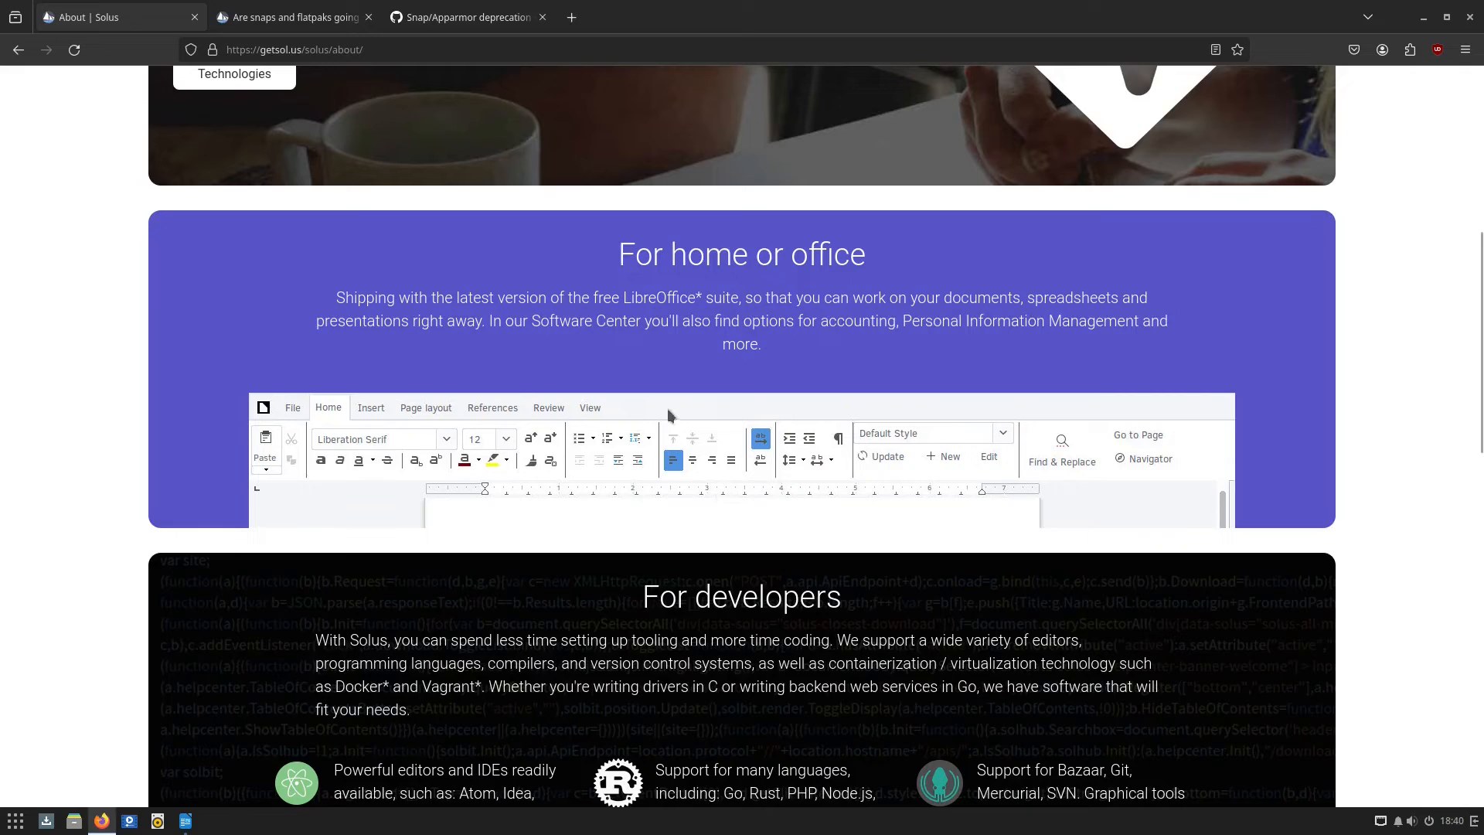
mouse_move(359, 421)
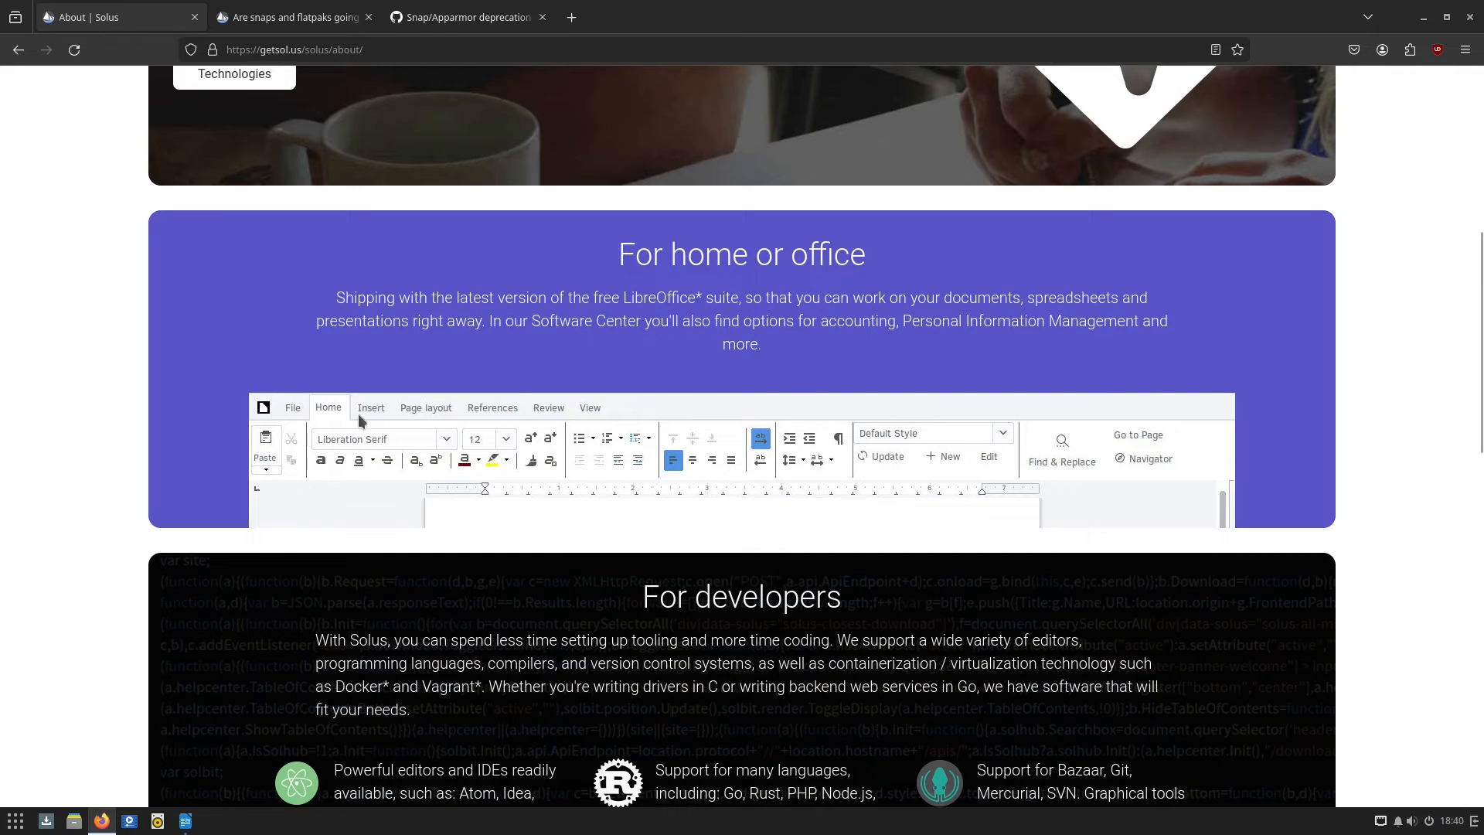
mouse_move(755, 374)
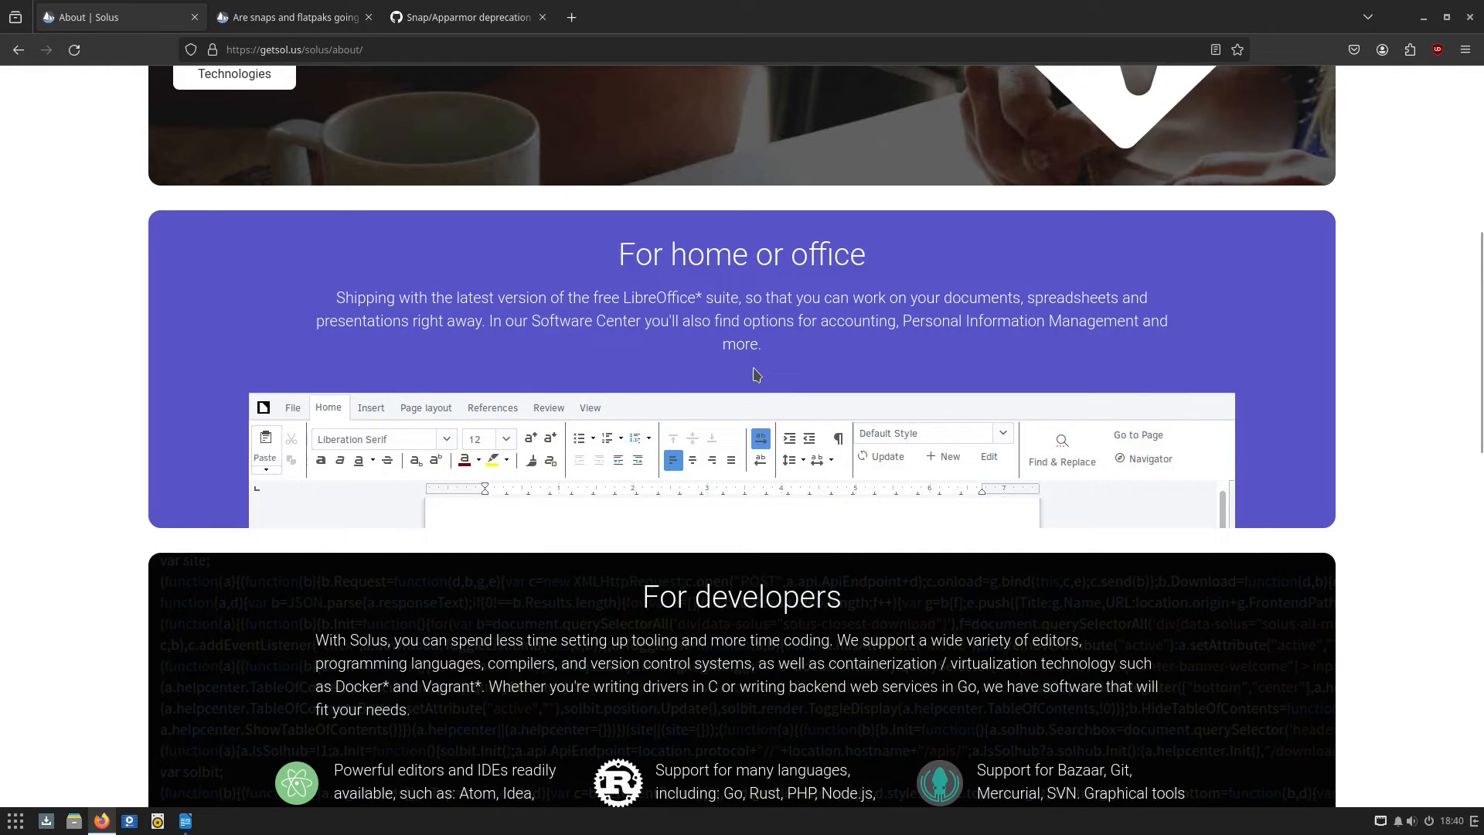
mouse_move(982, 366)
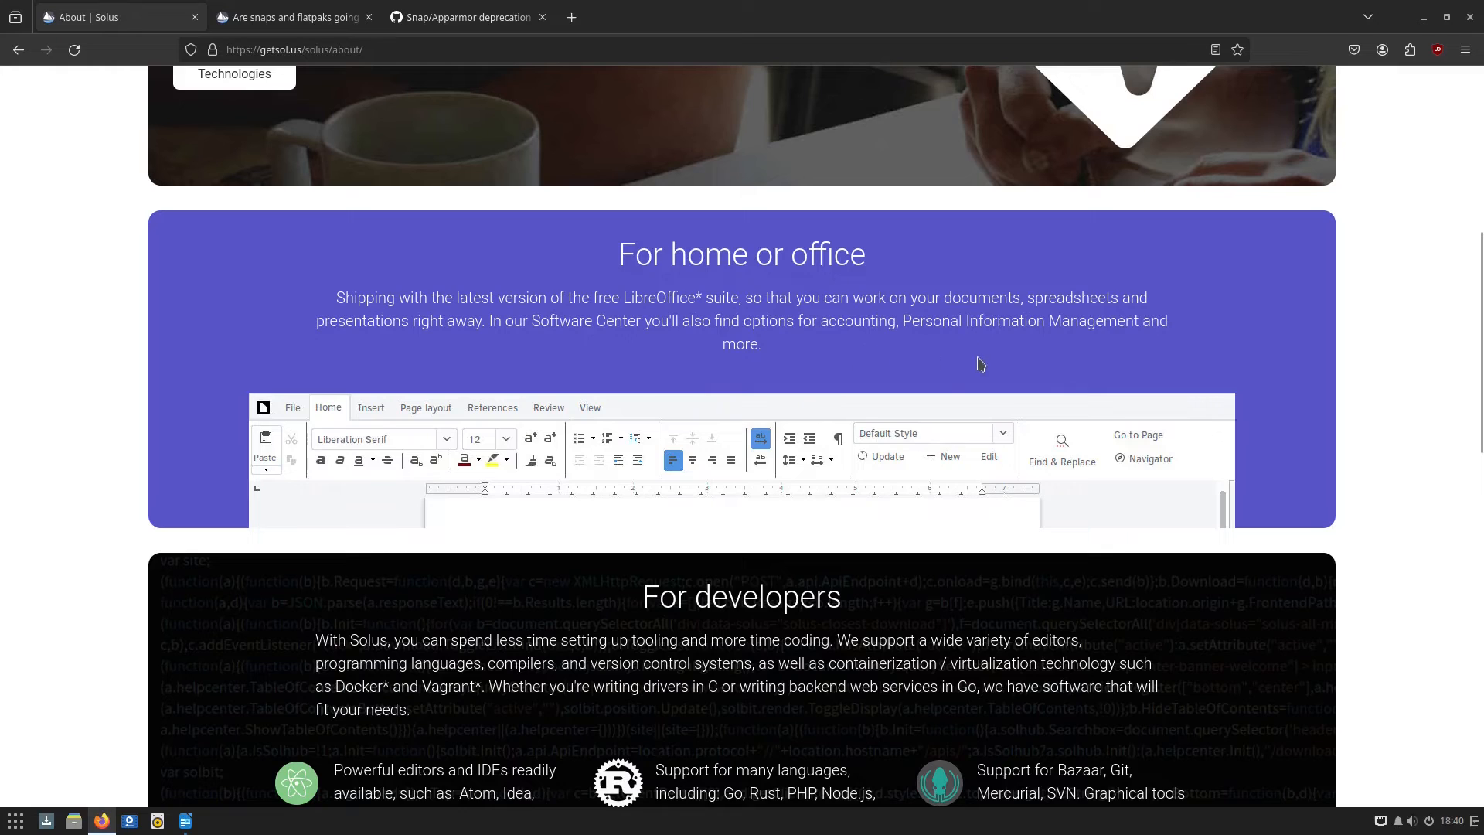
Bring the blank Untitled 1 document forward and browse its Format and View menus
left_click(185, 819)
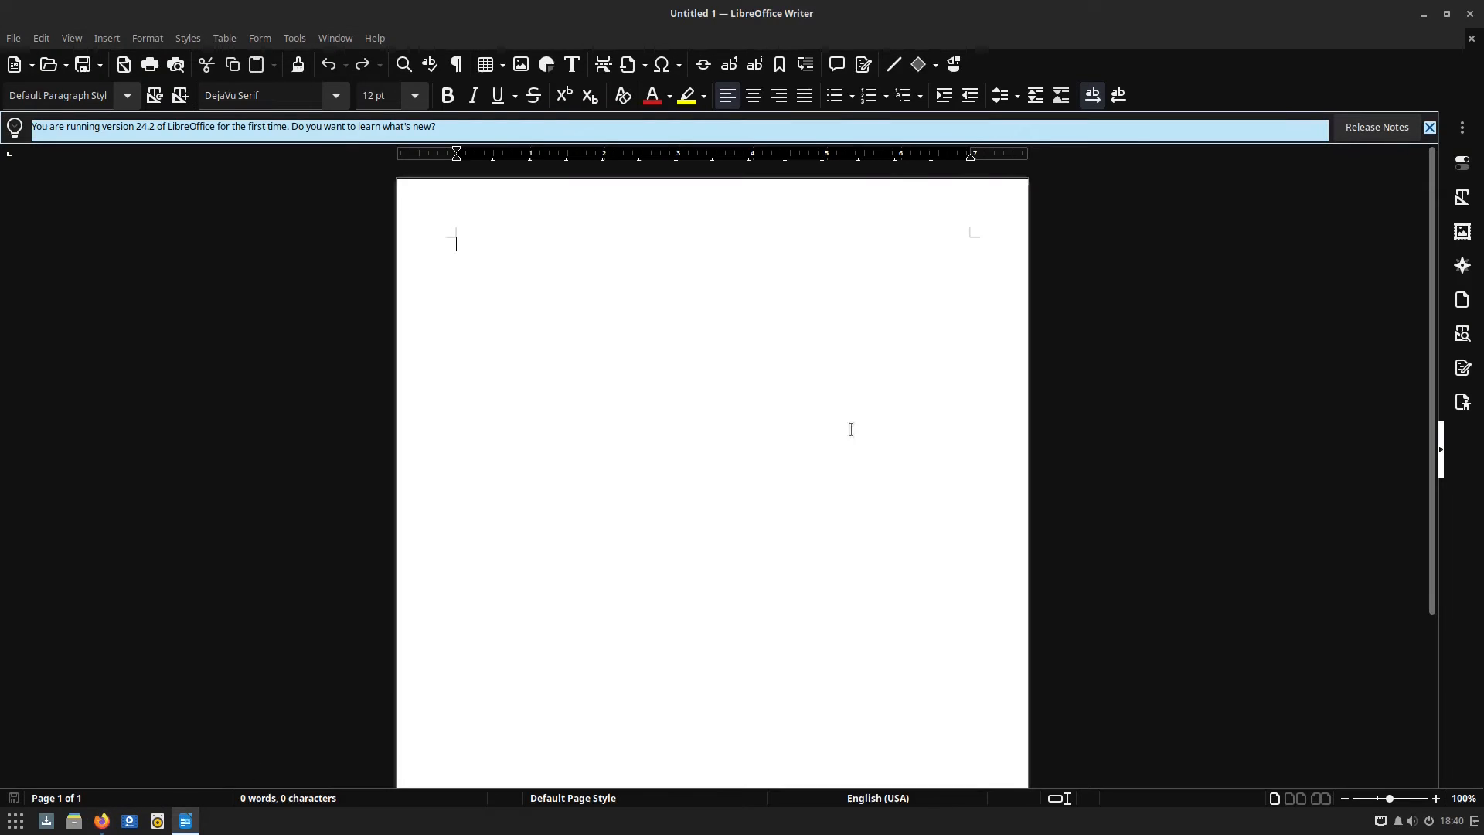
mouse_move(1012, 77)
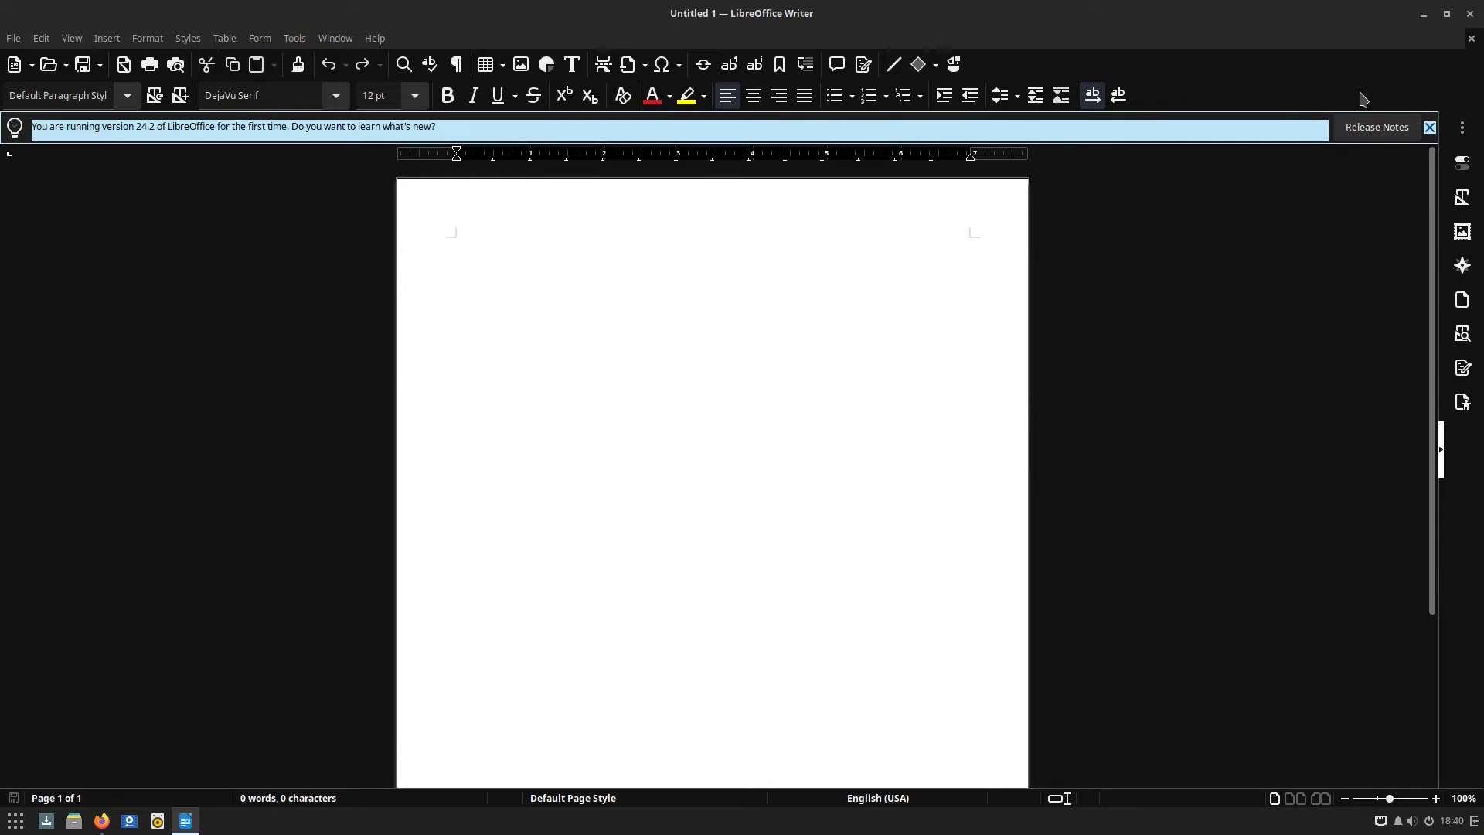
left_click(456, 242)
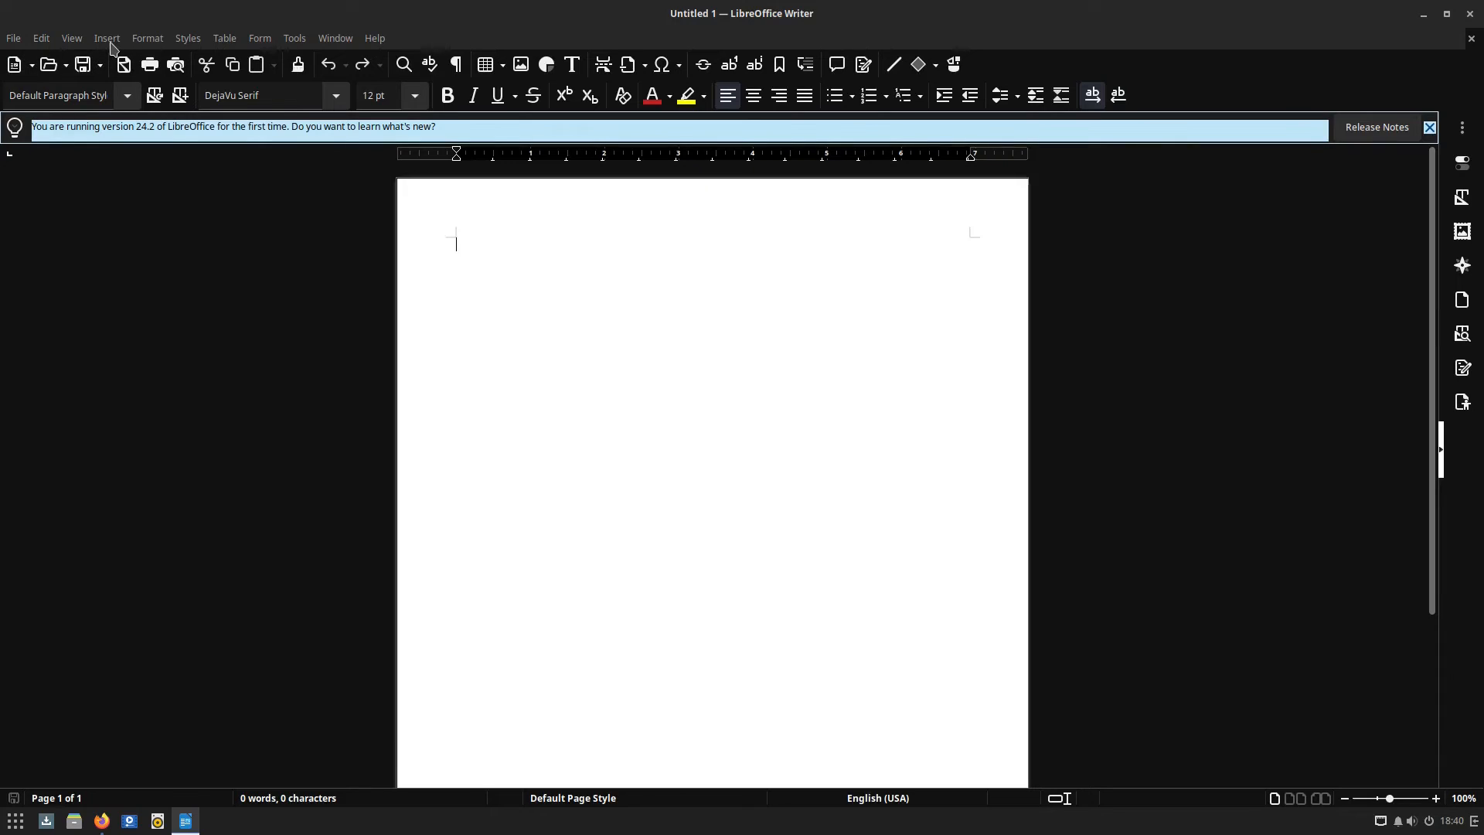
mouse_move(306, 242)
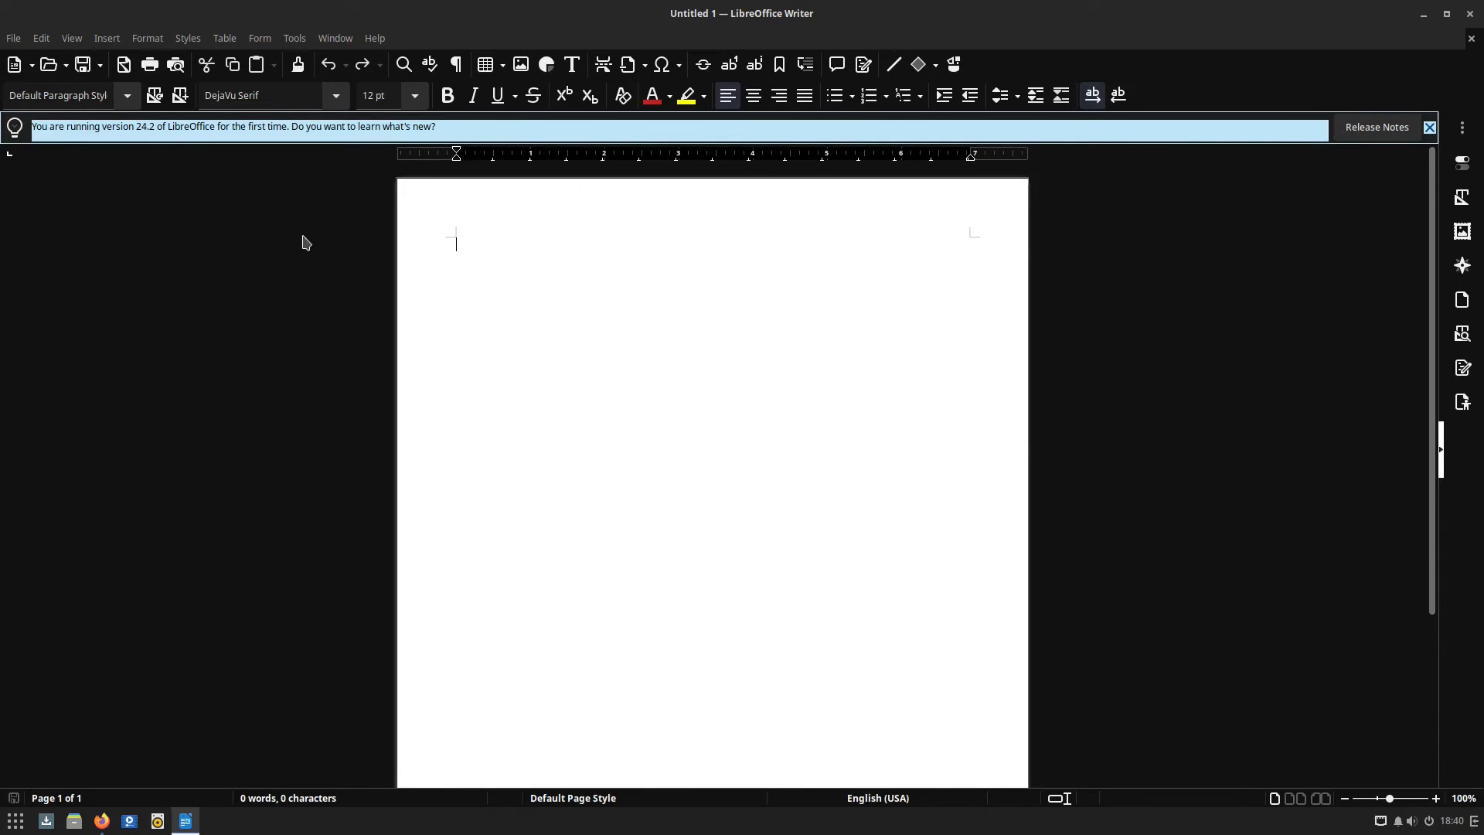
mouse_move(506, 315)
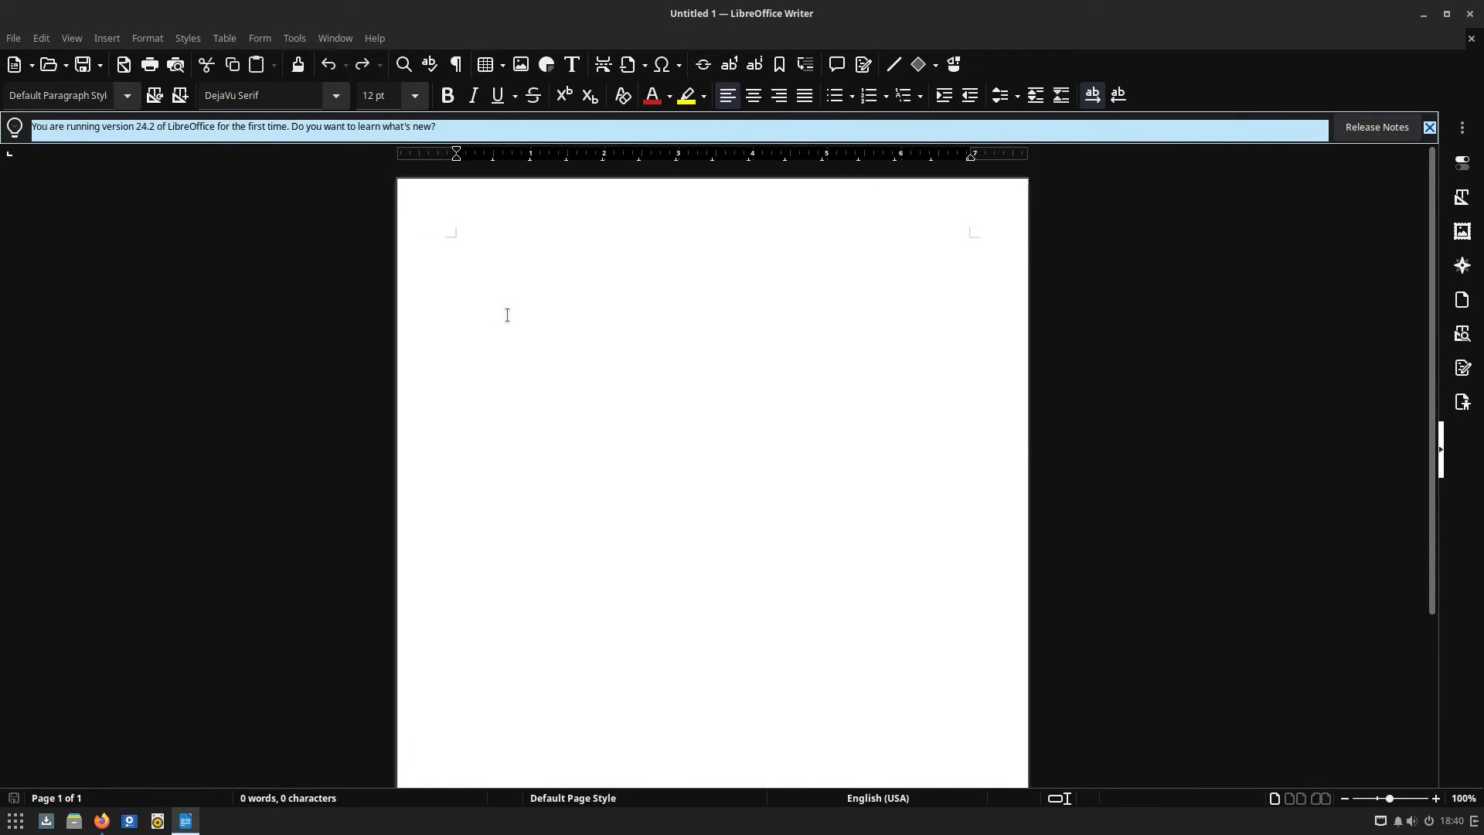
mouse_move(118, 52)
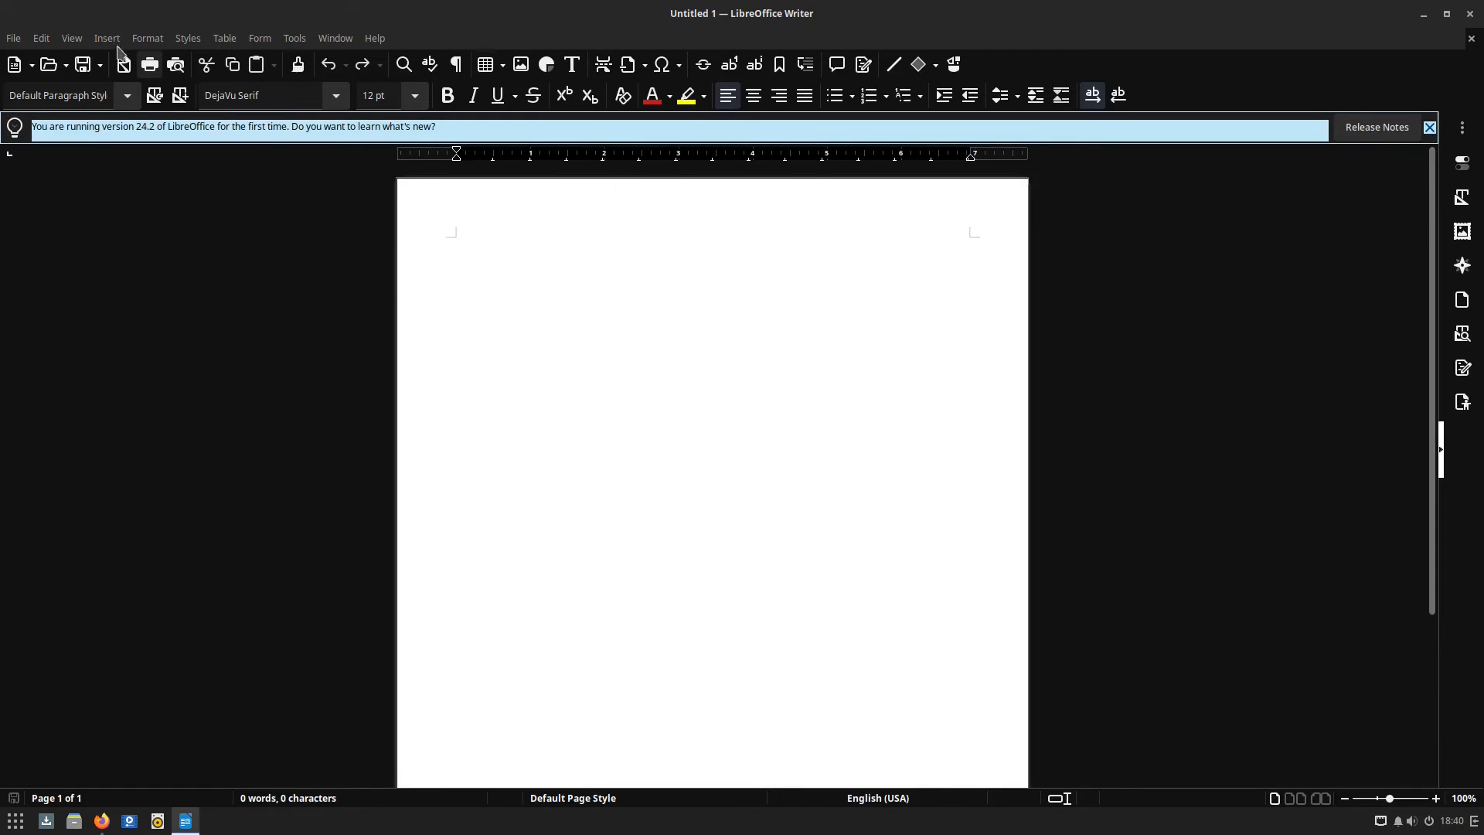
left_click(147, 38)
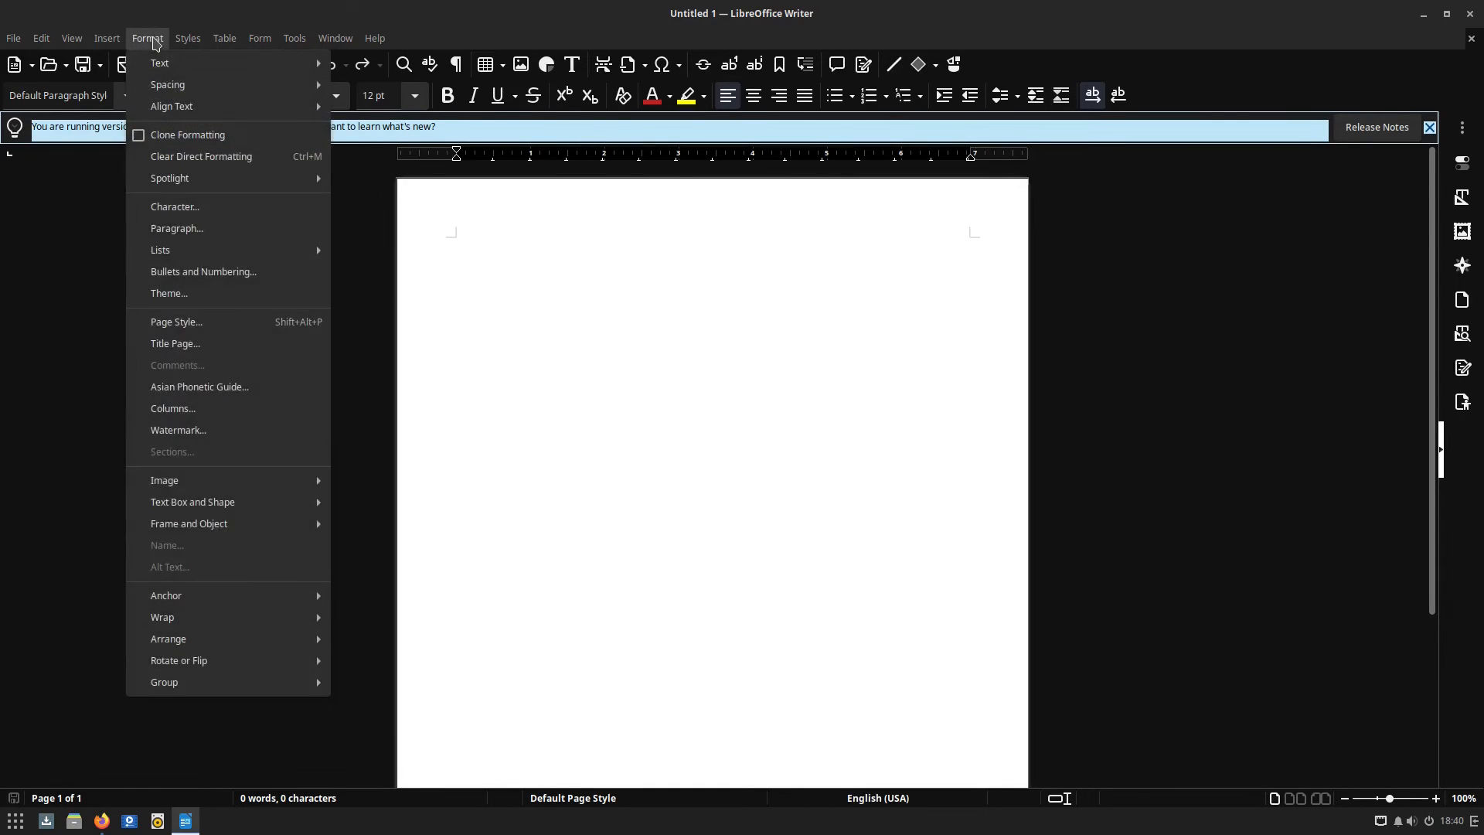
left_click(71, 38)
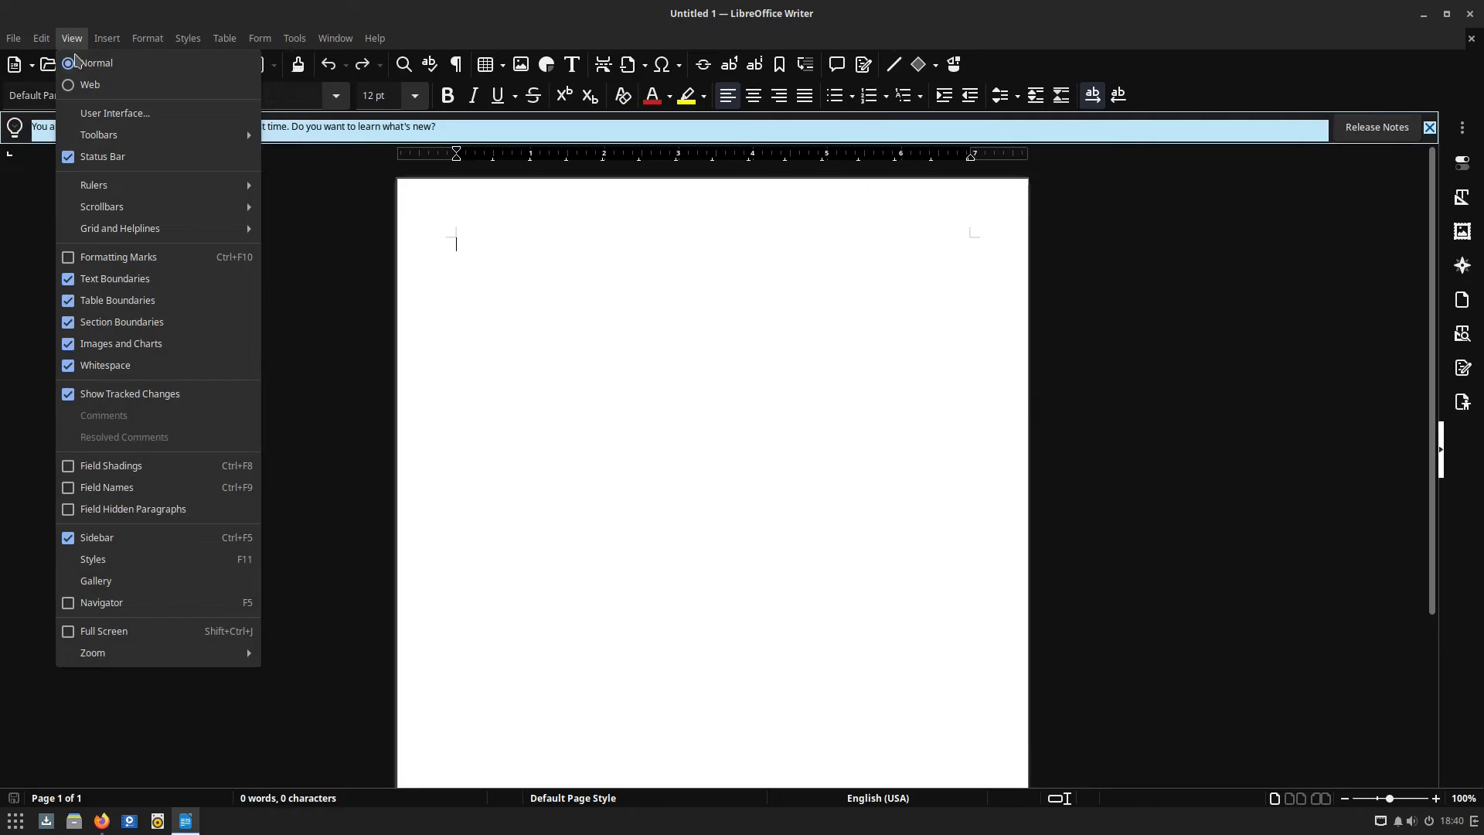
mouse_move(114, 113)
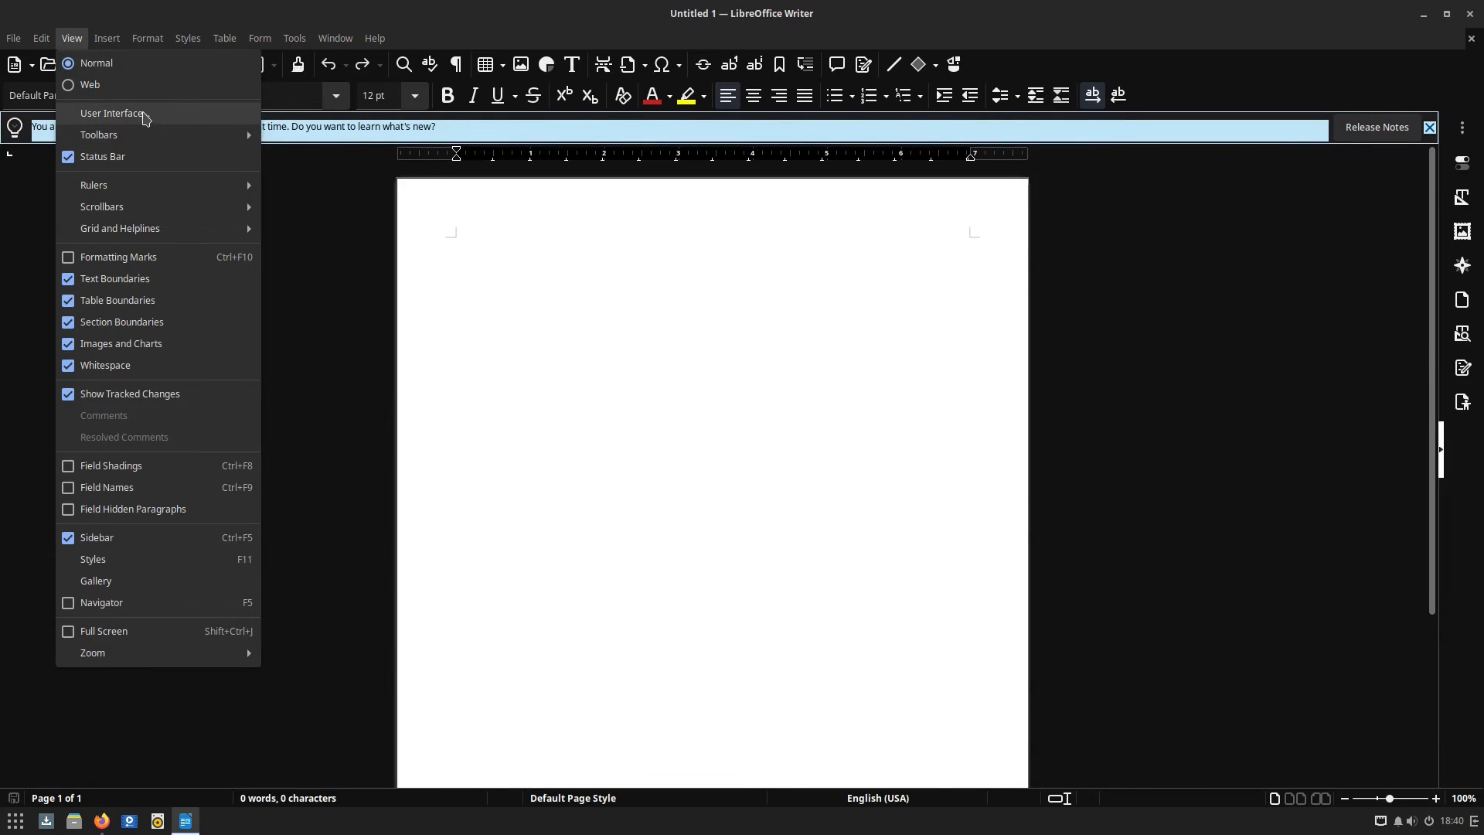
Preview the Tabbed, Single Toolbar, Tabbed Compact and Contextual Single layouts, keep Tabbed and close the chooser
left_click(110, 113)
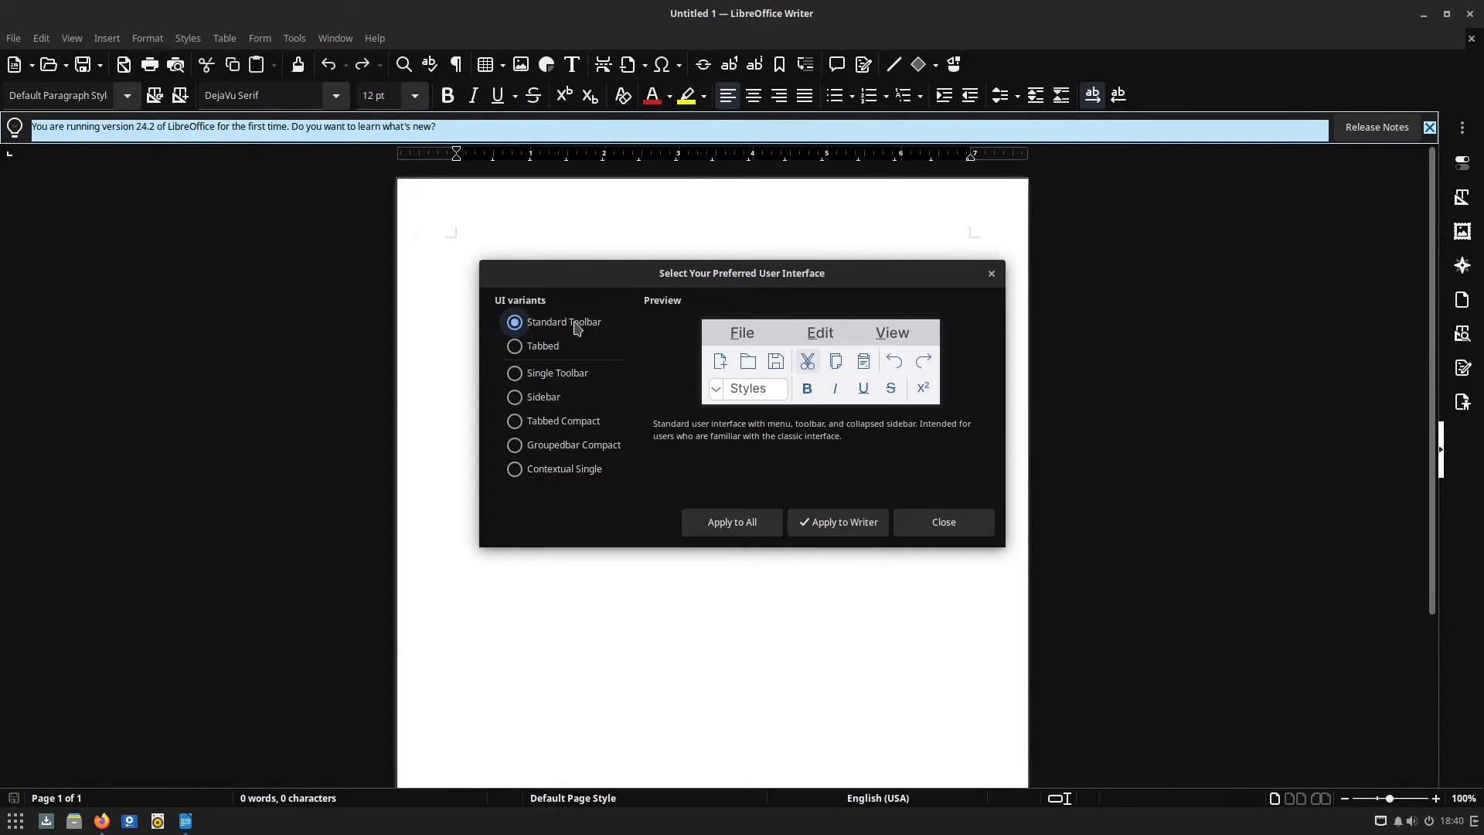
left_click(515, 346)
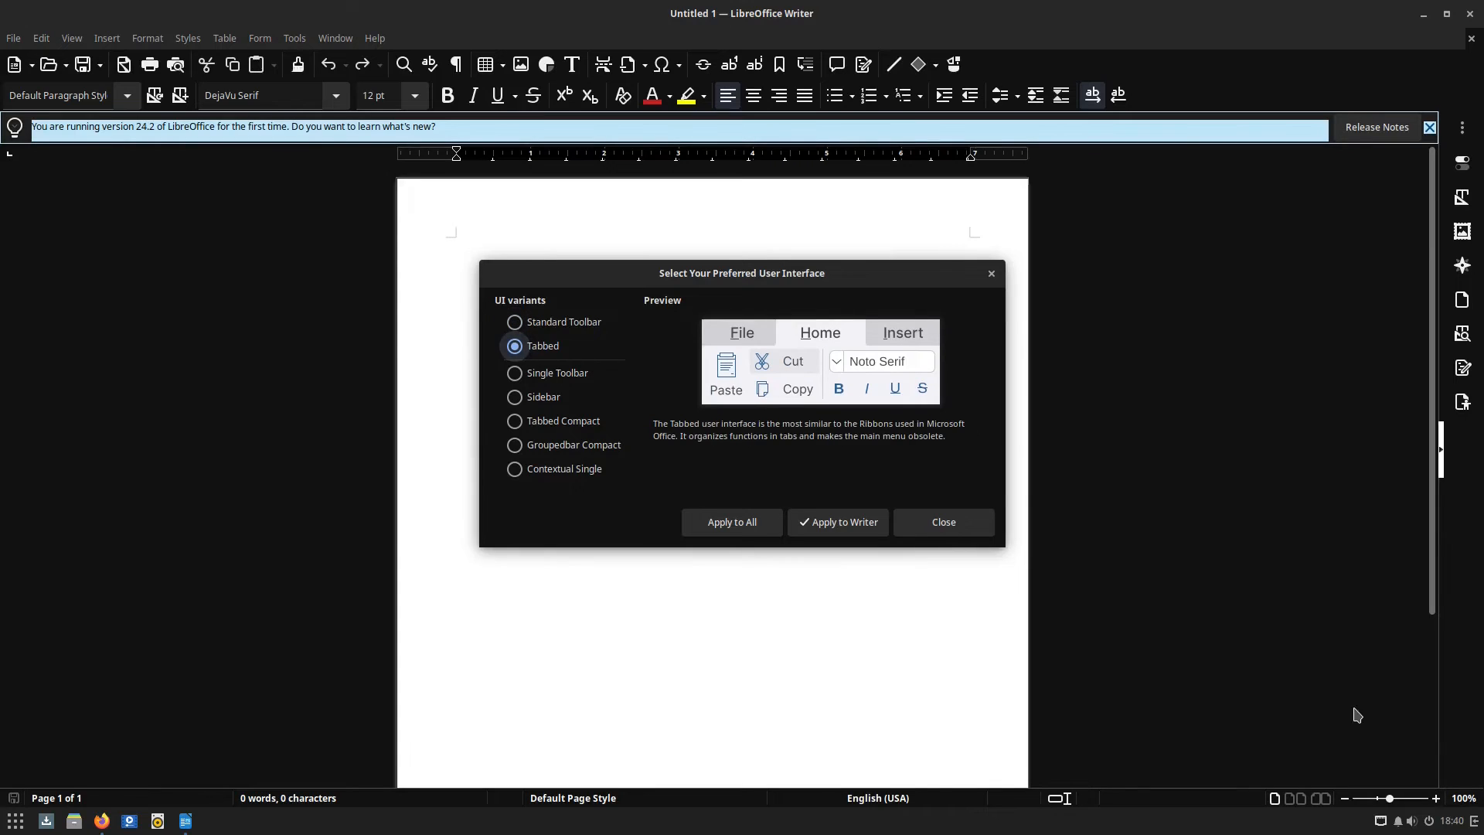
left_click(514, 371)
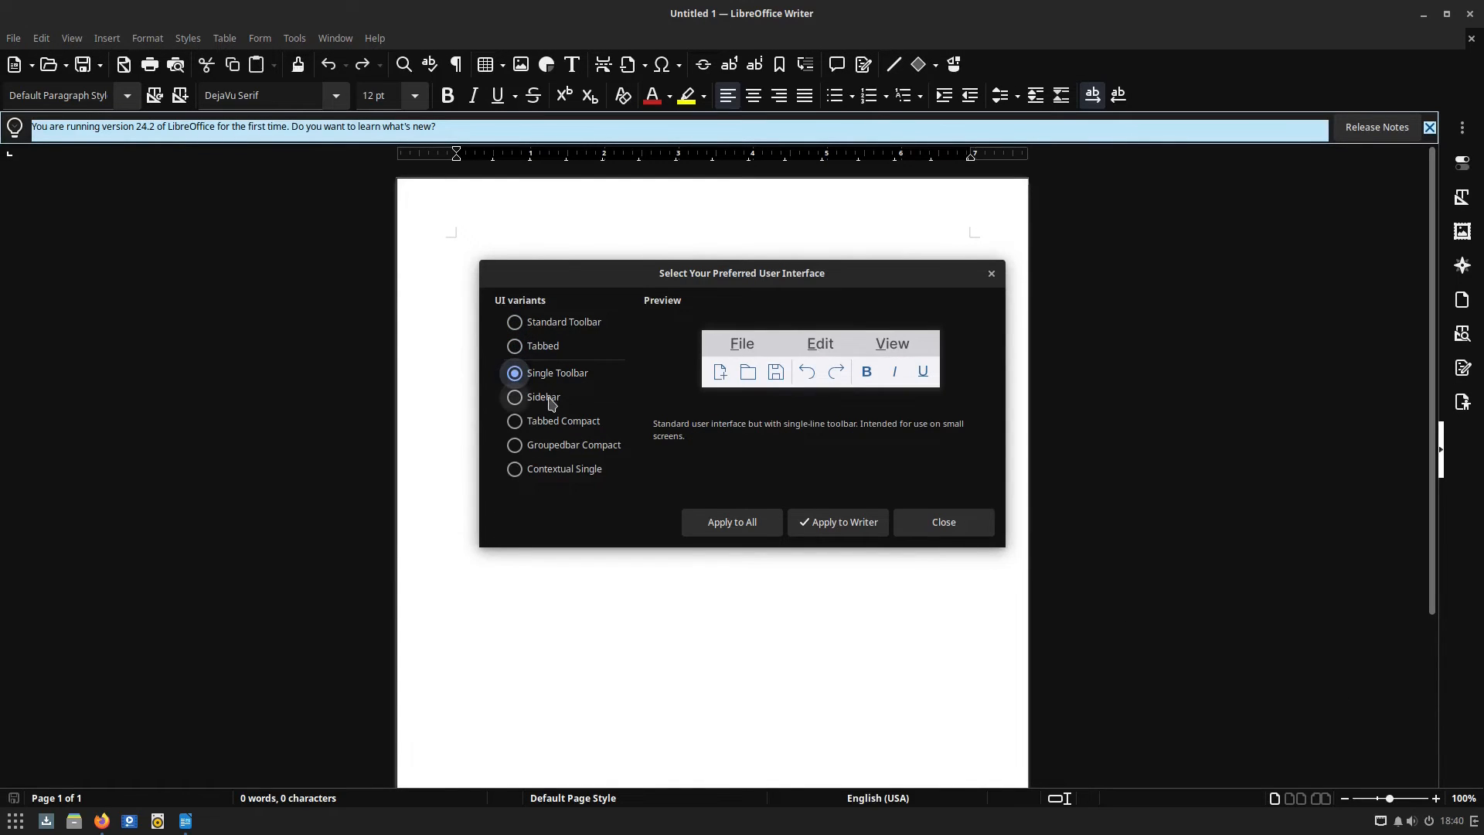
left_click(515, 421)
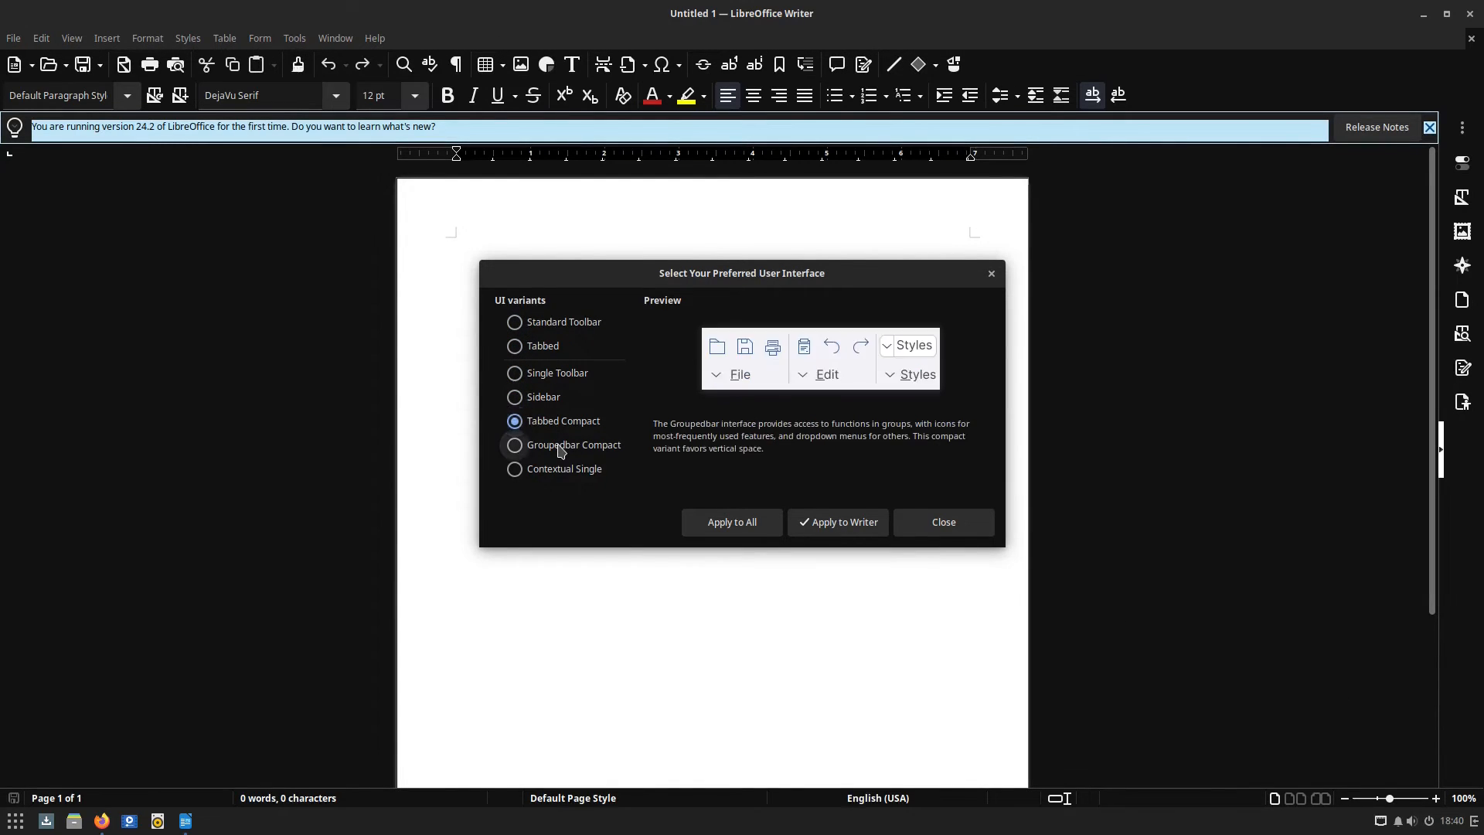
left_click(514, 468)
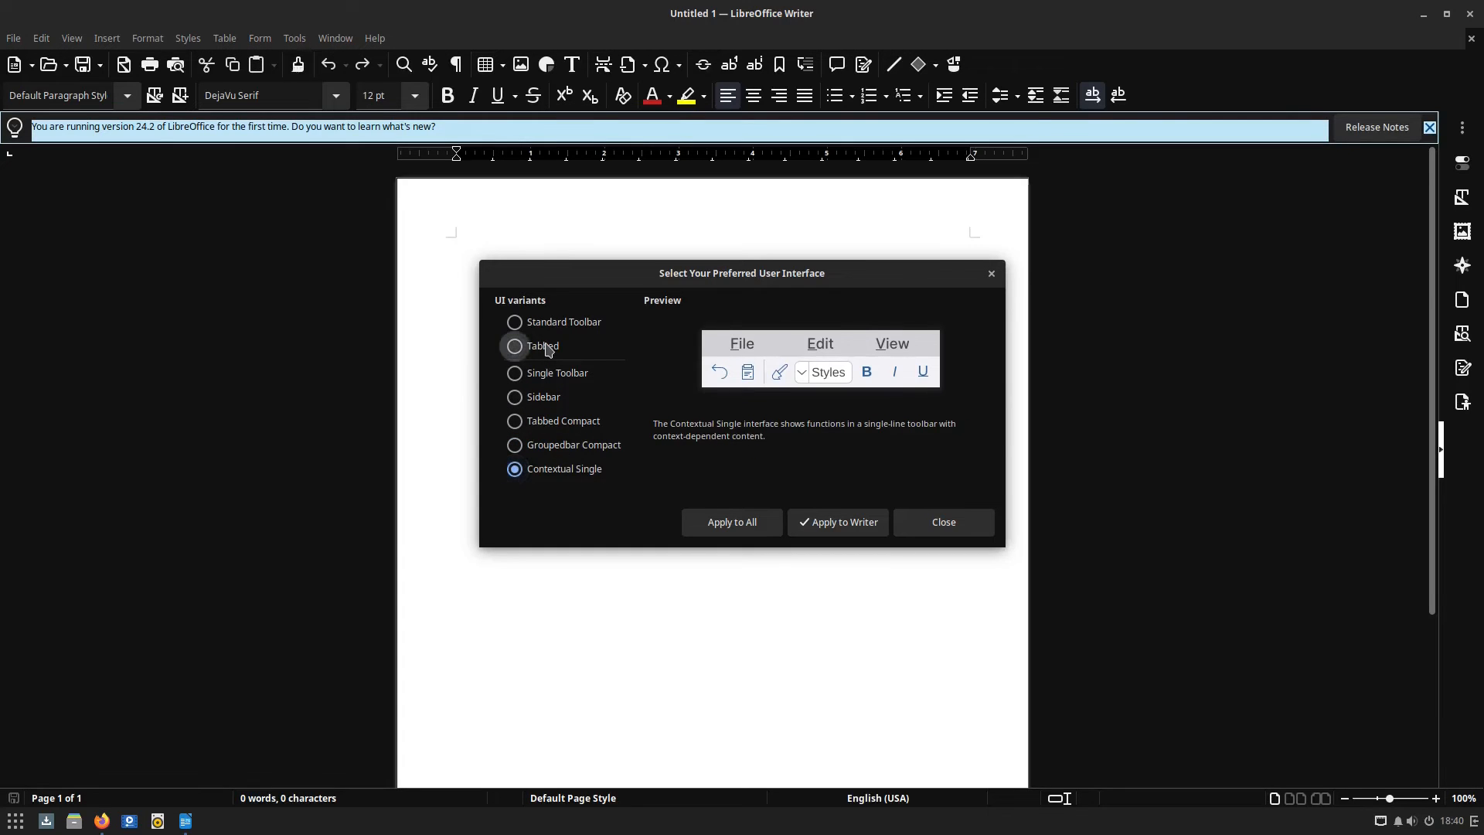
left_click(515, 345)
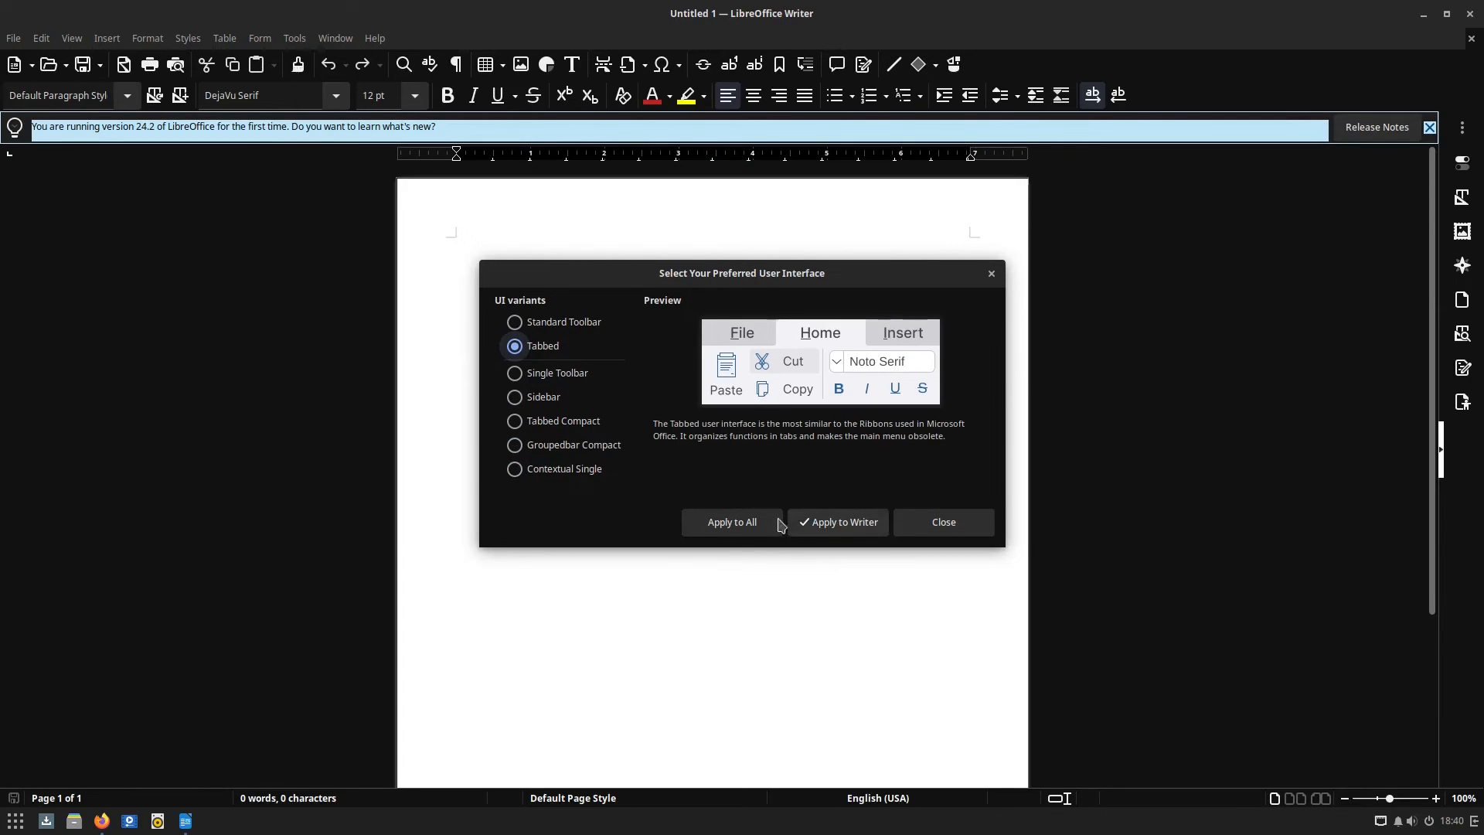
left_click(836, 521)
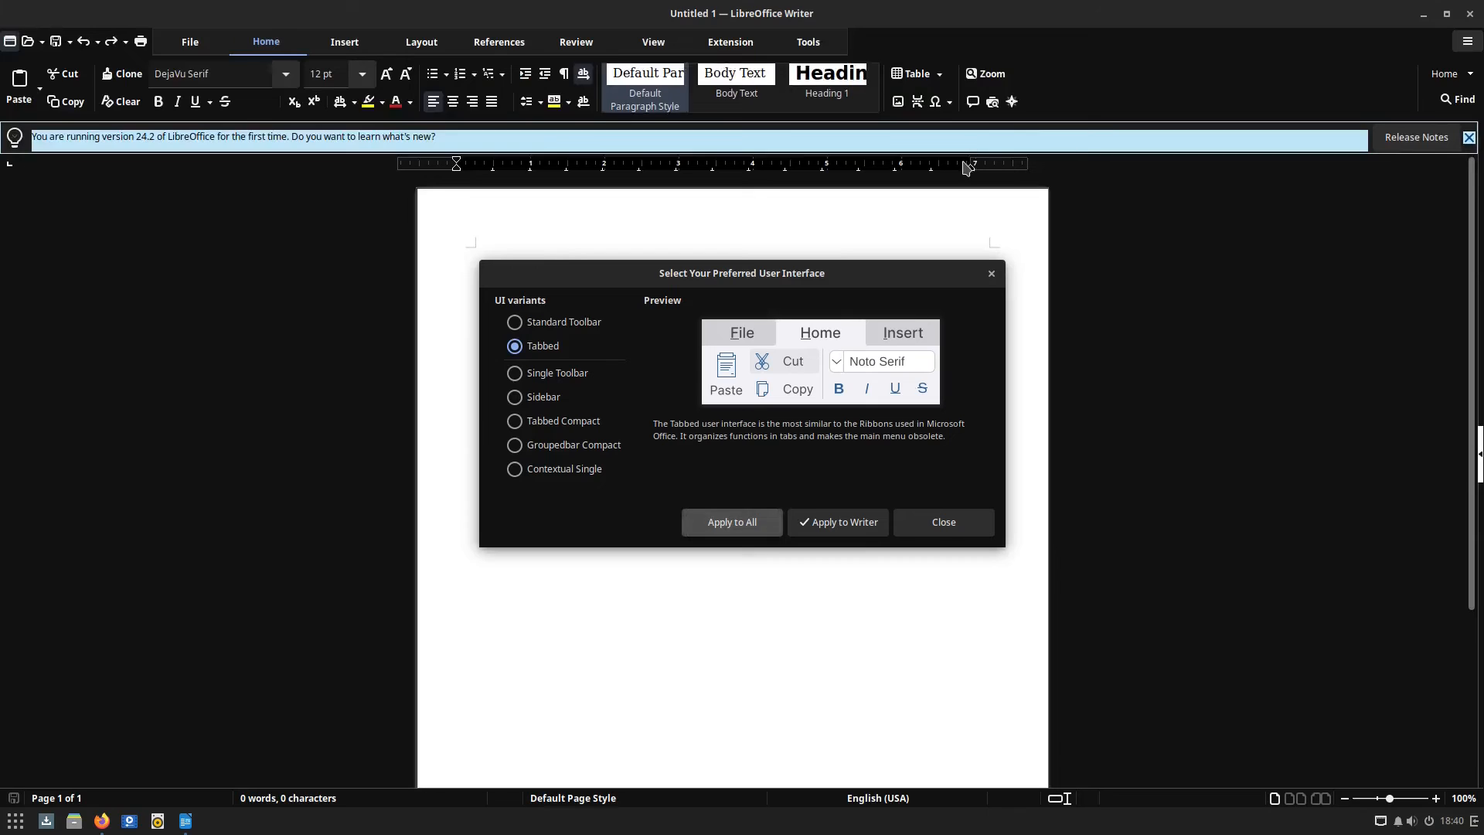
left_click(941, 522)
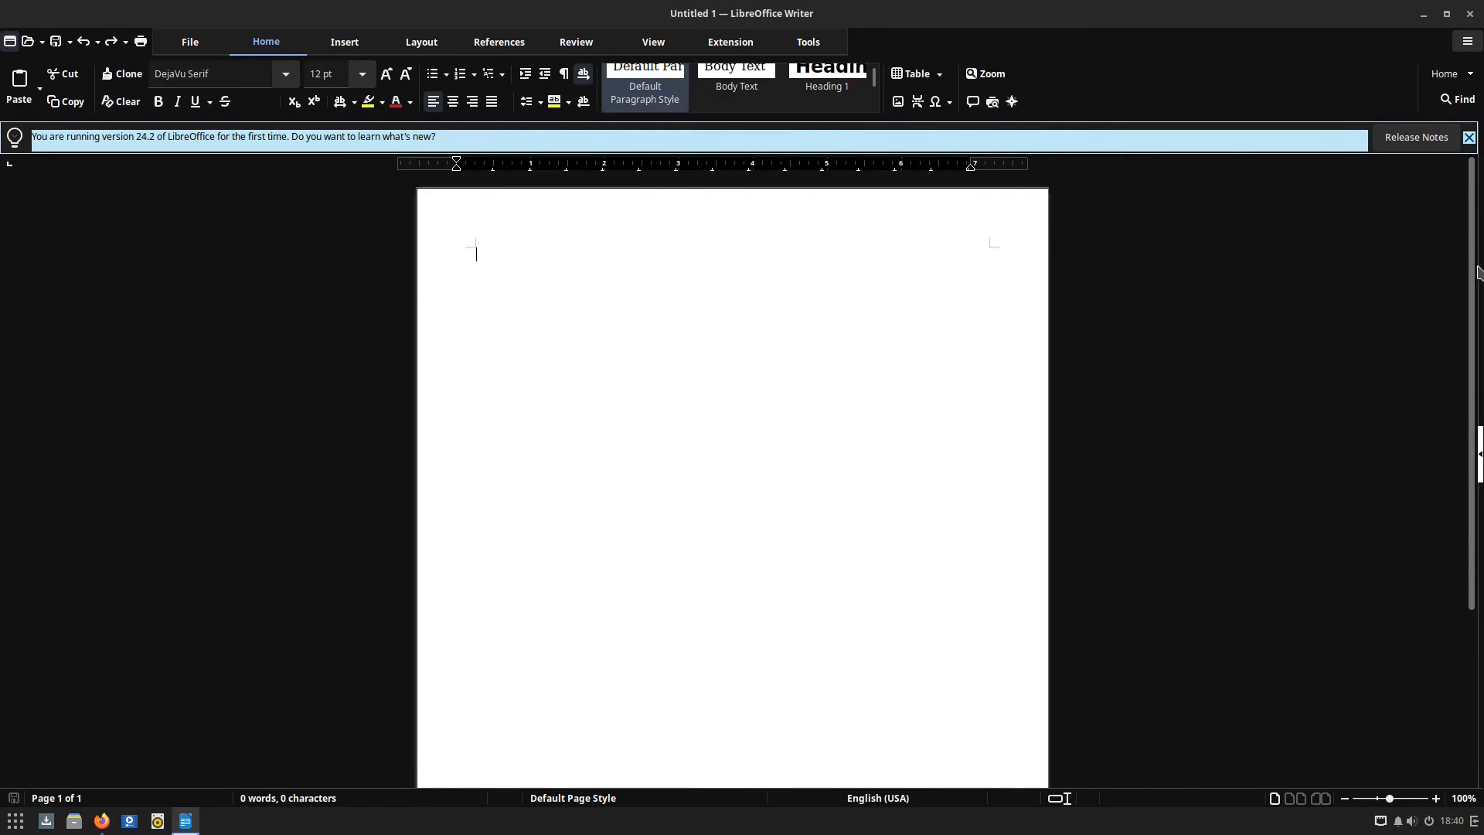
Dismiss the release notes infobar, browse References, Tools and View, then show the Tools command list
left_click(1469, 136)
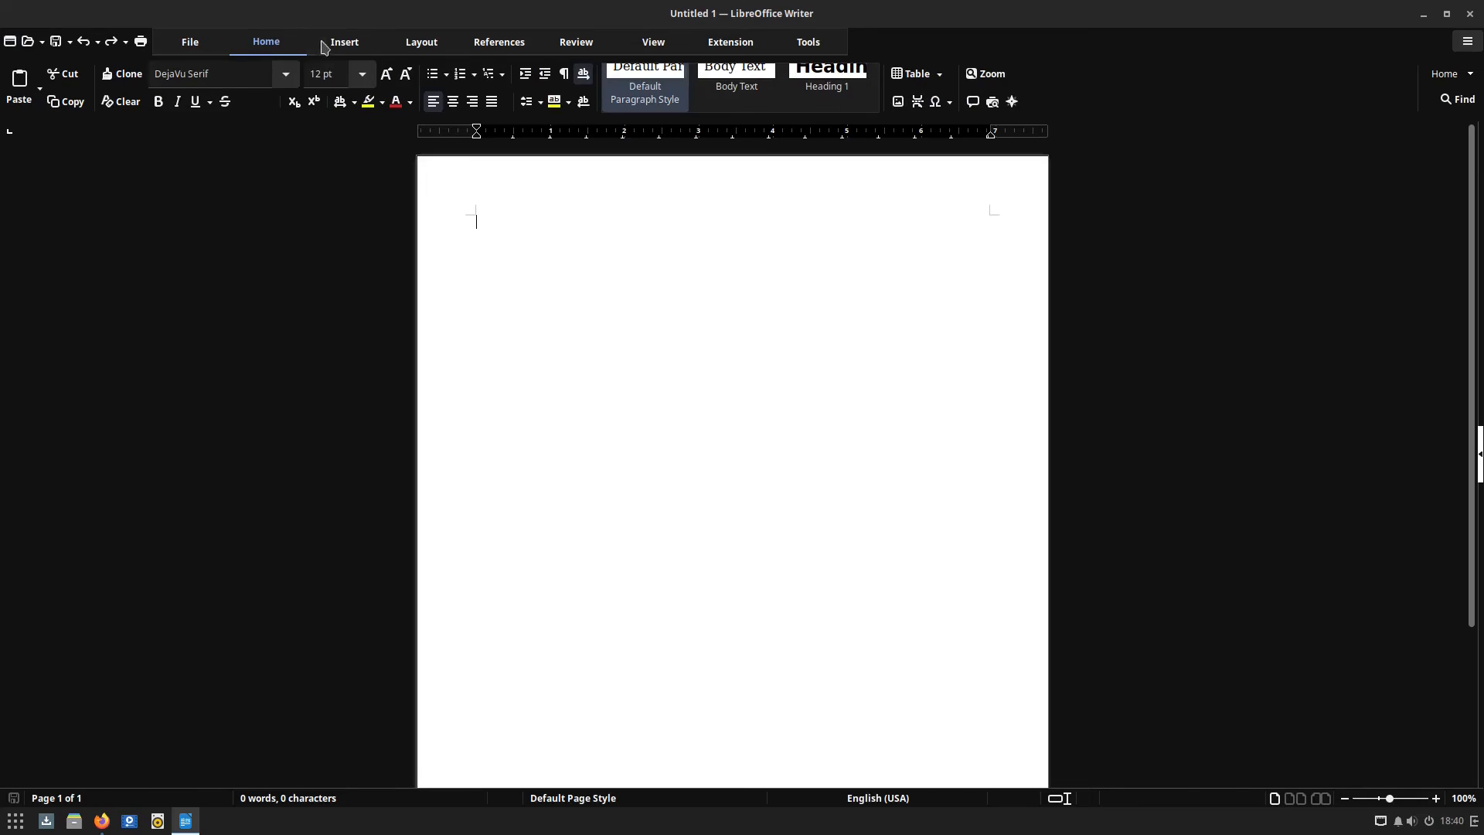
left_click(498, 41)
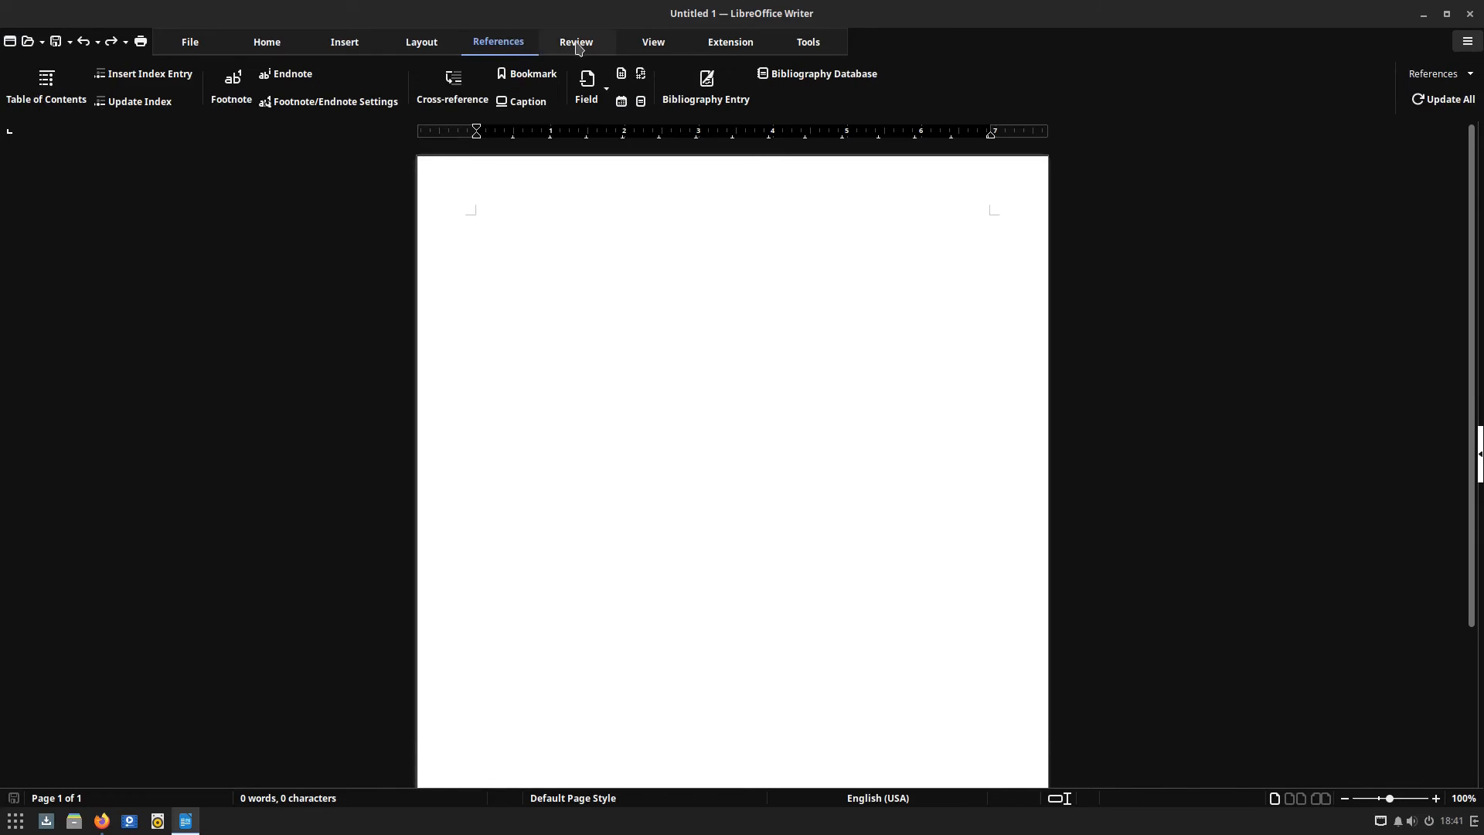
left_click(806, 42)
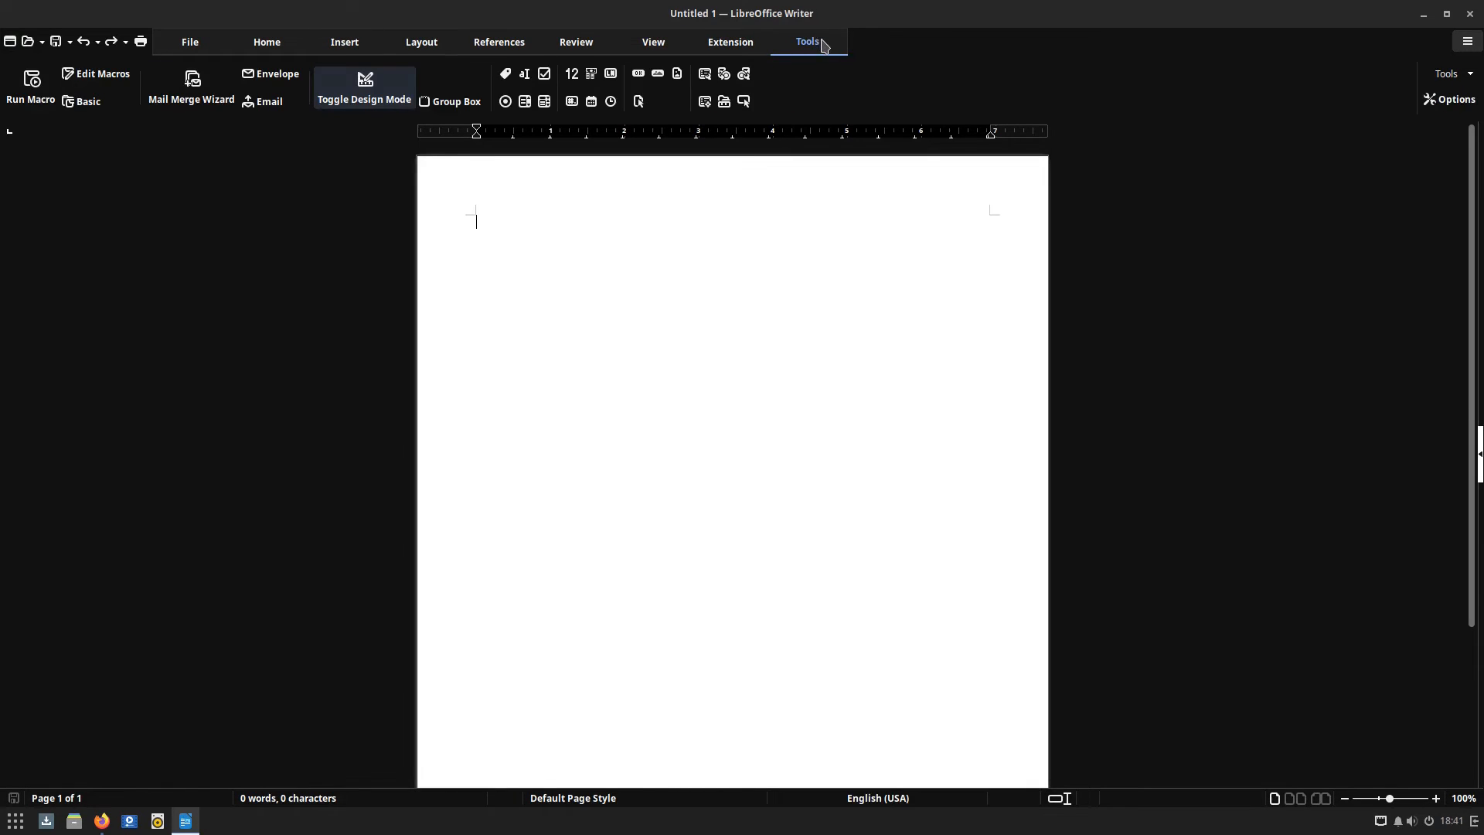
left_click(652, 42)
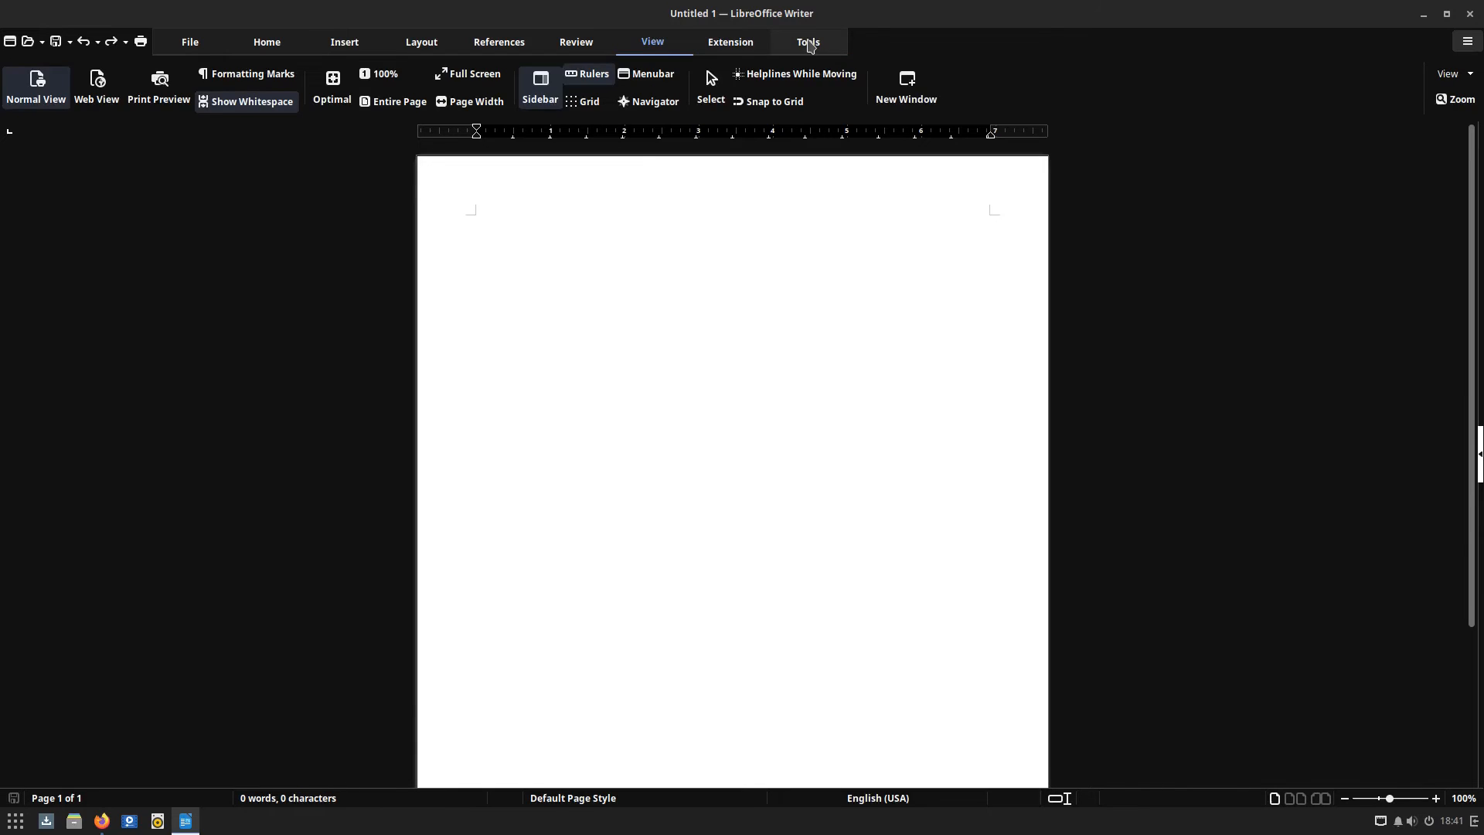
left_click(806, 42)
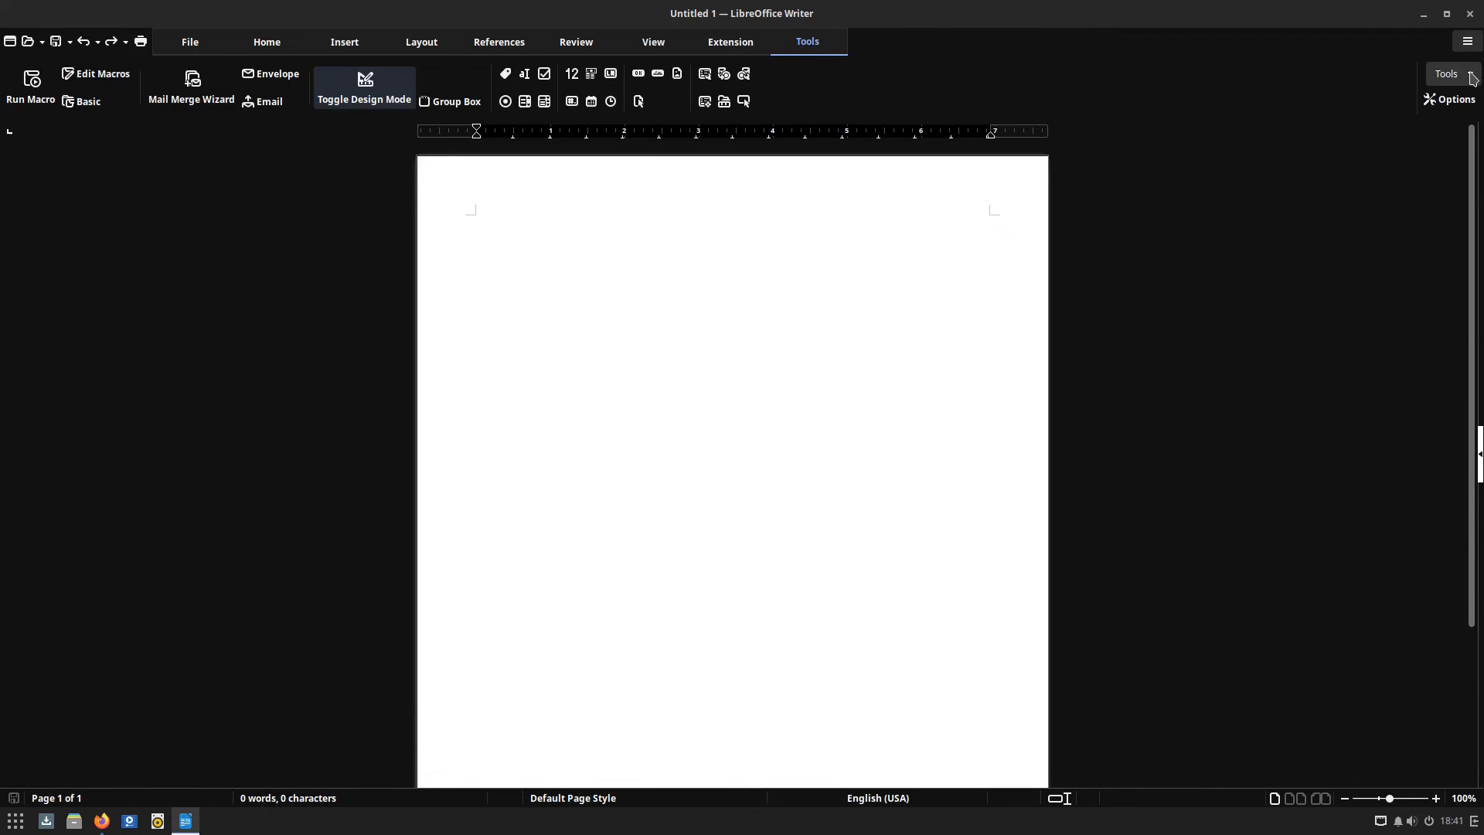
left_click(1446, 75)
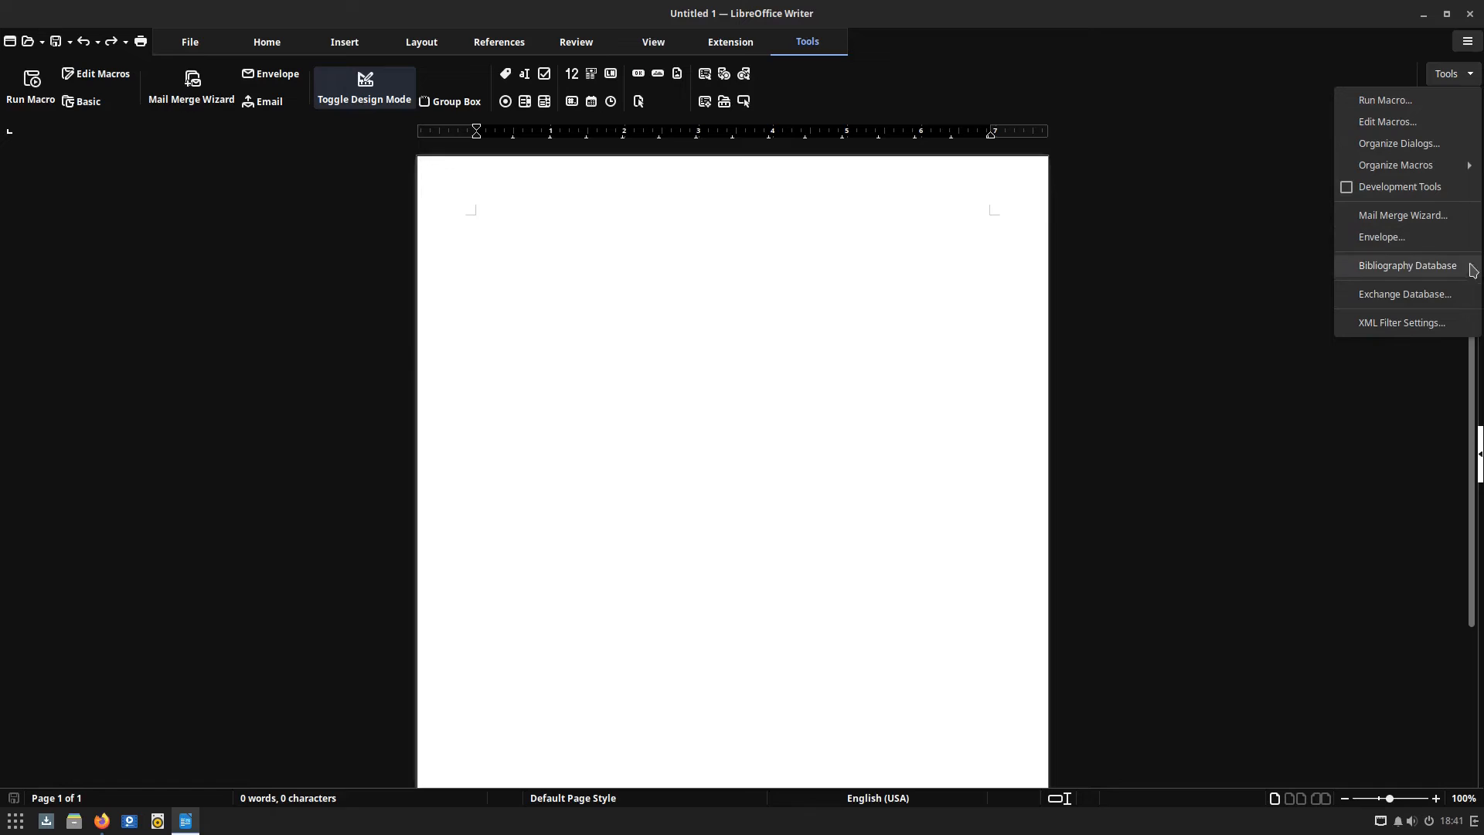
mouse_move(1387, 121)
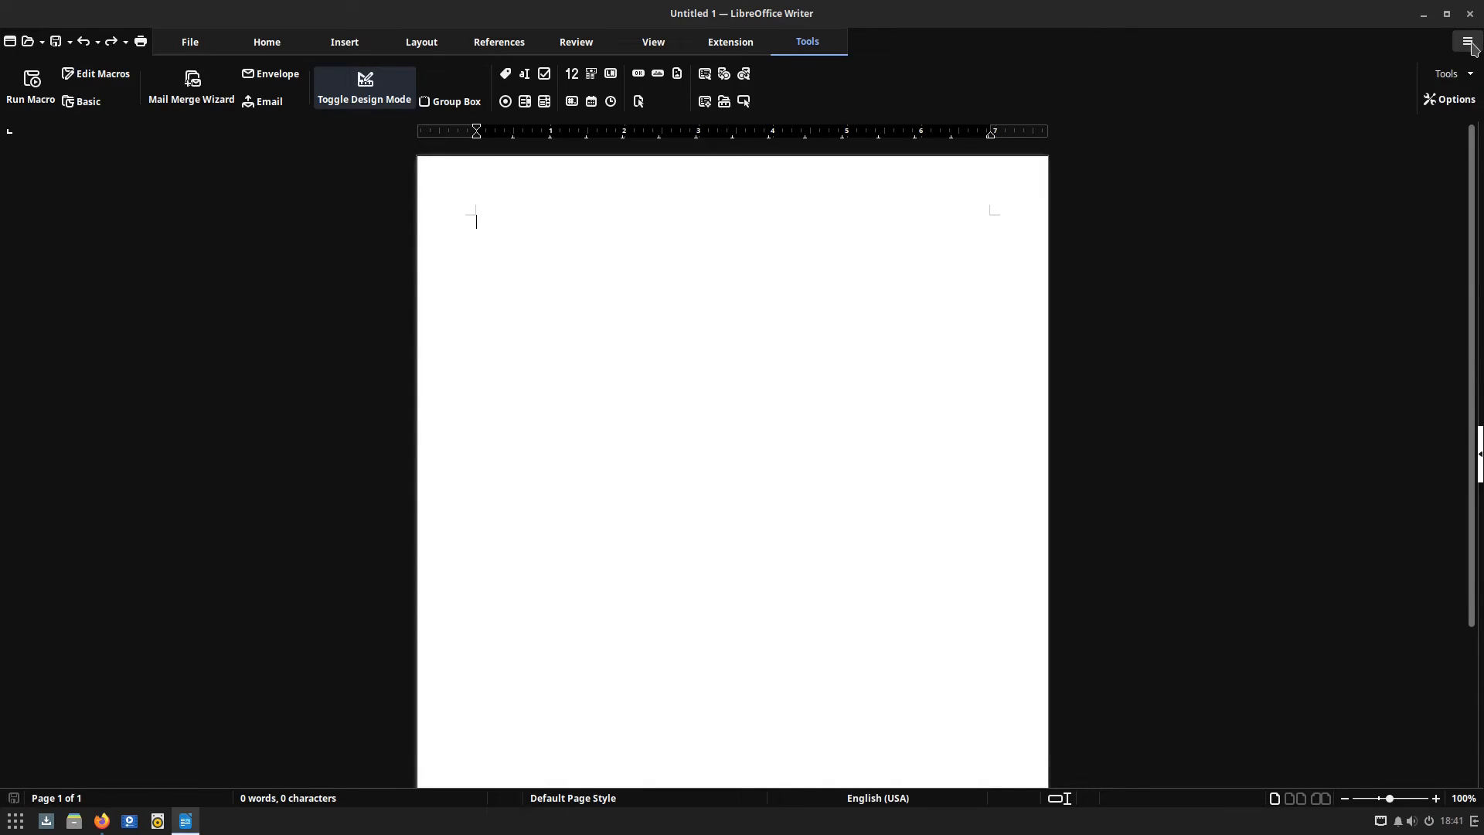
mouse_move(1372, 138)
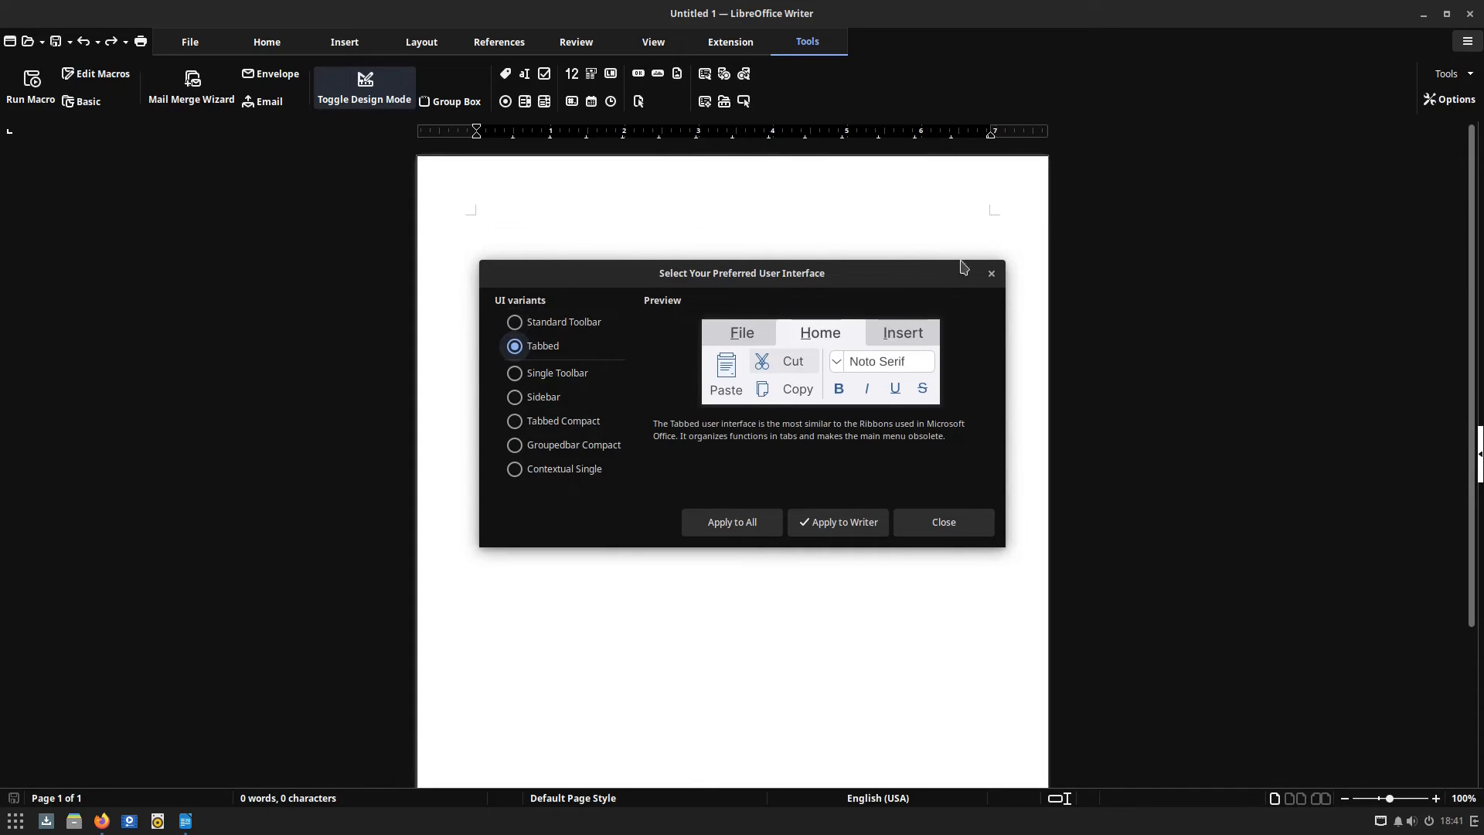
left_click(1467, 41)
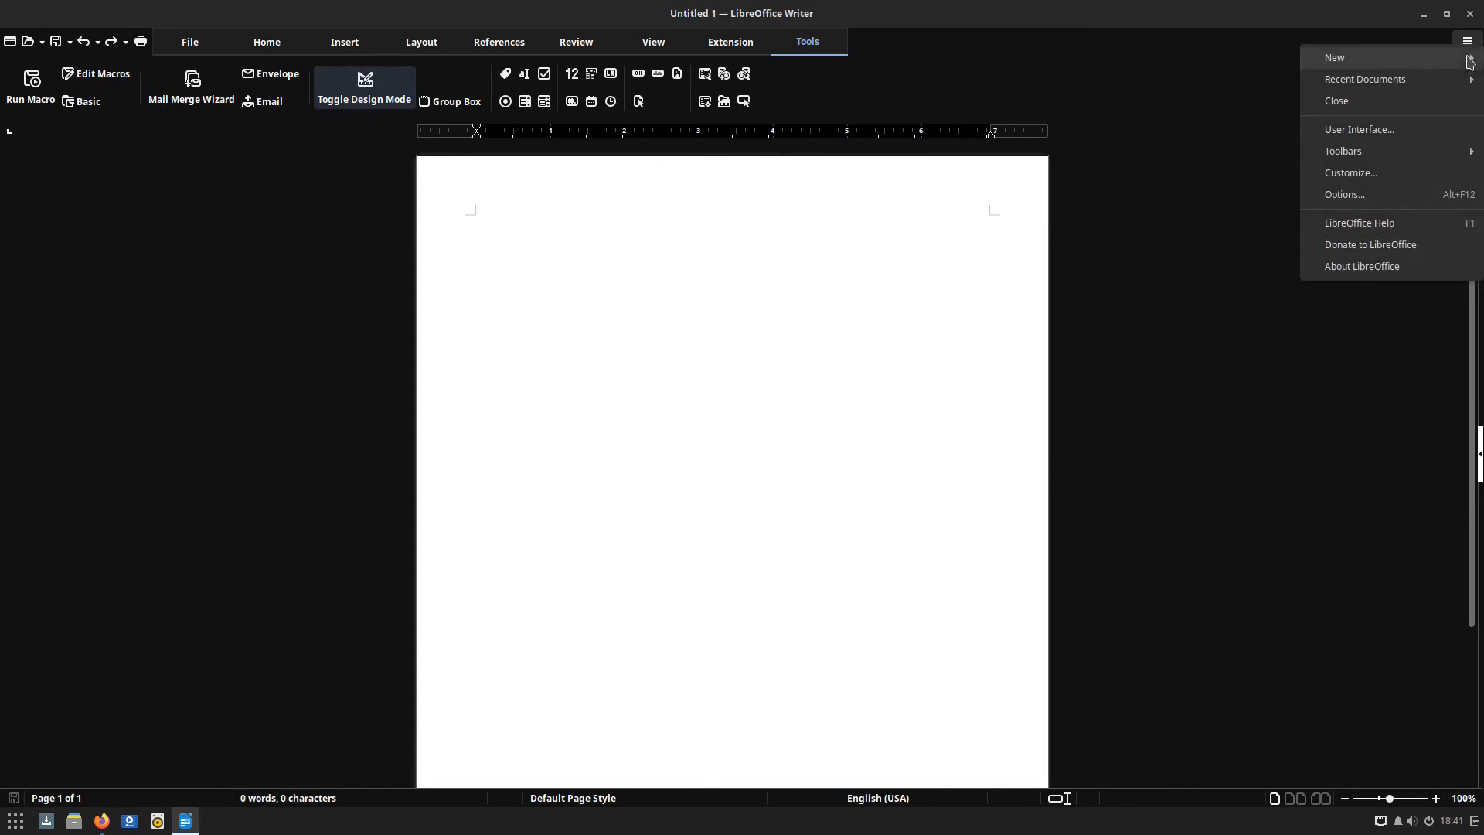
mouse_move(1342, 150)
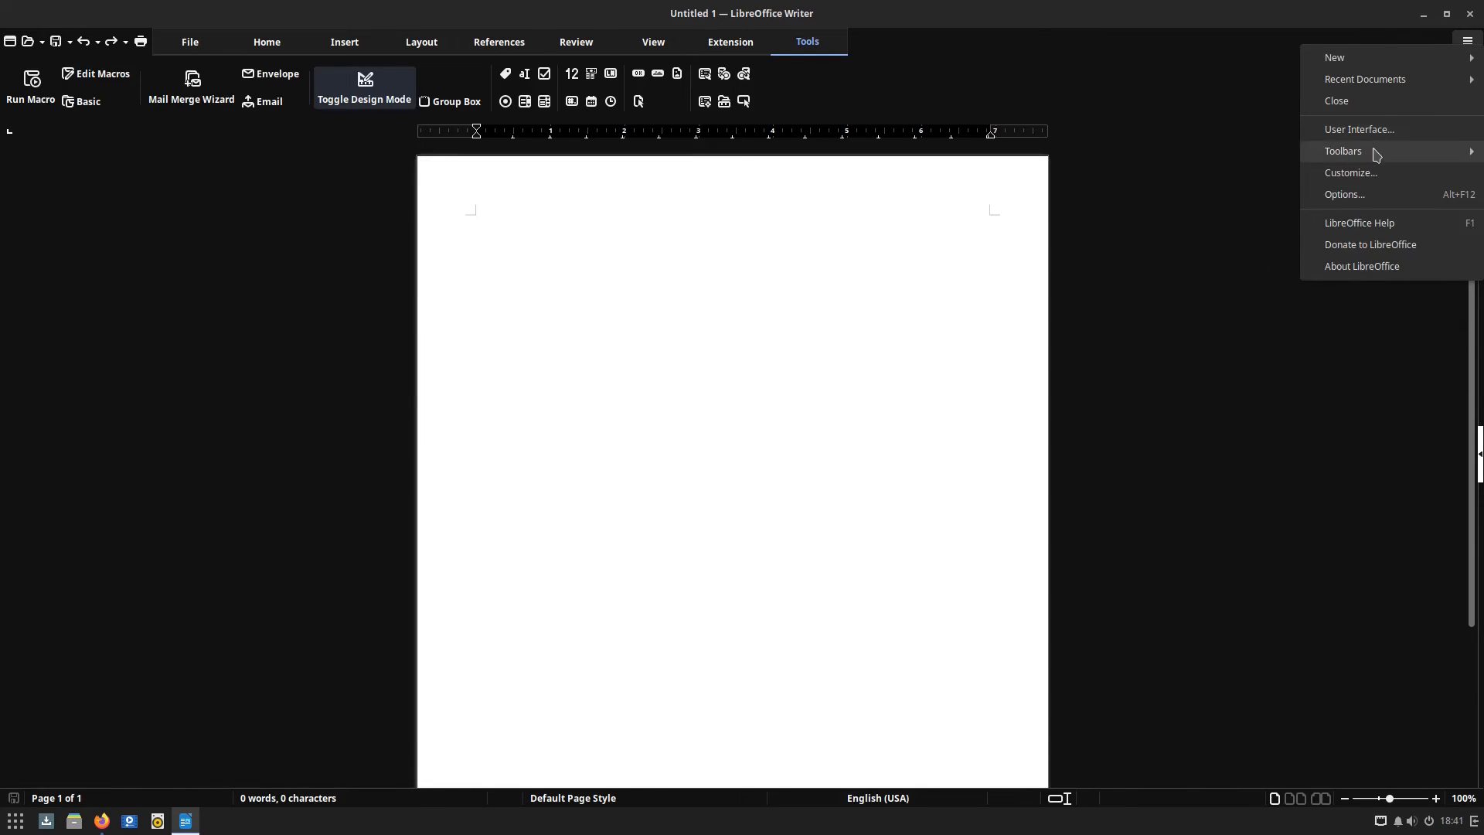
mouse_move(1343, 194)
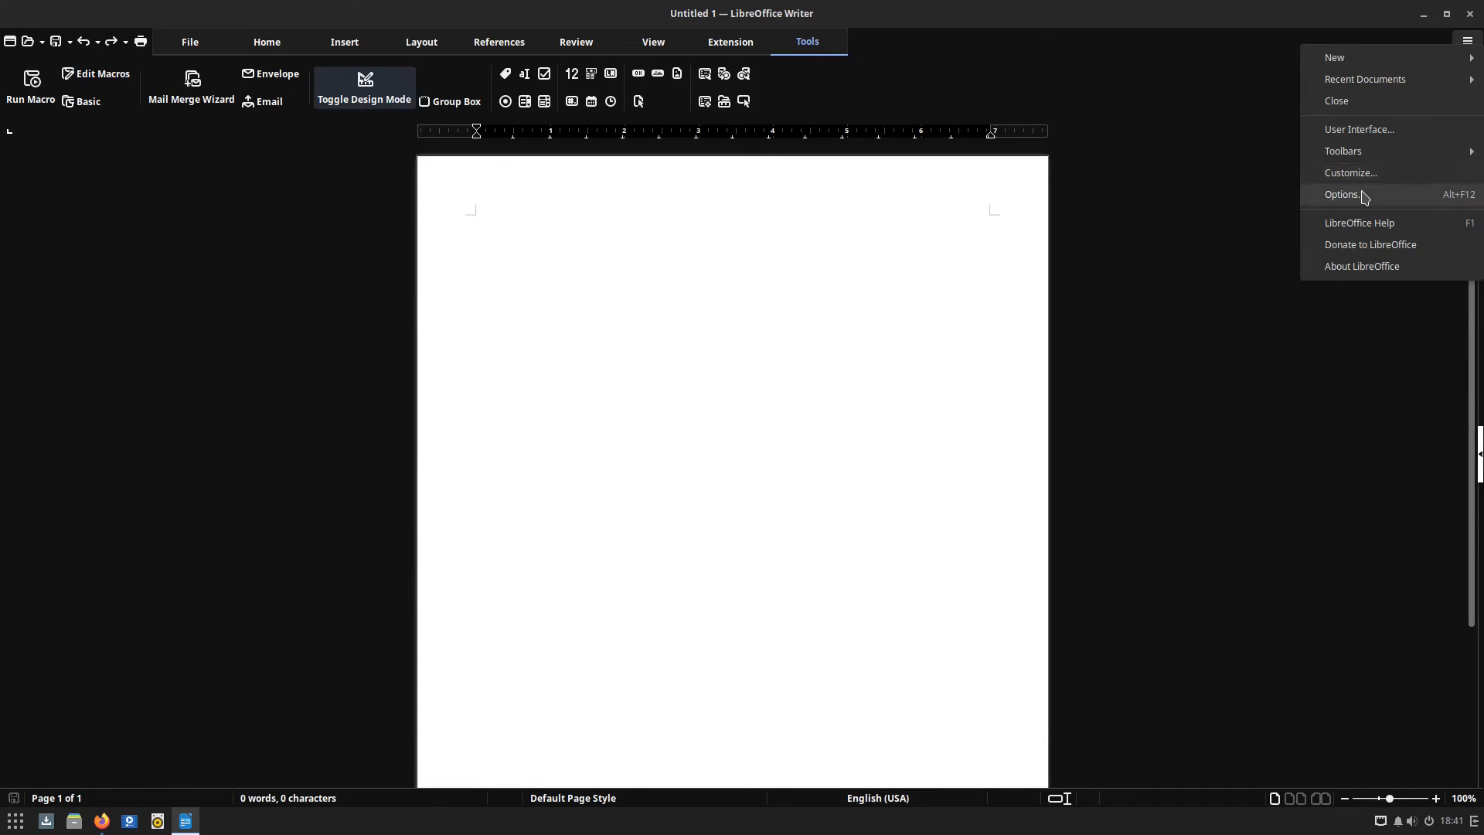
left_click(594, 334)
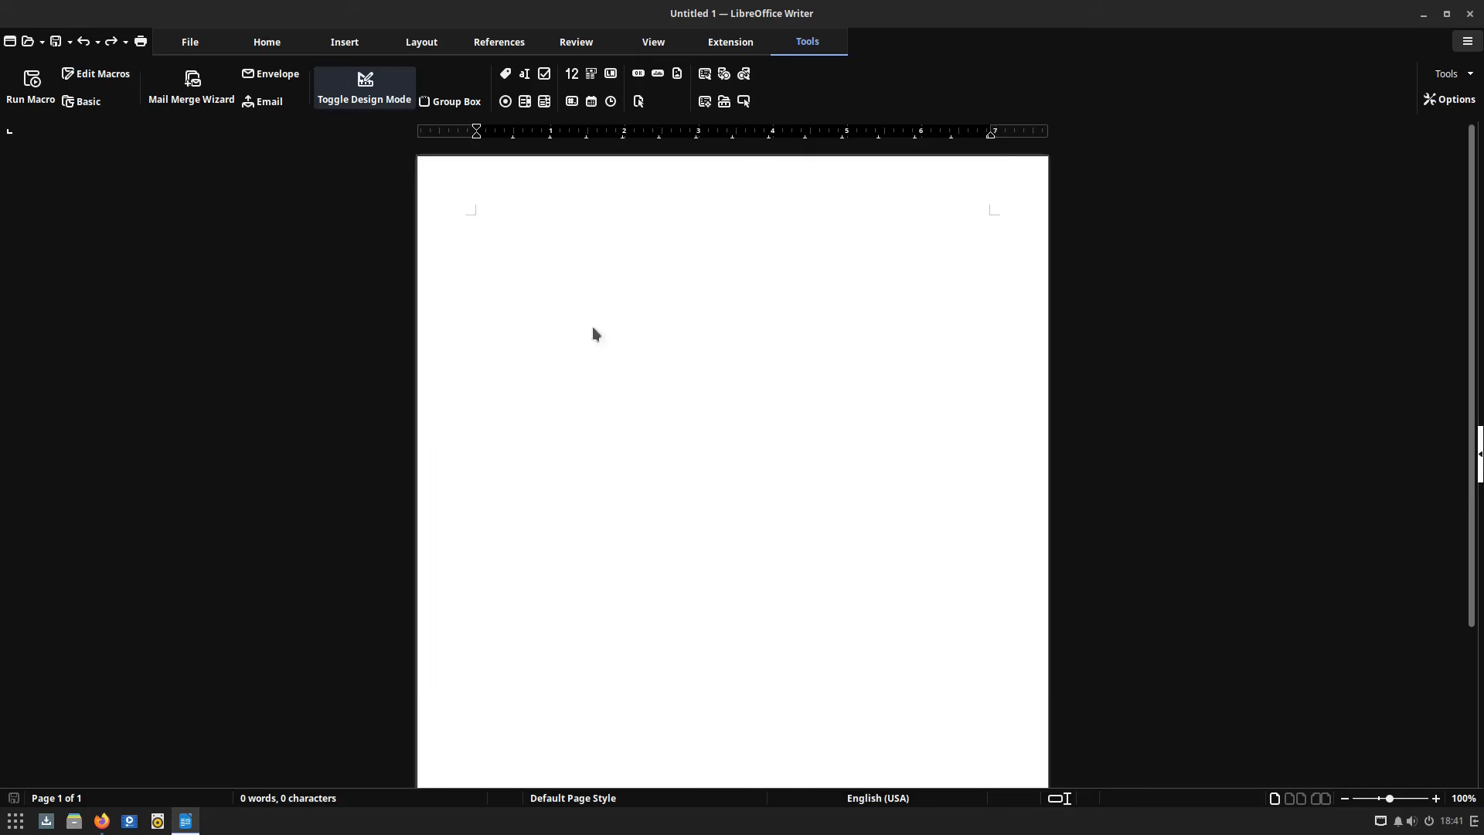
In Options > View, switch appearance mode to Dark, then back to Light
left_click(1453, 99)
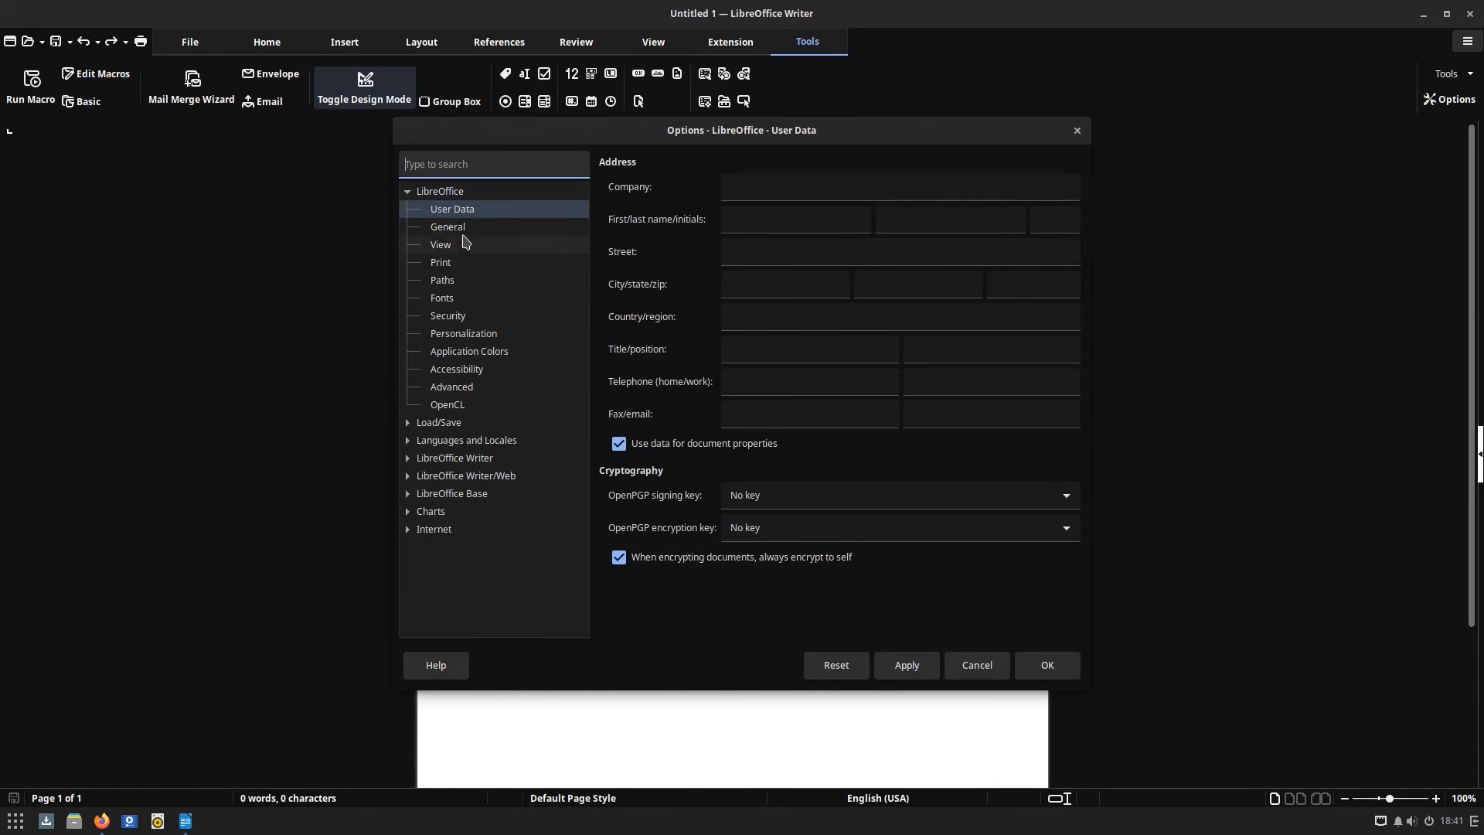
mouse_move(473, 457)
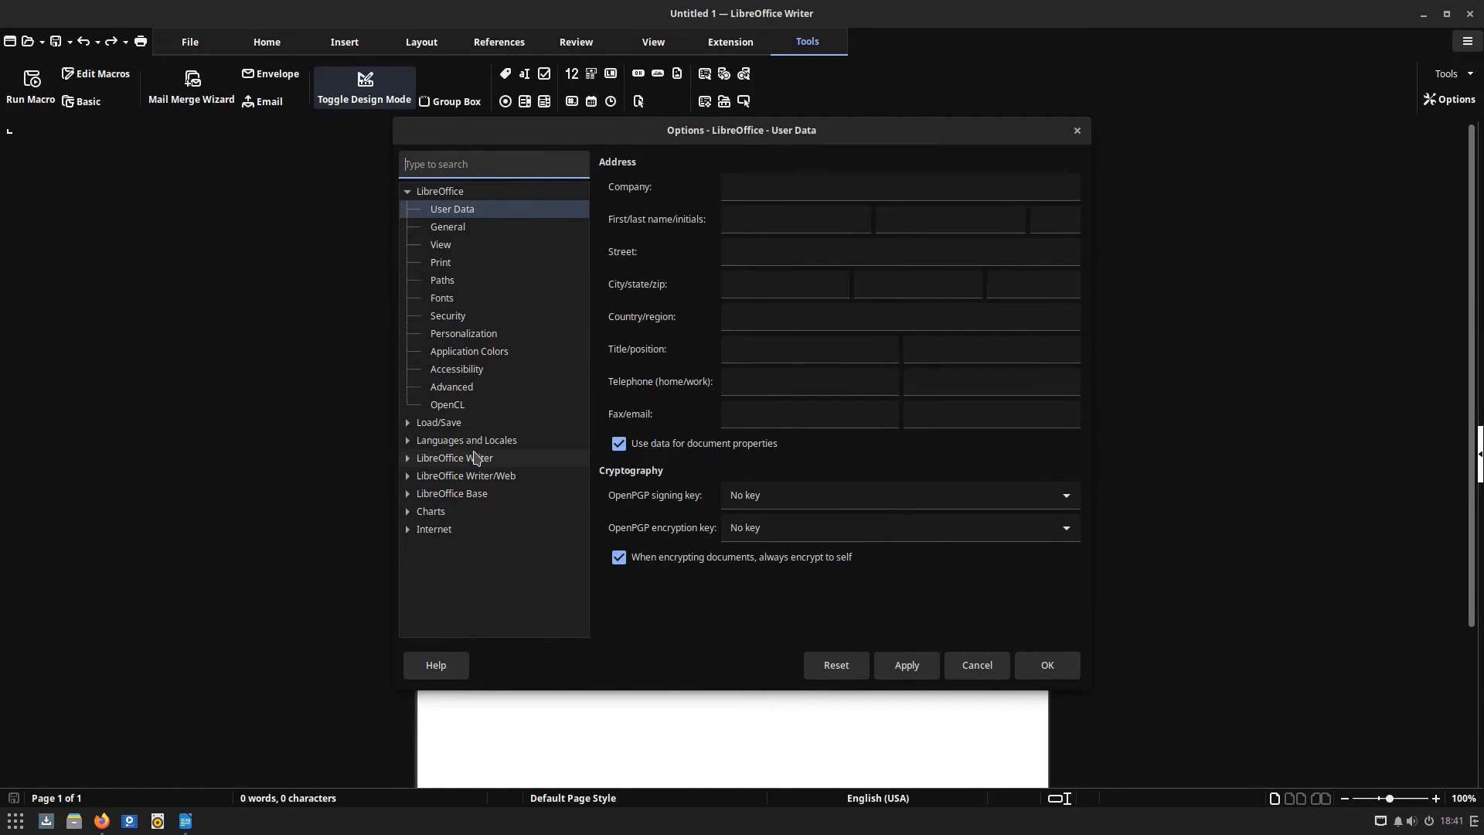
mouse_move(464, 228)
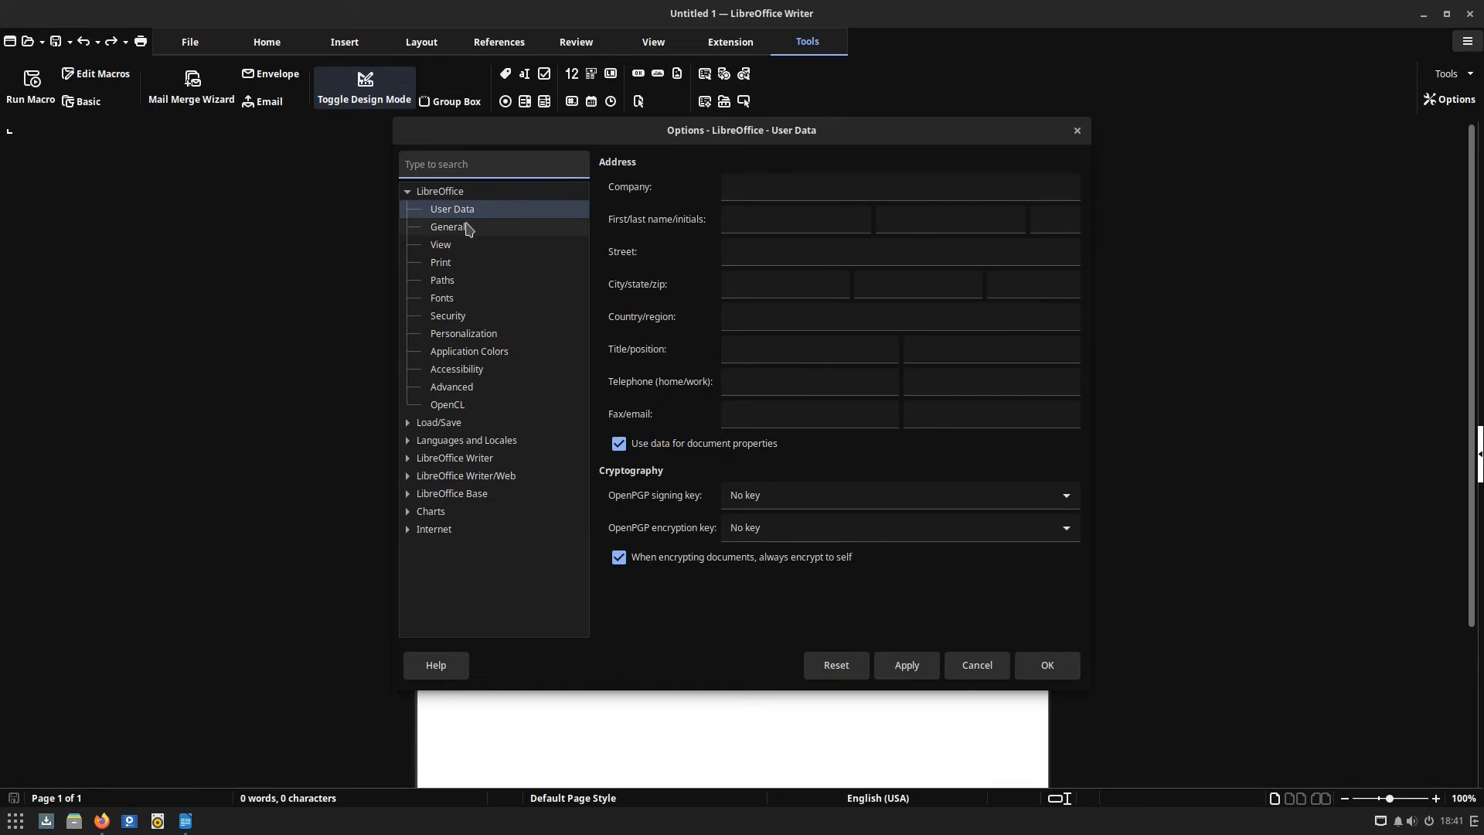
left_click(440, 245)
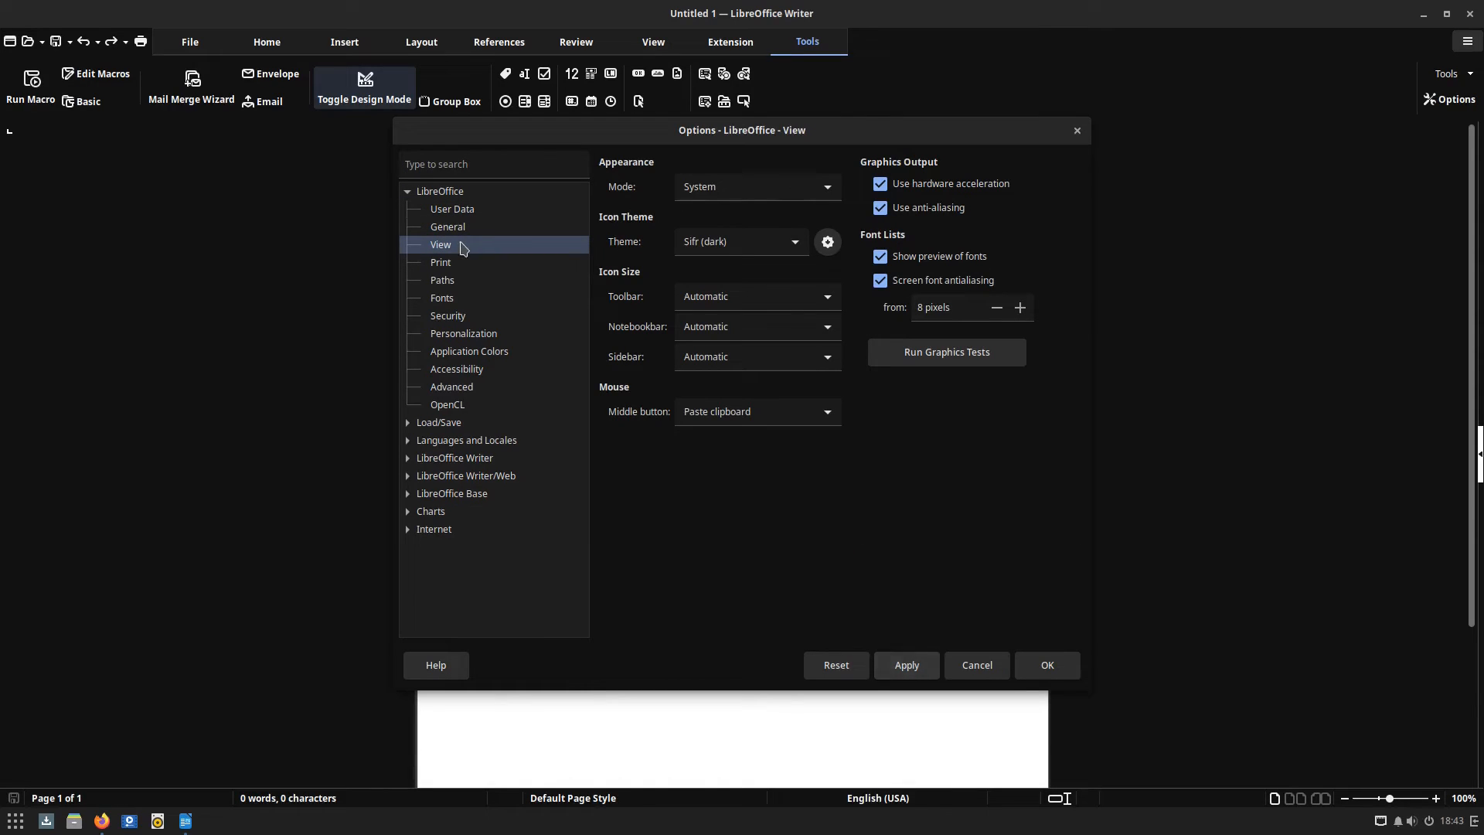
left_click(826, 187)
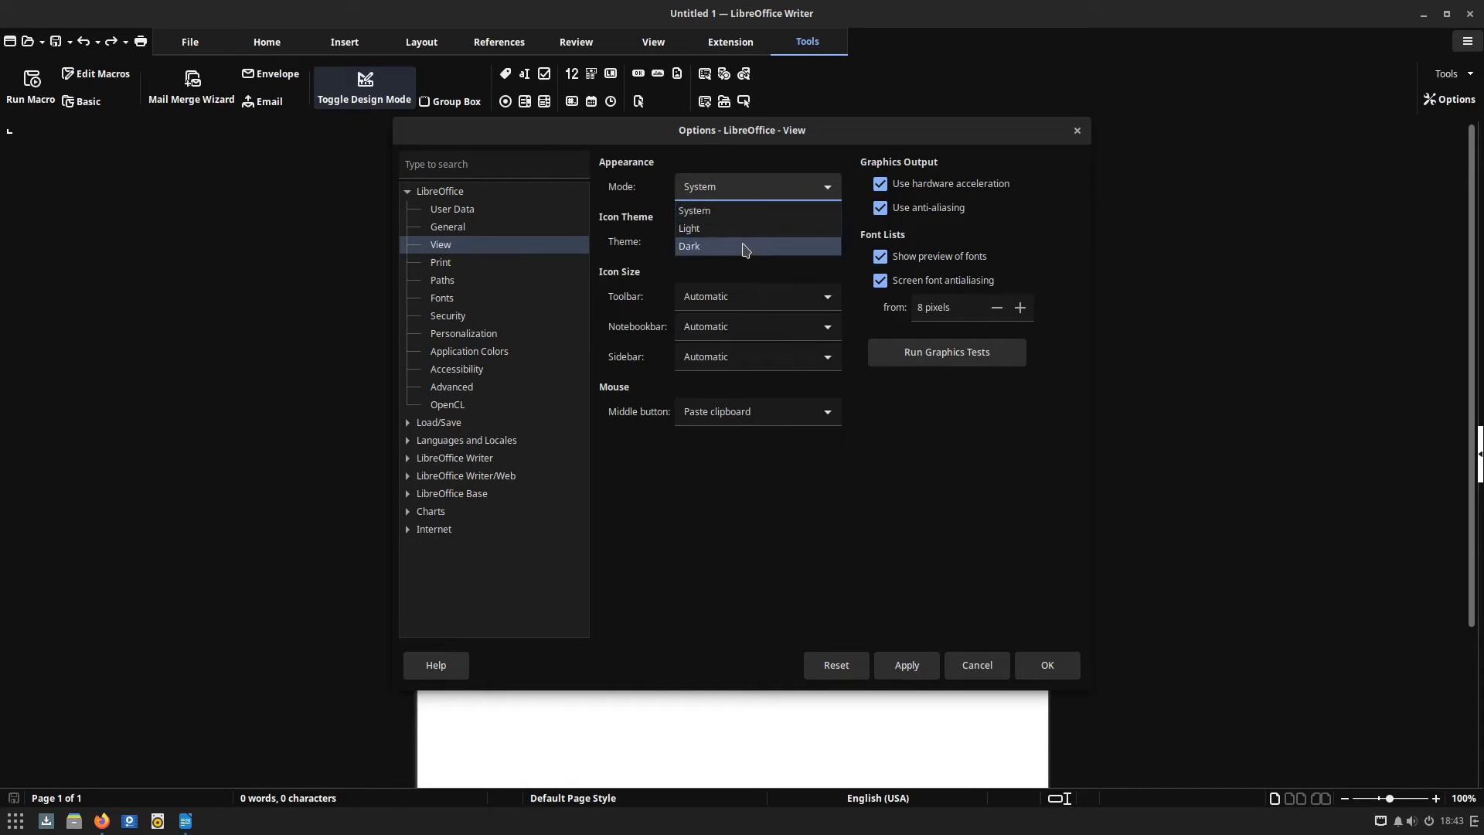
left_click(689, 246)
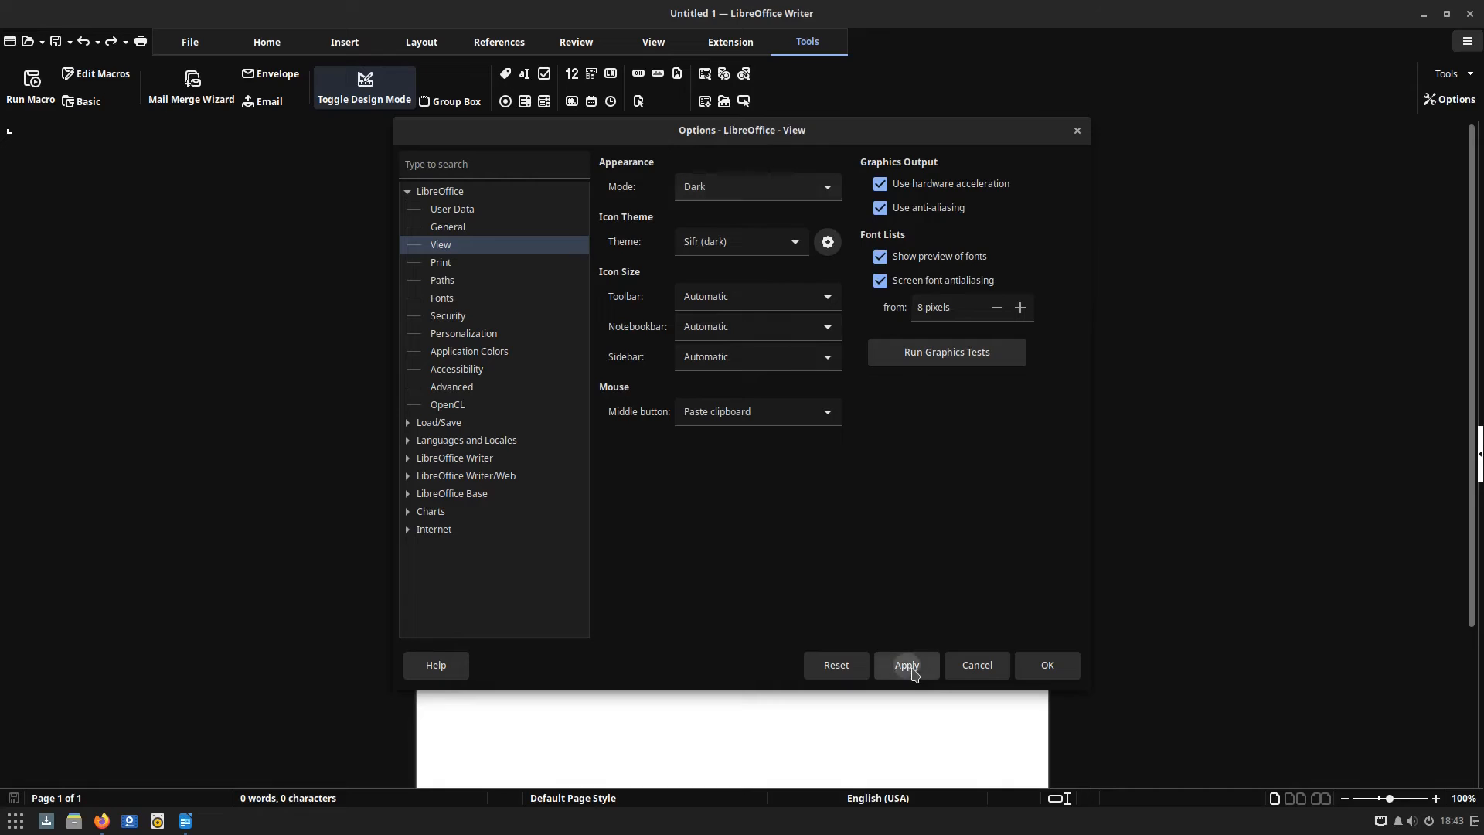
left_click(825, 186)
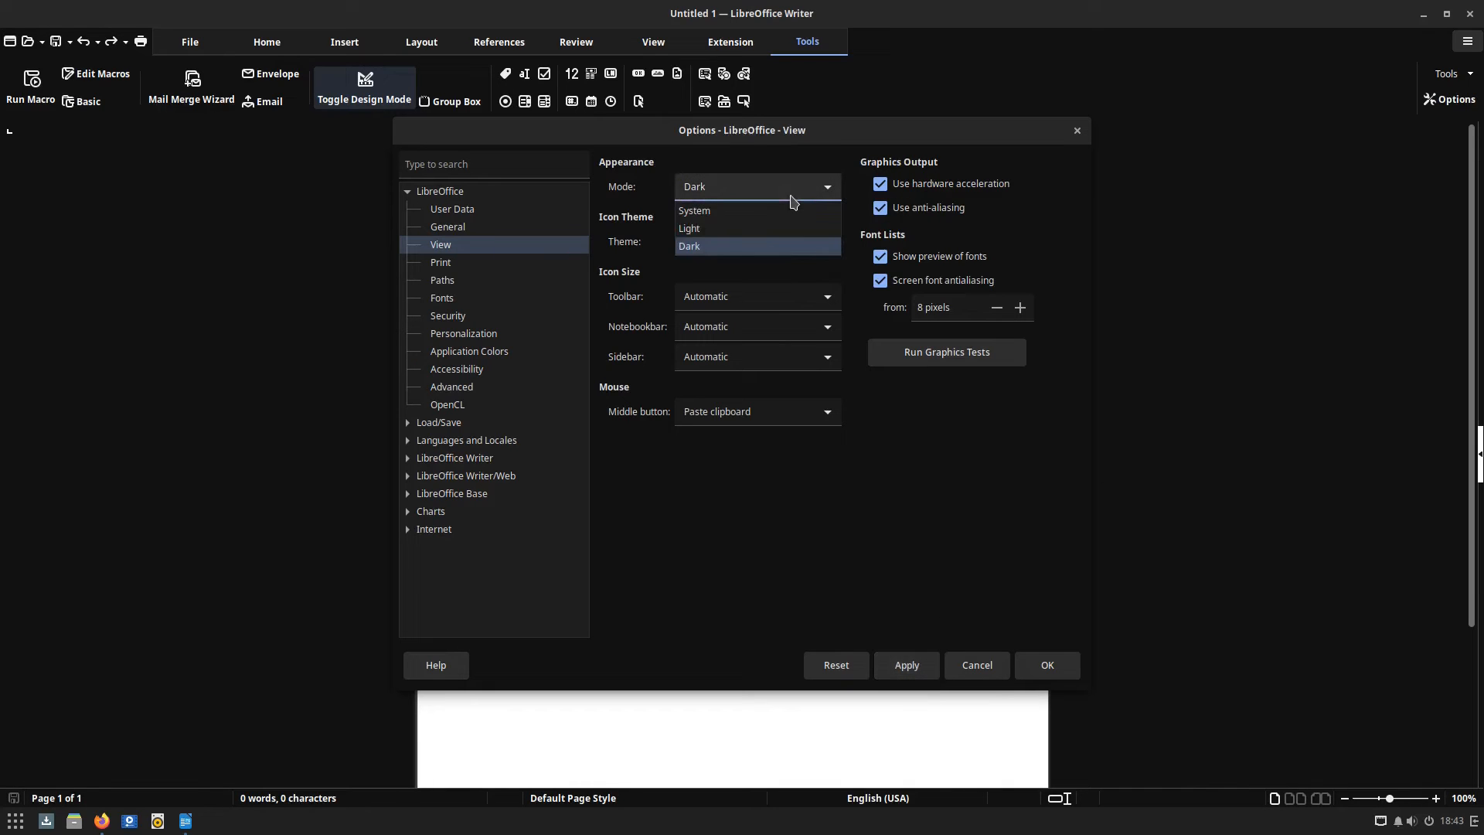
left_click(691, 228)
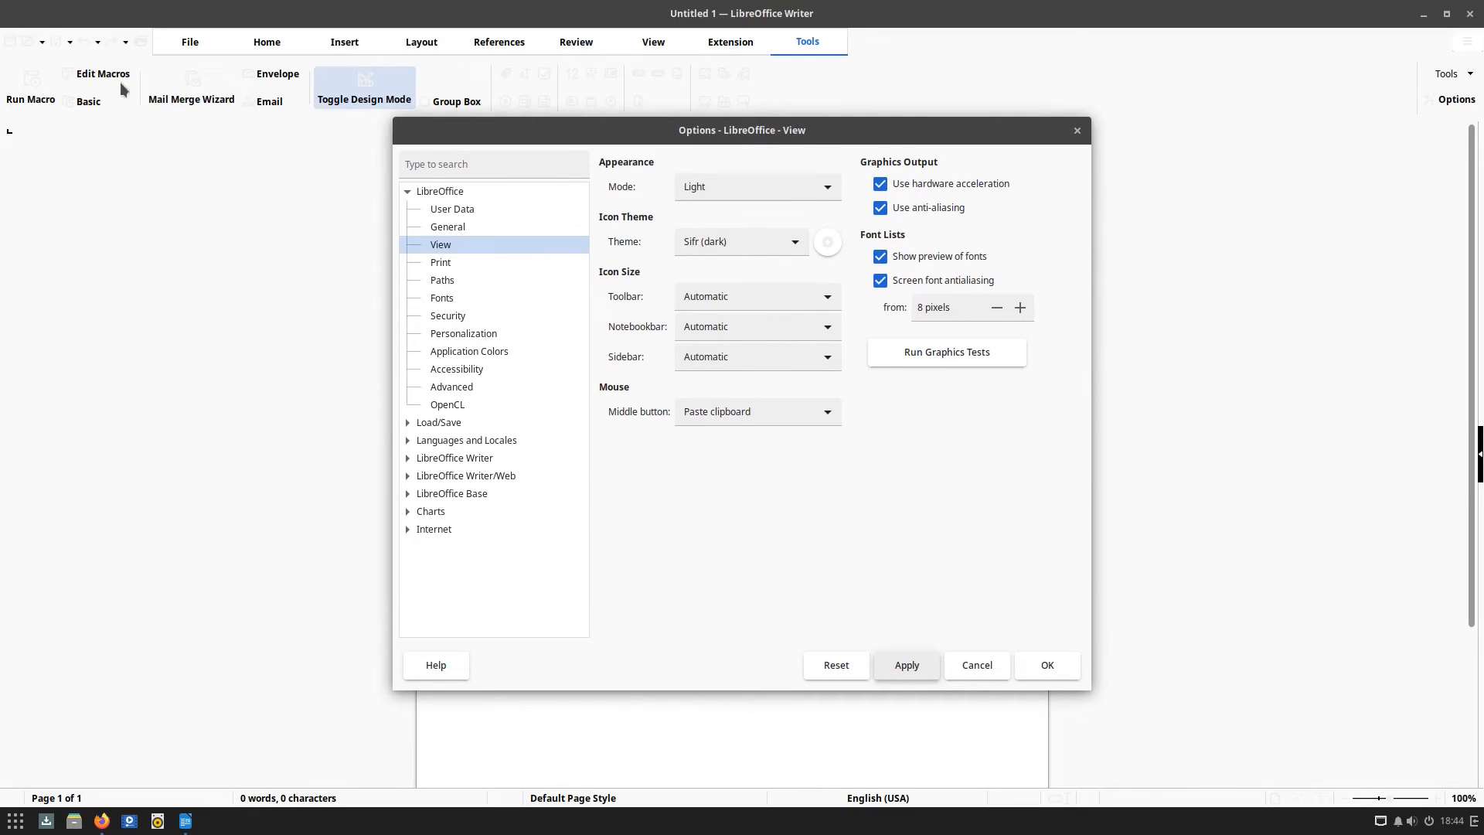
mouse_move(397, 85)
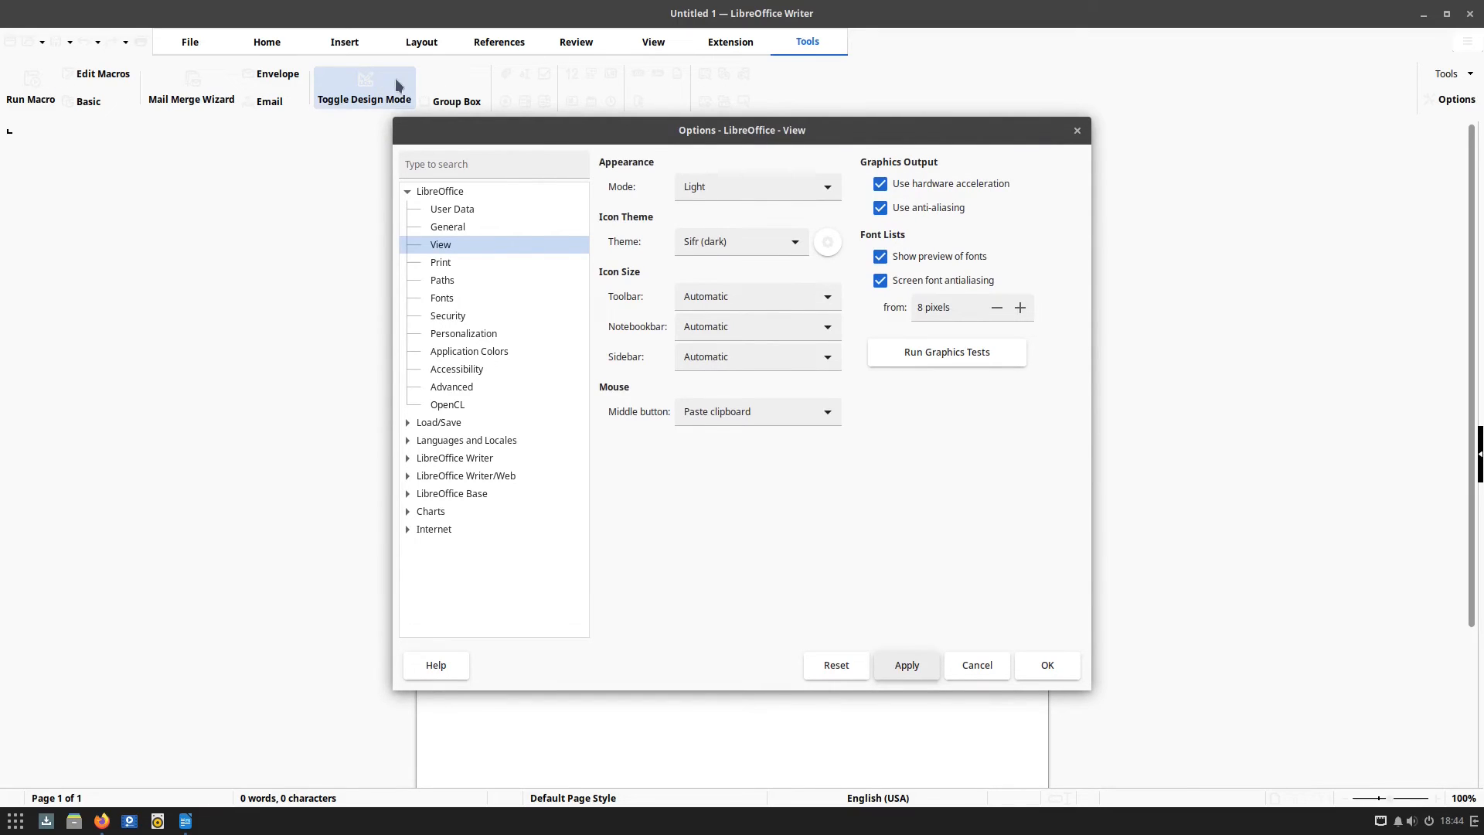
Try the Breeze icon theme, then settle on Colibre
left_click(793, 241)
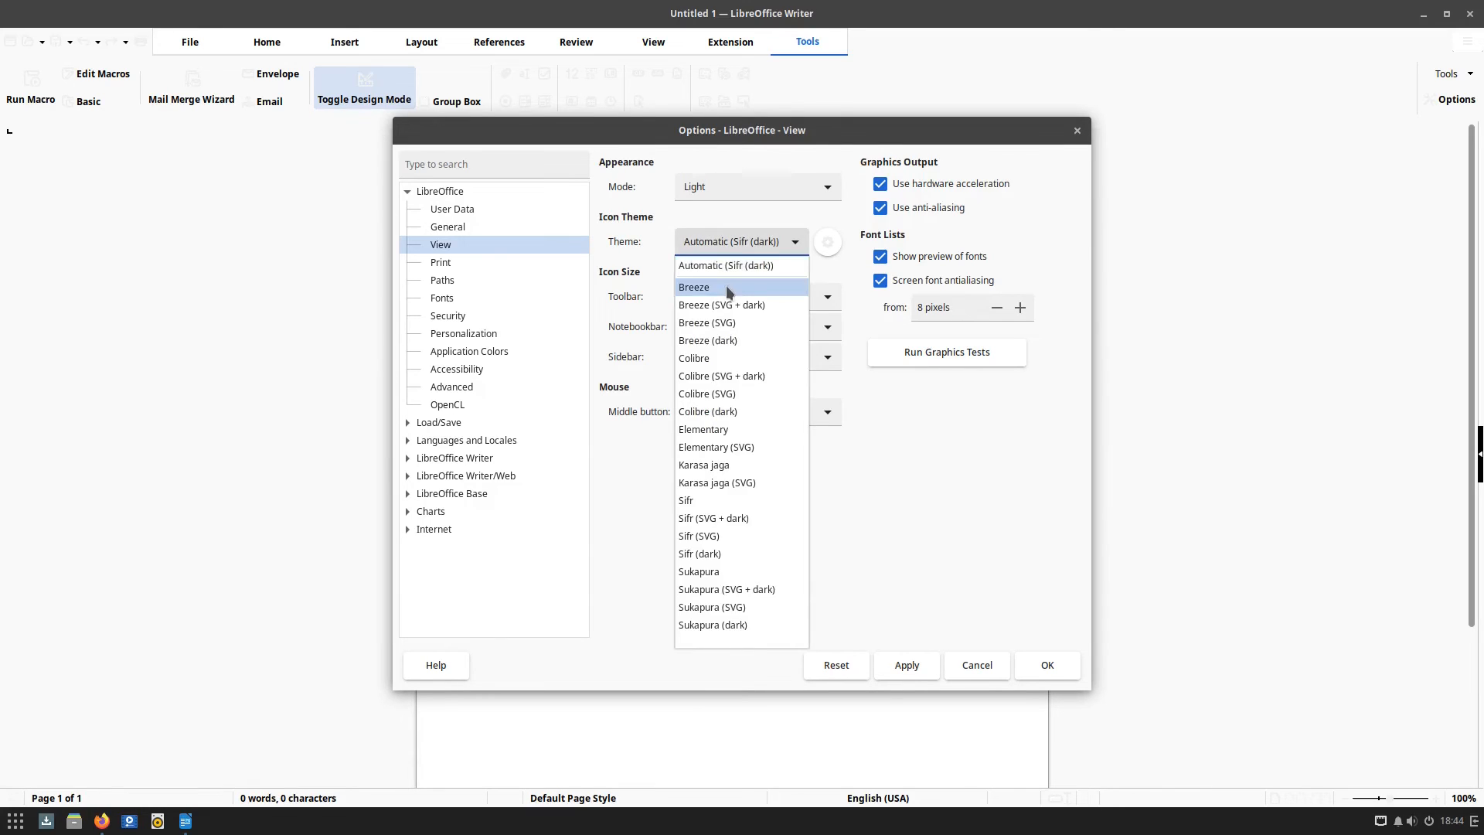
left_click(694, 287)
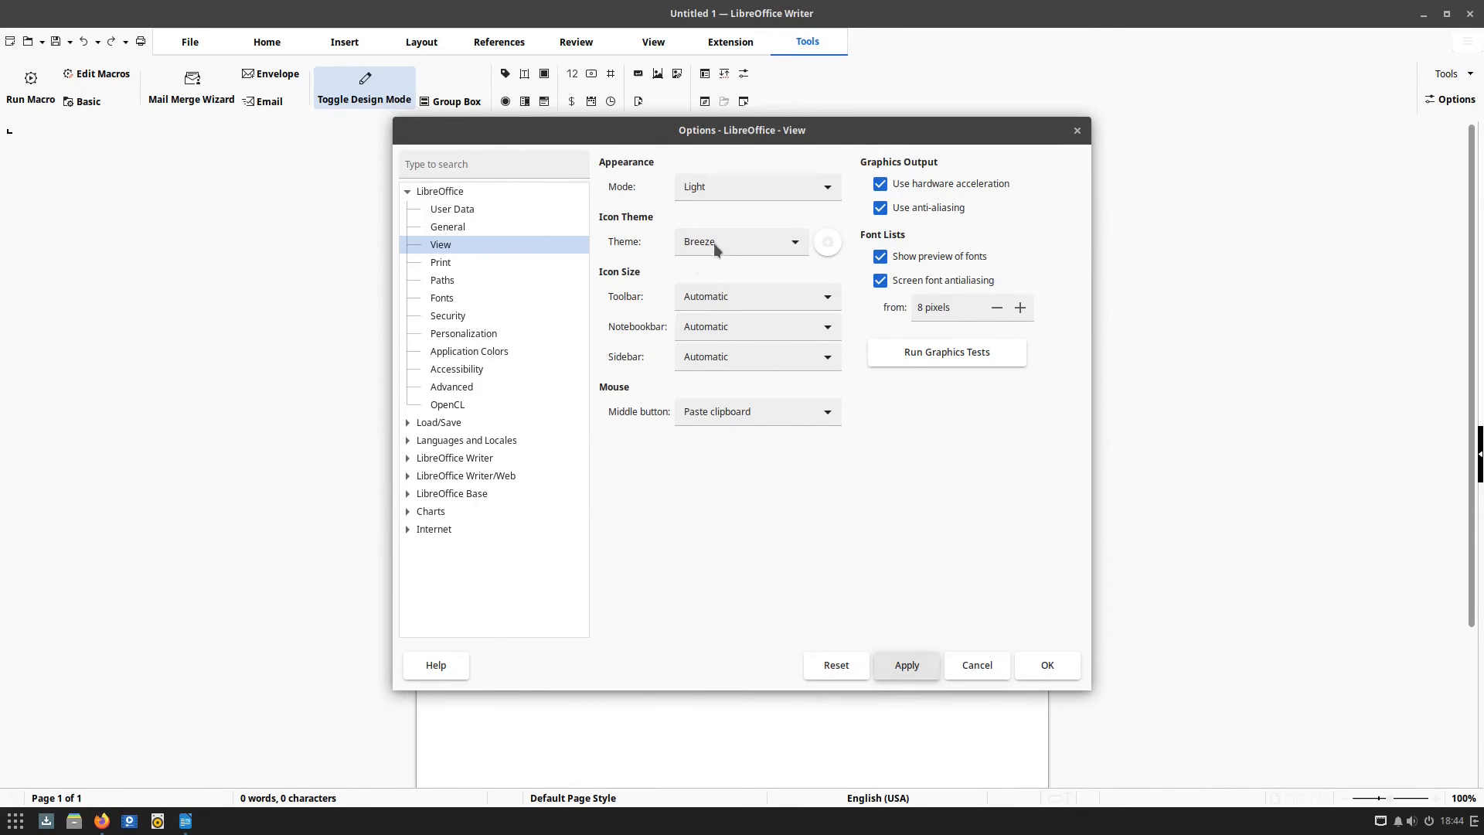
left_click(793, 241)
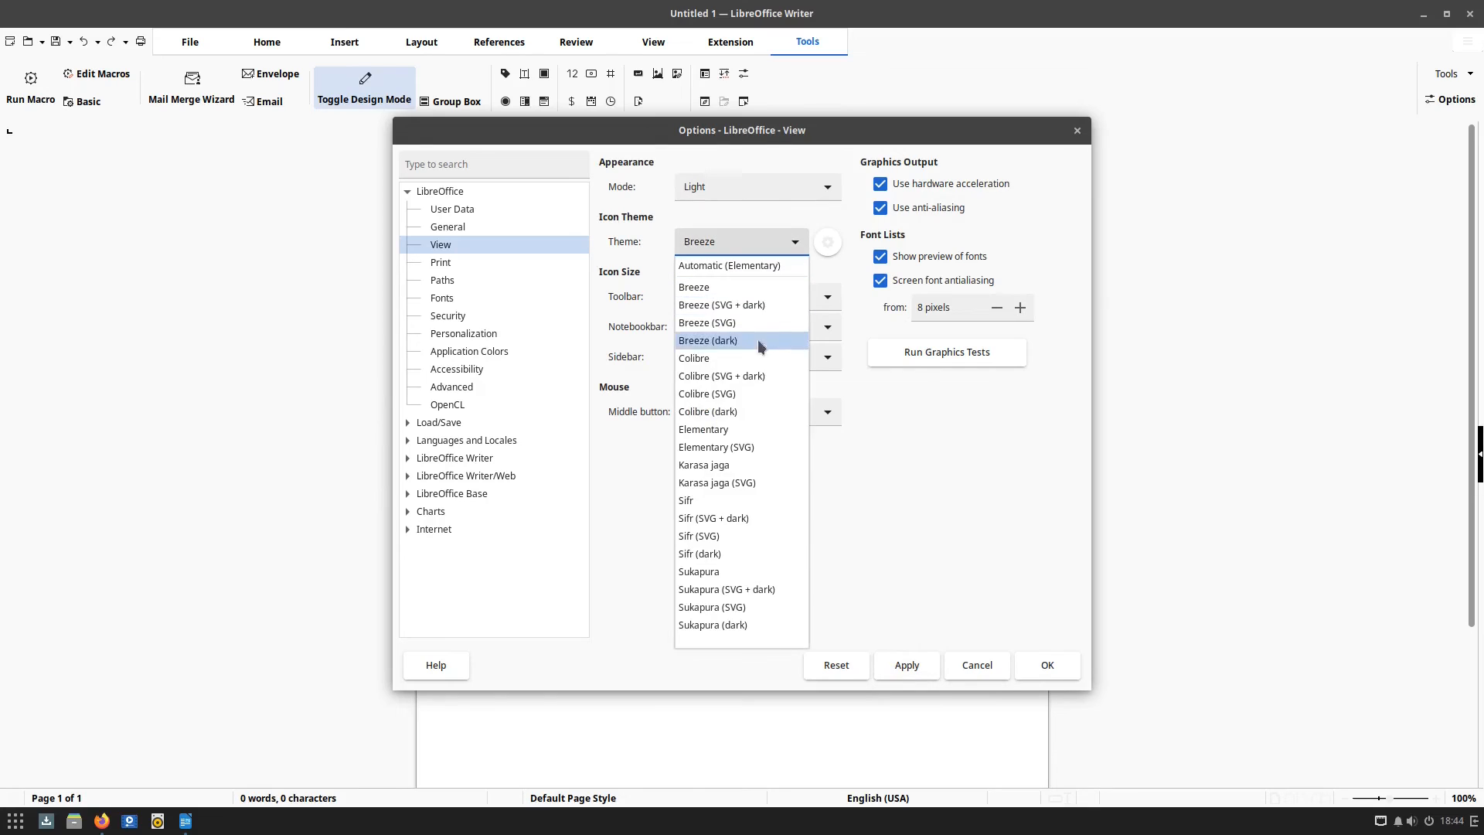
left_click(694, 358)
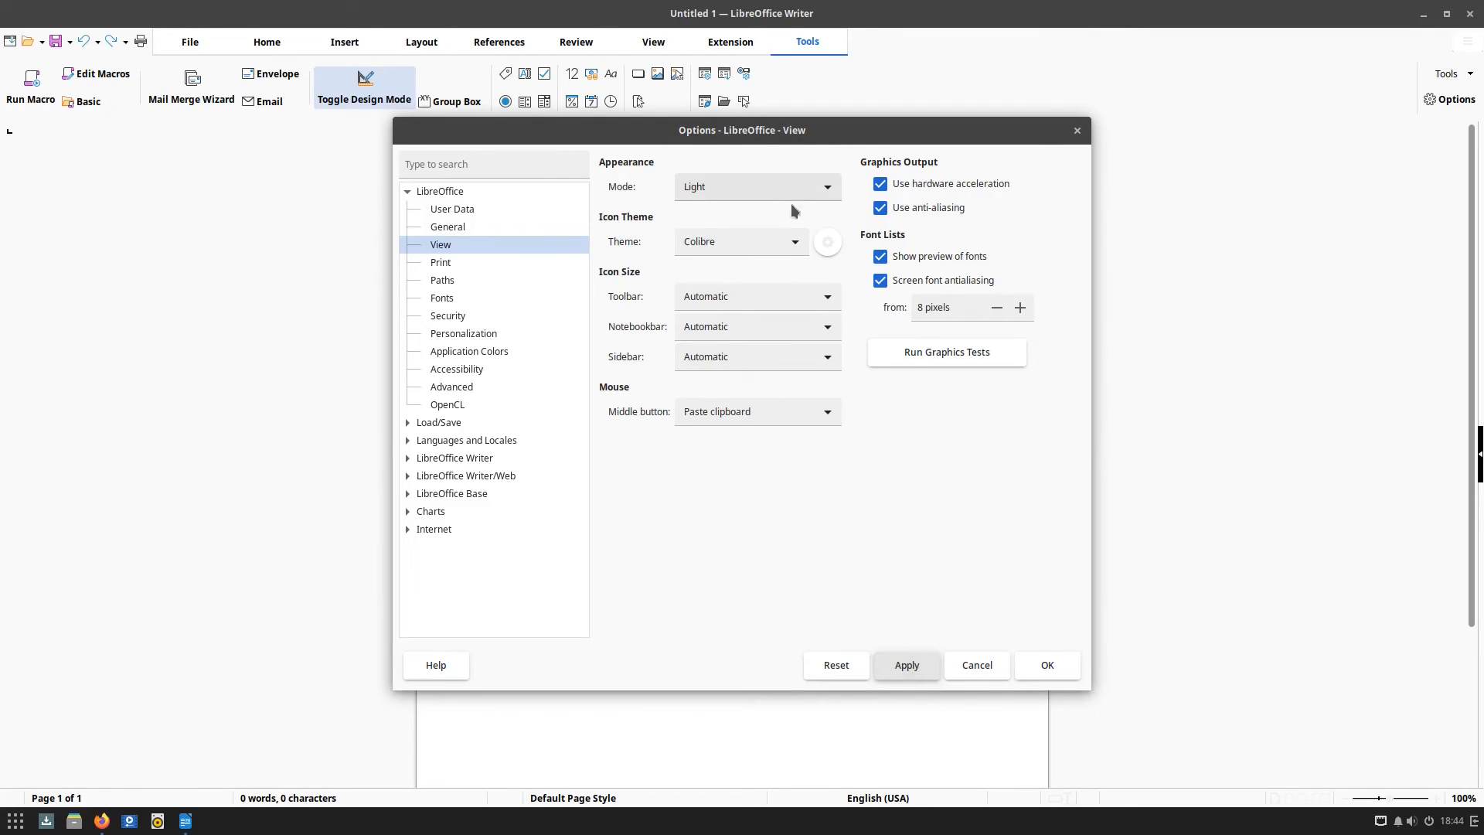
mouse_move(822, 273)
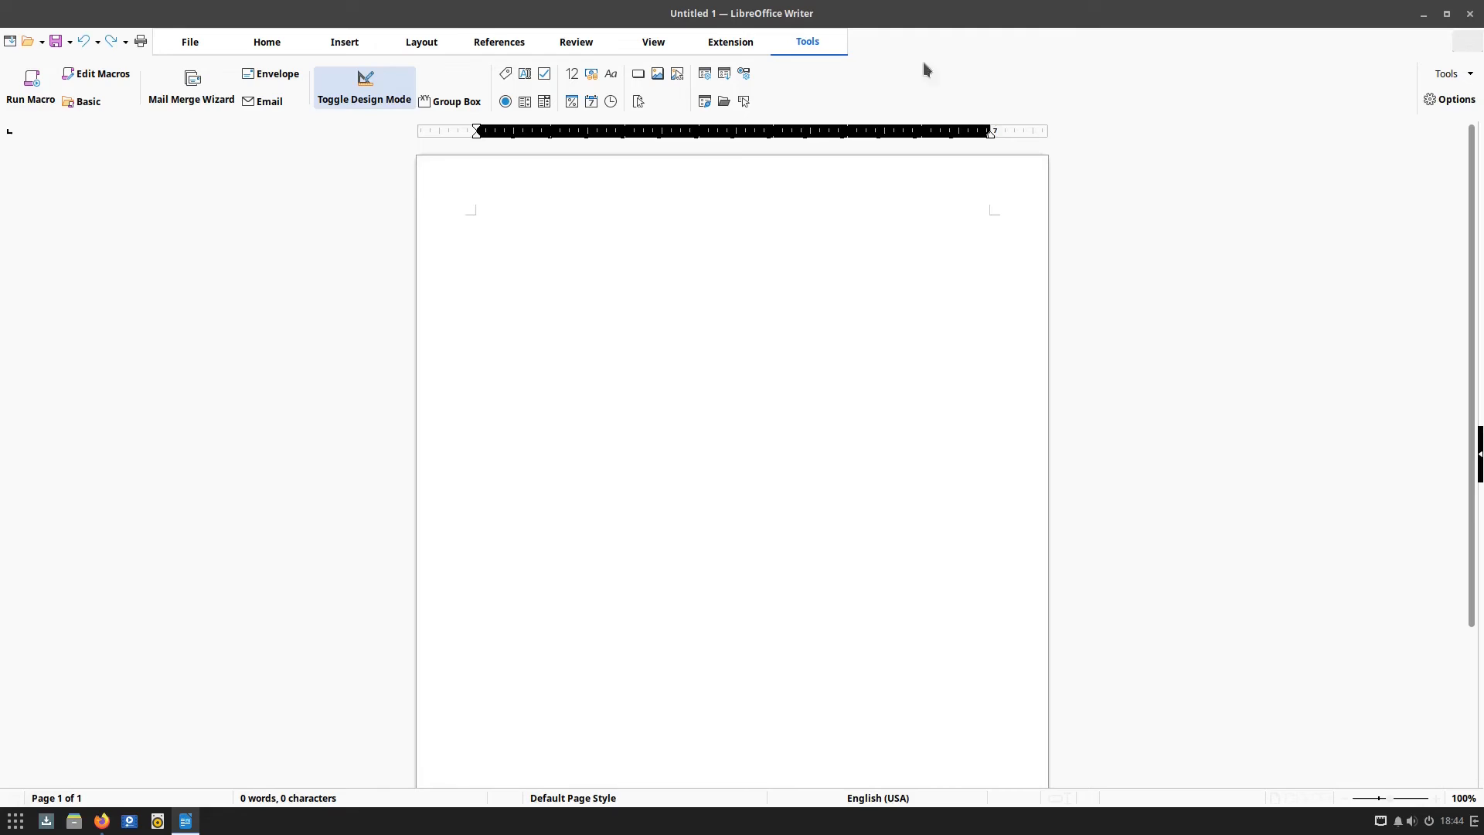
mouse_move(1471, 18)
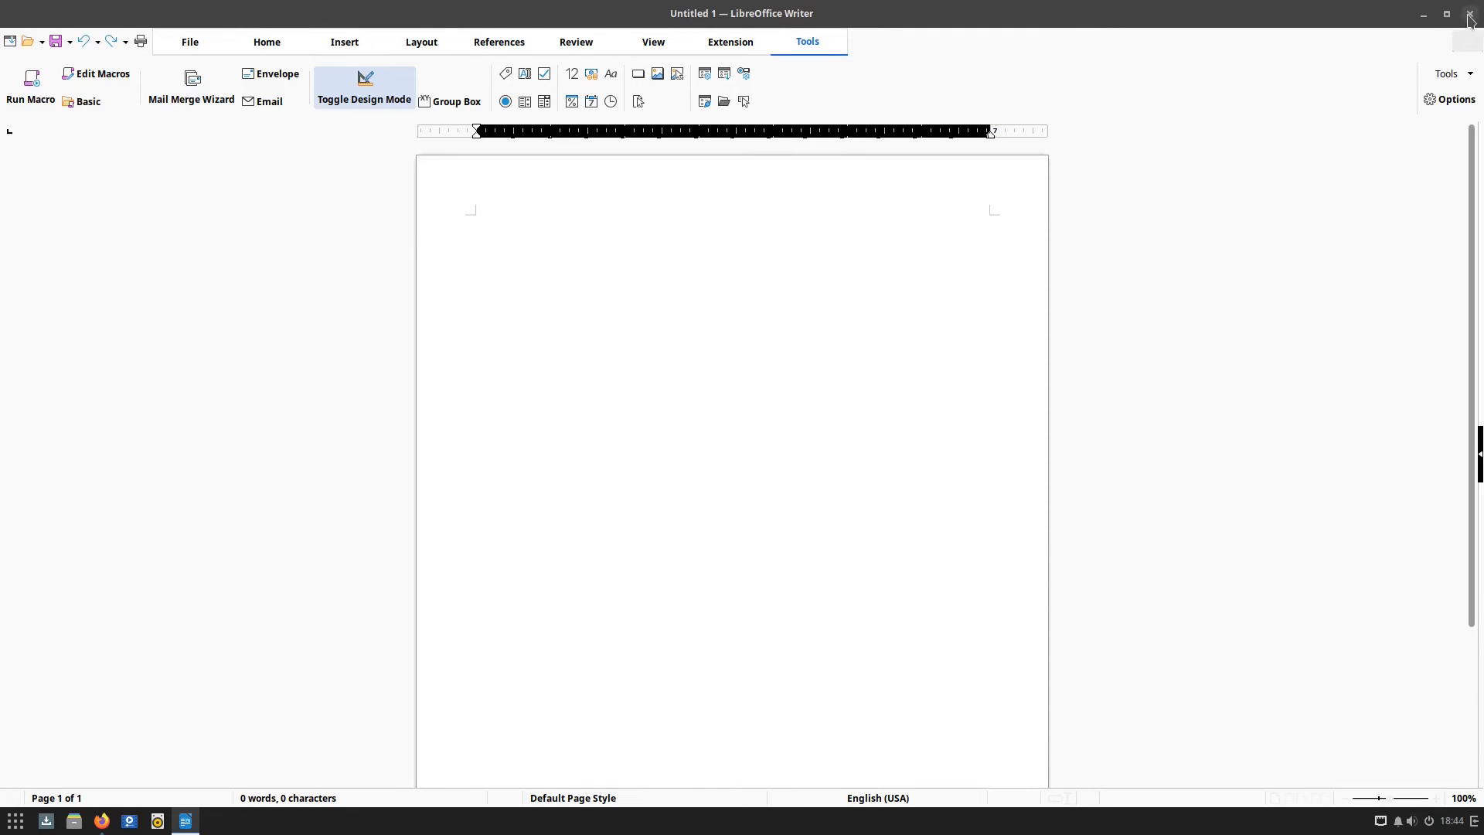
Glance at the Insert and View features, then close the untitled Writer document
left_click(343, 41)
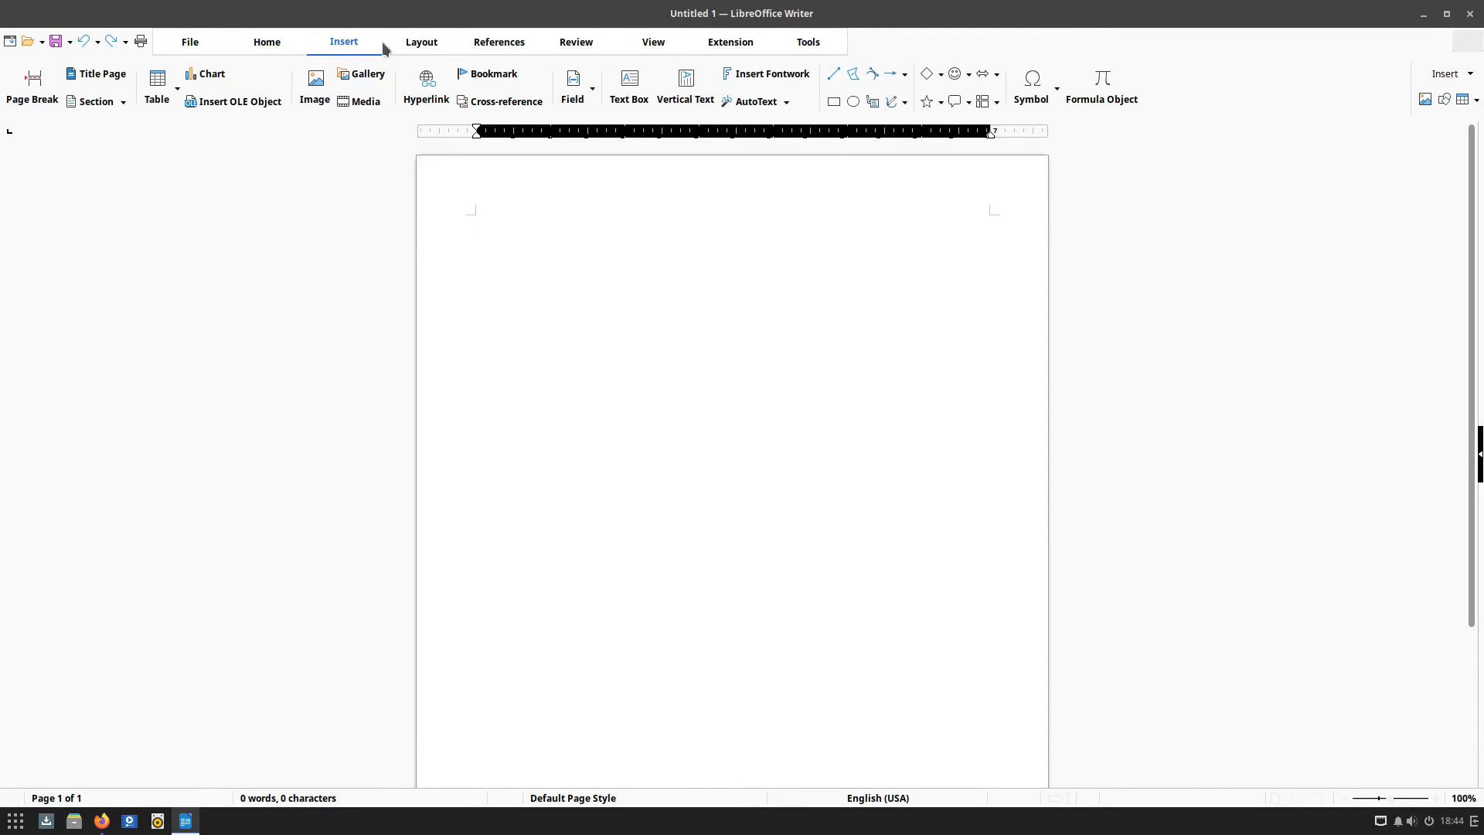
left_click(653, 42)
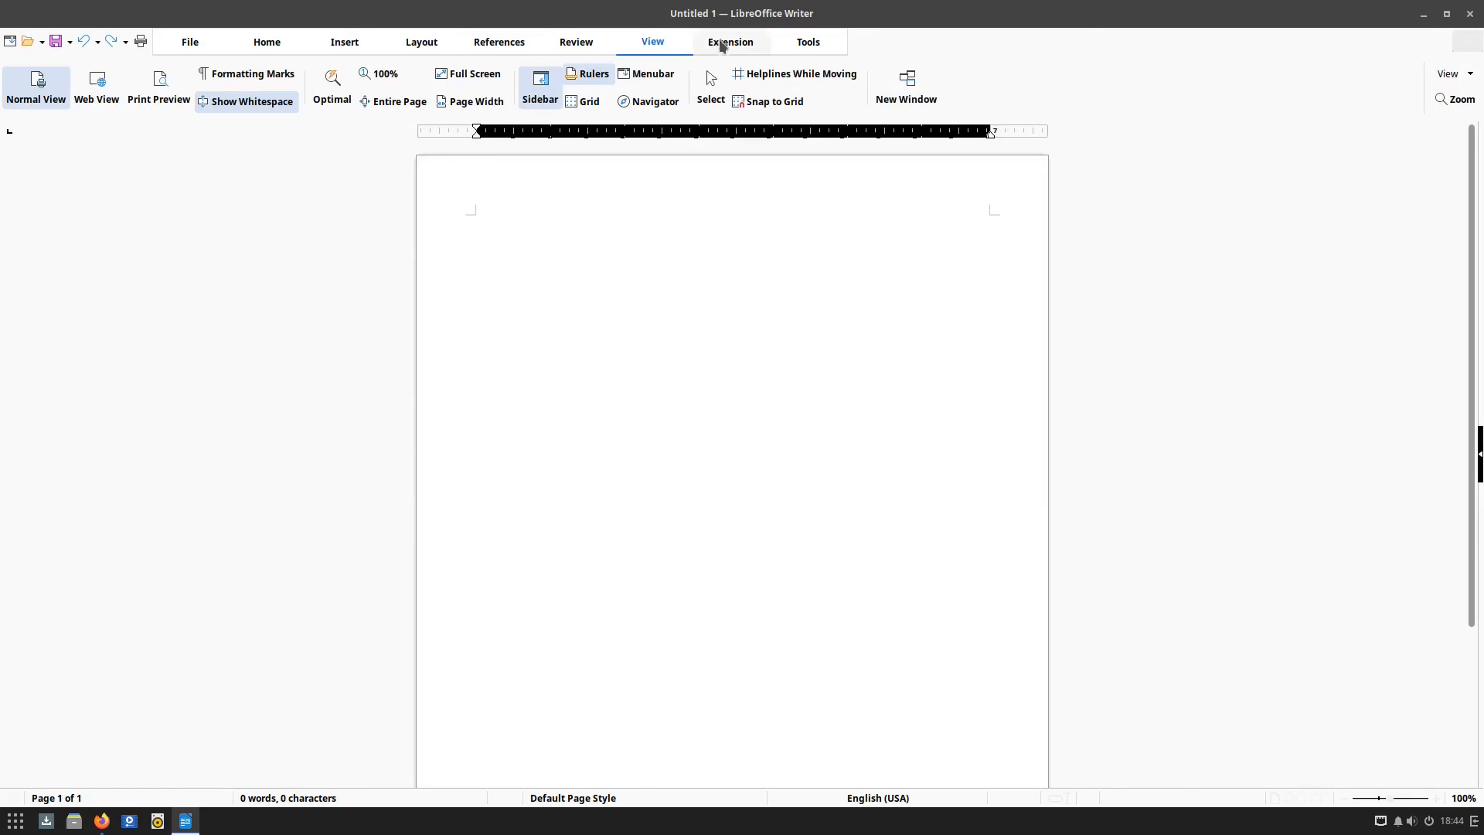
left_click(806, 42)
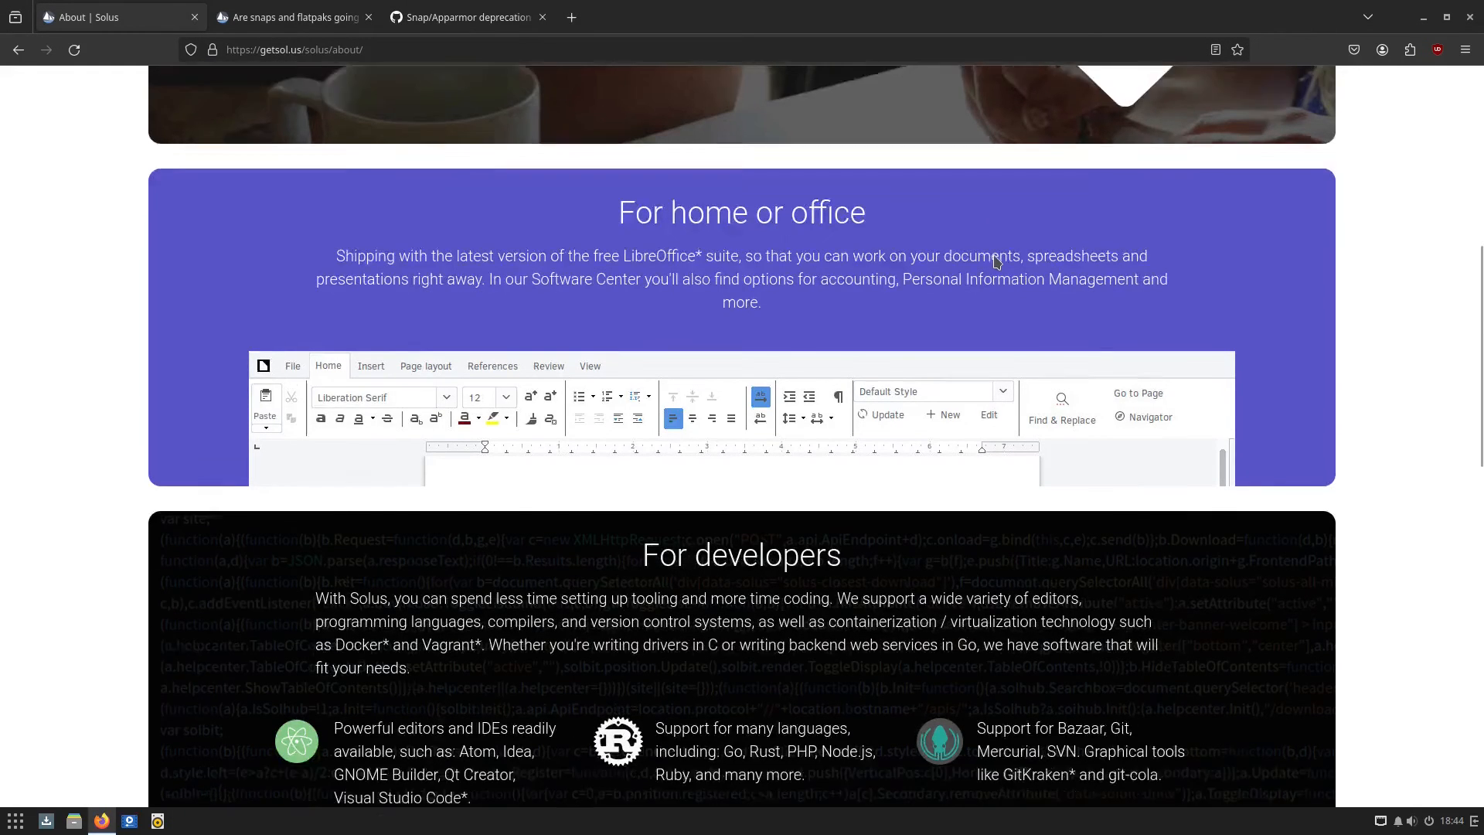
scroll("down", 3)
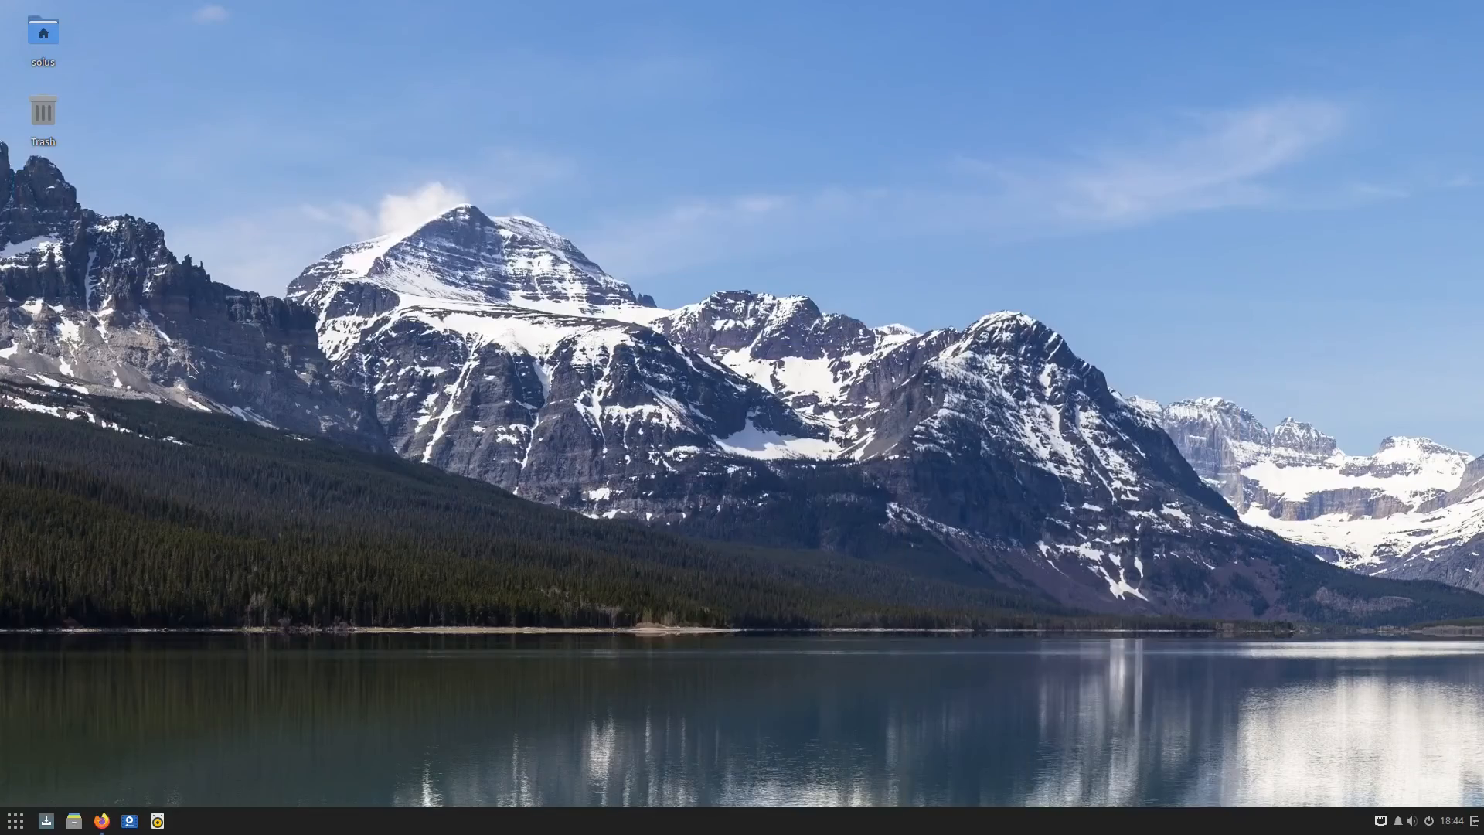
Browse the app menu's Sound & Video and System Tools categories
left_click(14, 819)
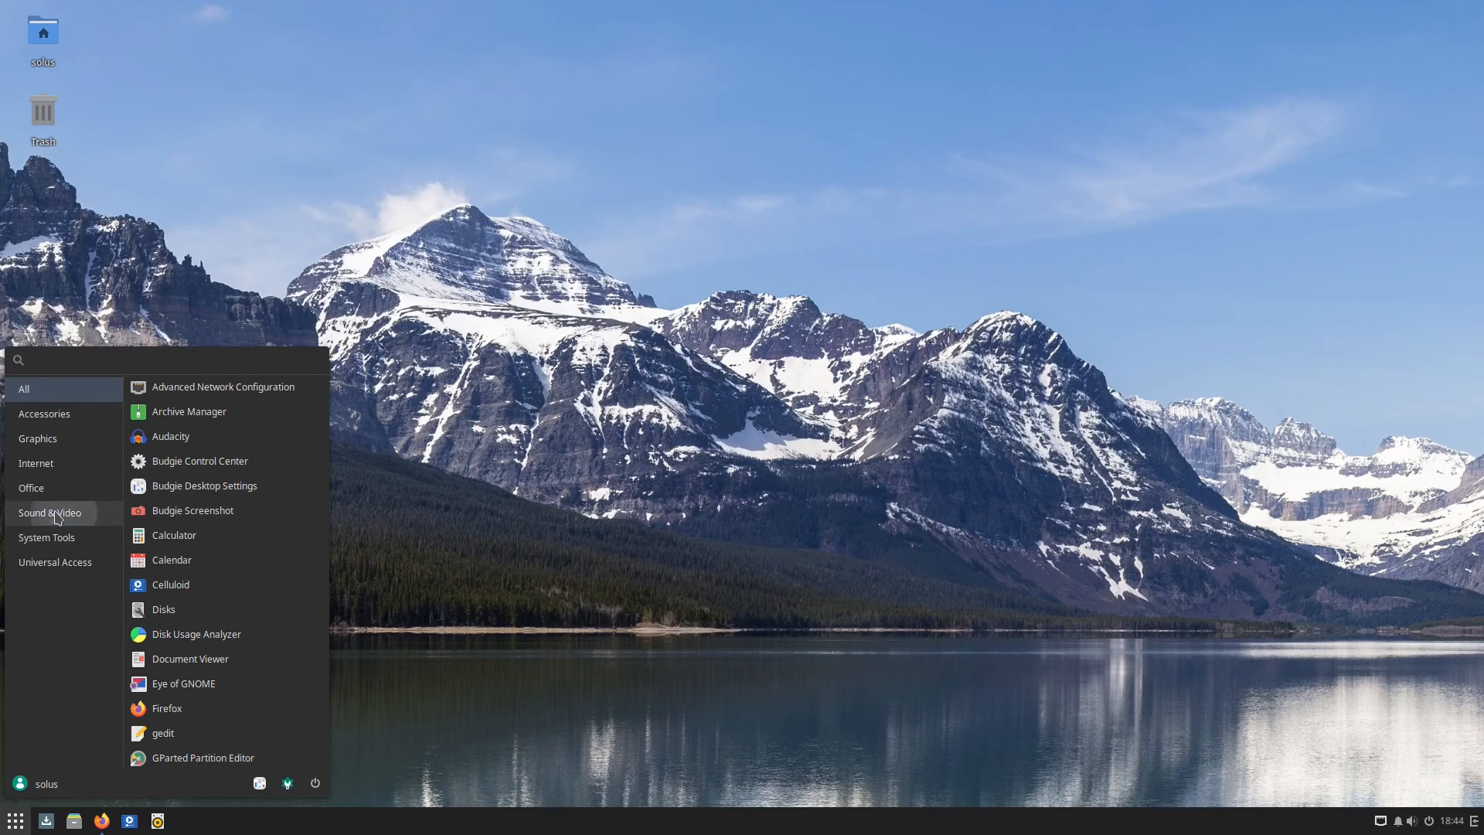
left_click(50, 511)
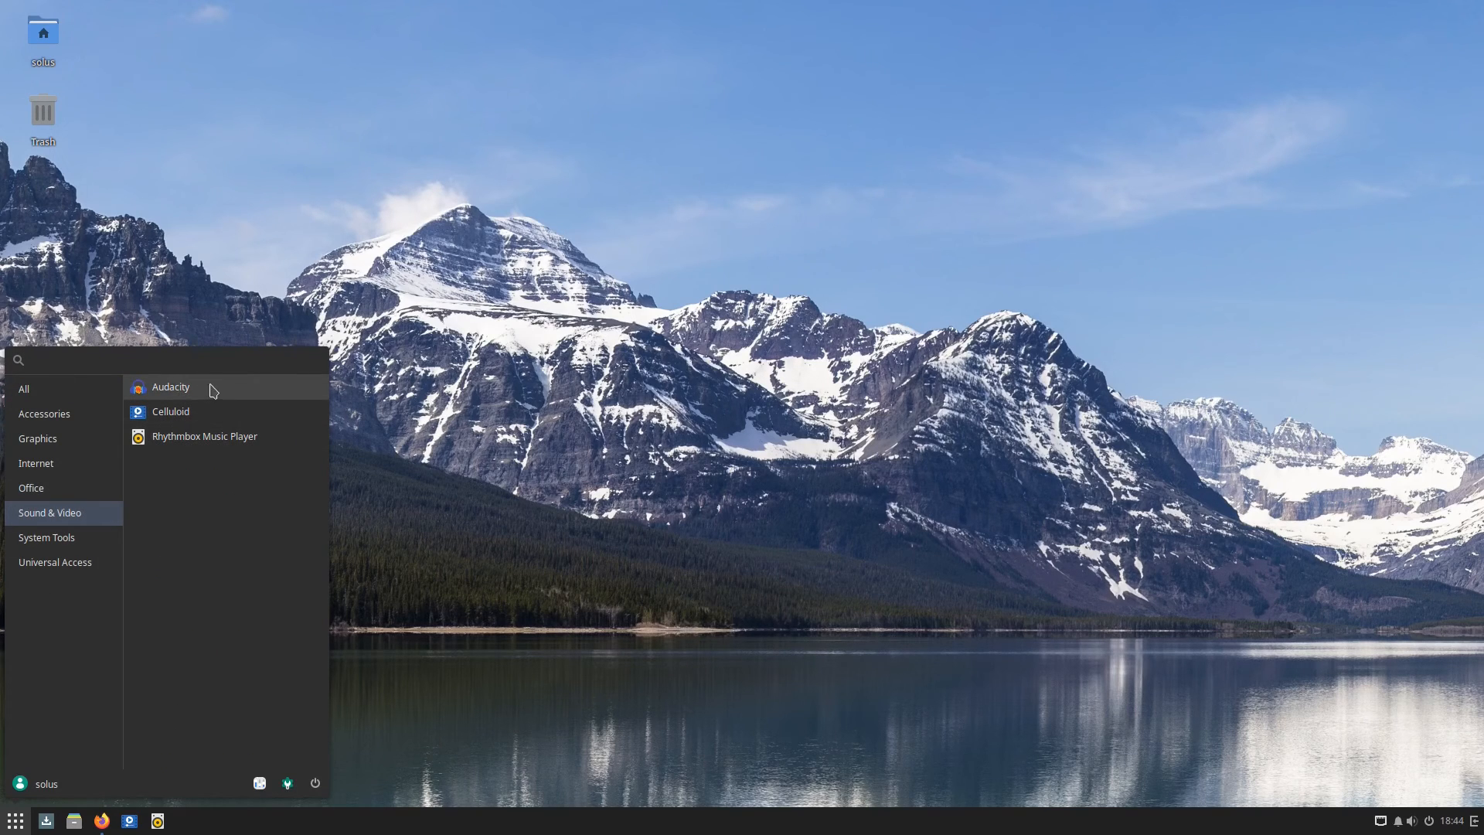
mouse_move(225, 464)
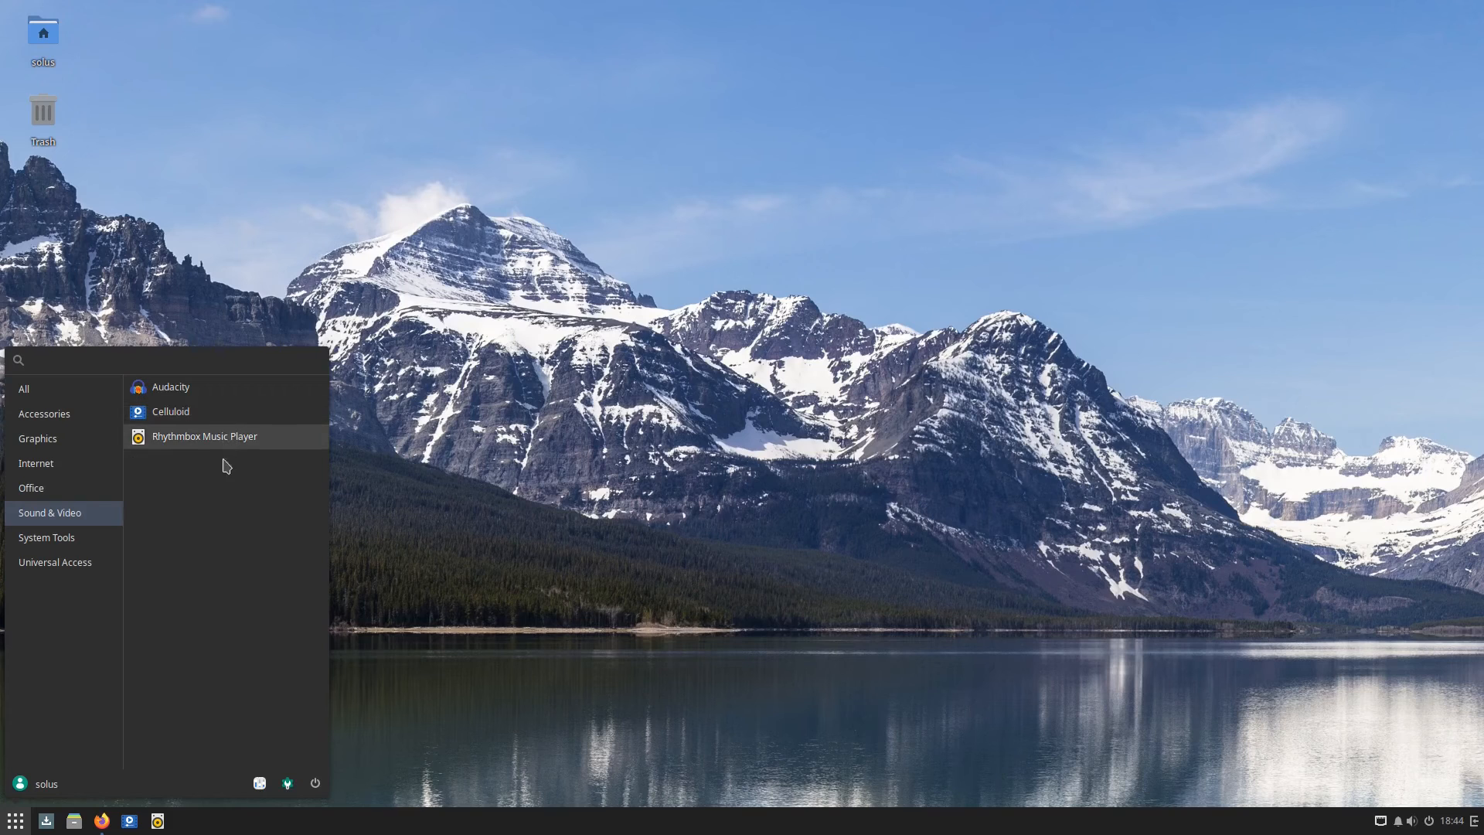
left_click(46, 536)
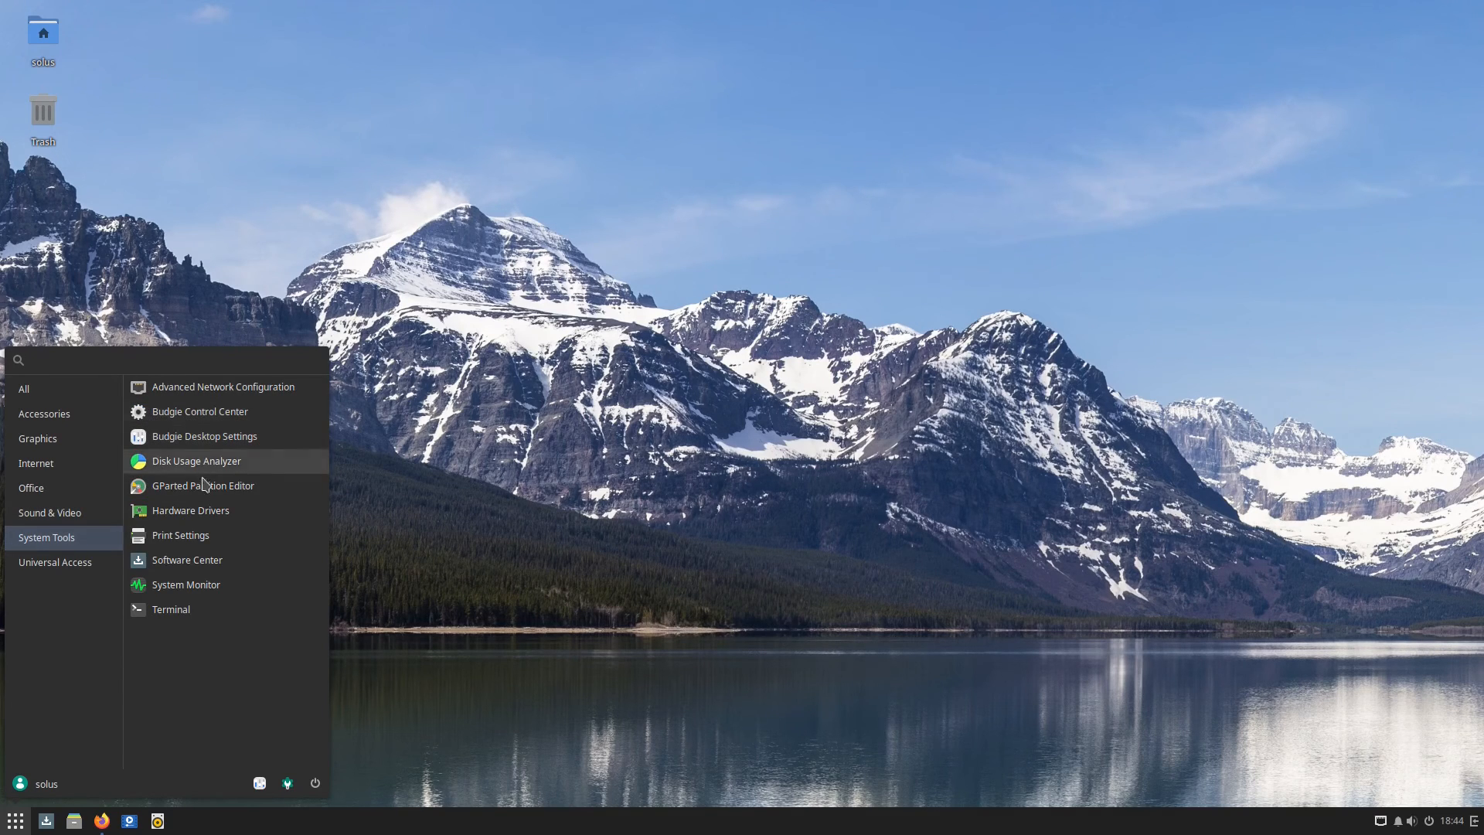
mouse_move(185, 584)
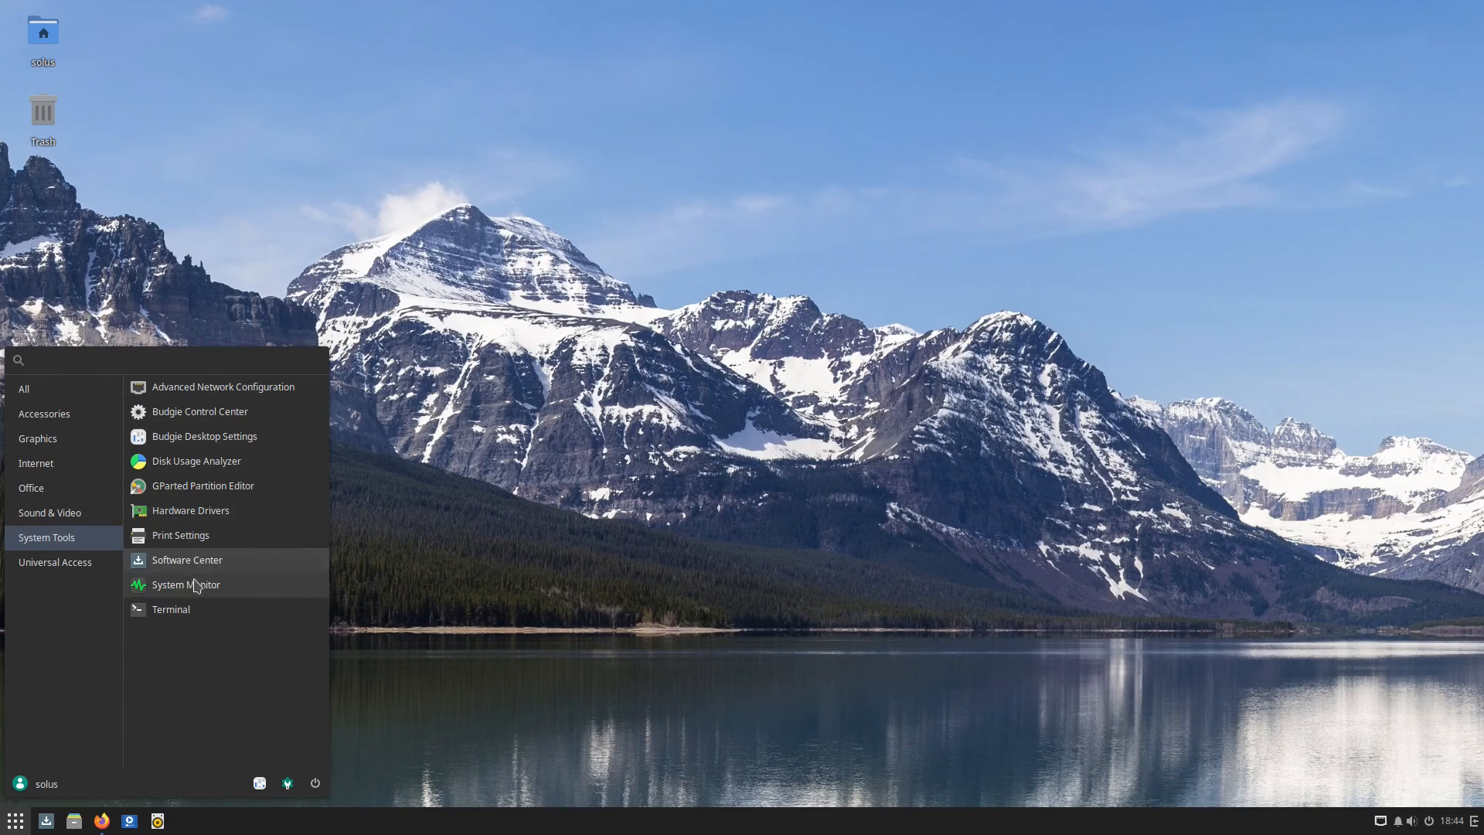
mouse_move(71, 540)
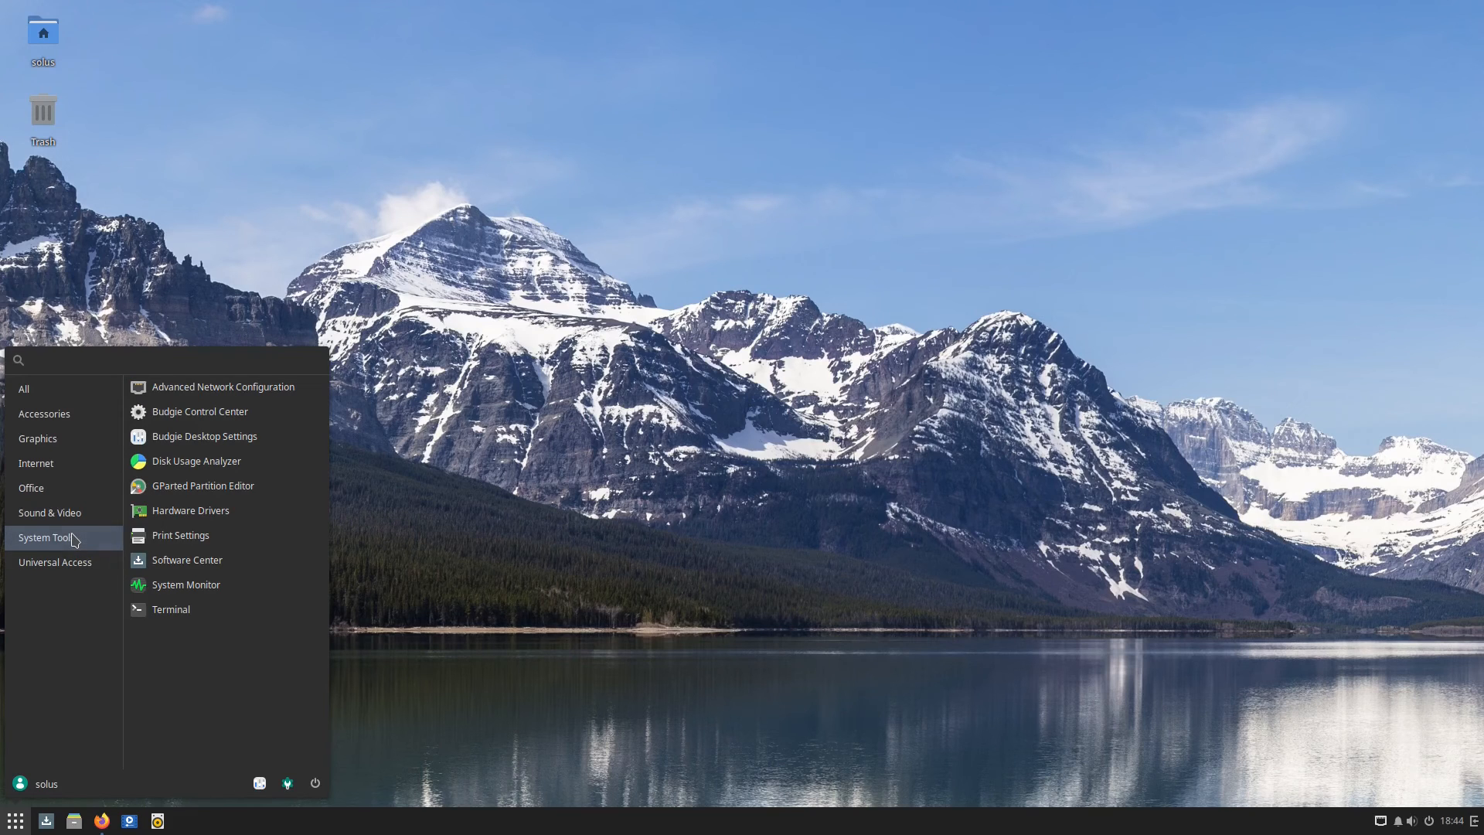
mouse_move(199, 411)
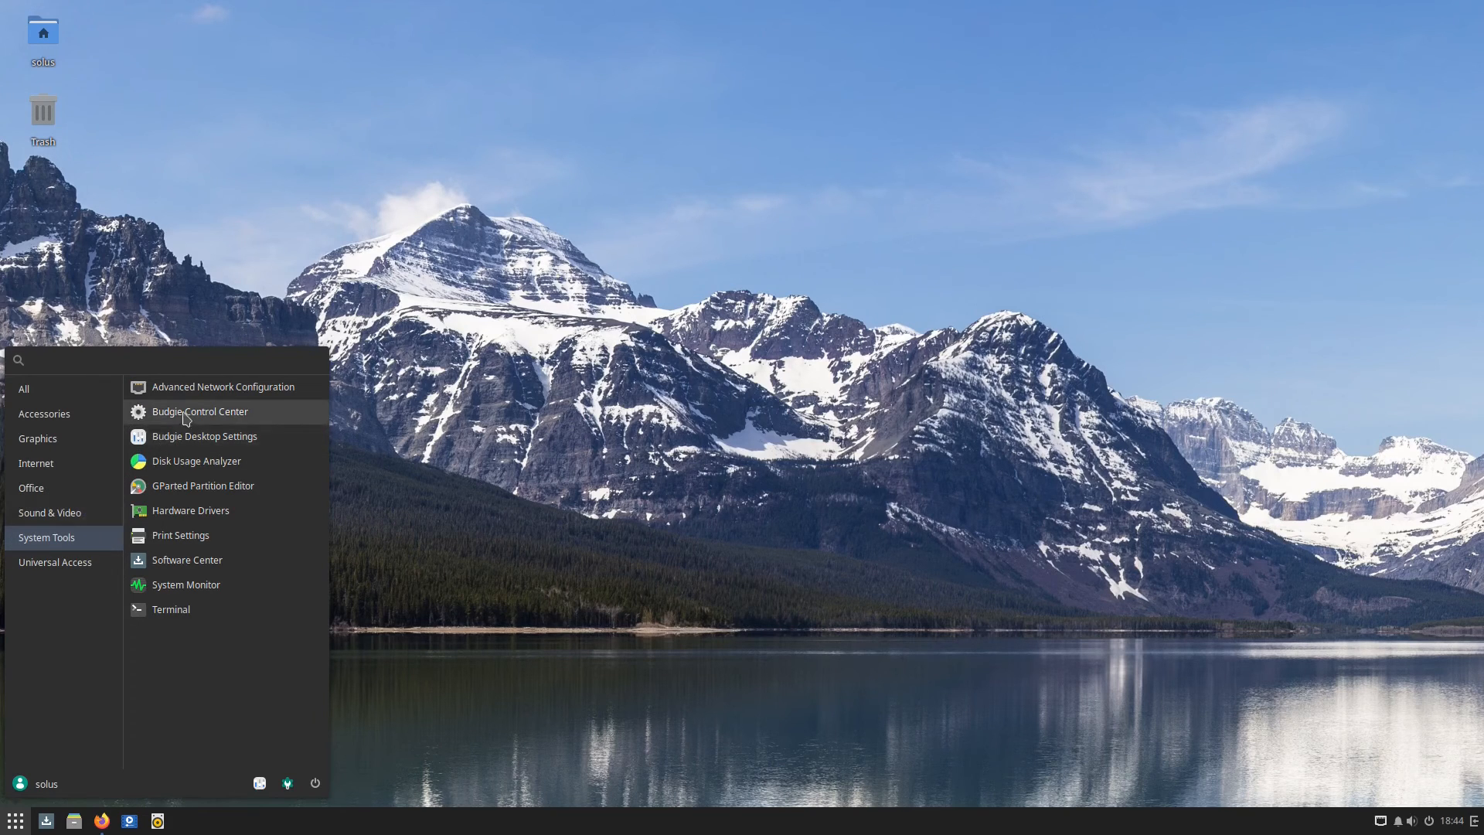
Launch Budgie Control Center, peek at the Raven sidebar, close both and search the menu for 'bud'
left_click(198, 412)
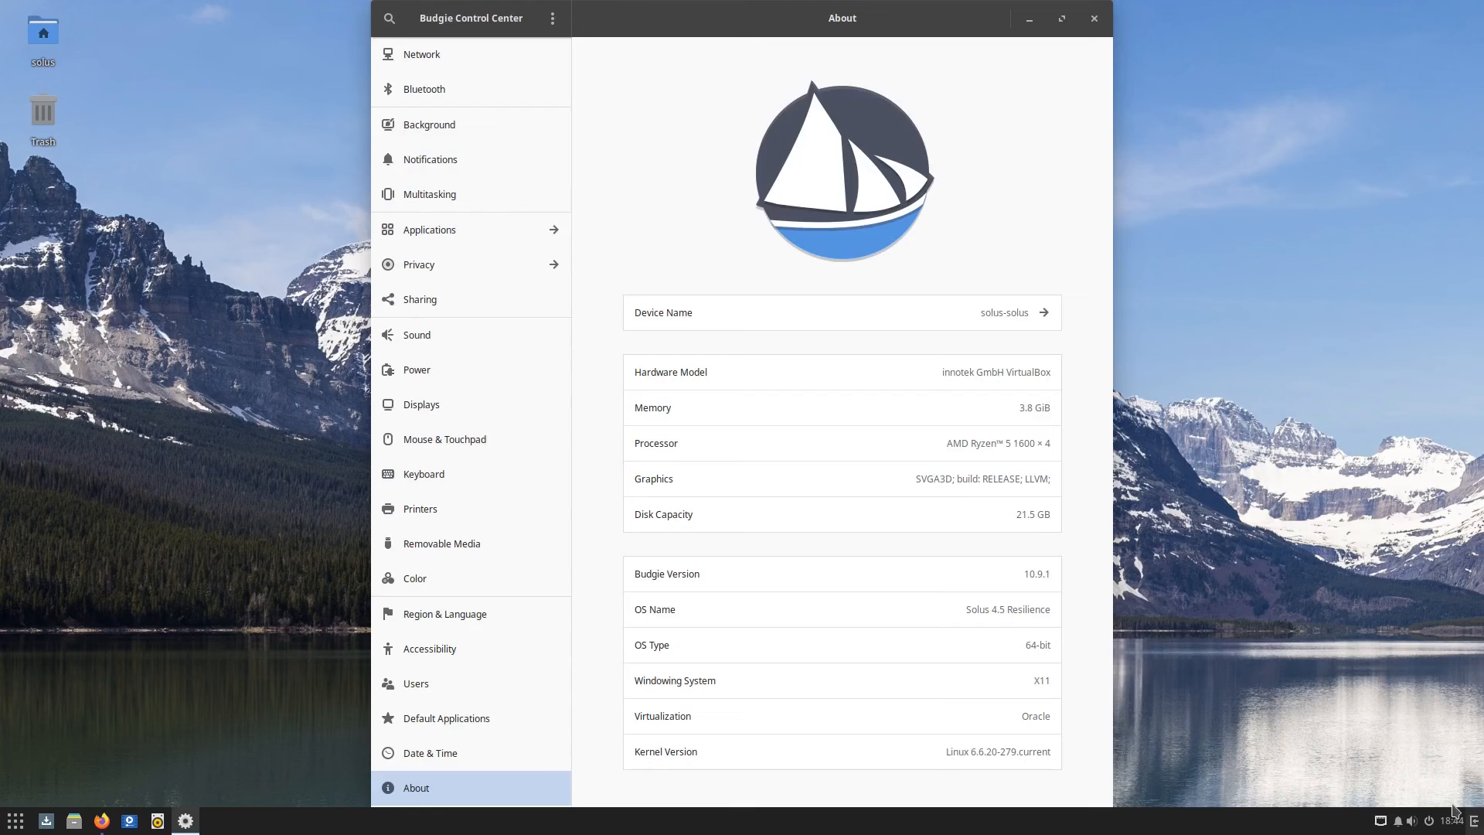
left_click(1451, 821)
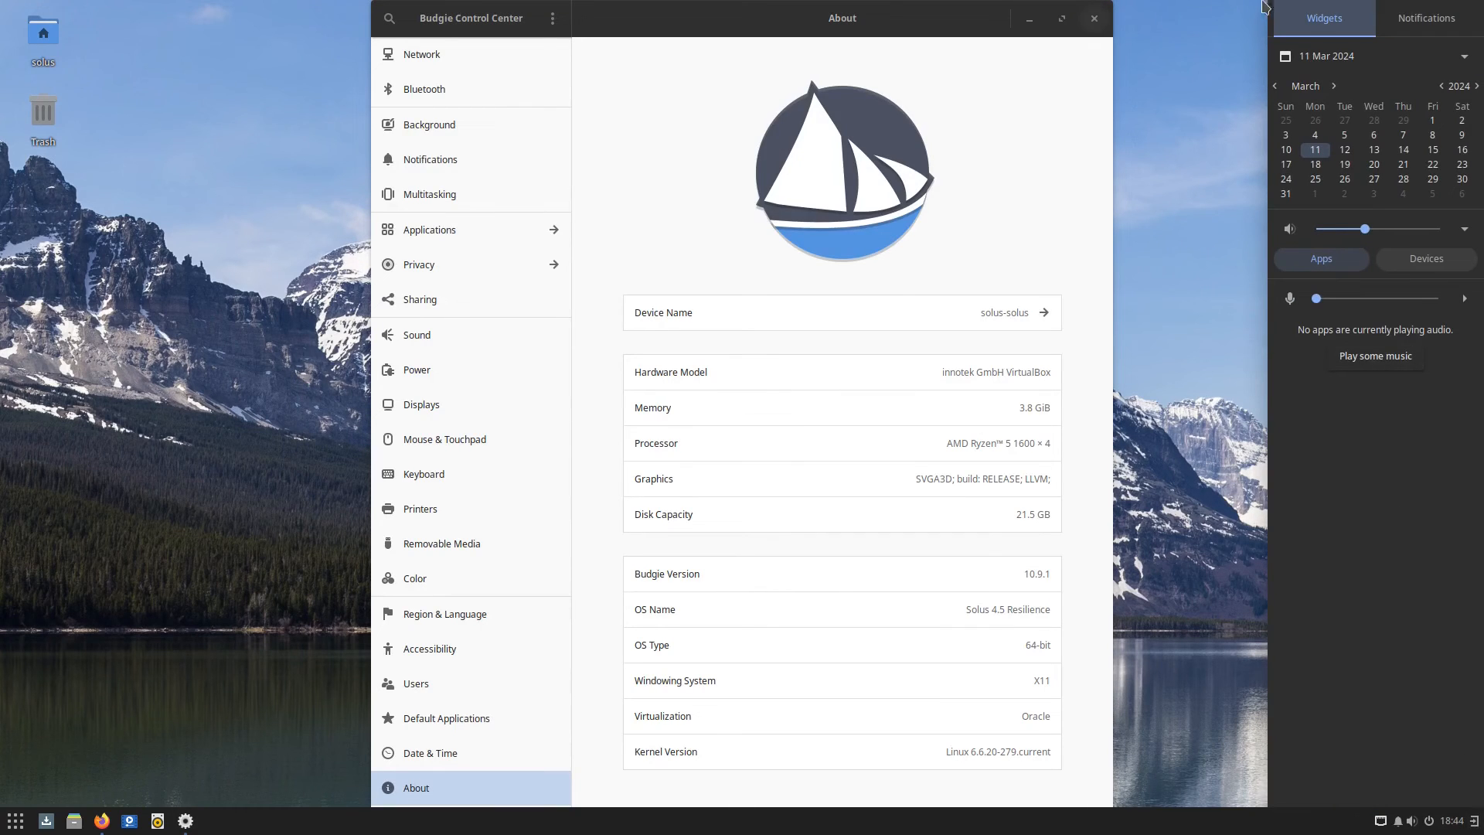
left_click(1093, 17)
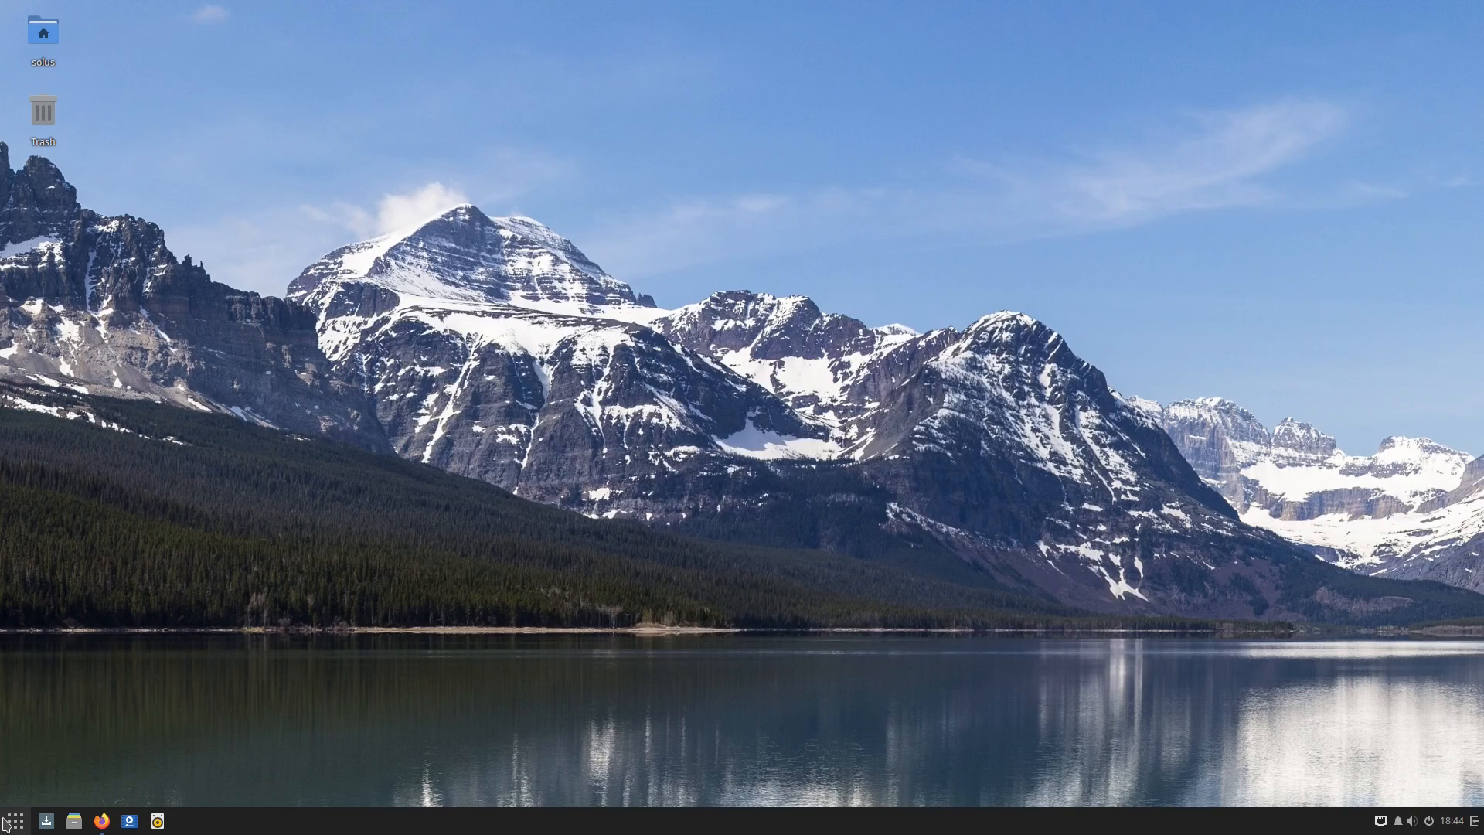
left_click(10, 820)
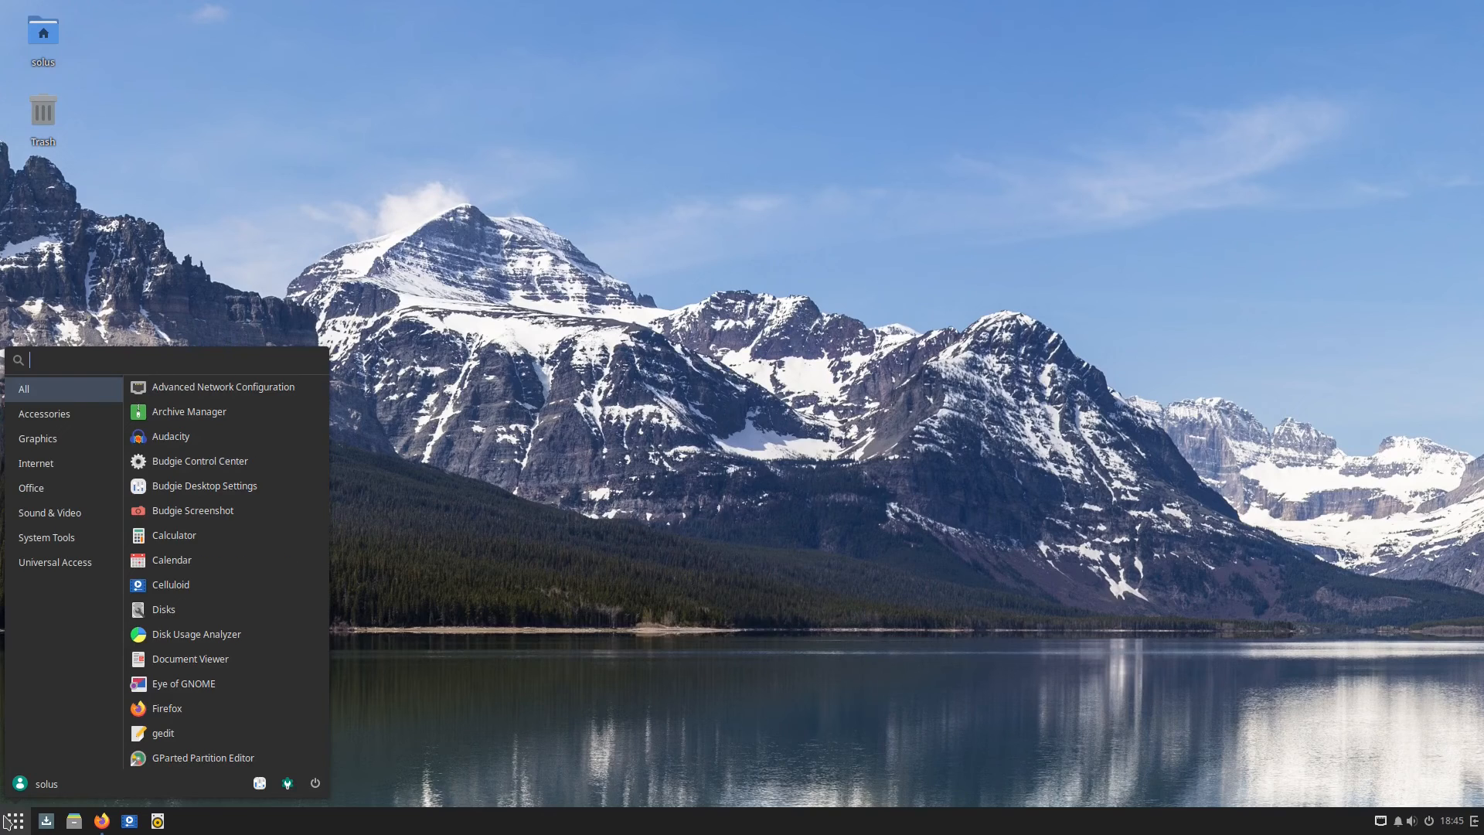
type("bud")
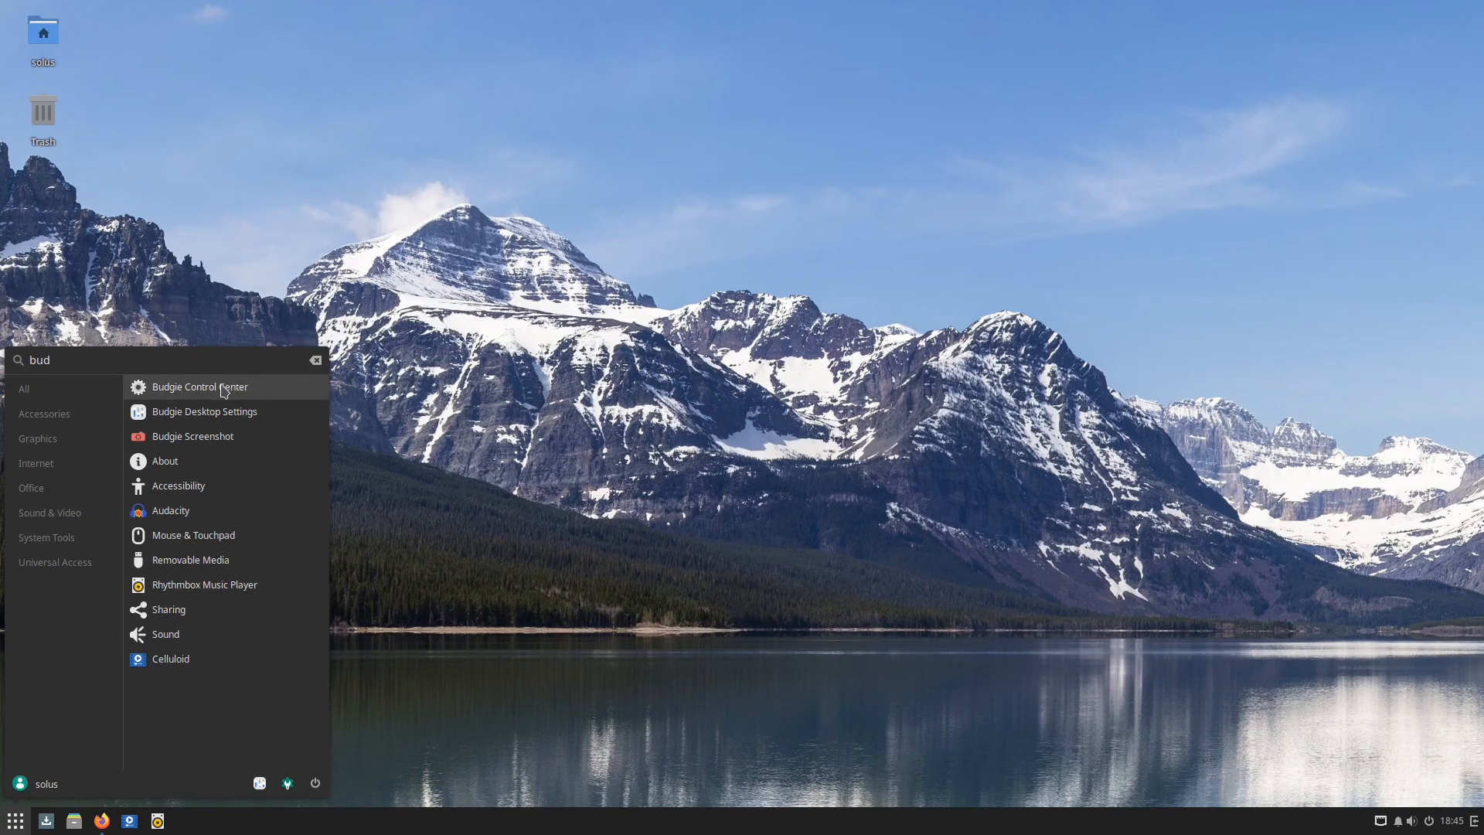
Relaunch Budgie Control Center from the results, close it, and search 'bud' again
left_click(200, 387)
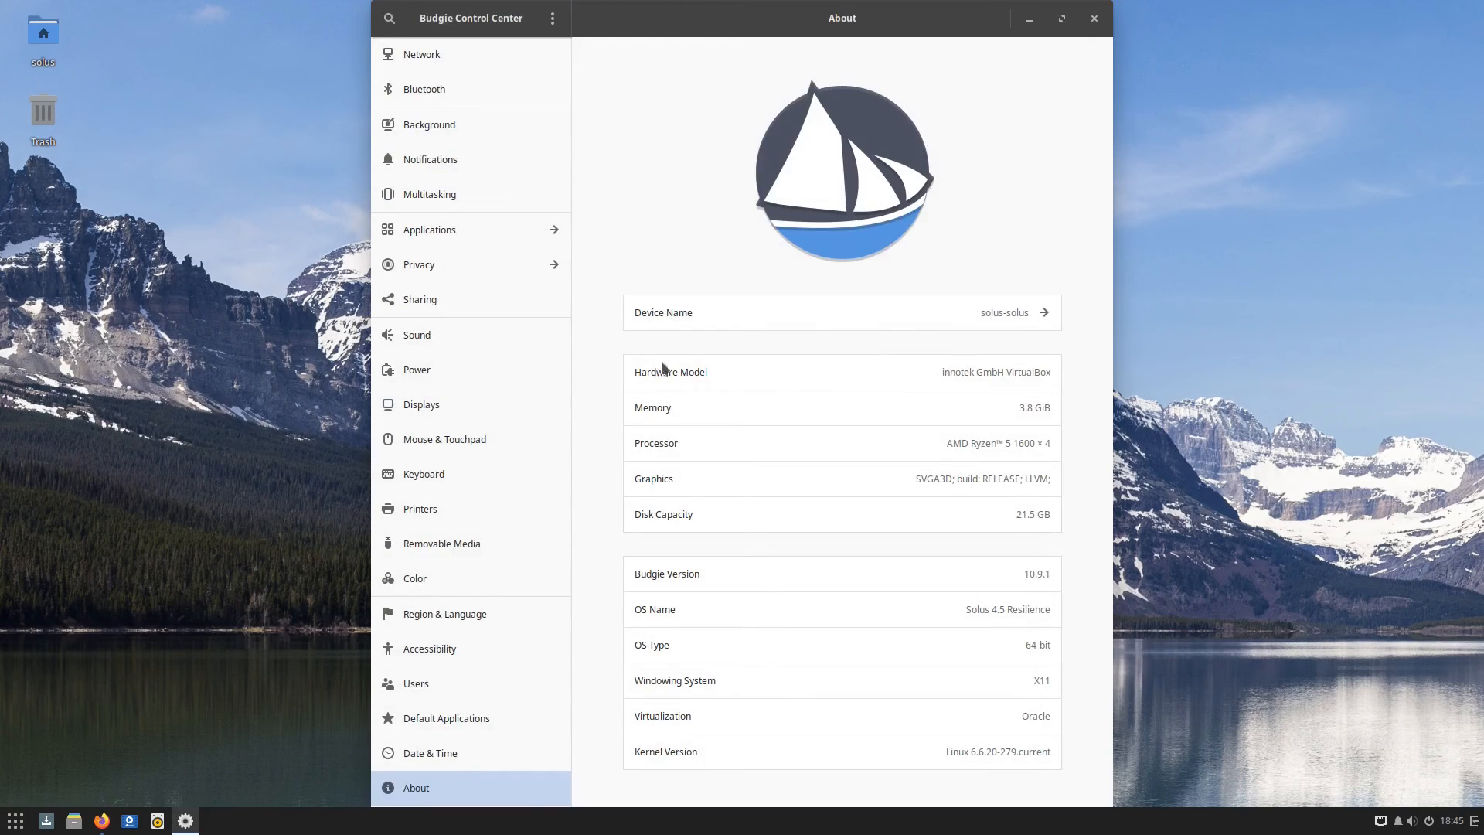
left_click(1094, 17)
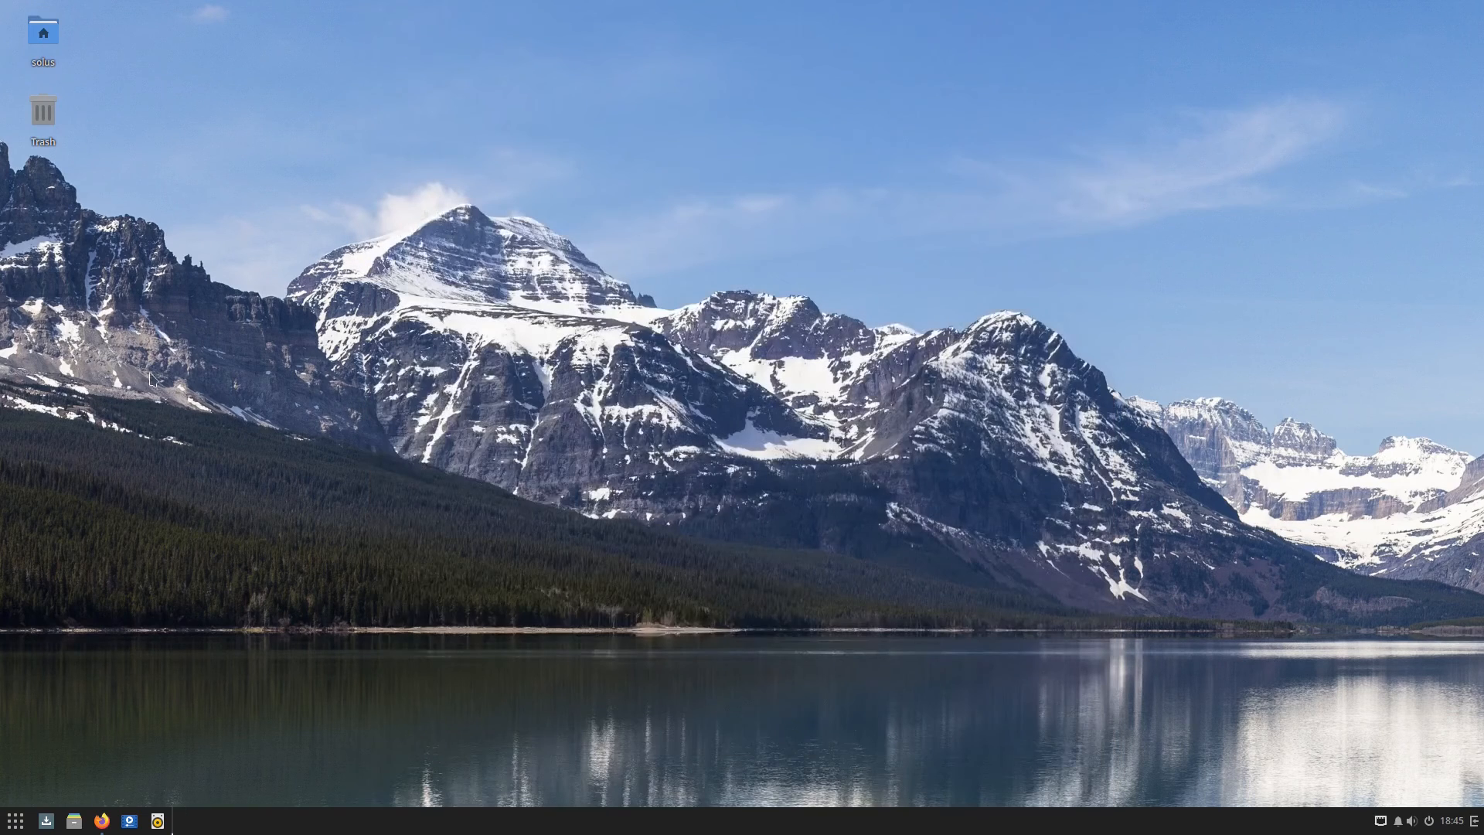
left_click(13, 820)
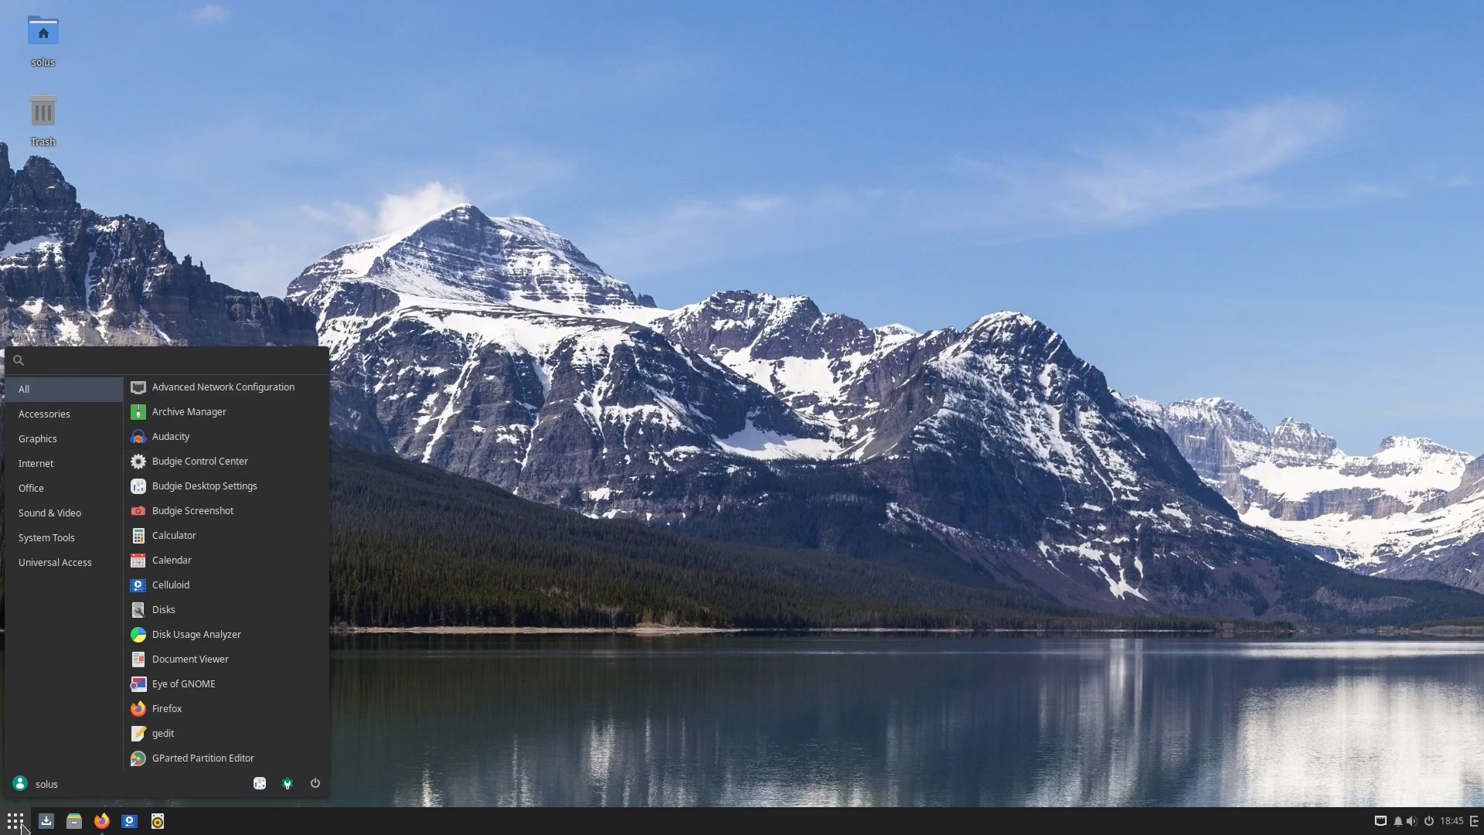
type("bud")
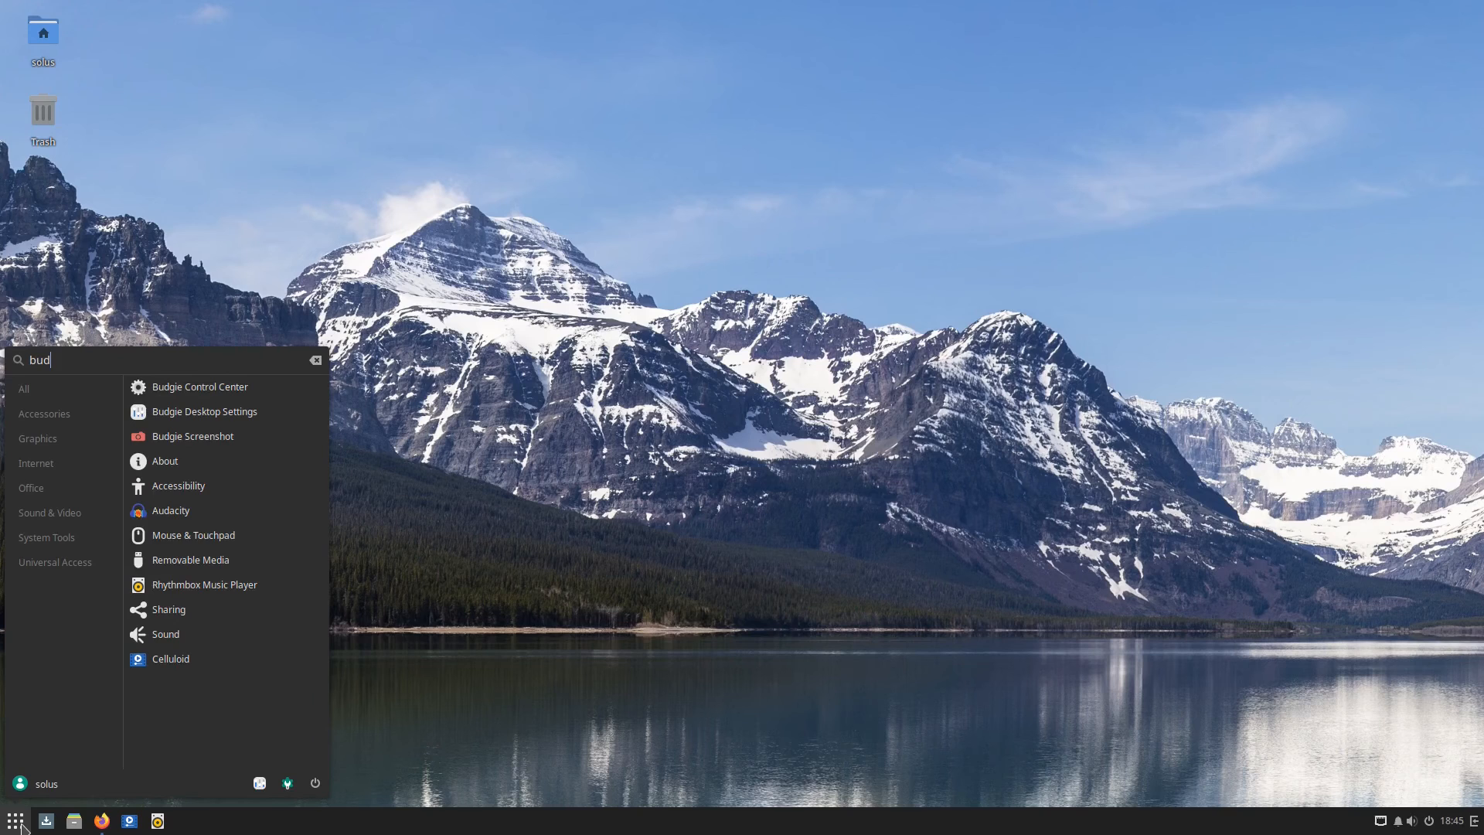
mouse_move(225, 417)
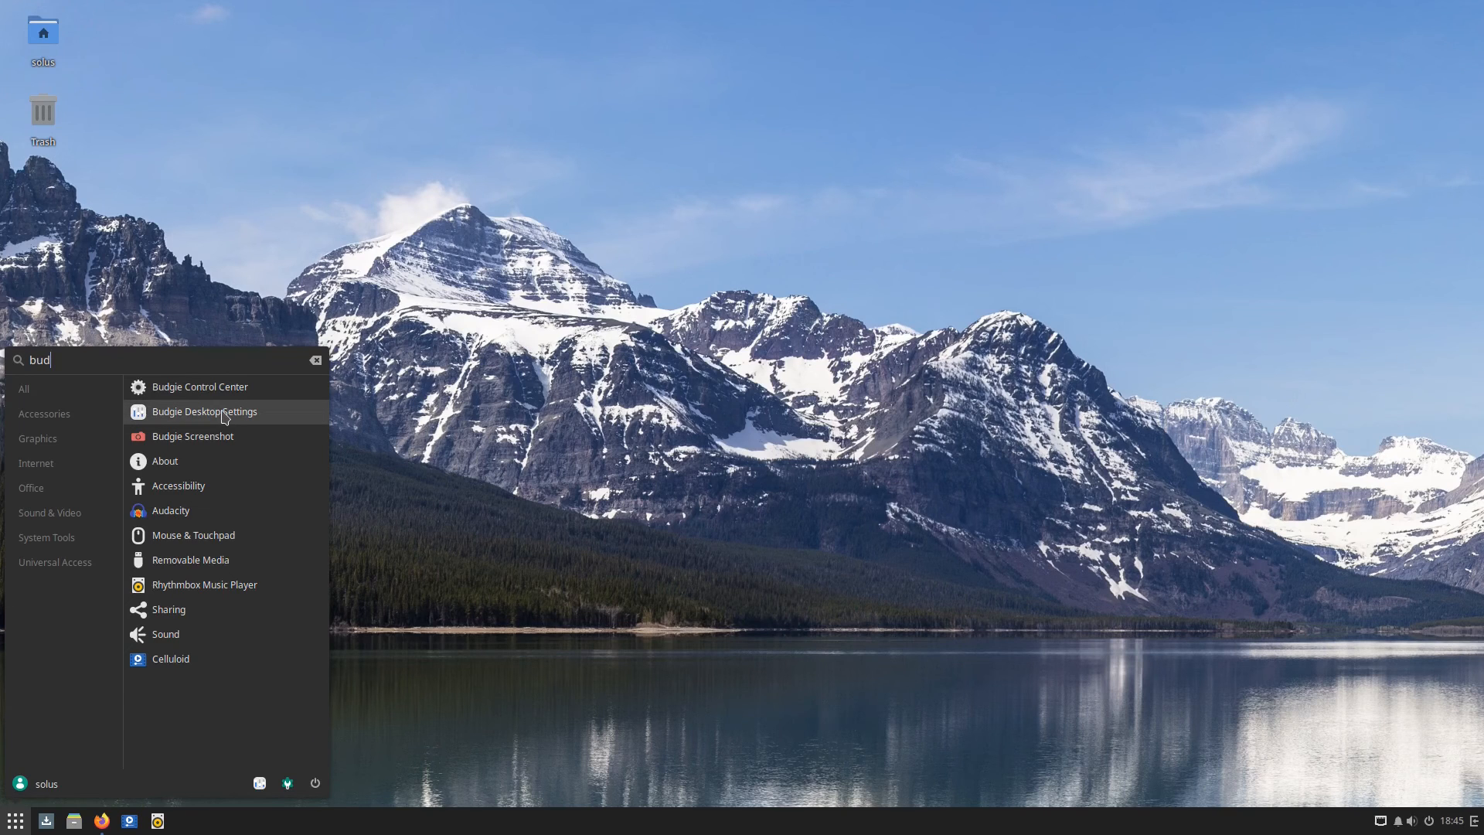
mouse_move(239, 392)
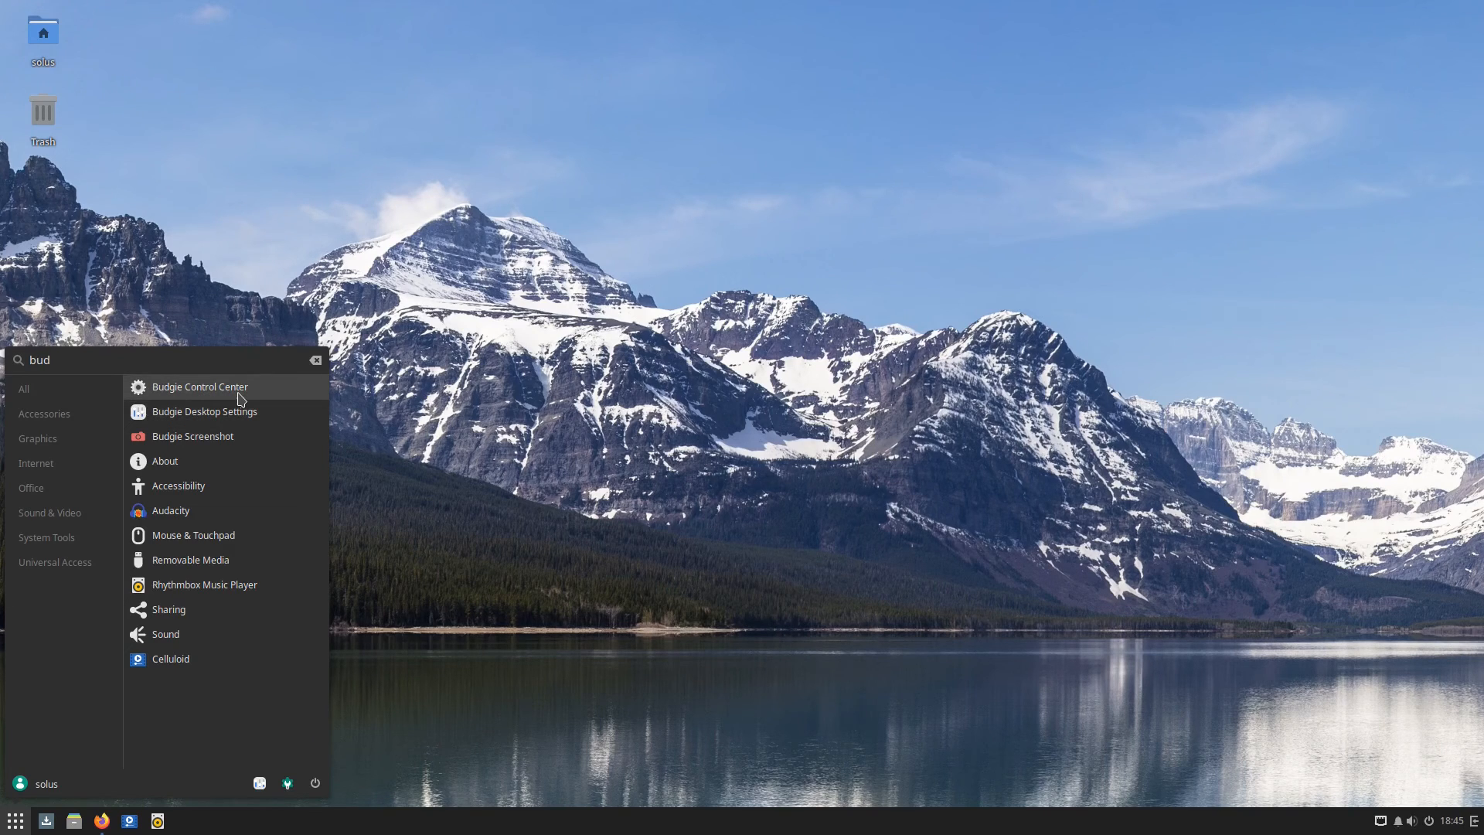
mouse_move(204, 411)
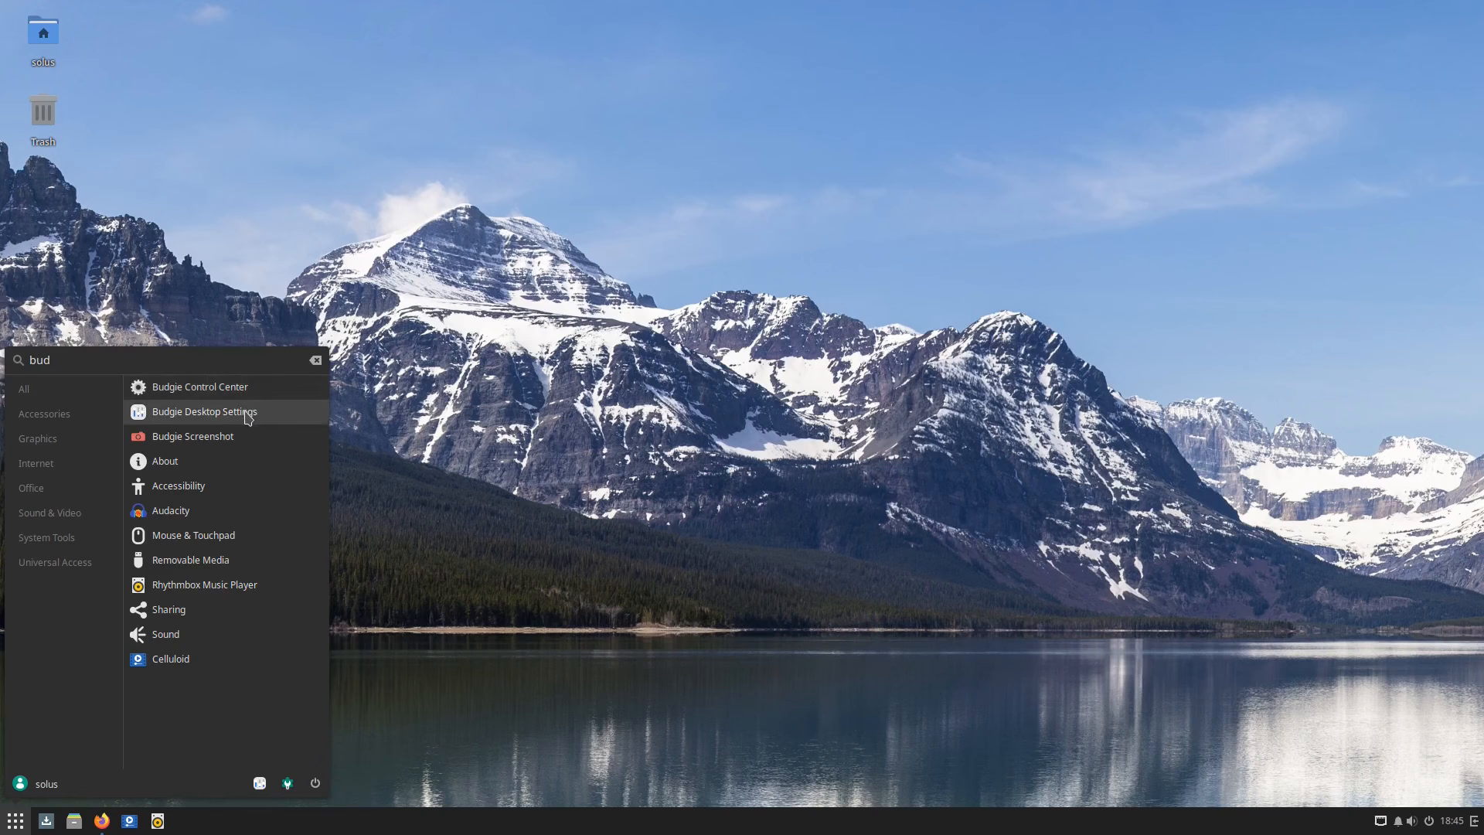
Launch Budgie Desktop Settings on its Style page
left_click(204, 411)
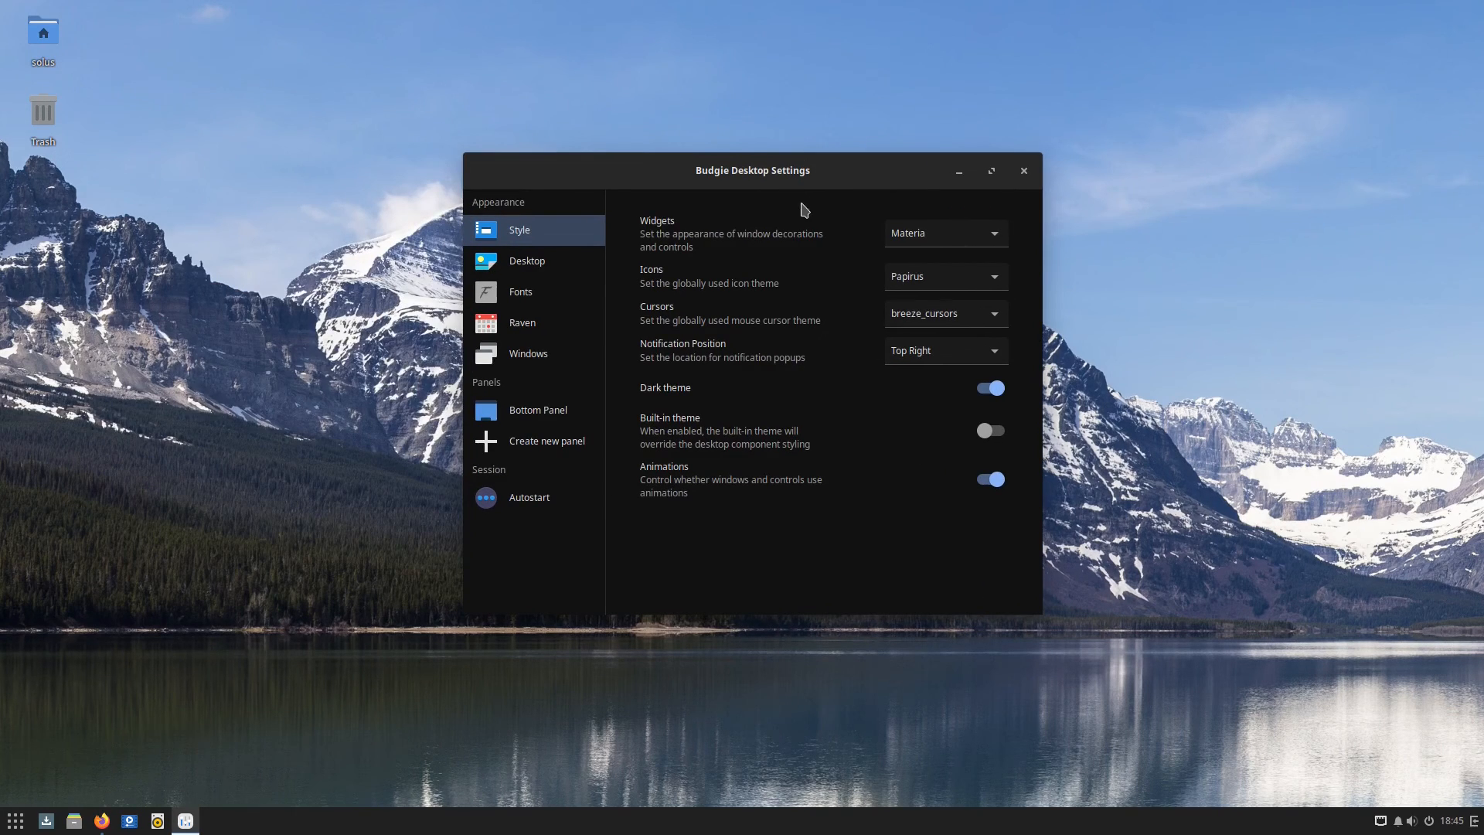
mouse_move(893, 451)
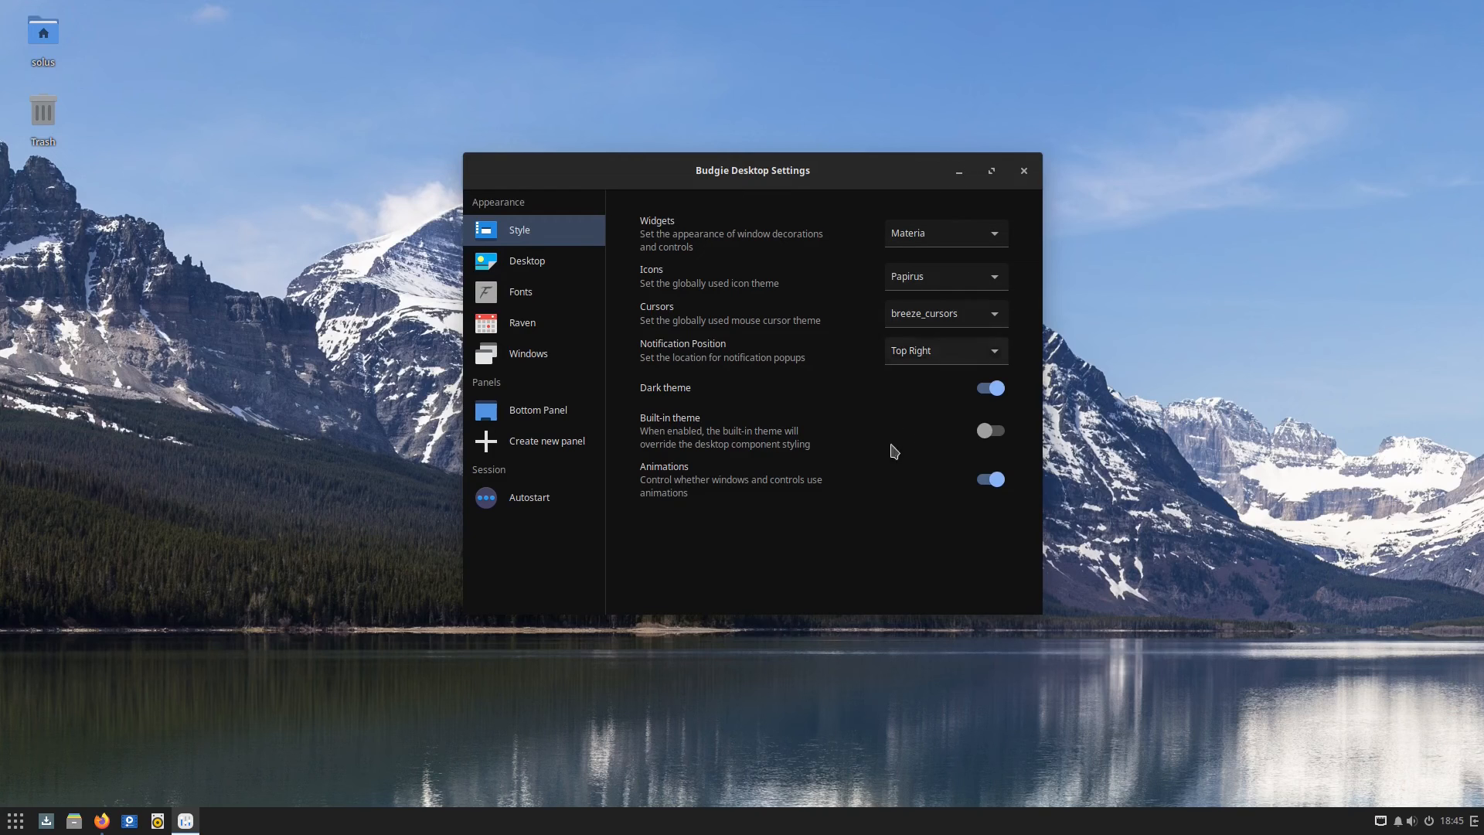
mouse_move(945, 439)
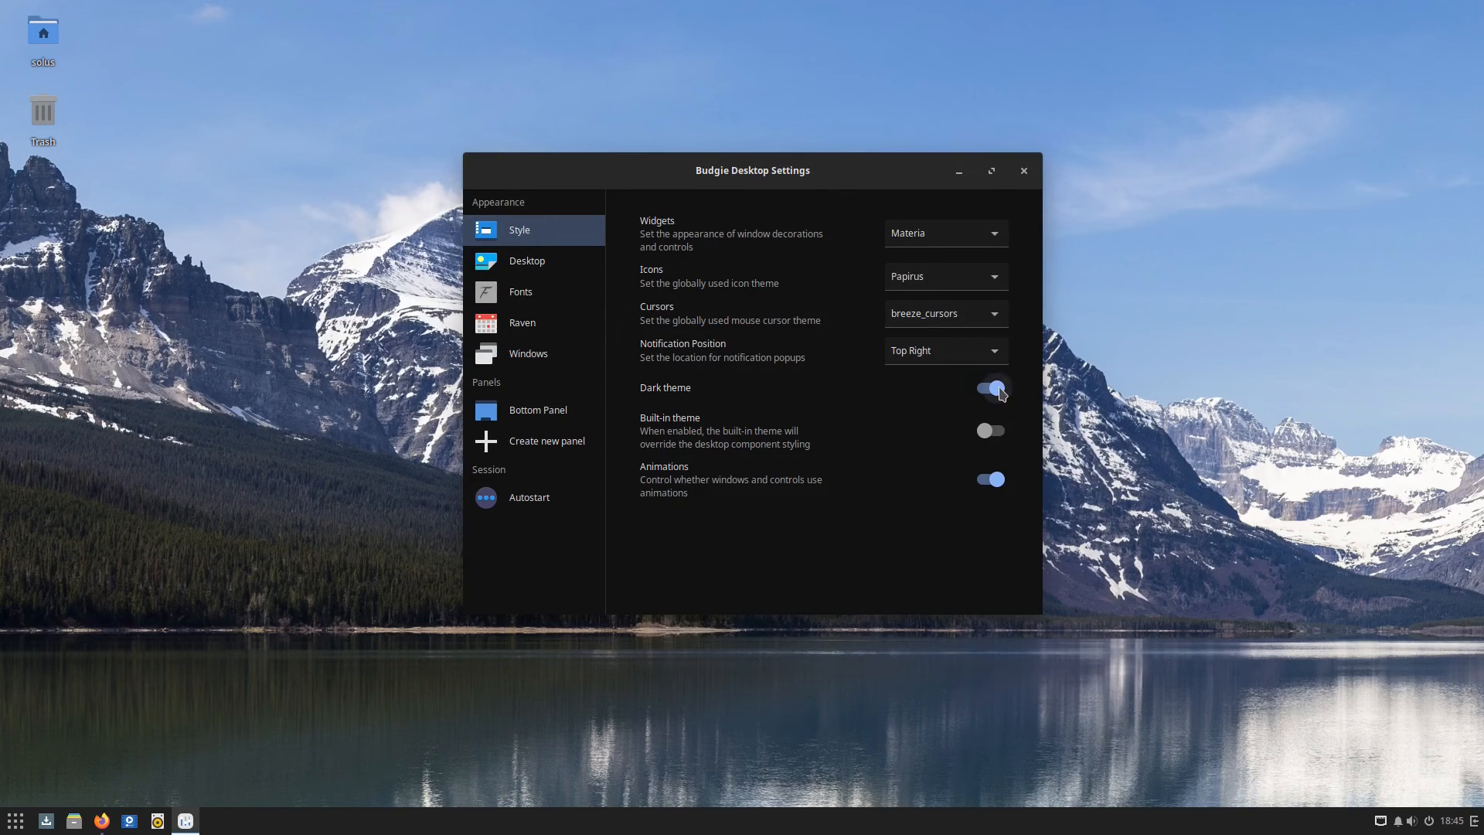
left_click(989, 387)
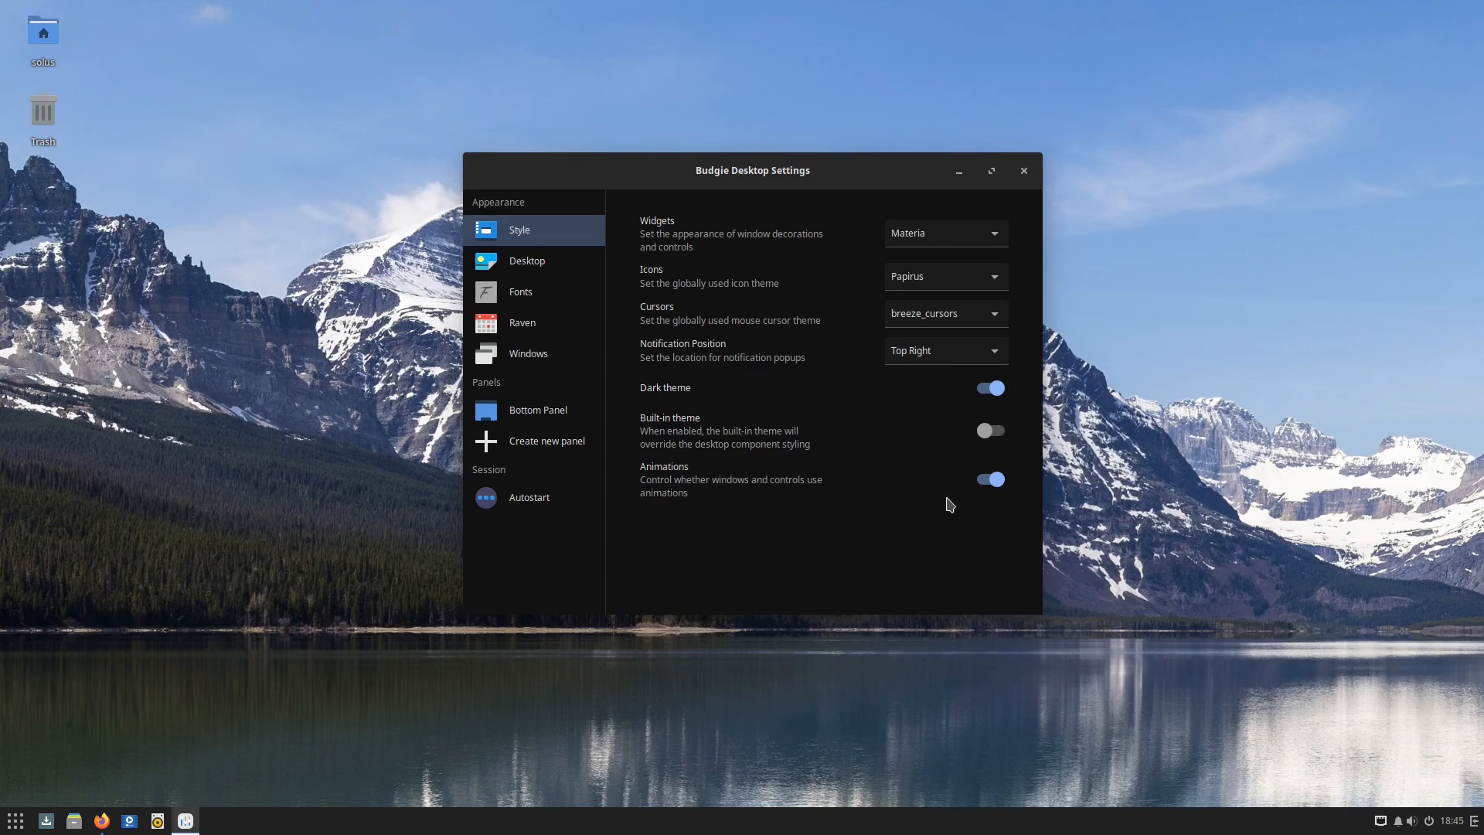
Browse the Desktop and Raven widget pages, then show the Bottom Panel settings (size 36)
left_click(526, 260)
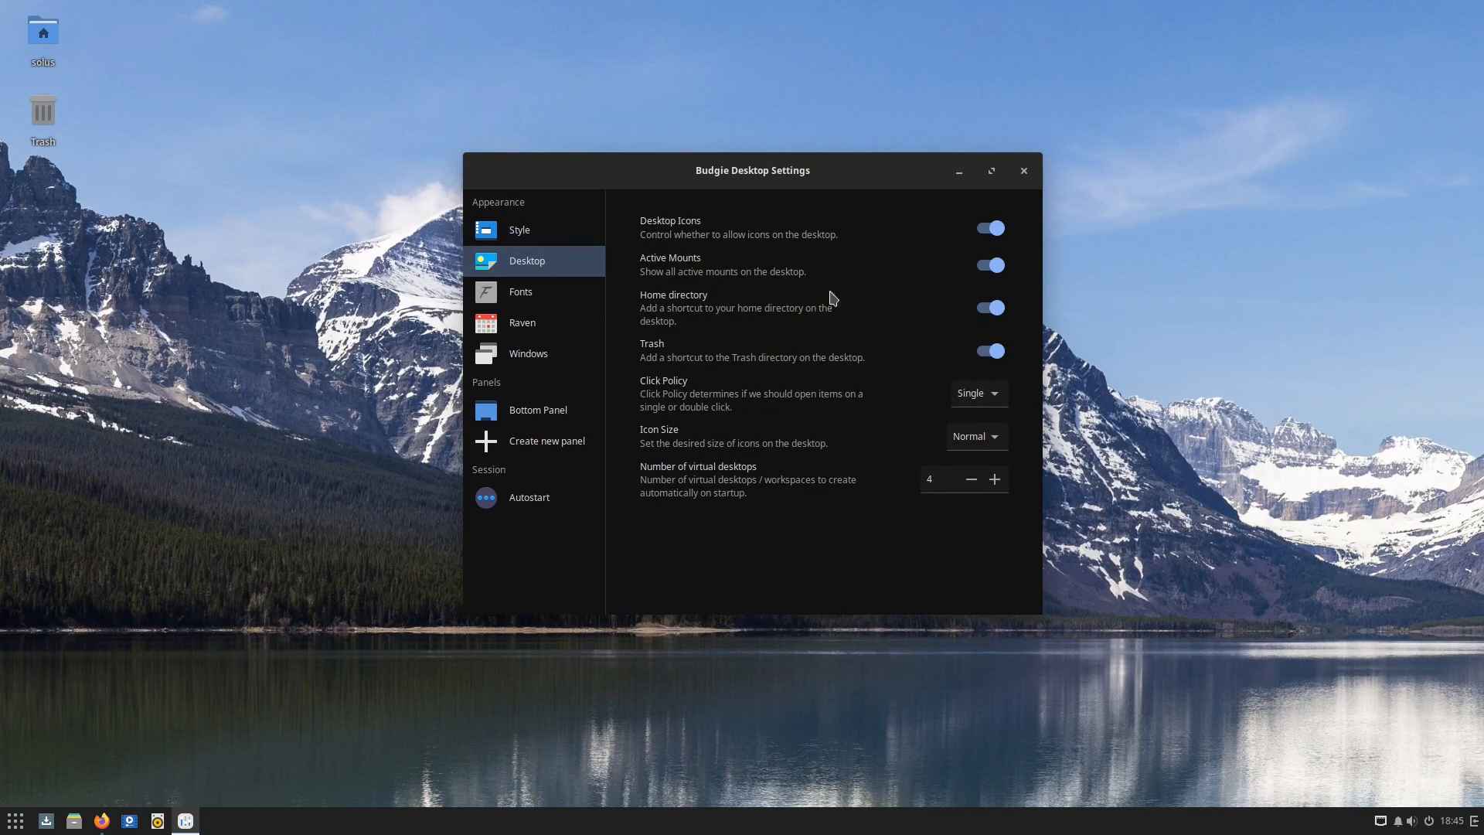
mouse_move(949, 459)
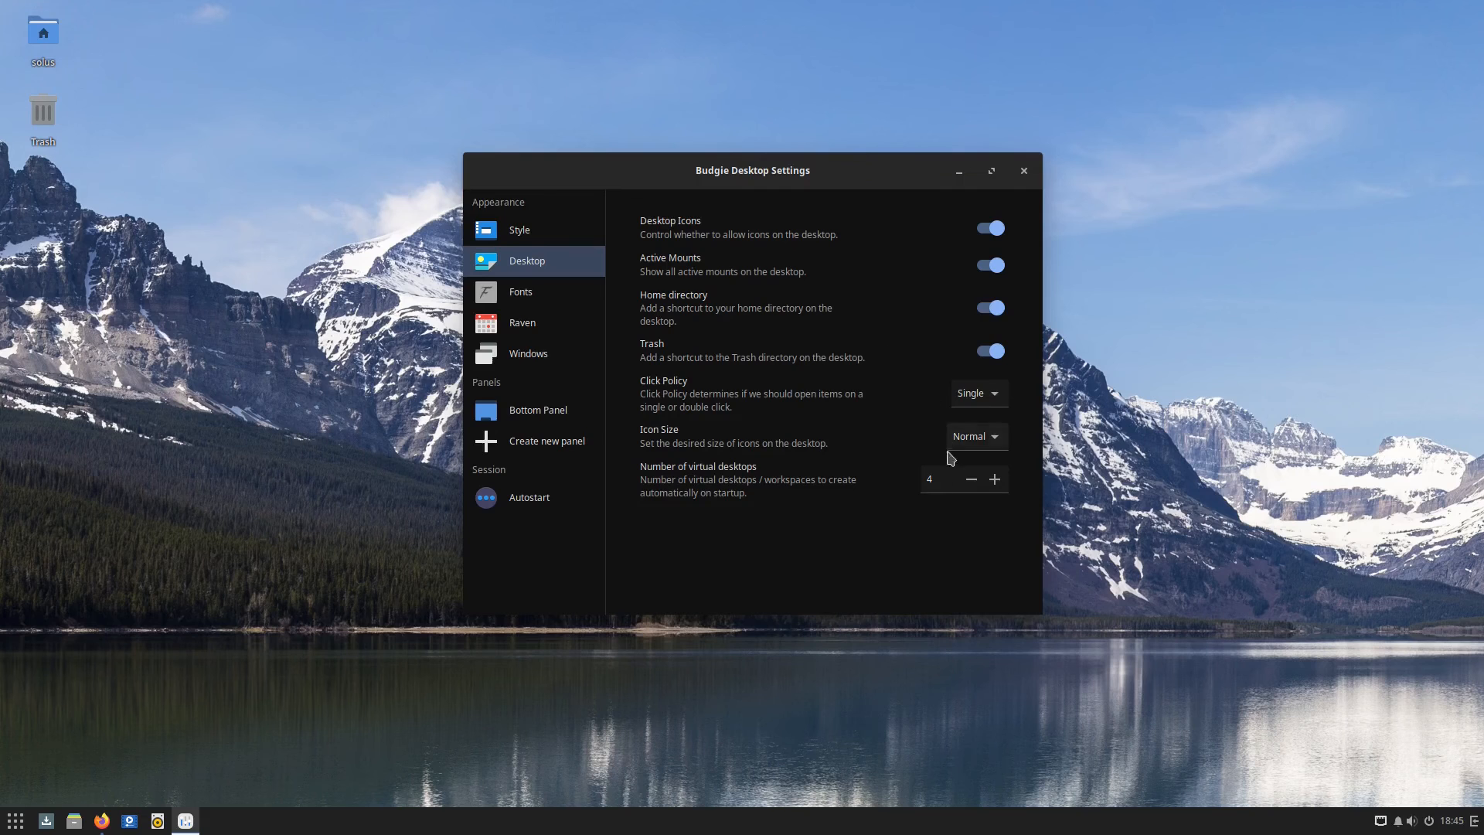
left_click(521, 322)
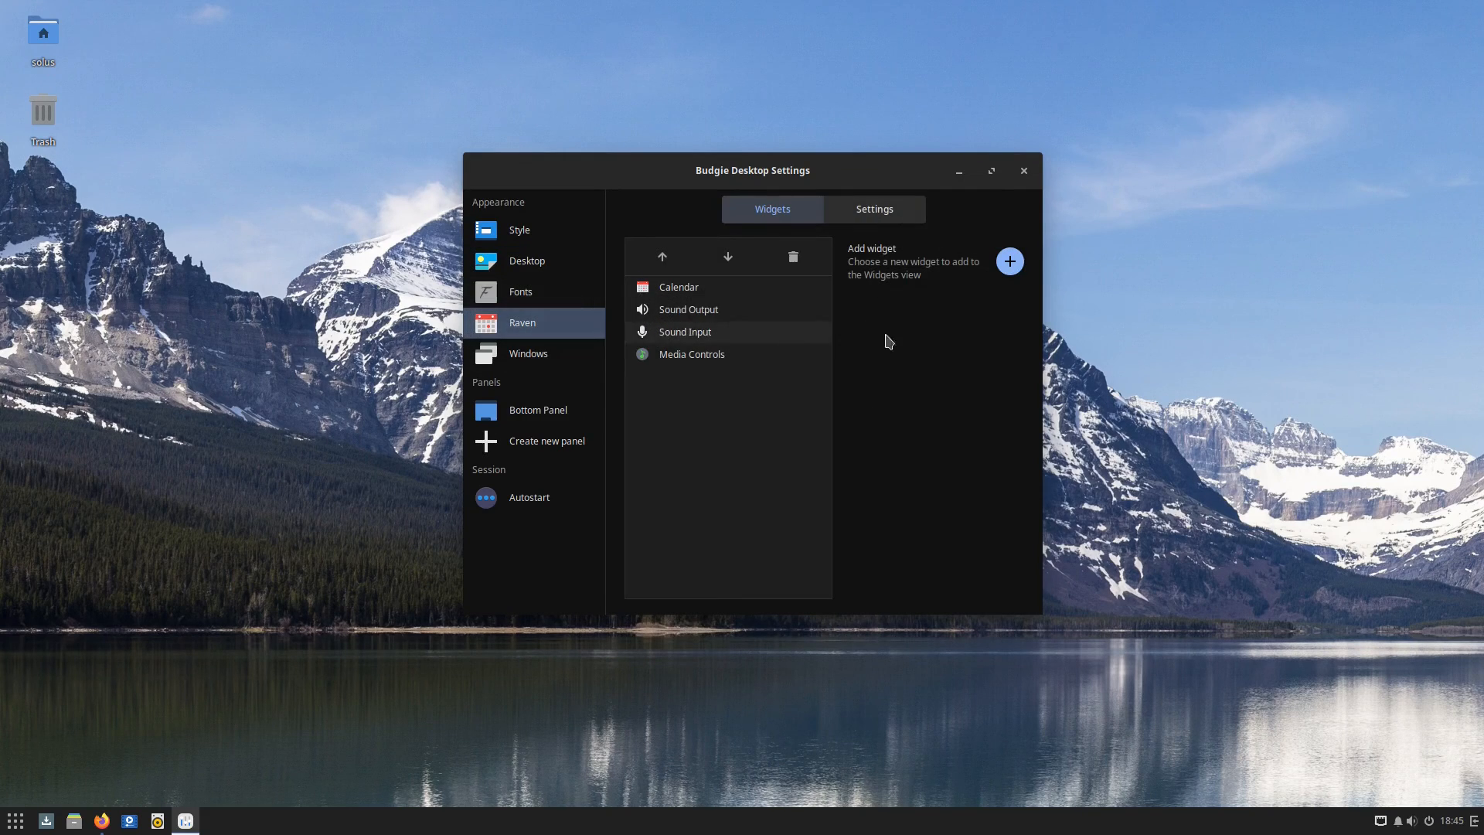
mouse_move(828, 266)
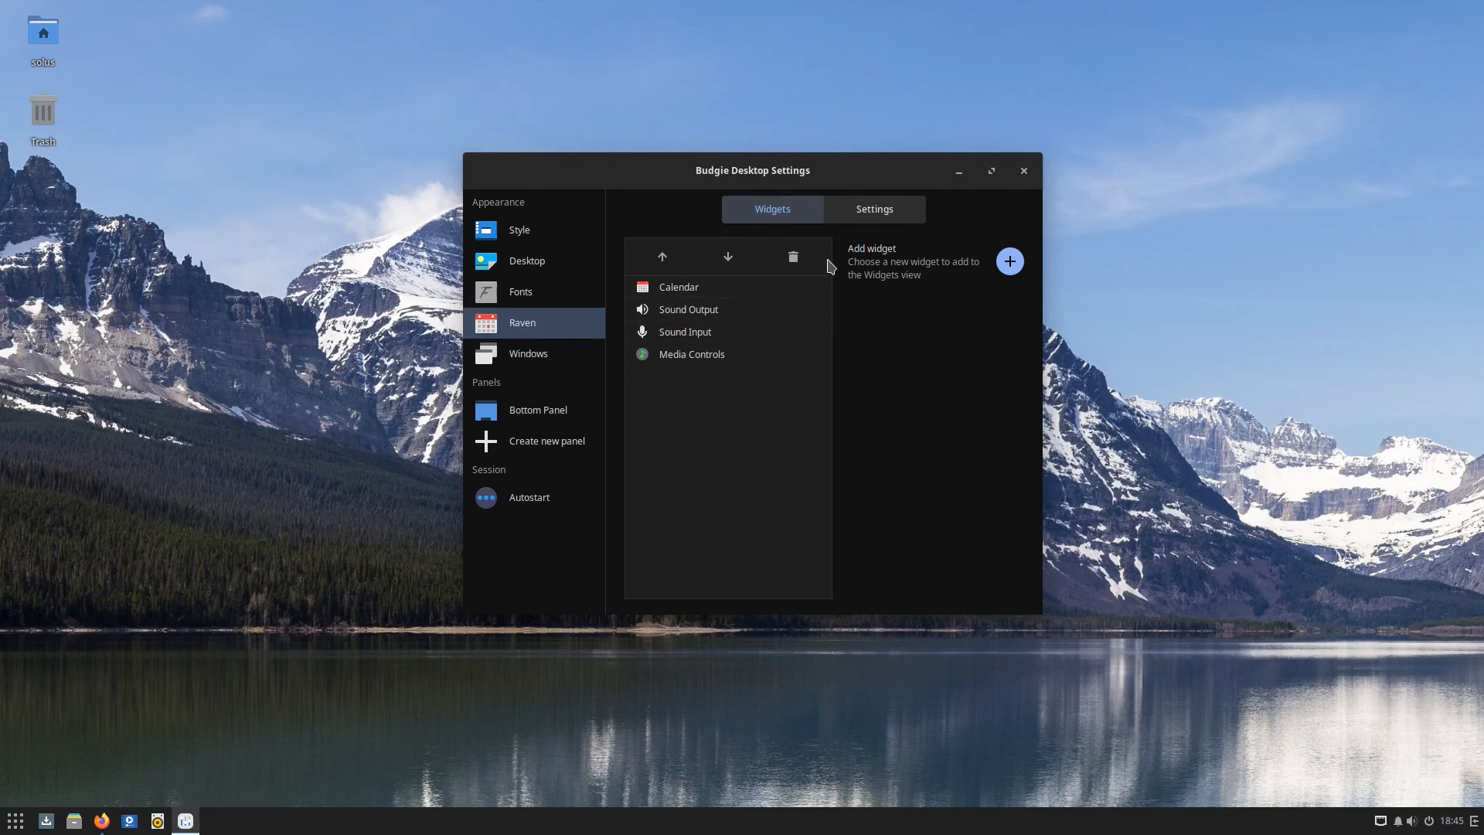
left_click(1008, 262)
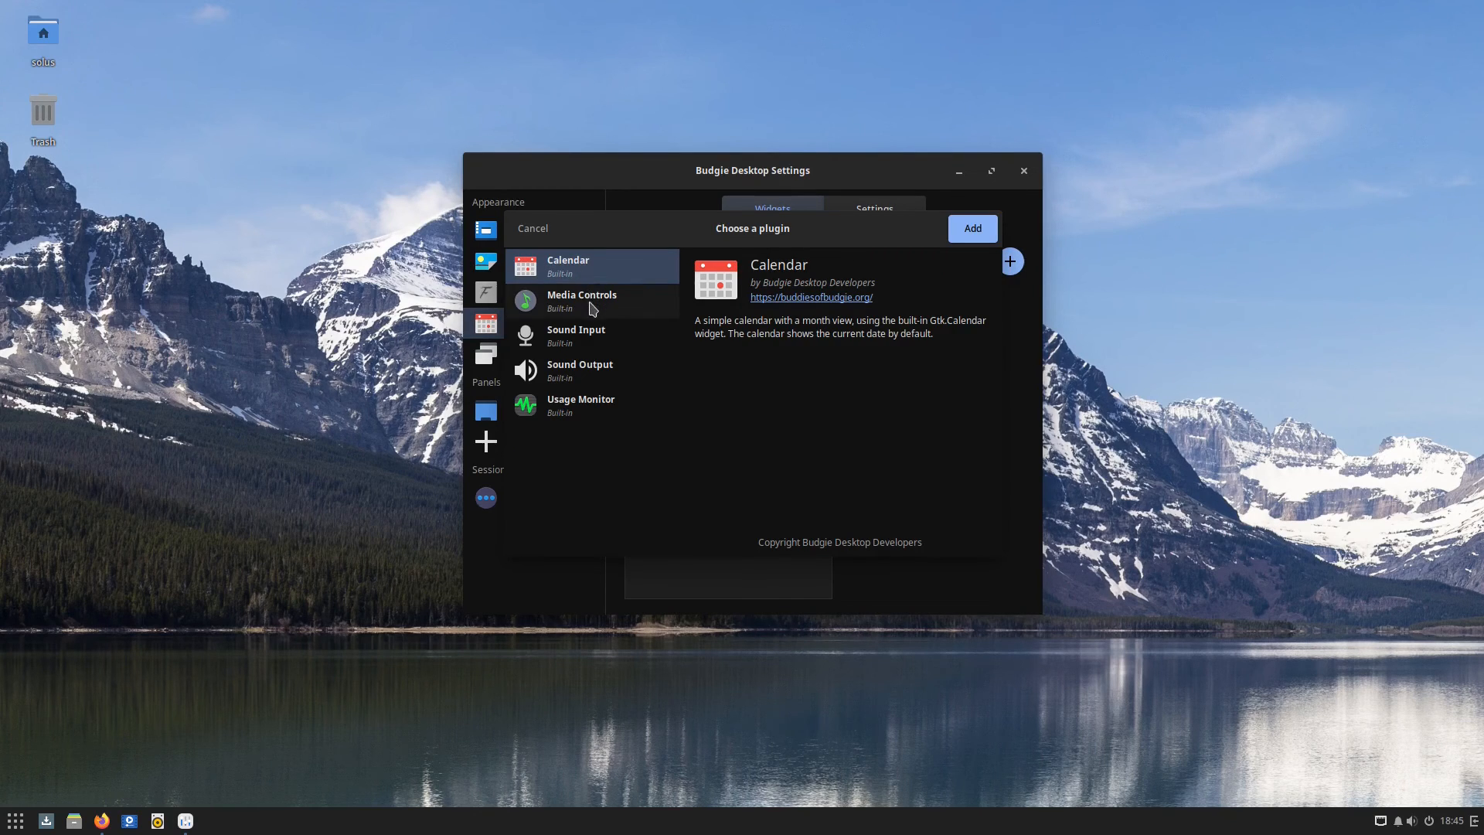
left_click(531, 228)
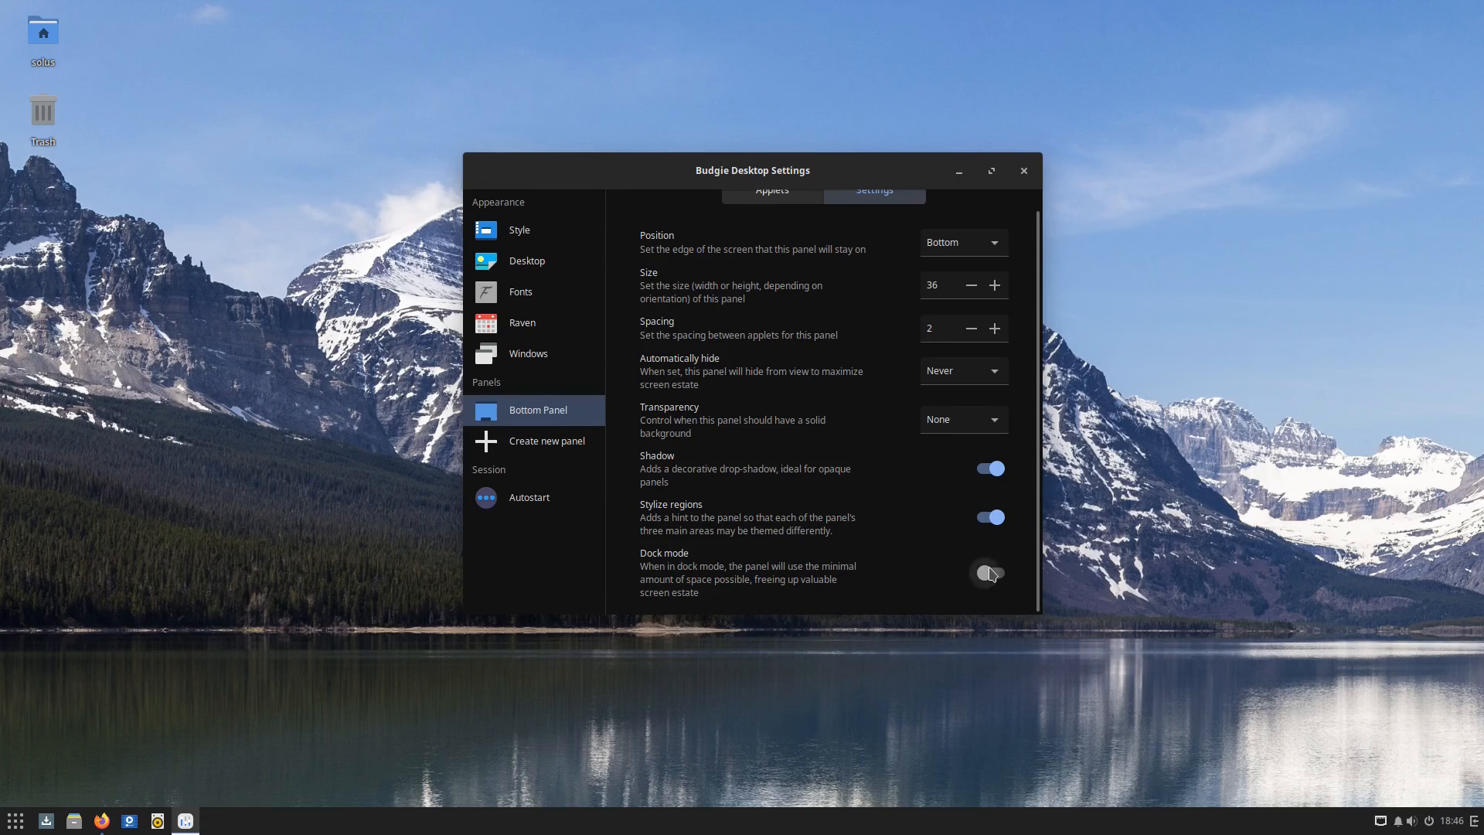
mouse_move(991, 581)
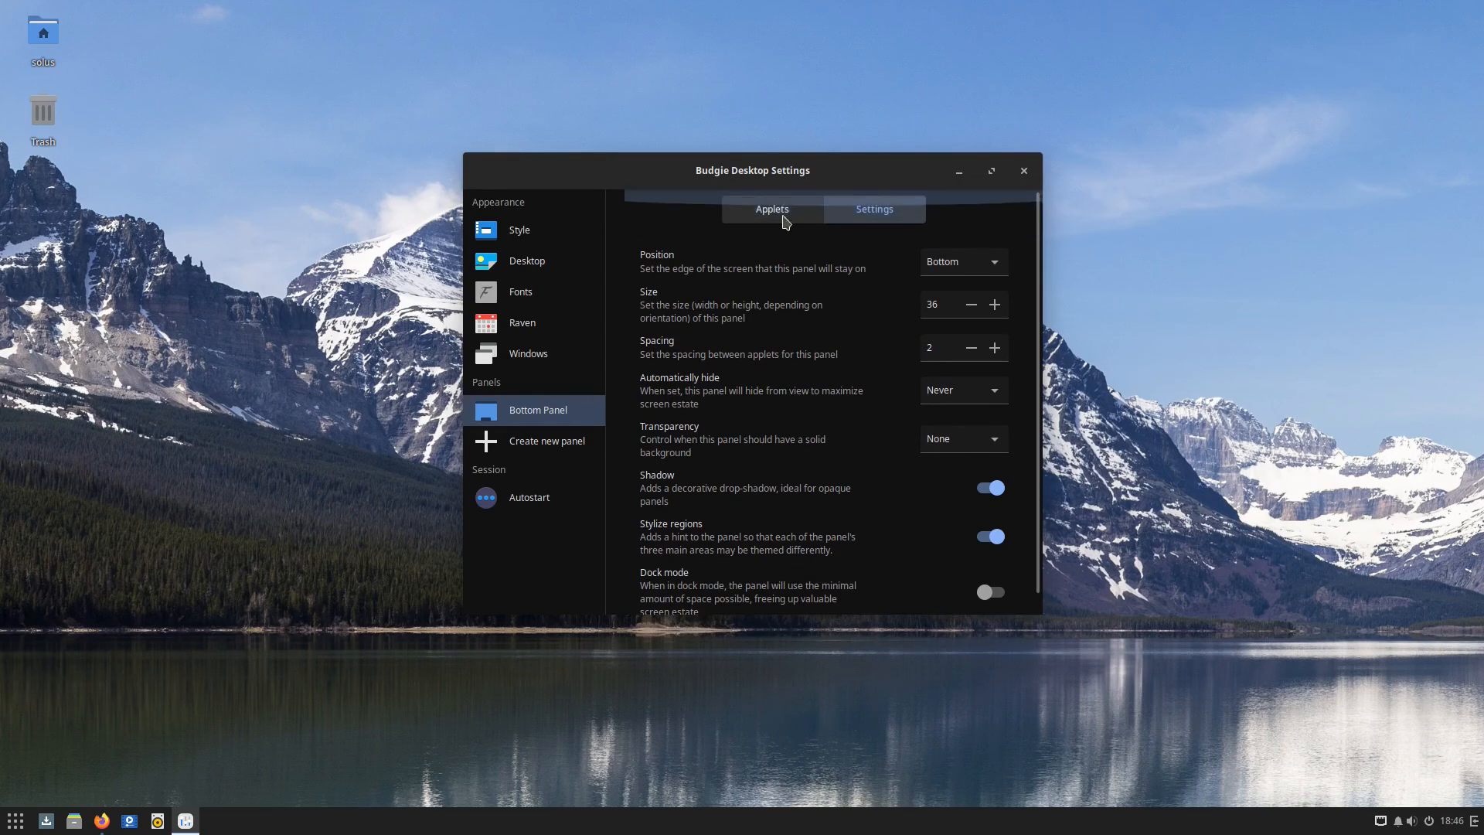
Add the Trash Bin applet to the bottom panel's applet list
left_click(770, 209)
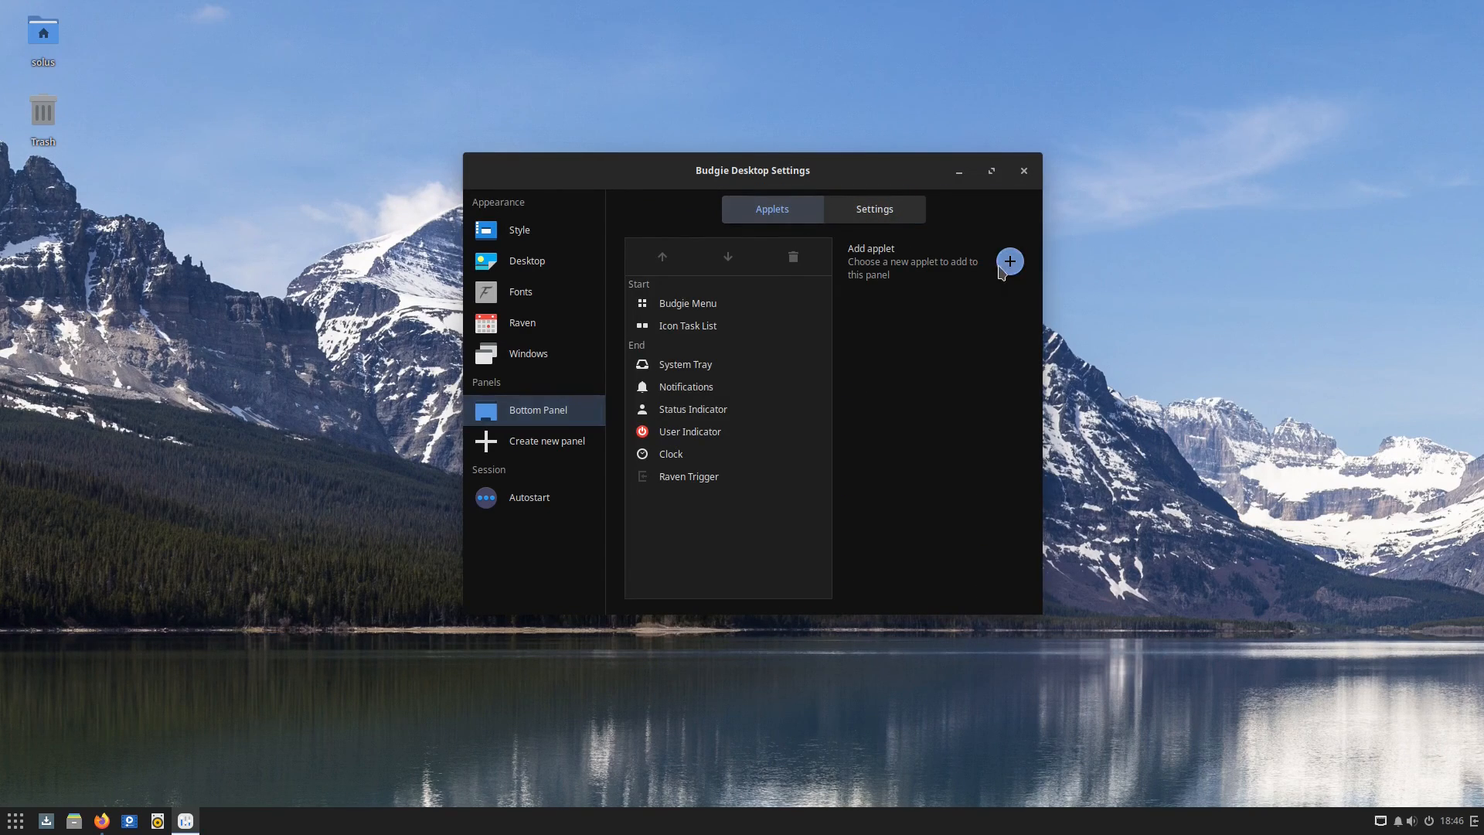
left_click(1009, 261)
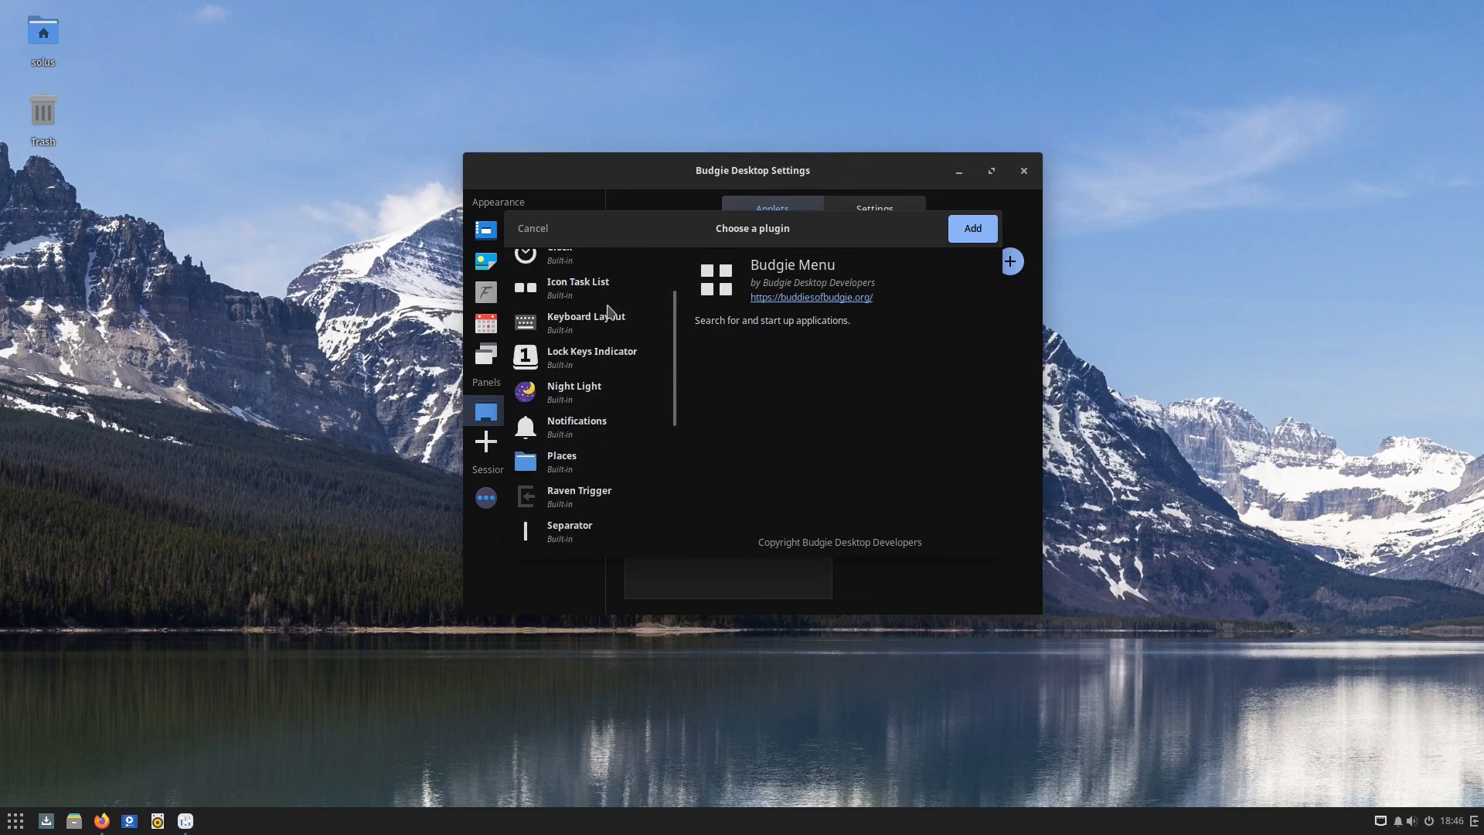
scroll("down", 3)
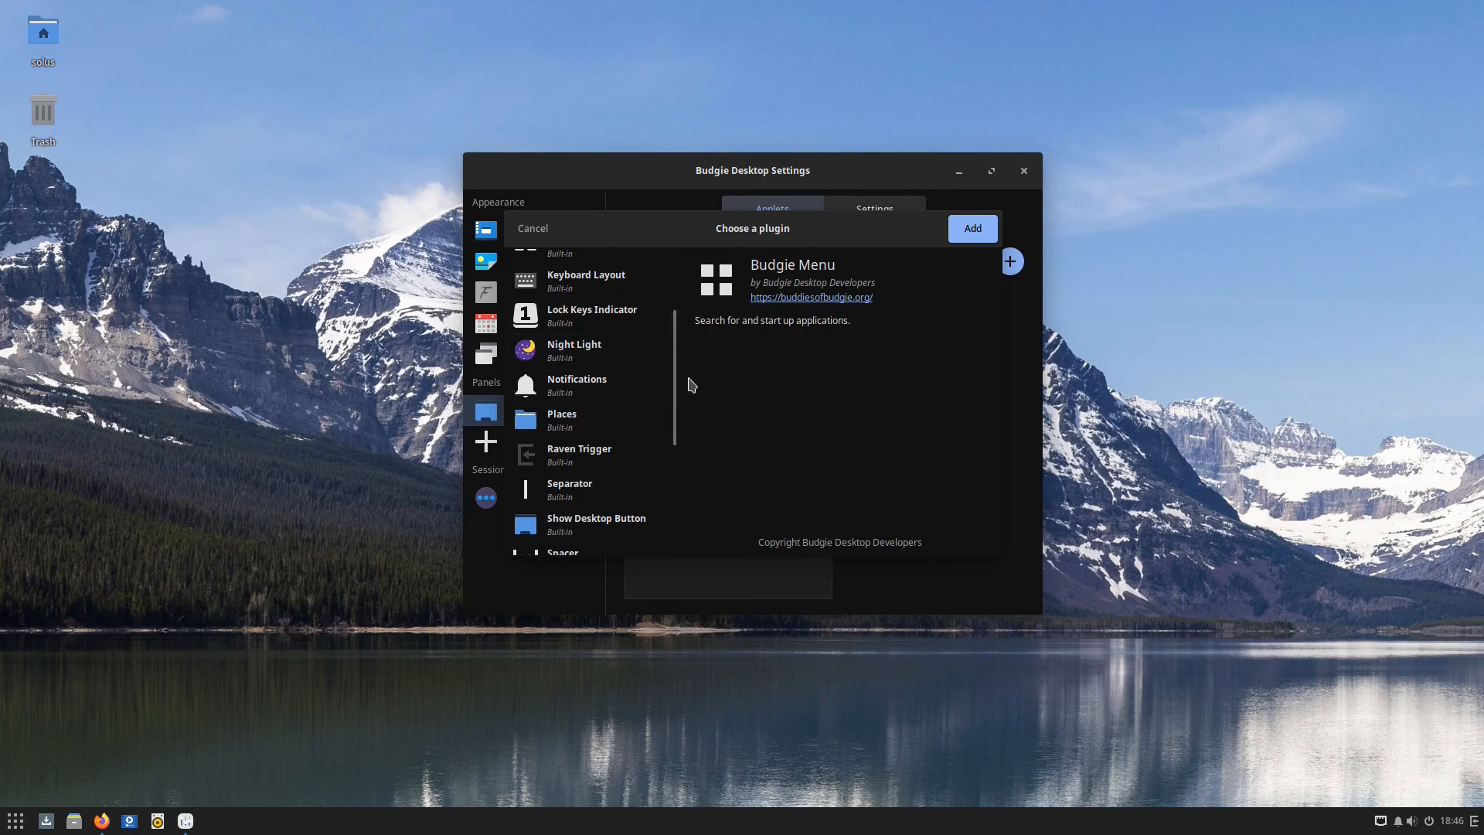
scroll("down", 3)
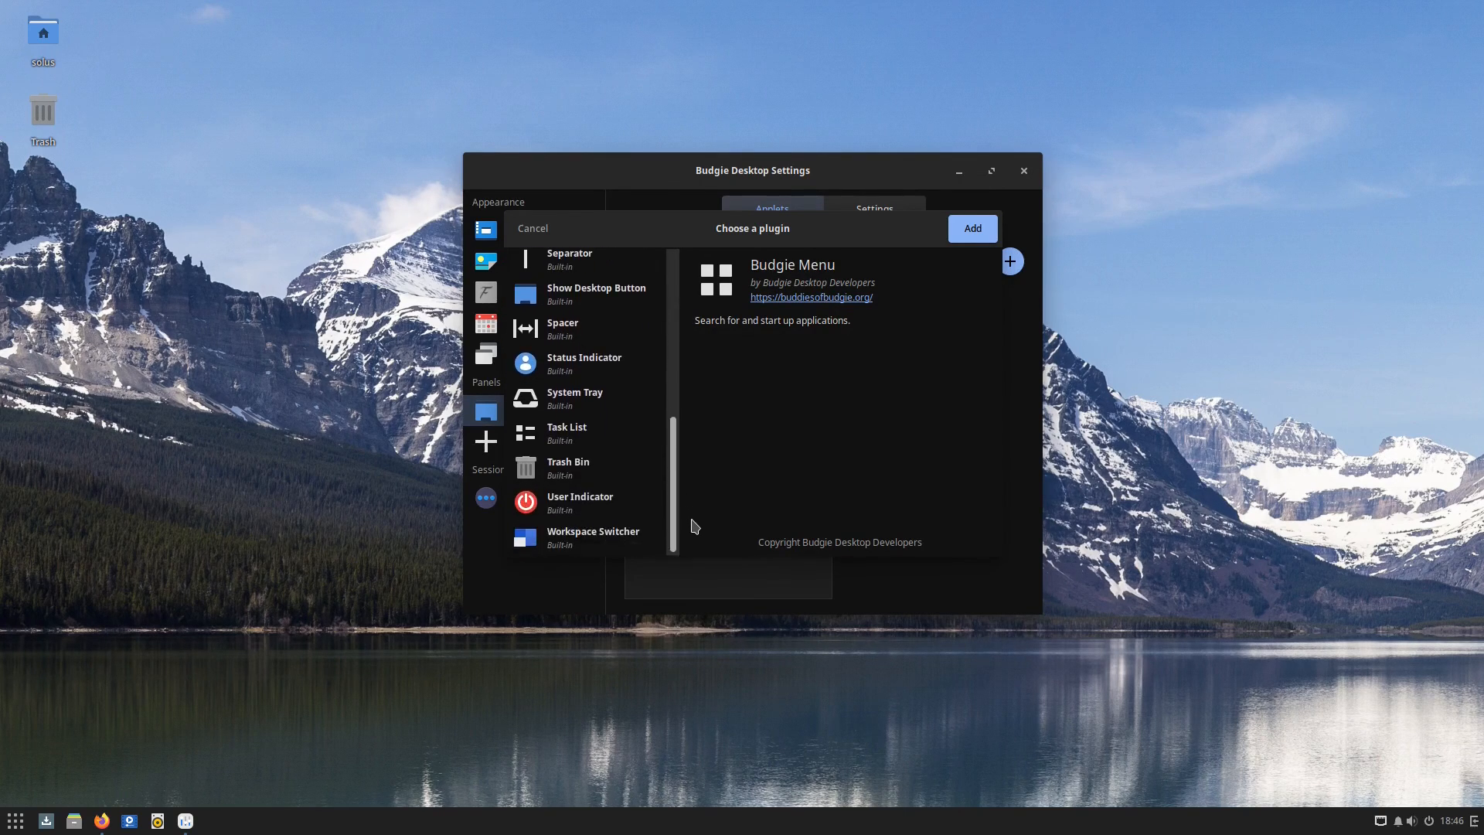
left_click(568, 467)
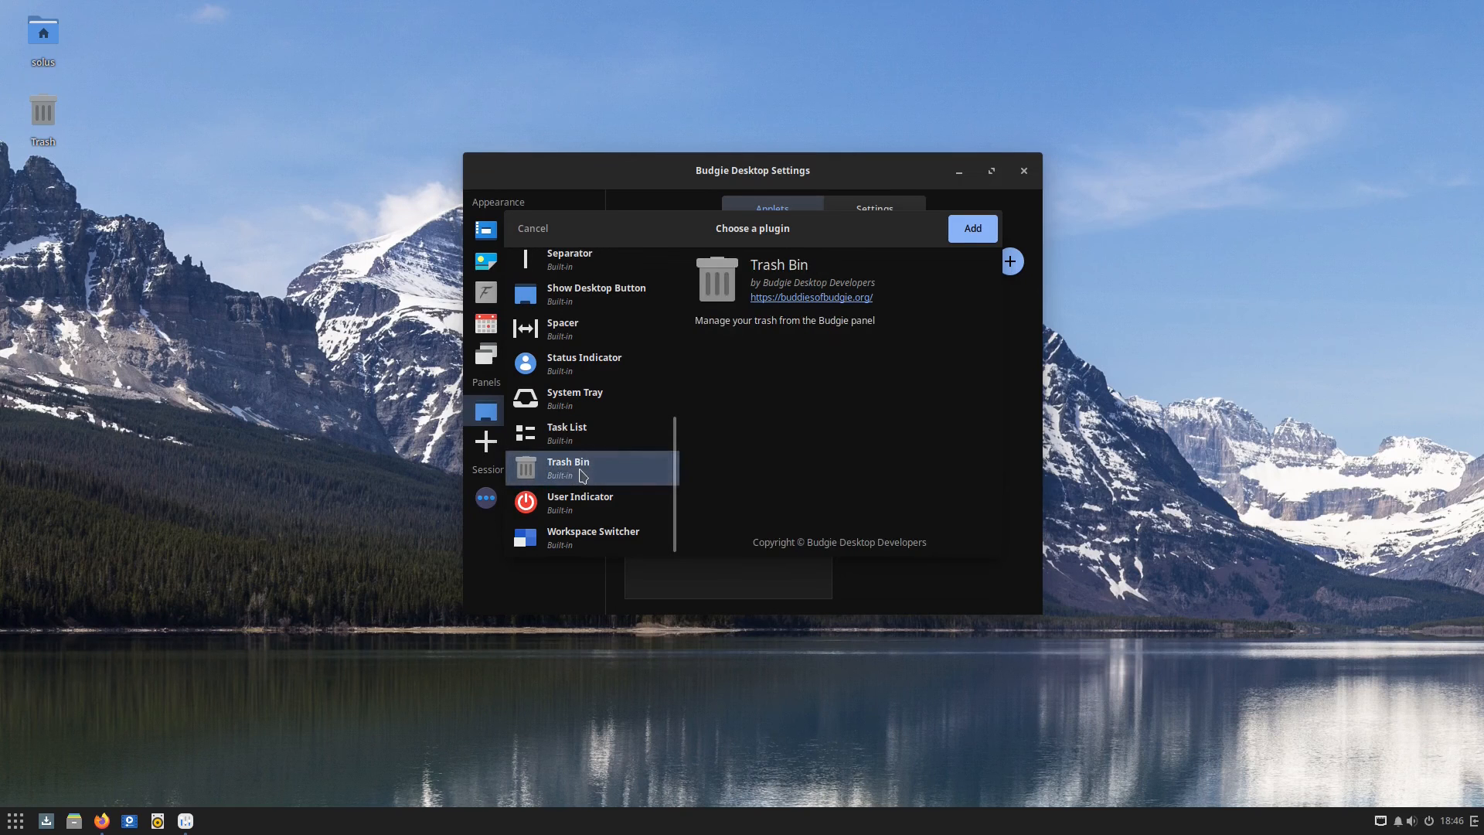
left_click(970, 228)
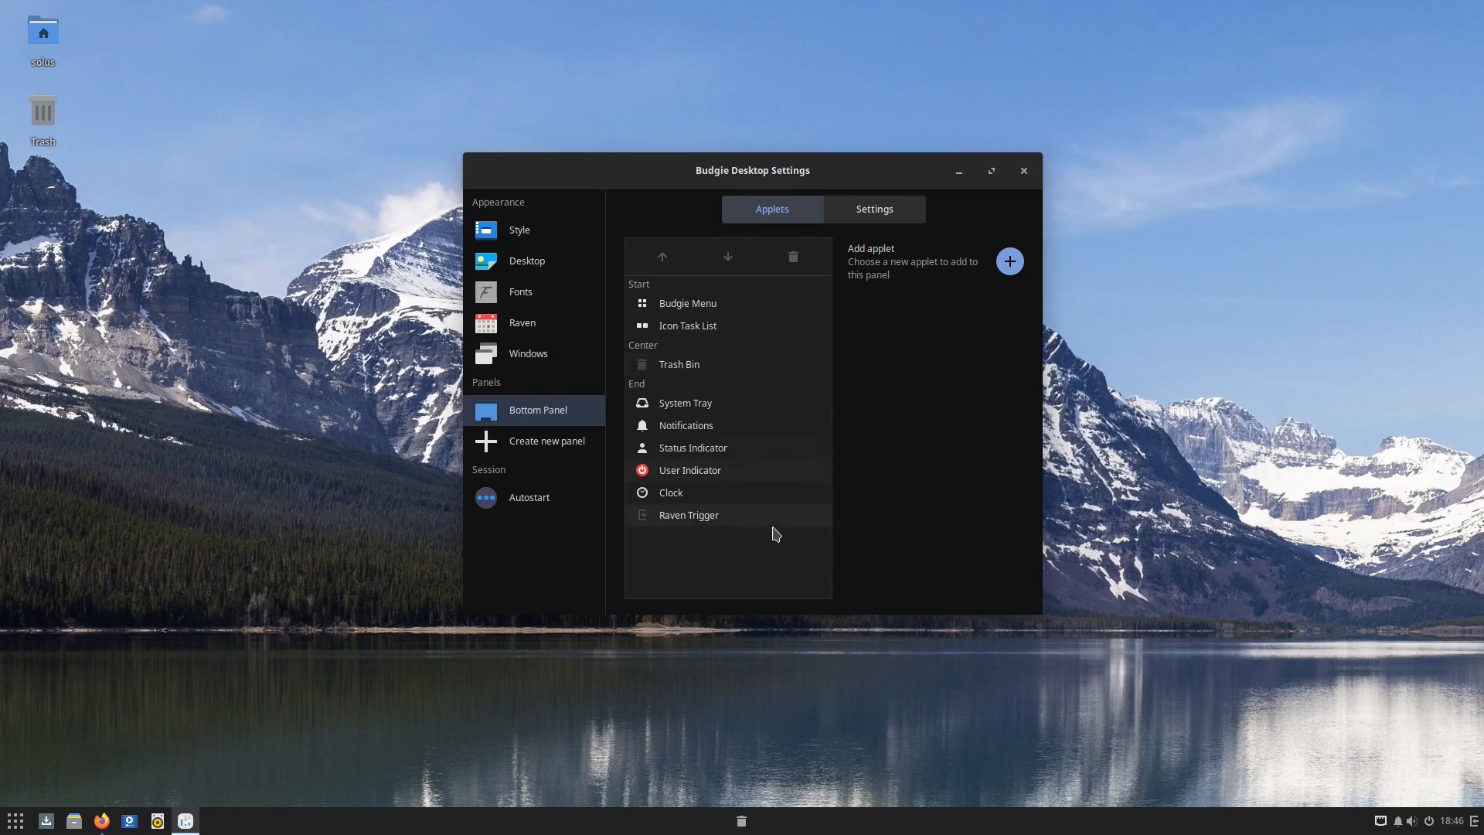
Place the Trash Bin applet first in the panel's End section and close Budgie Desktop Settings
left_click(679, 364)
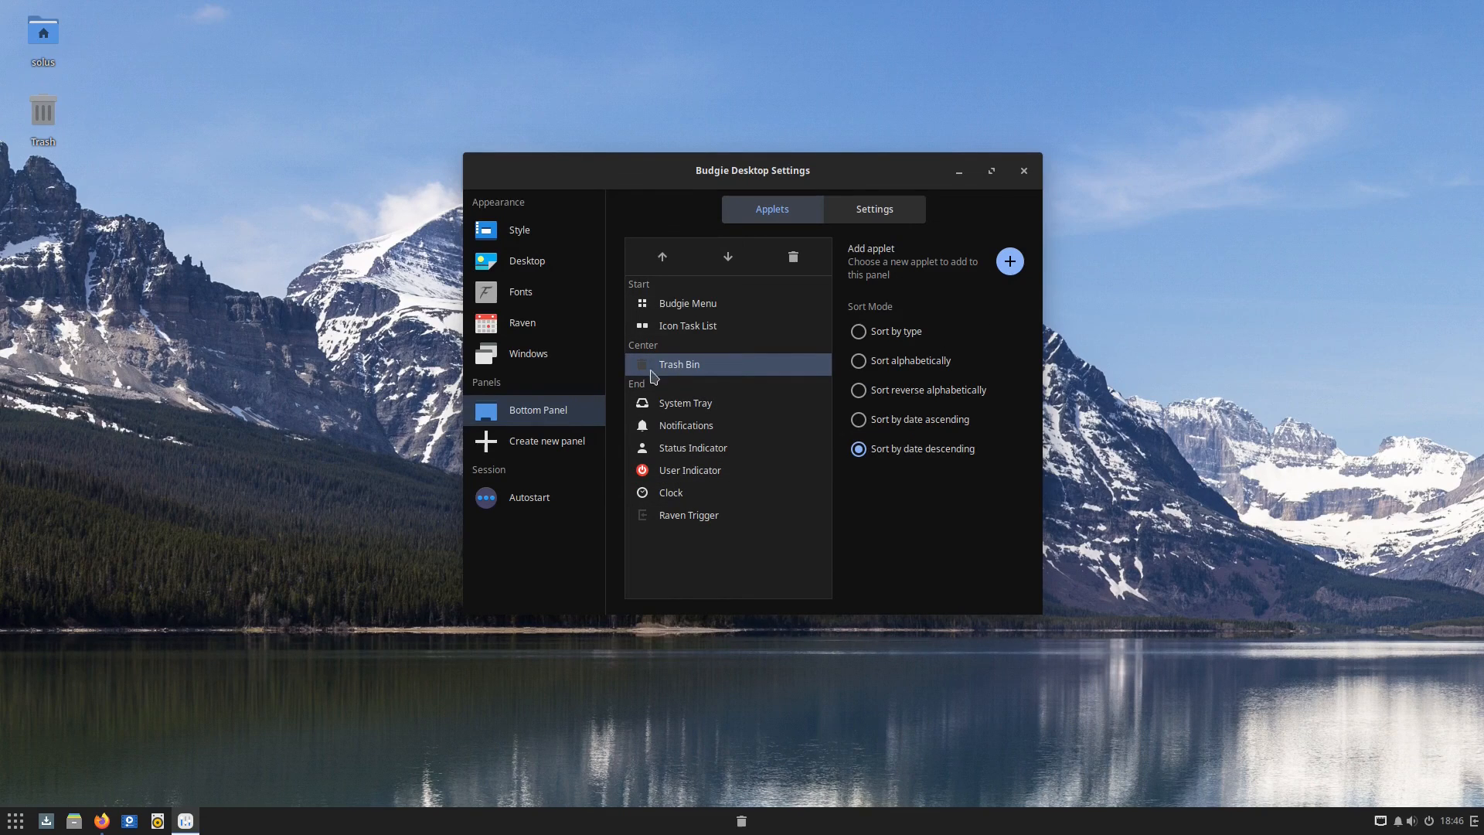
left_click(728, 257)
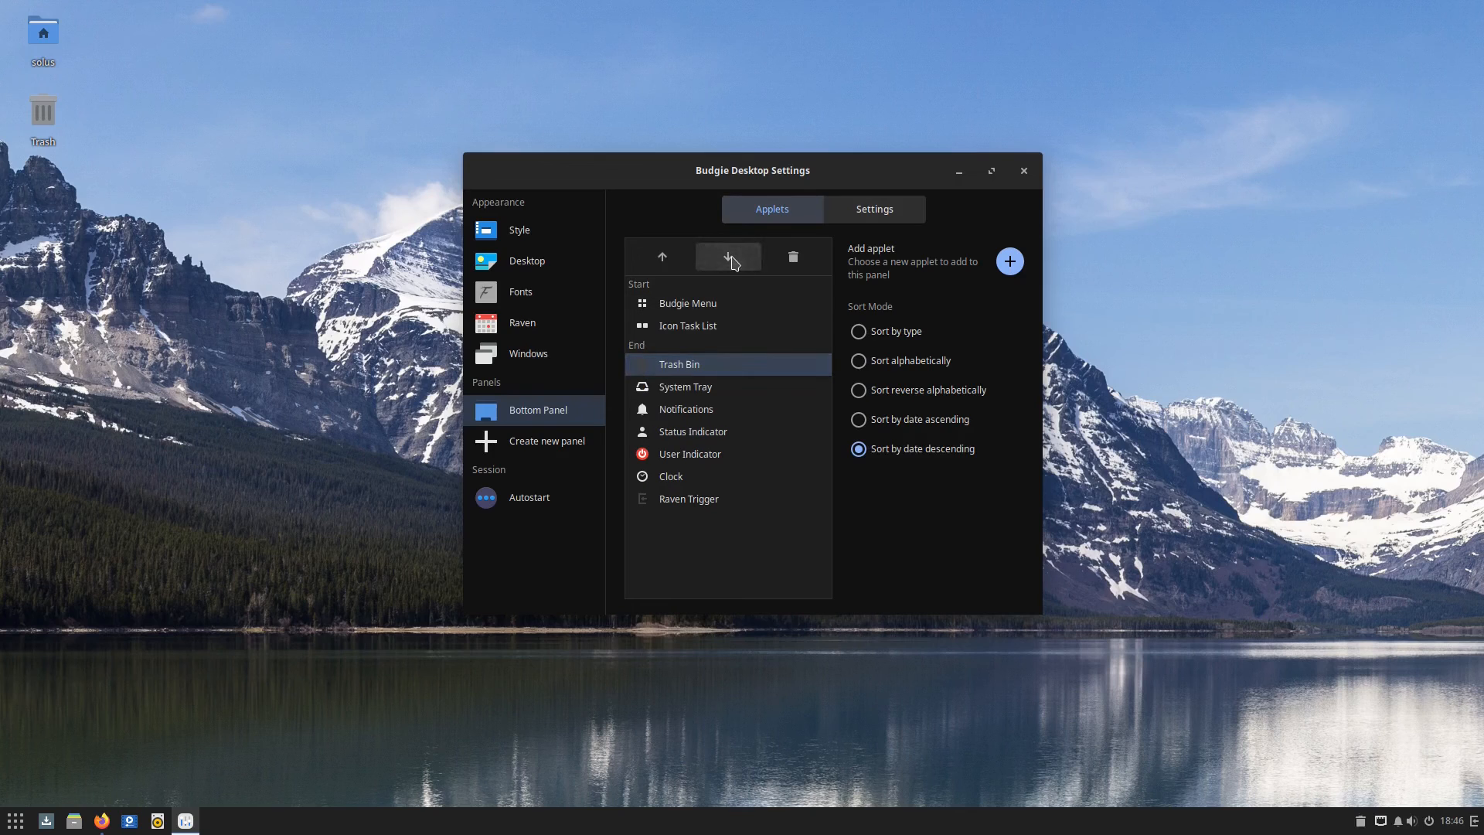
left_click(727, 256)
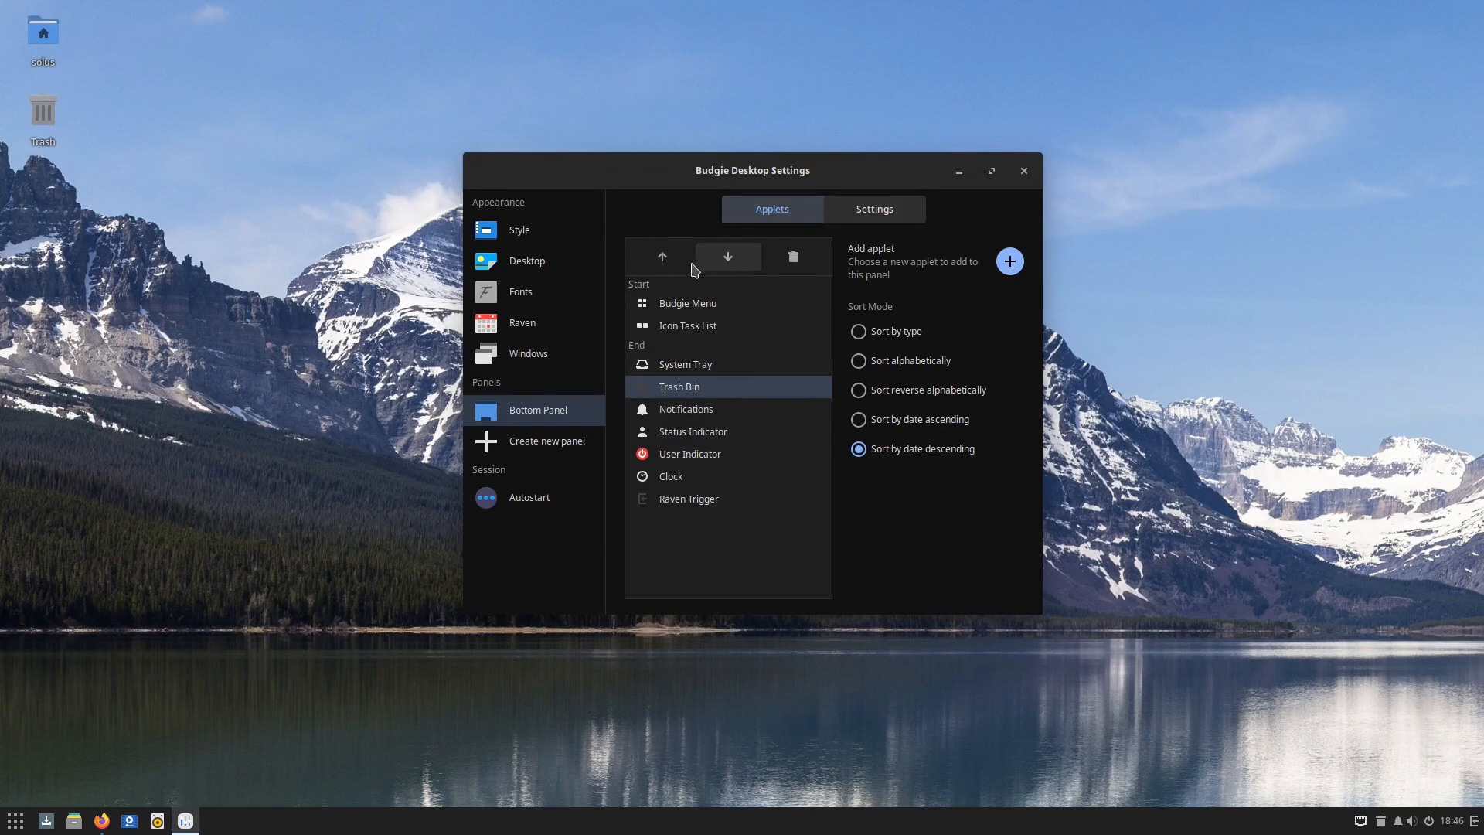
left_click(662, 255)
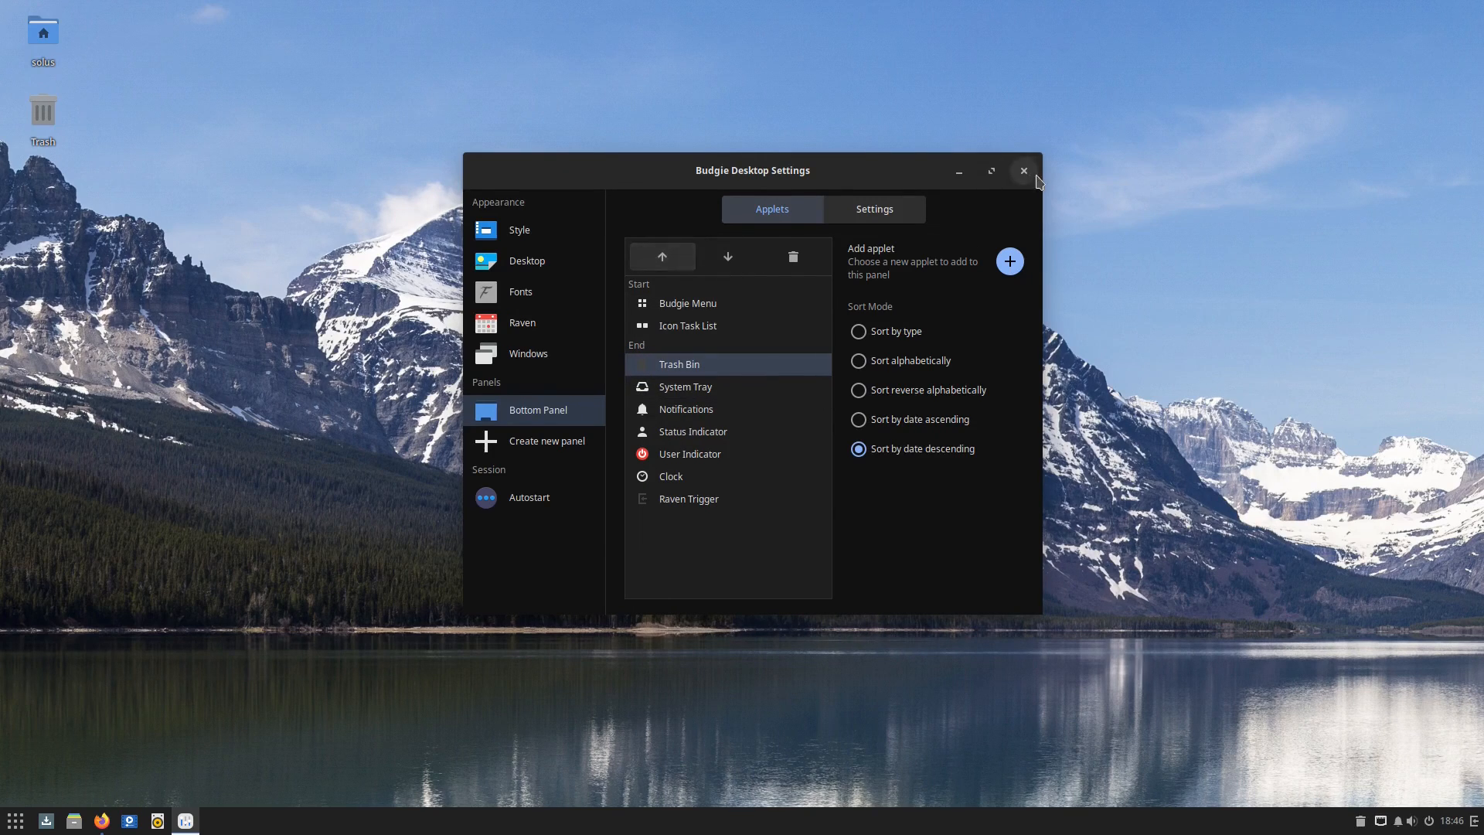
left_click(1023, 172)
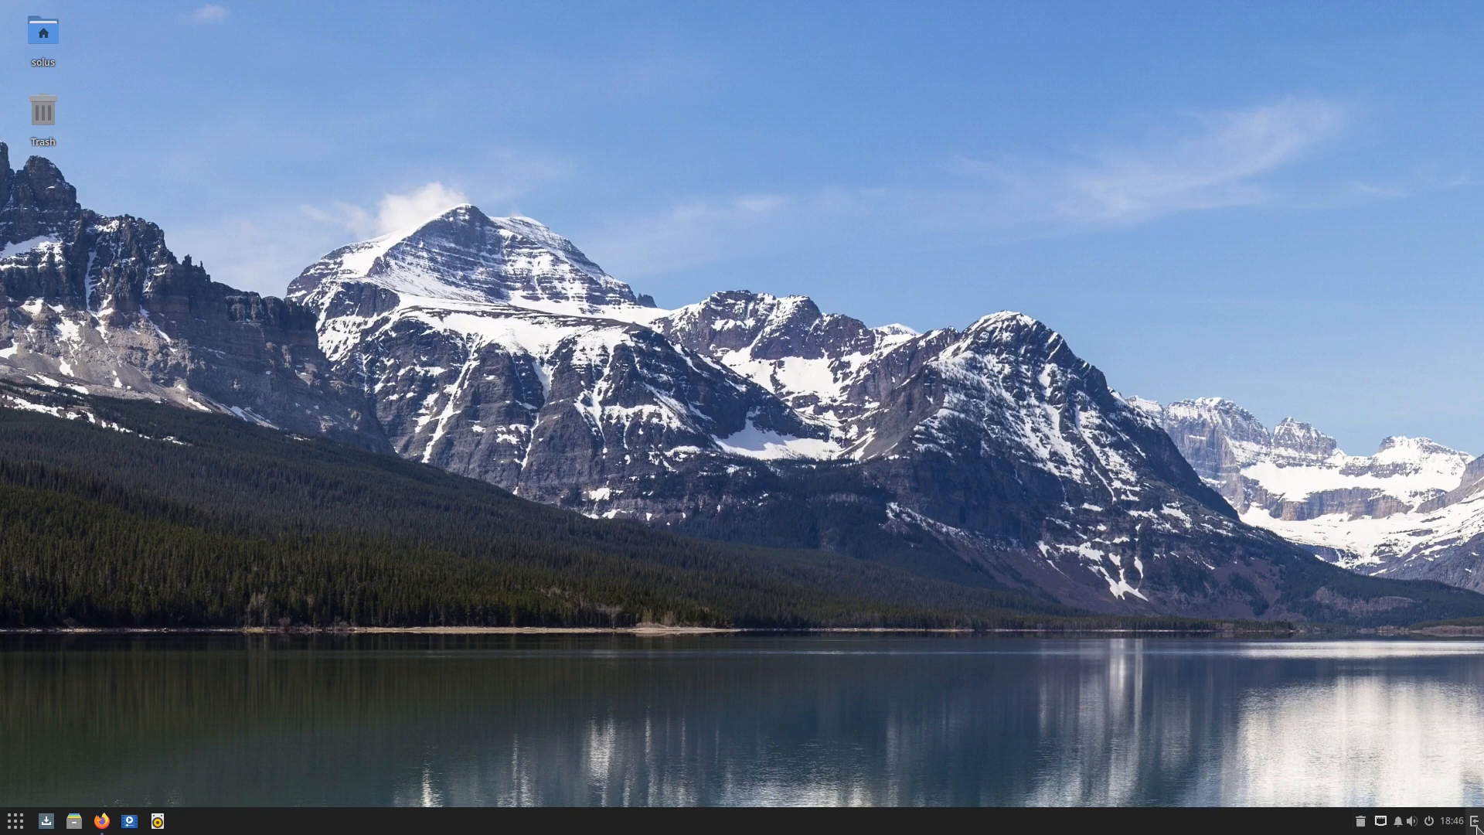
View the new Trash applet's popup, then bring Firefox with the Solus About page back
left_click(1361, 819)
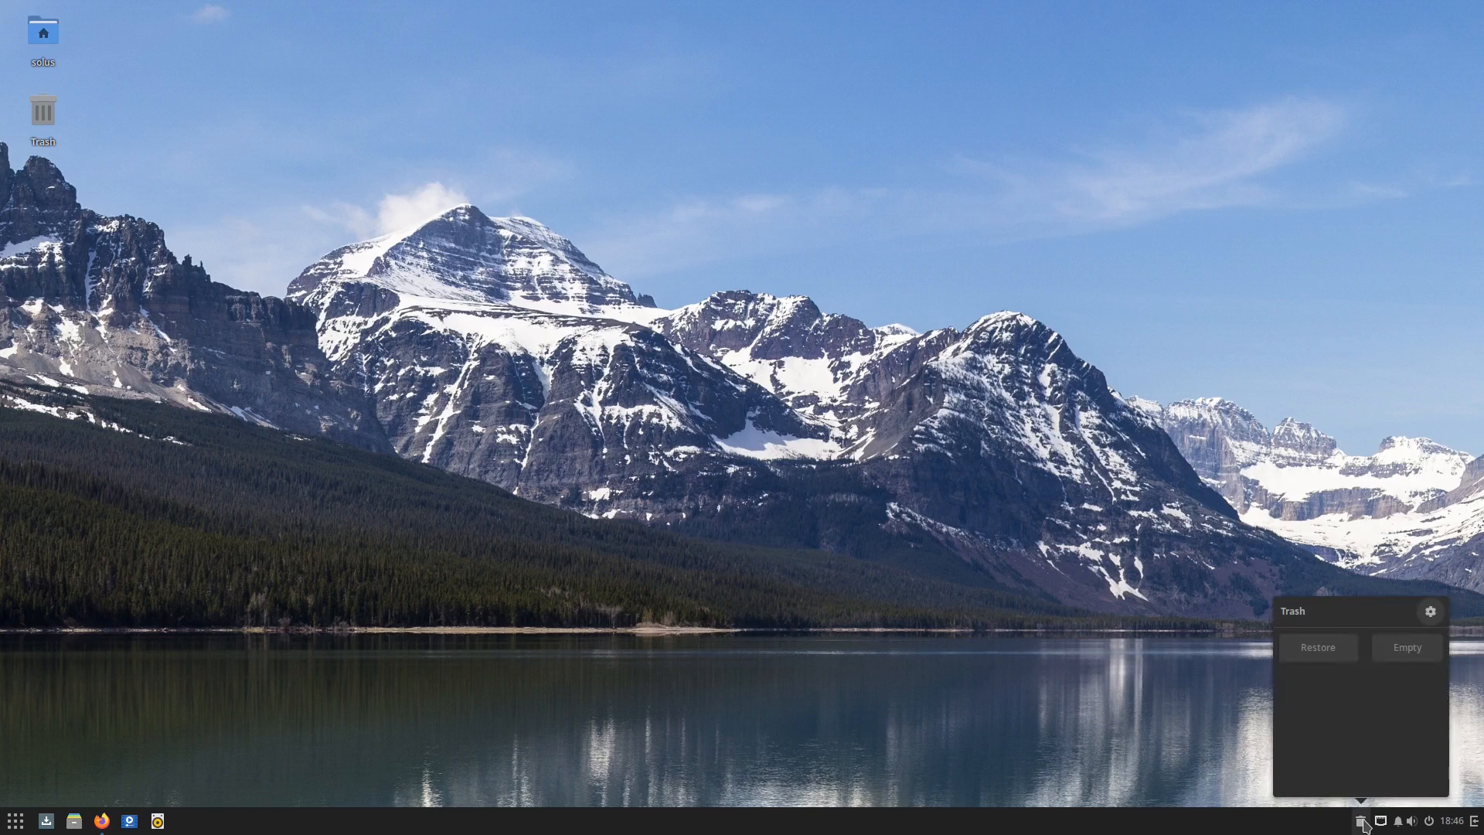
mouse_move(1338, 714)
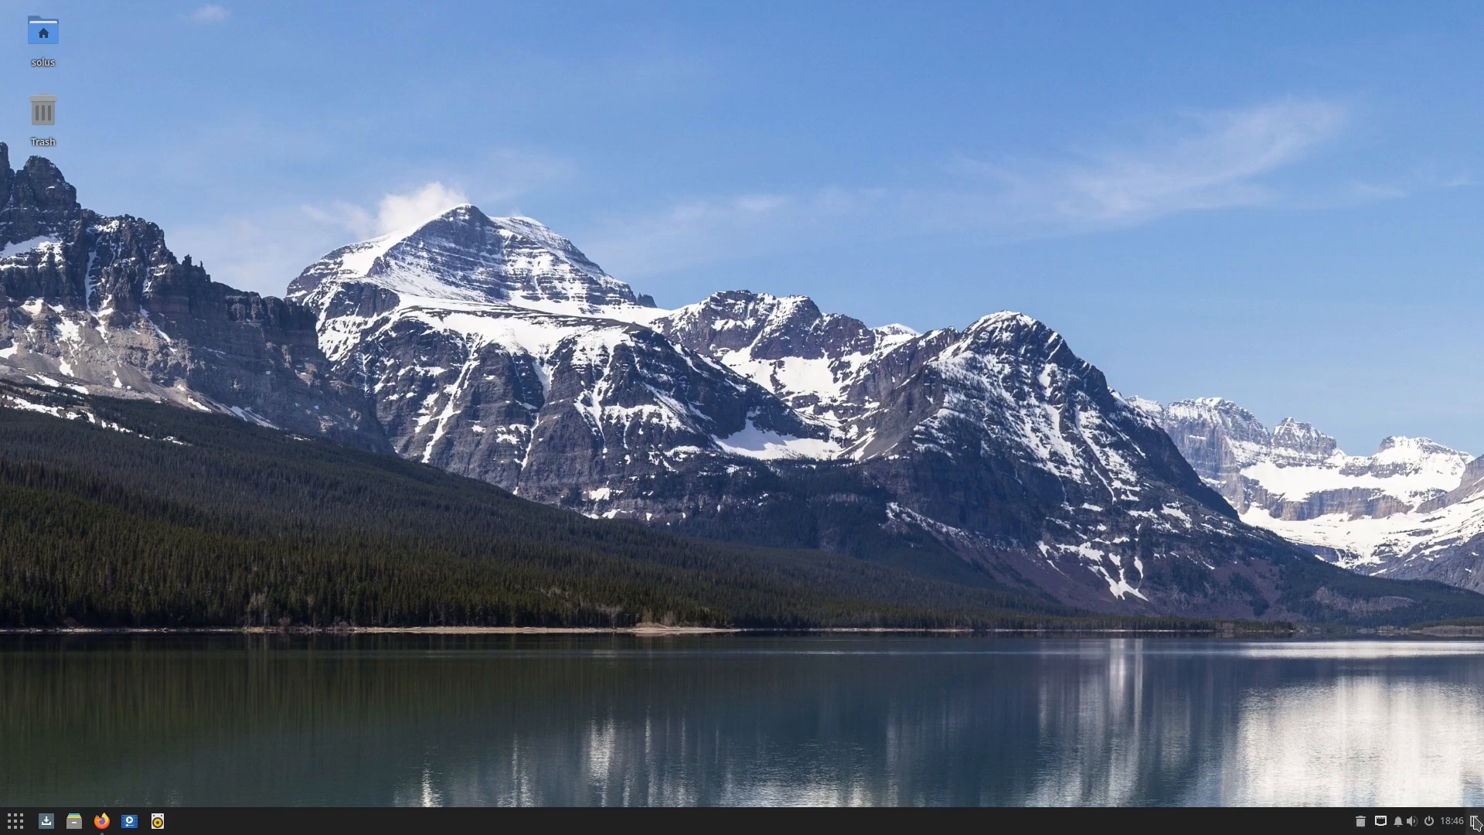
mouse_move(4, 667)
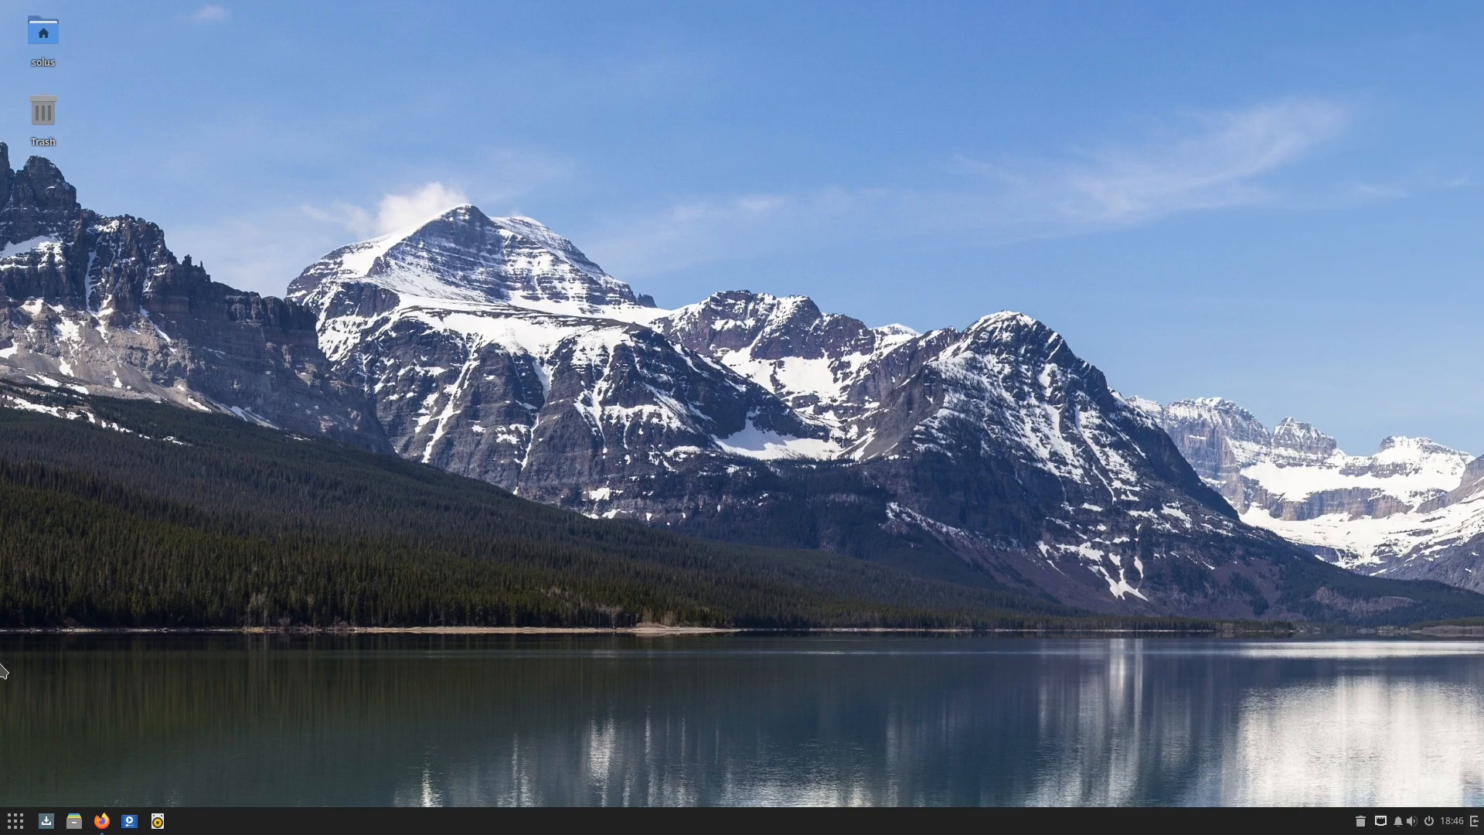
mouse_move(184, 742)
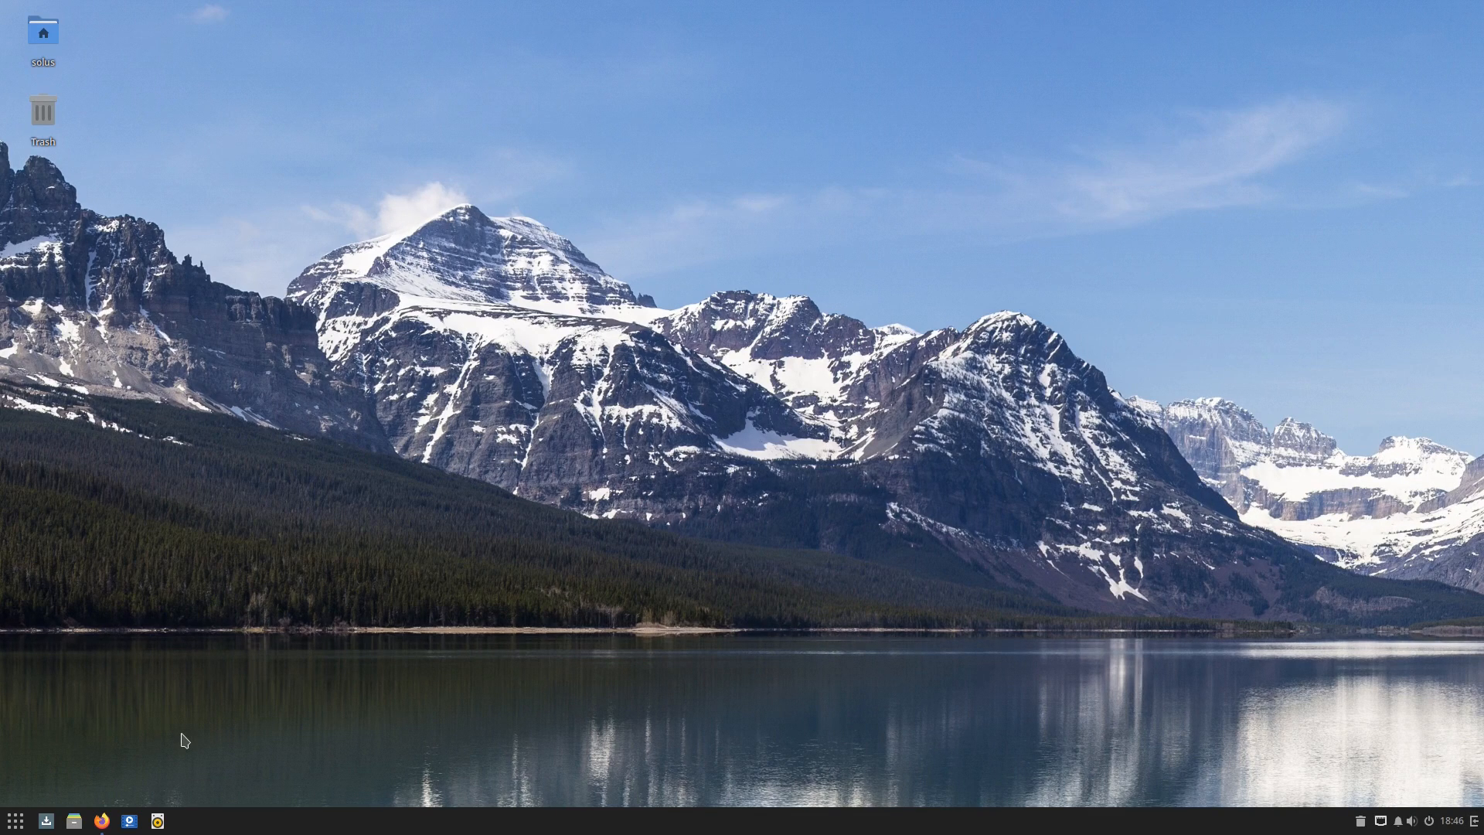
mouse_move(305, 667)
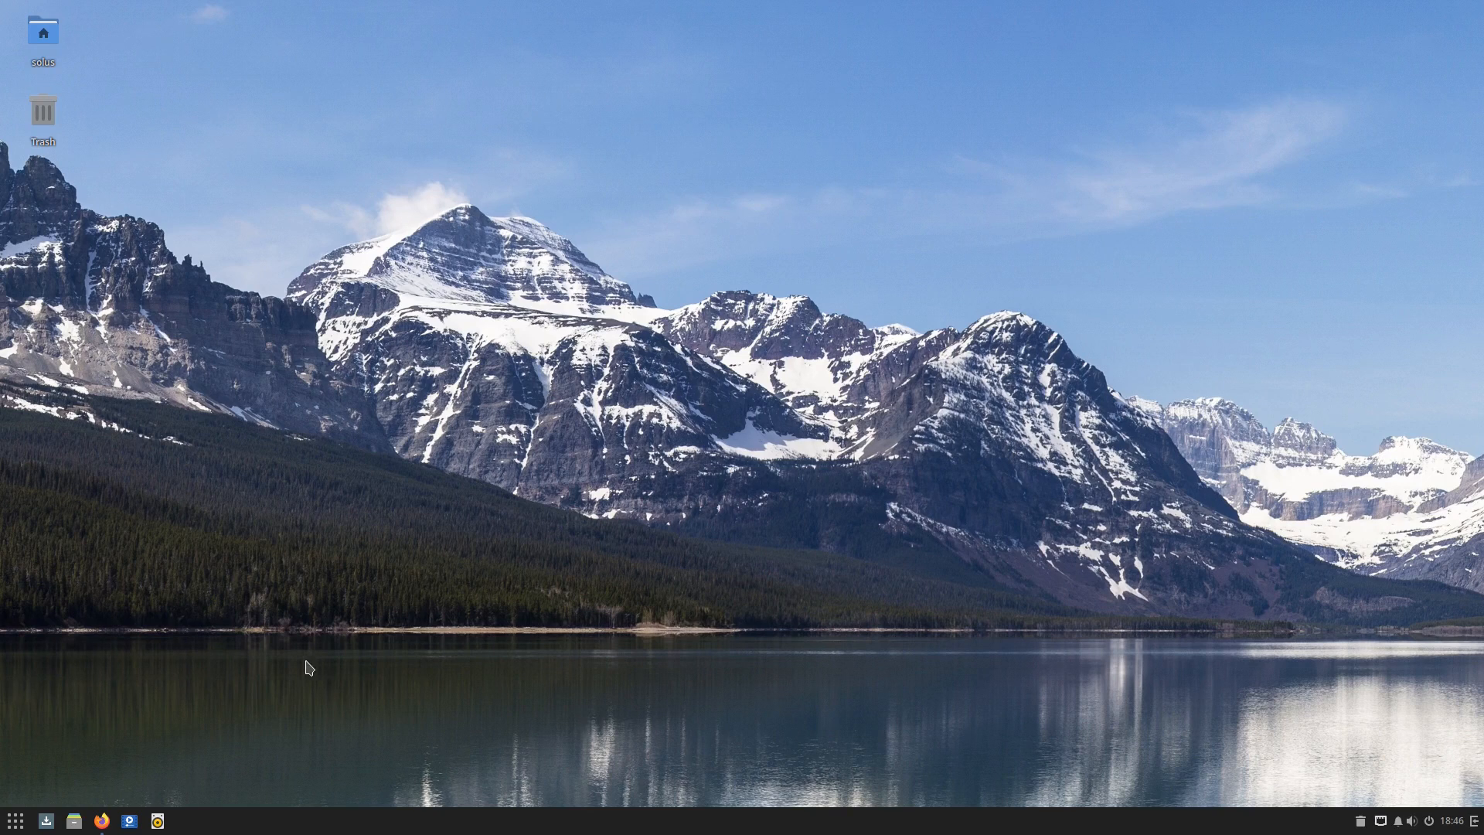
left_click(100, 819)
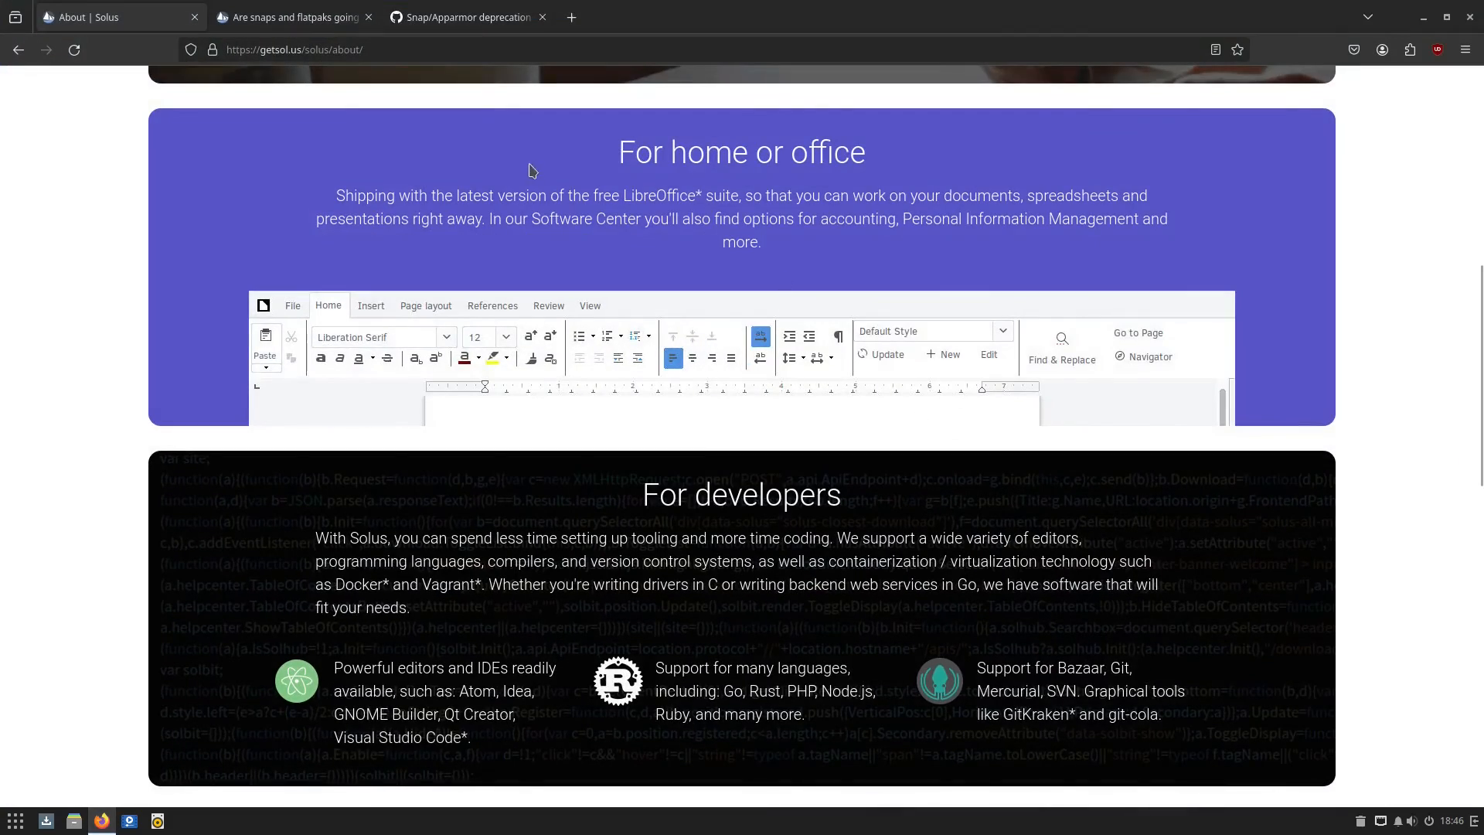
Glance at the GitHub issue tab, return to About Solus at its top, and open the Budgie Menu
left_click(294, 17)
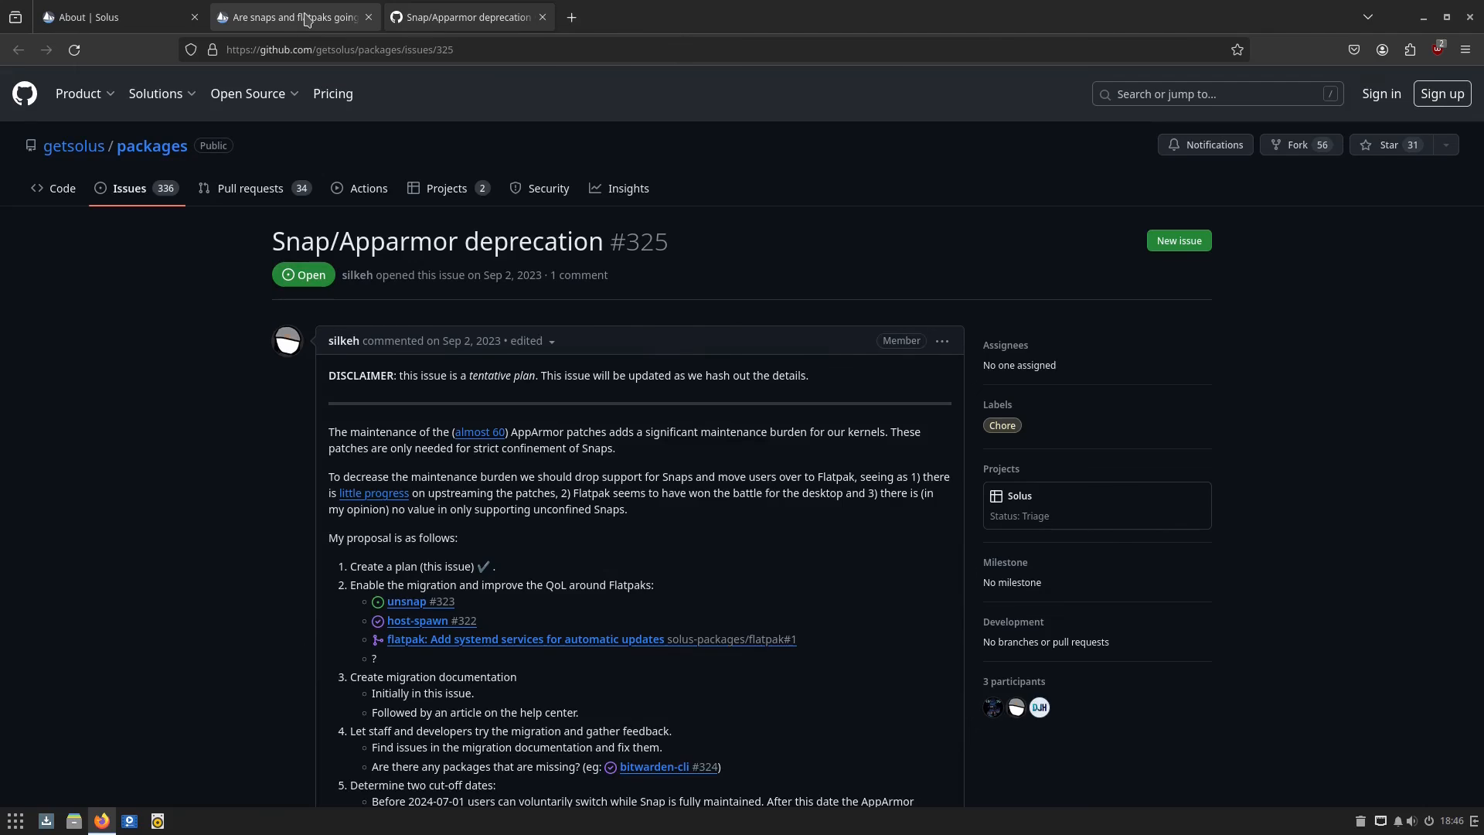
left_click(114, 17)
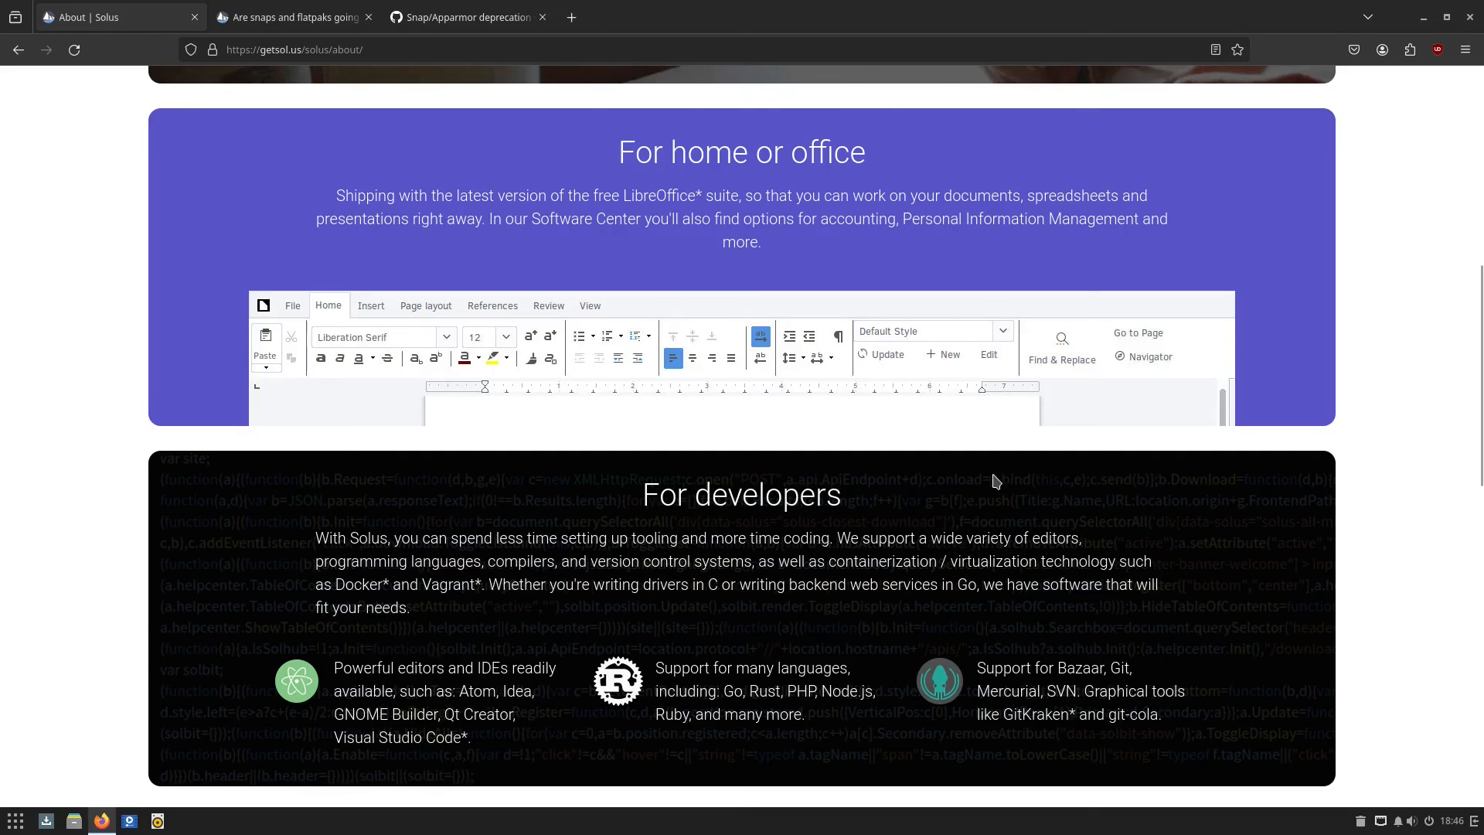
scroll("down", 3)
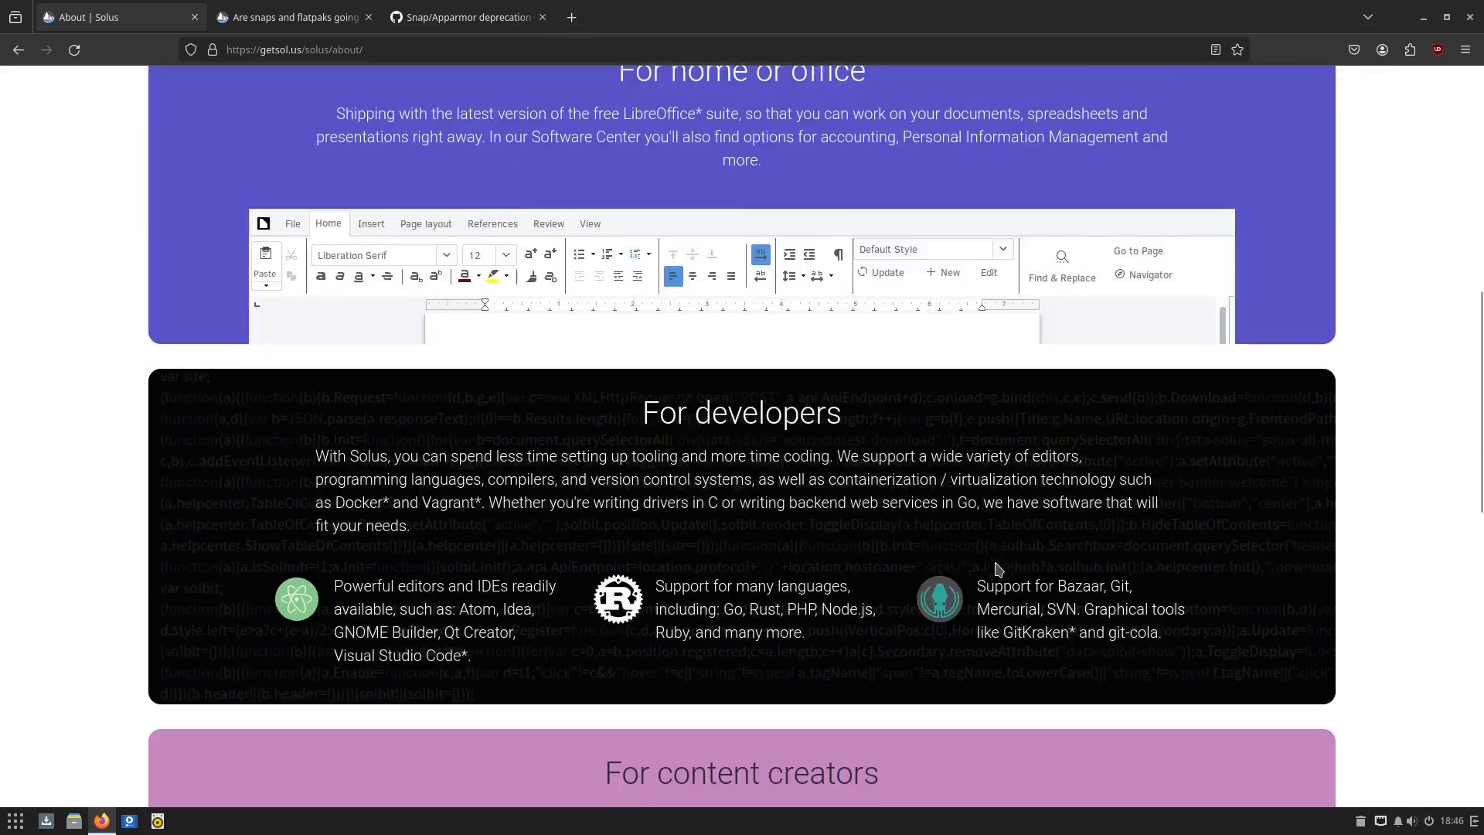
scroll("up", 3)
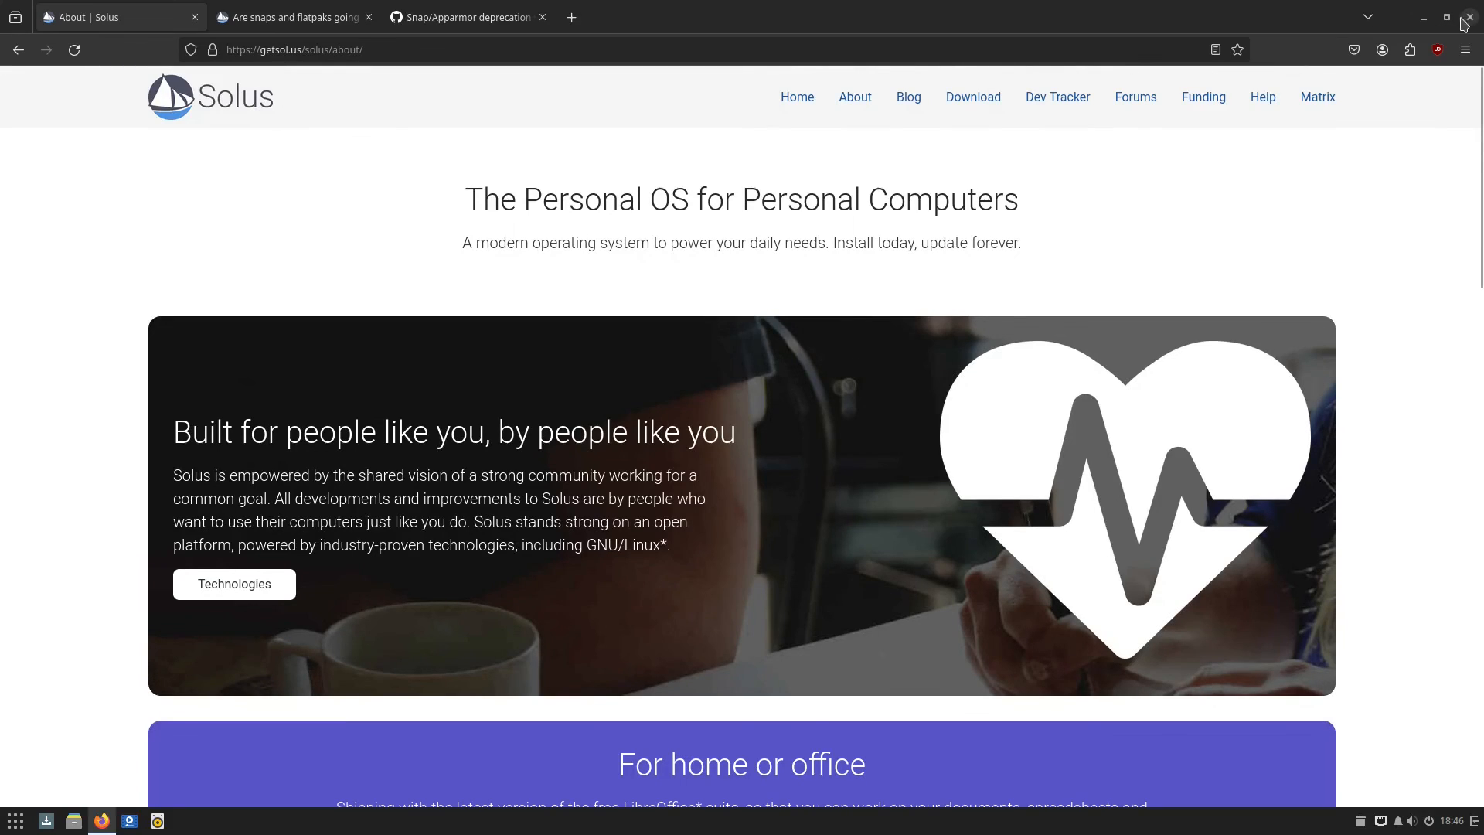
mouse_move(1462, 20)
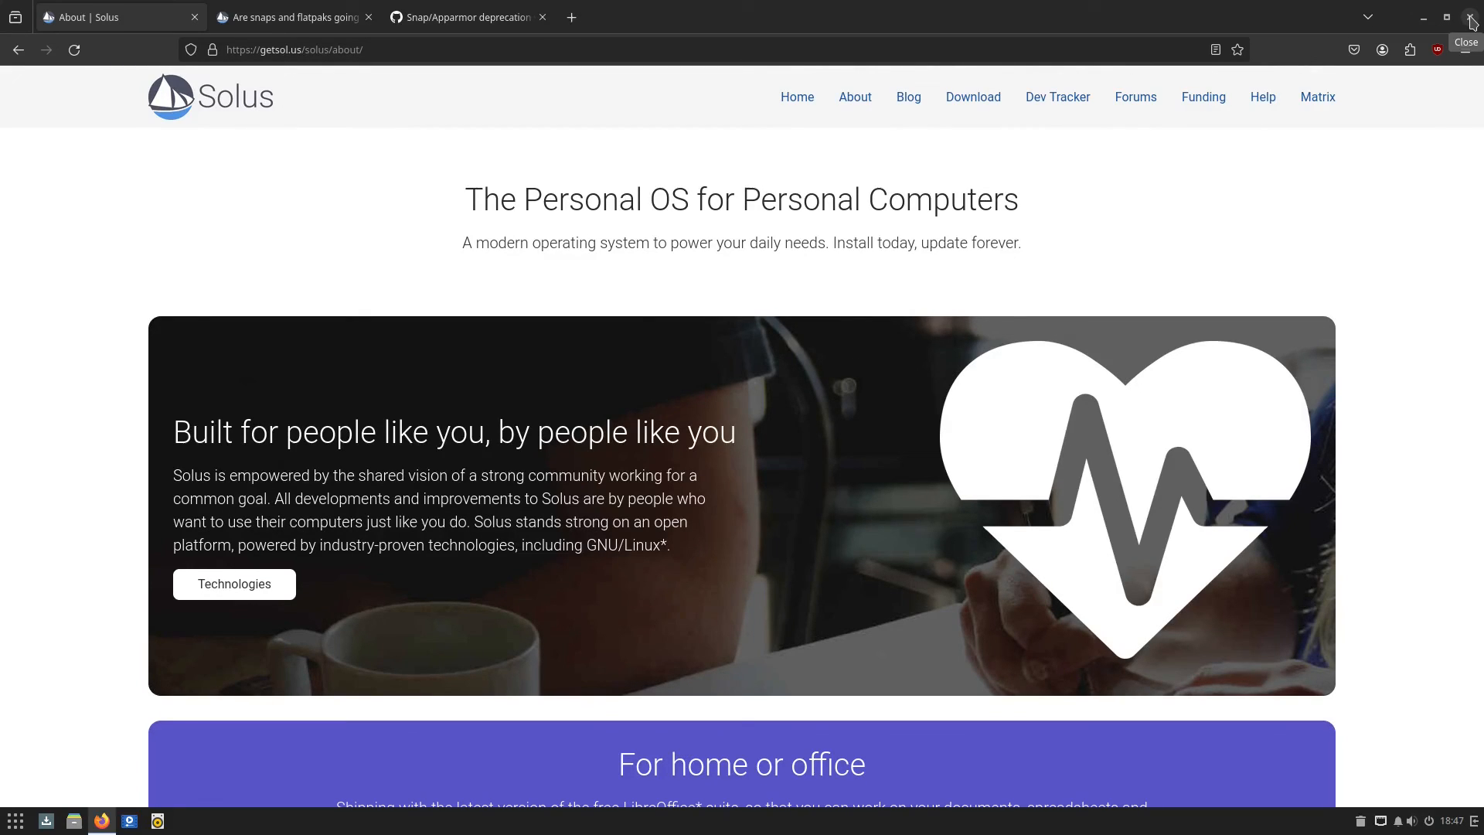
mouse_move(1084, 243)
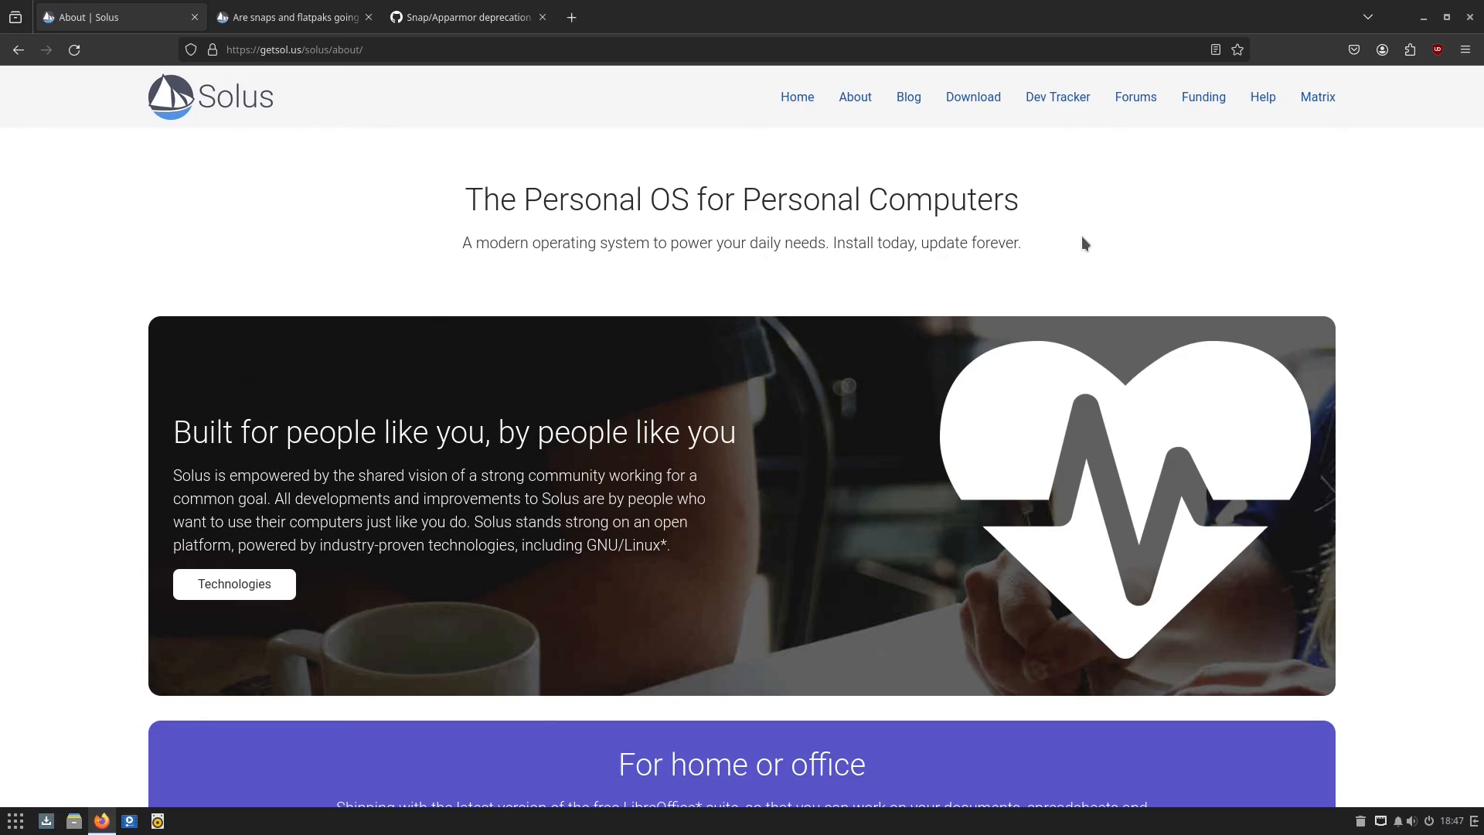
mouse_move(5, 418)
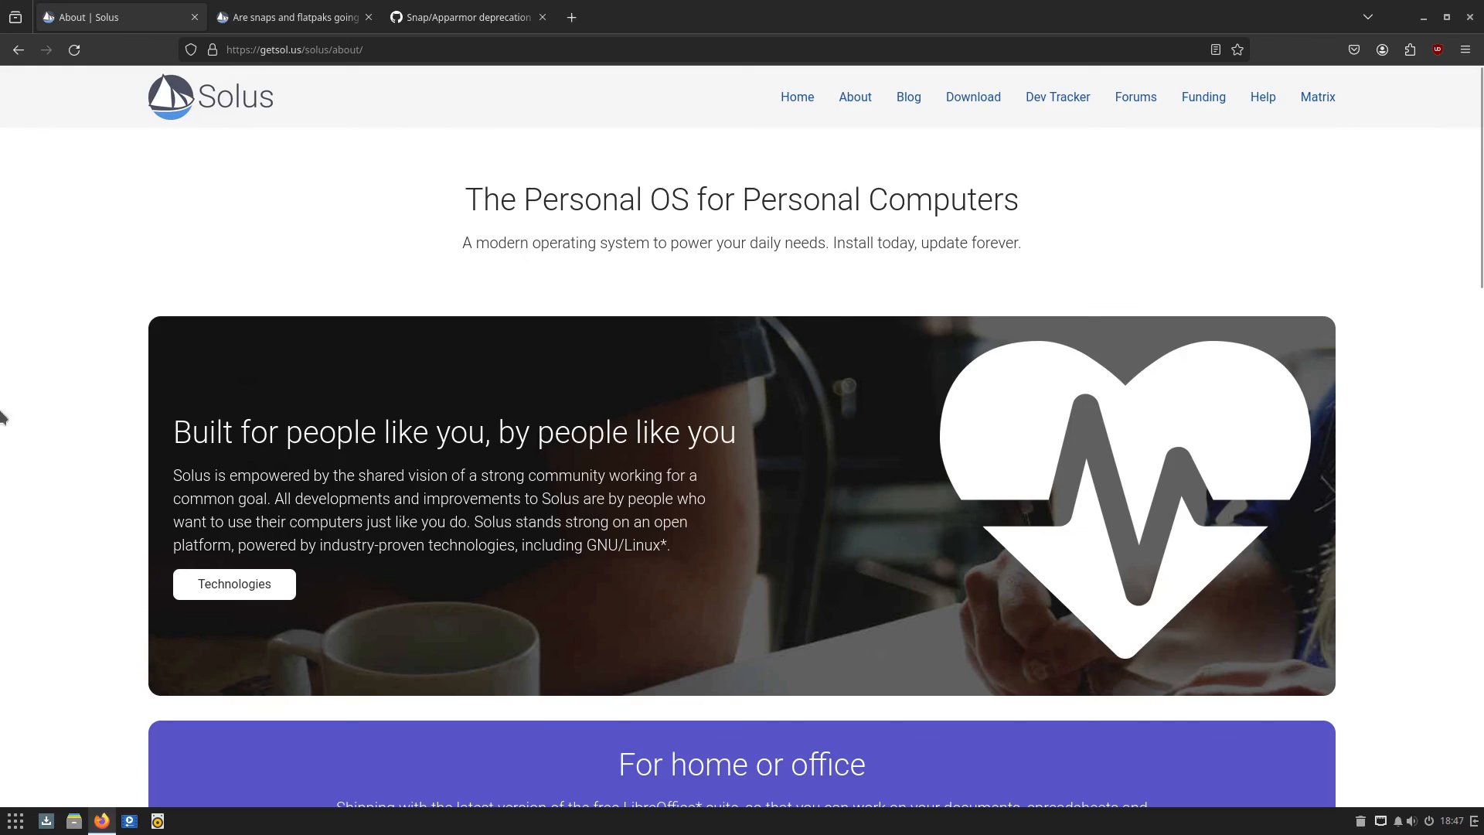
left_click(14, 820)
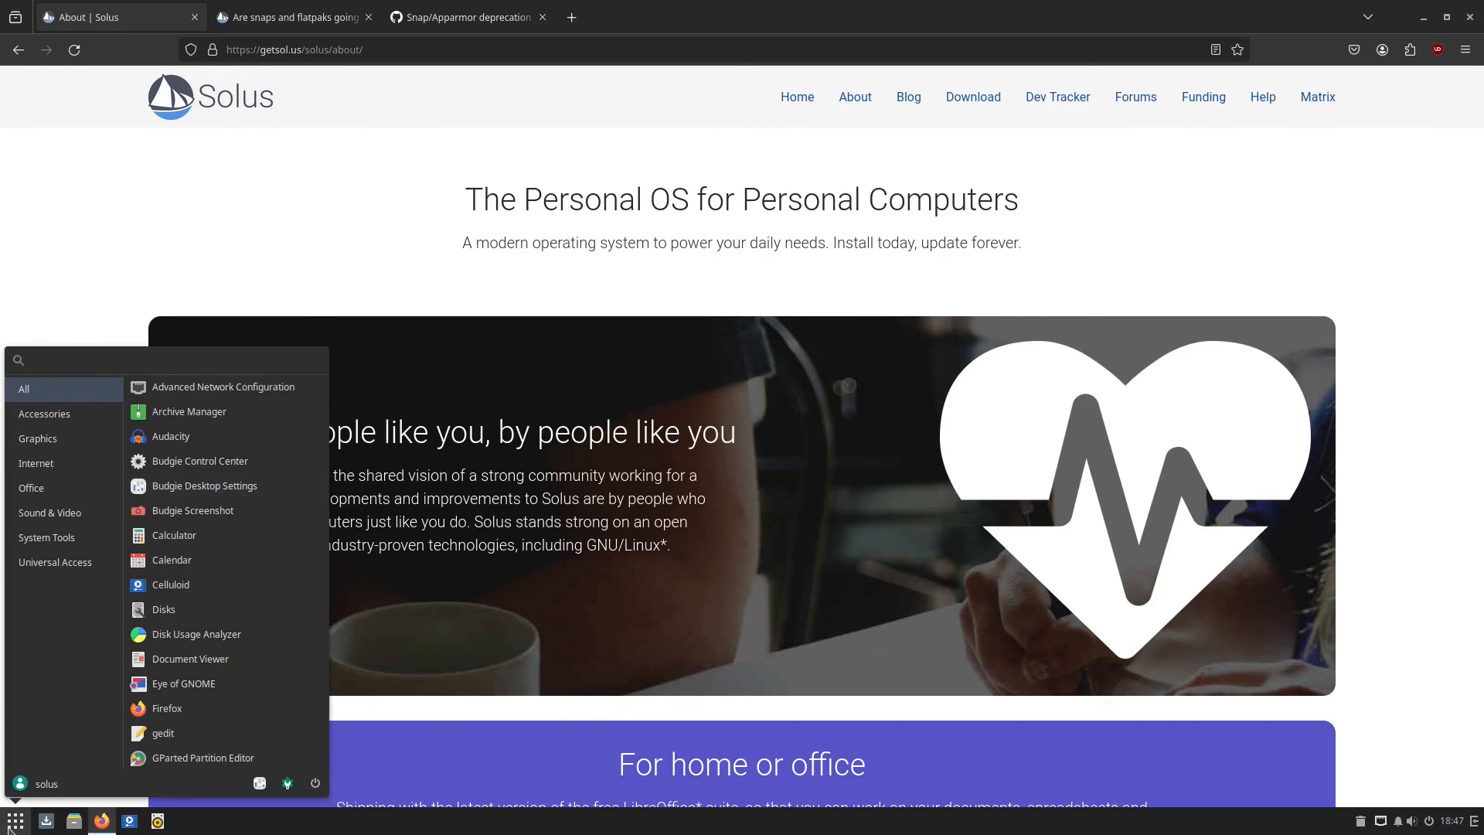
mouse_move(1240, 512)
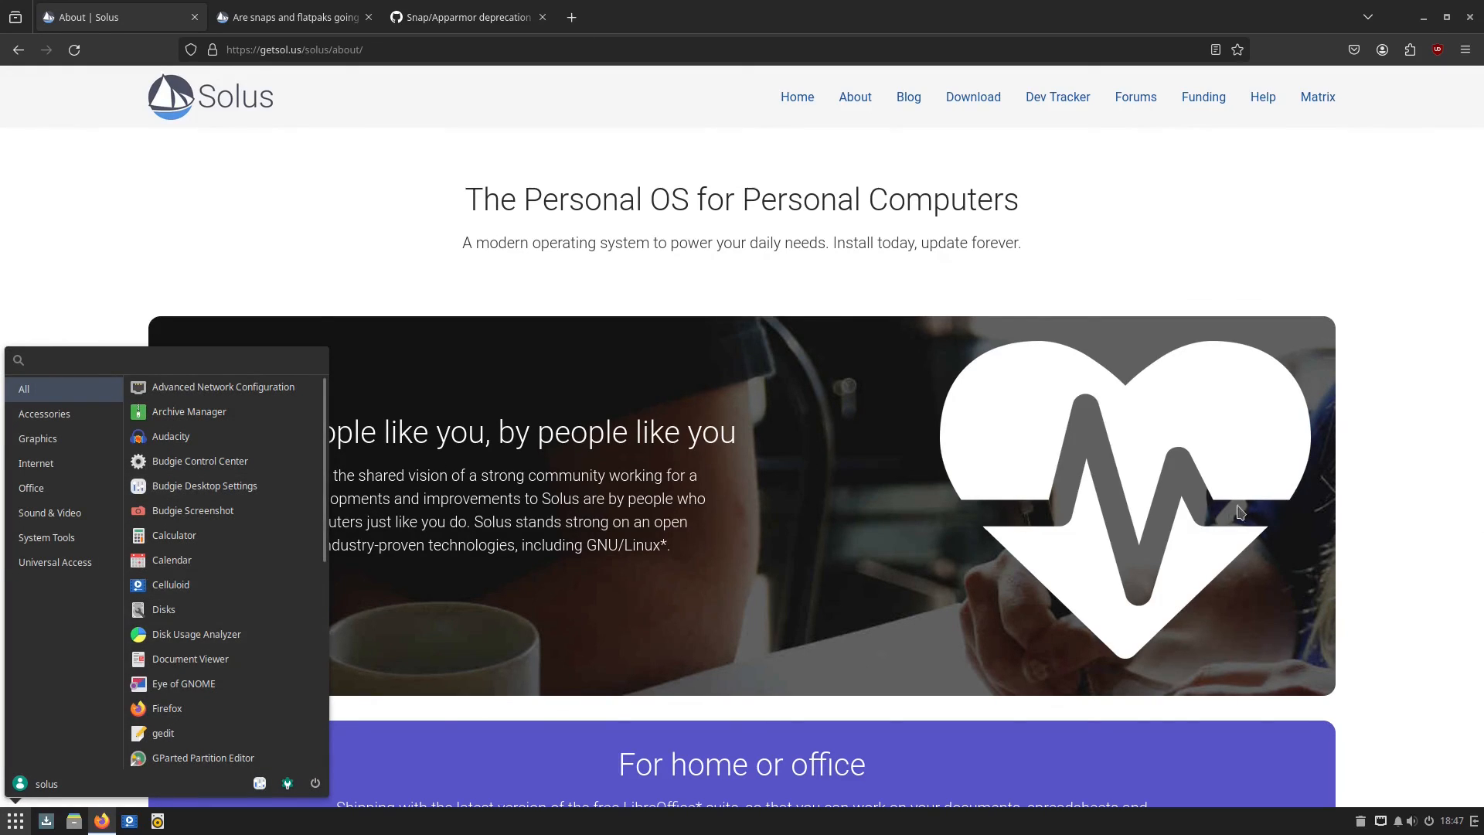